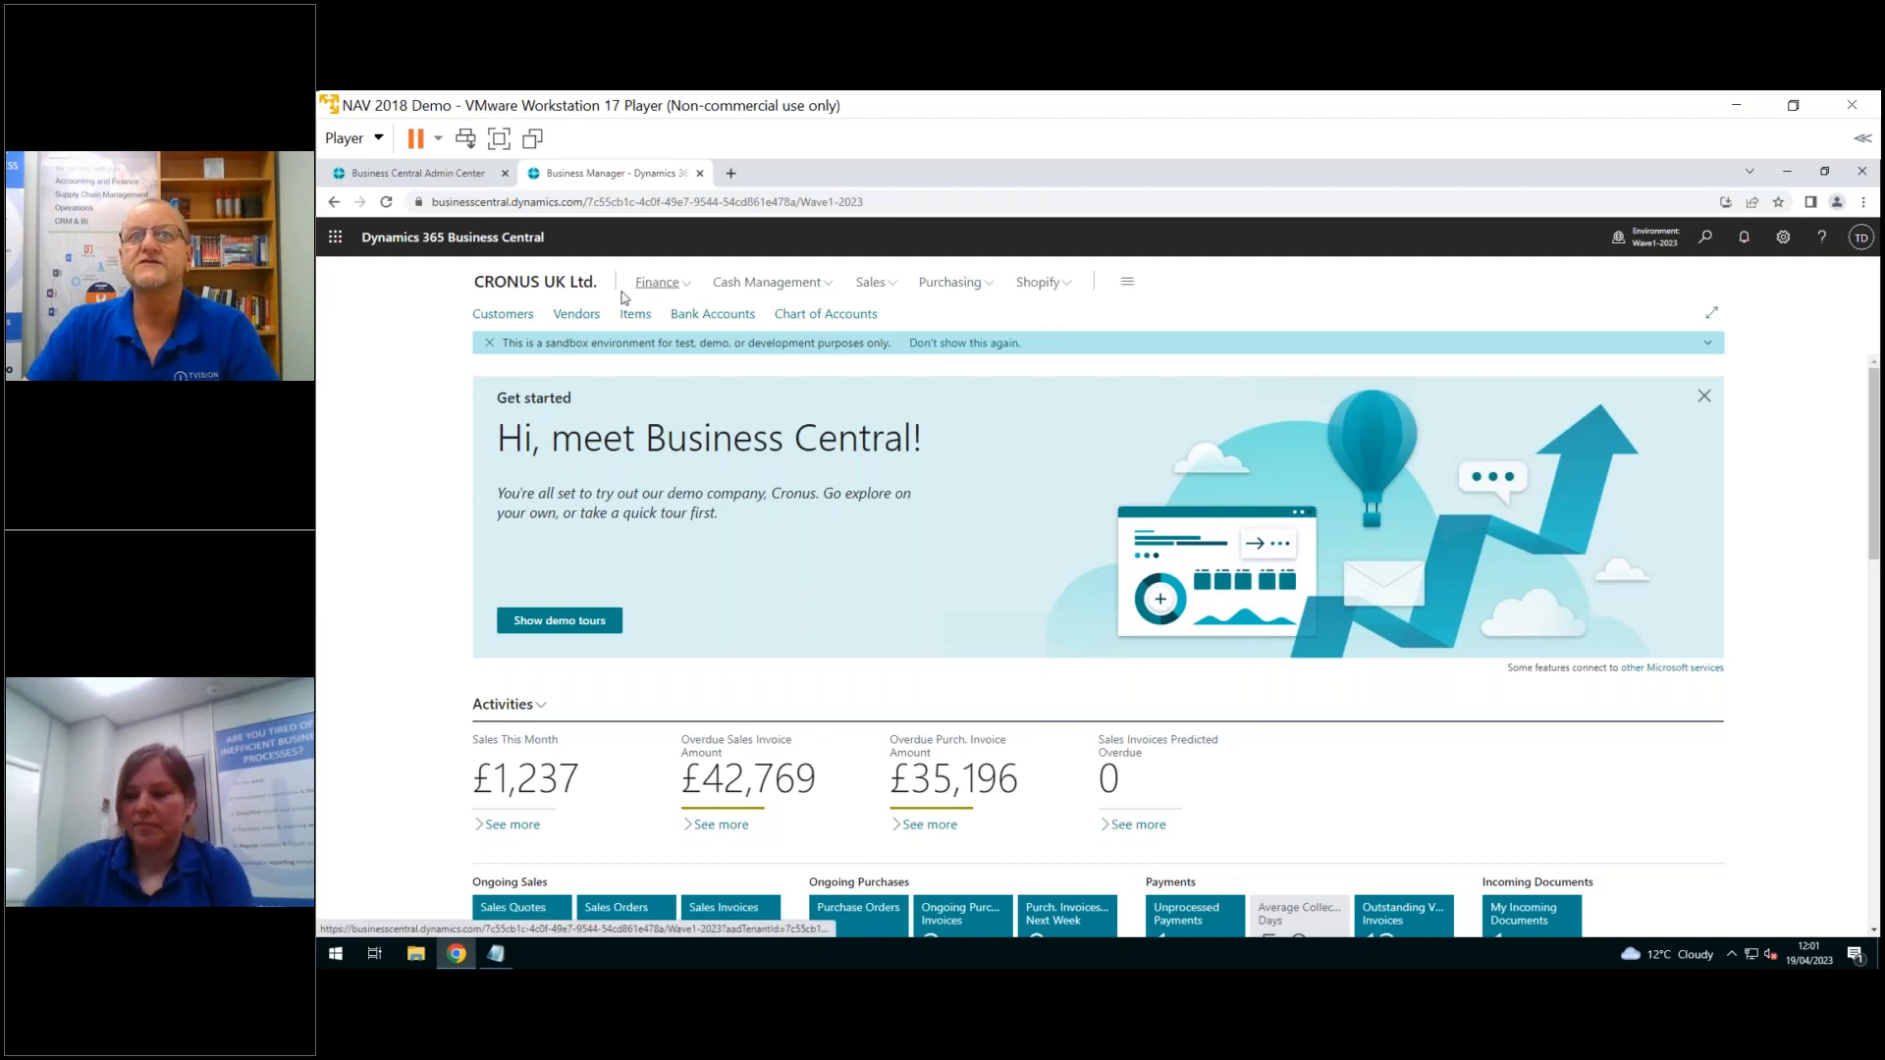
pyautogui.moveTo(418, 388)
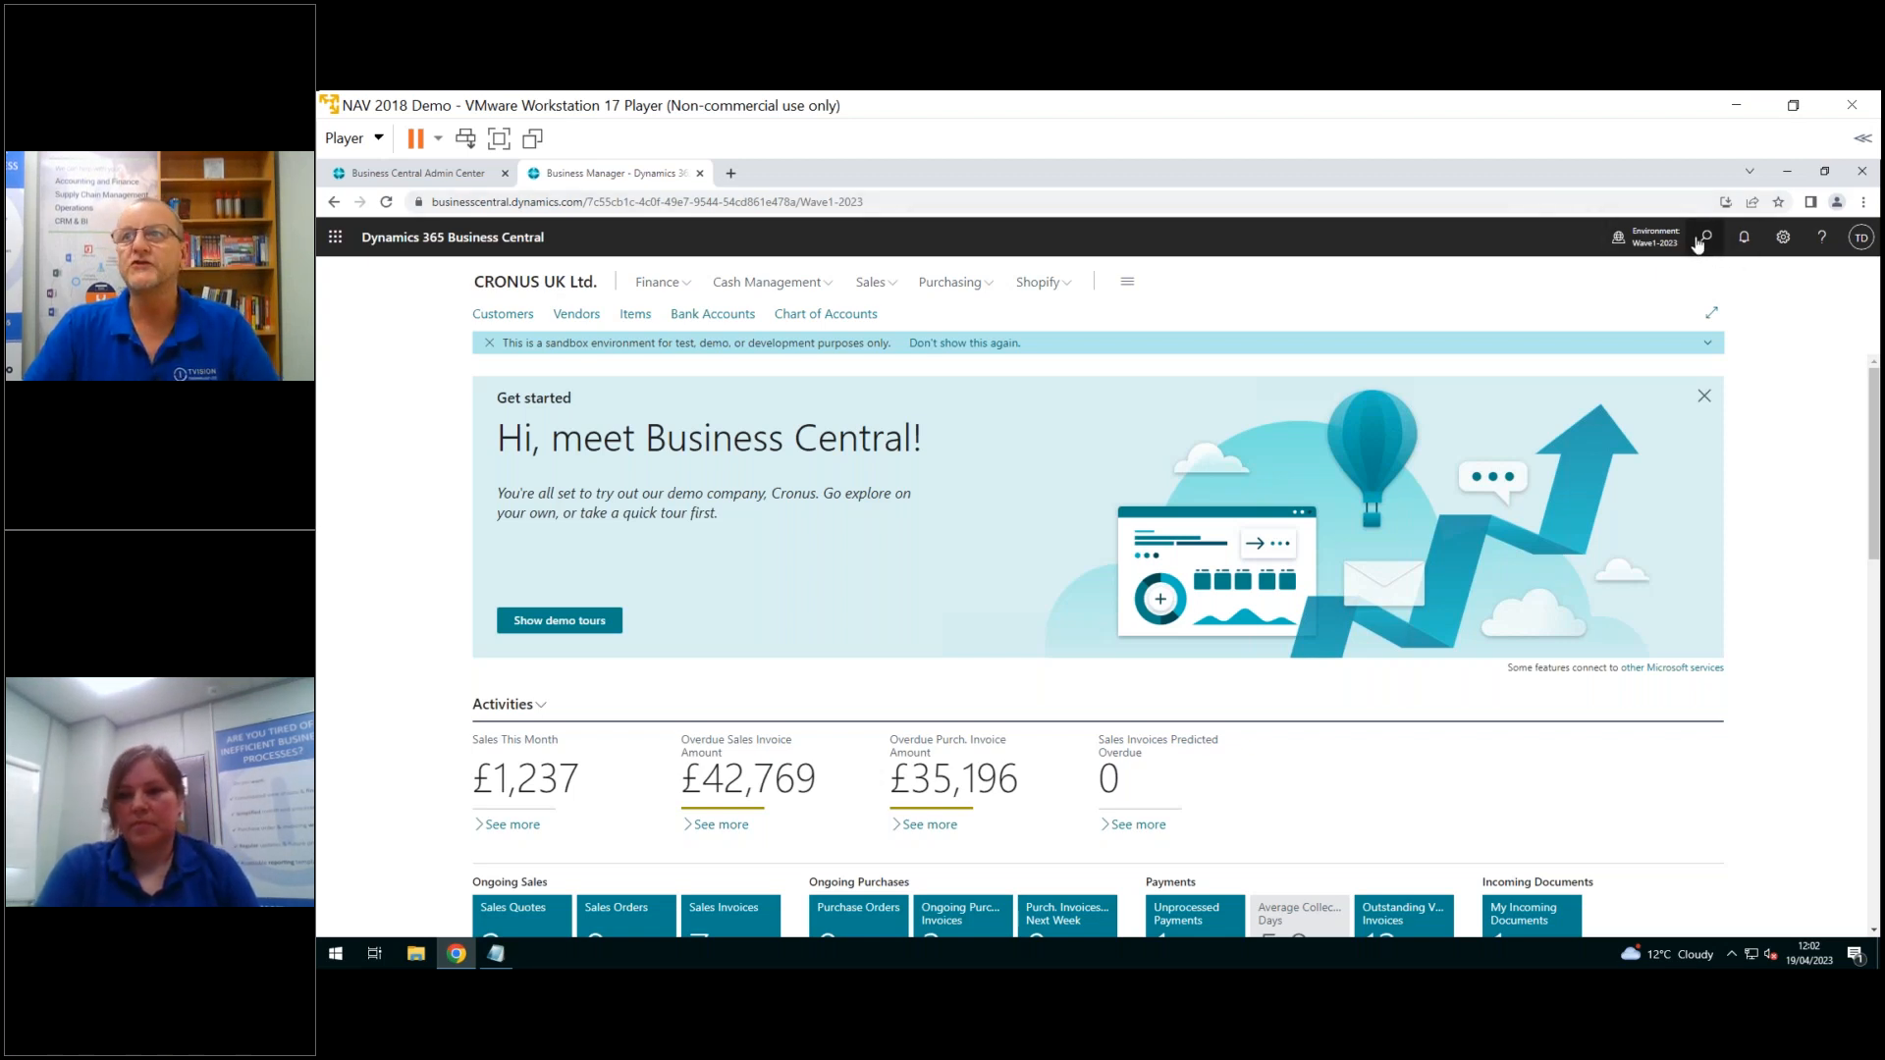
# Search Tell Me for 'item jou' and open Item Journals on the DEFAULT batch
pyautogui.click(1703, 237)
pyautogui.write('item jou')
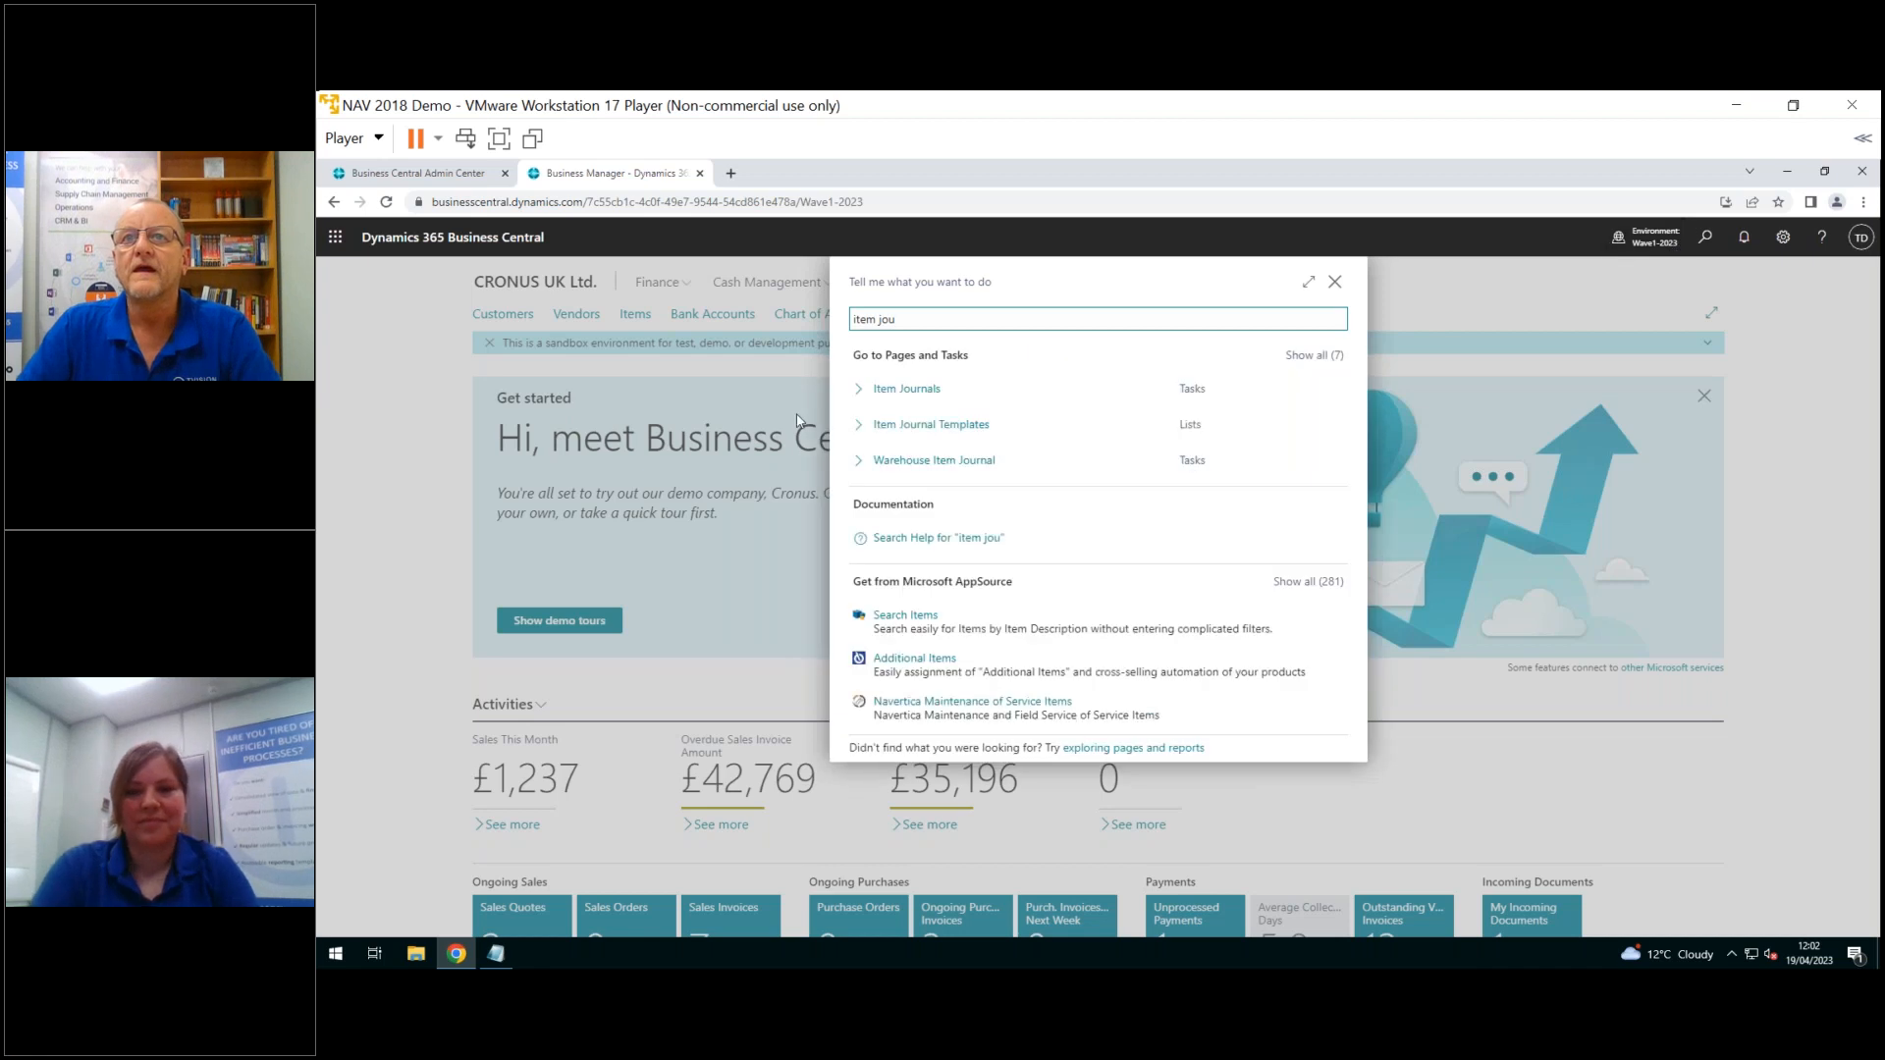
pyautogui.click(905, 389)
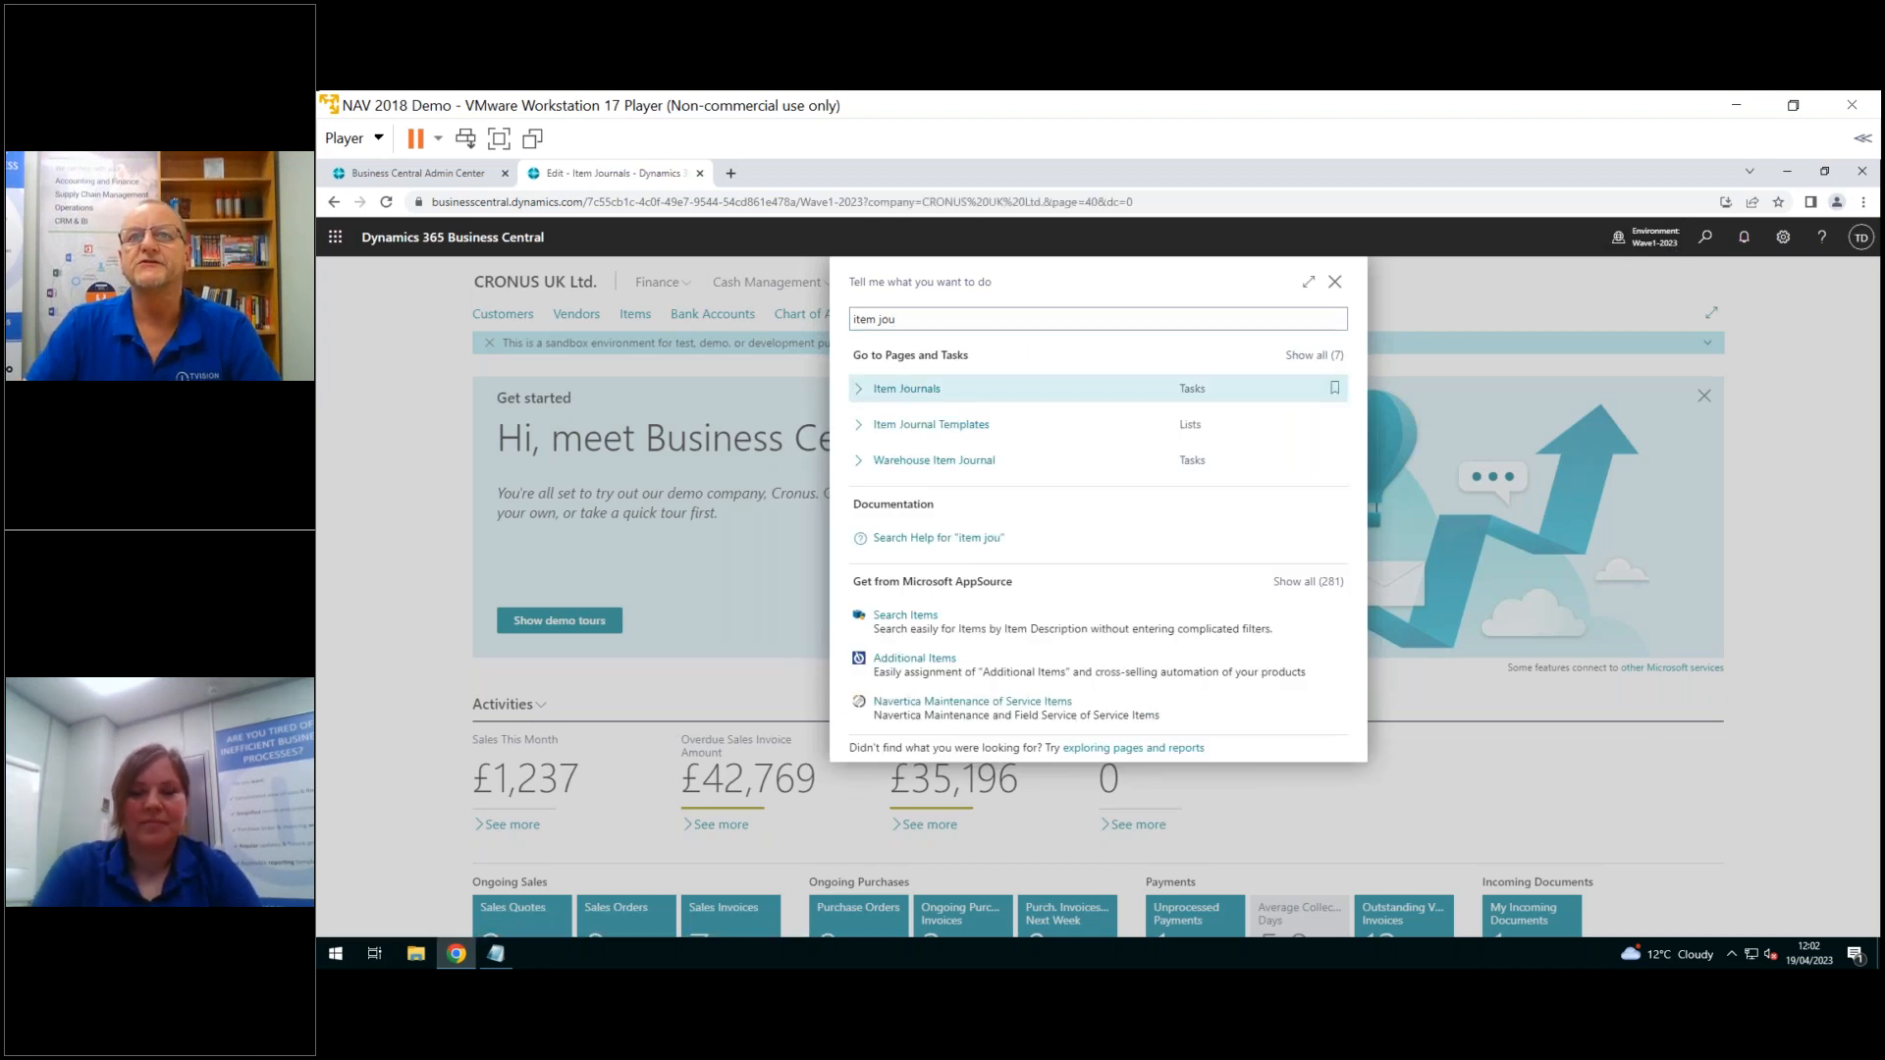
pyautogui.click(906, 387)
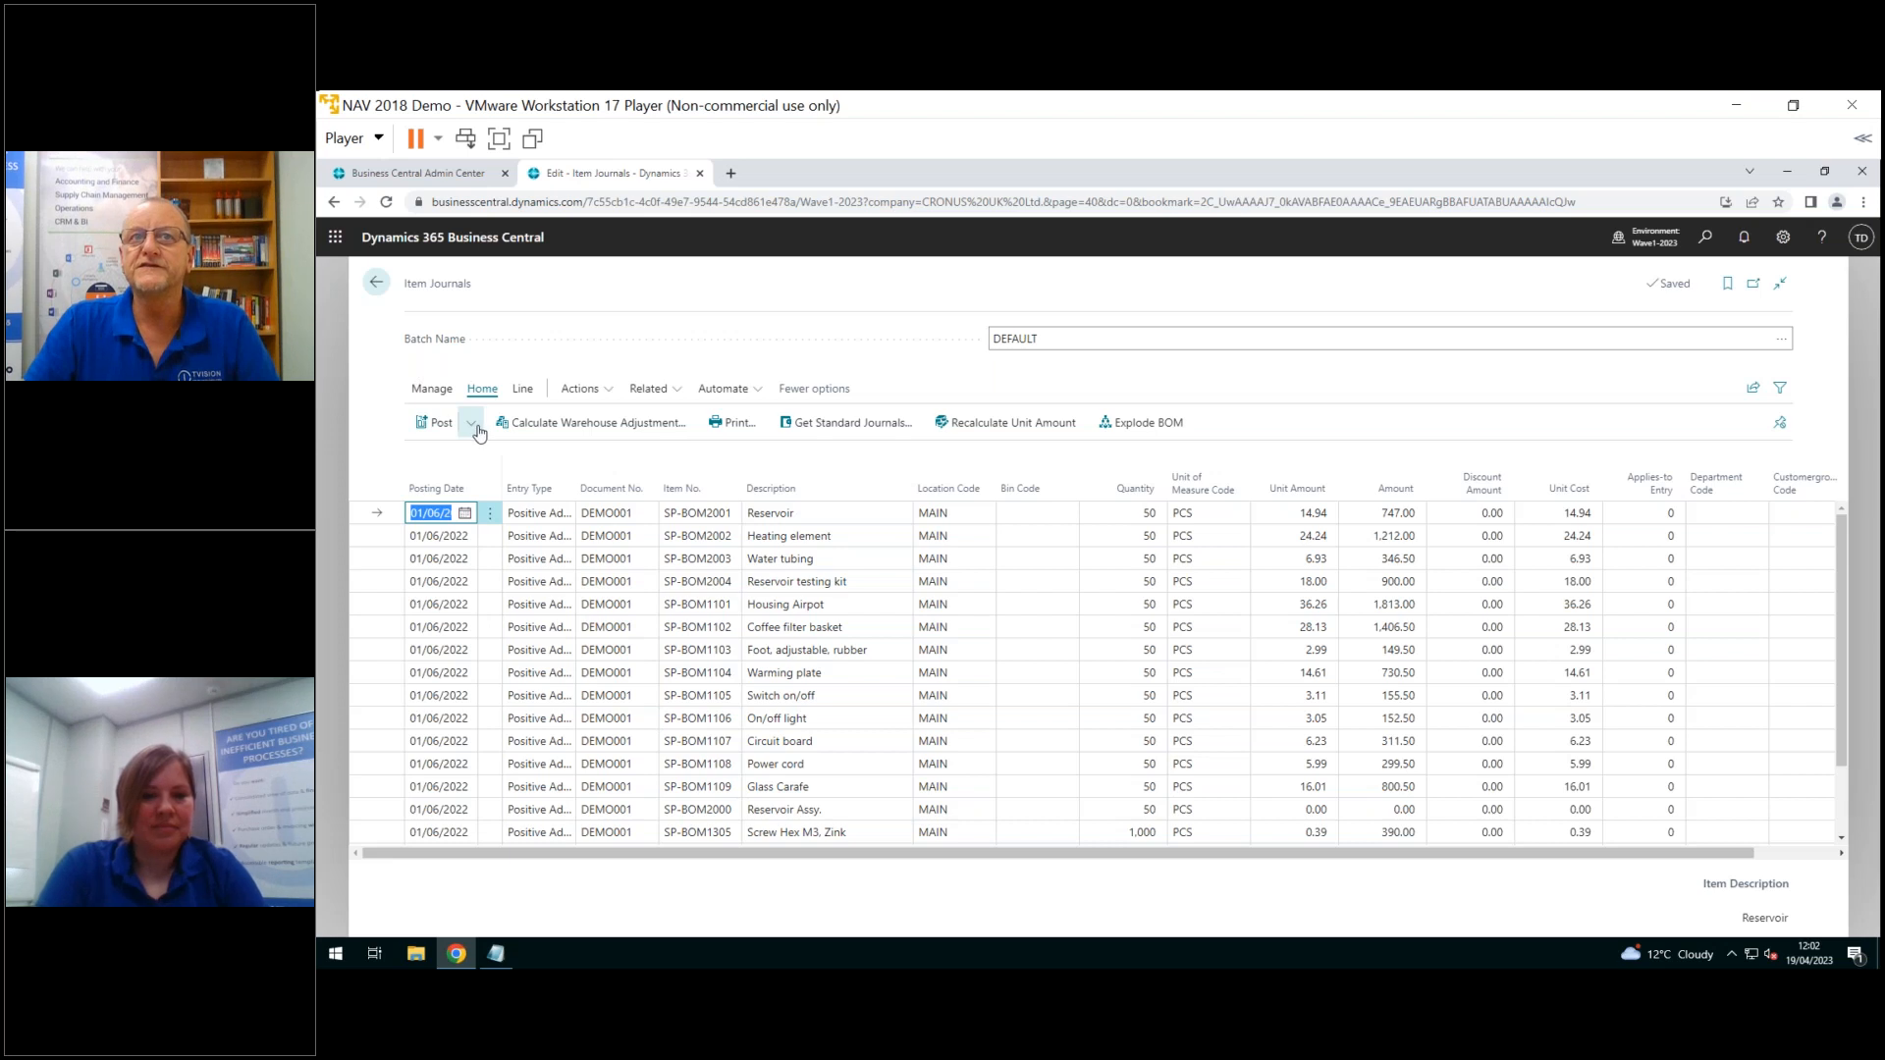
pyautogui.click(471, 423)
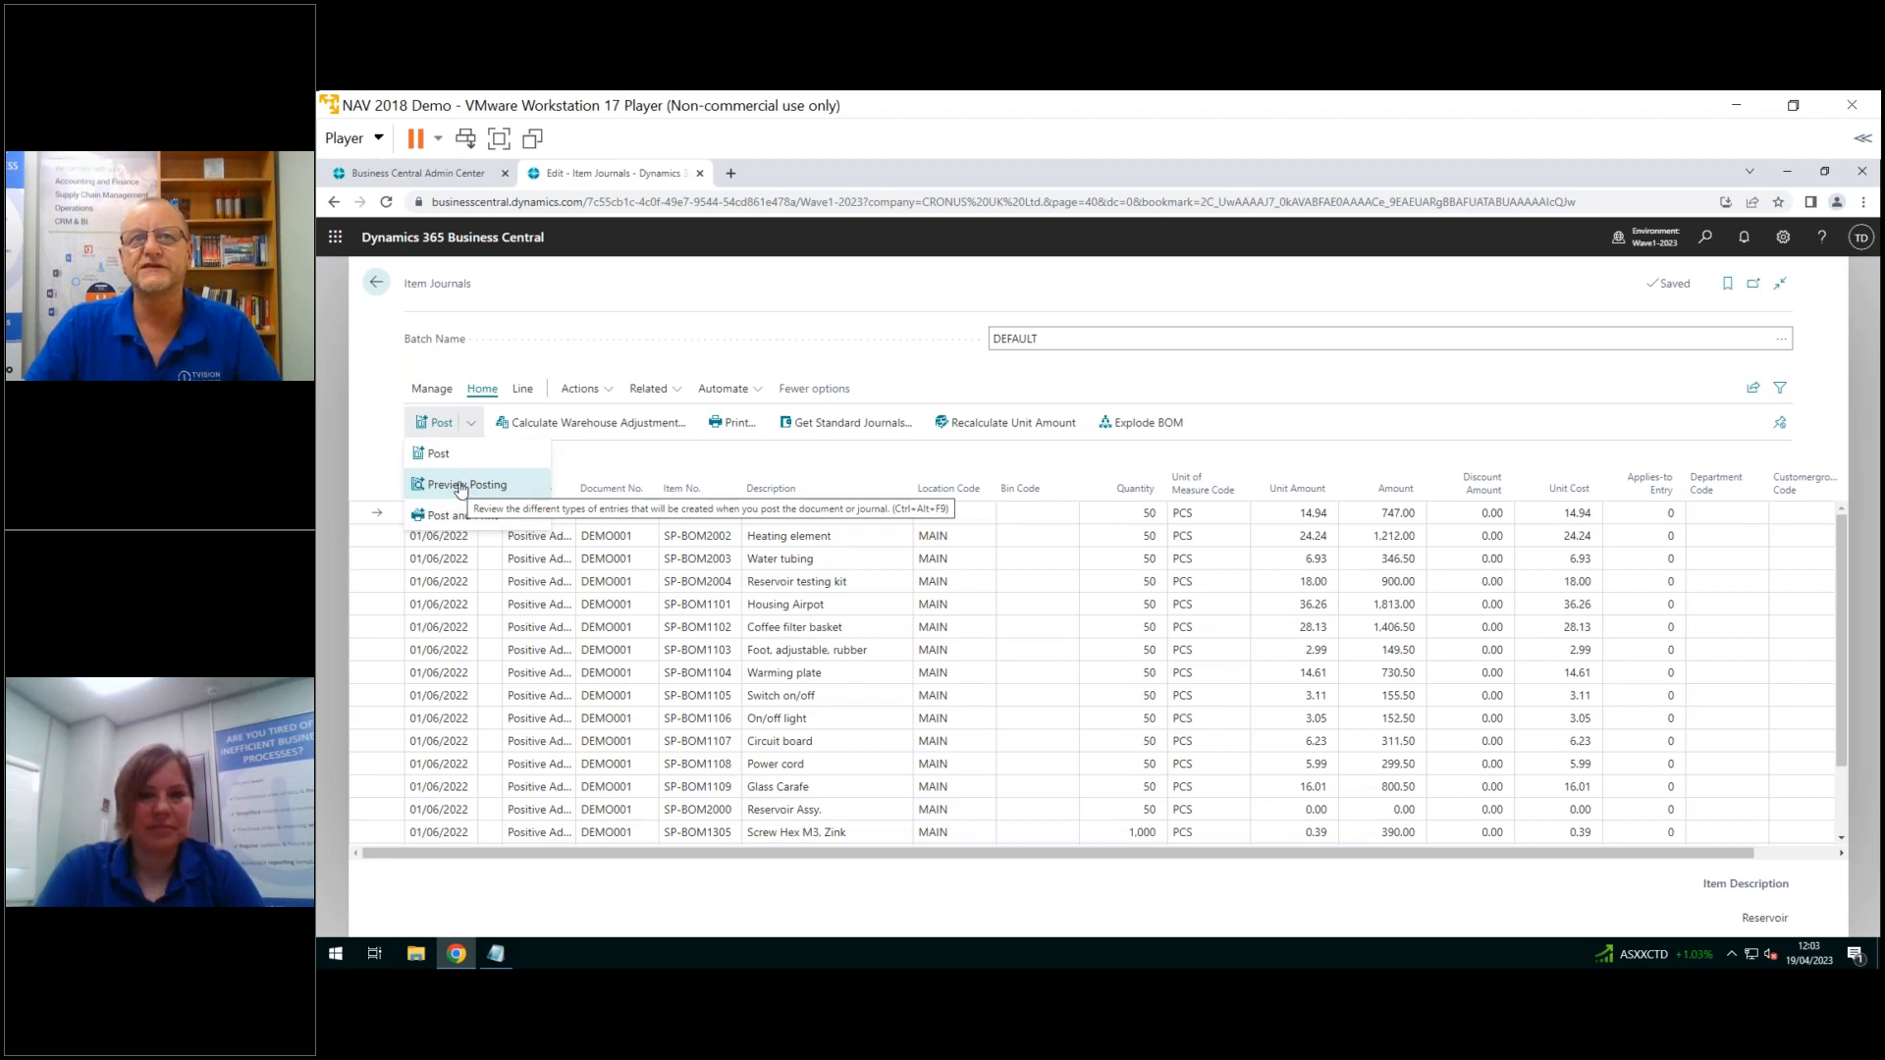
pyautogui.click(469, 483)
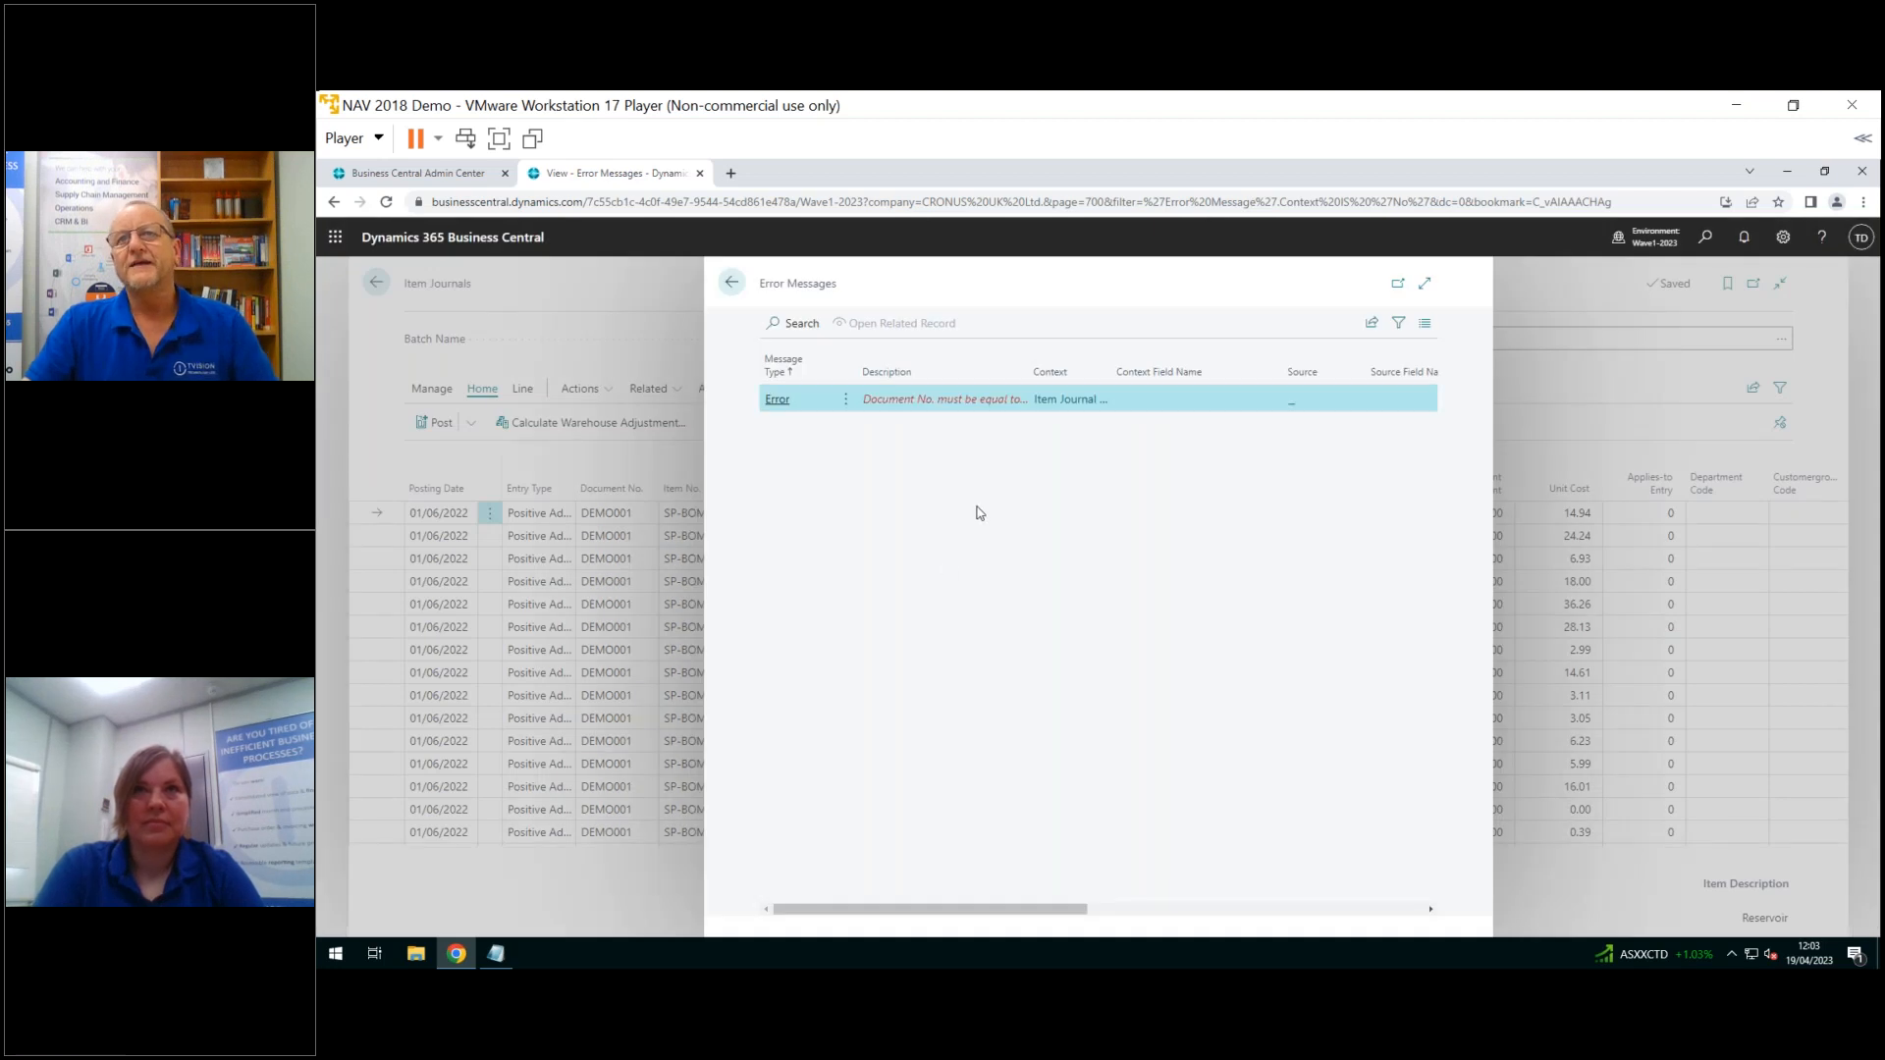
pyautogui.moveTo(974, 421)
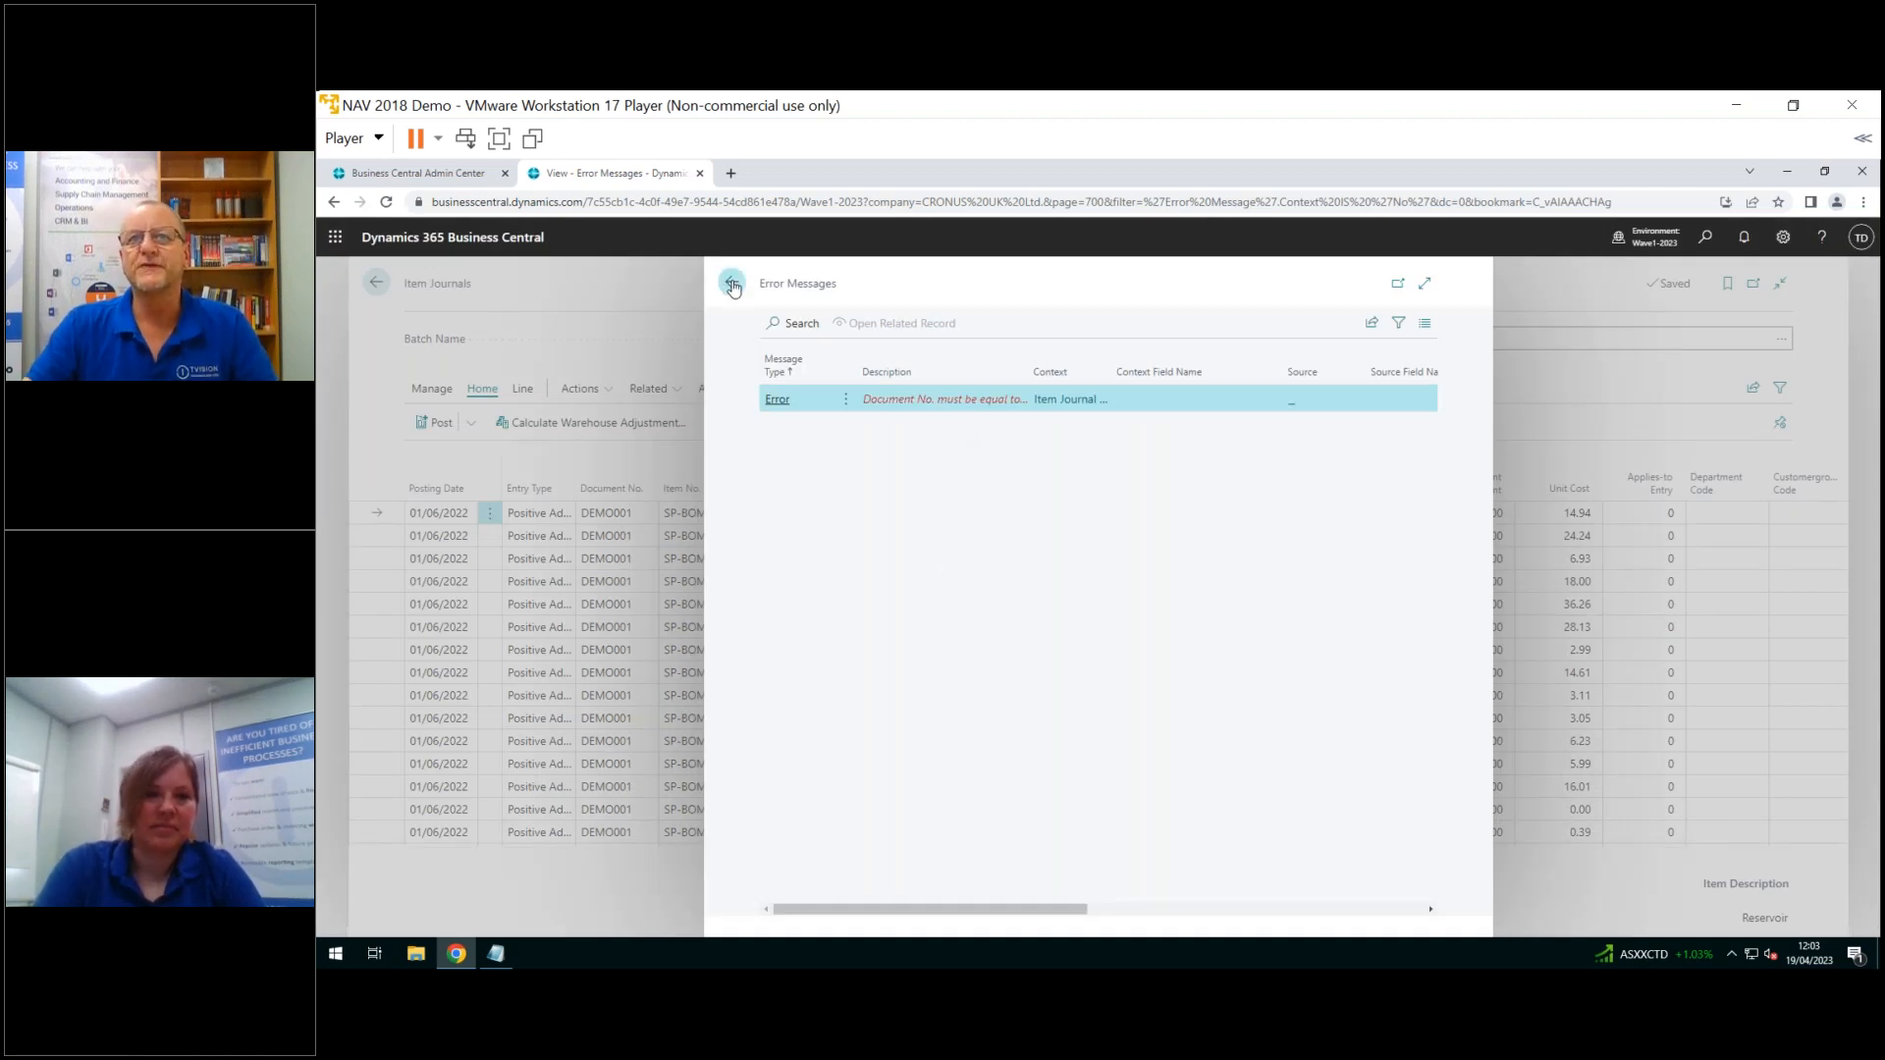
pyautogui.click(732, 285)
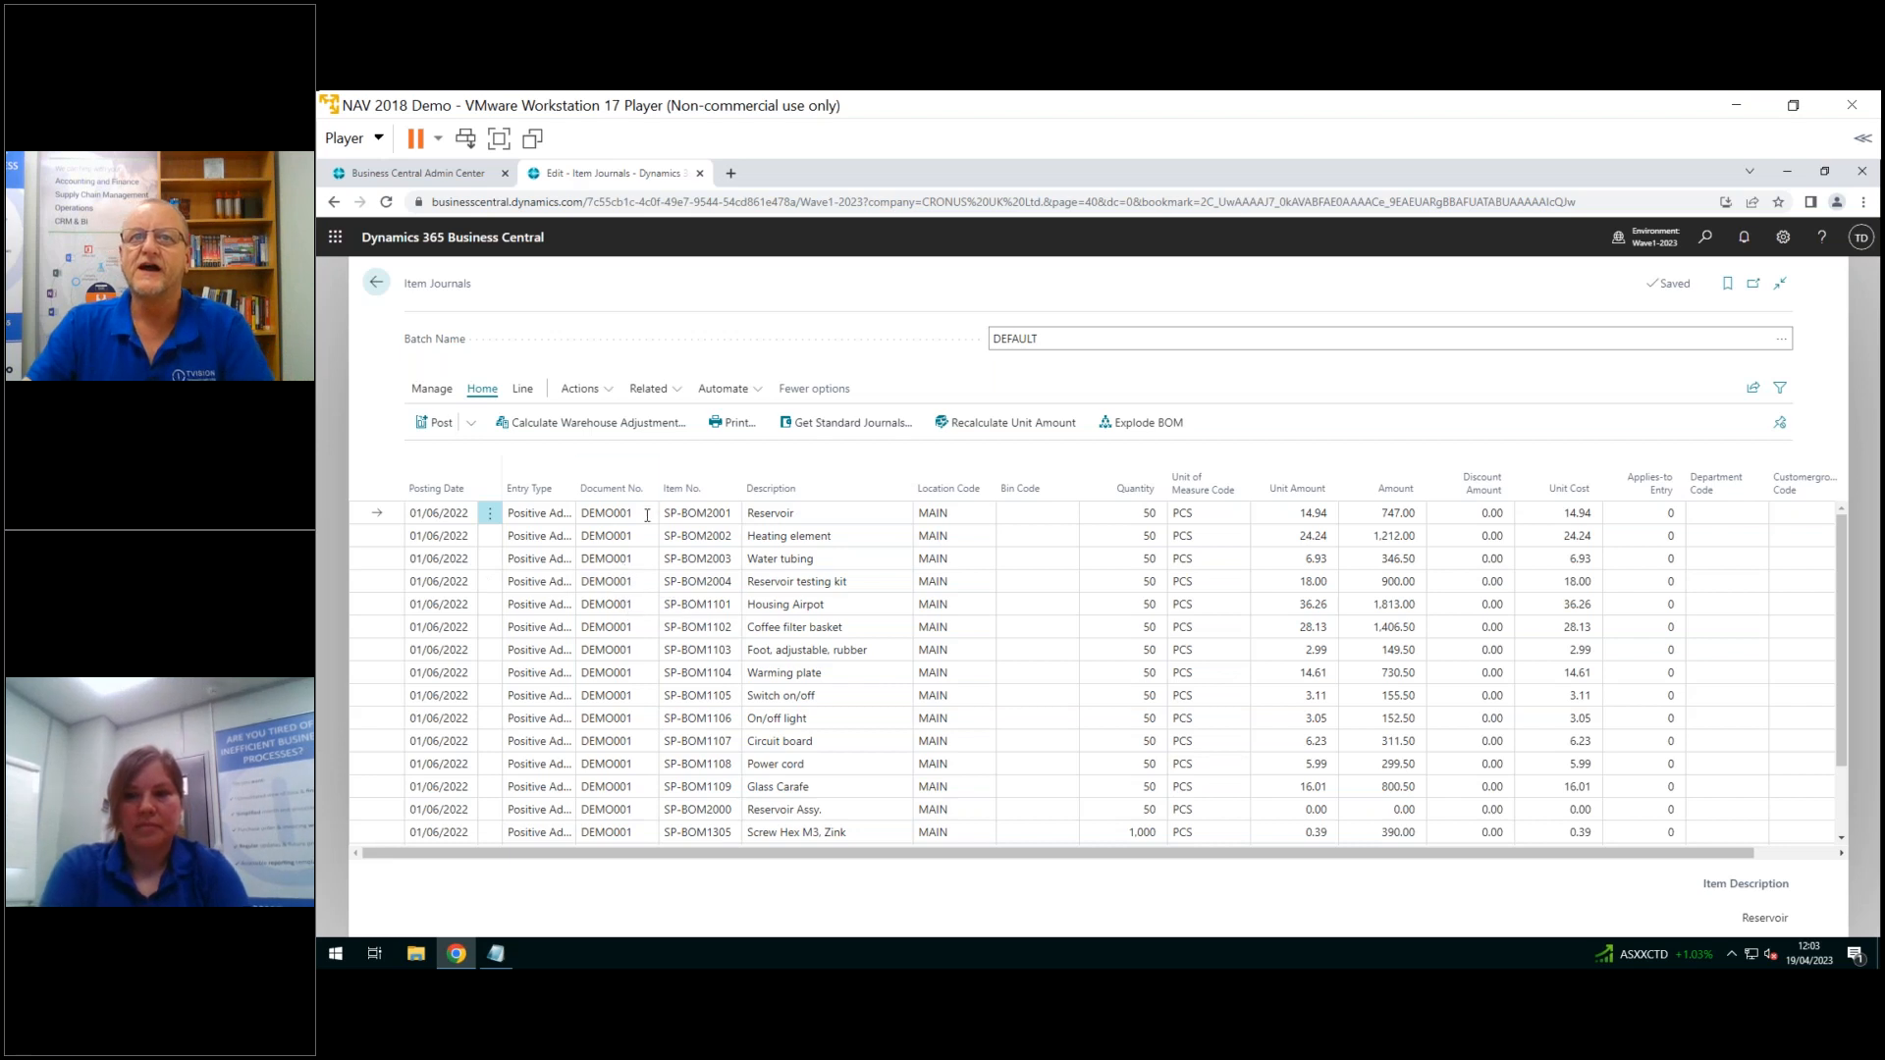
# Run Renumber Document Numbers so DEMO001 lines become T00001, confirming with Yes
pyautogui.click(607, 740)
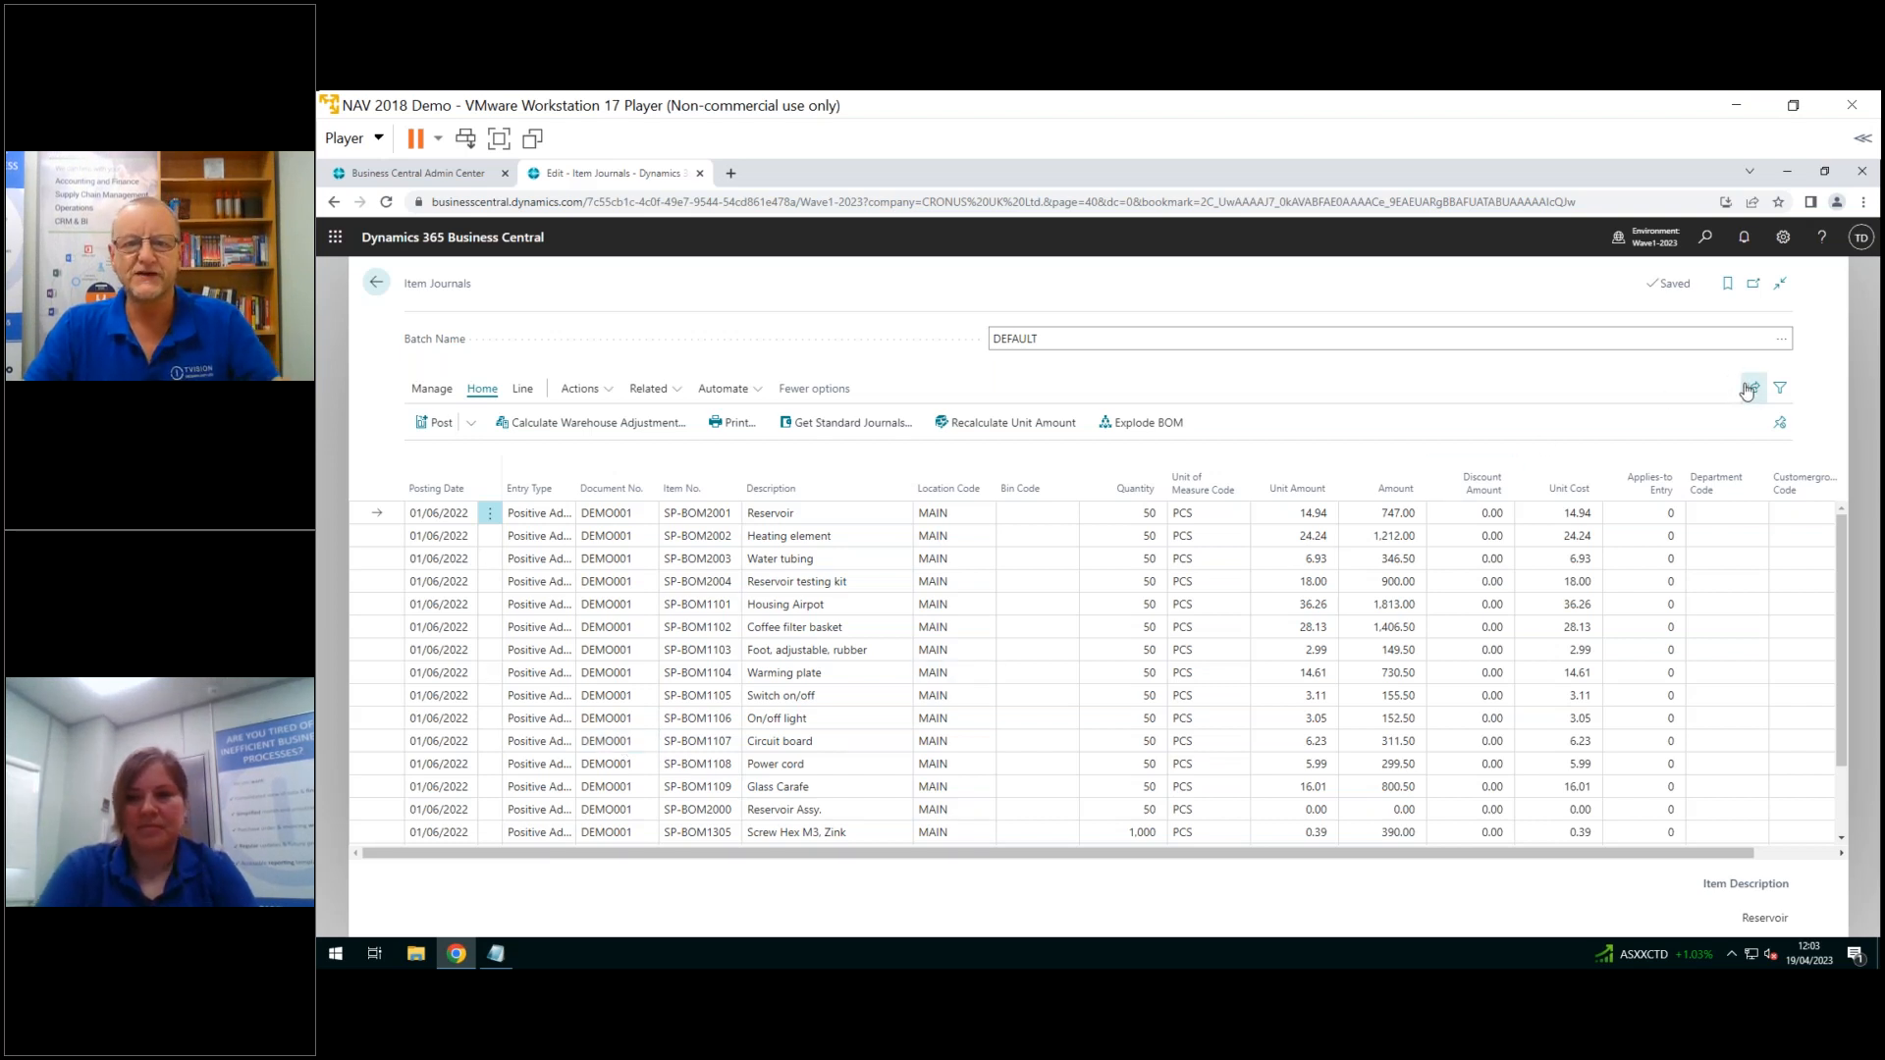
pyautogui.moveTo(1750, 387)
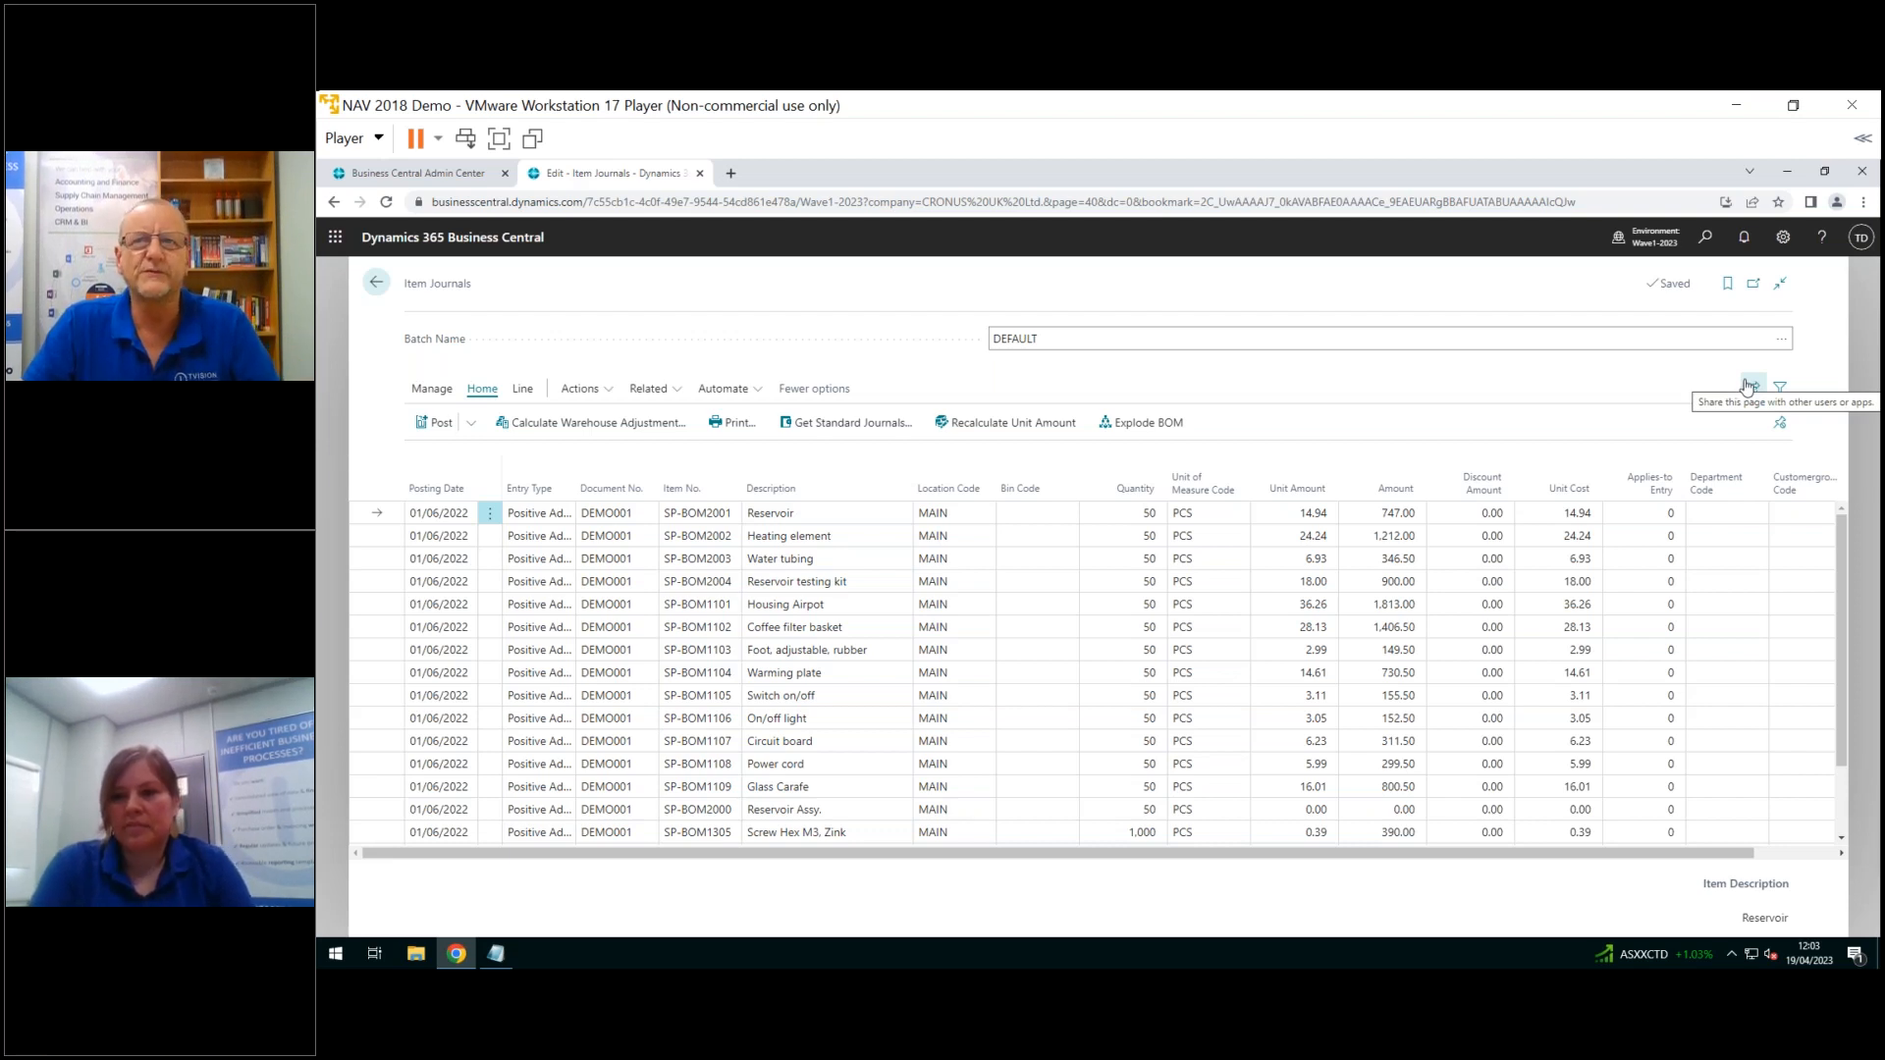
pyautogui.moveTo(845, 422)
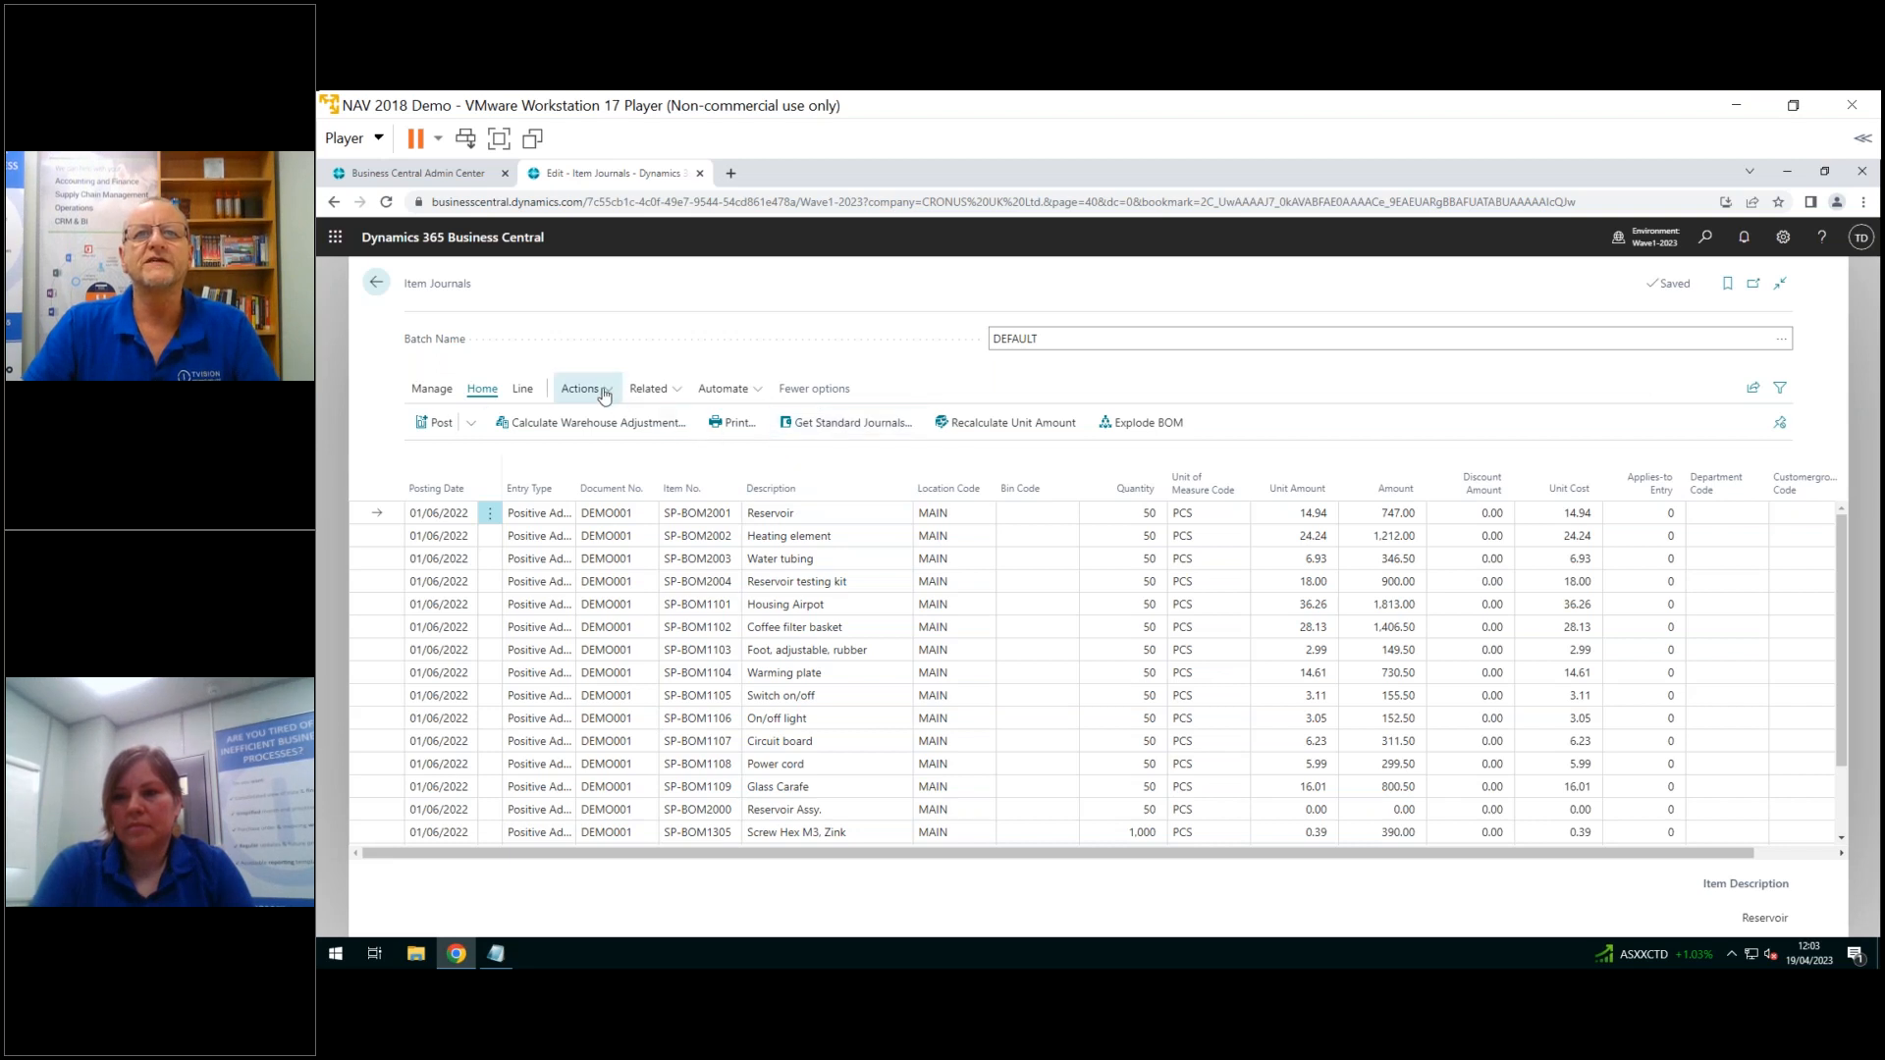
pyautogui.click(580, 389)
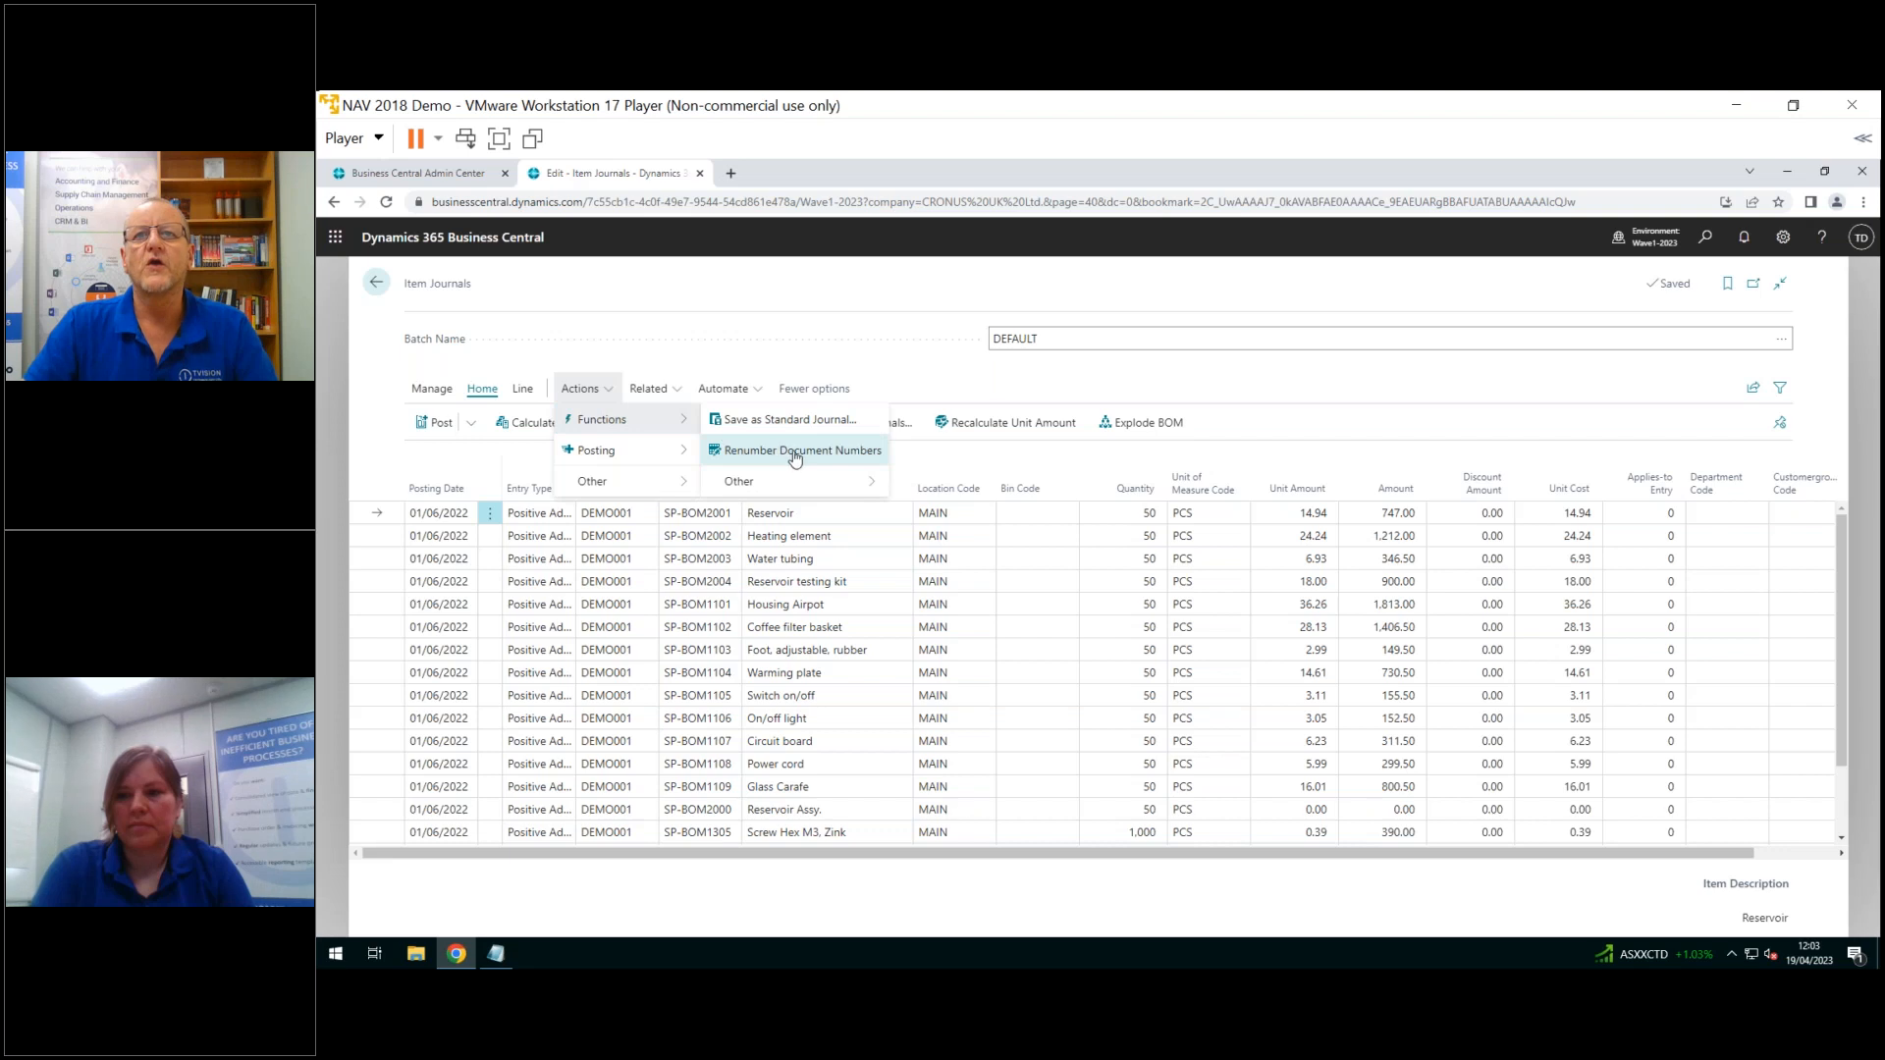
pyautogui.moveTo(798, 450)
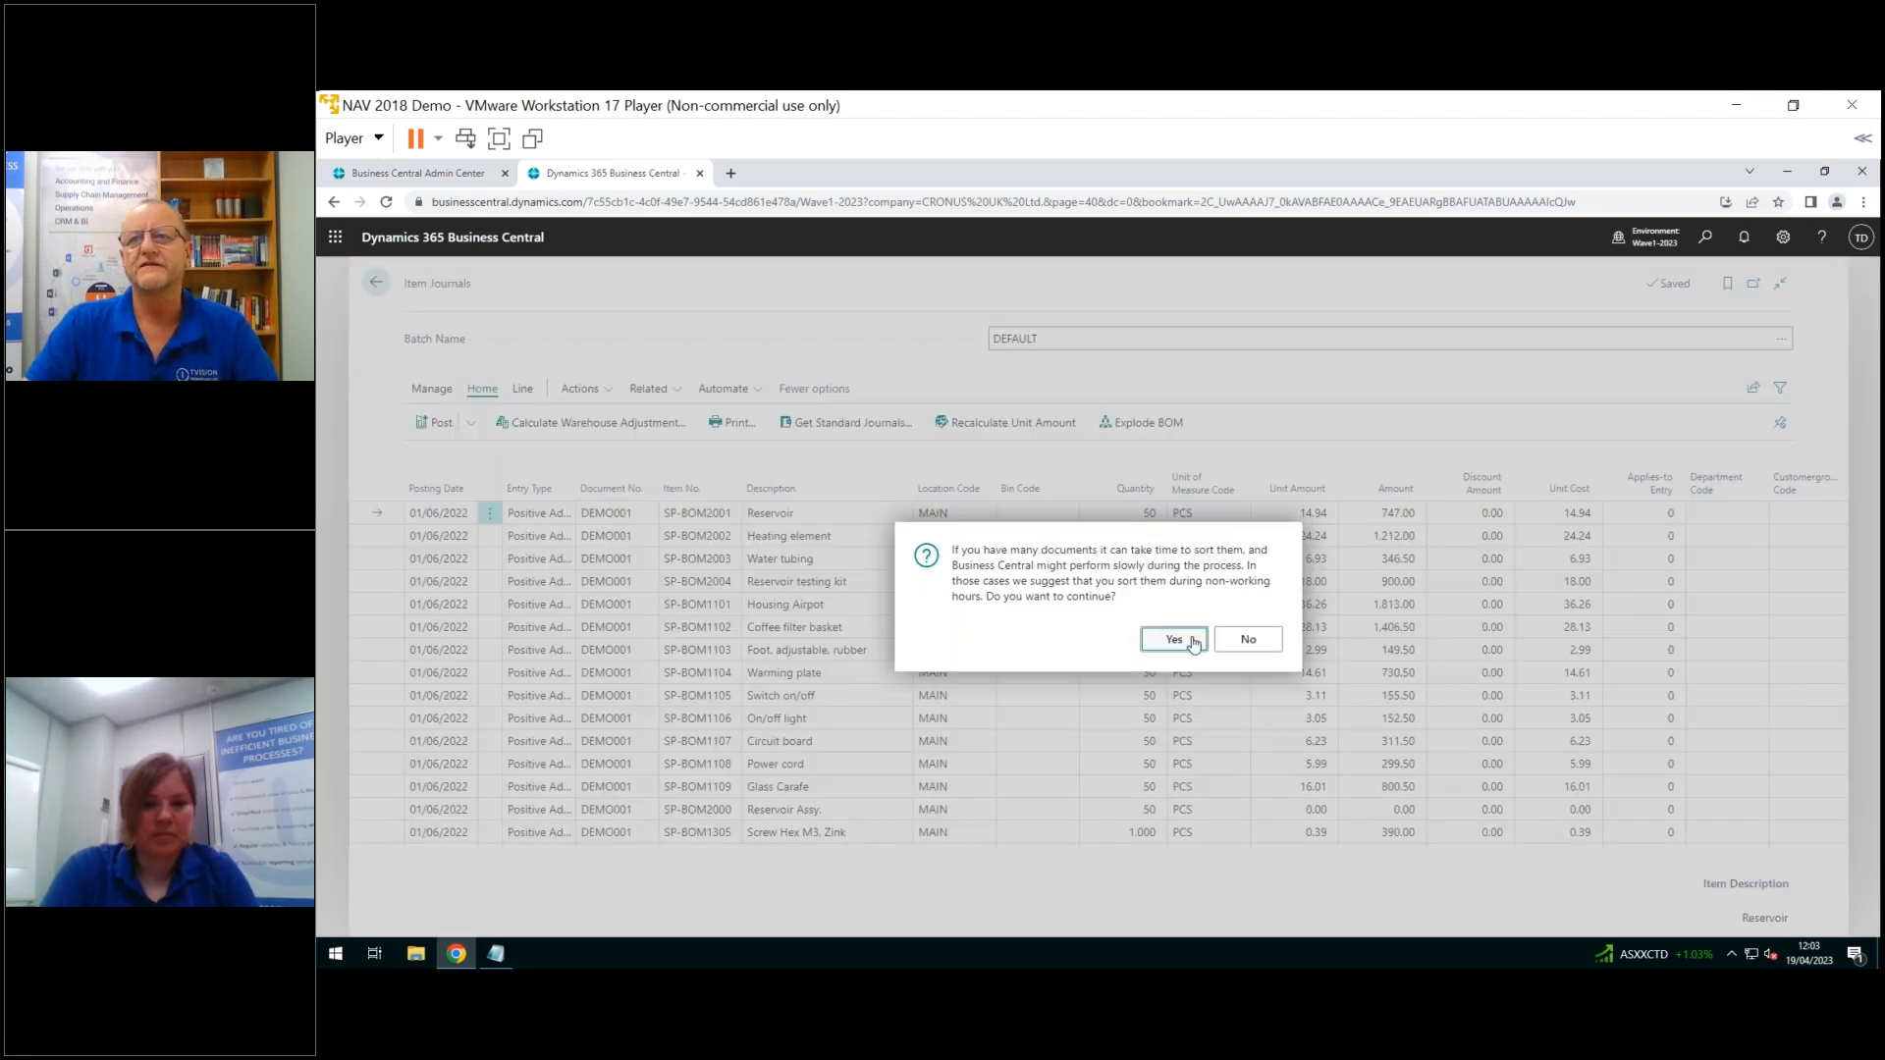
pyautogui.click(1172, 638)
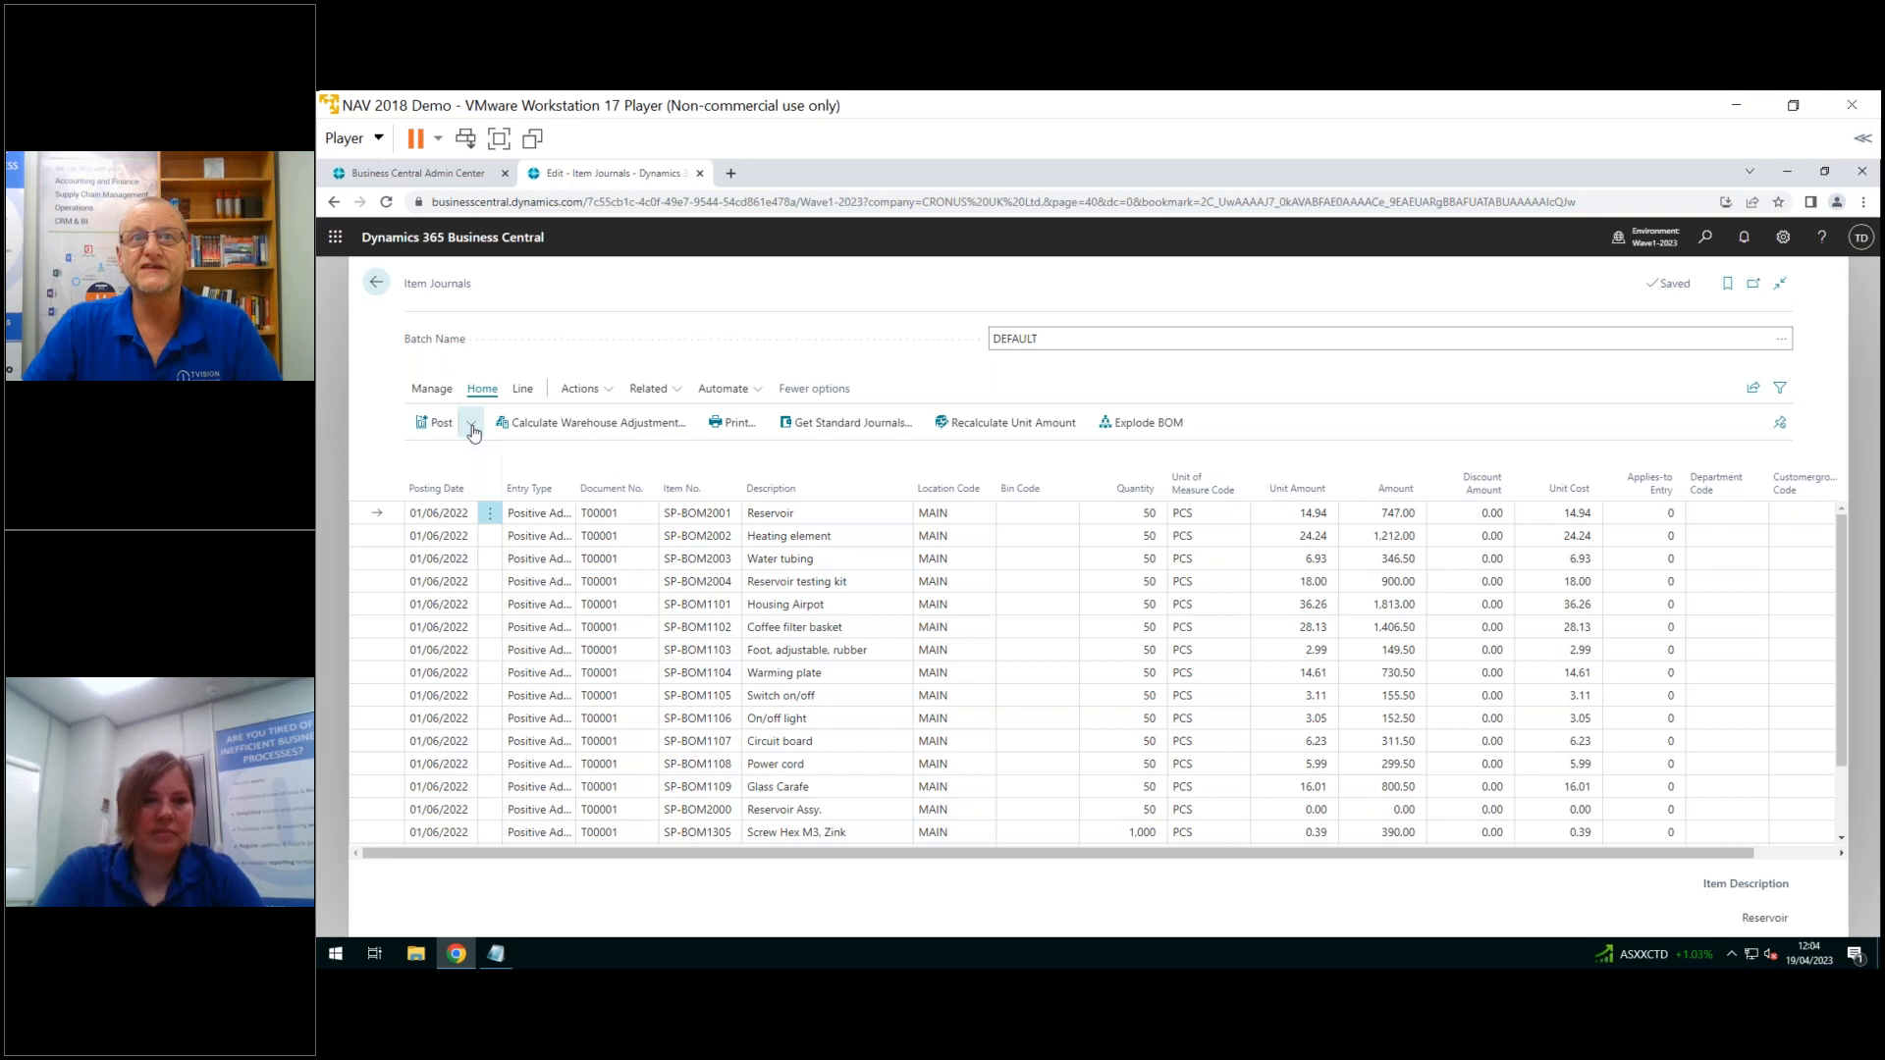
pyautogui.click(471, 422)
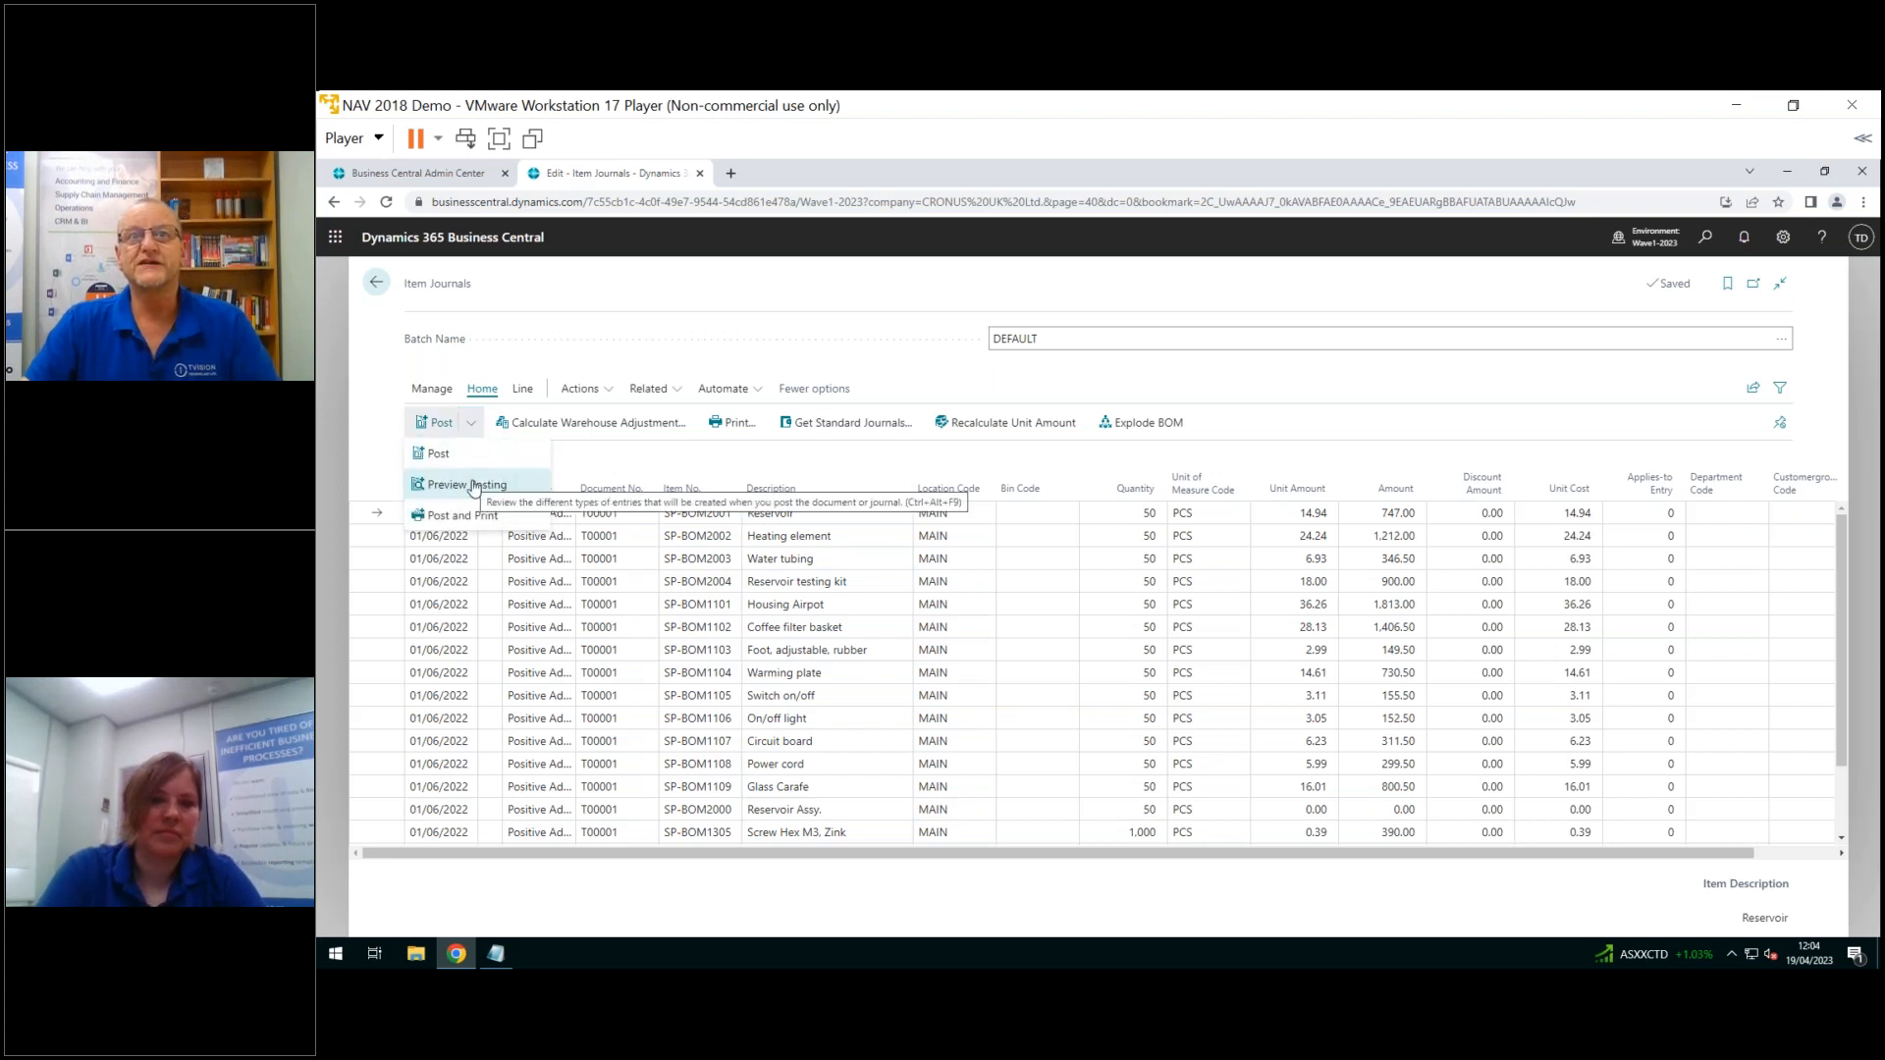
pyautogui.click(466, 483)
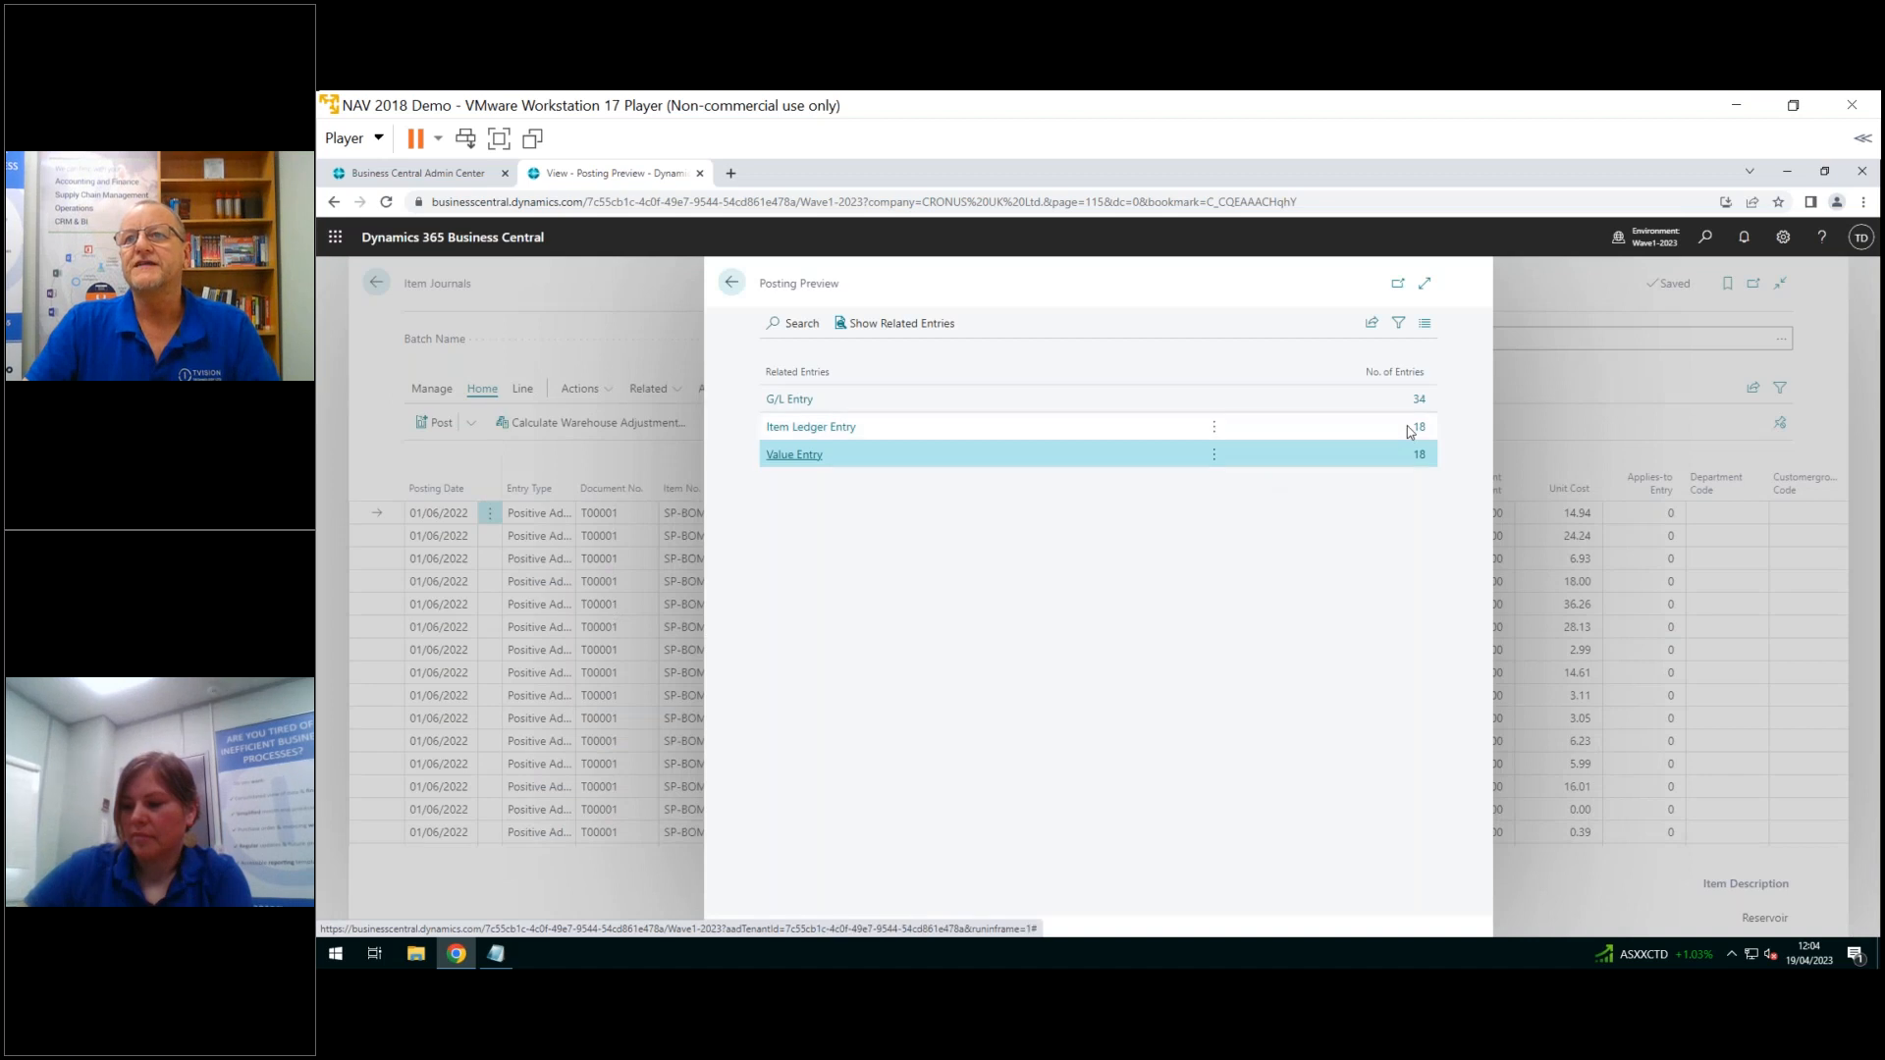
pyautogui.moveTo(1420, 428)
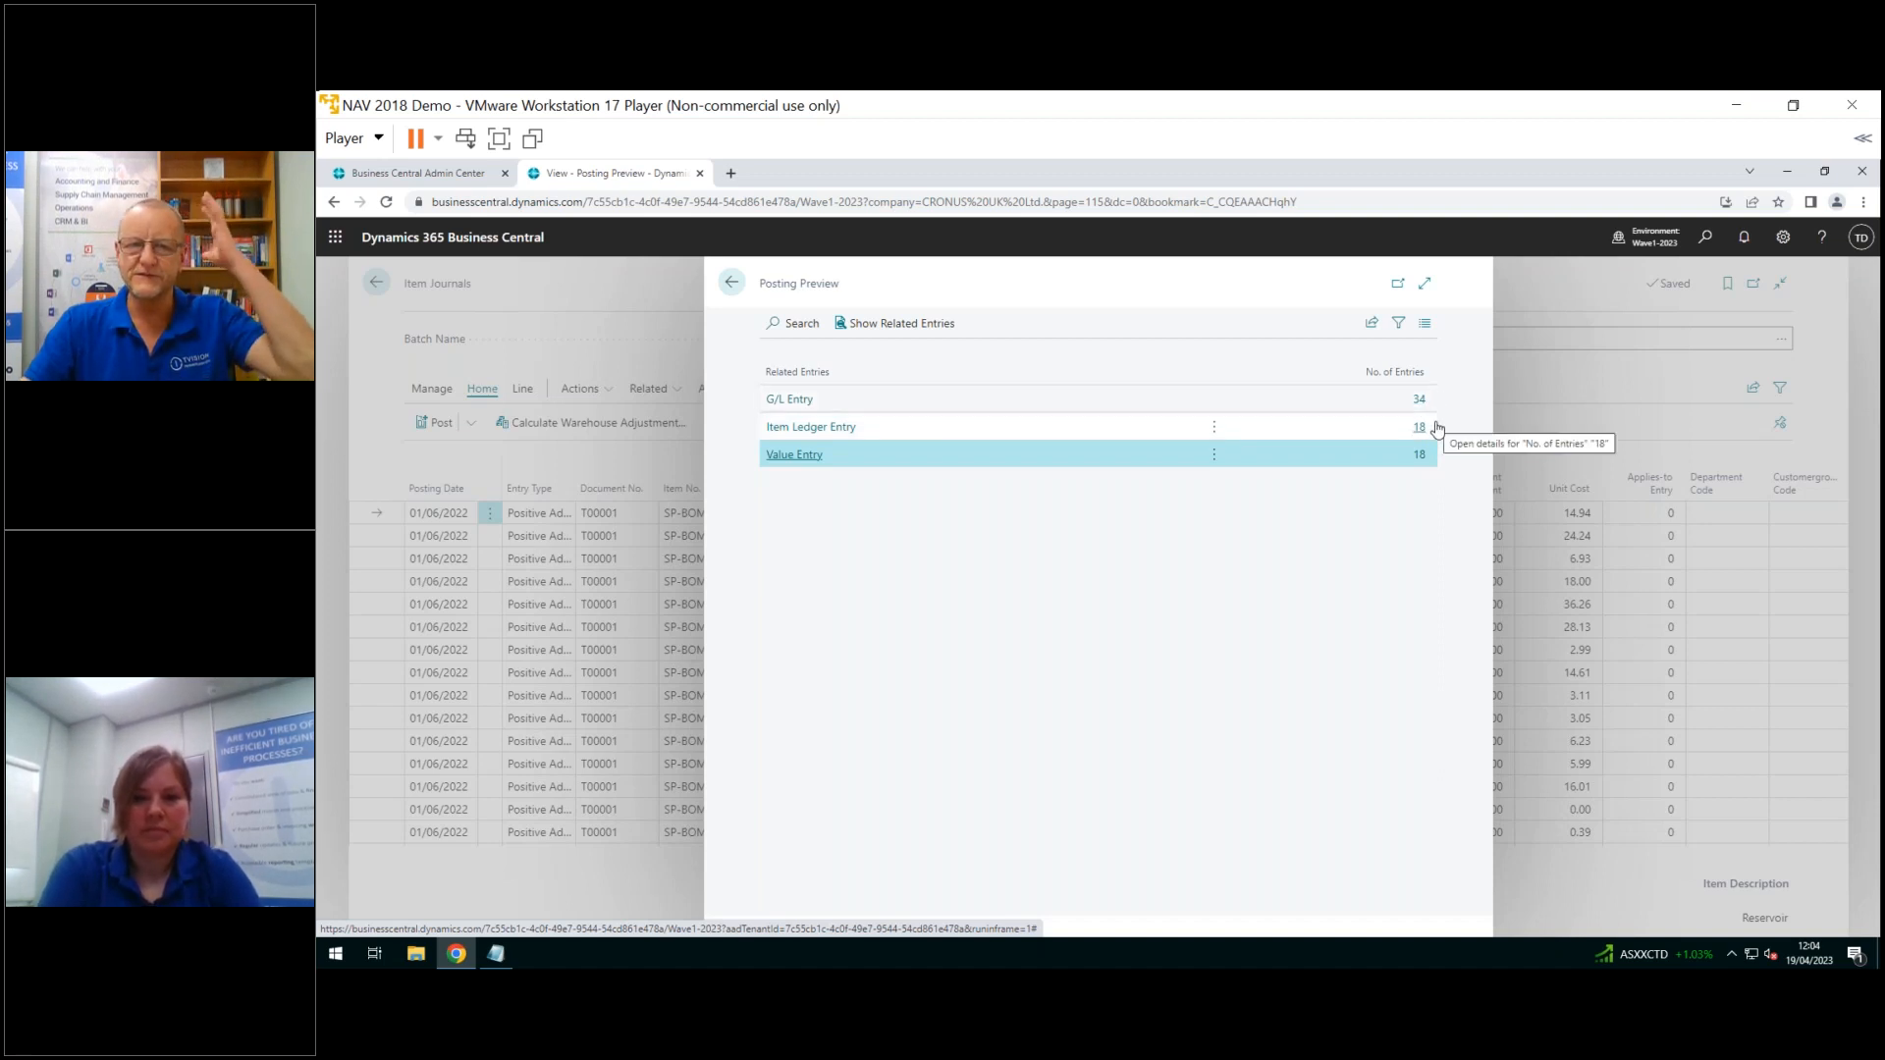
pyautogui.moveTo(1431, 433)
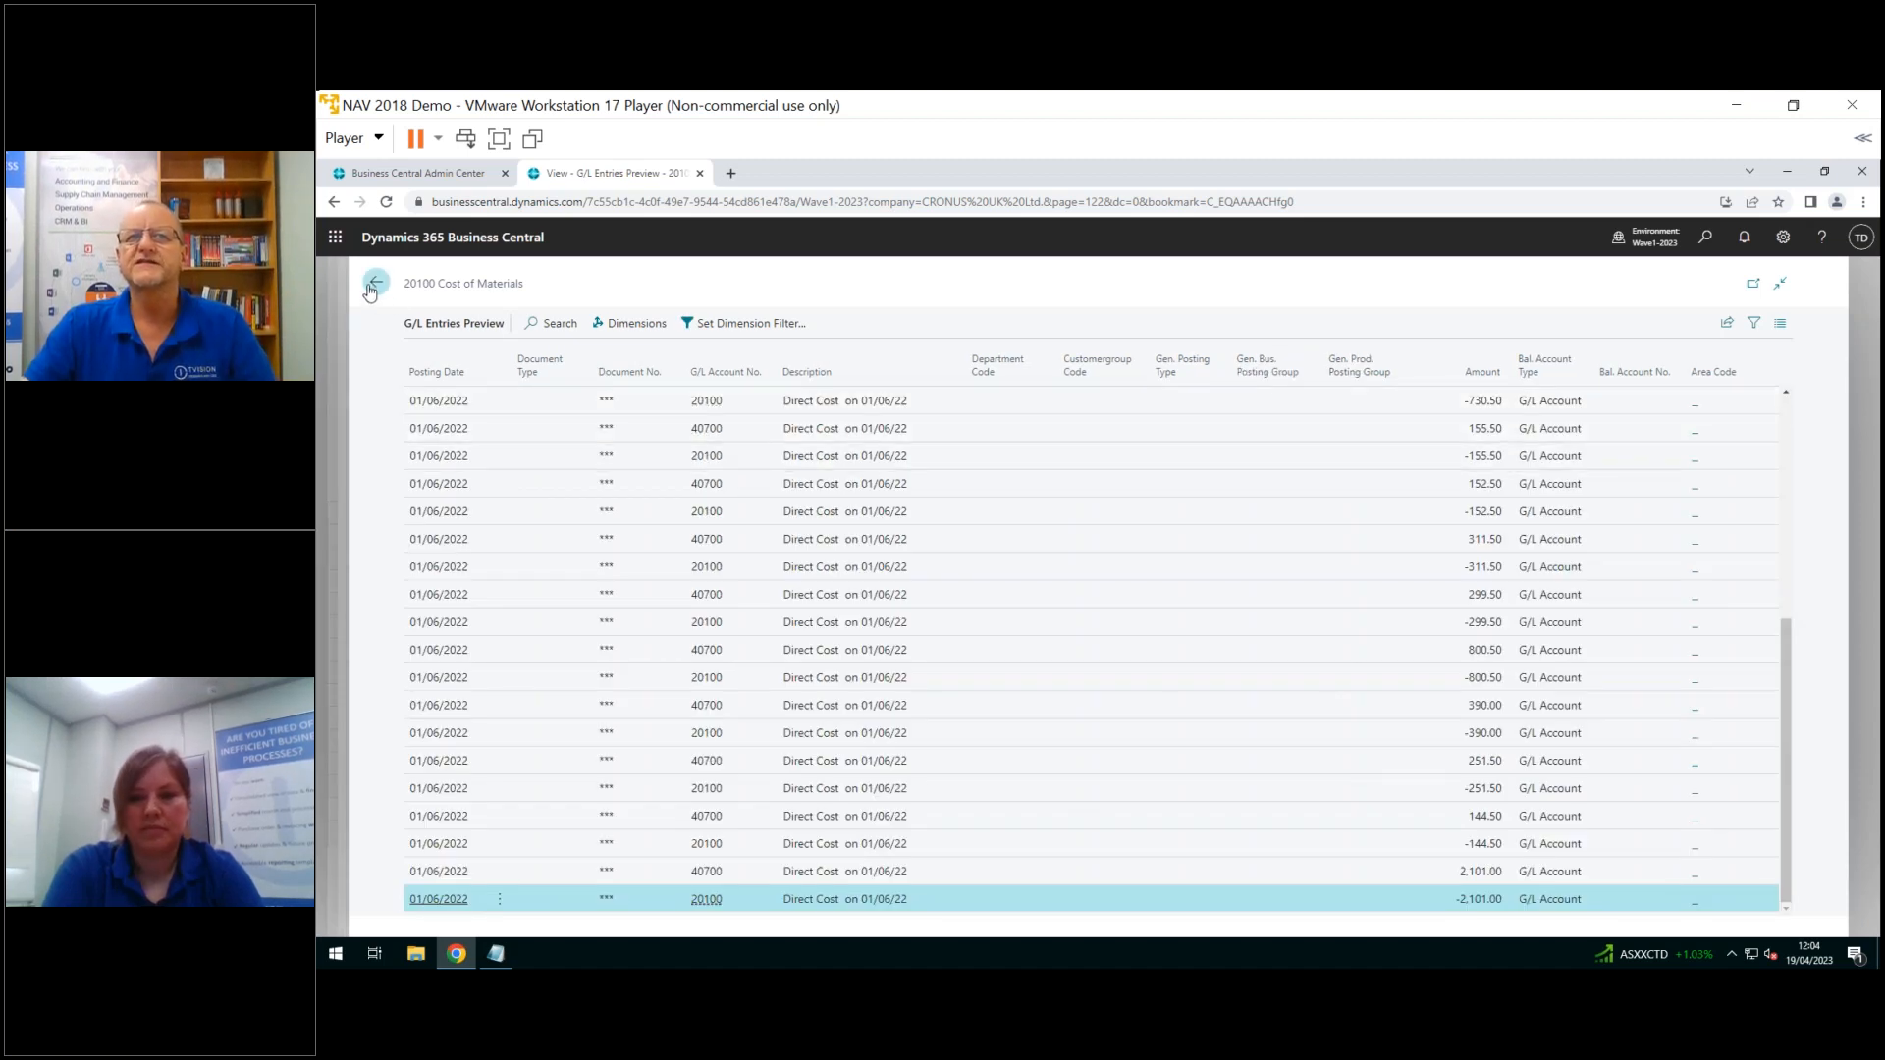
pyautogui.click(375, 283)
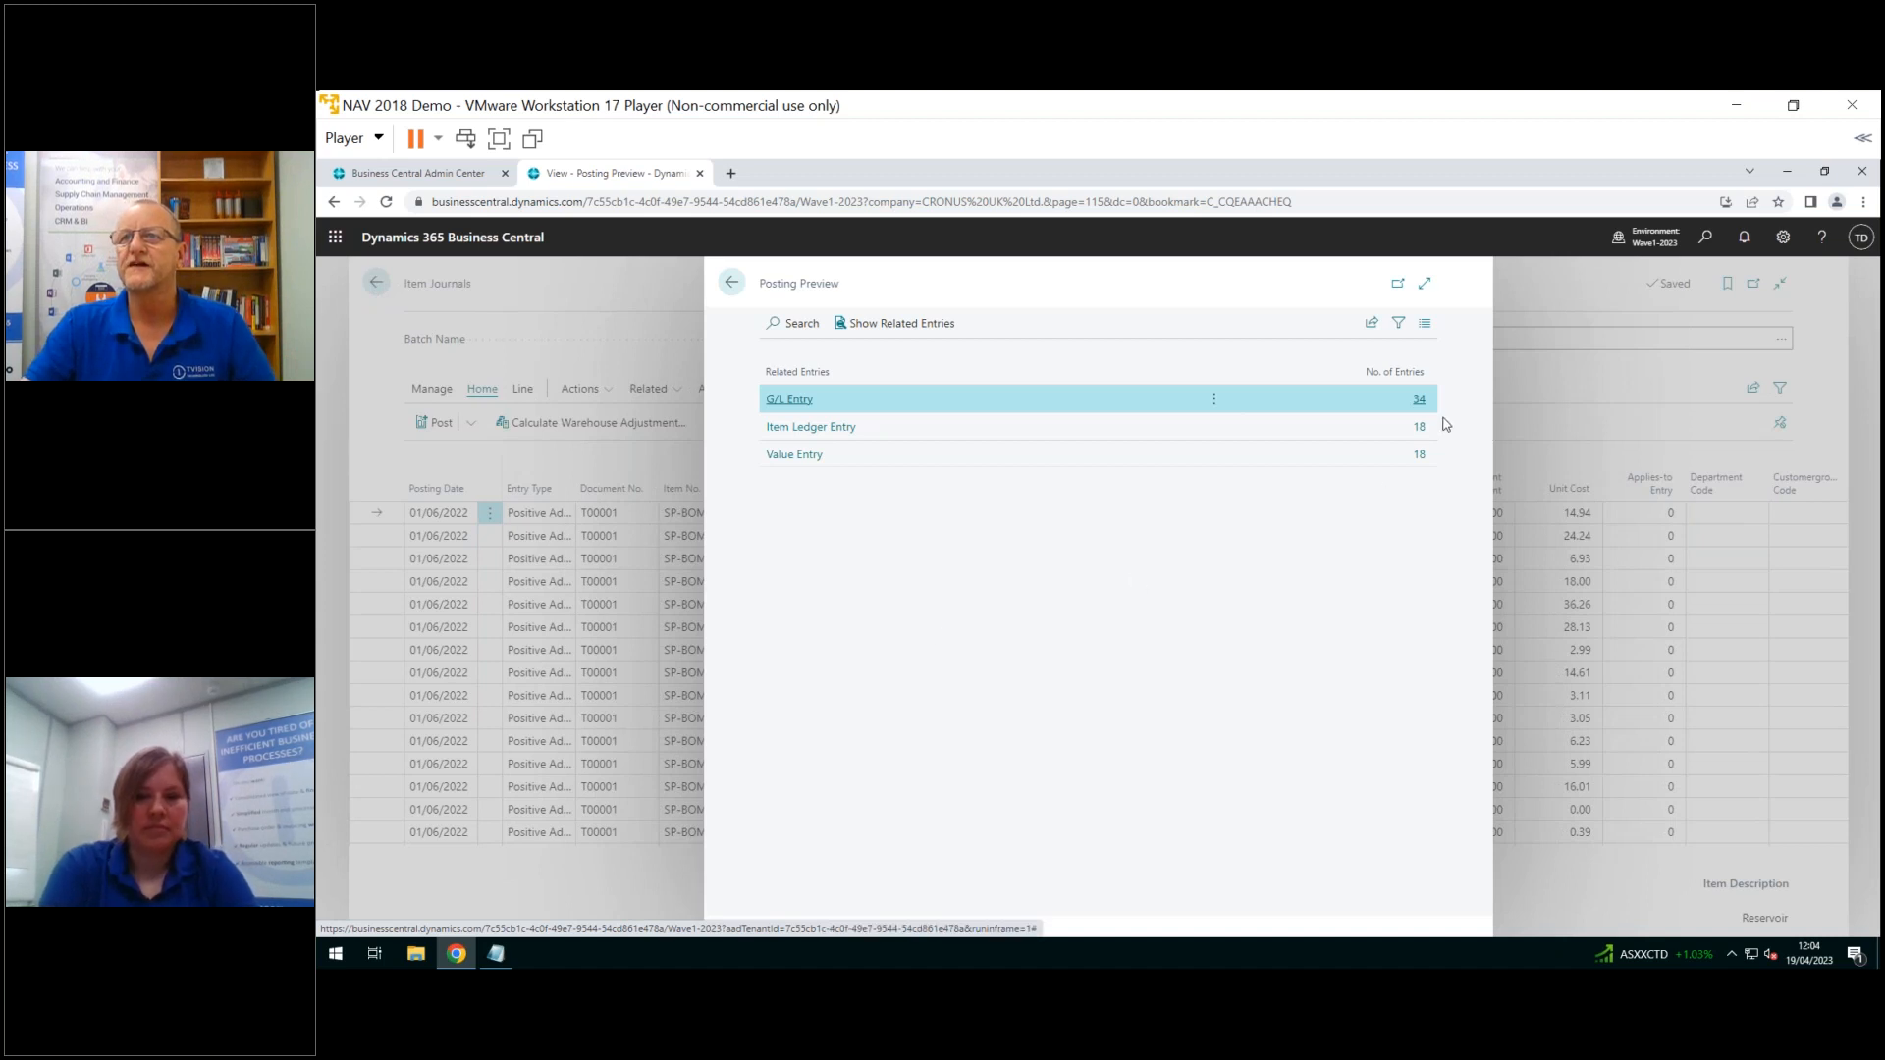
pyautogui.click(810, 425)
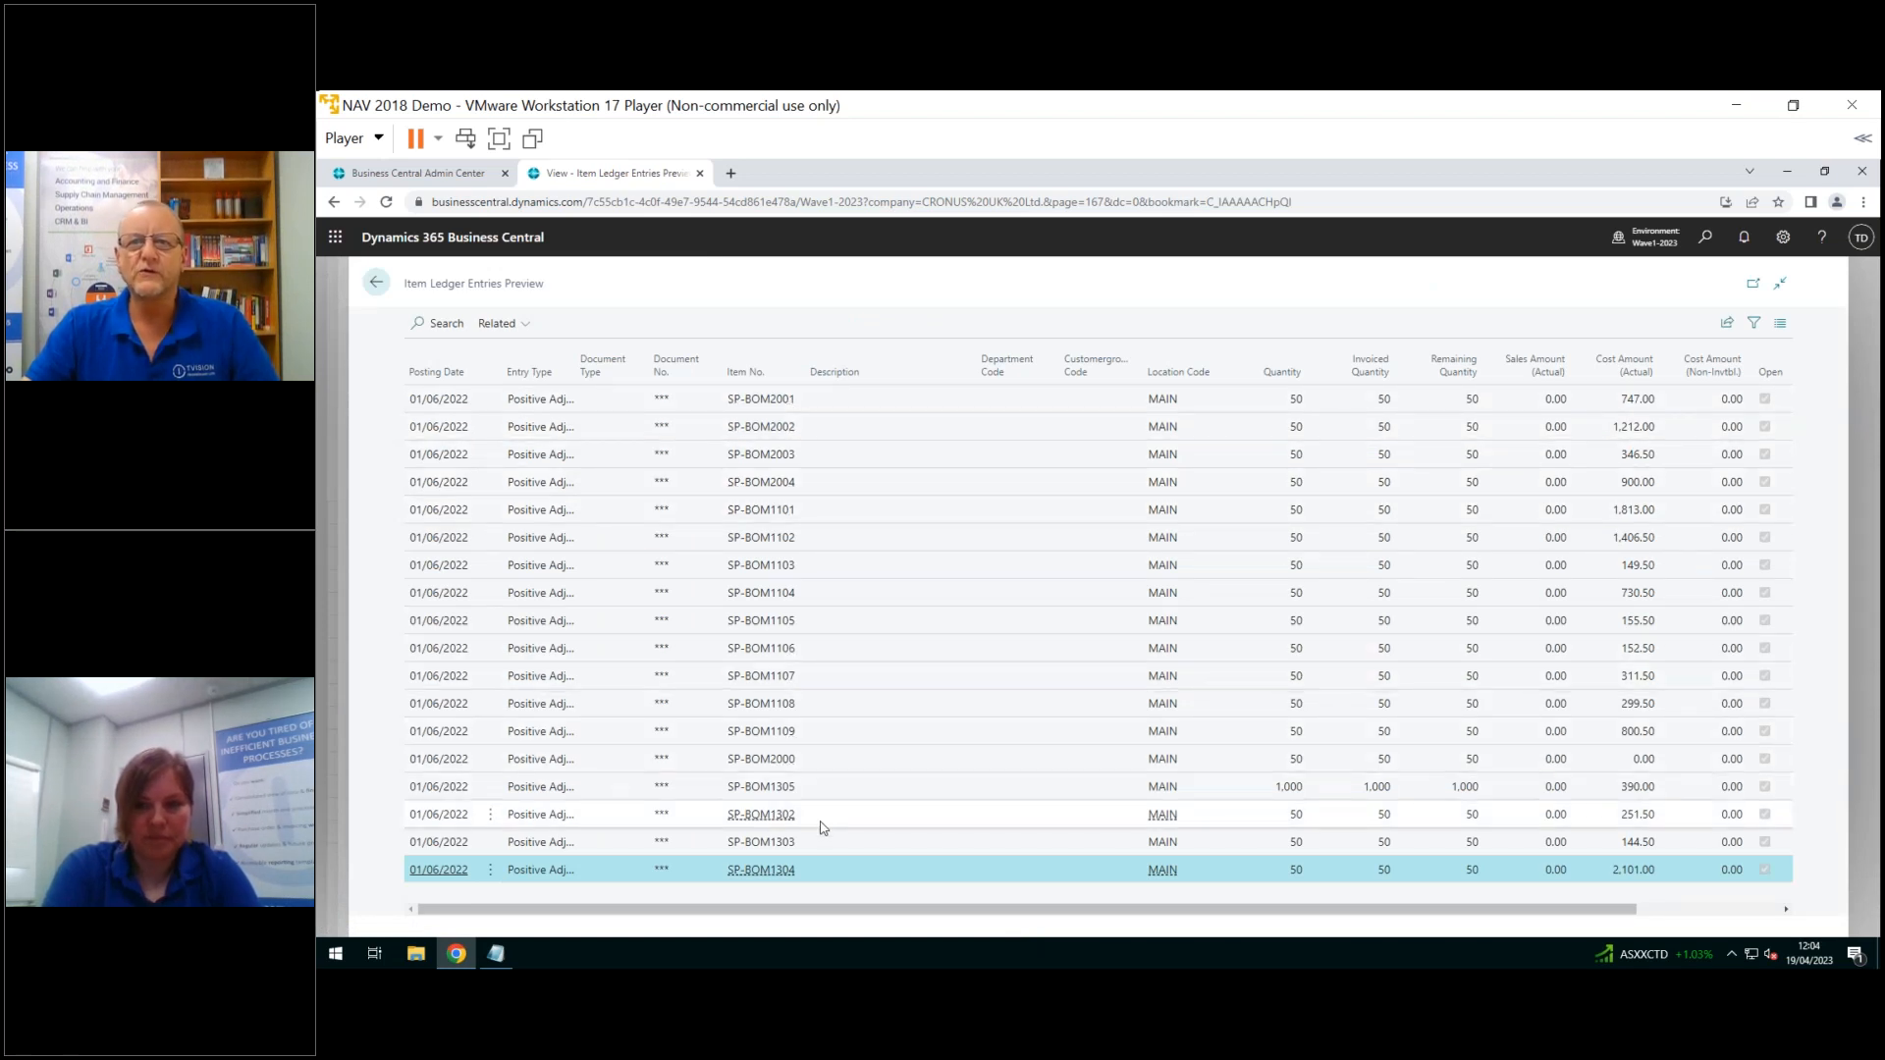
pyautogui.moveTo(1414, 427)
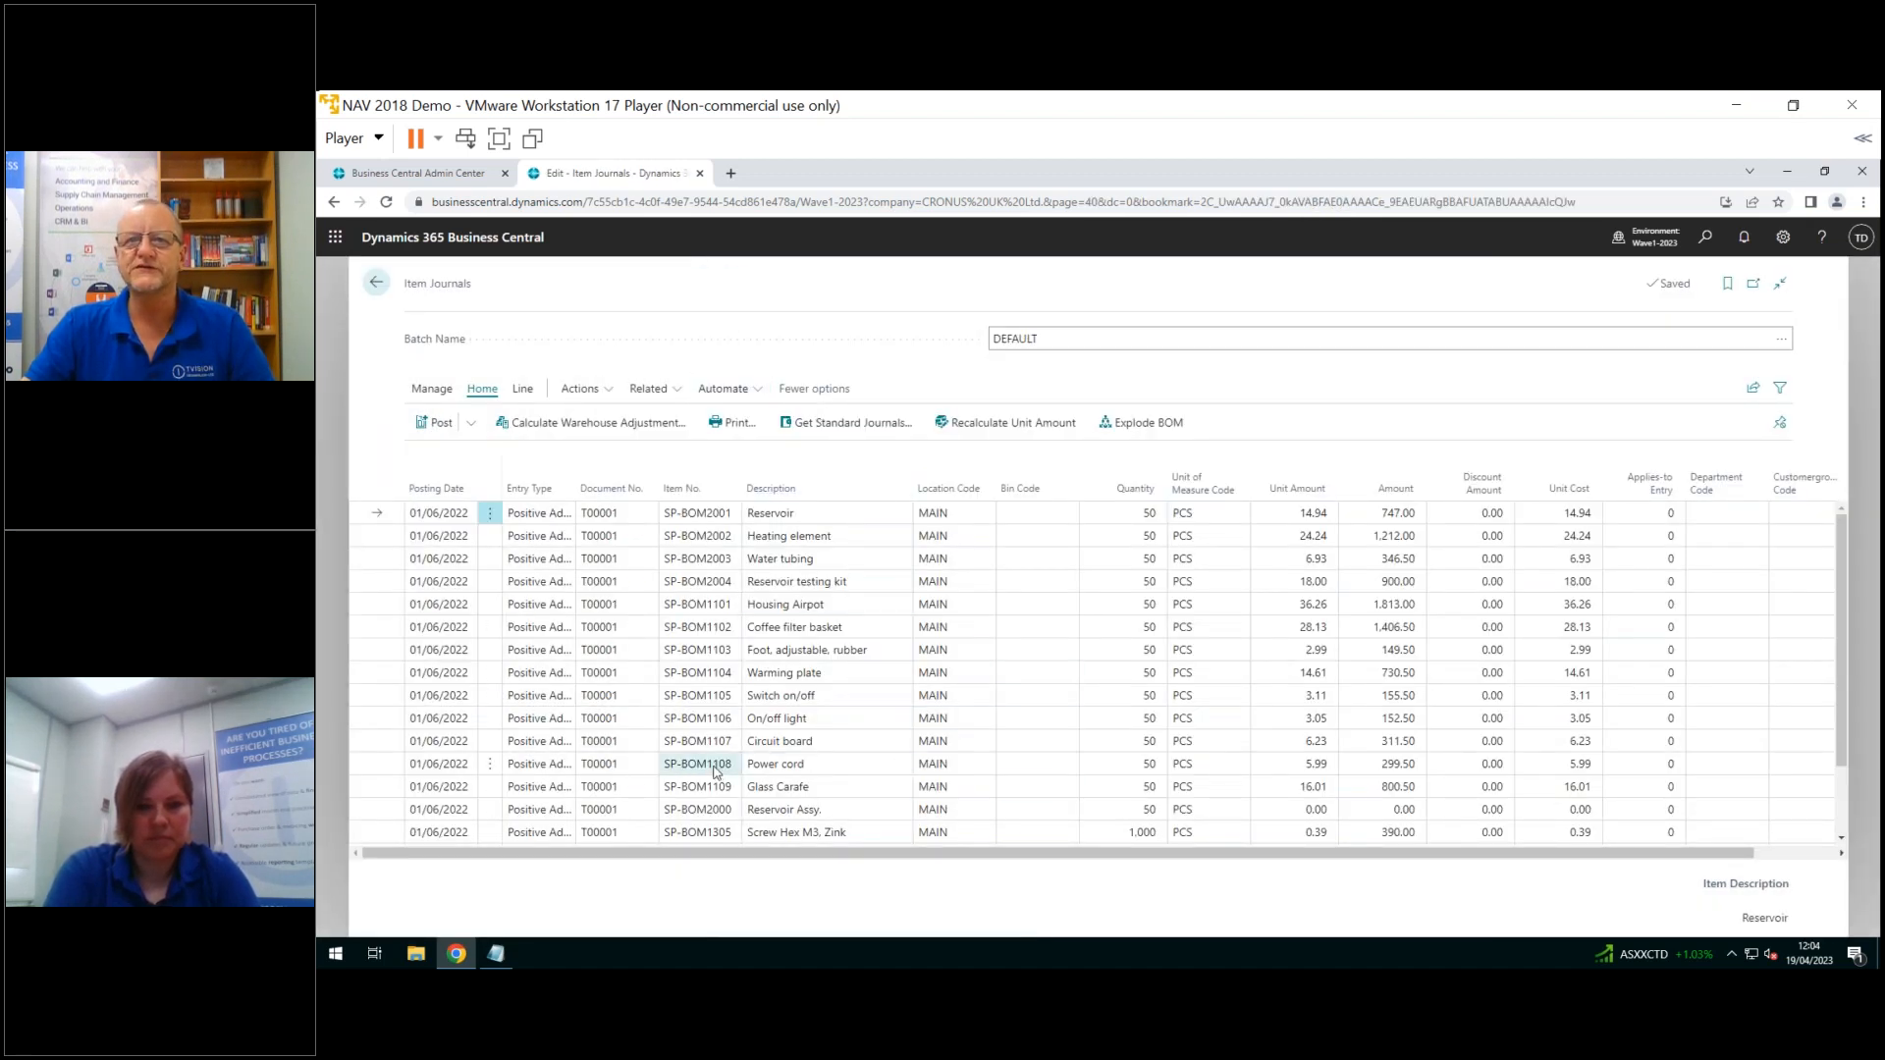
# Enter 2 as the Reservoir Assy. line's unit amount, giving an amount of 100.00
pyautogui.click(1202, 809)
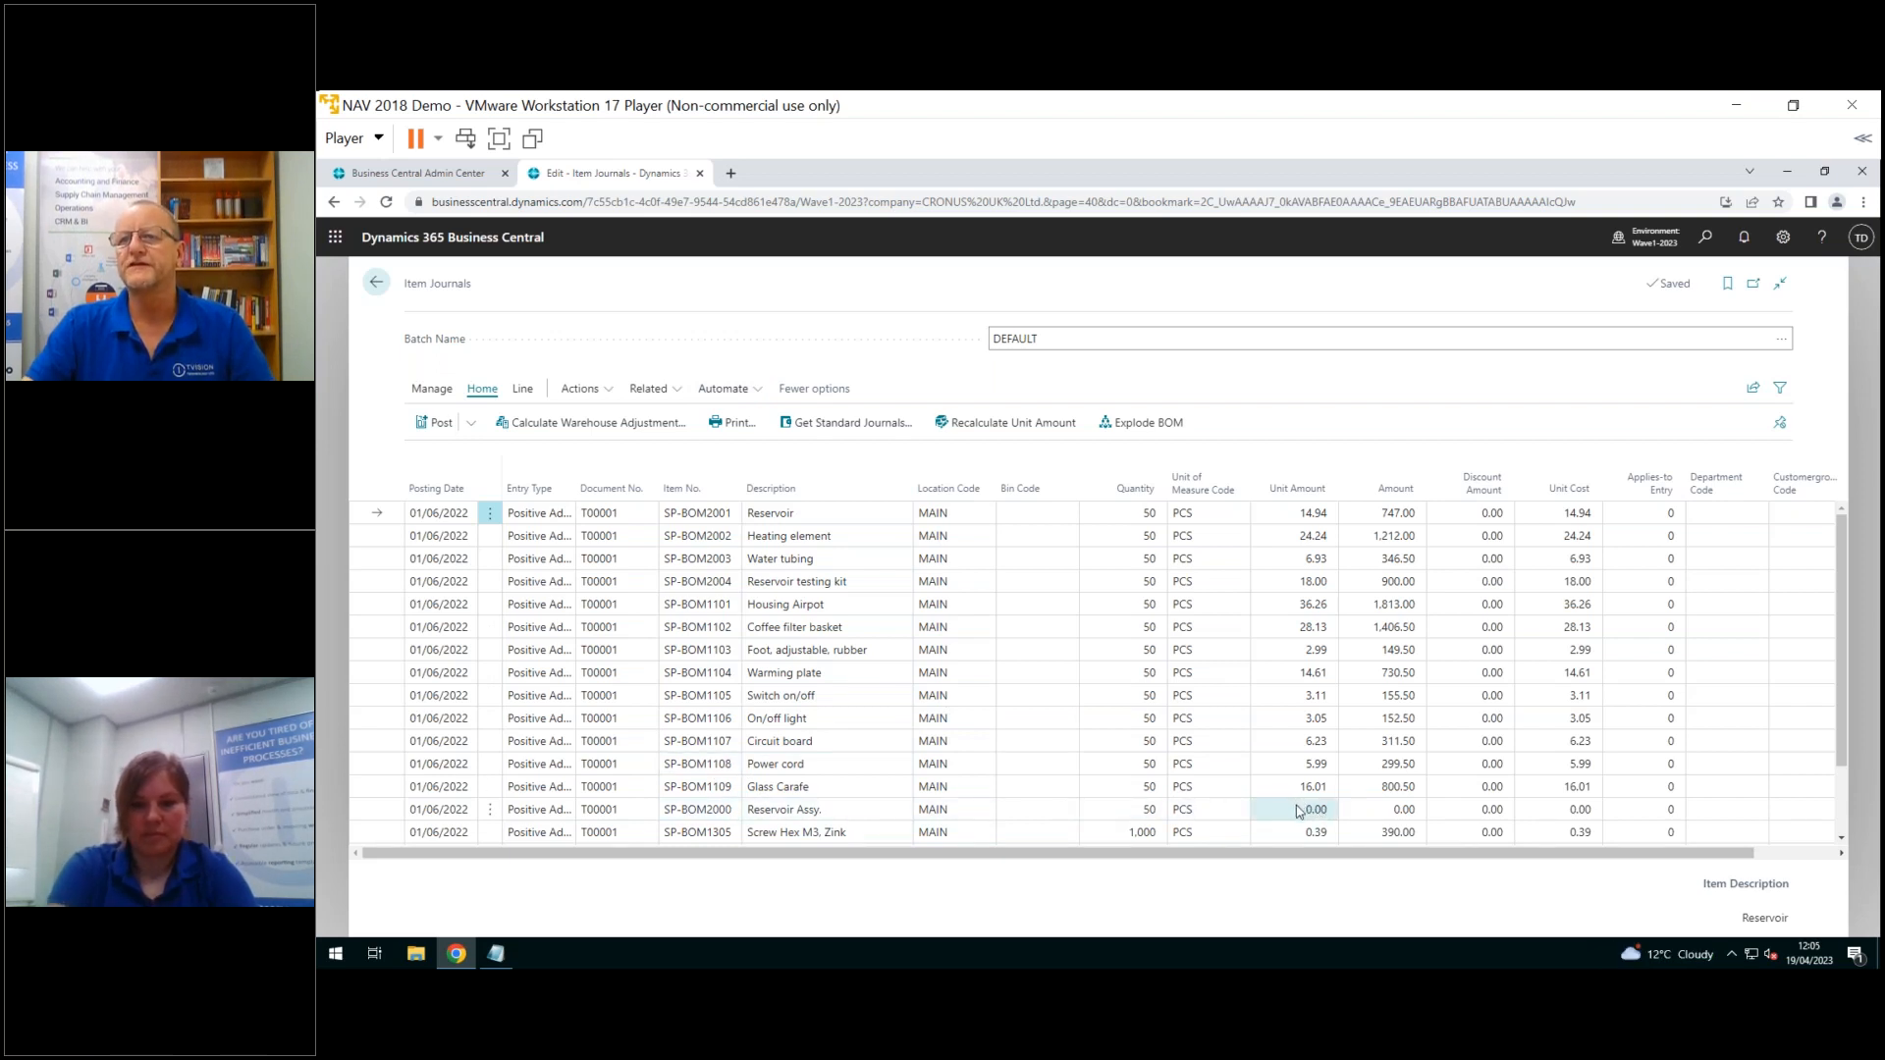
pyautogui.click(1304, 808)
pyautogui.write('2')
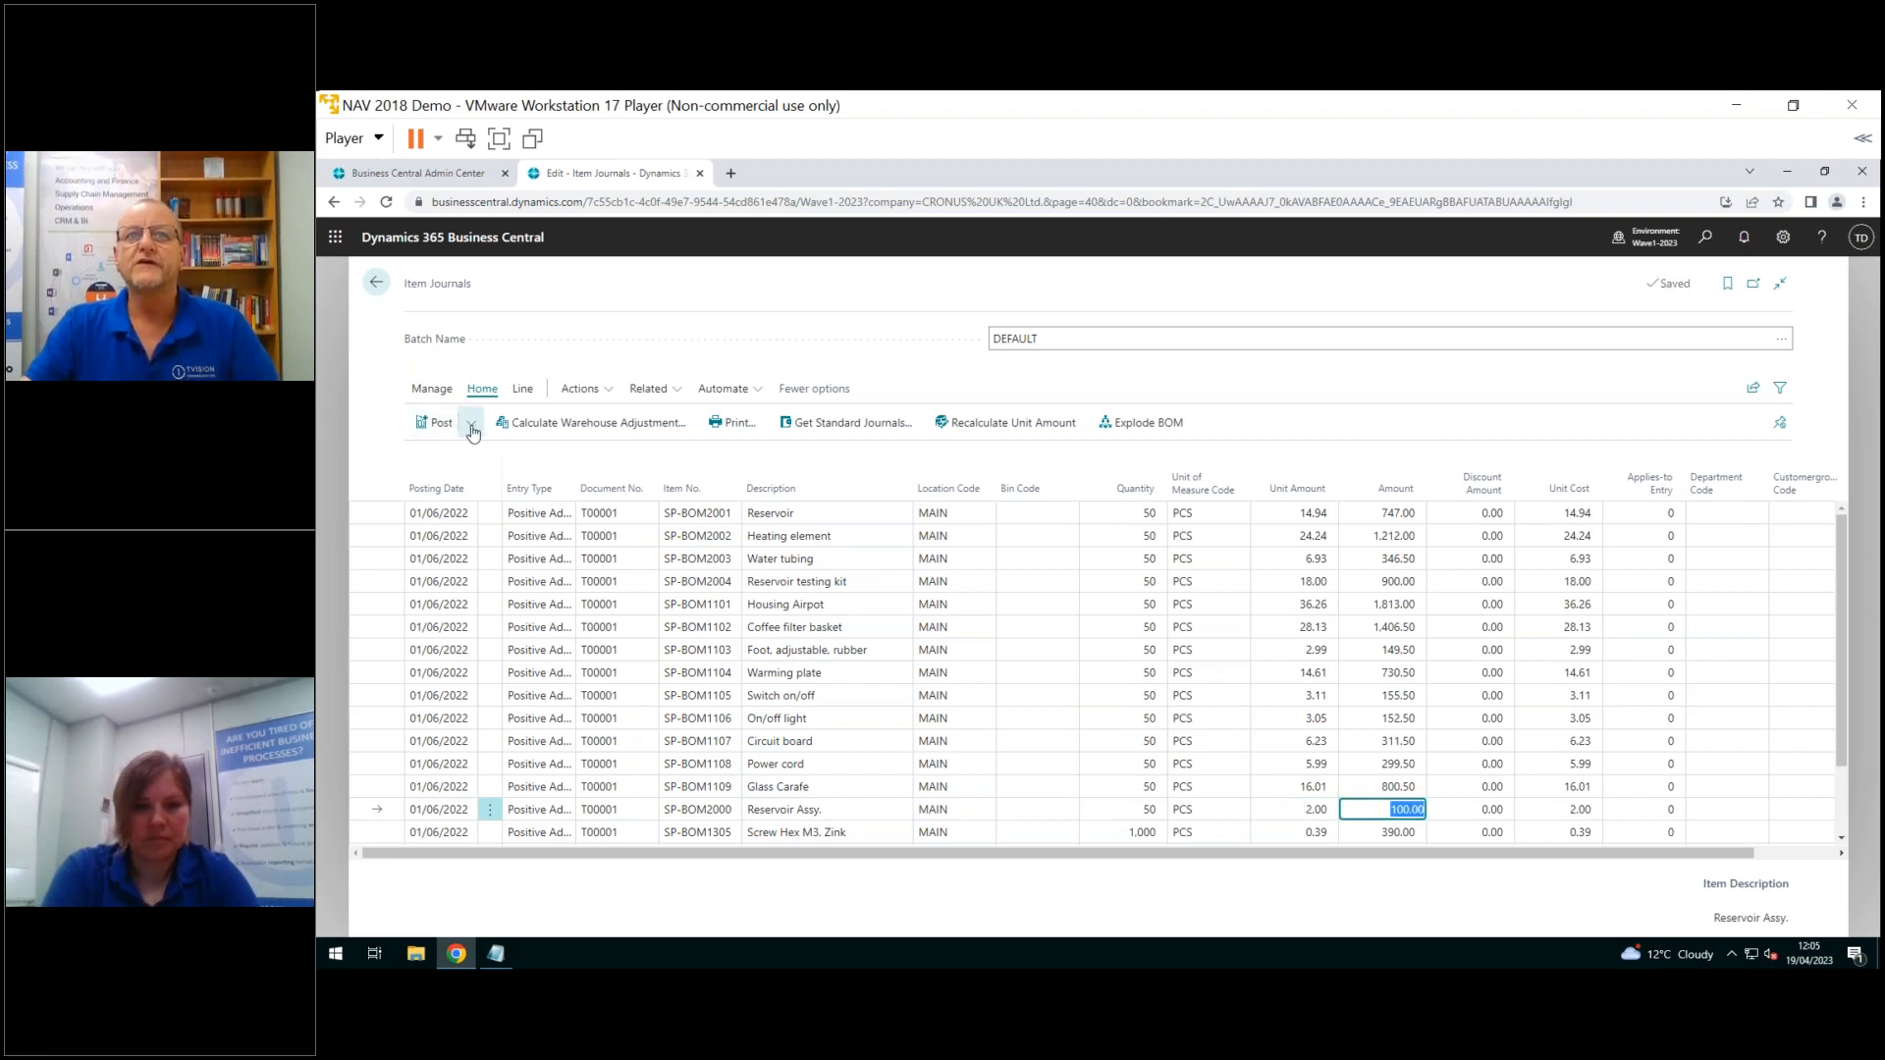
pyautogui.click(471, 422)
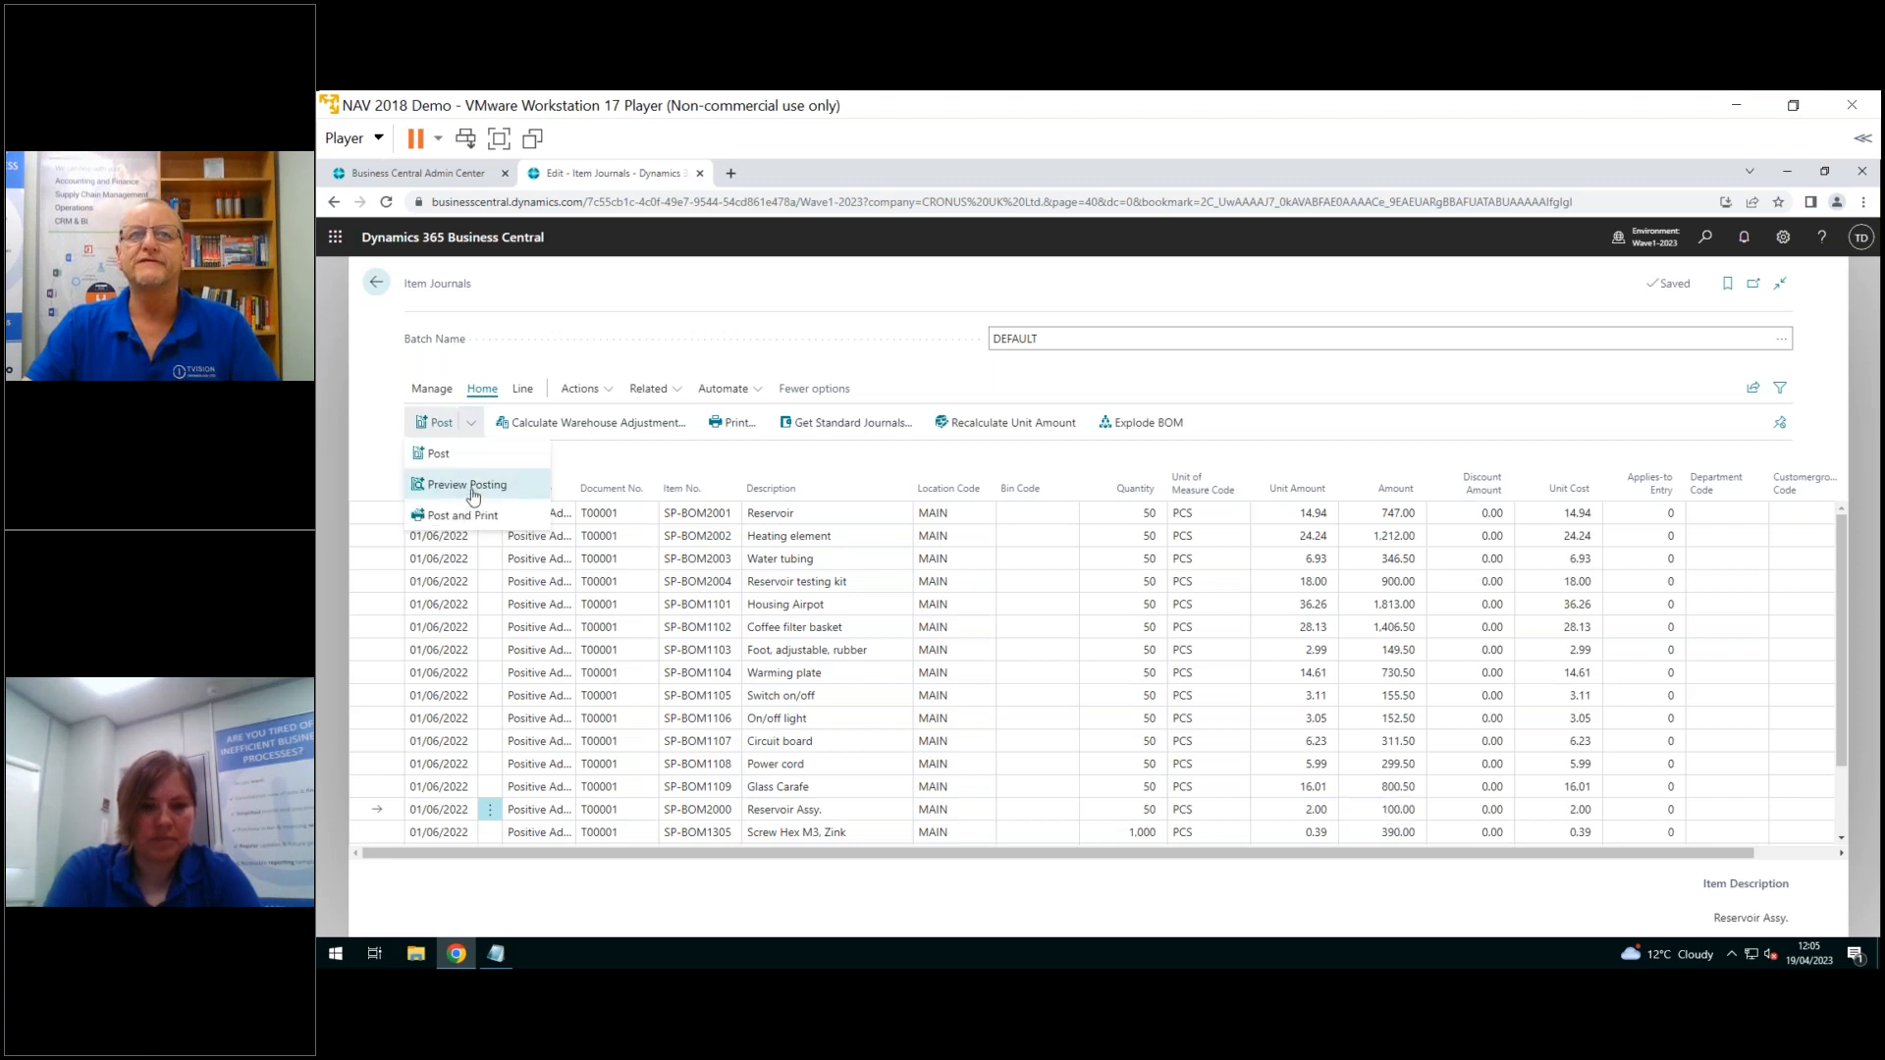
pyautogui.click(467, 483)
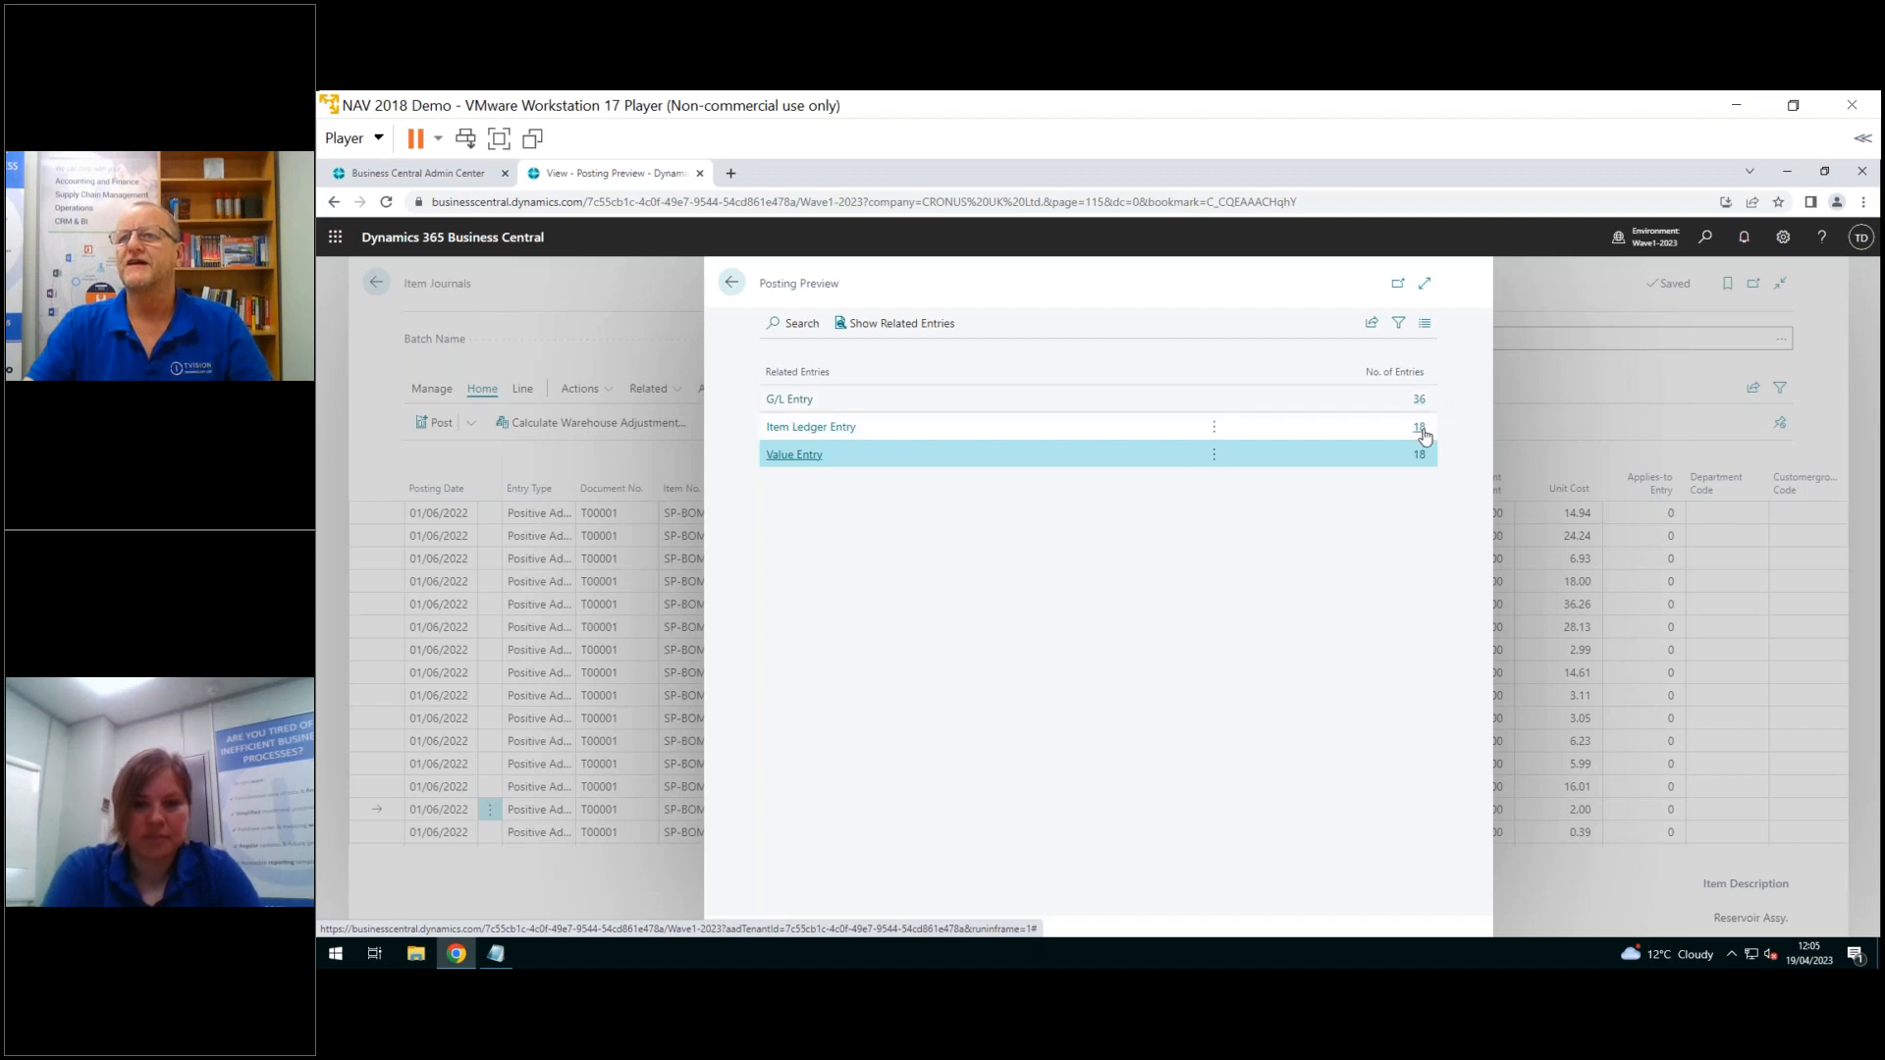
pyautogui.click(810, 427)
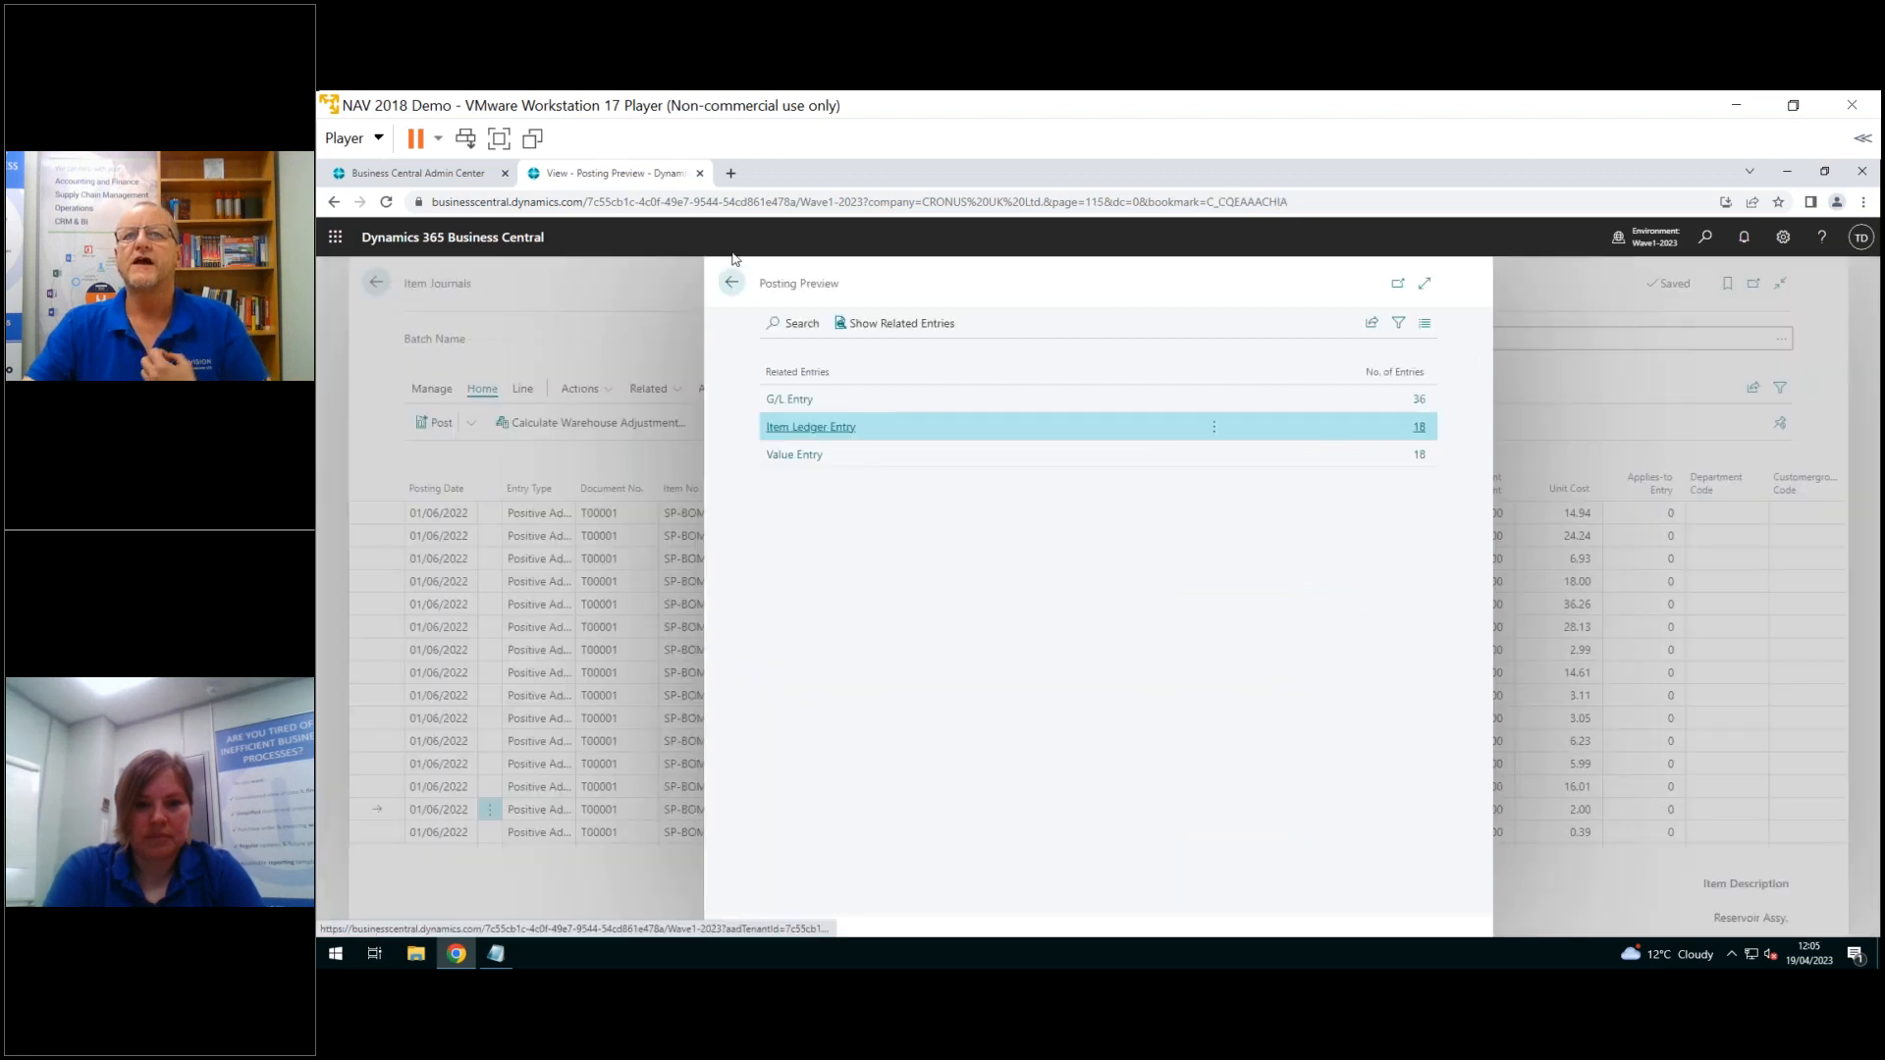
pyautogui.click(731, 283)
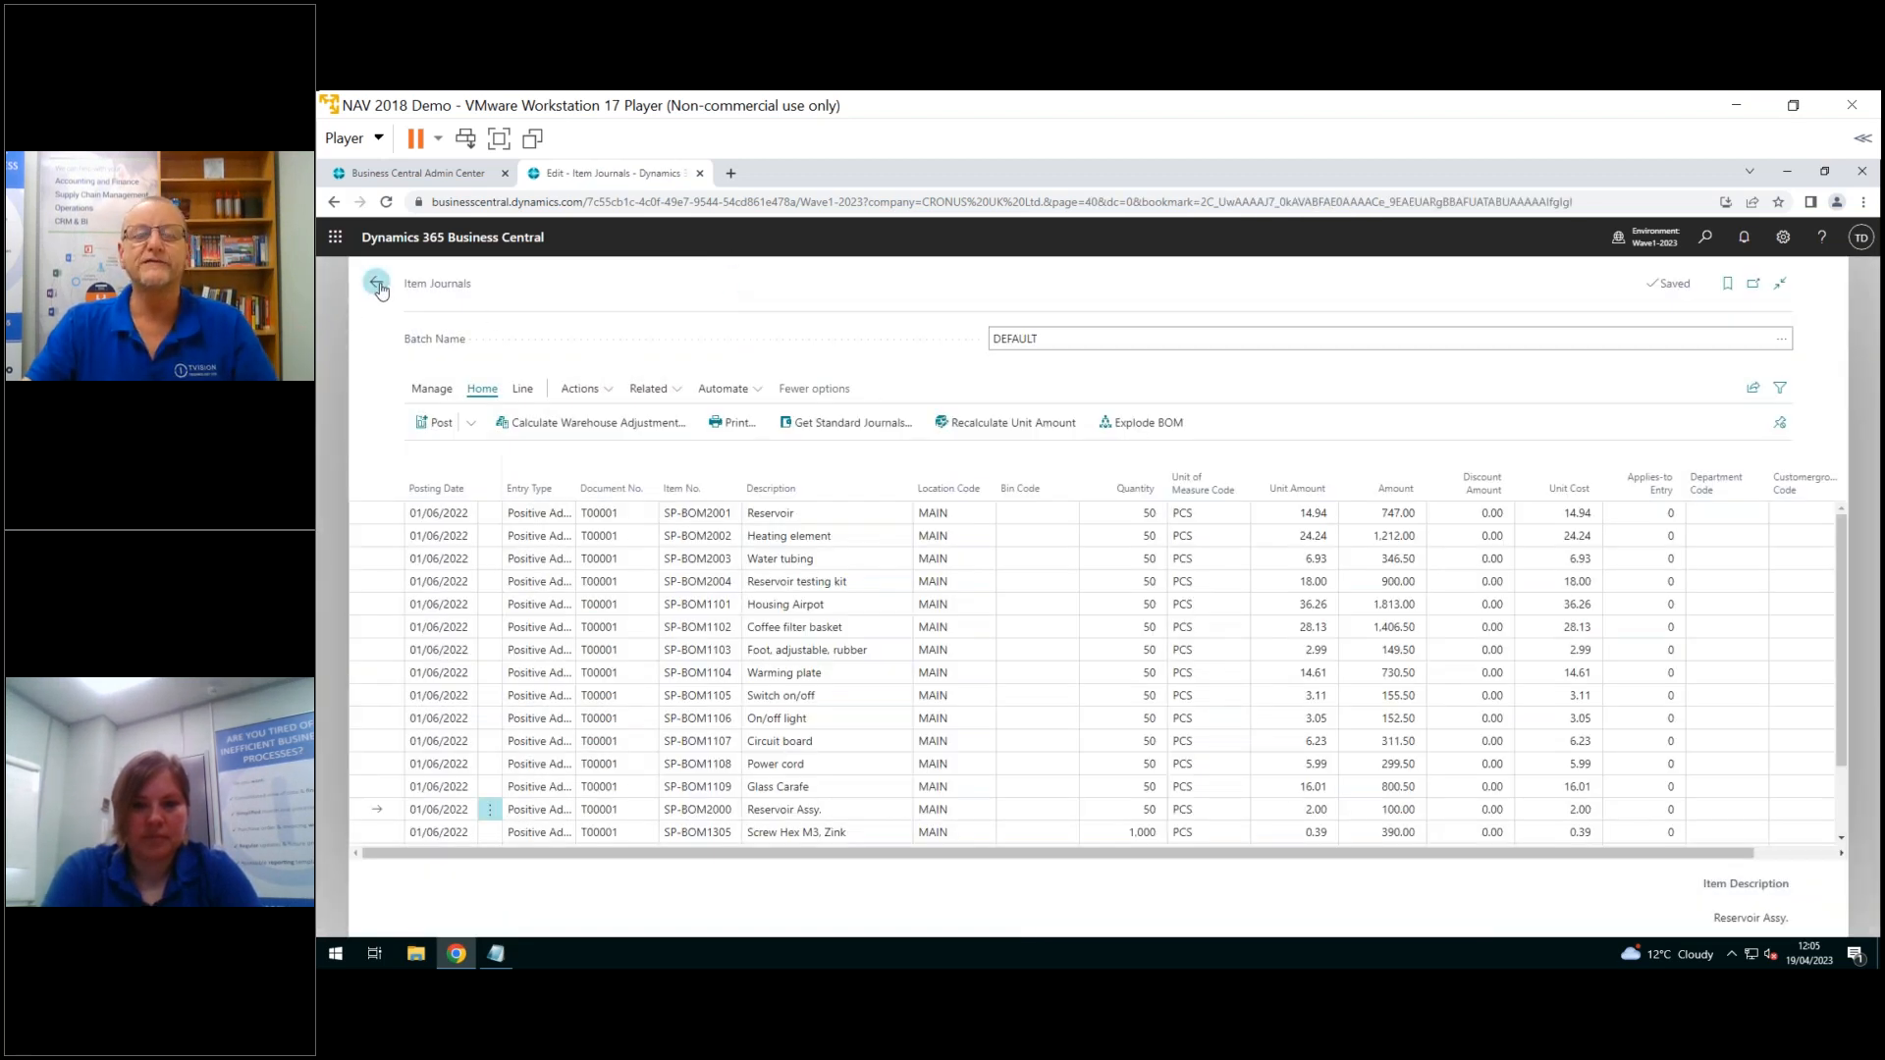
pyautogui.moveTo(376, 283)
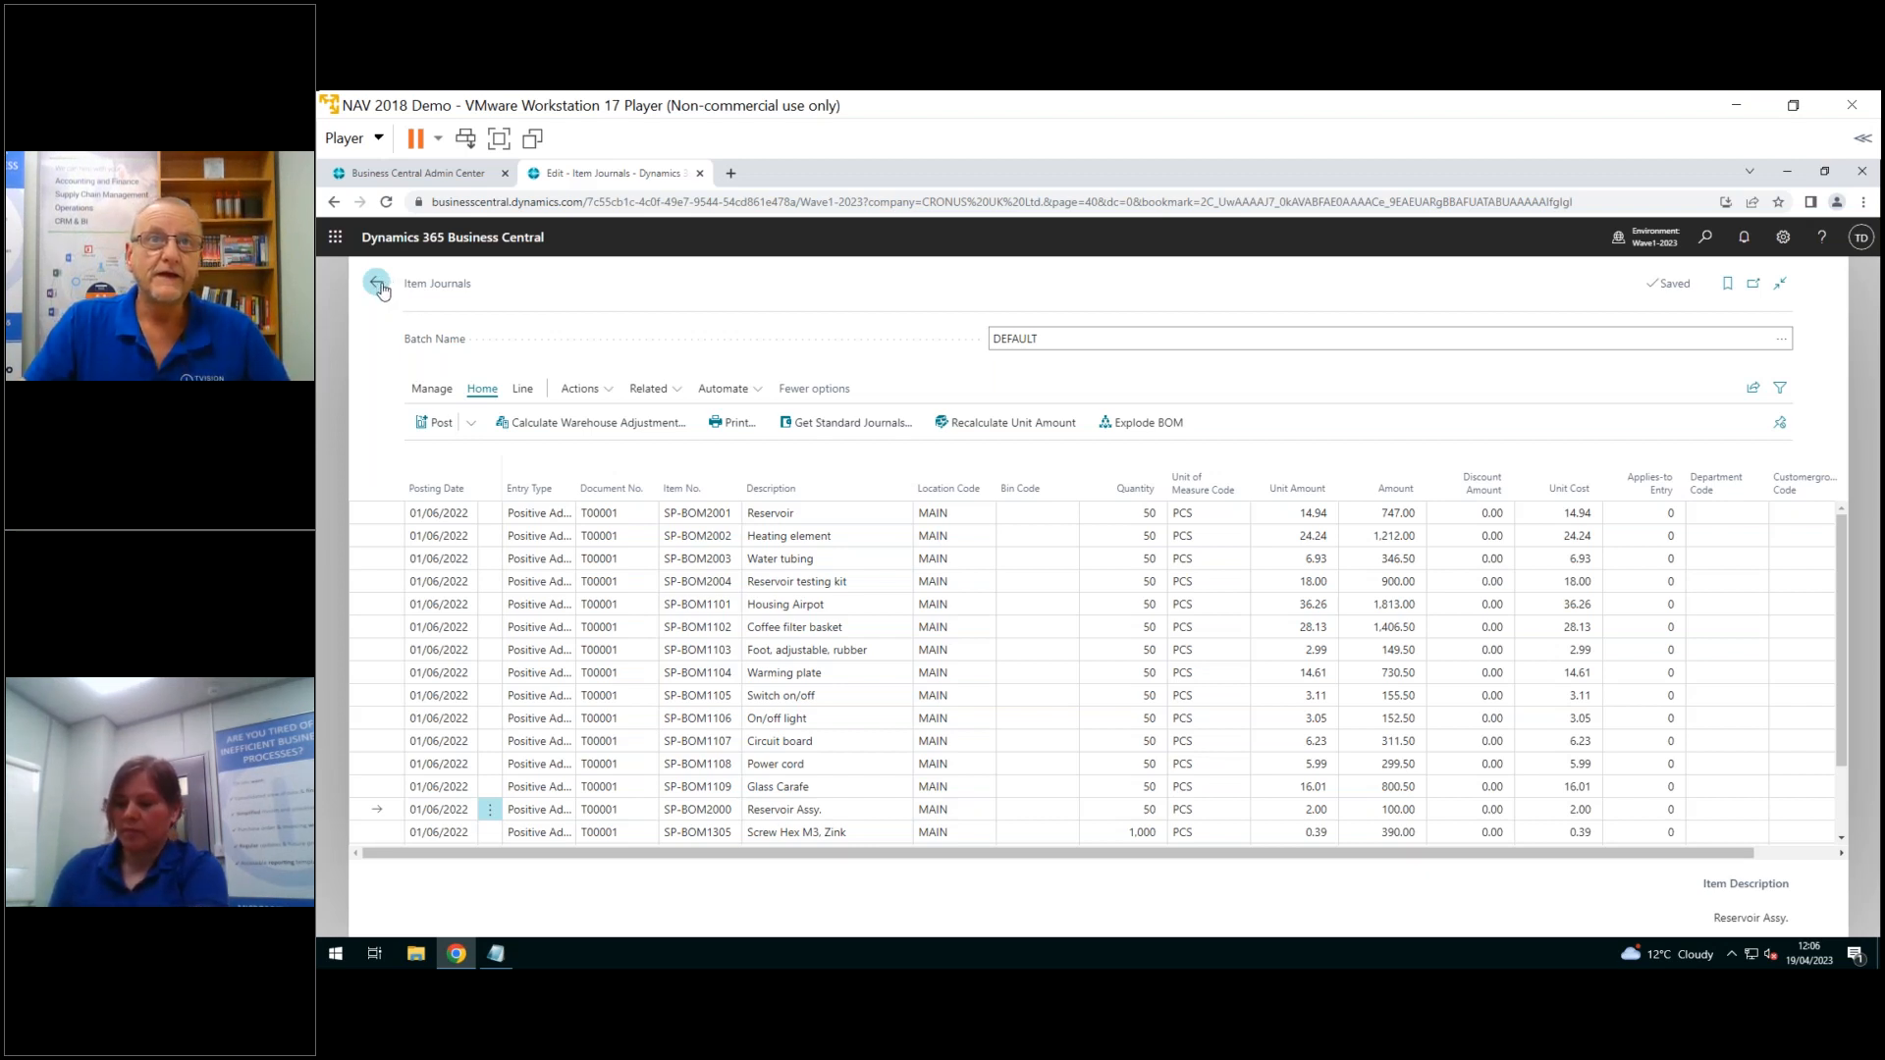
pyautogui.click(376, 283)
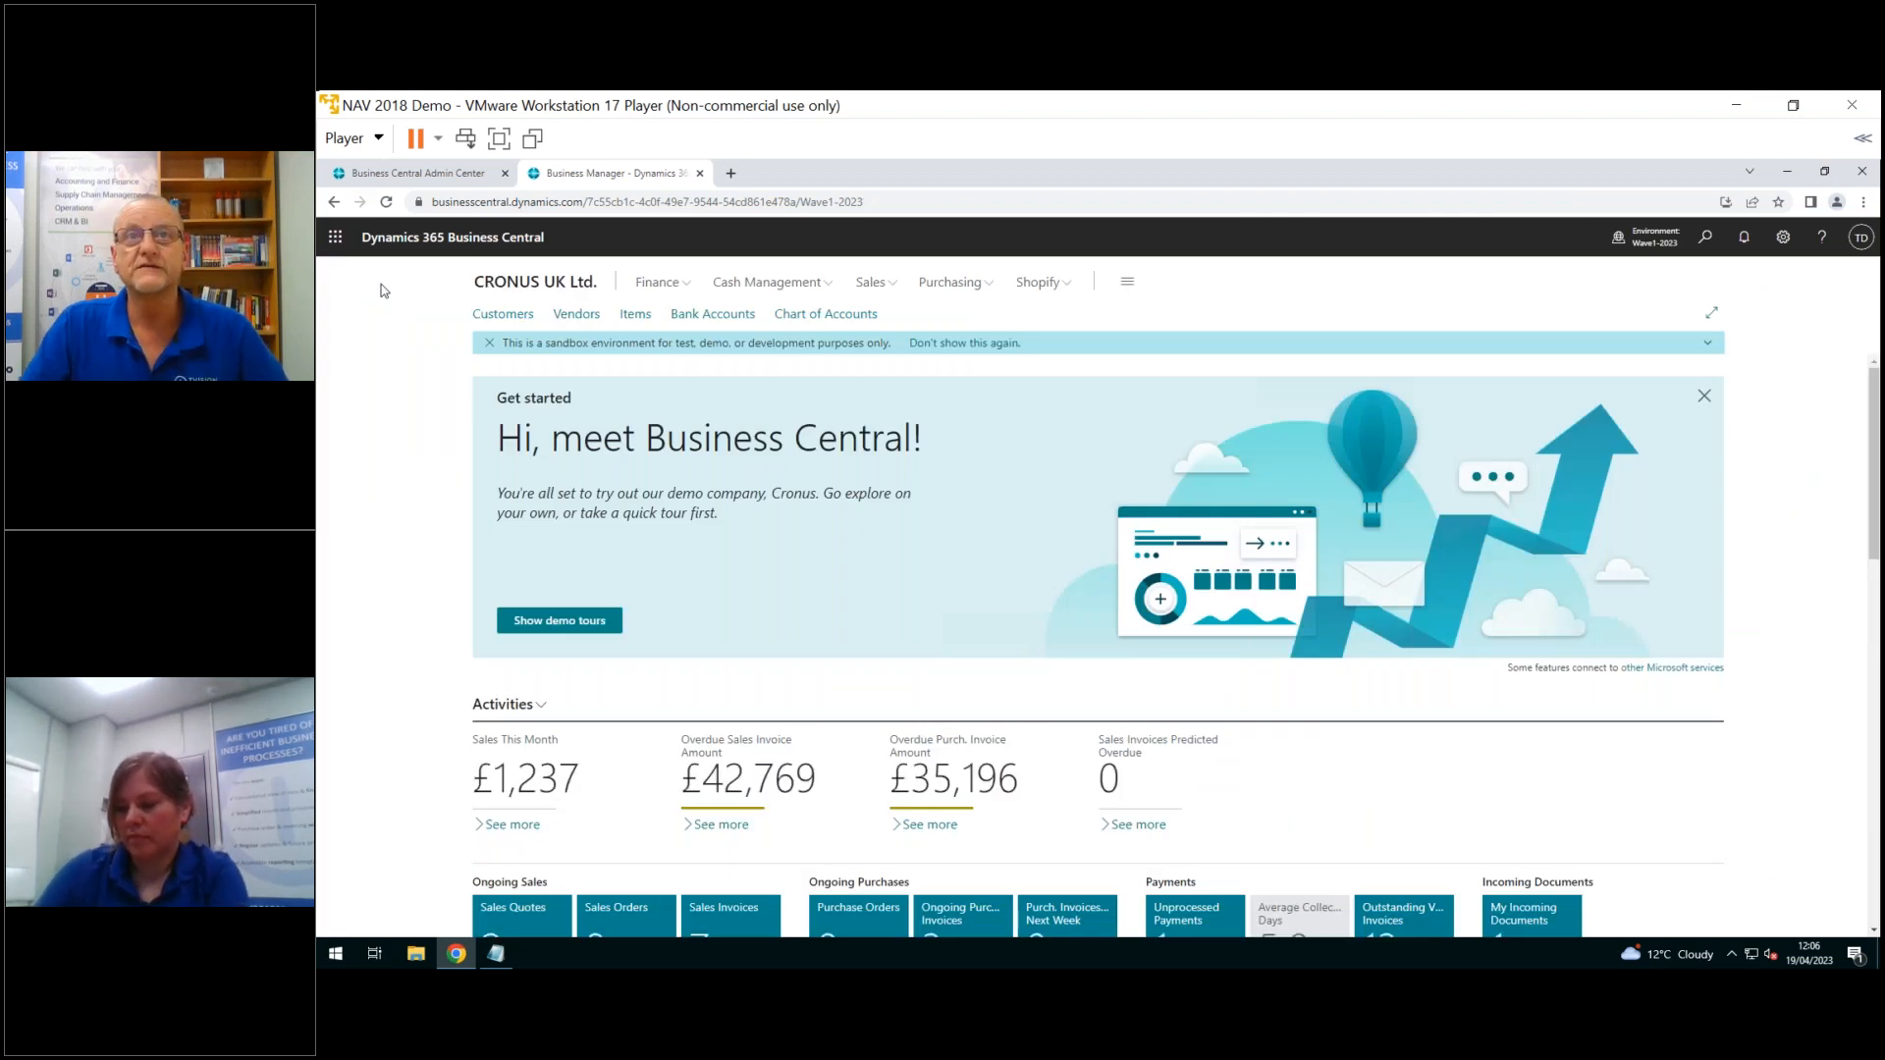
pyautogui.moveTo(366, 314)
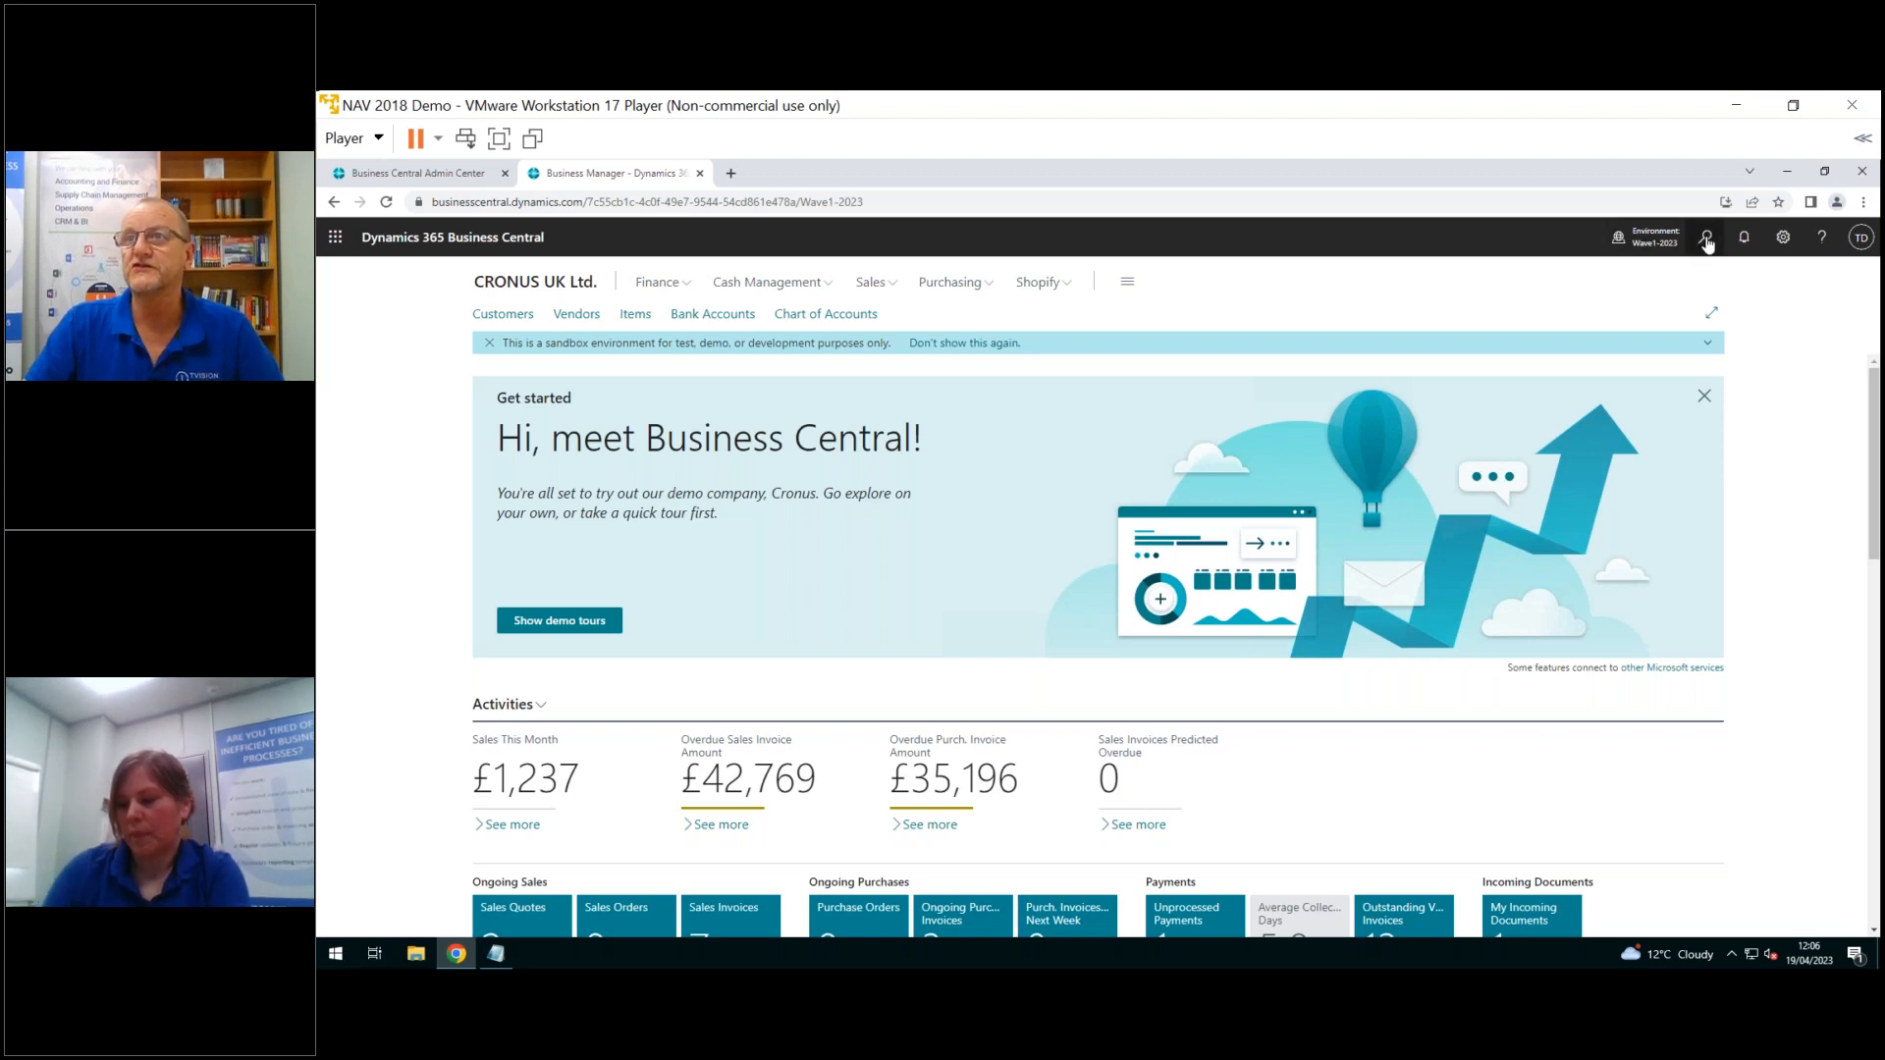
# Search Tell Me for 'tran ord' and open the Transfer Orders list
pyautogui.click(1704, 237)
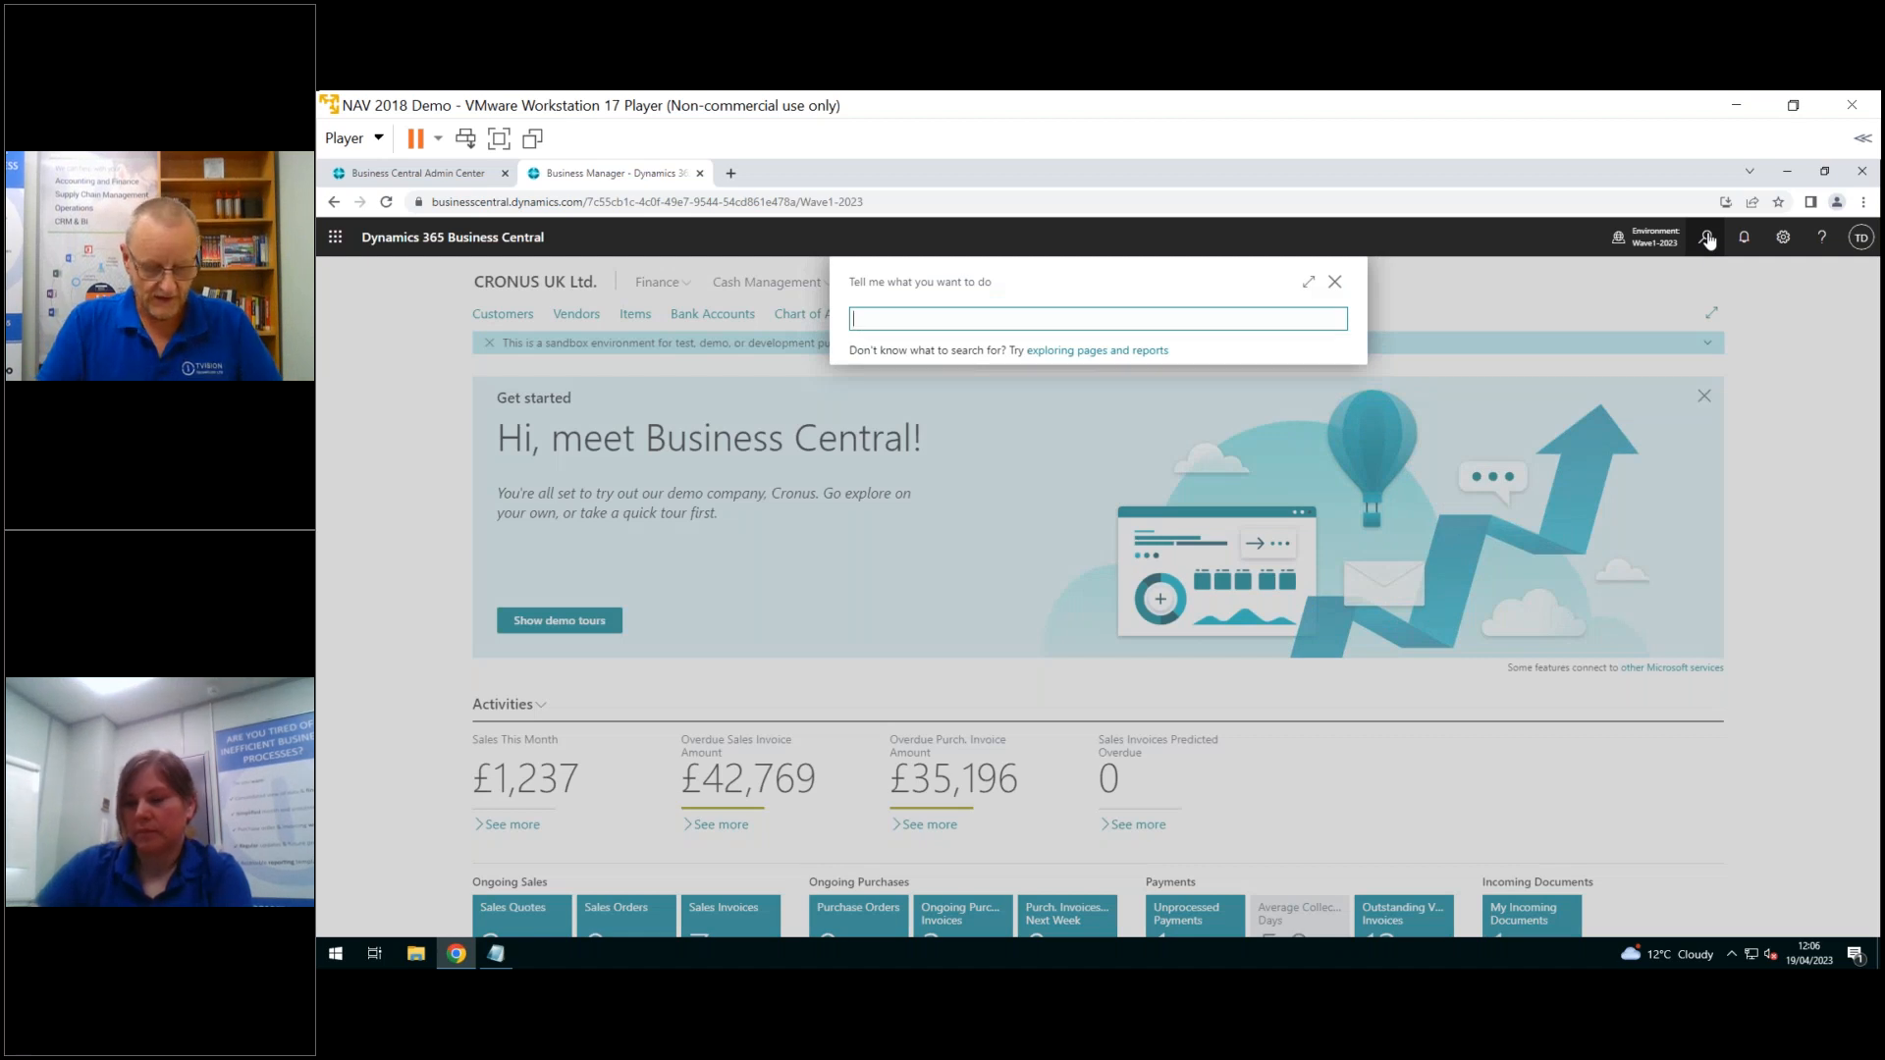
pyautogui.write('tran ord')
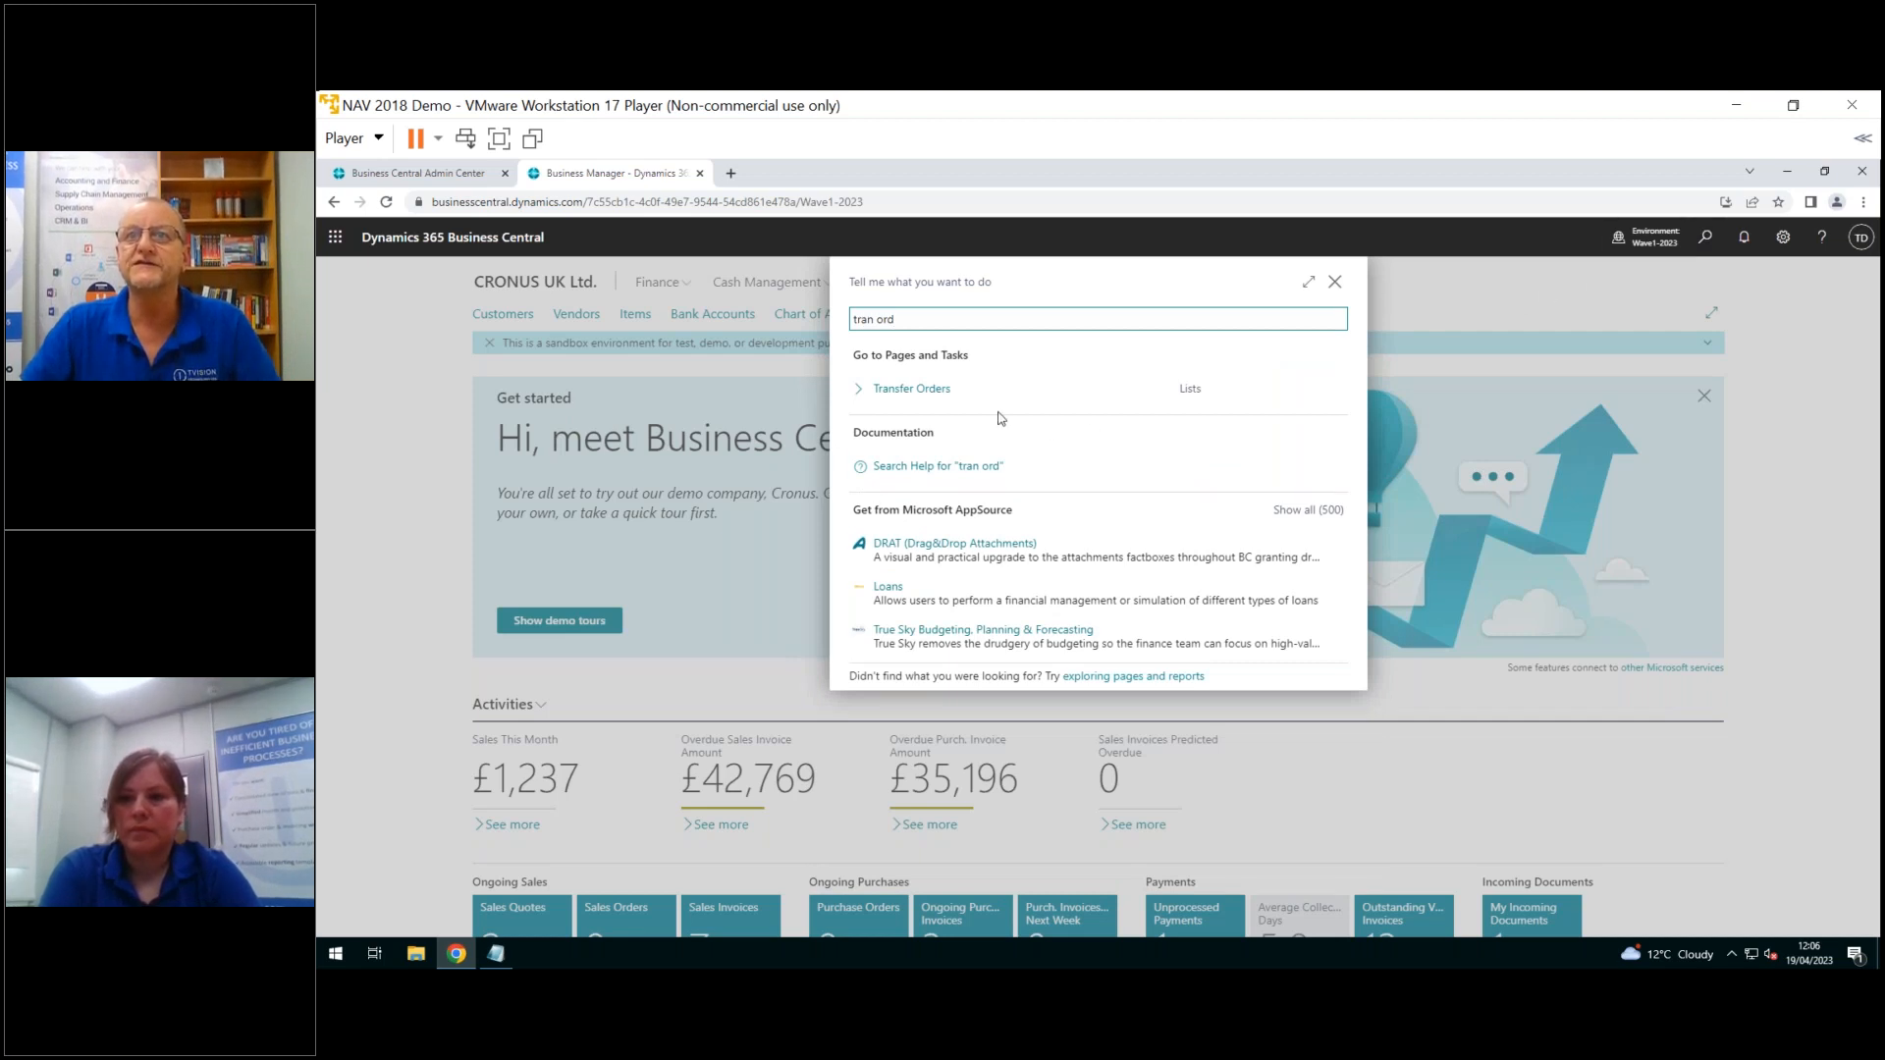
pyautogui.click(911, 387)
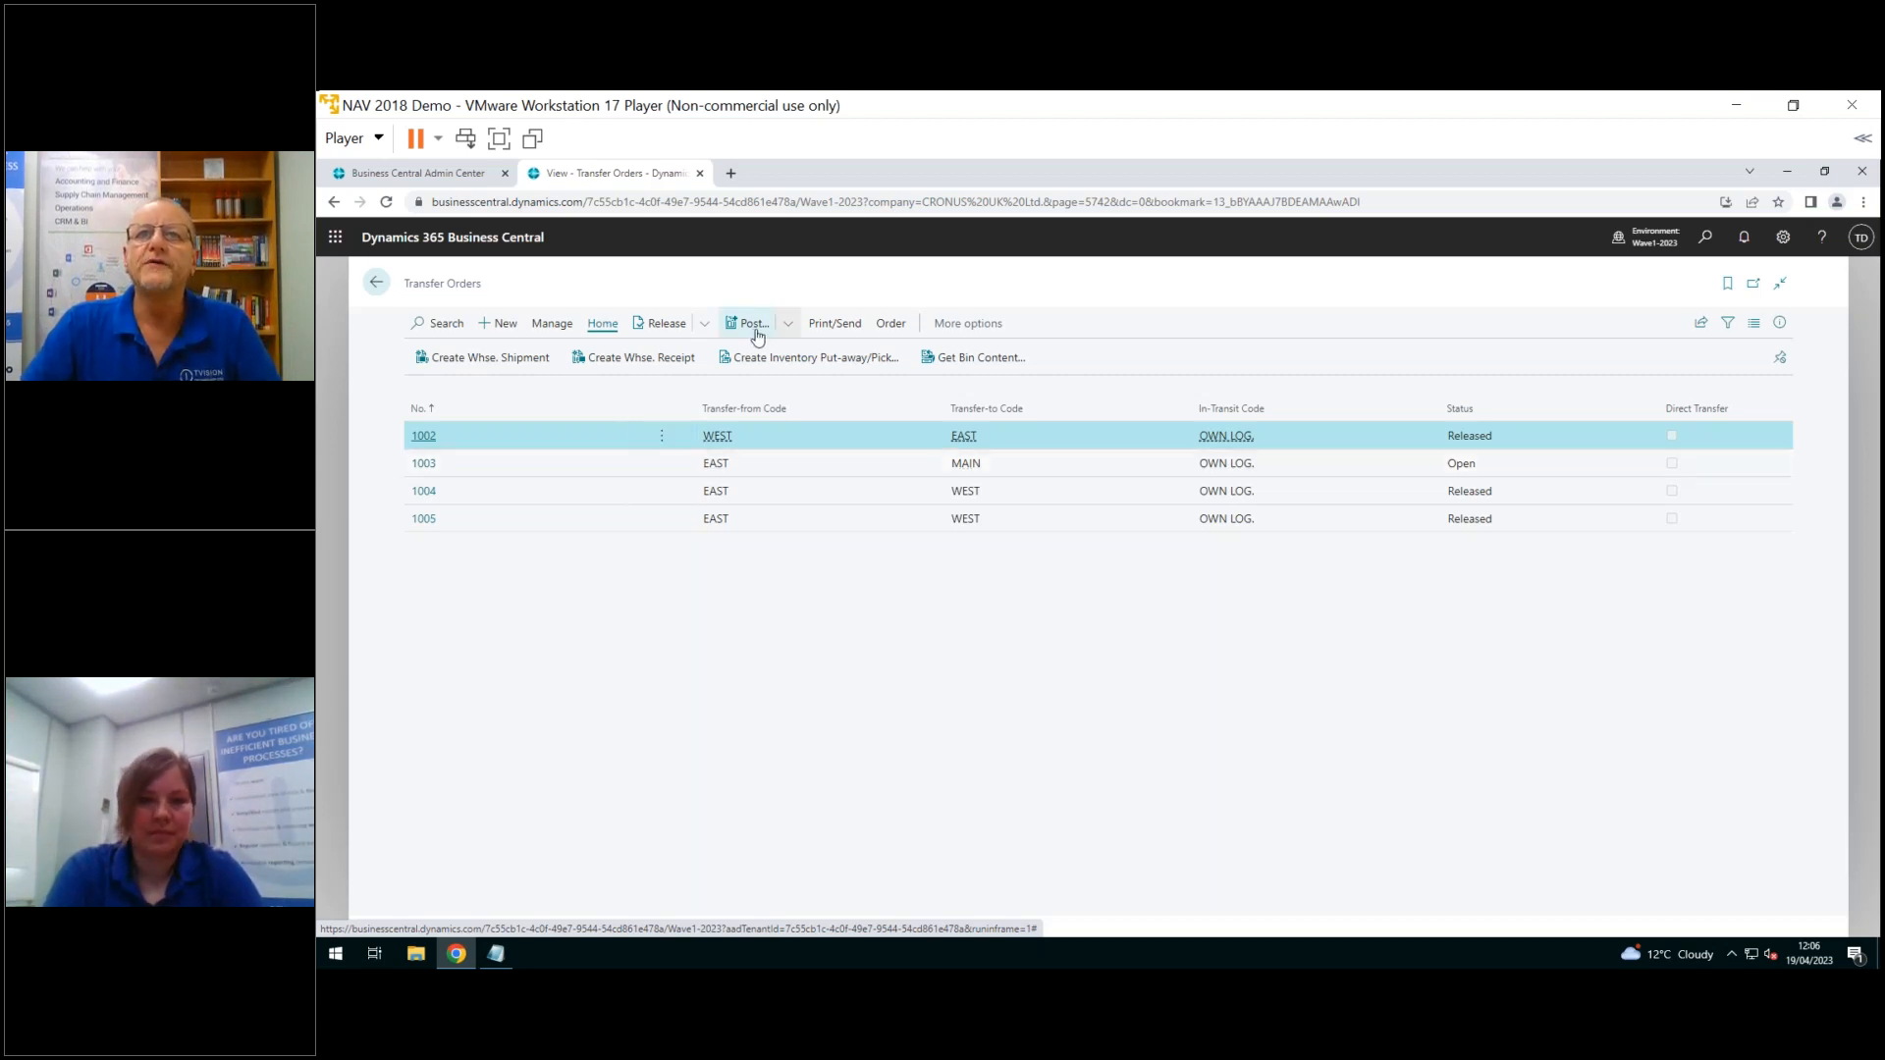
pyautogui.click(789, 323)
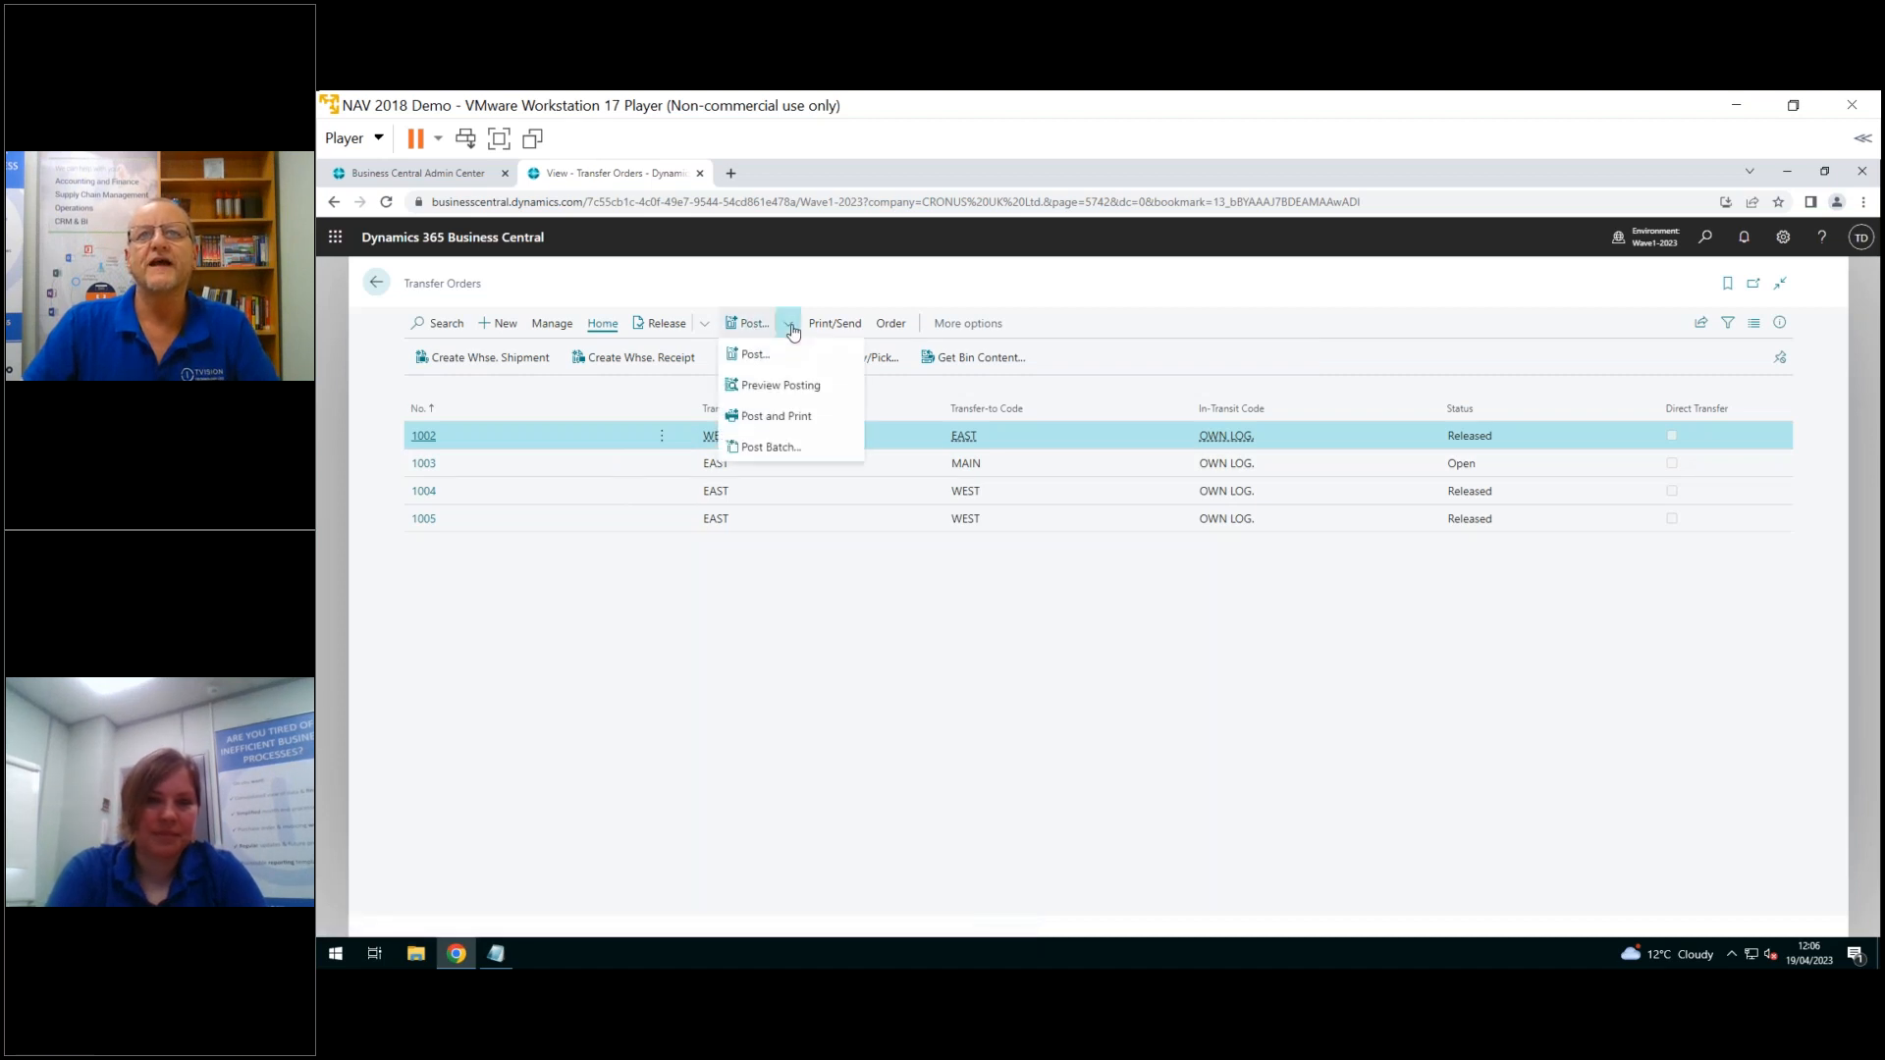
pyautogui.moveTo(781, 385)
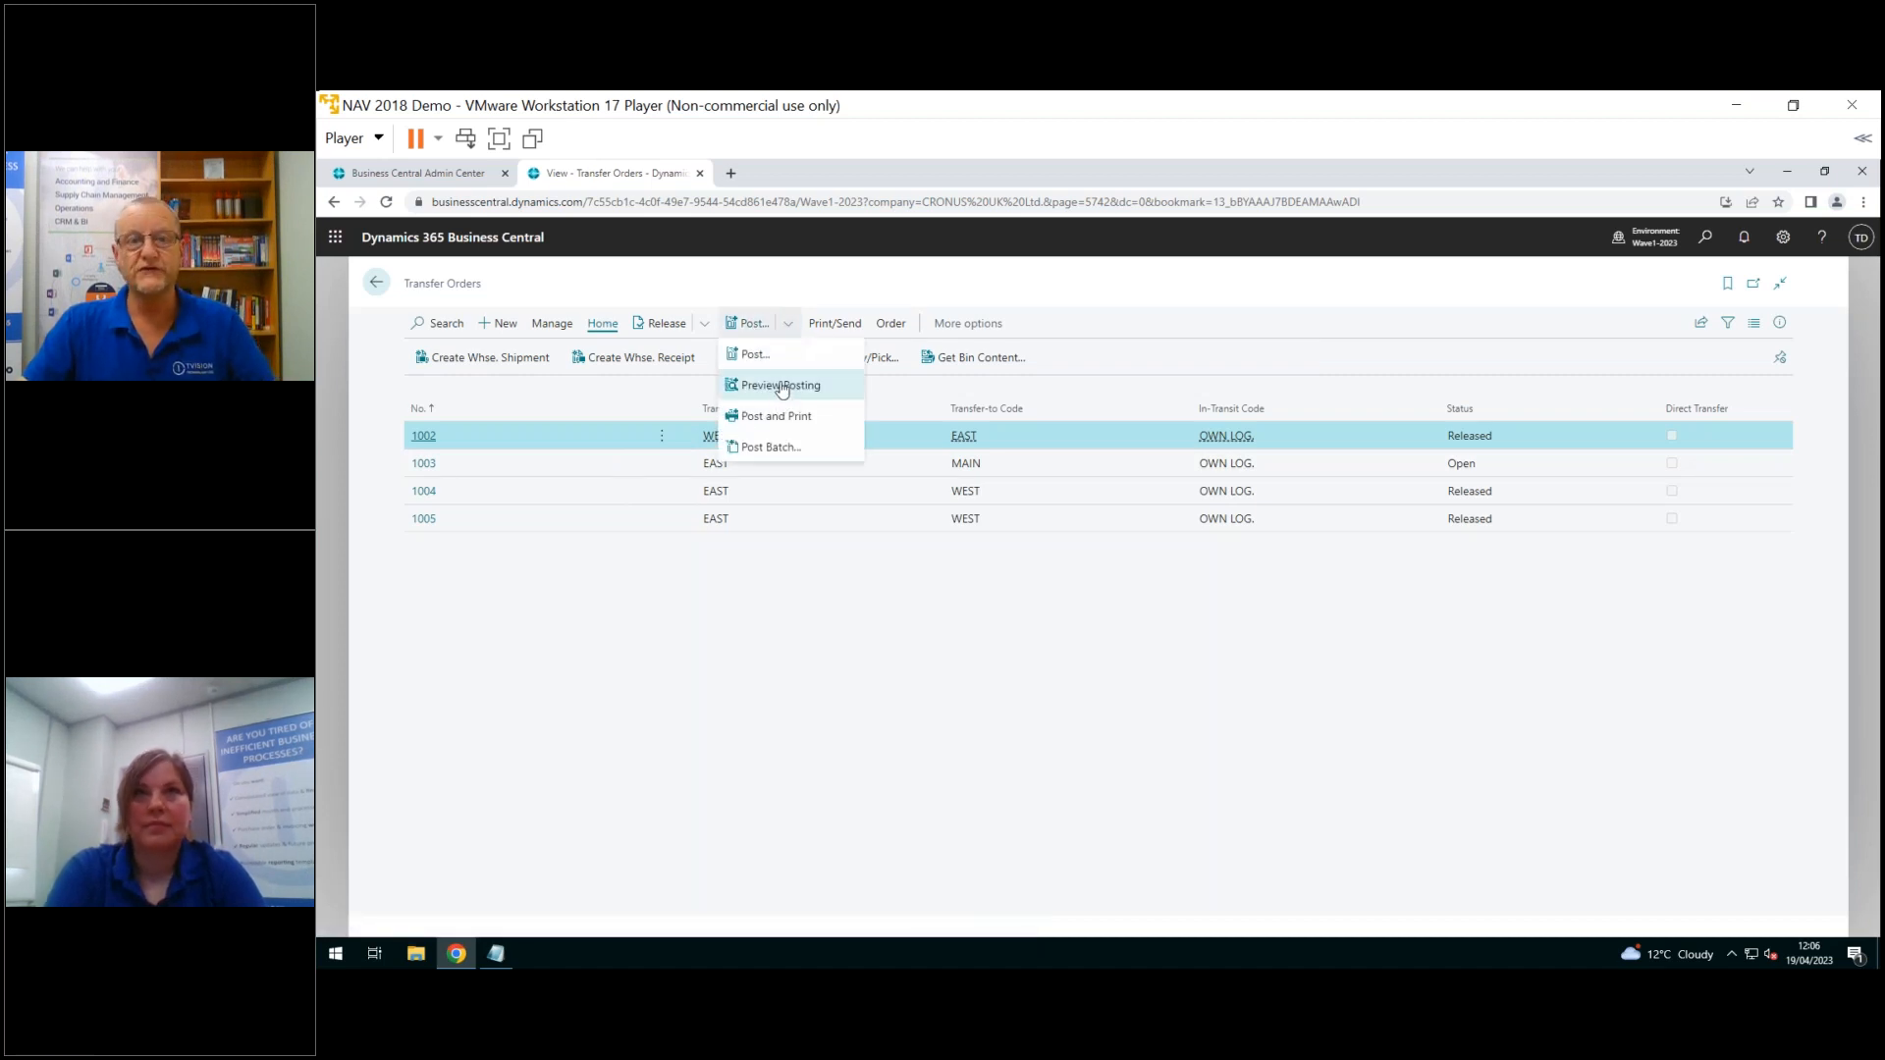
pyautogui.moveTo(778, 385)
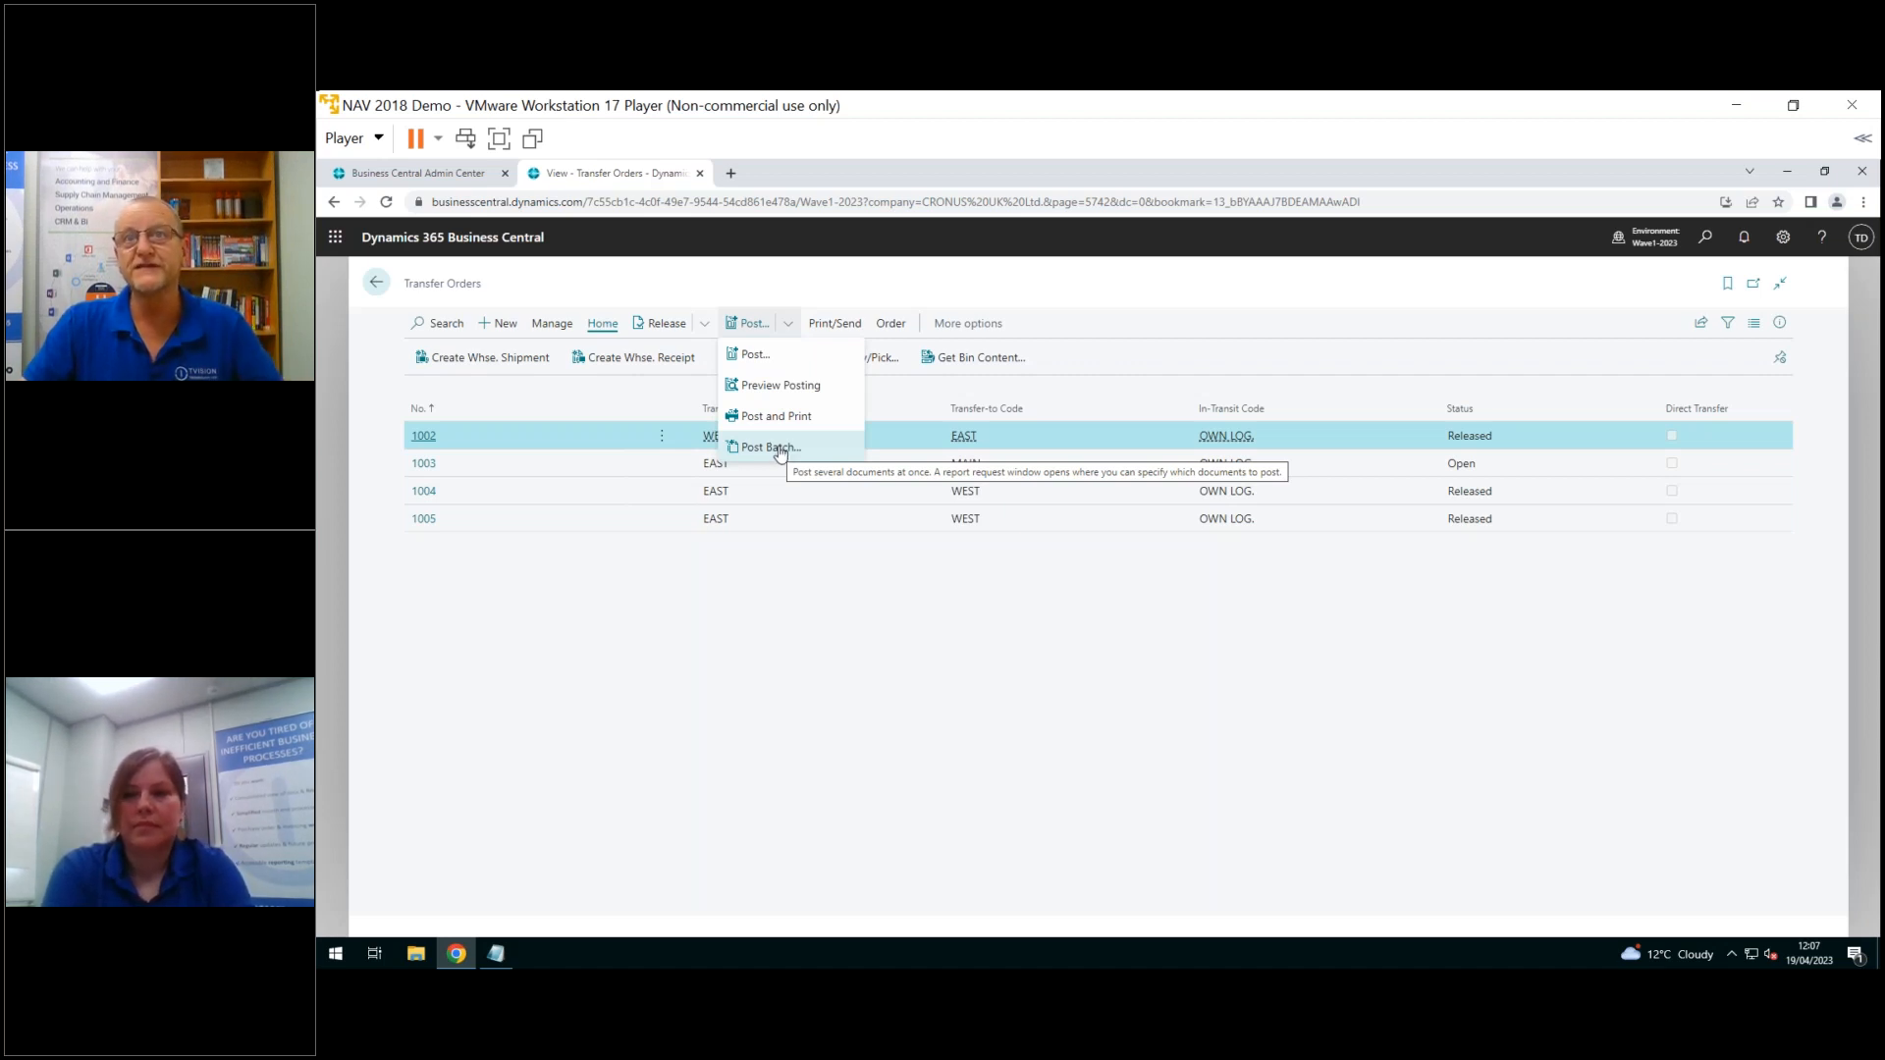
pyautogui.moveTo(770, 448)
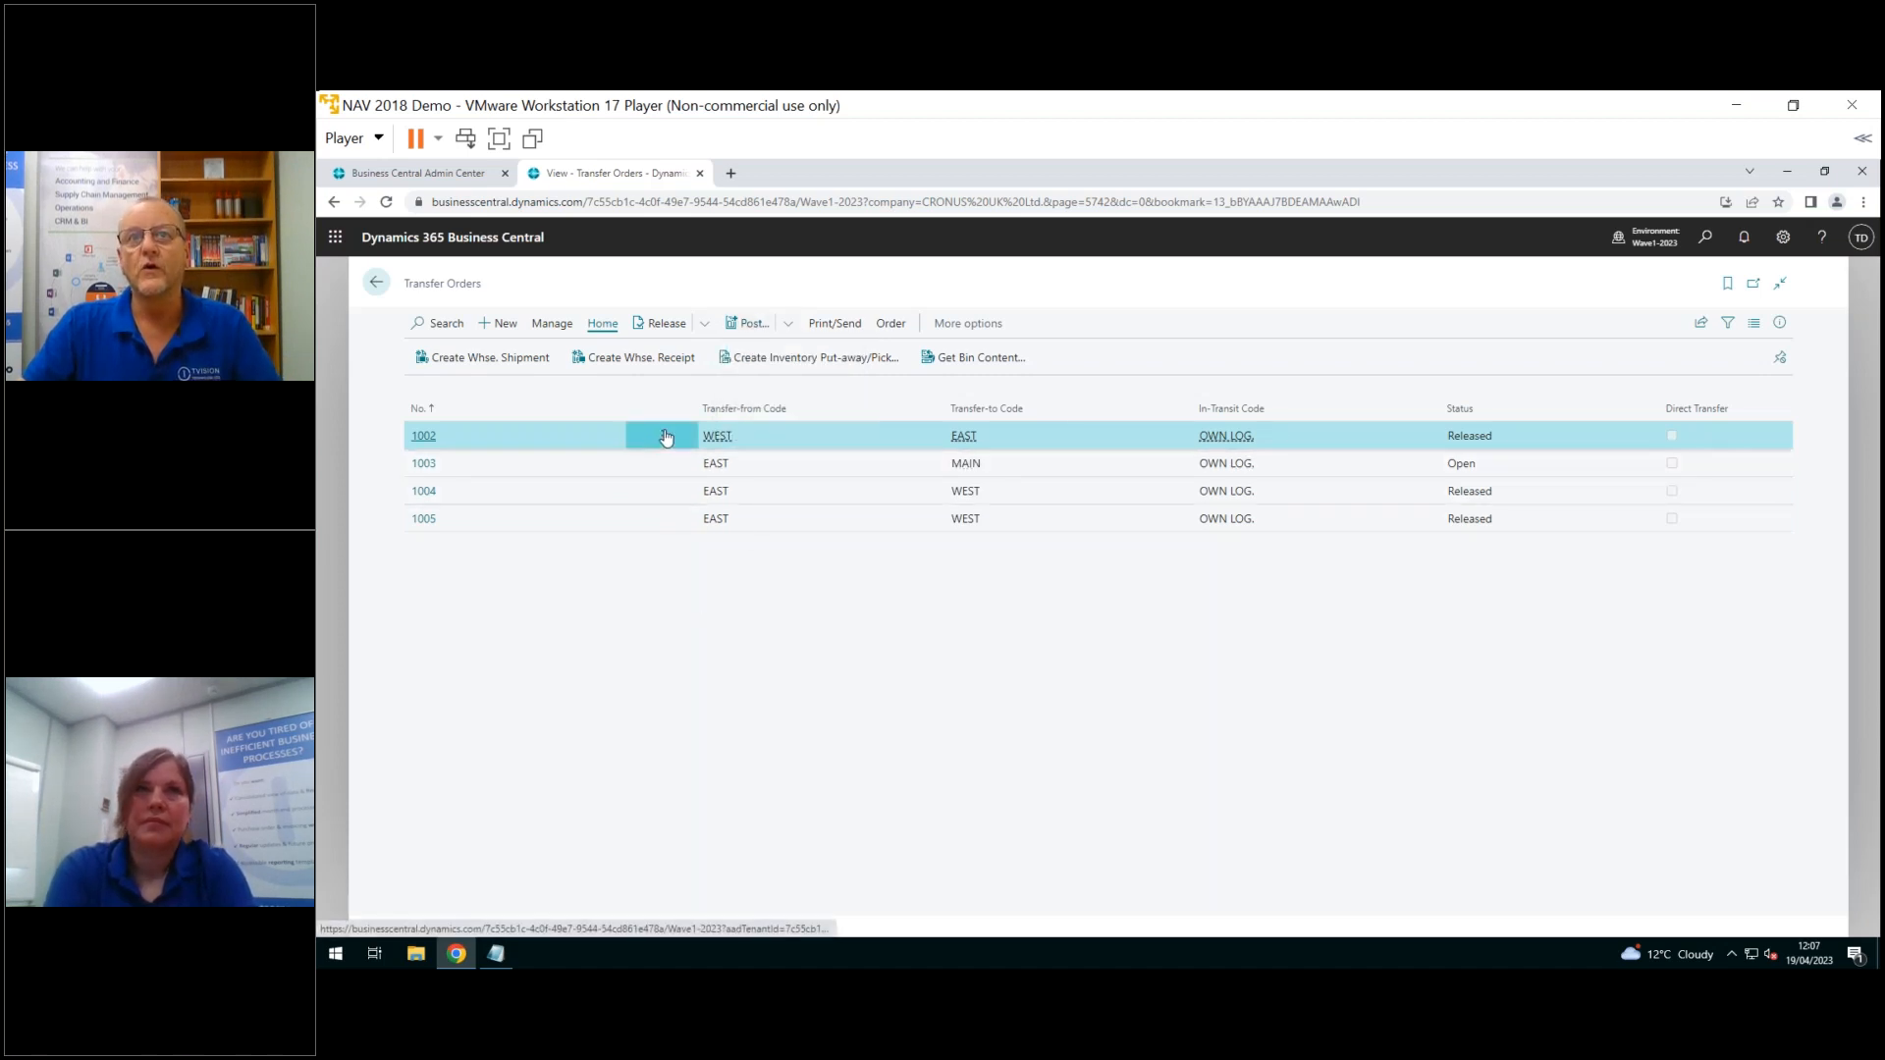
# Select orders 1002 and 1004, review the Ship batch-post filters, then cancel
pyautogui.click(661, 434)
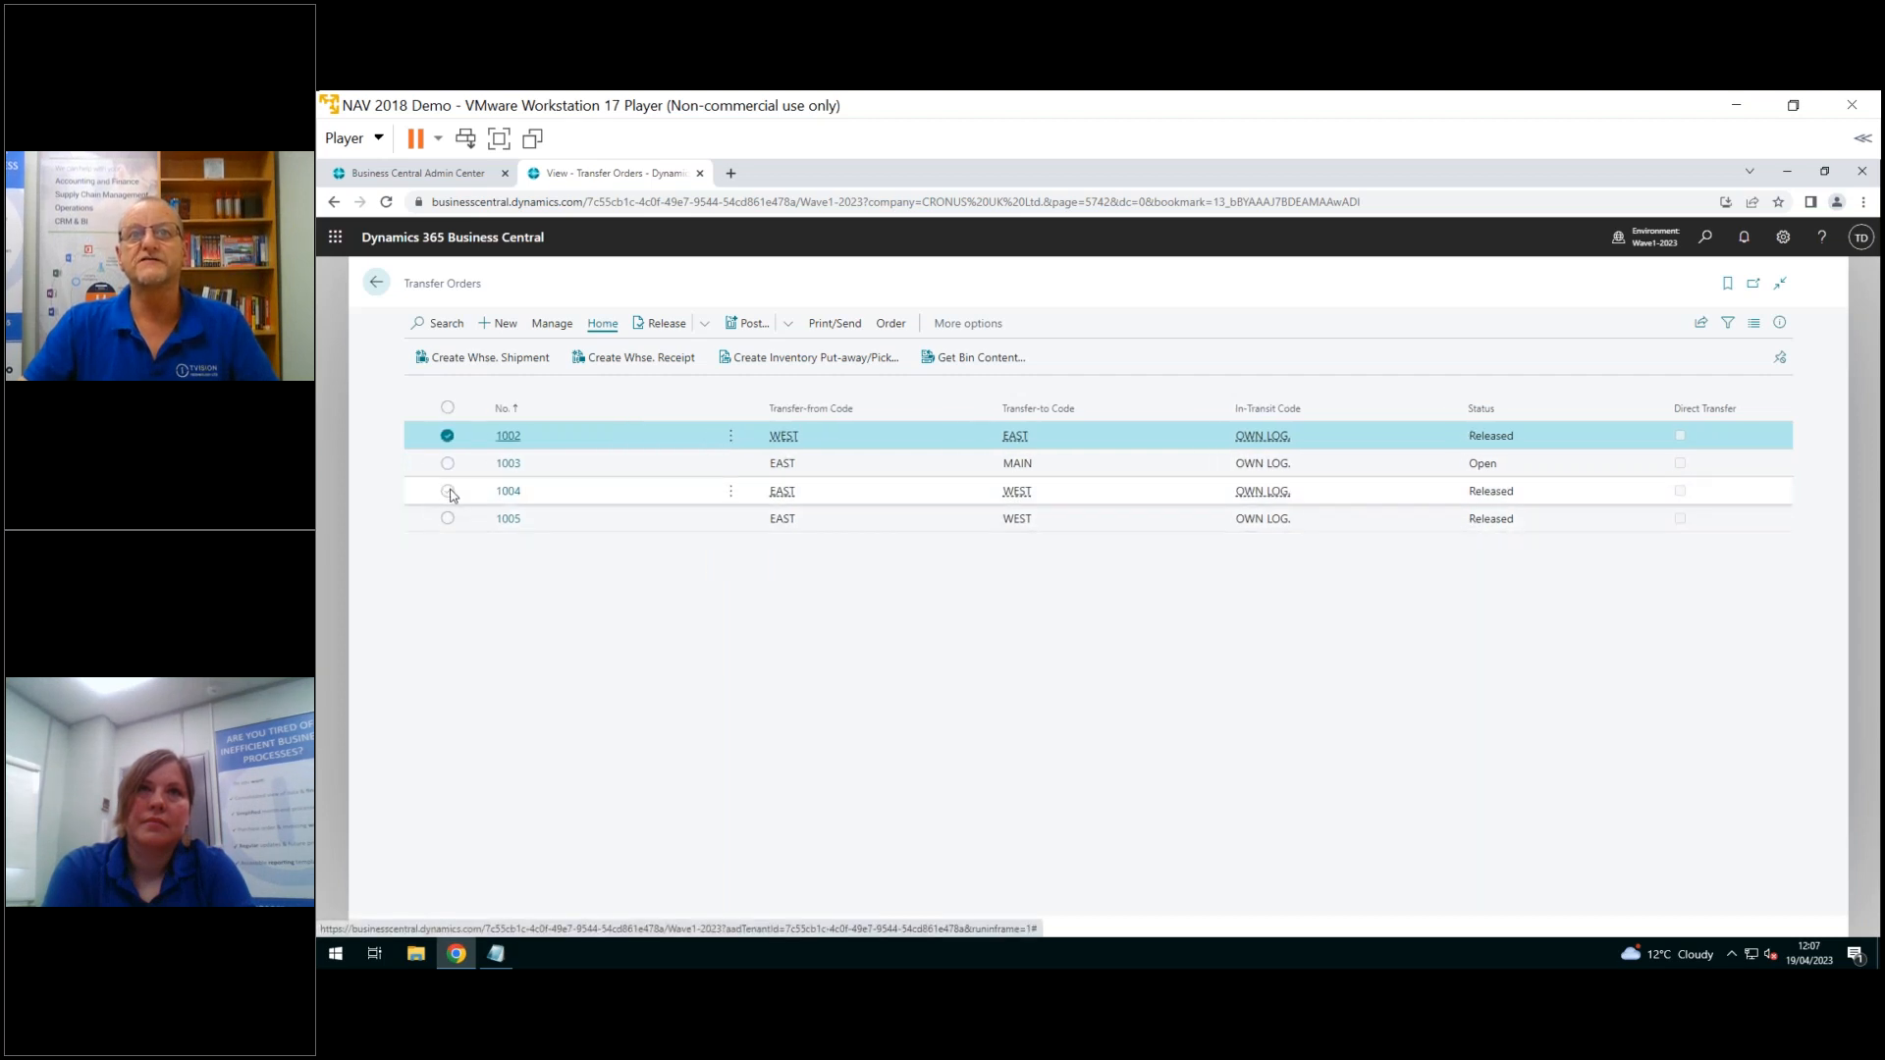
pyautogui.click(448, 491)
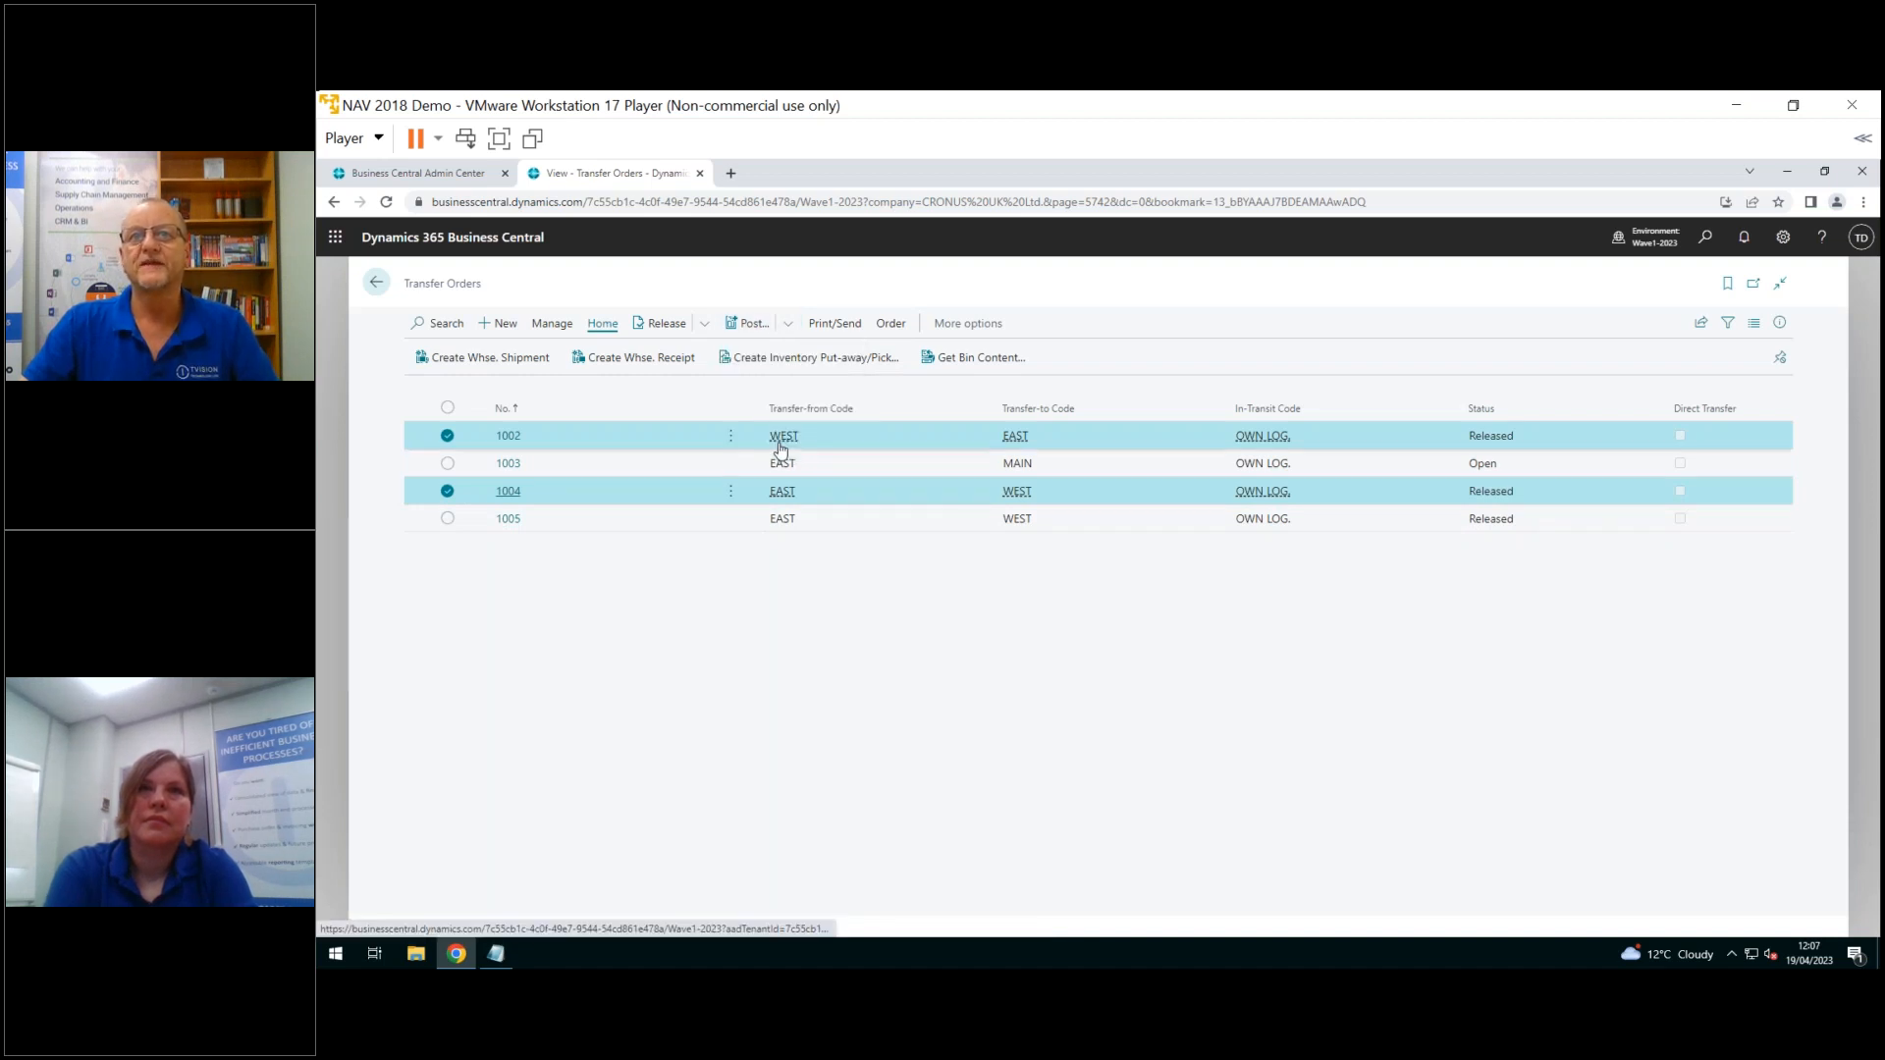
pyautogui.click(746, 322)
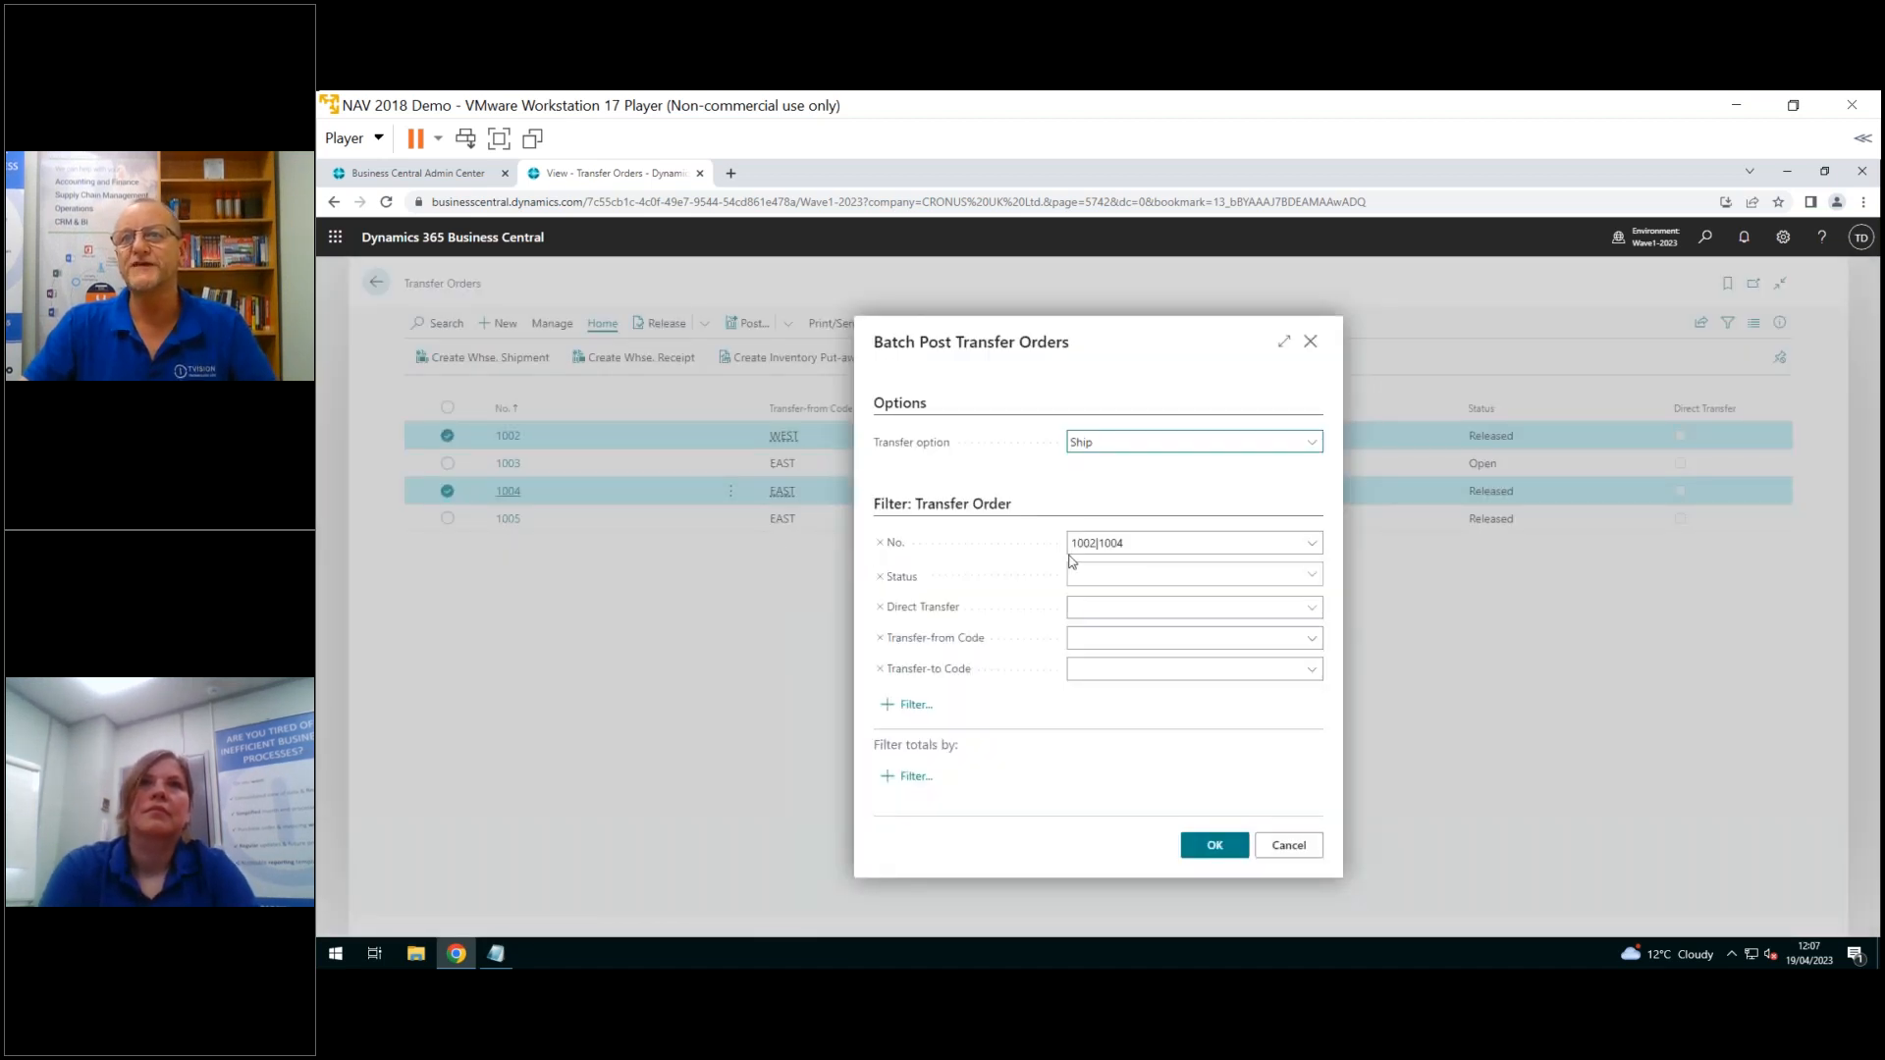
pyautogui.click(1190, 542)
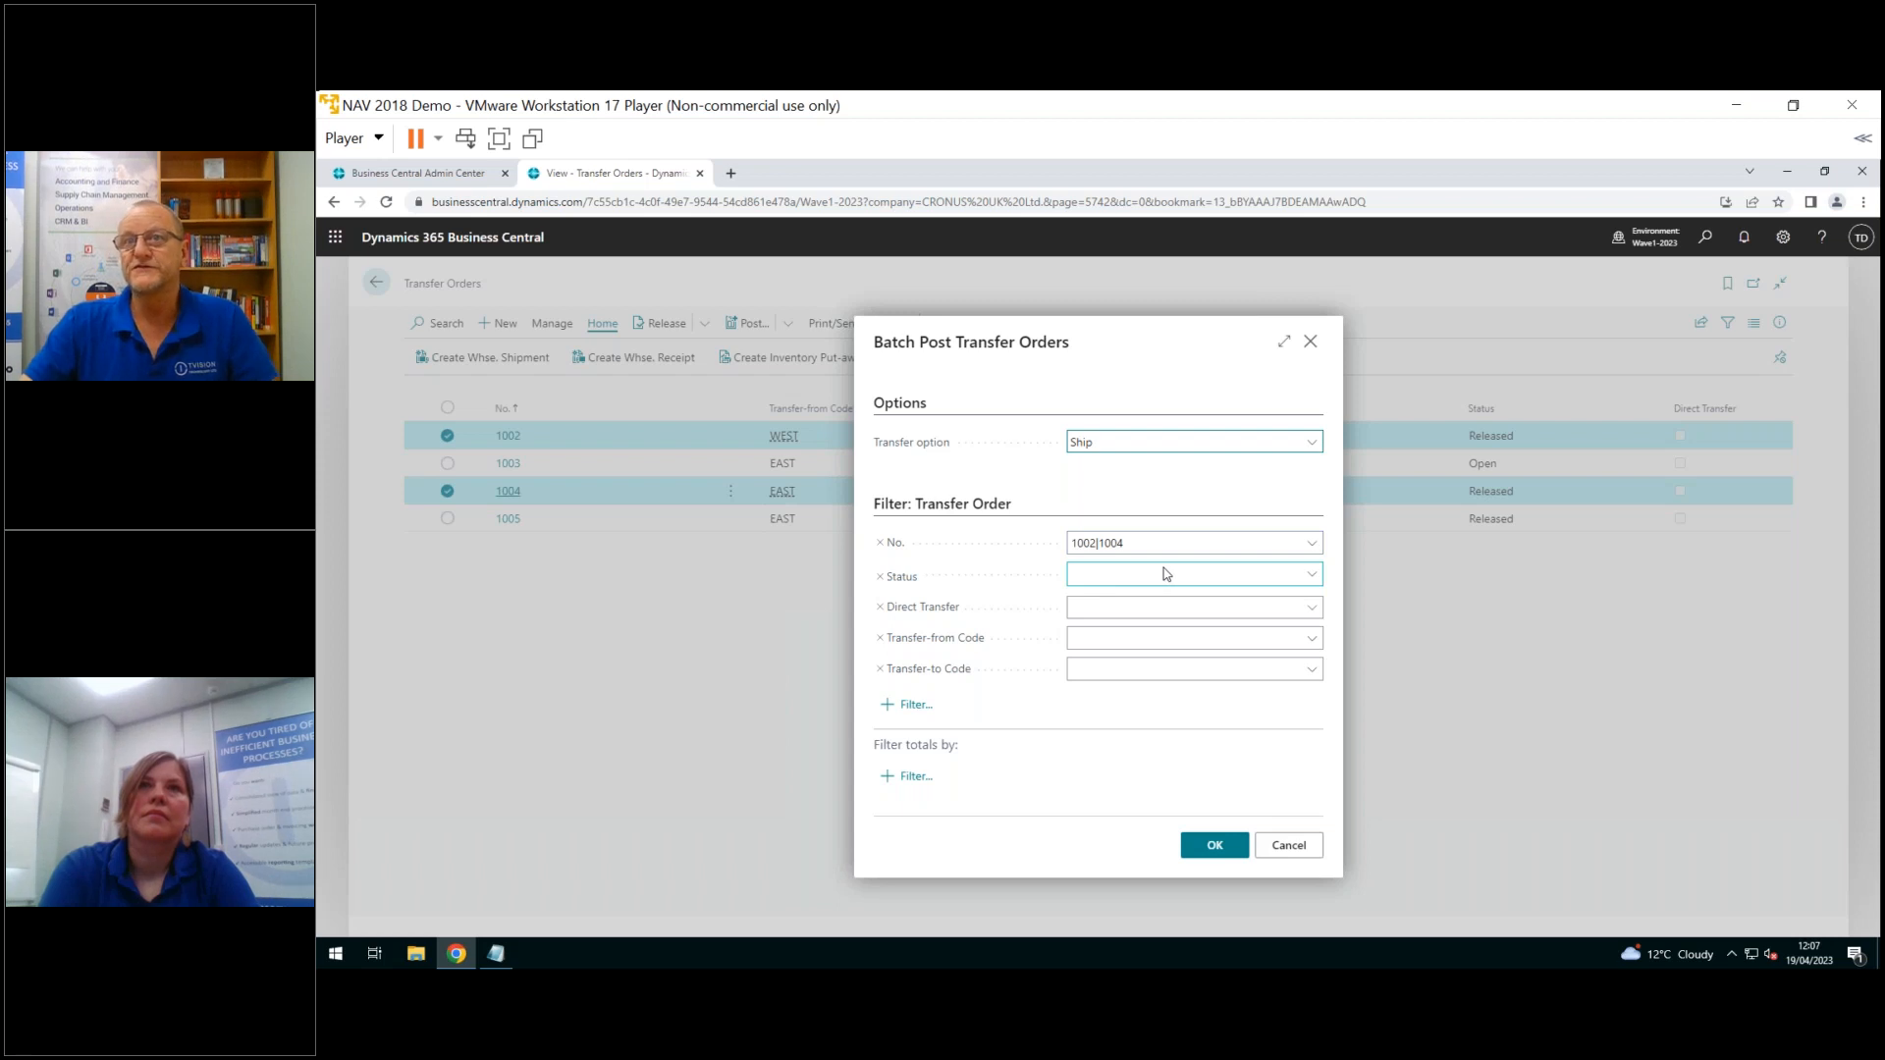
pyautogui.click(1193, 637)
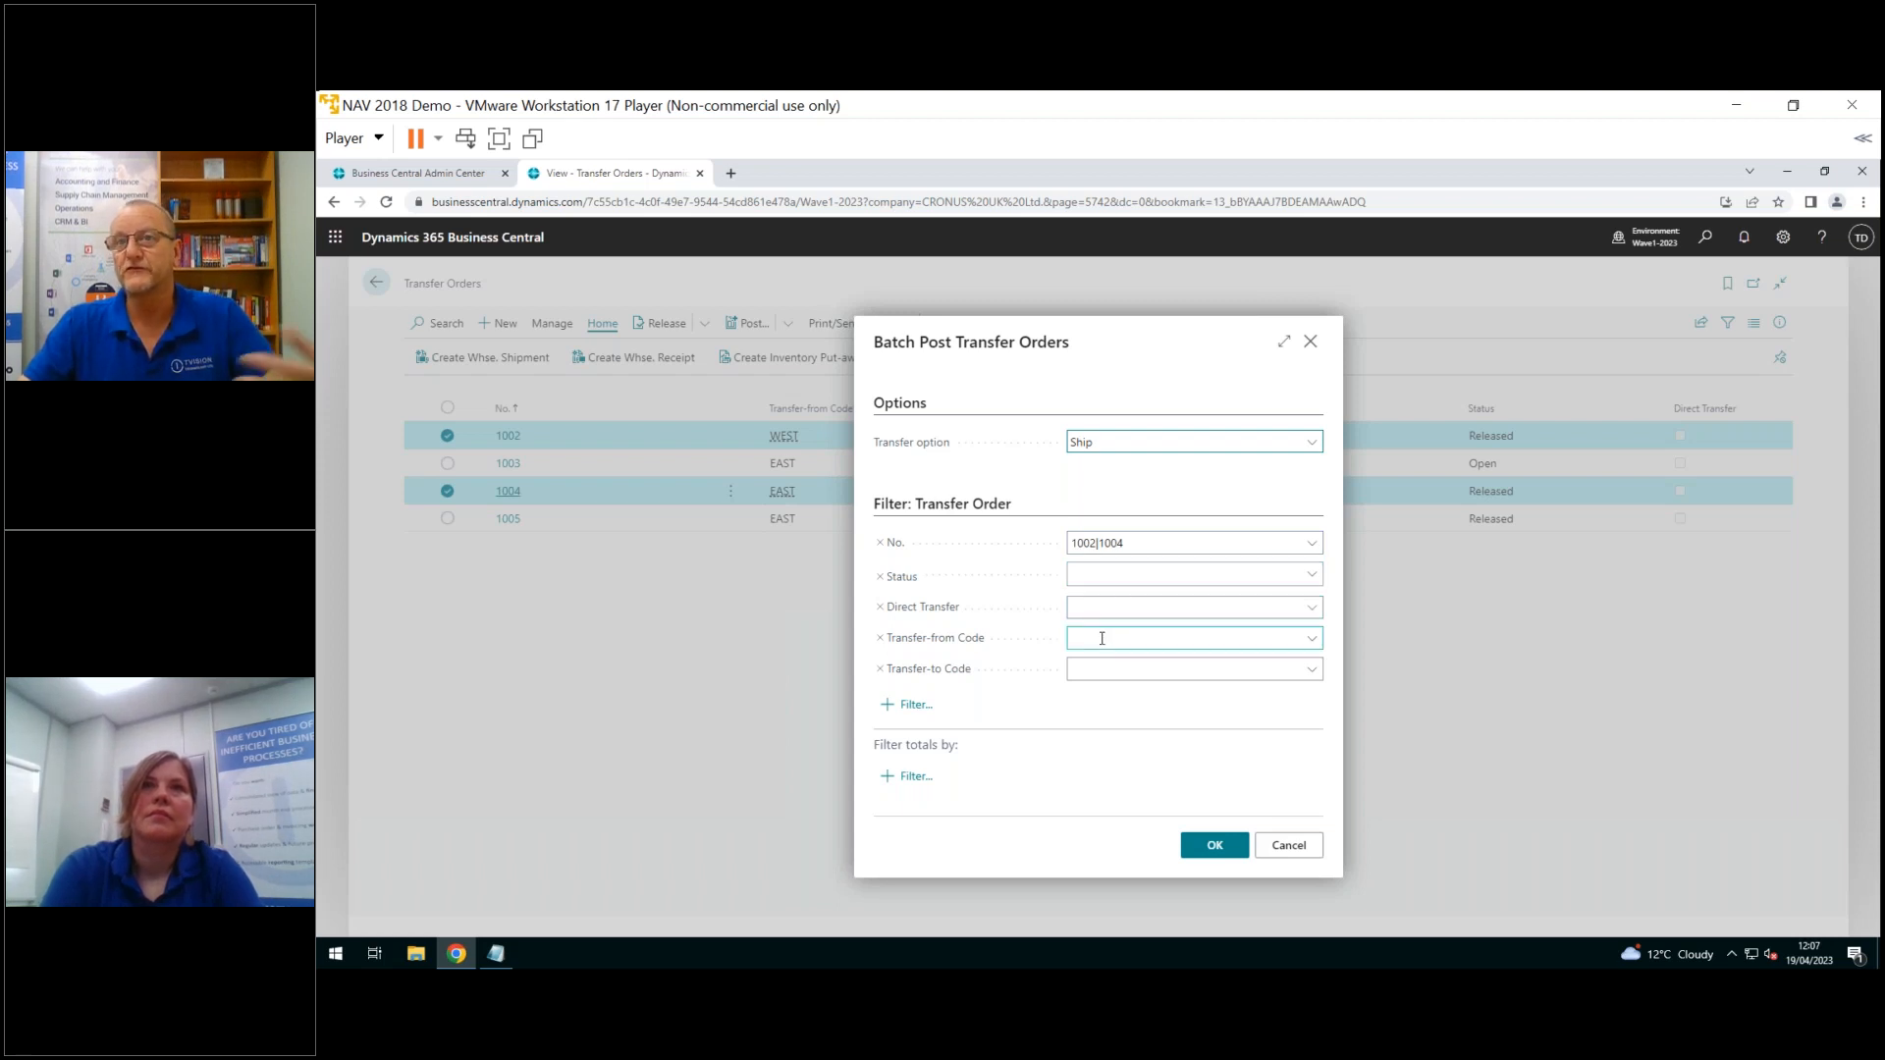
pyautogui.click(1190, 668)
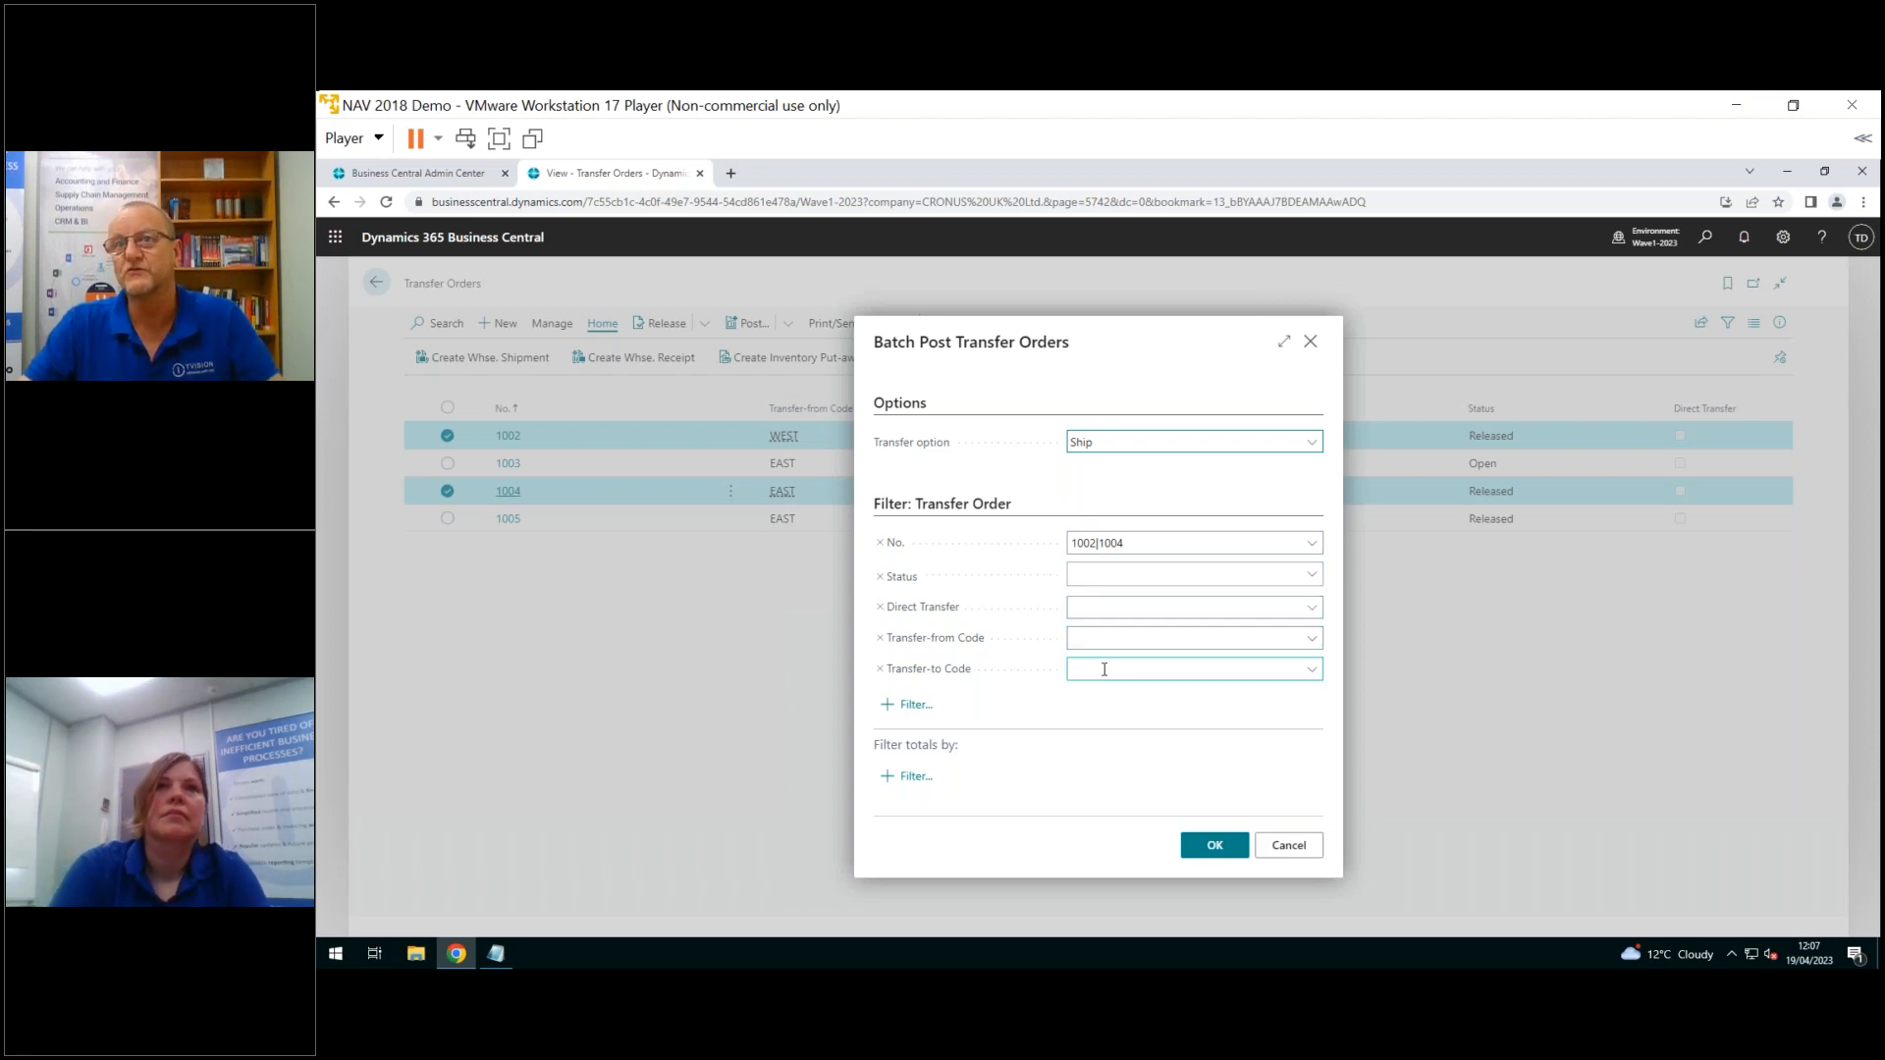
pyautogui.moveTo(1105, 630)
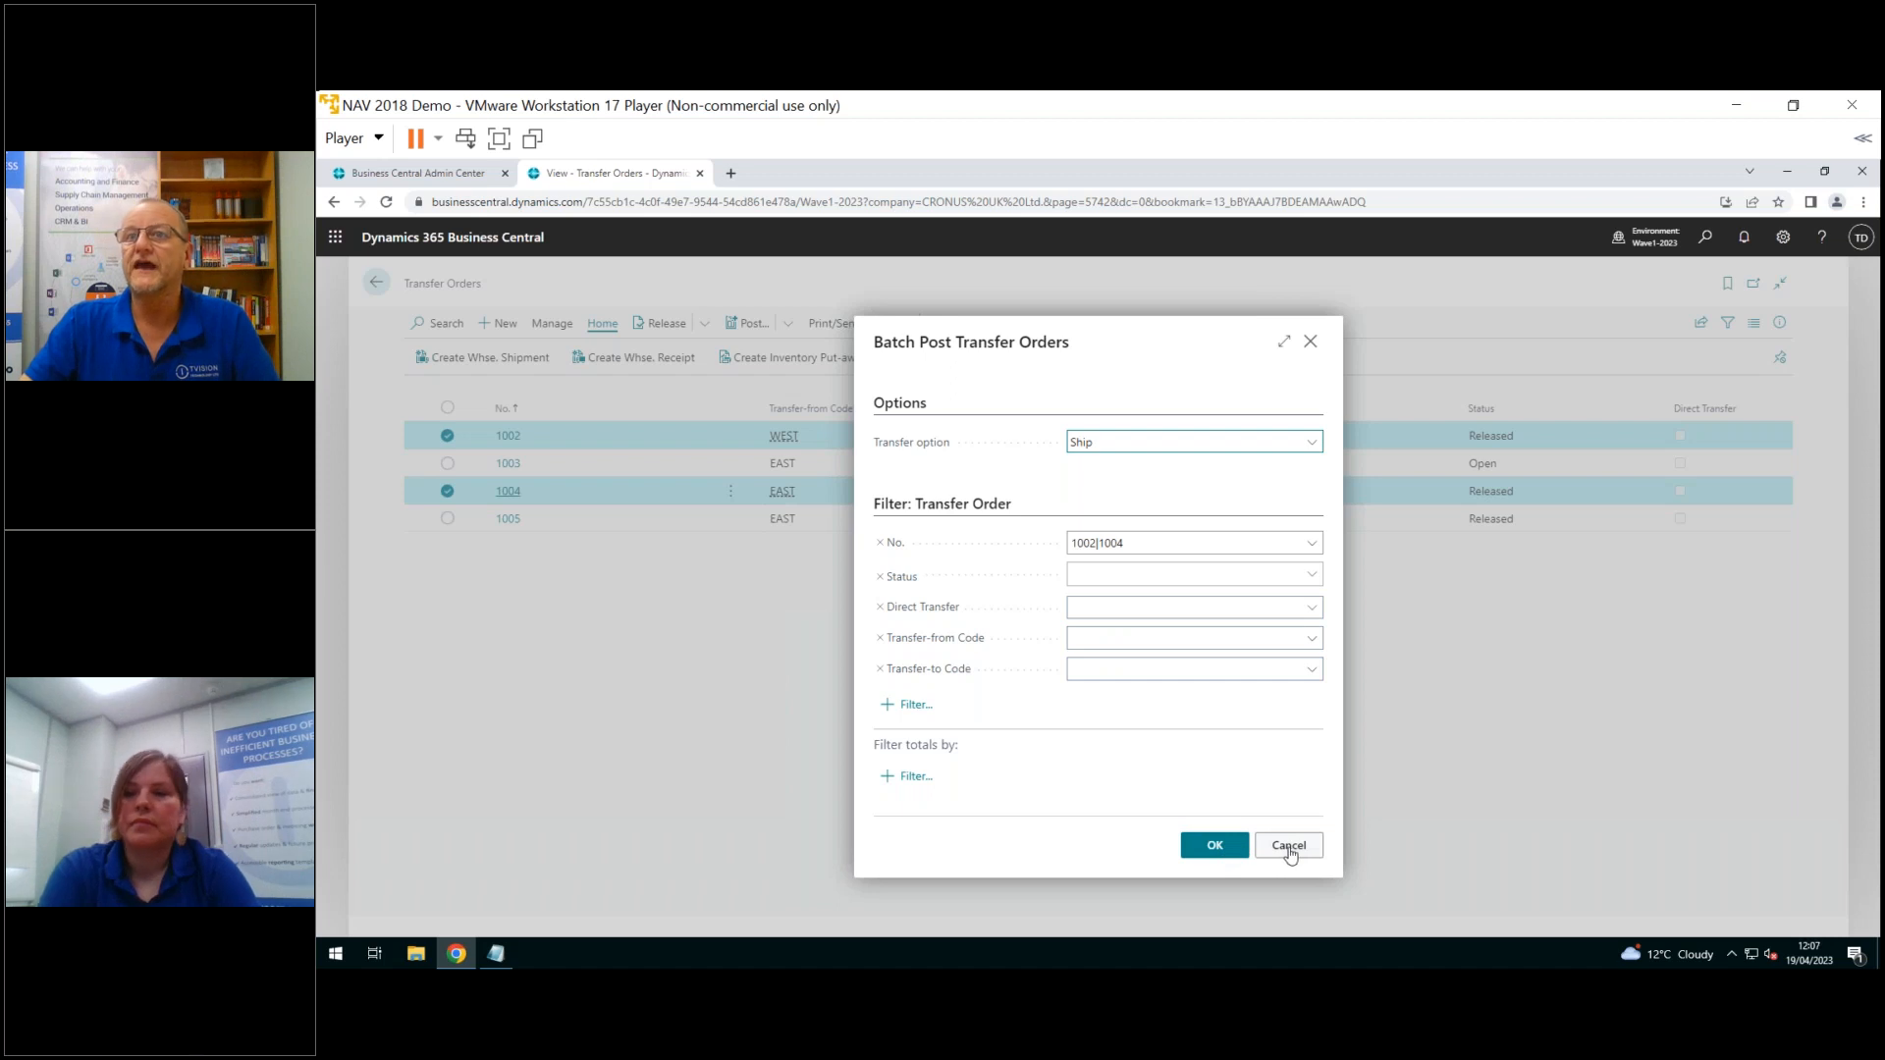
pyautogui.click(1286, 845)
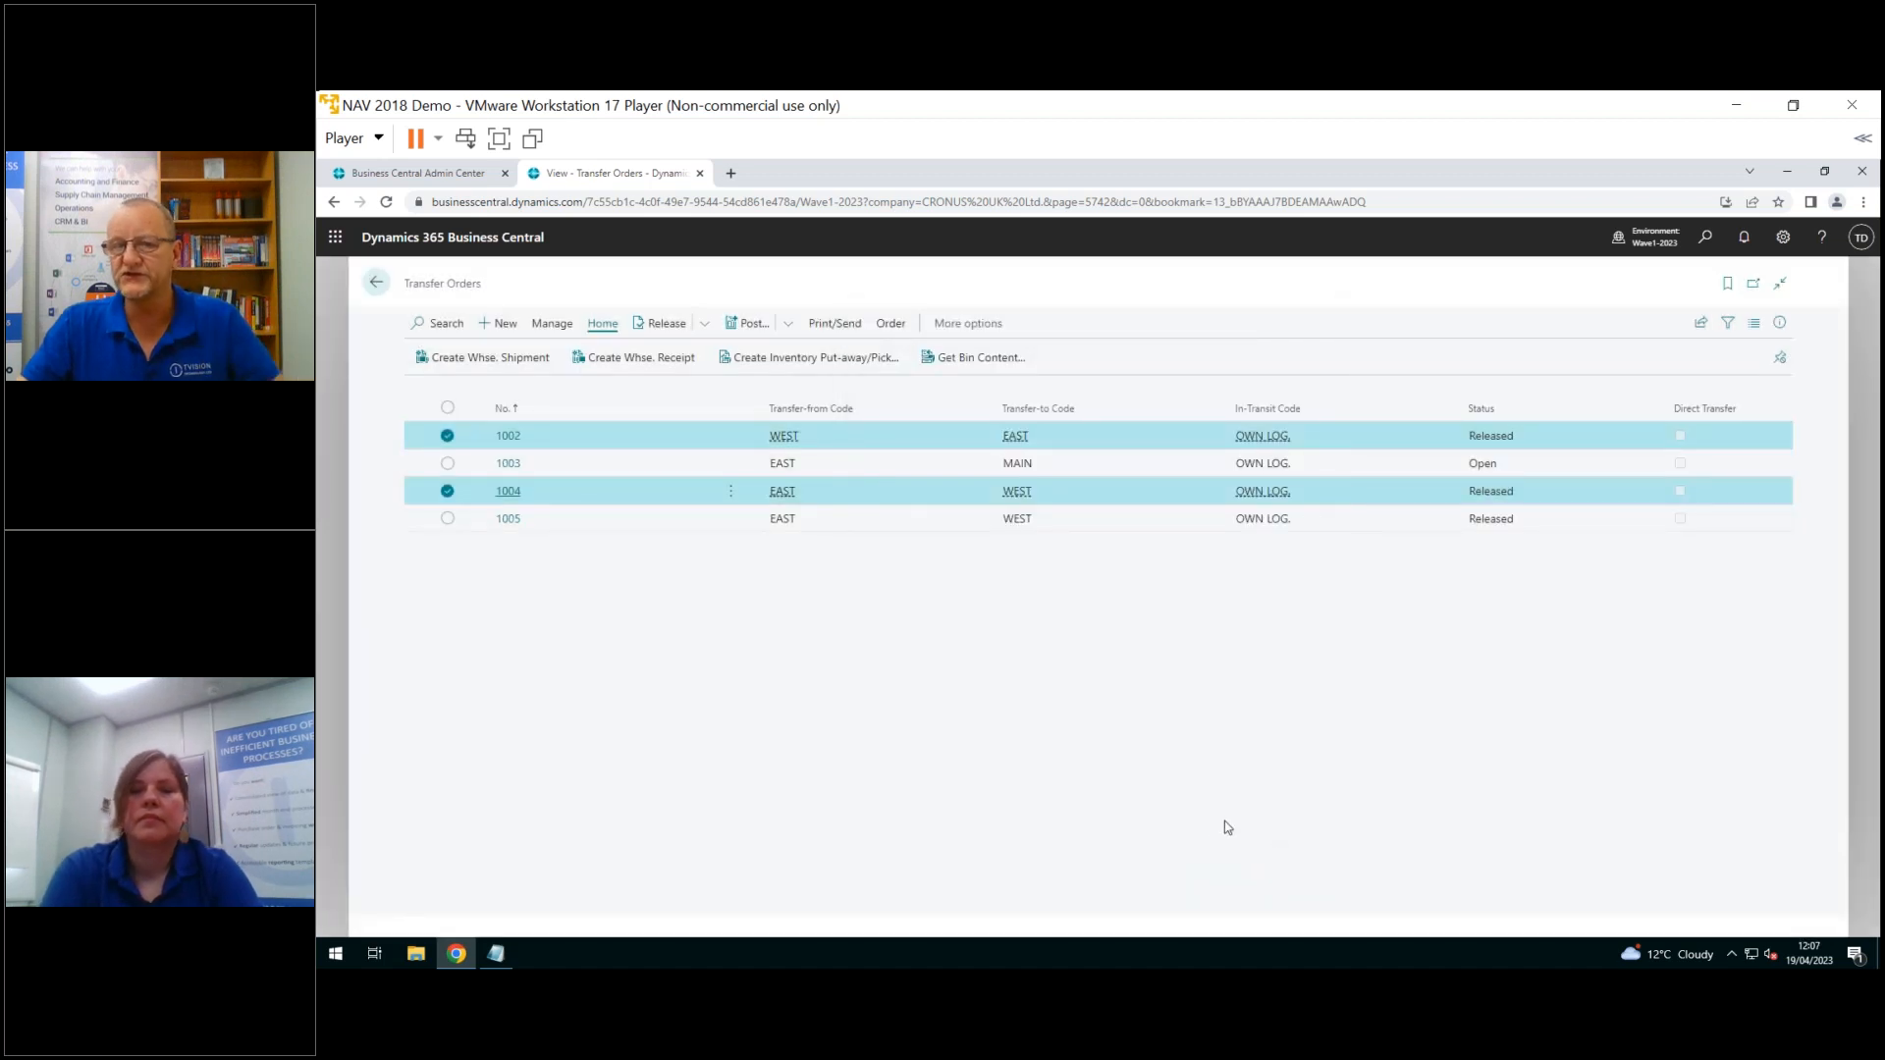
pyautogui.moveTo(1200, 818)
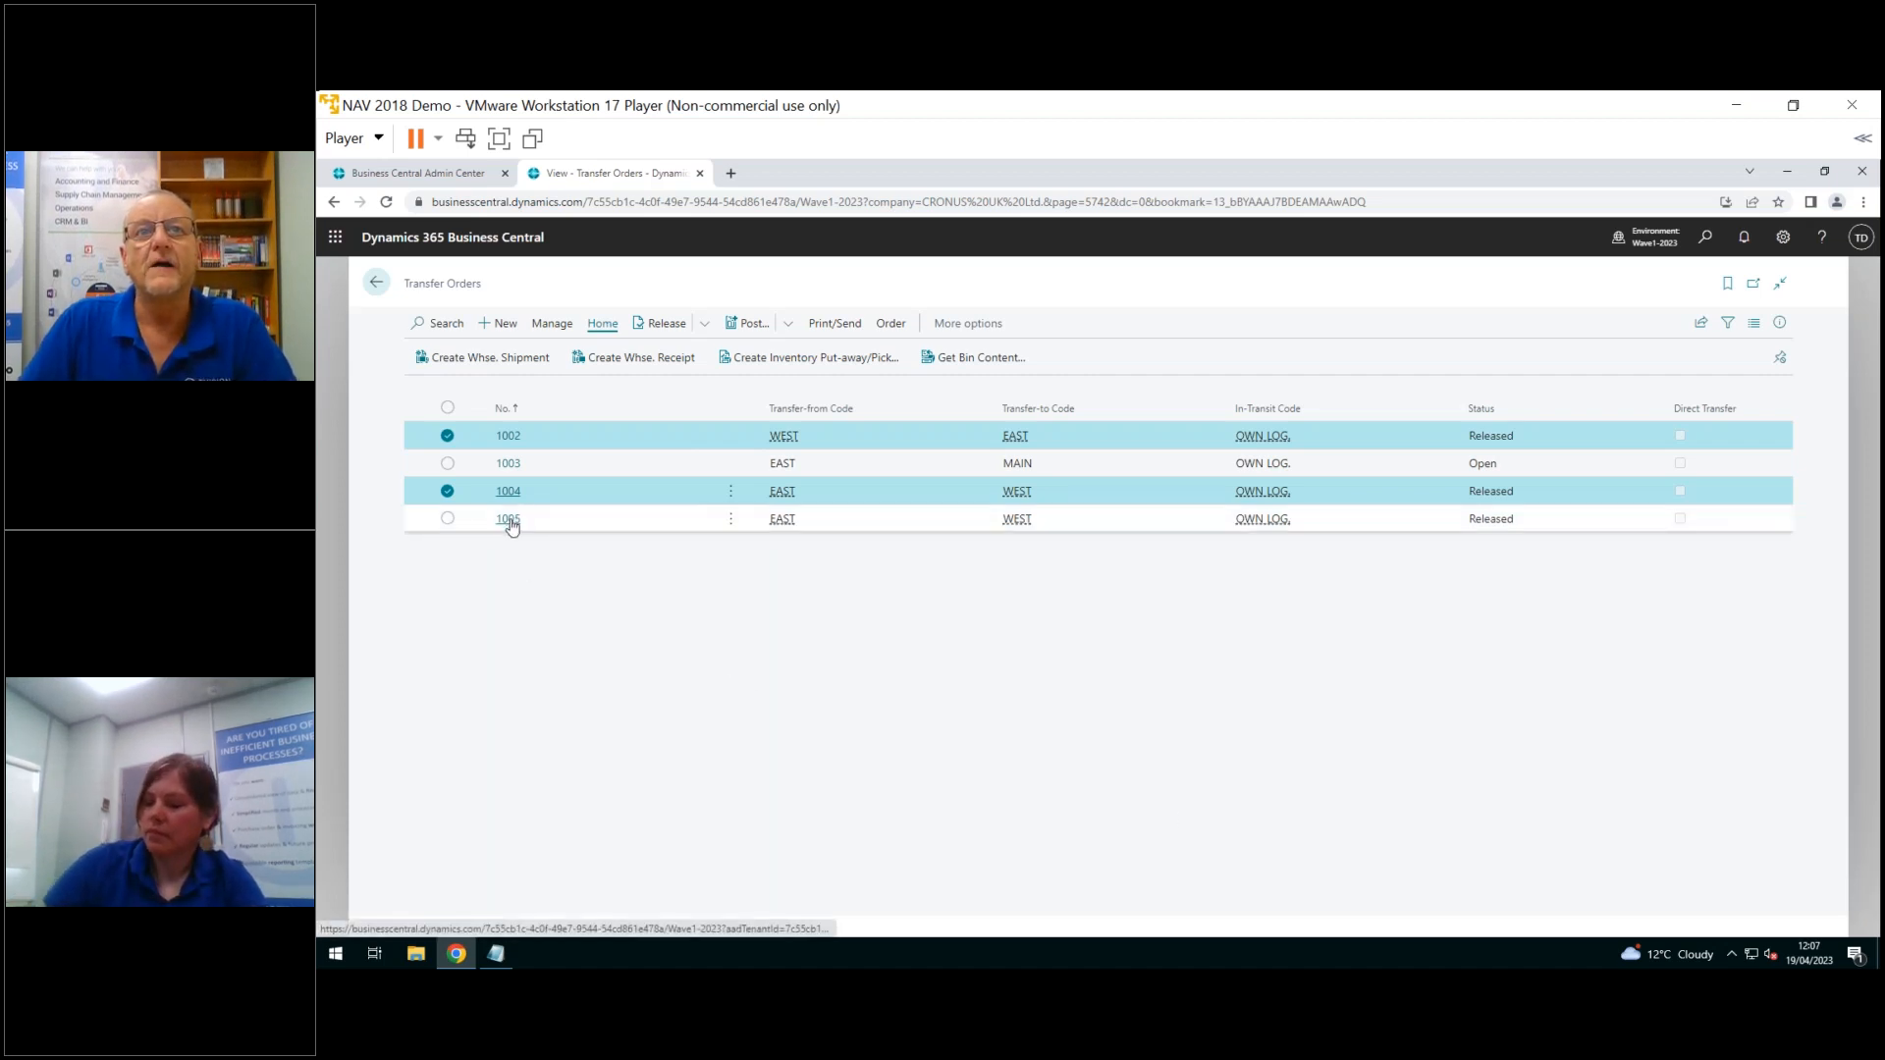
# Select transfer order 1005, clearing the marks on 1002 and 1004
pyautogui.click(508, 518)
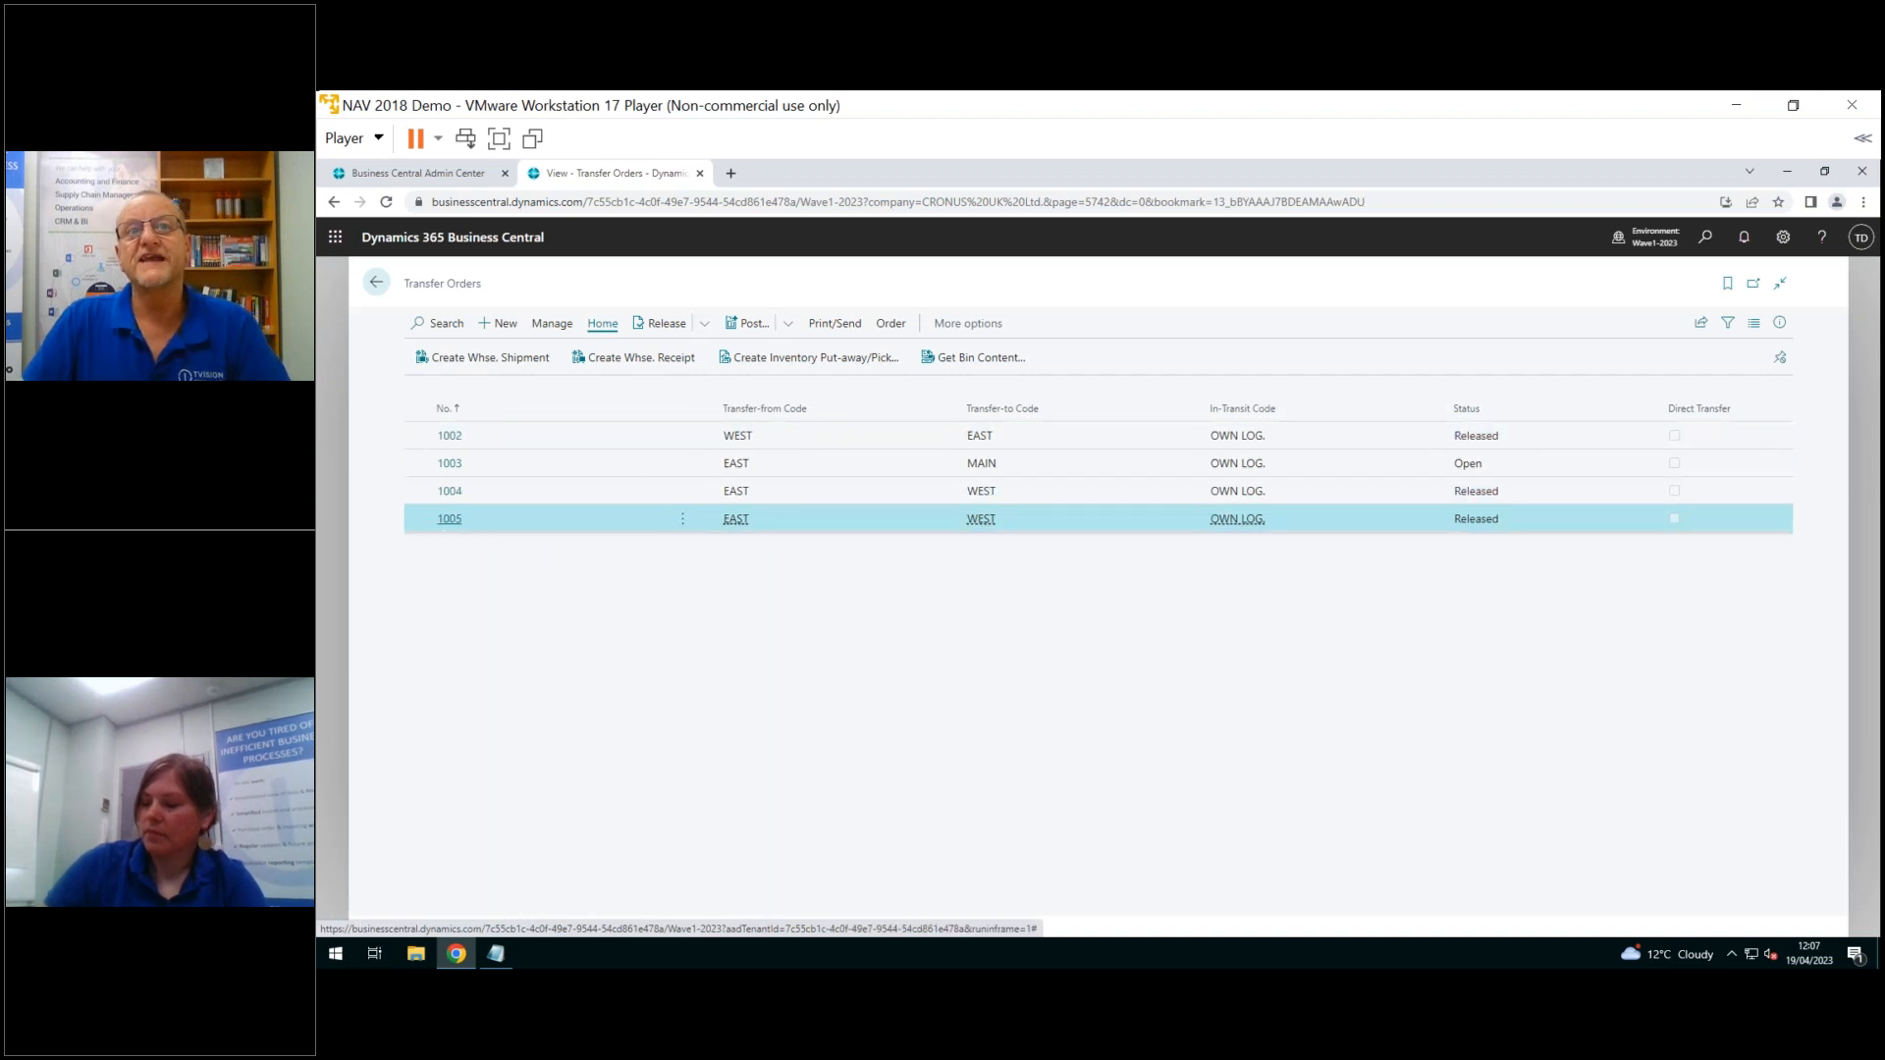
pyautogui.click(448, 518)
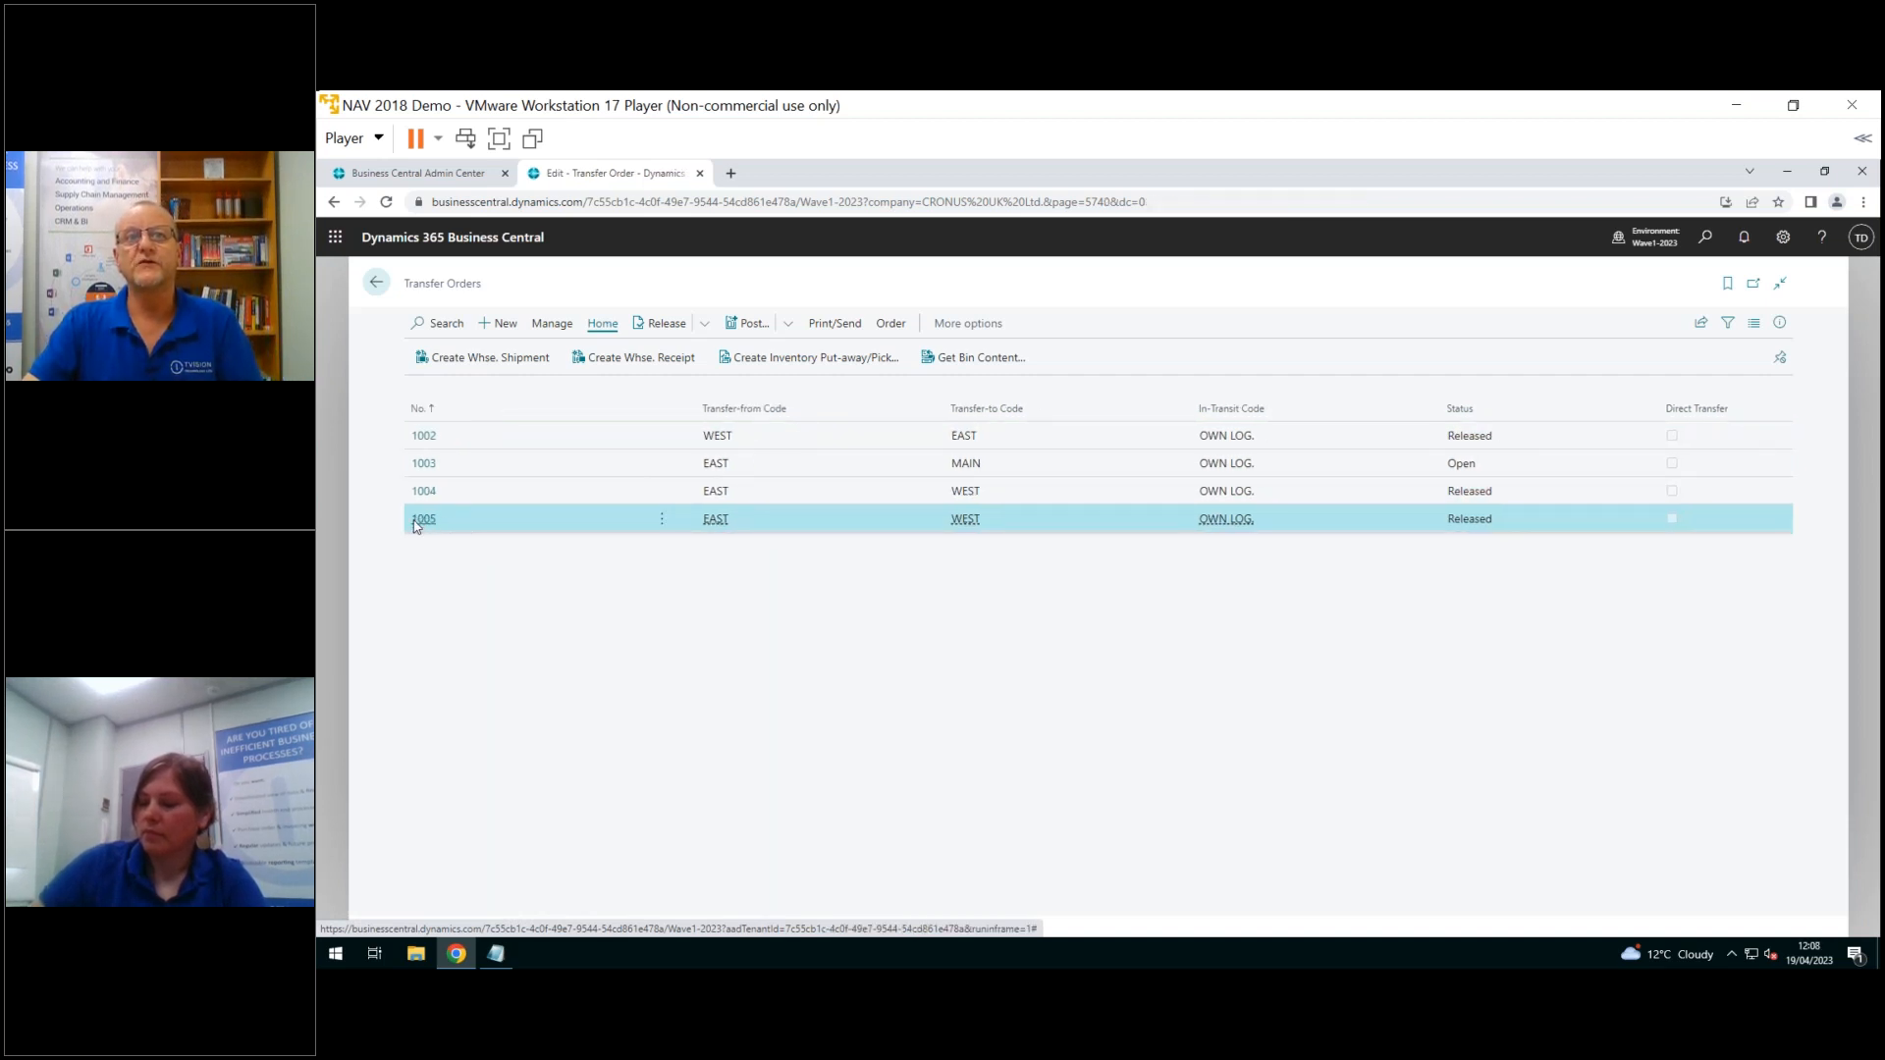
pyautogui.click(423, 518)
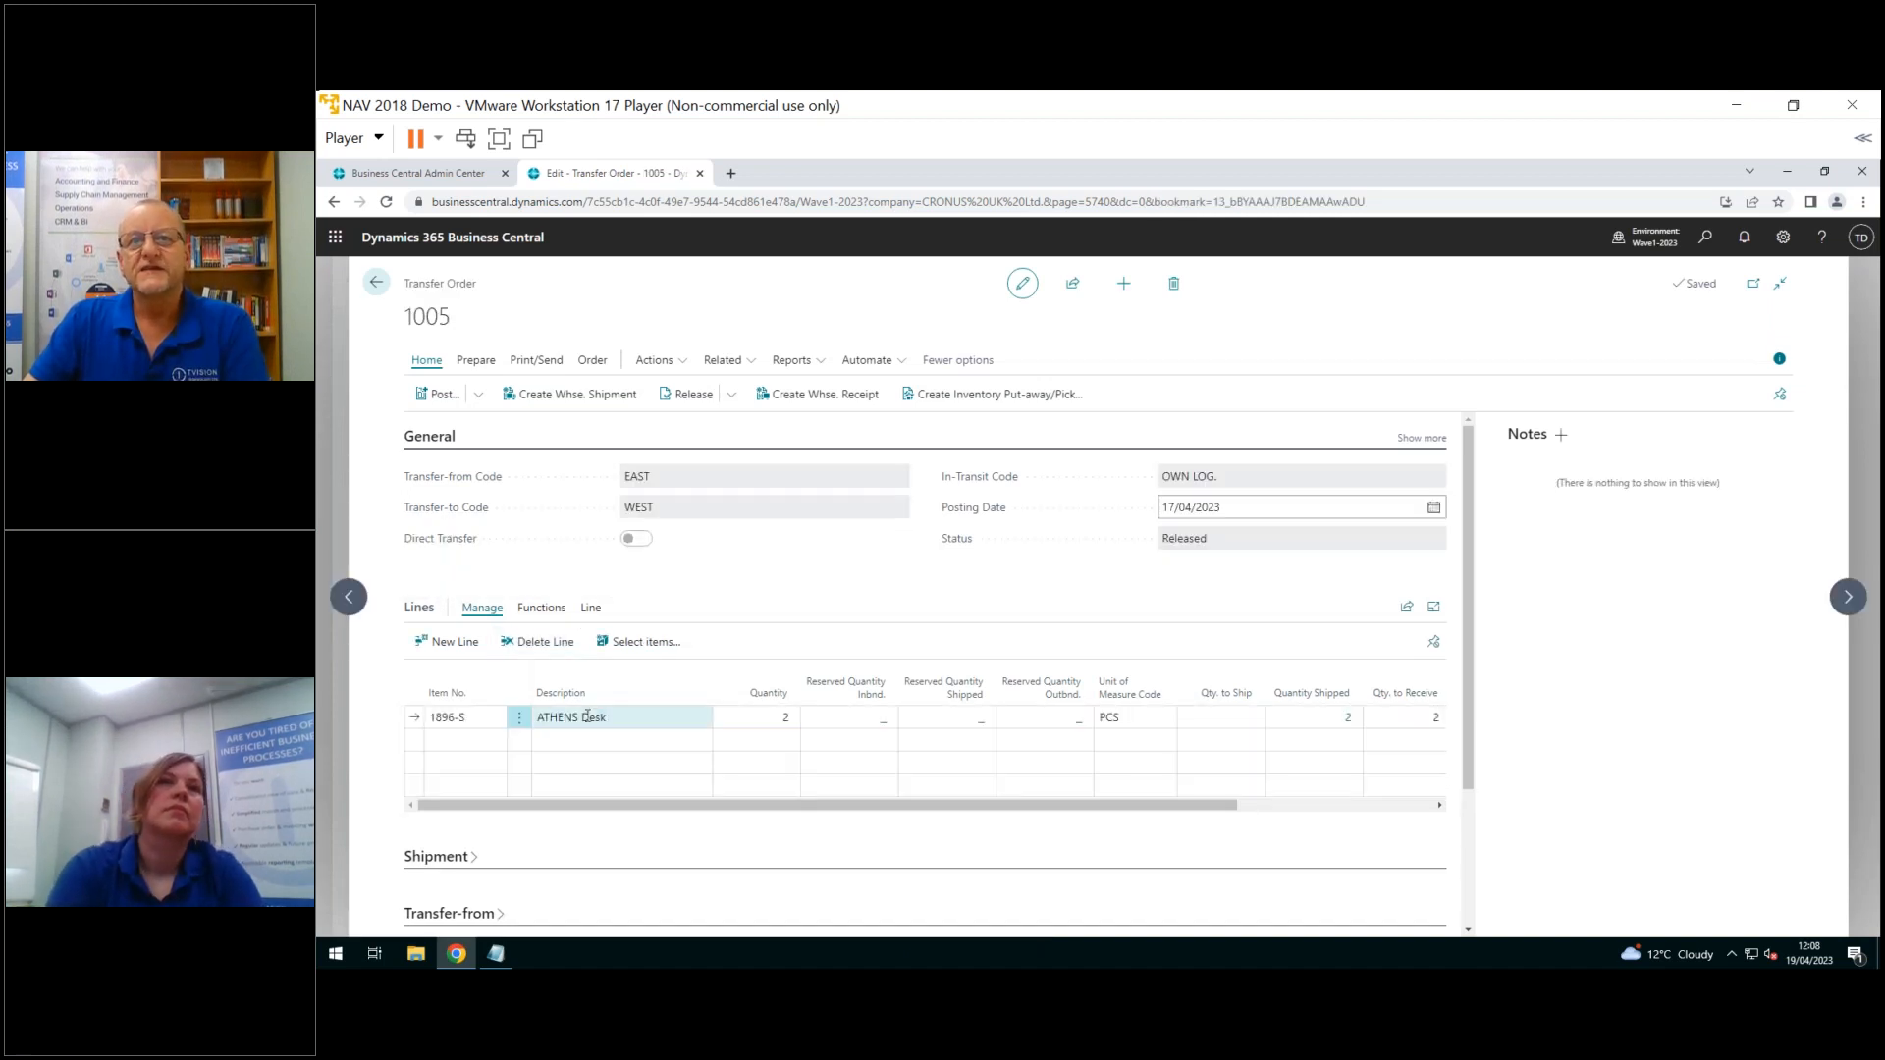
pyautogui.click(757, 717)
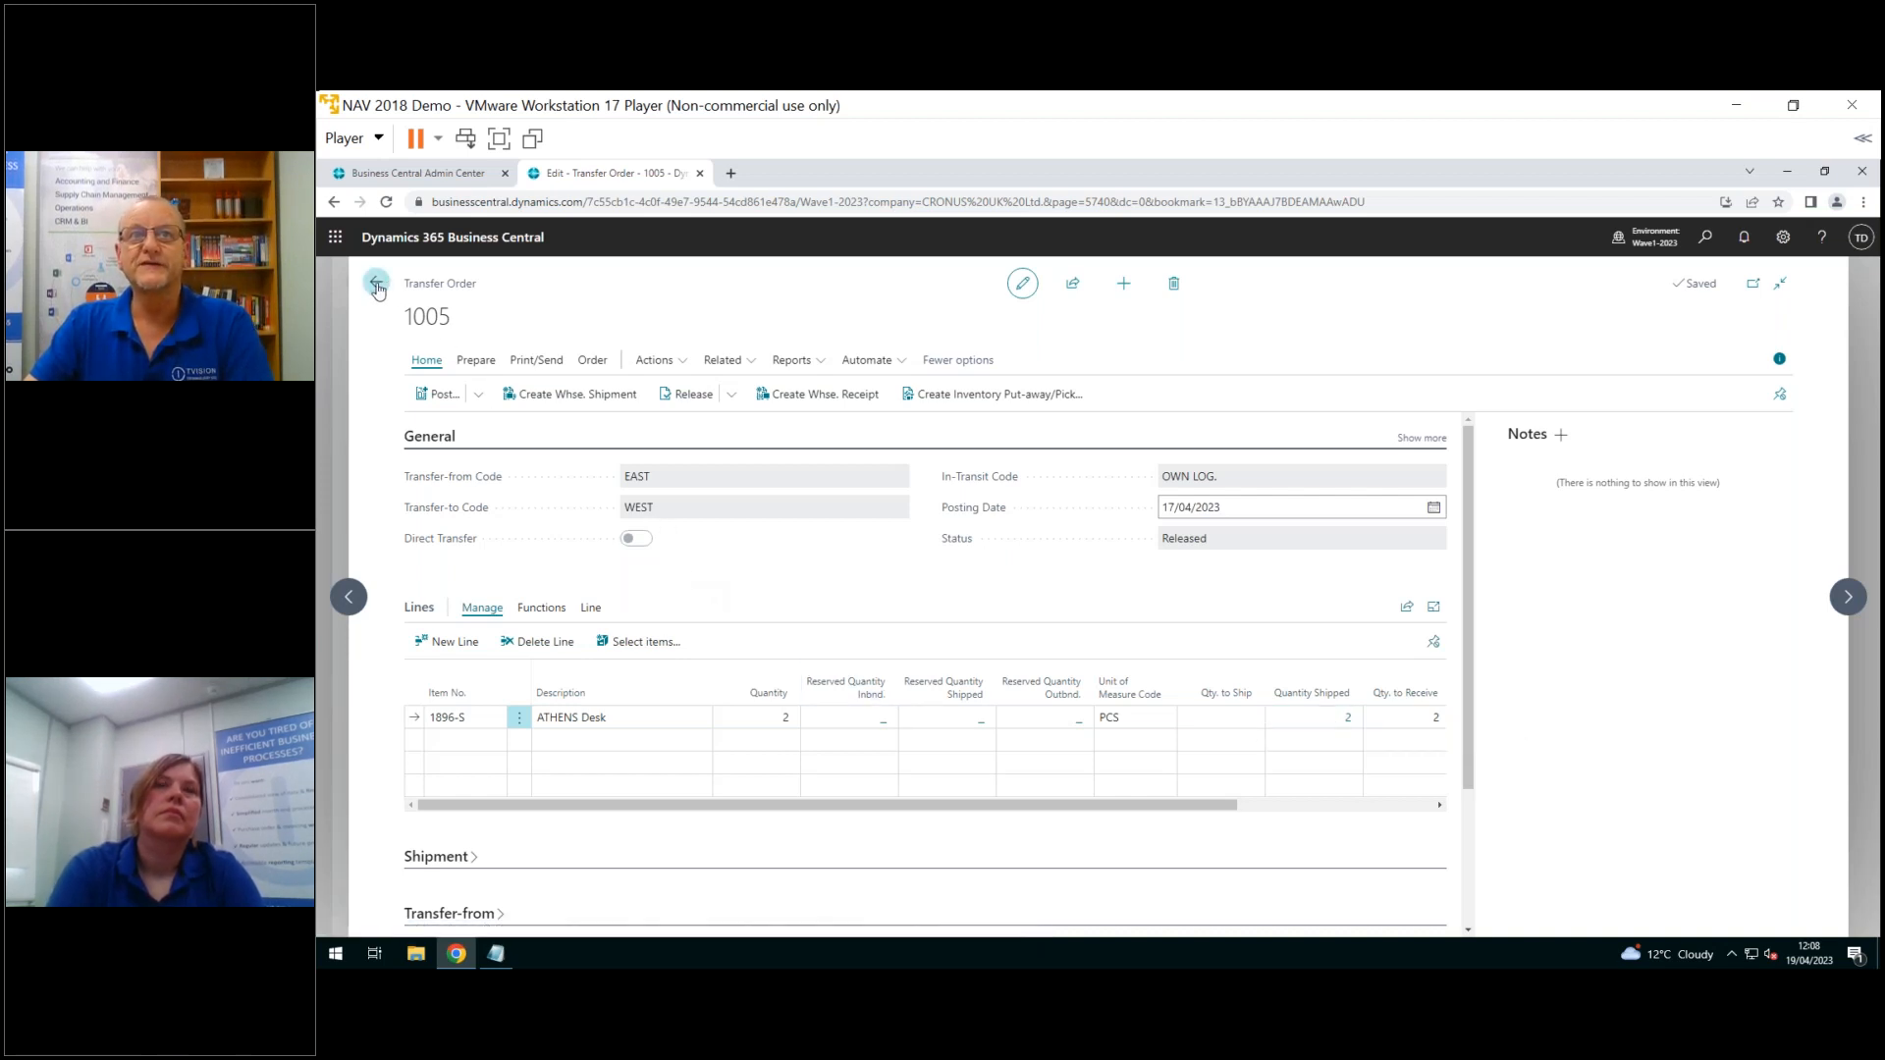
pyautogui.click(376, 283)
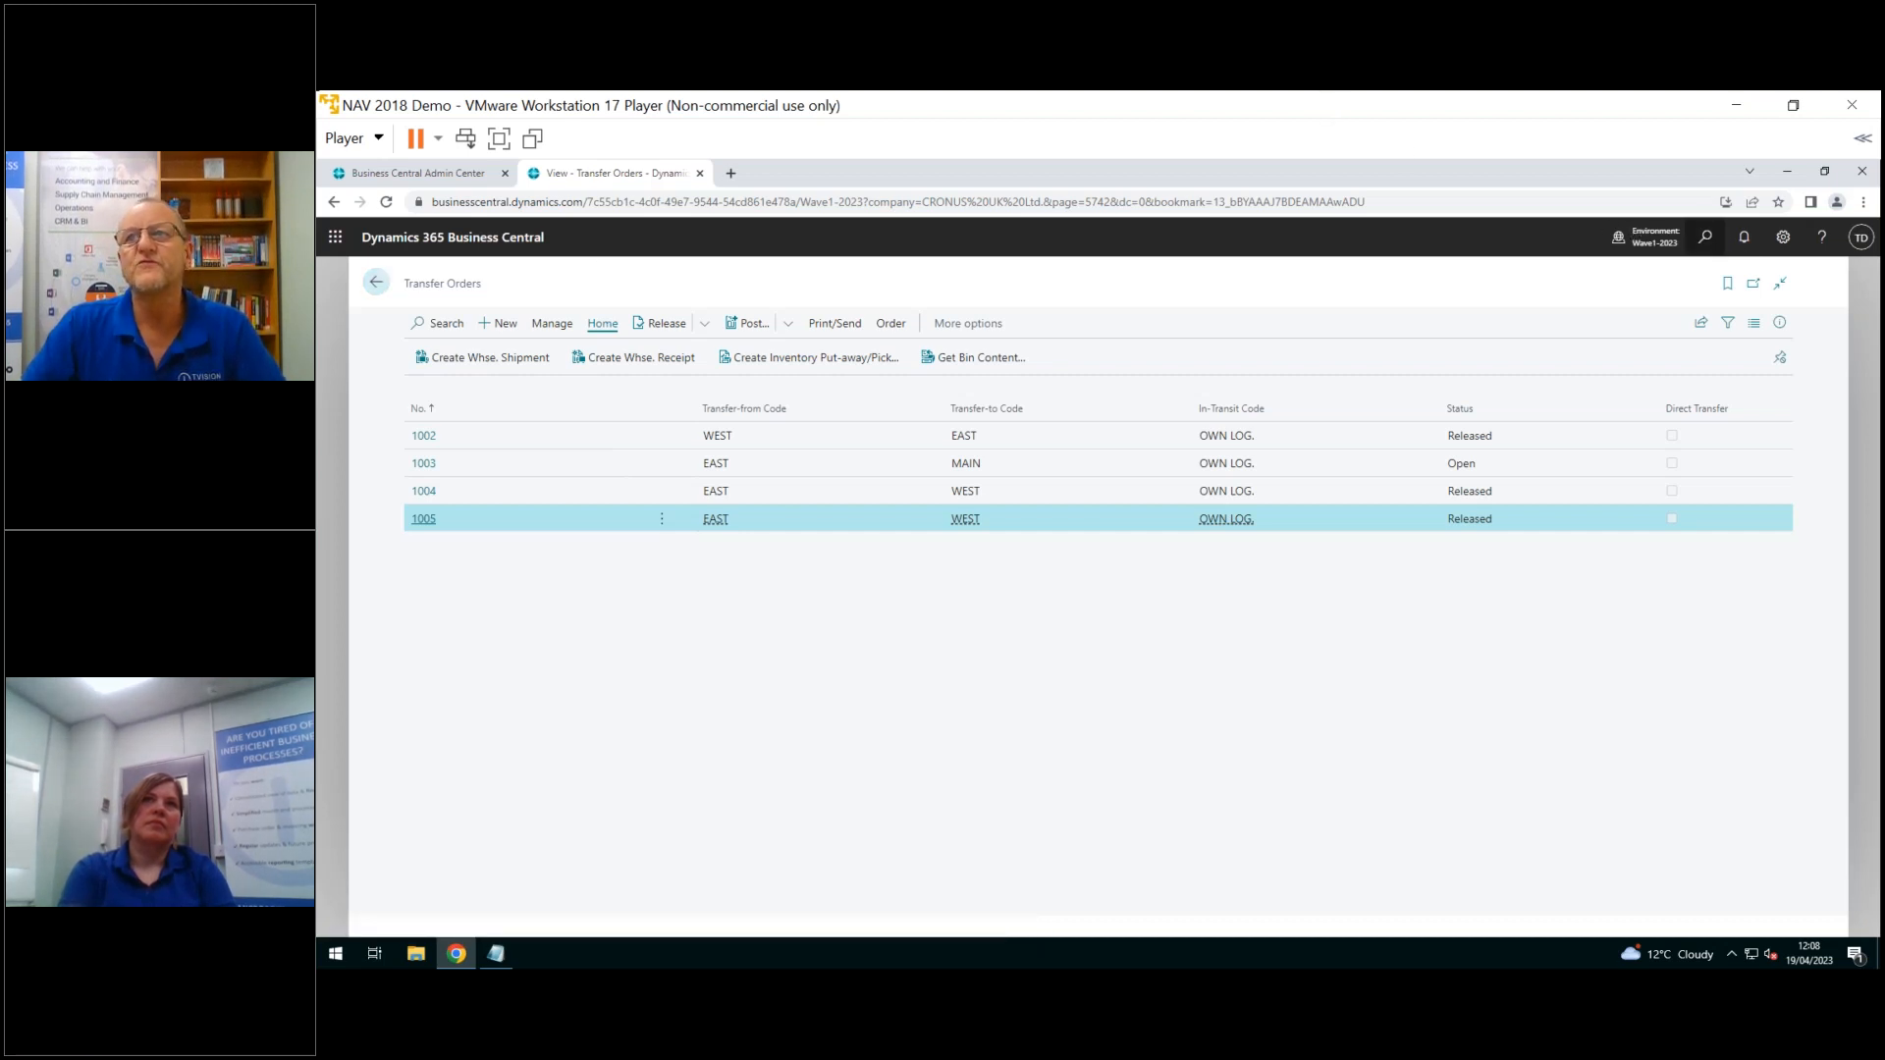
pyautogui.moveTo(1703, 237)
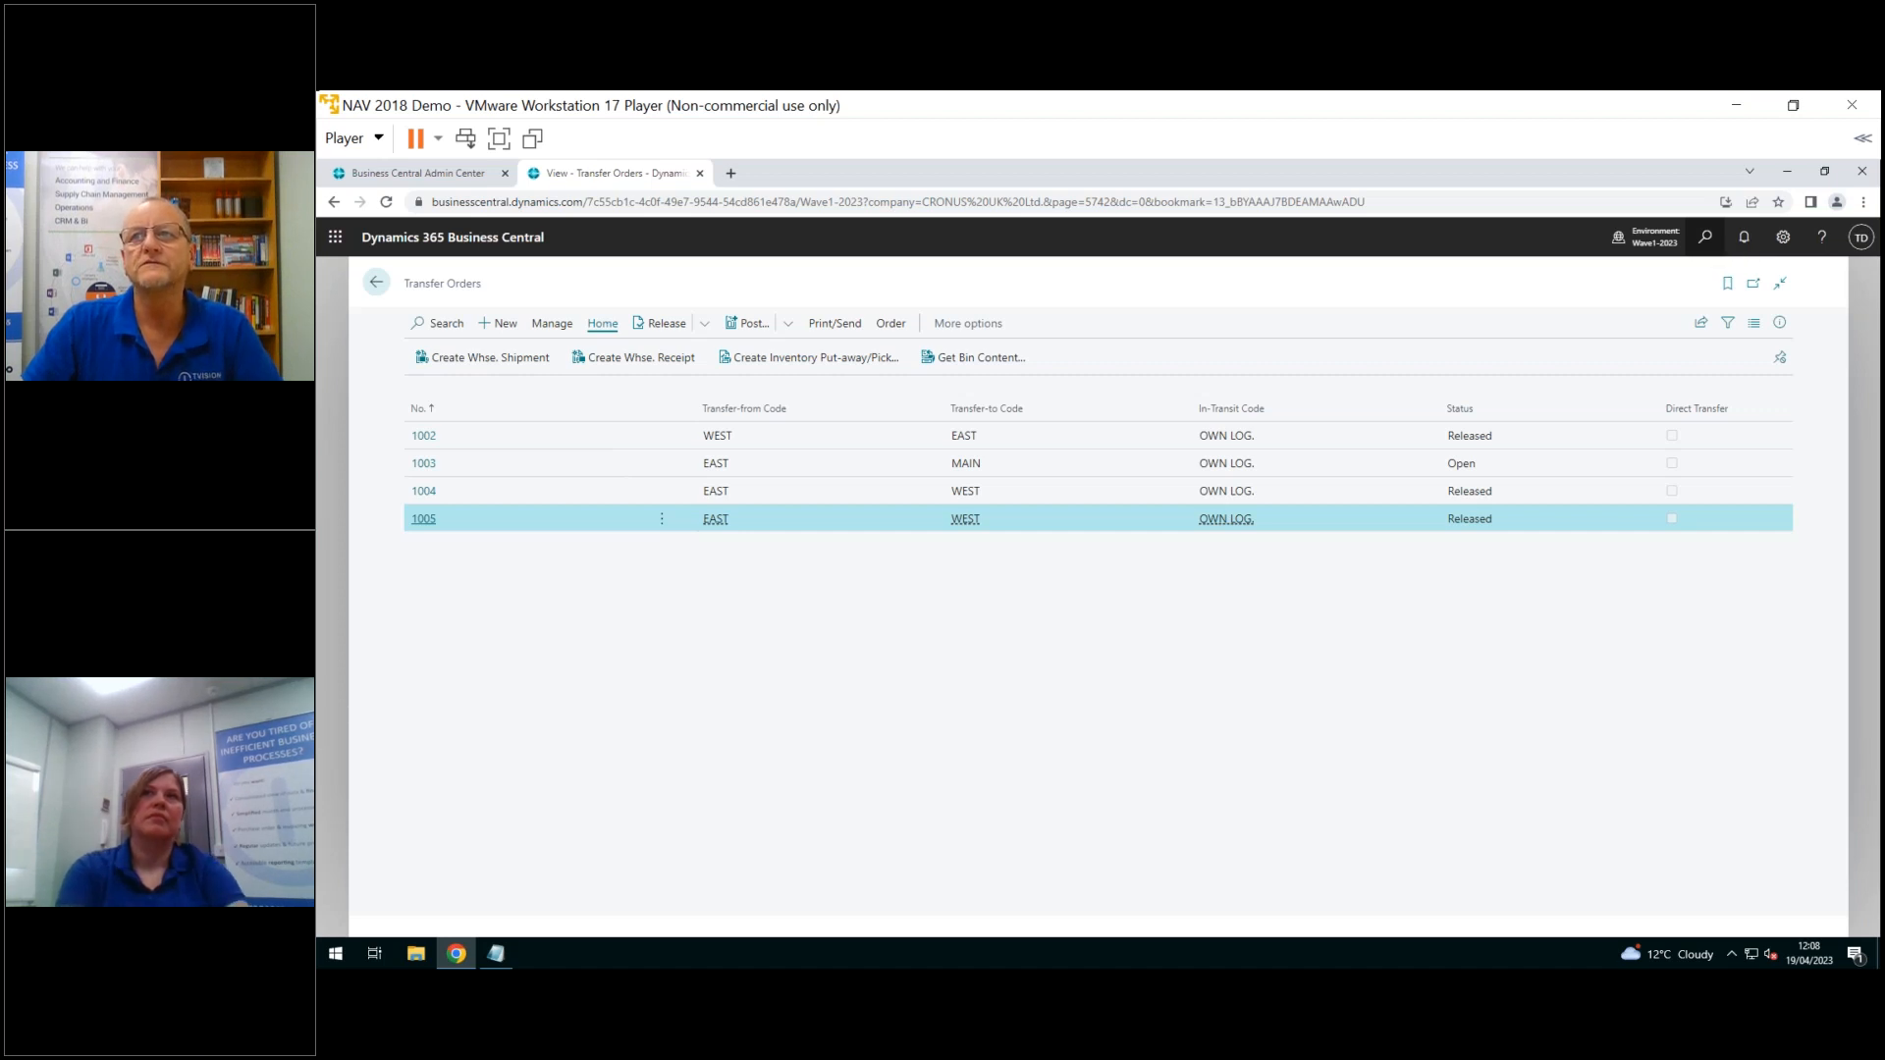
# Search Tell Me for 'pos tran sh' and open Posted Transfer Shipments
pyautogui.click(1704, 235)
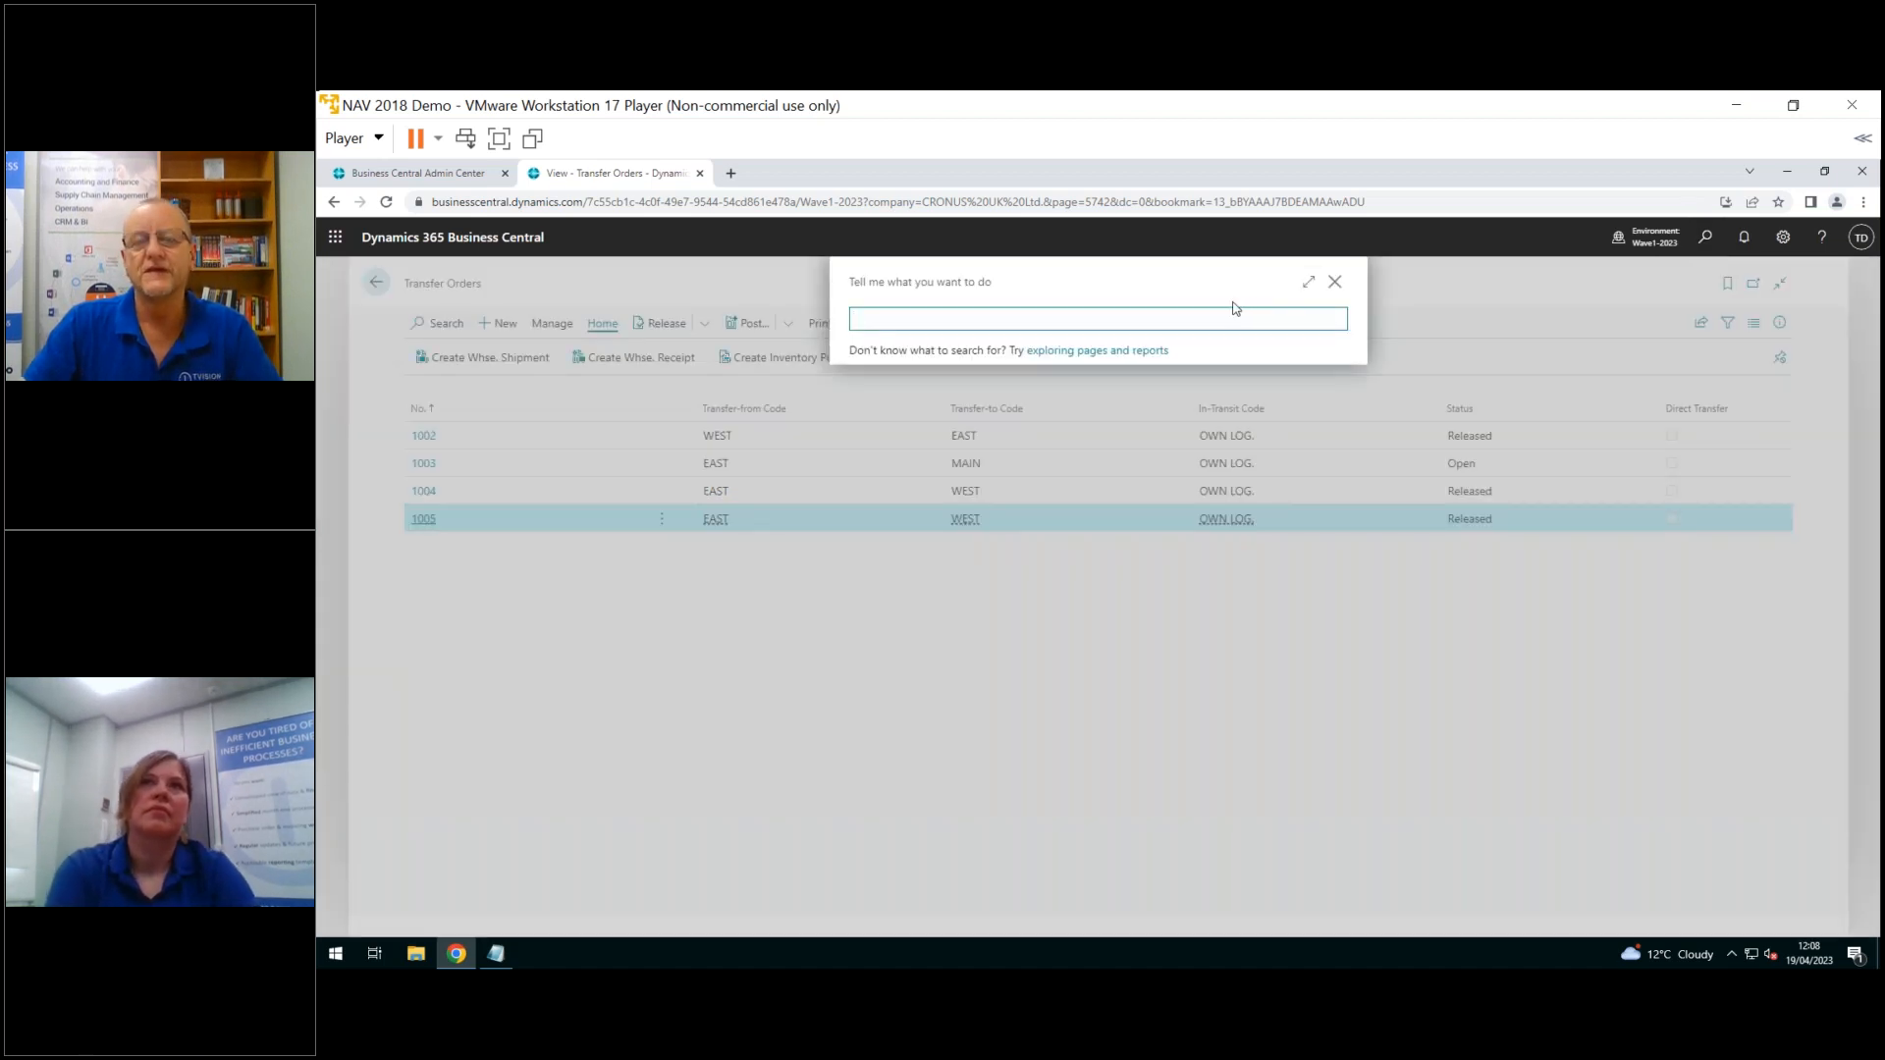
pyautogui.write('poo')
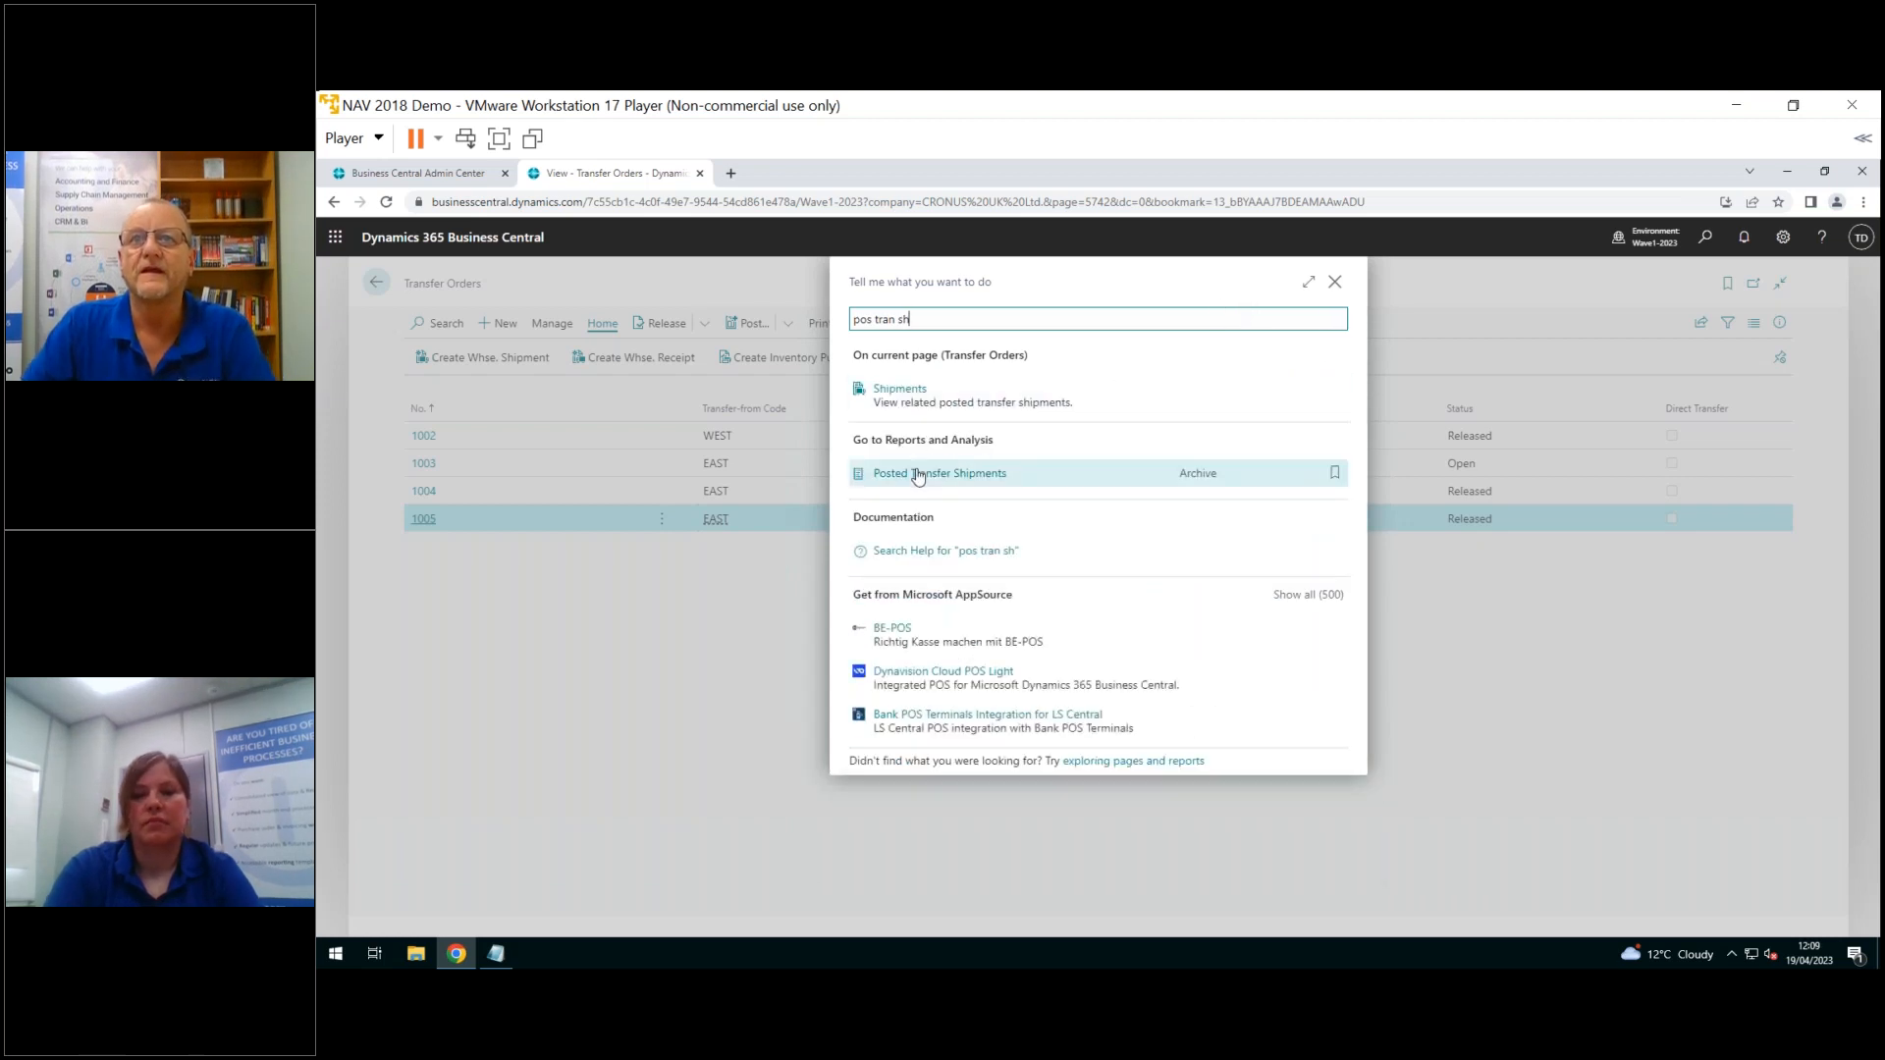
pyautogui.click(939, 473)
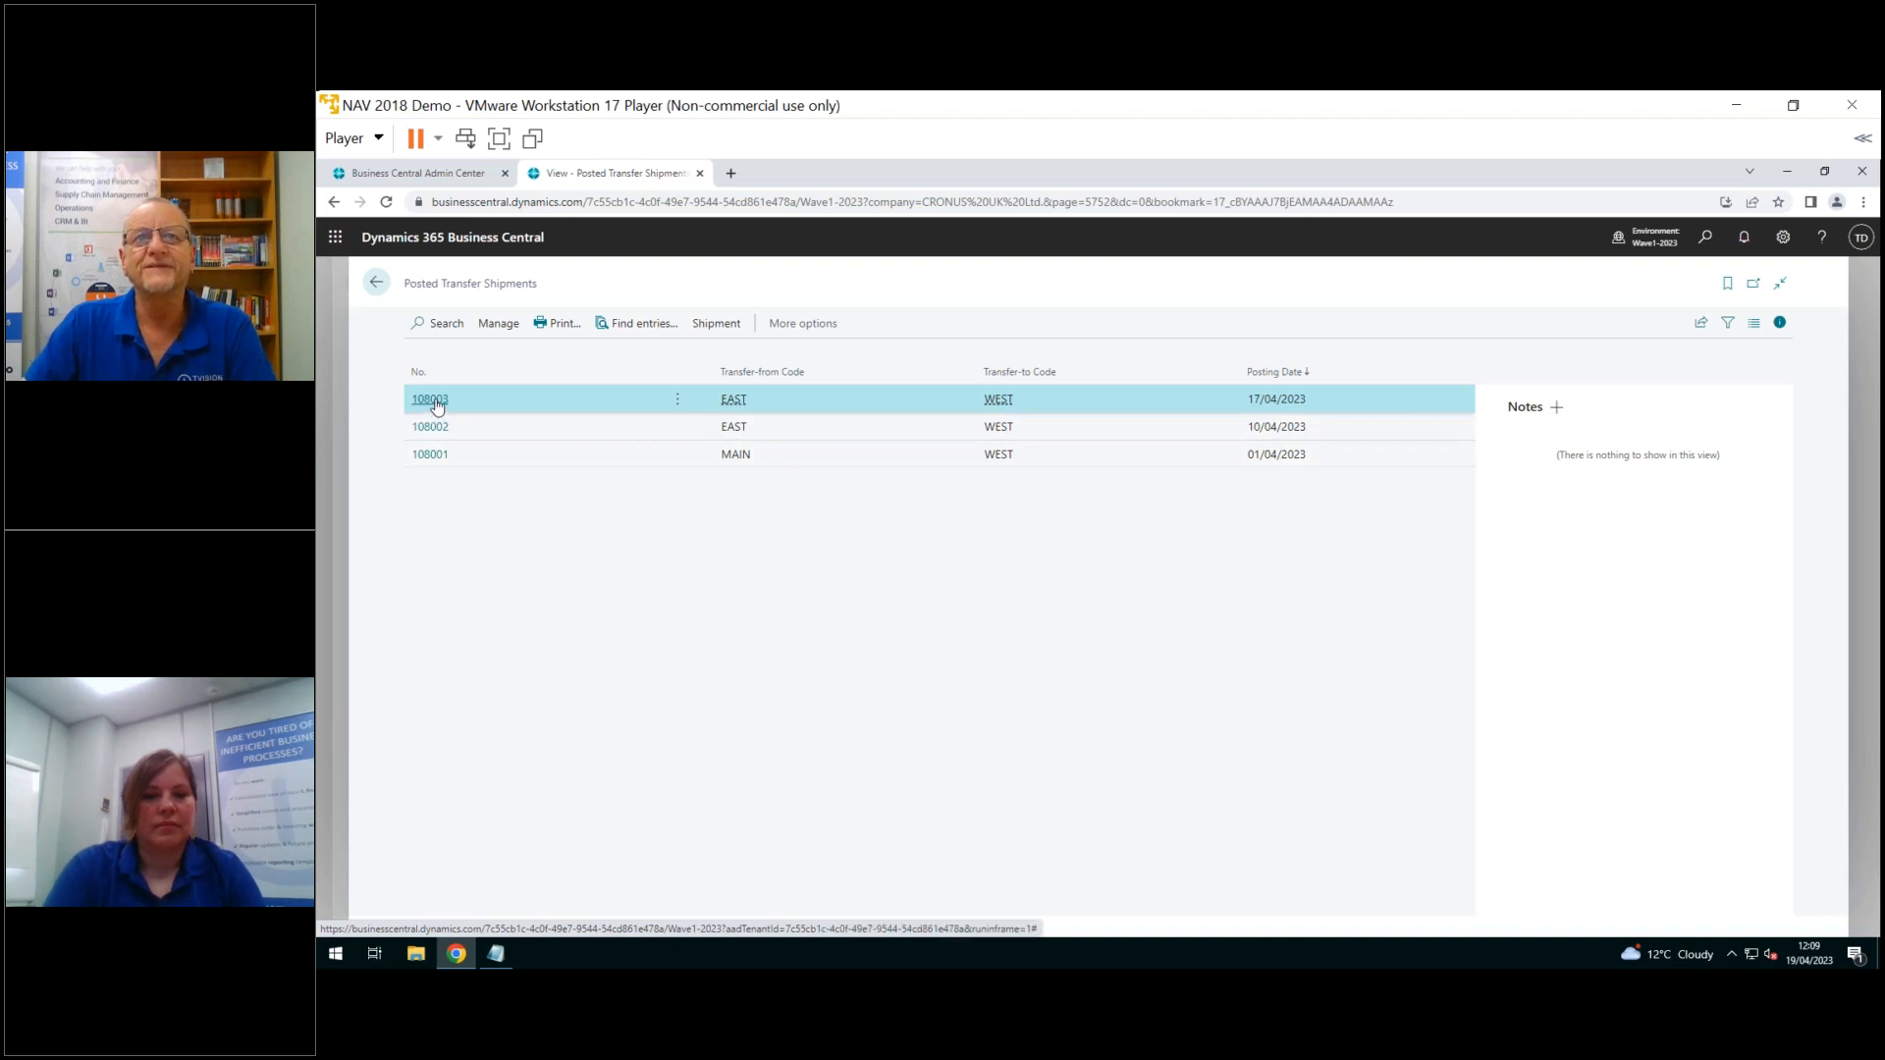
# Open shipment 108003 and undo the ATHENS Desk line's shipment, confirming Yes
pyautogui.click(429, 397)
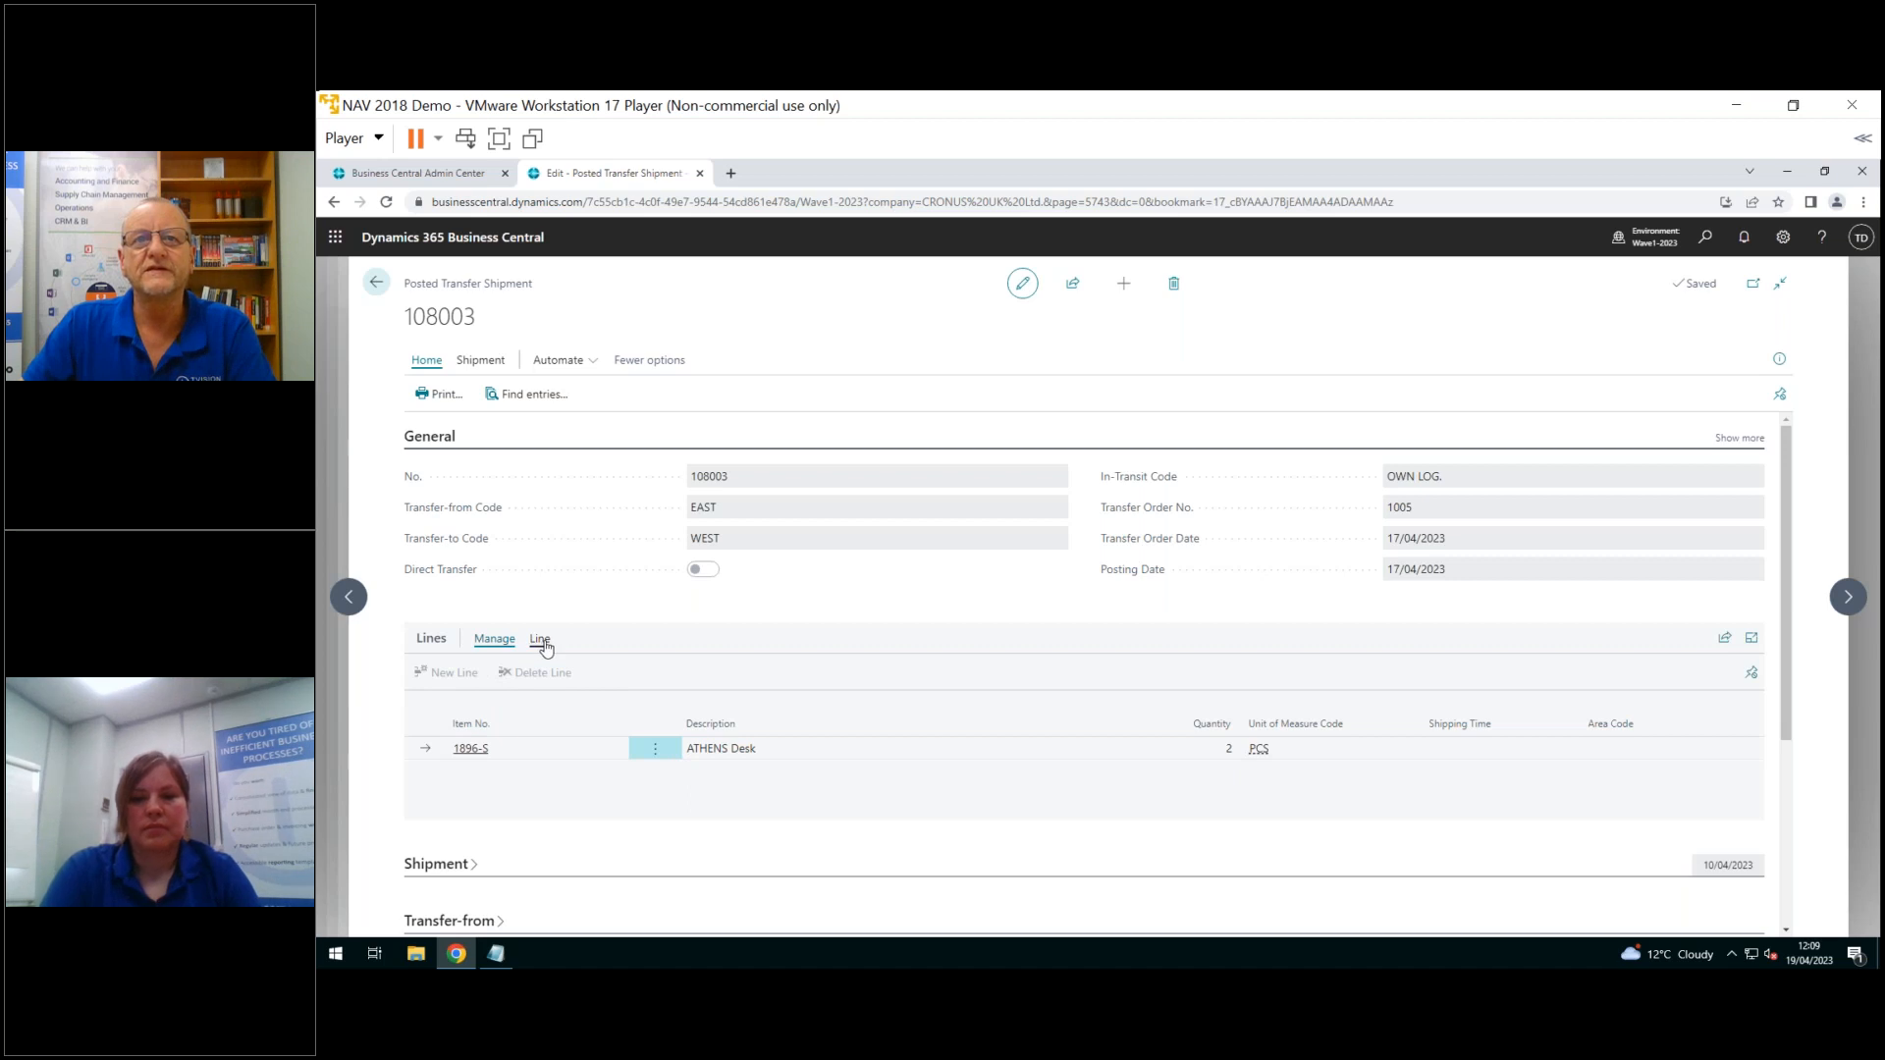
pyautogui.click(539, 638)
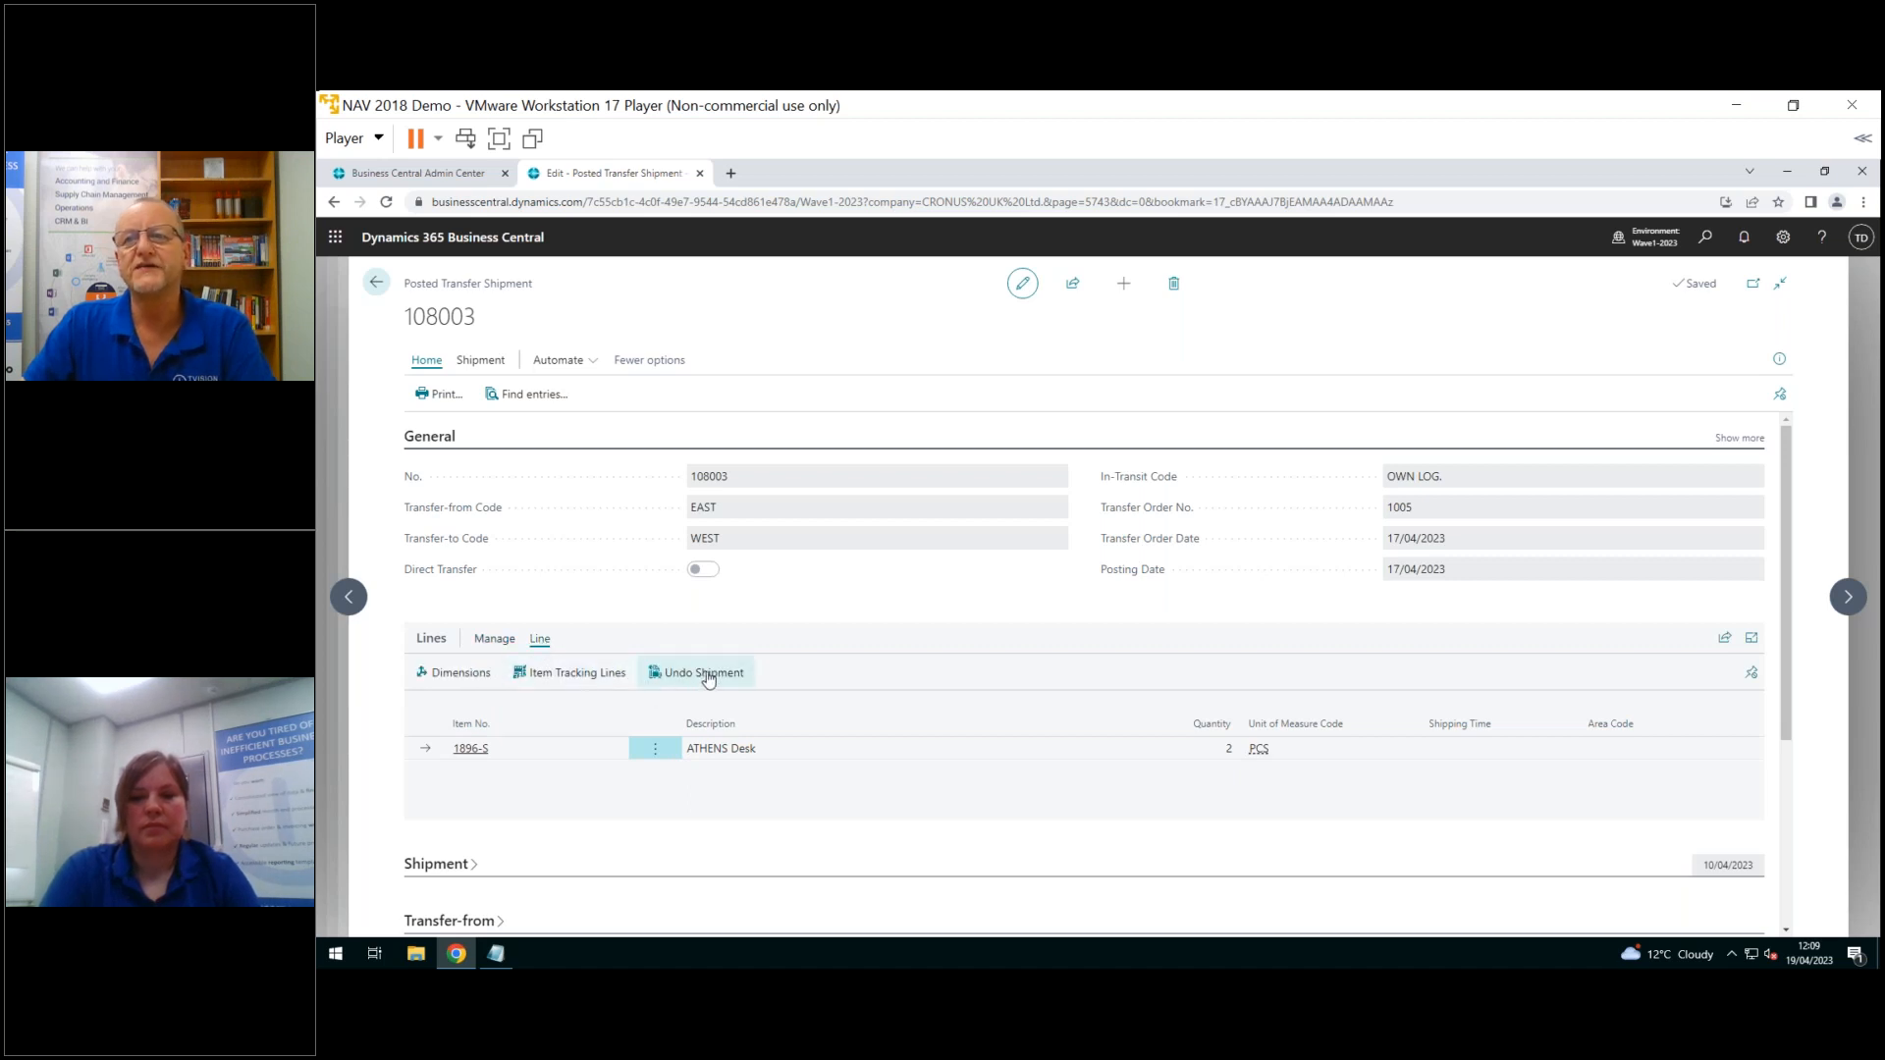
pyautogui.click(703, 671)
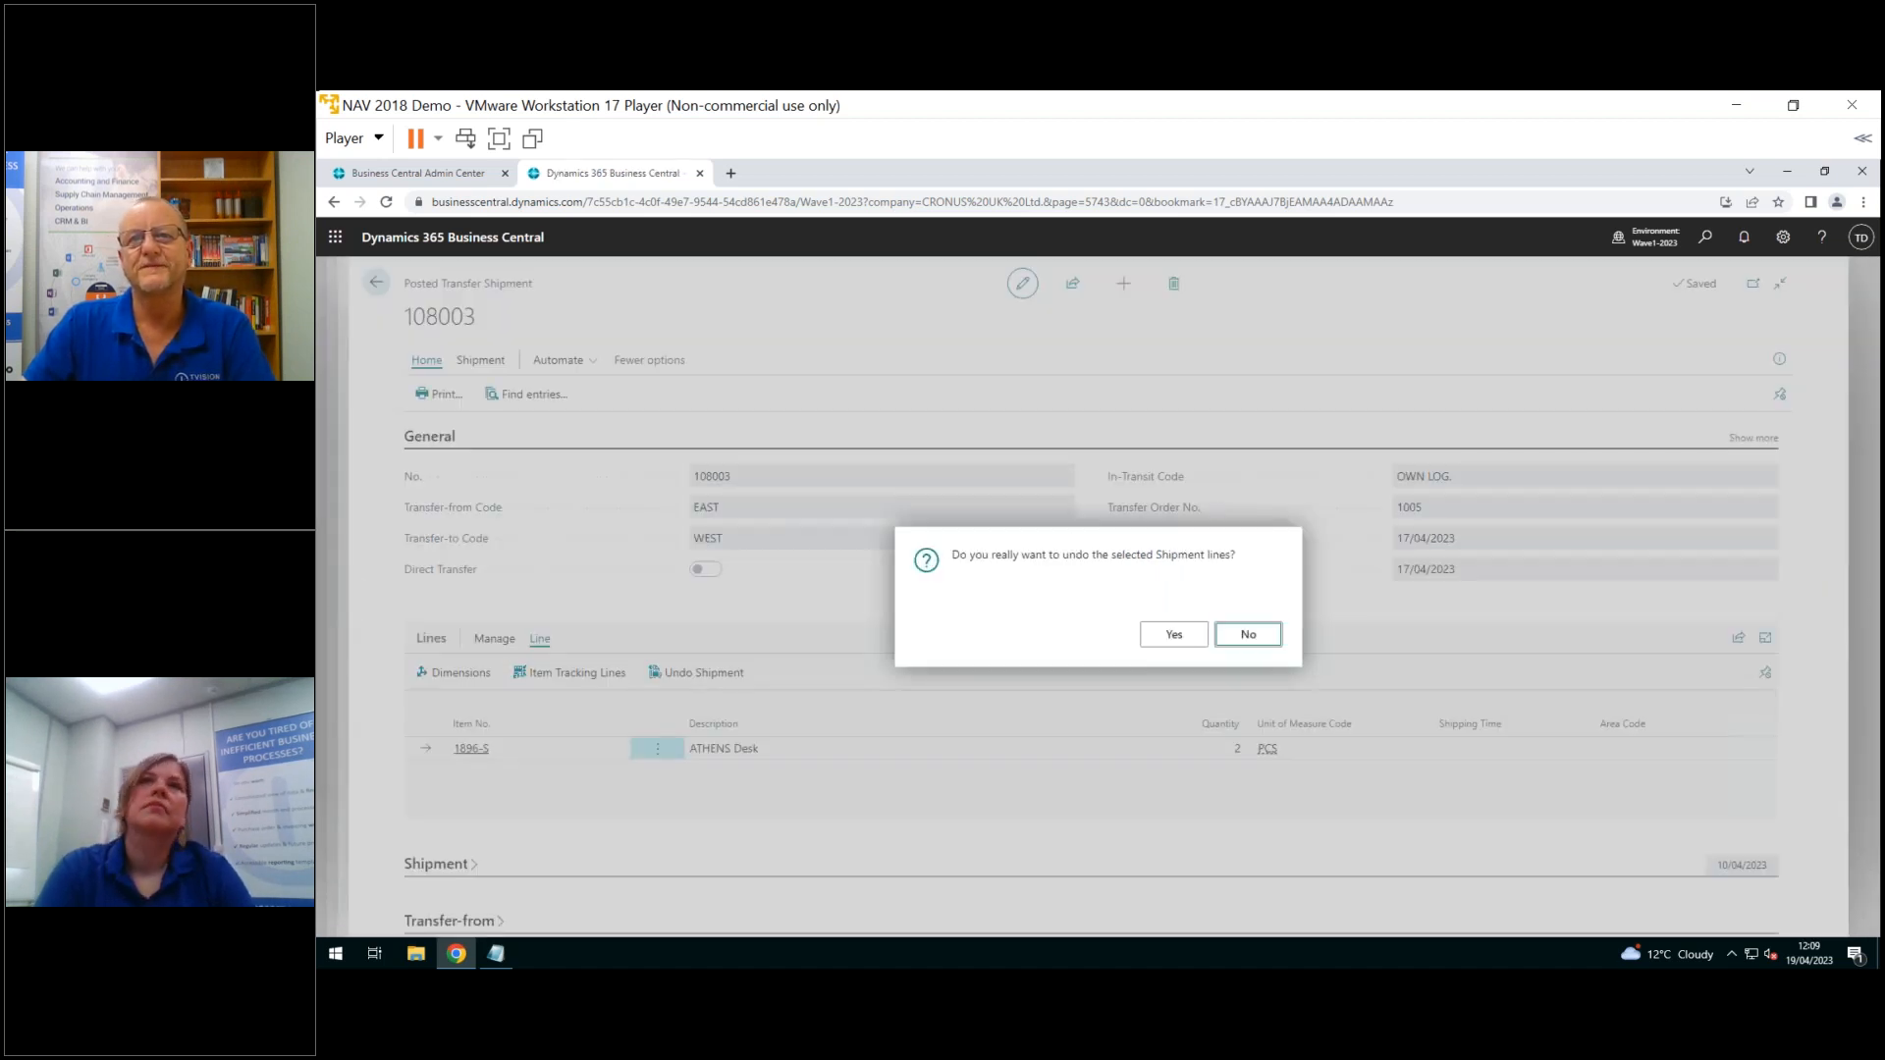
pyautogui.click(1173, 633)
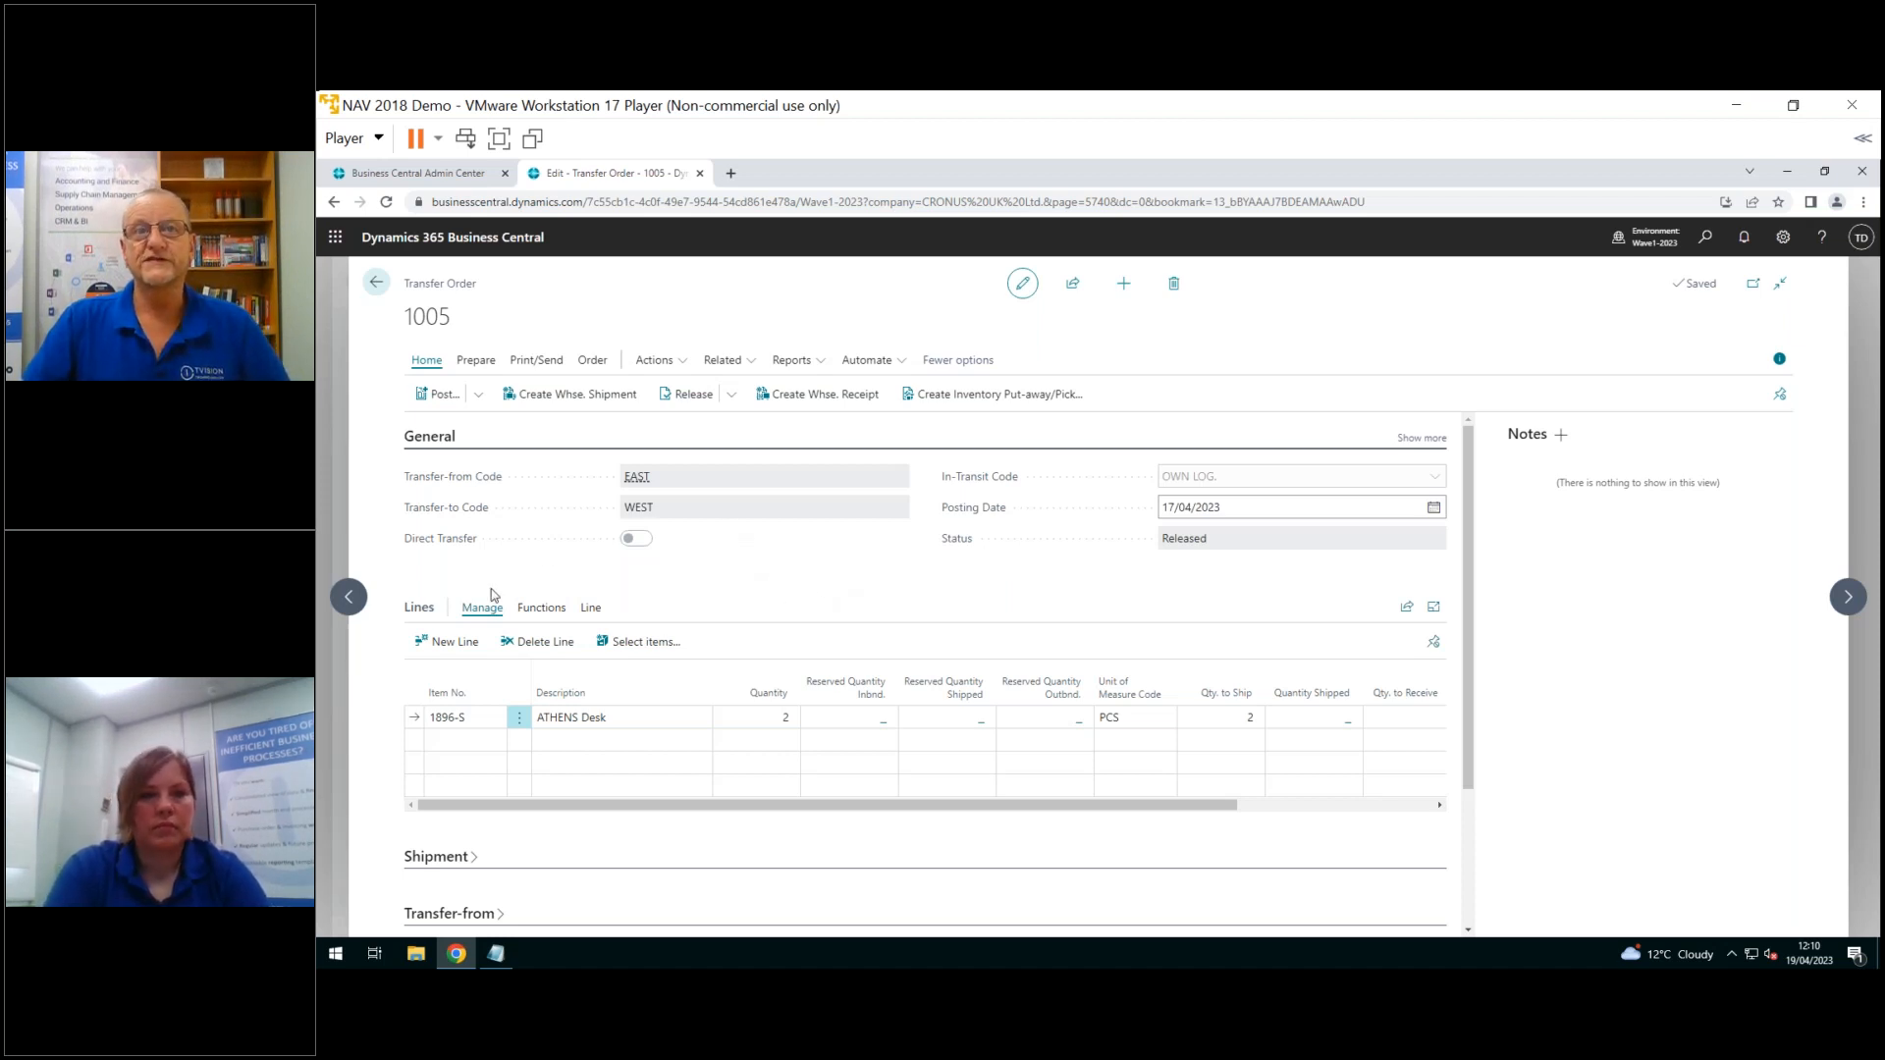
pyautogui.click(572, 717)
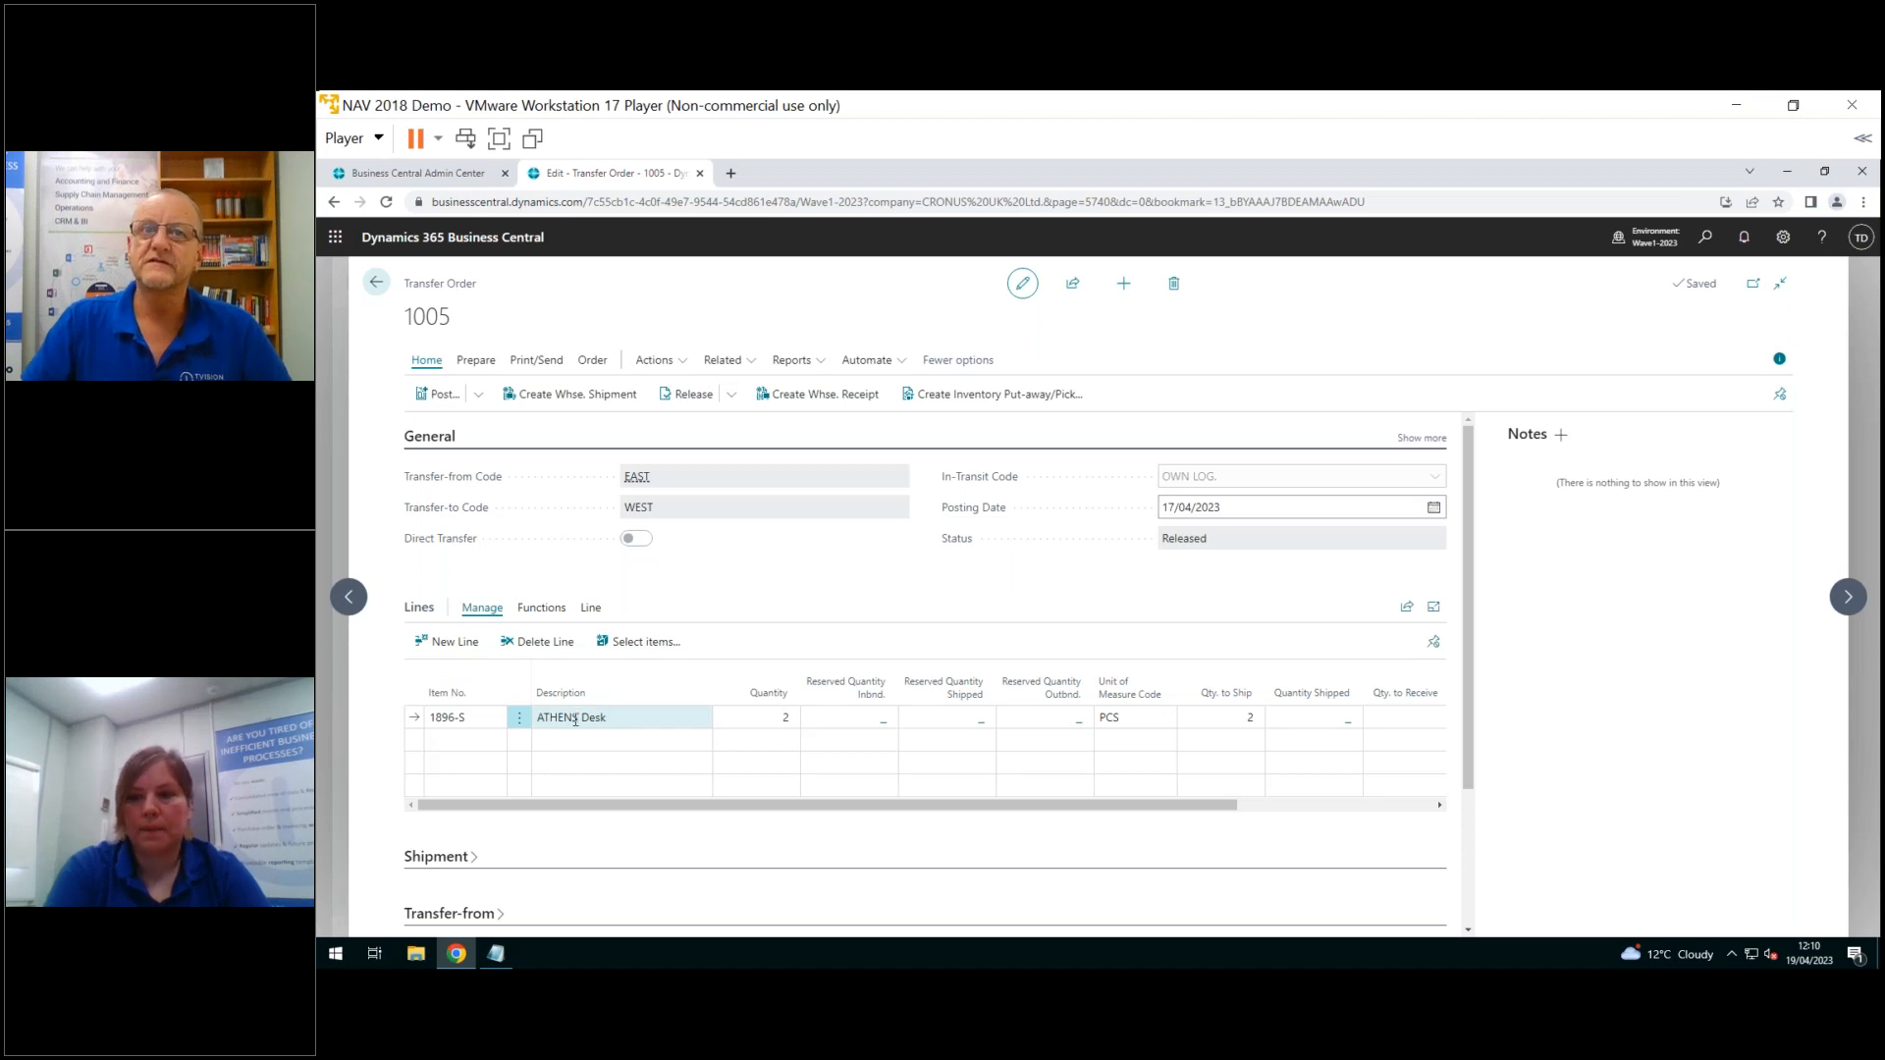
pyautogui.click(571, 764)
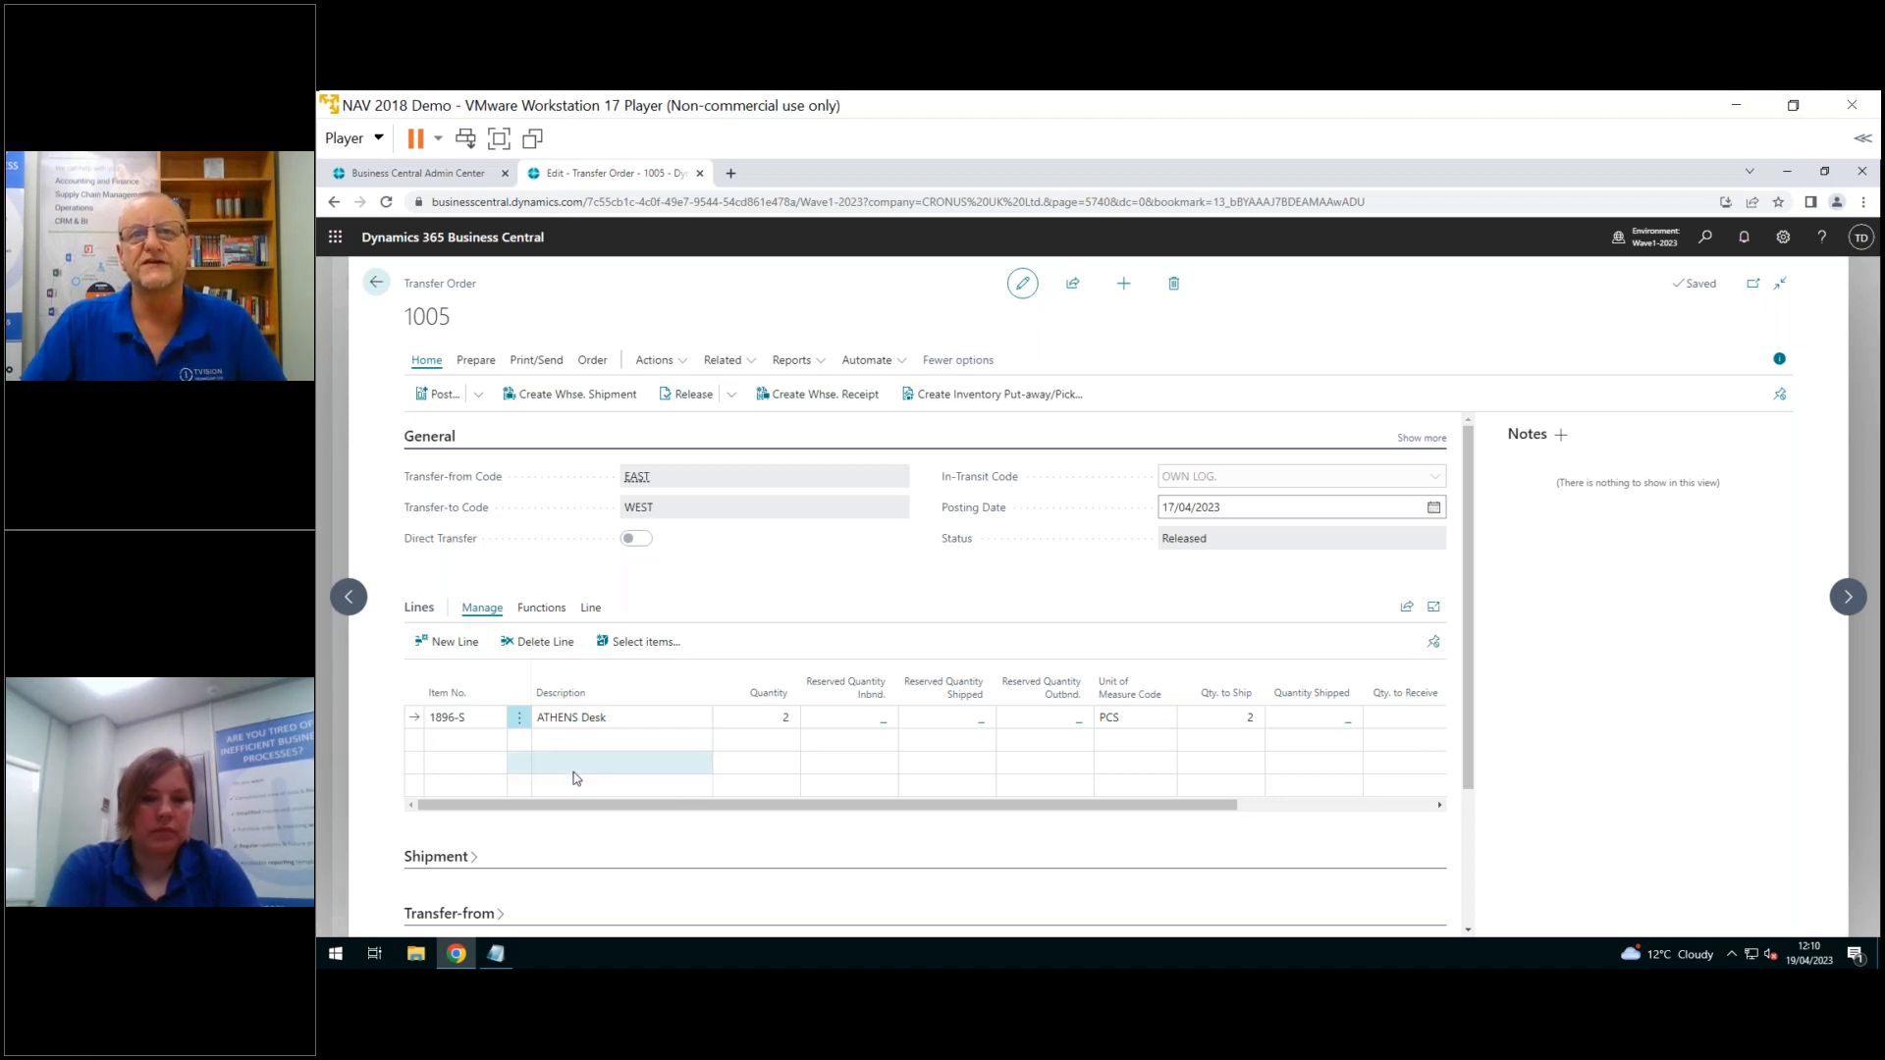
pyautogui.moveTo(574, 767)
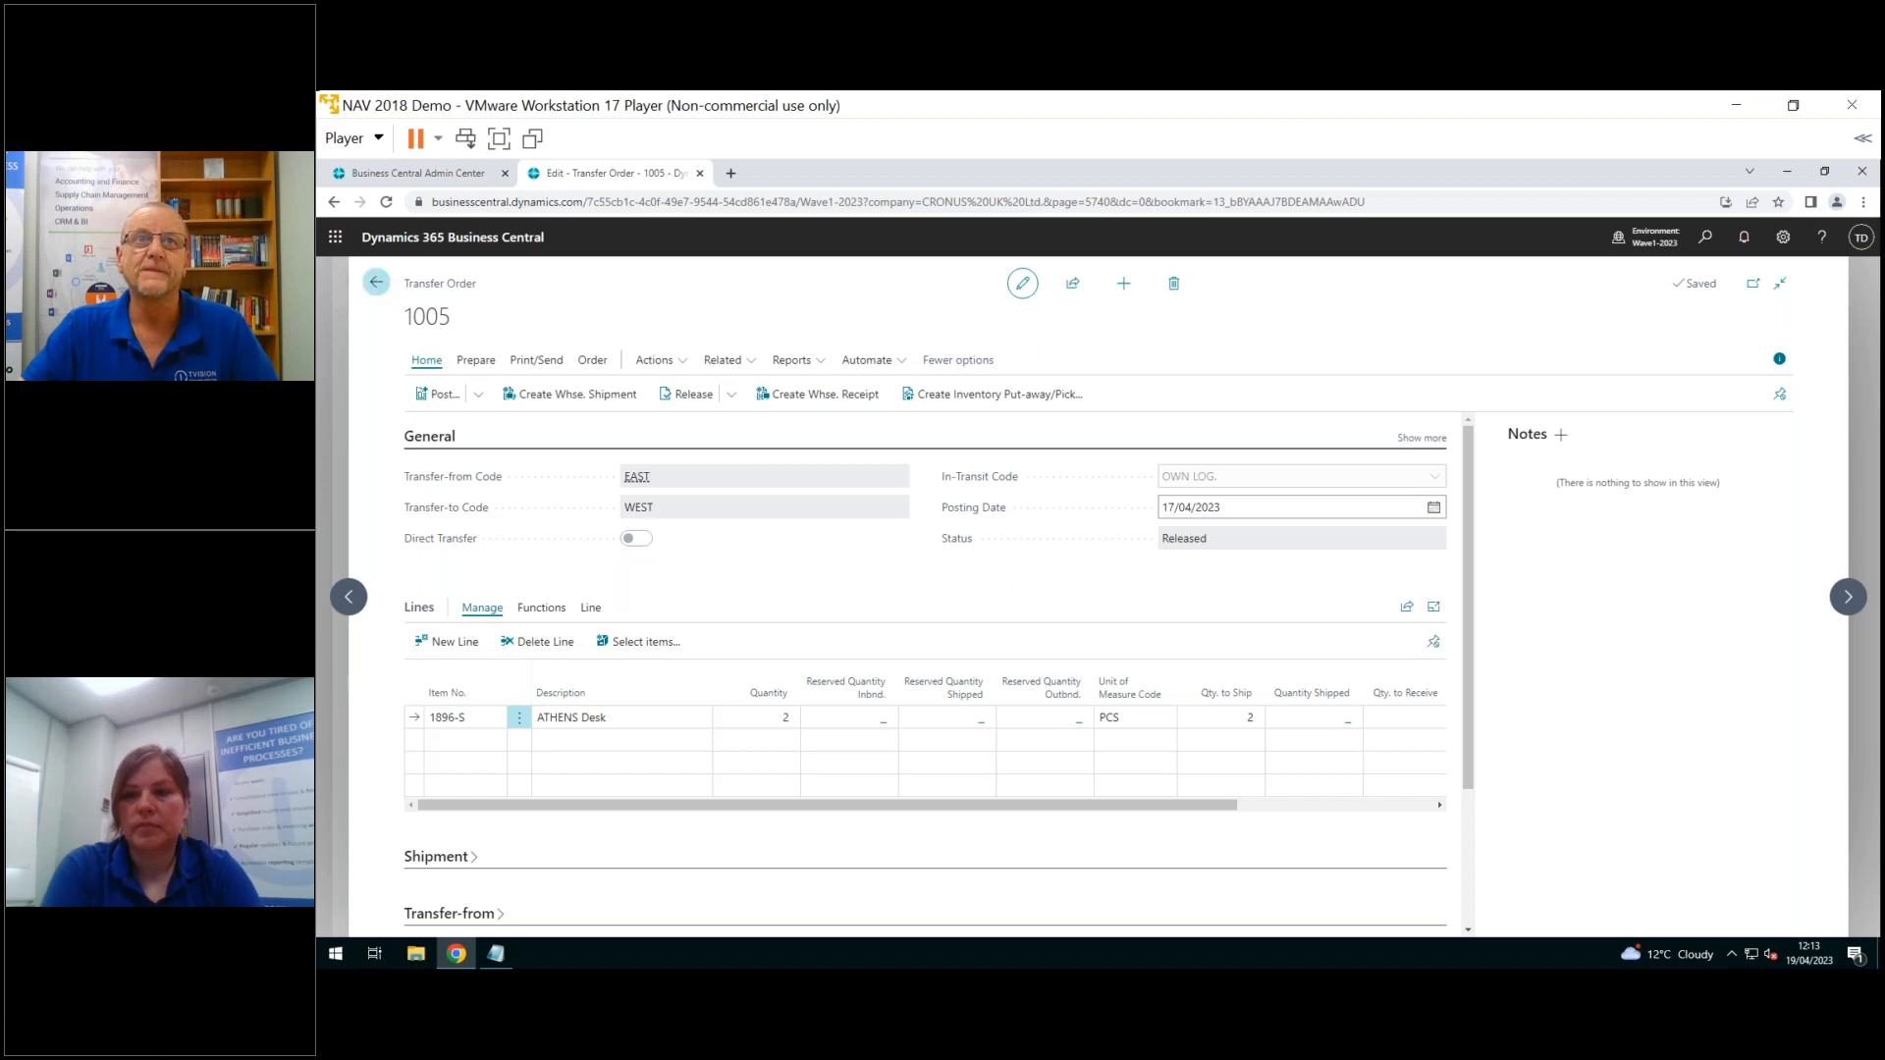
# Close transfer order 1005 to return to the CRONUS UK Ltd. Role Center
pyautogui.click(376, 283)
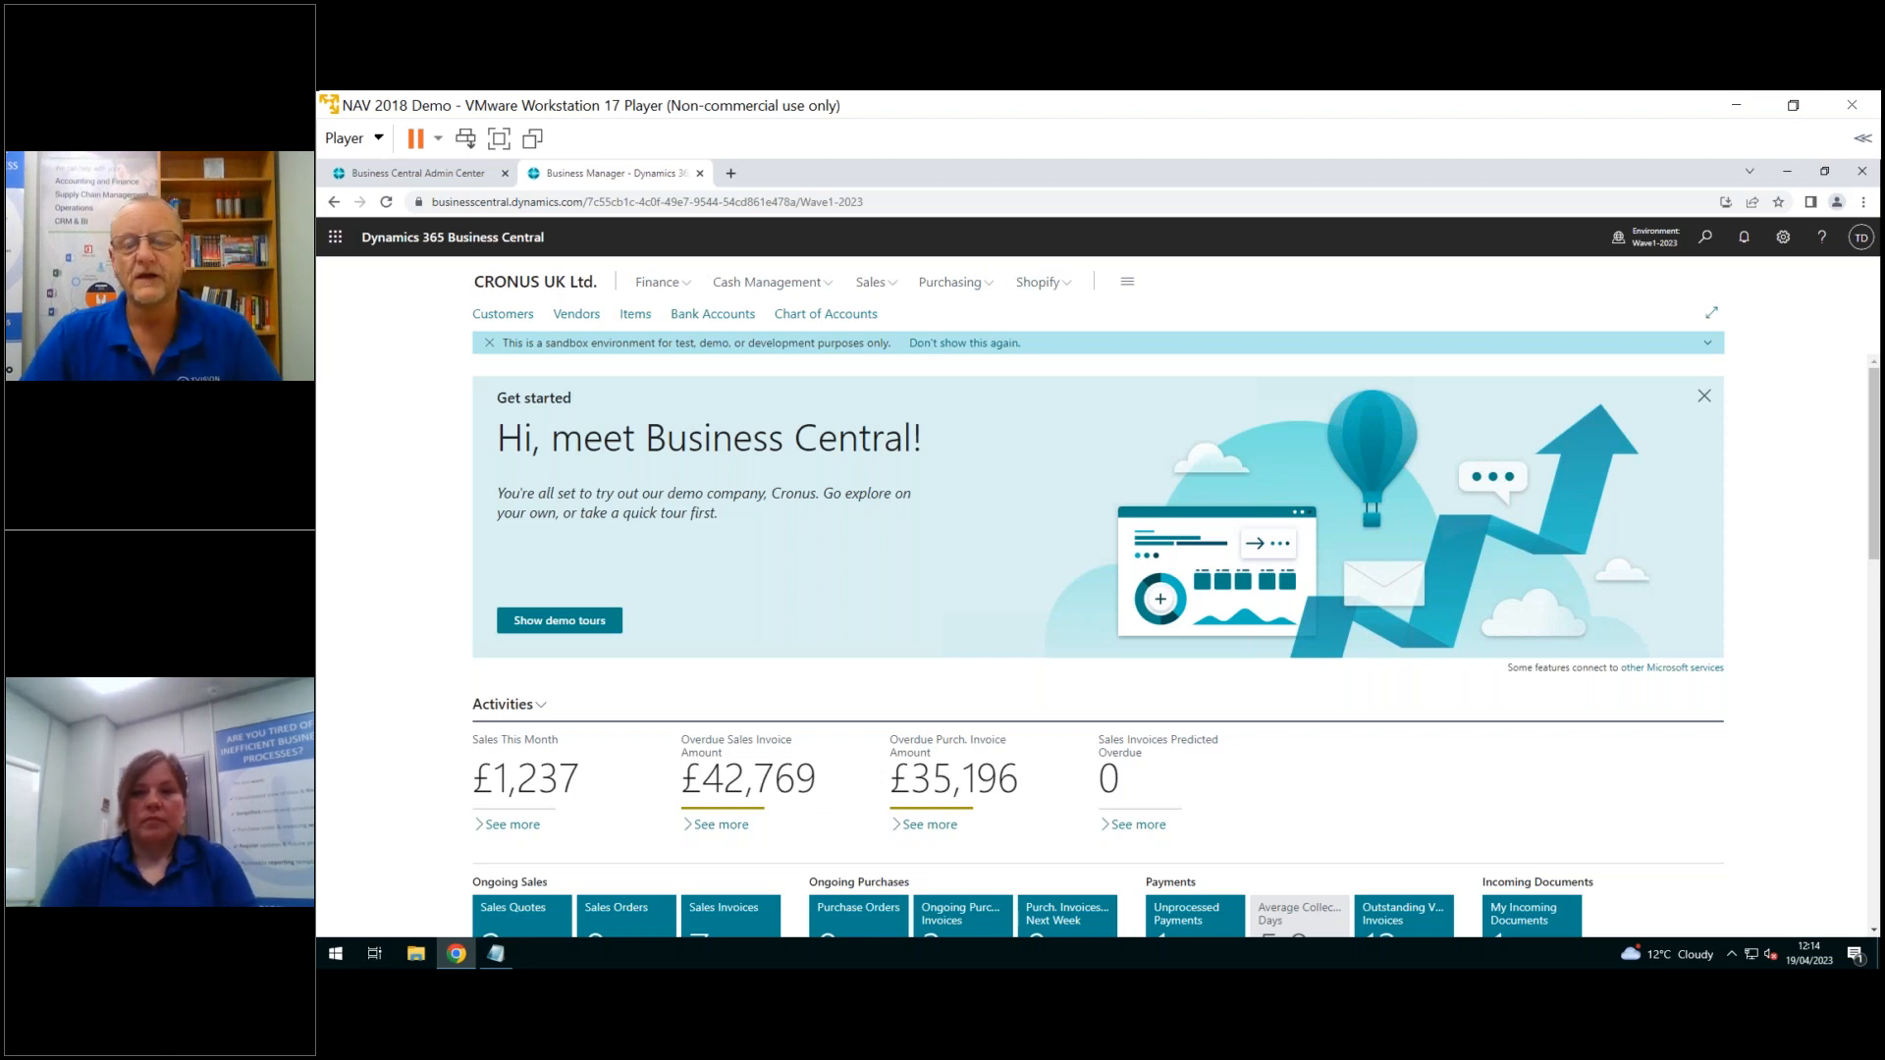
pyautogui.moveTo(336, 237)
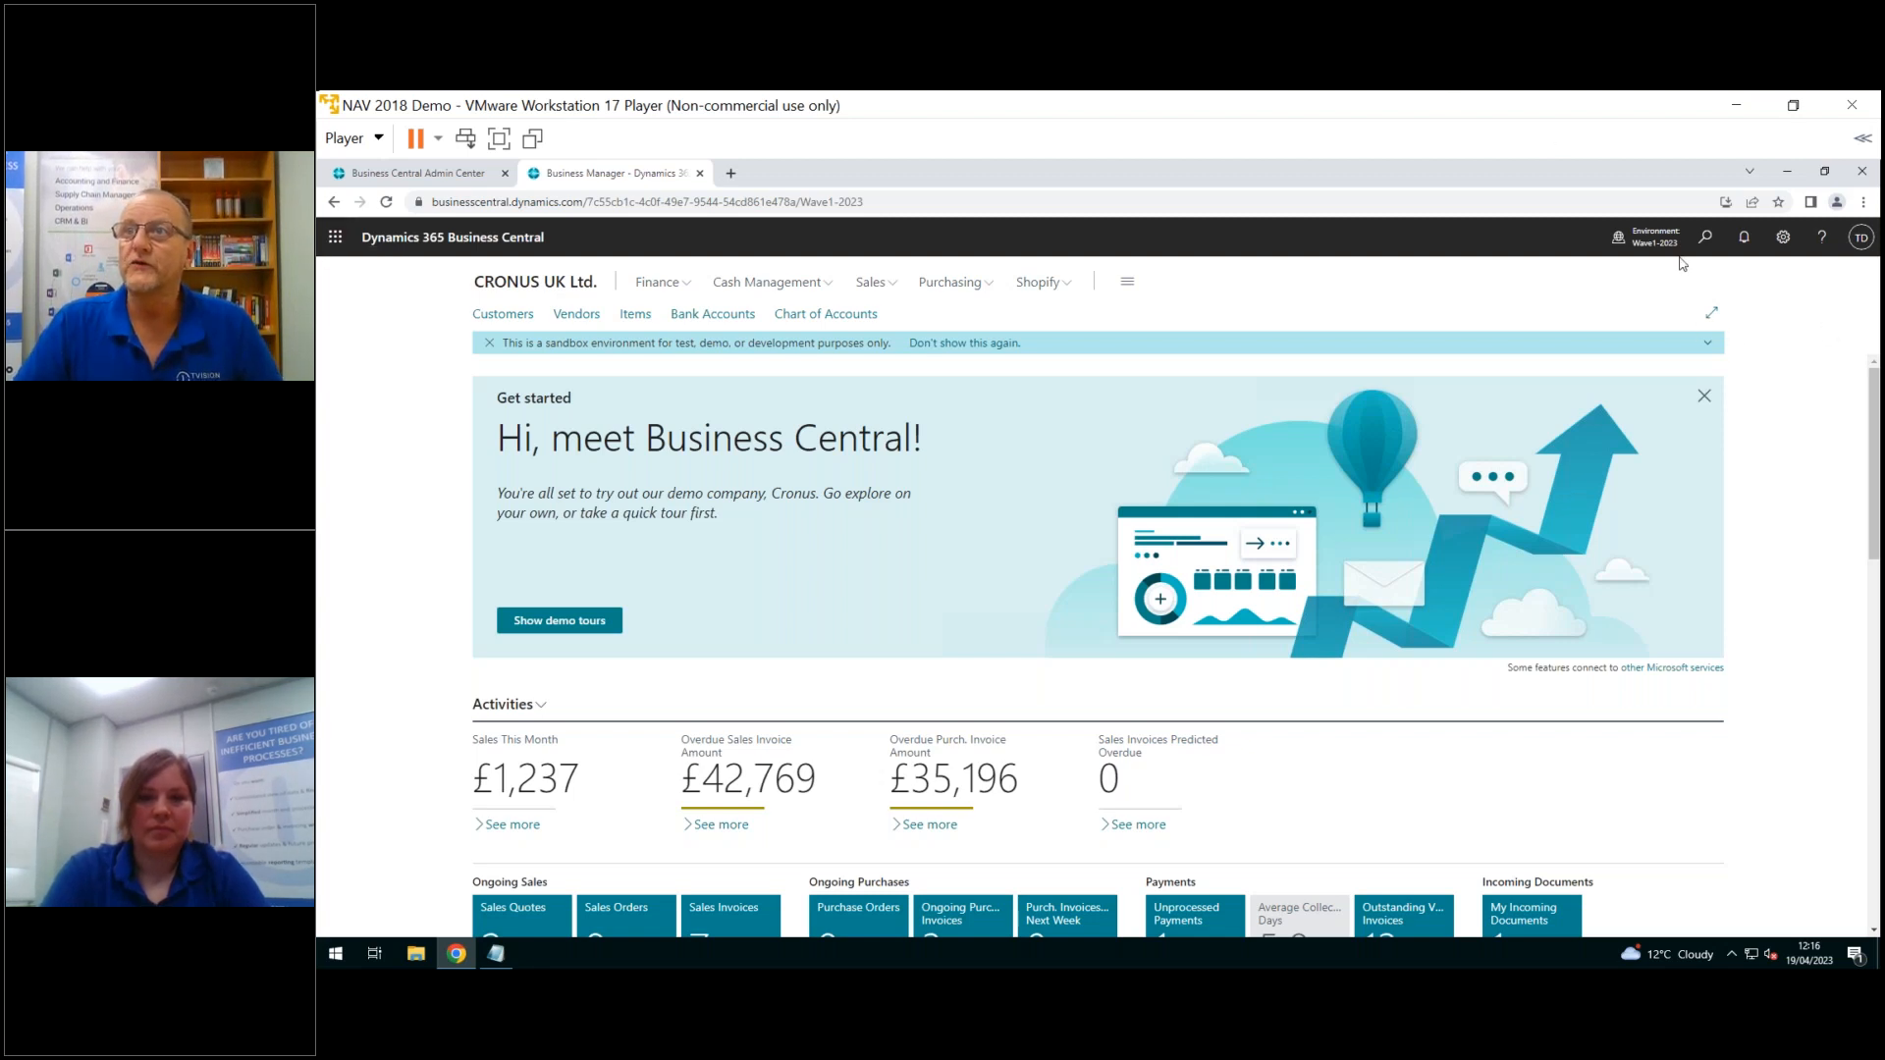
# Search Tell Me for 'vend pos' and open the Vendor Posting Groups page
pyautogui.click(1704, 237)
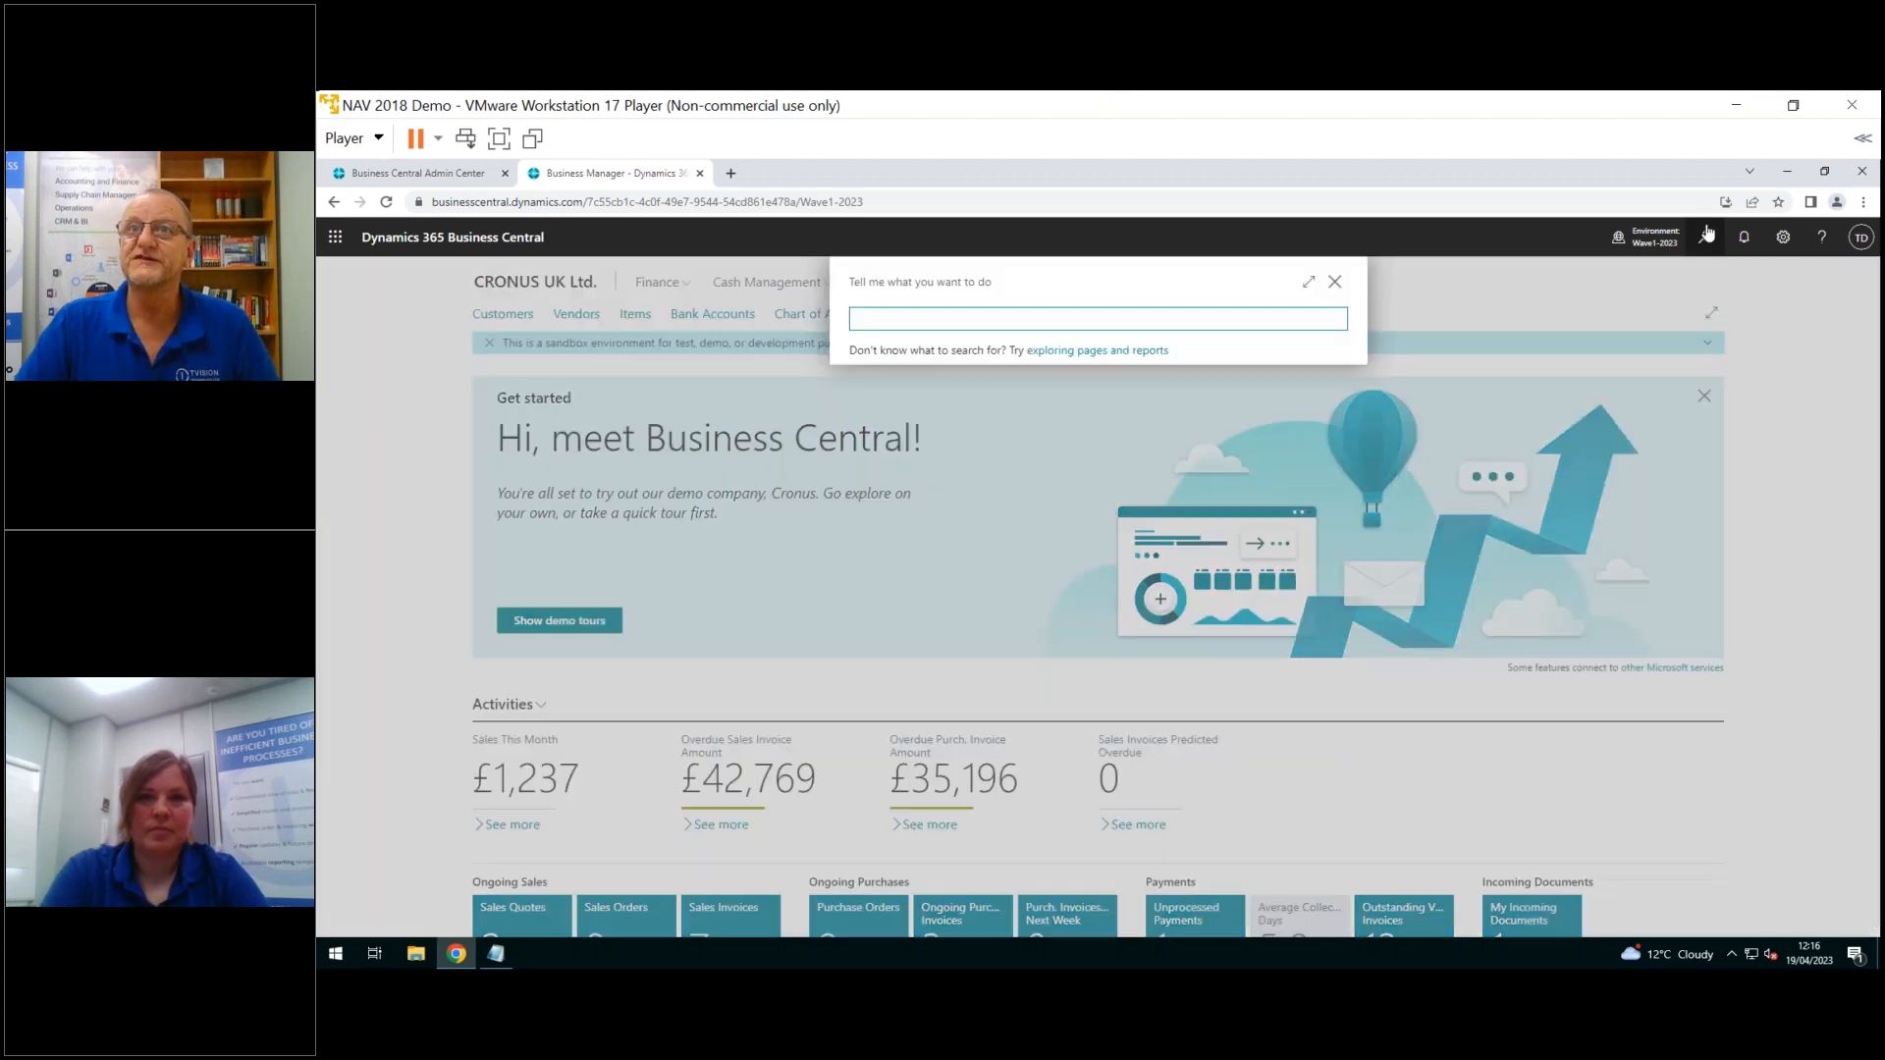
pyautogui.write('vend pos set')
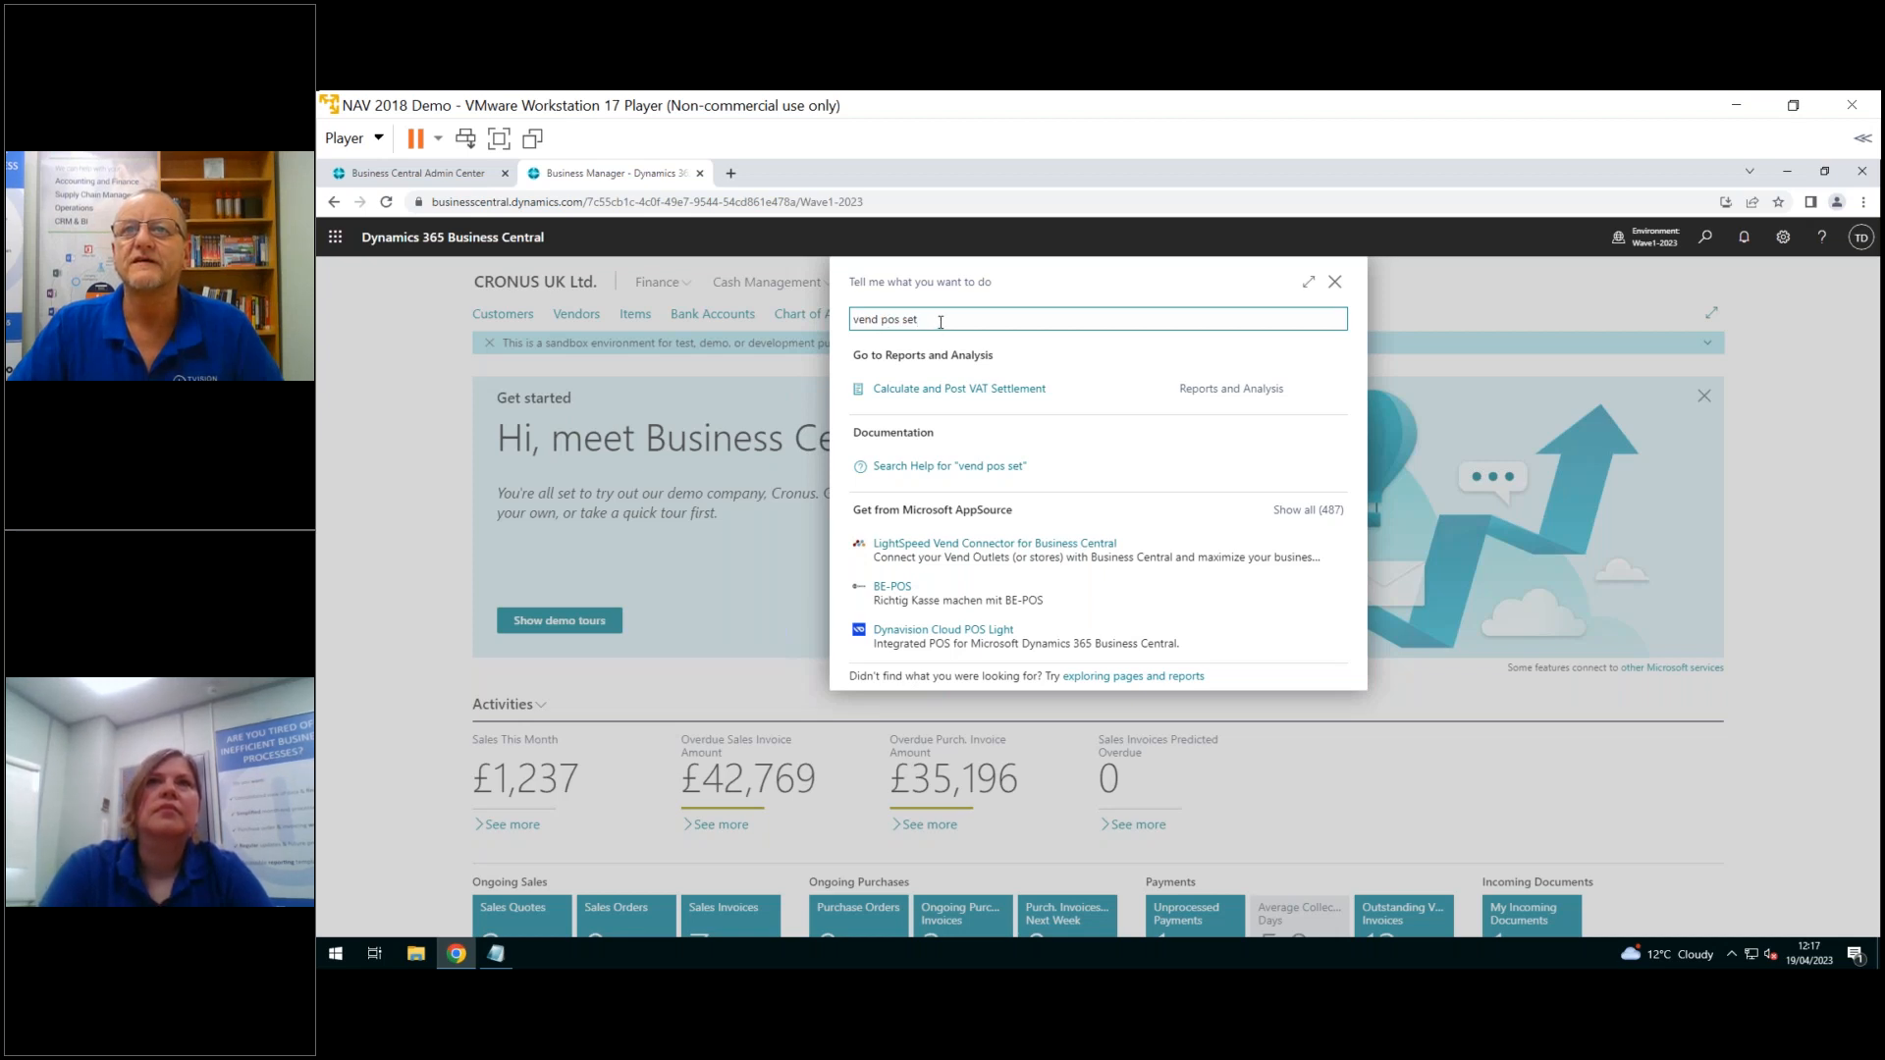
pyautogui.press('Backspace')
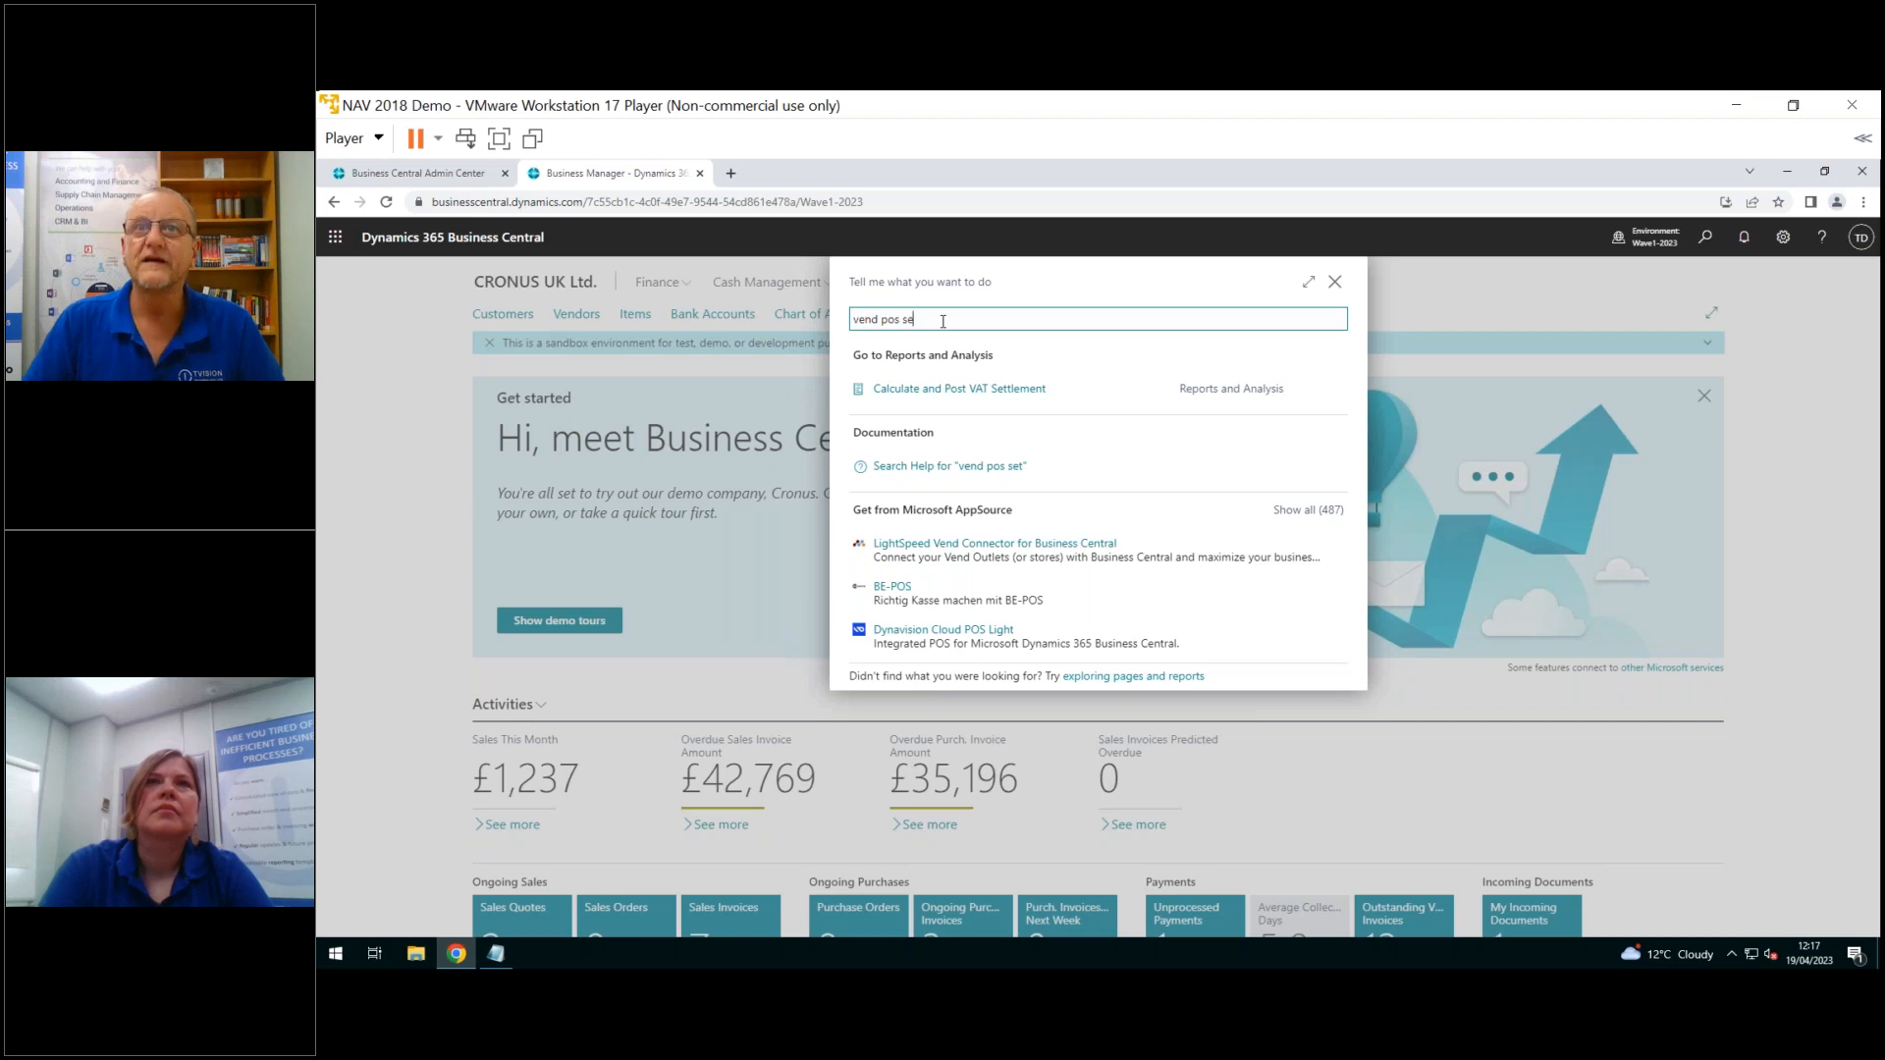
pyautogui.press('Backspace')
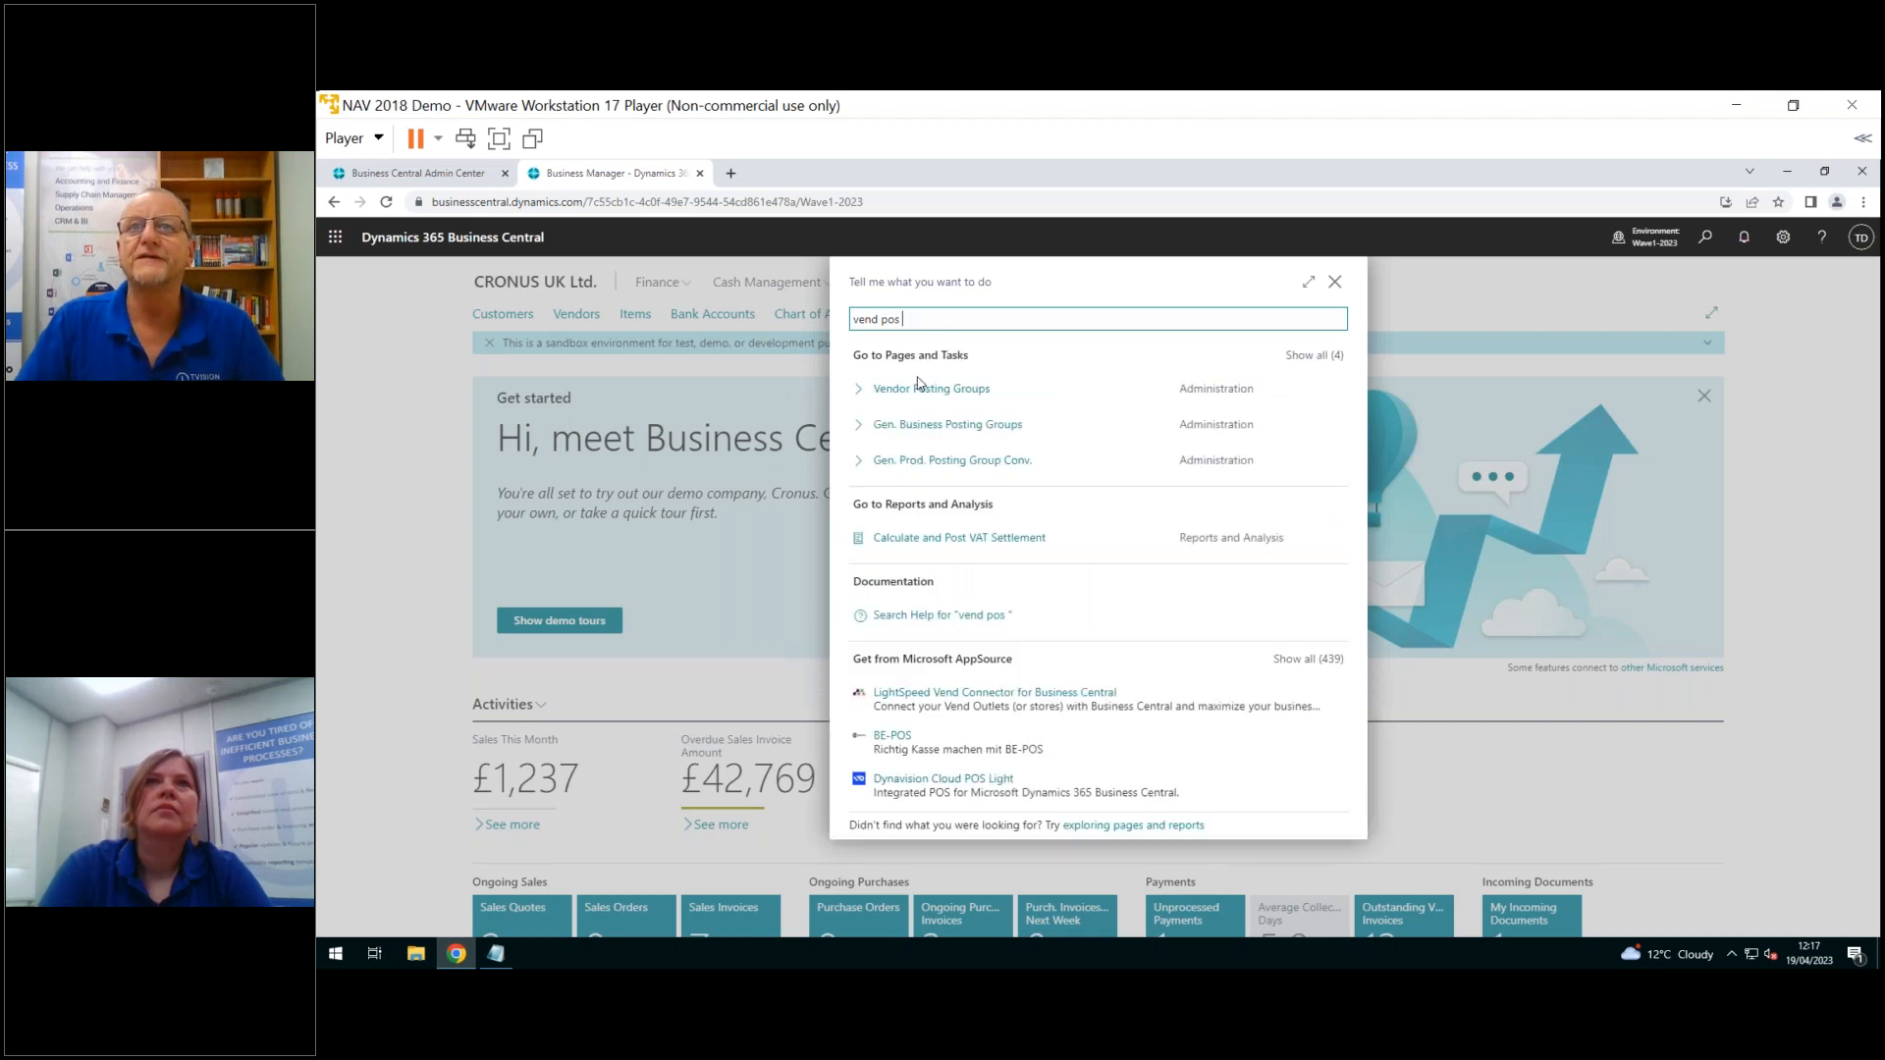
pyautogui.click(931, 387)
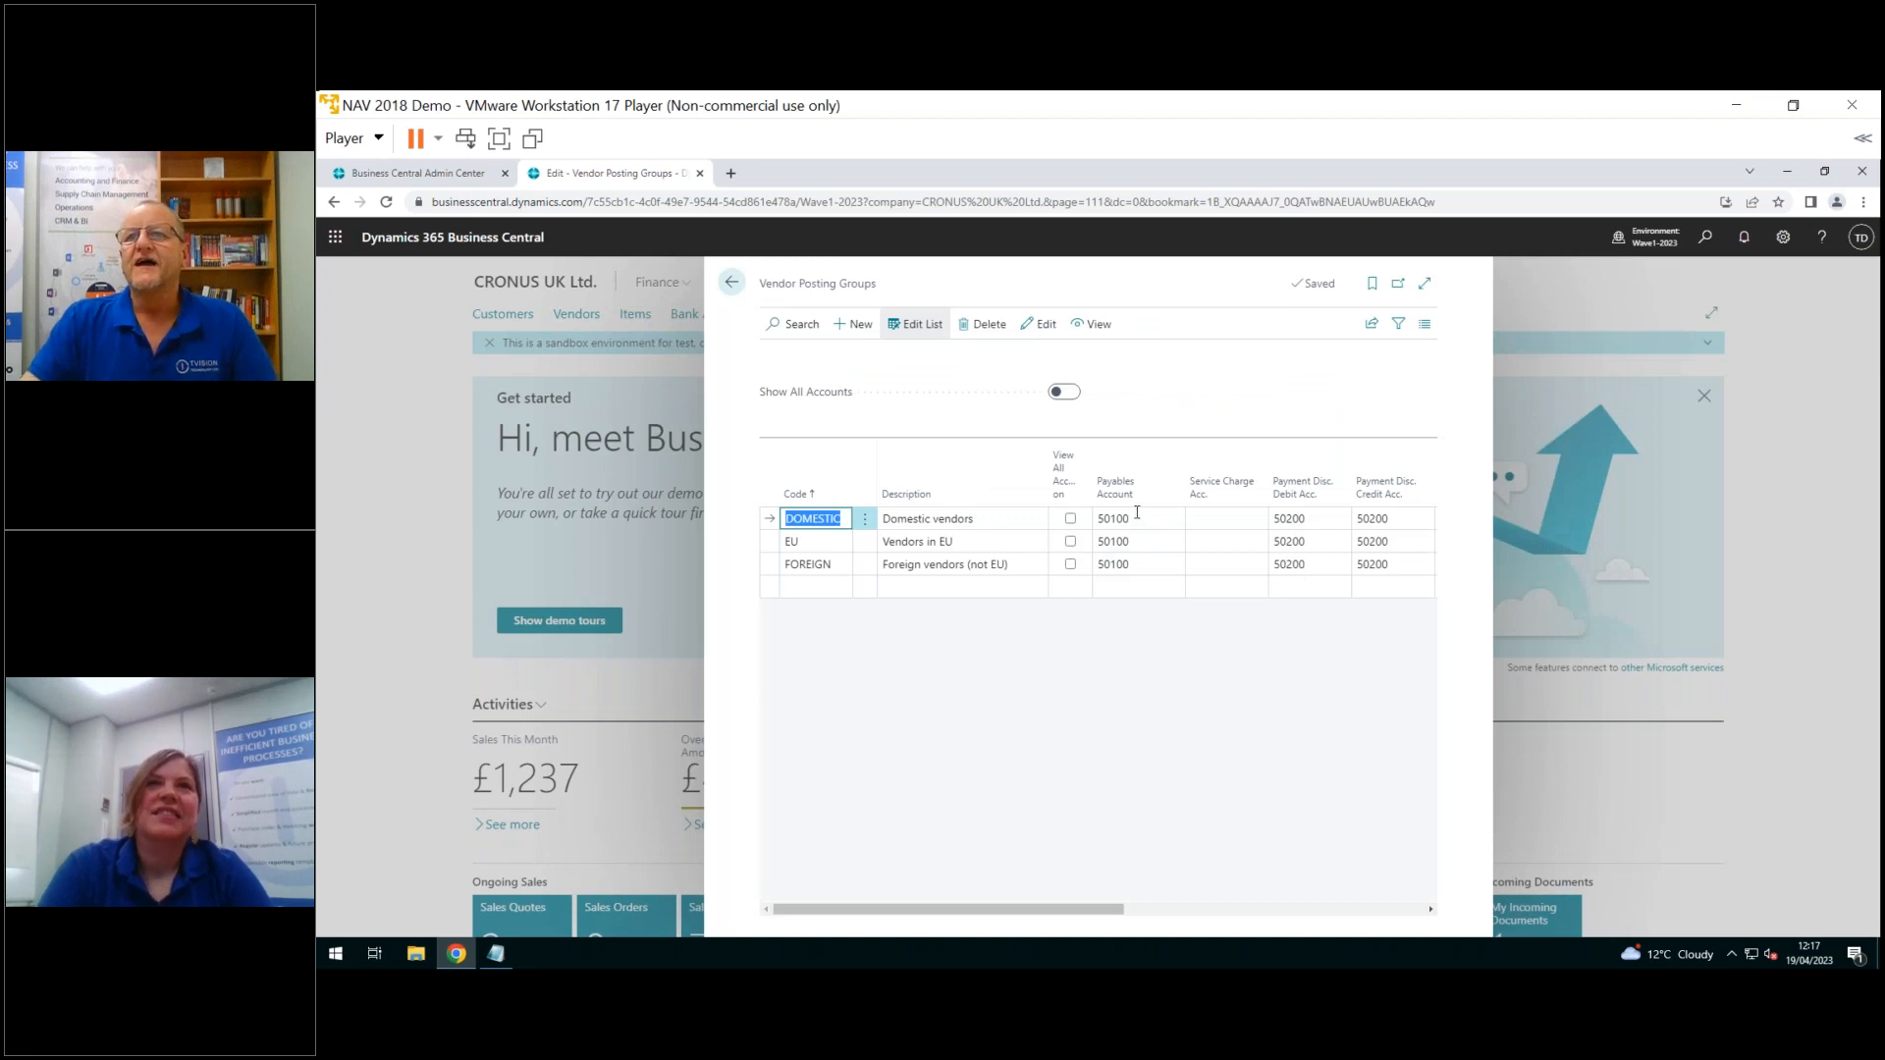
# Inspect the EU group's Payables Account cells, then leave Vendor Posting Groups unchanged
pyautogui.click(1135, 541)
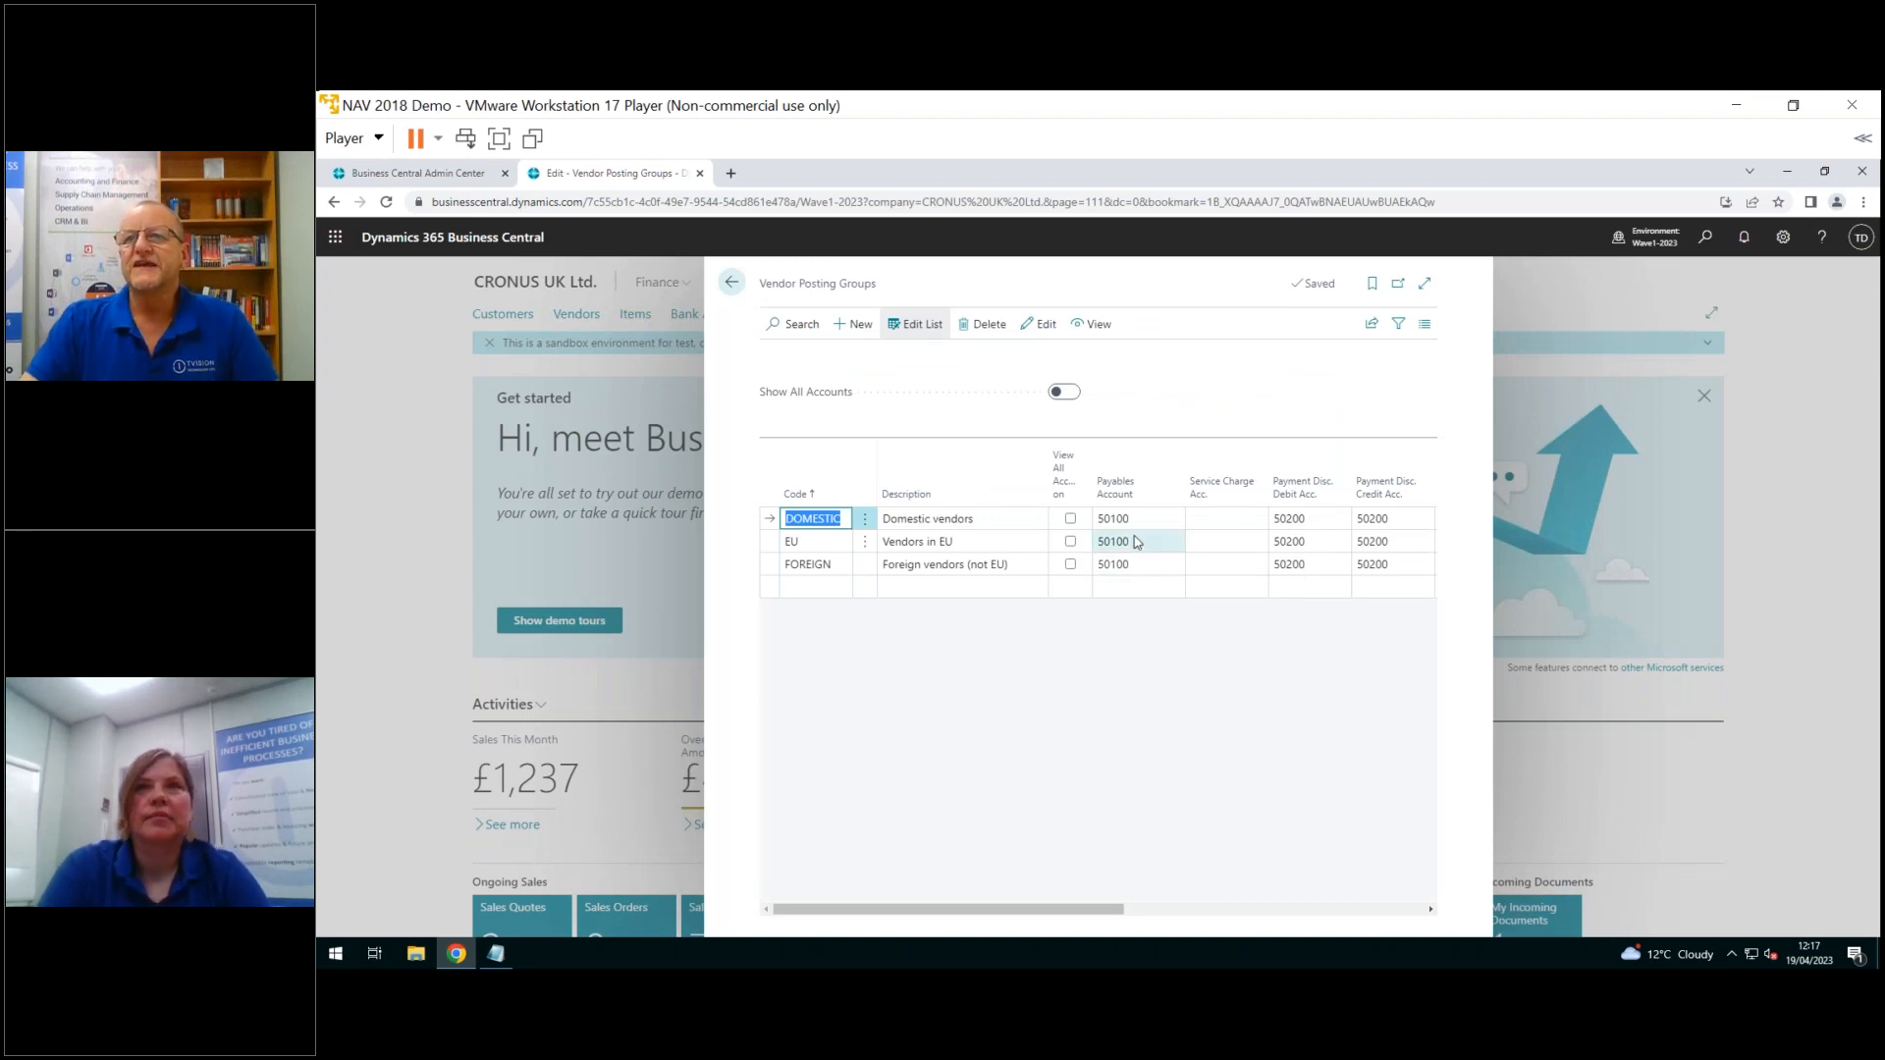
pyautogui.click(1112, 563)
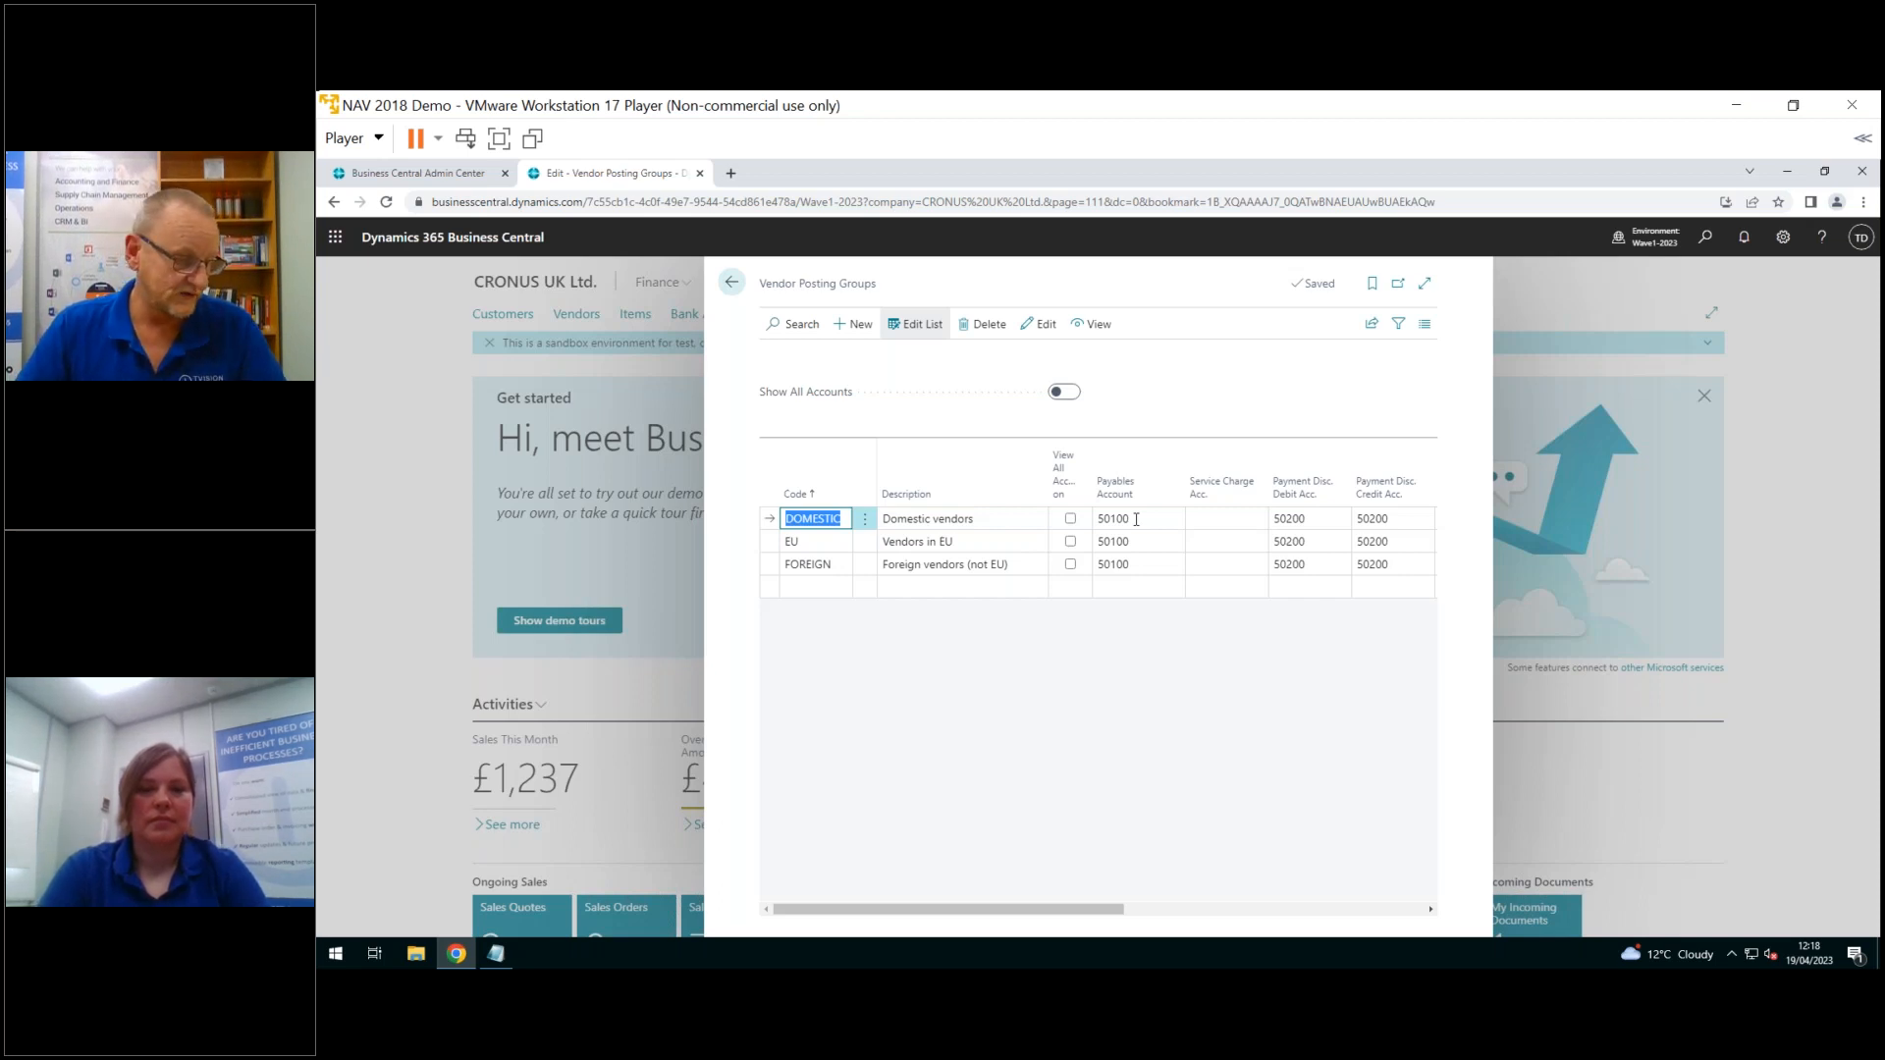
pyautogui.moveTo(781, 311)
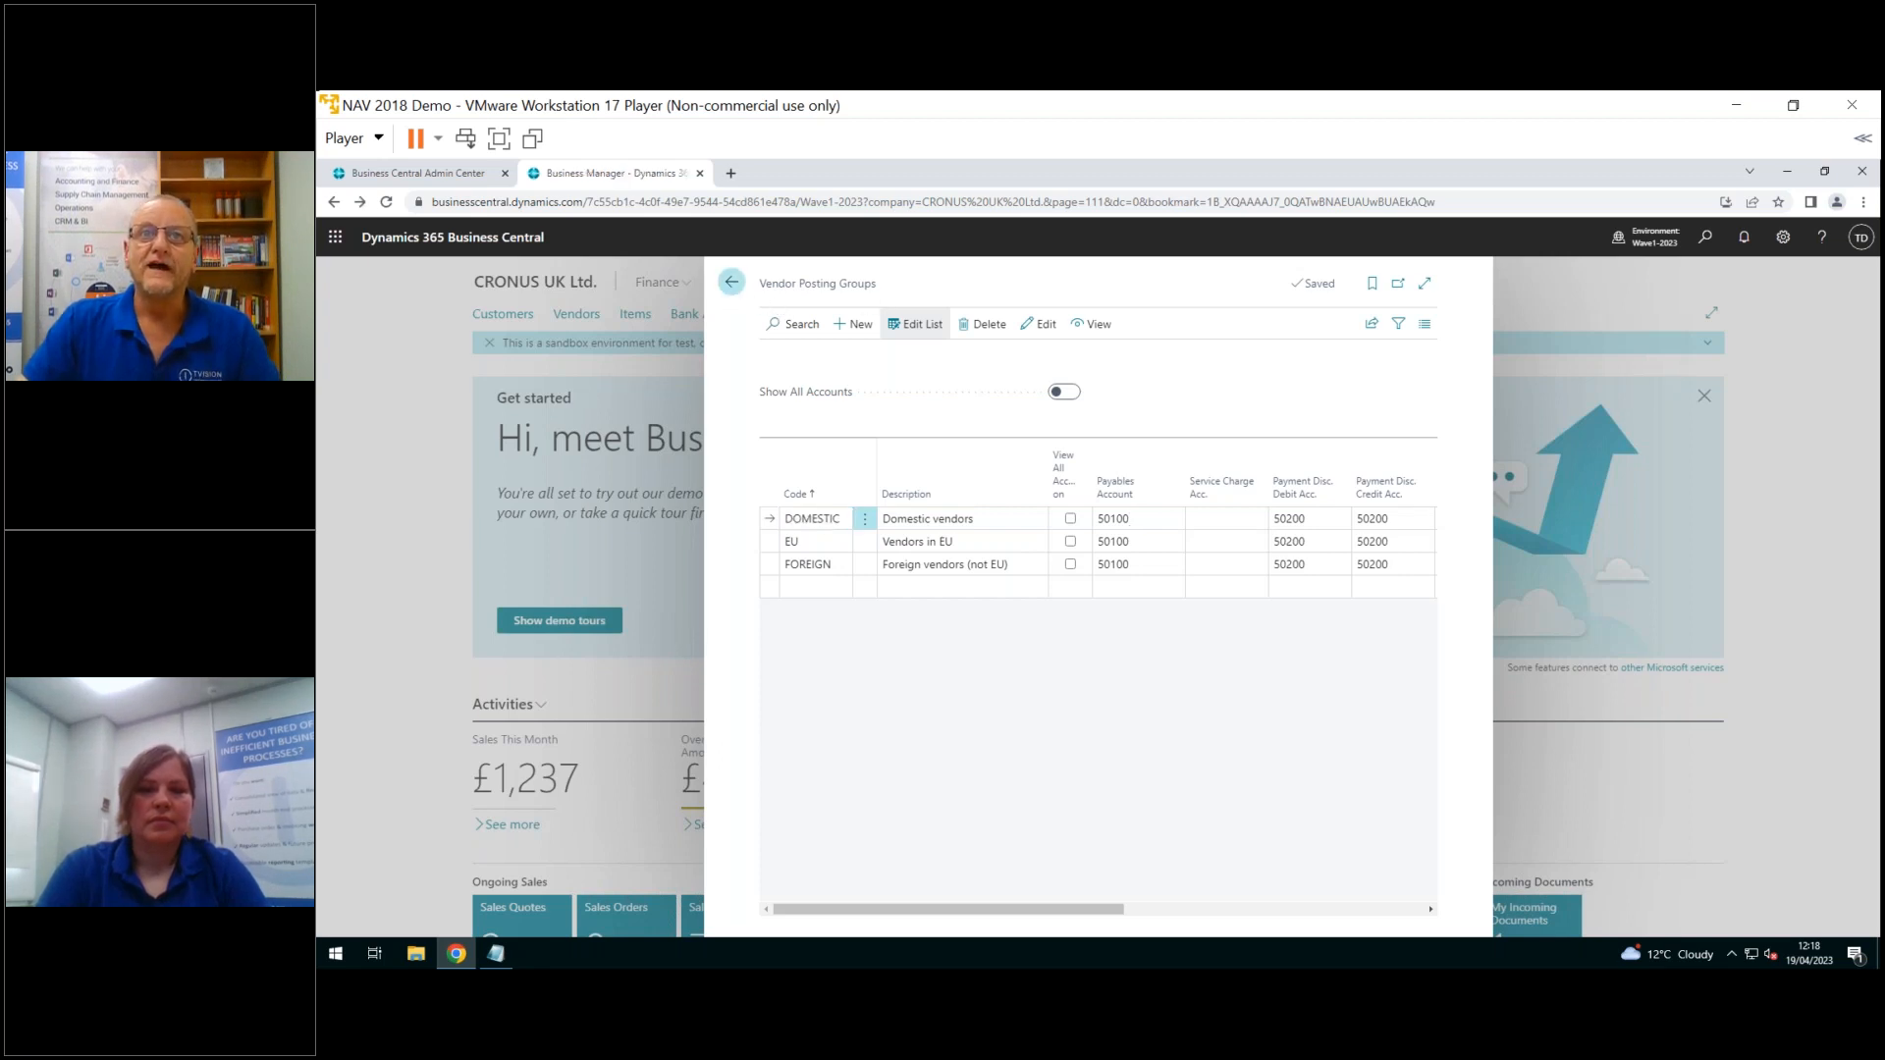
pyautogui.click(730, 283)
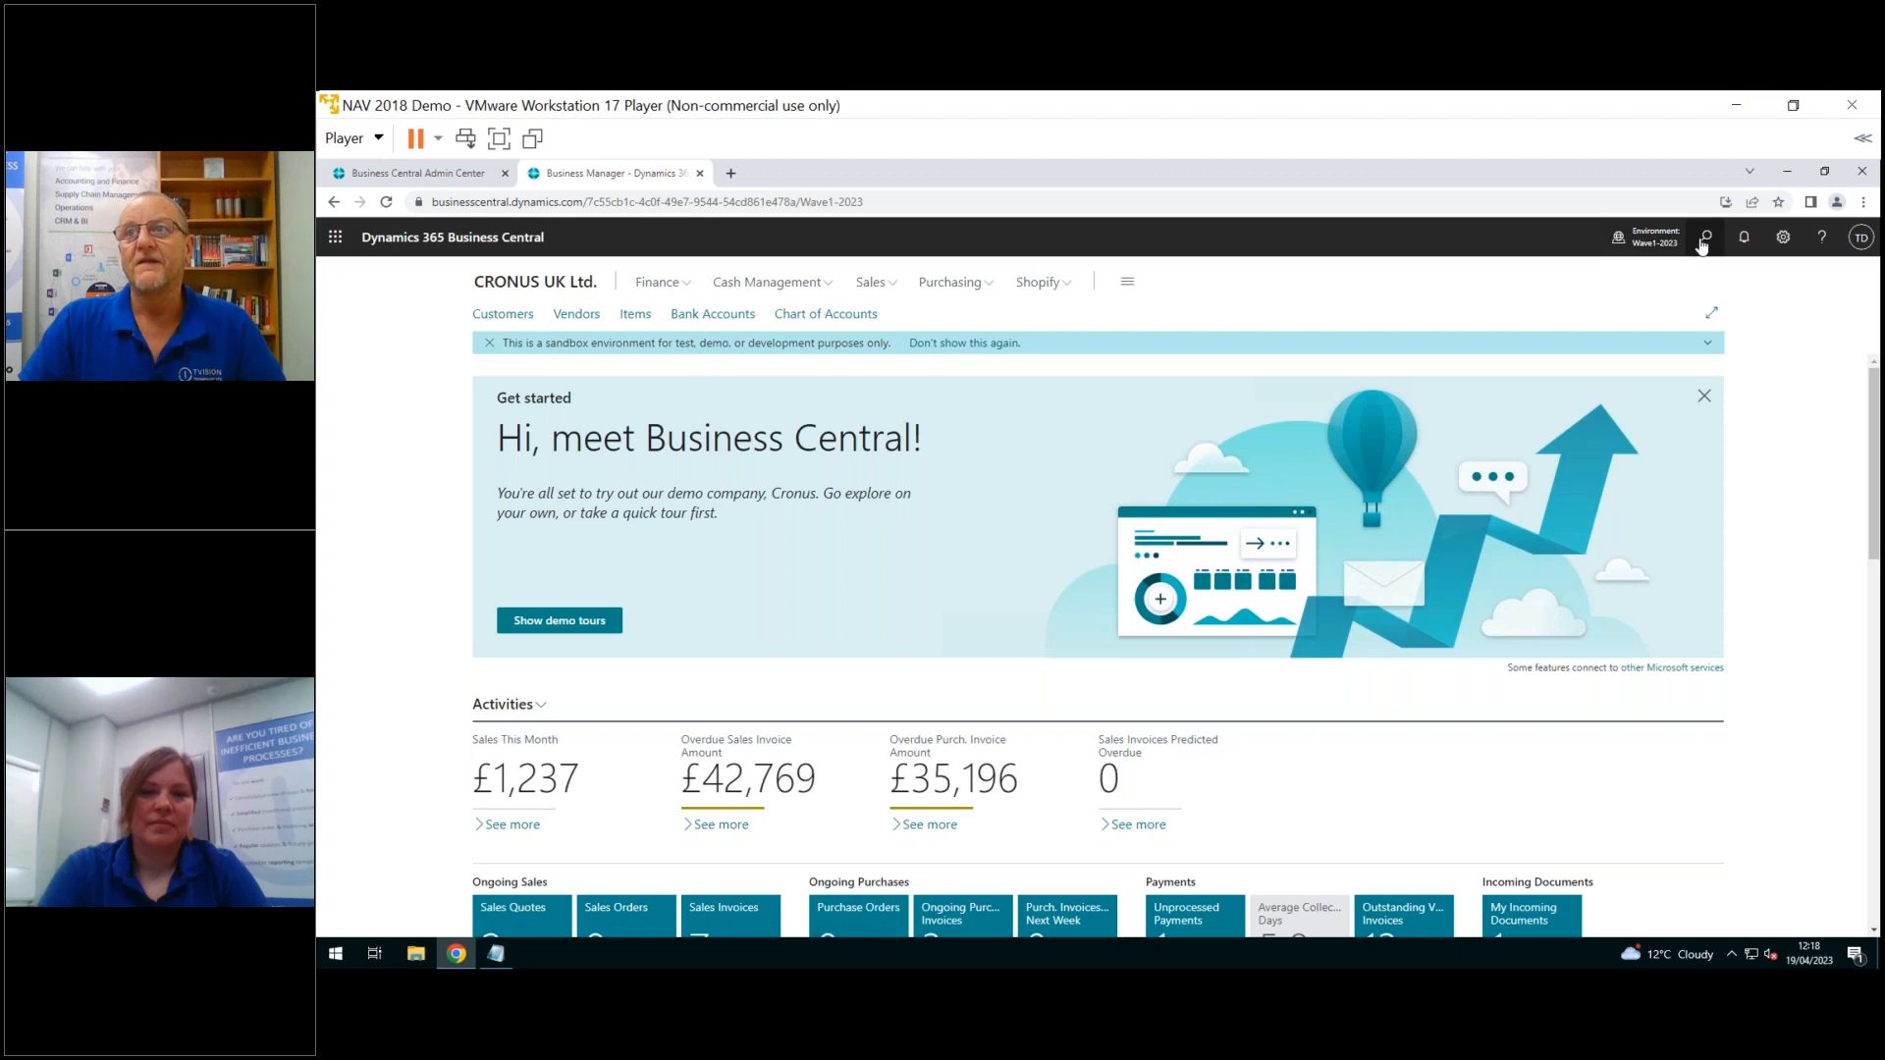
# Search Tell Me for 'statist' and choose Statistical Accounts from Go to Pages and Tasks
pyautogui.click(1703, 237)
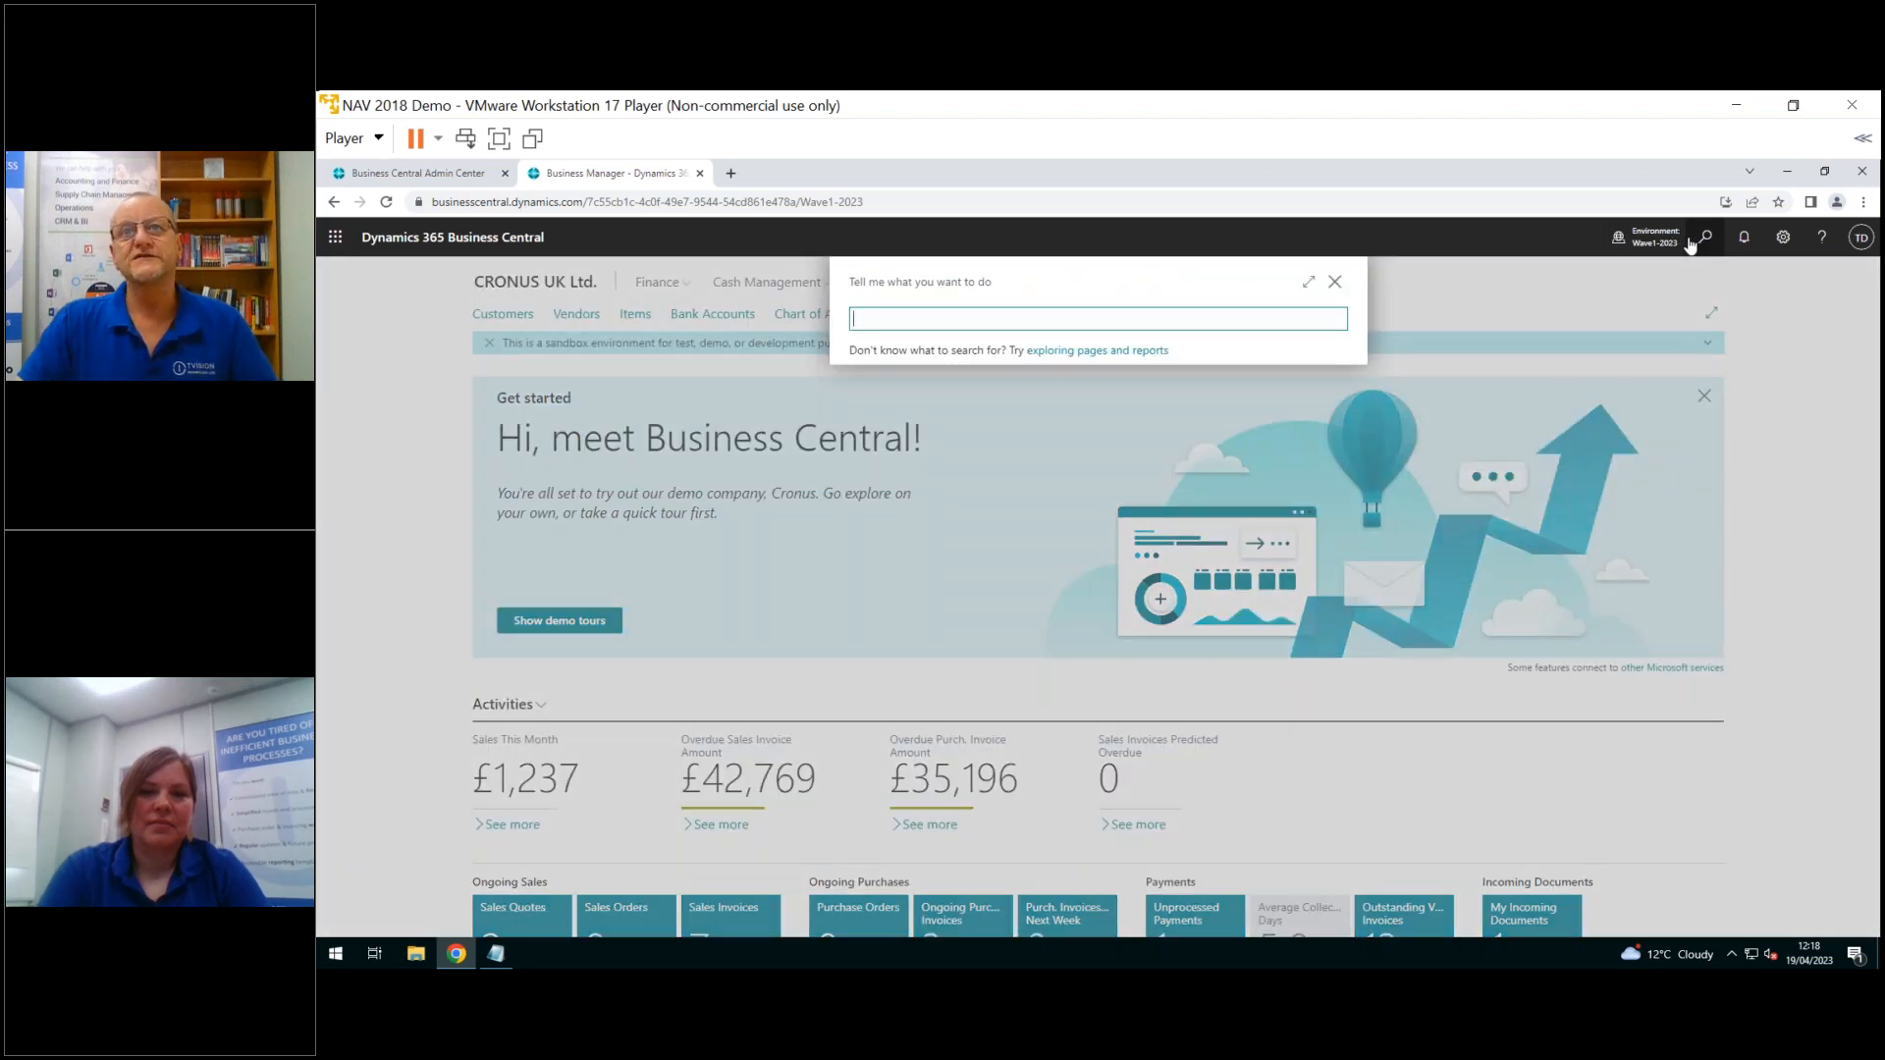
pyautogui.write('star')
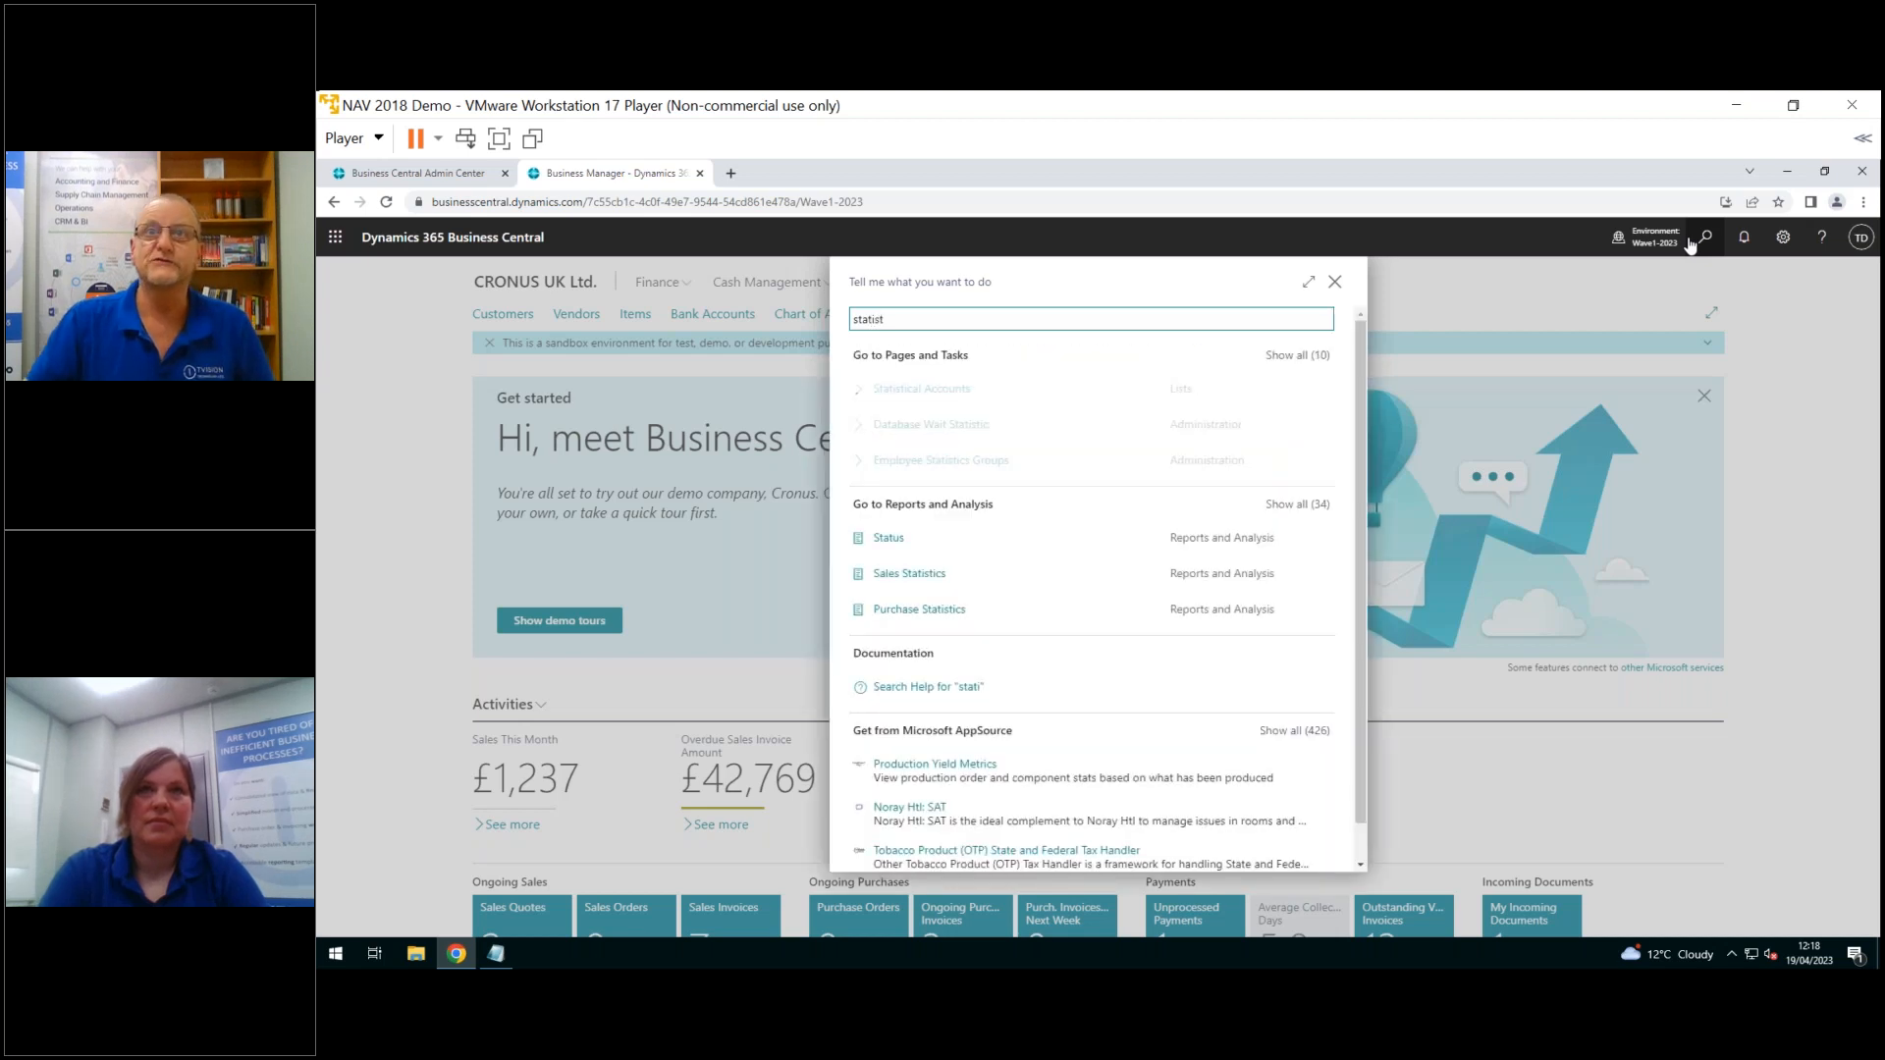
pyautogui.click(920, 389)
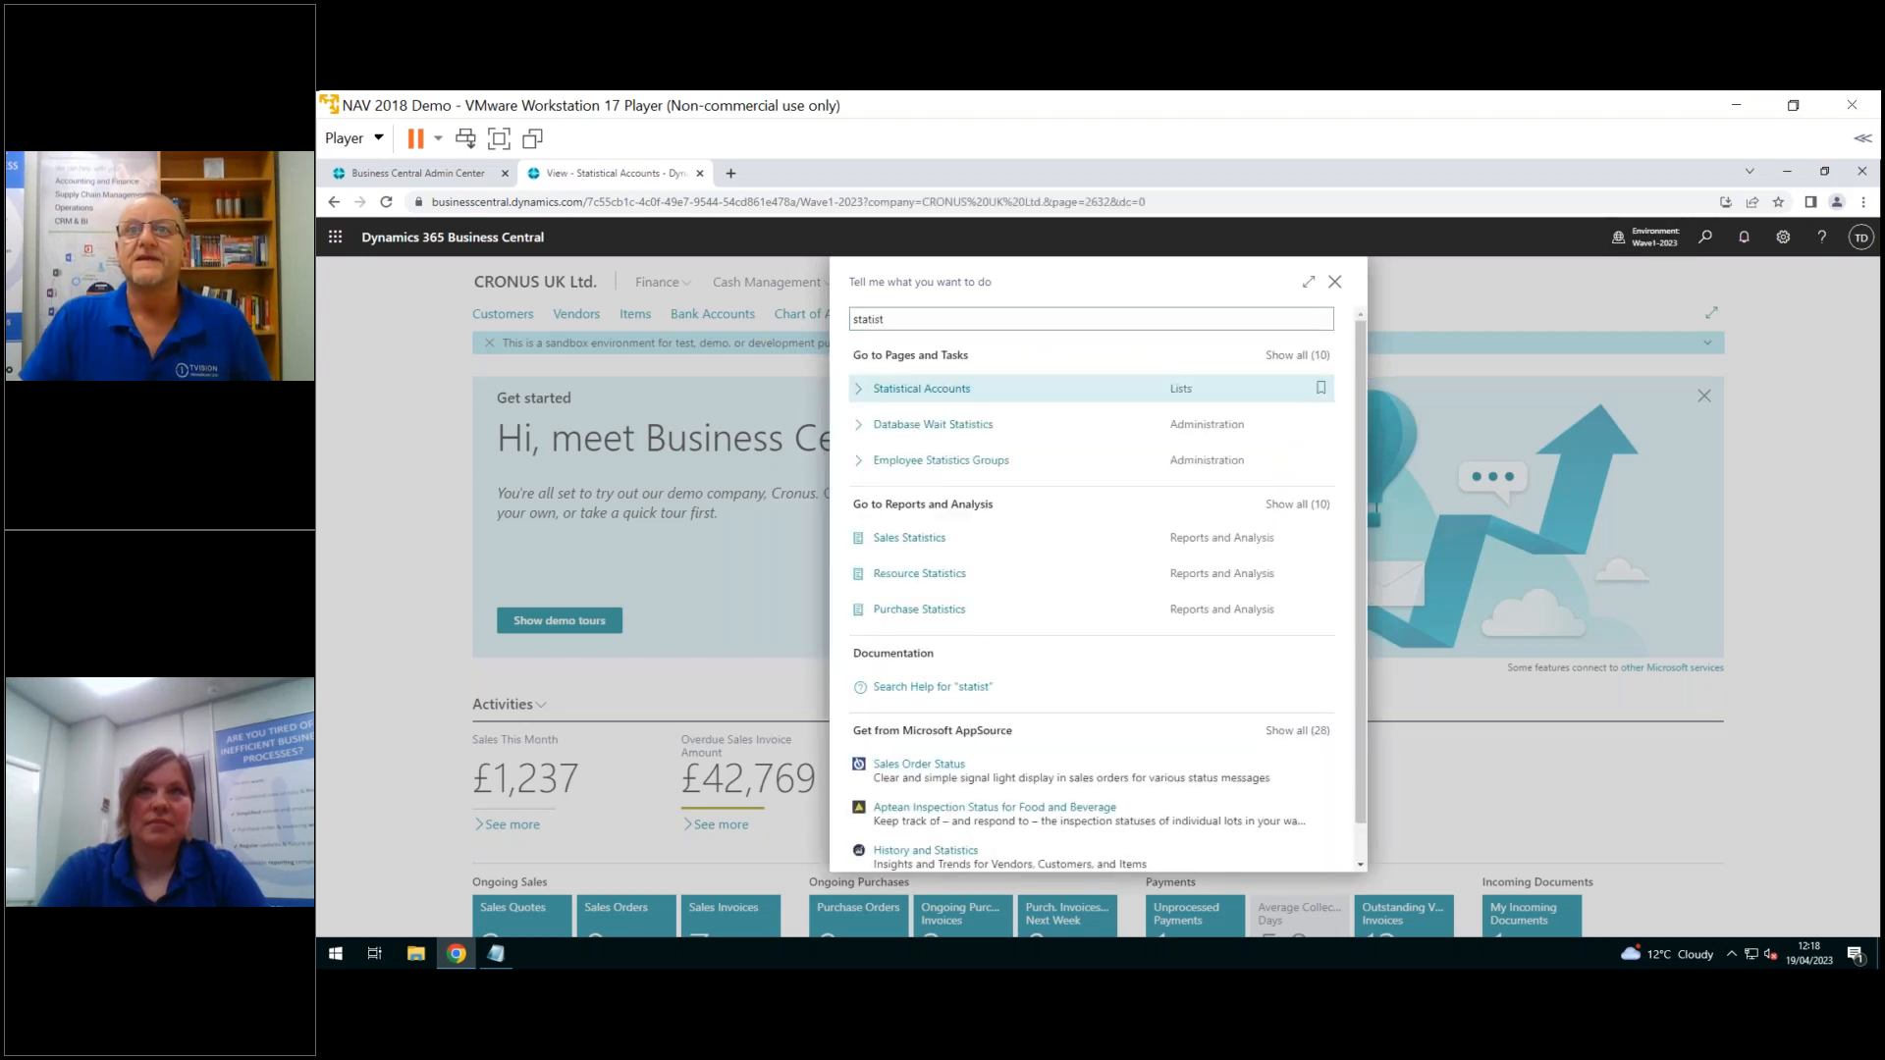
# Open Statistical Accounts and drill into the EMPLOYEES line's 70.00 balance
pyautogui.click(921, 387)
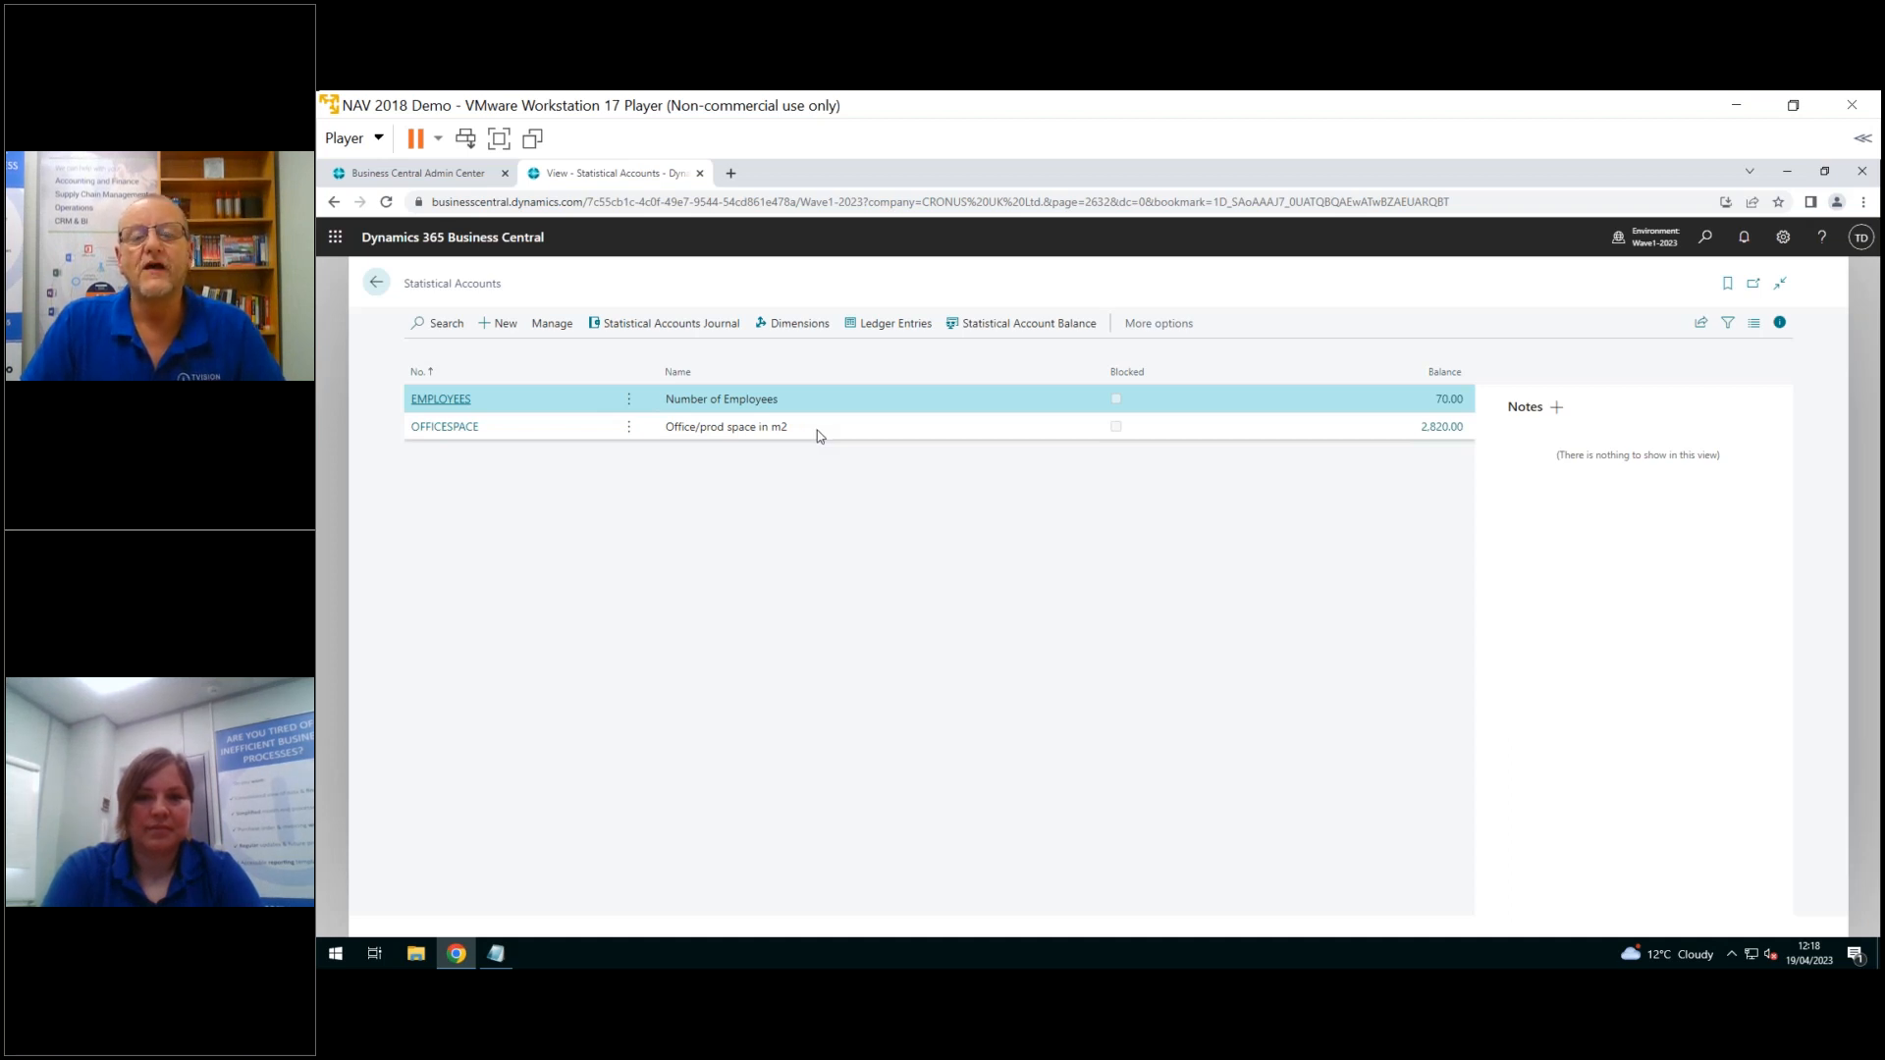
pyautogui.moveTo(794, 414)
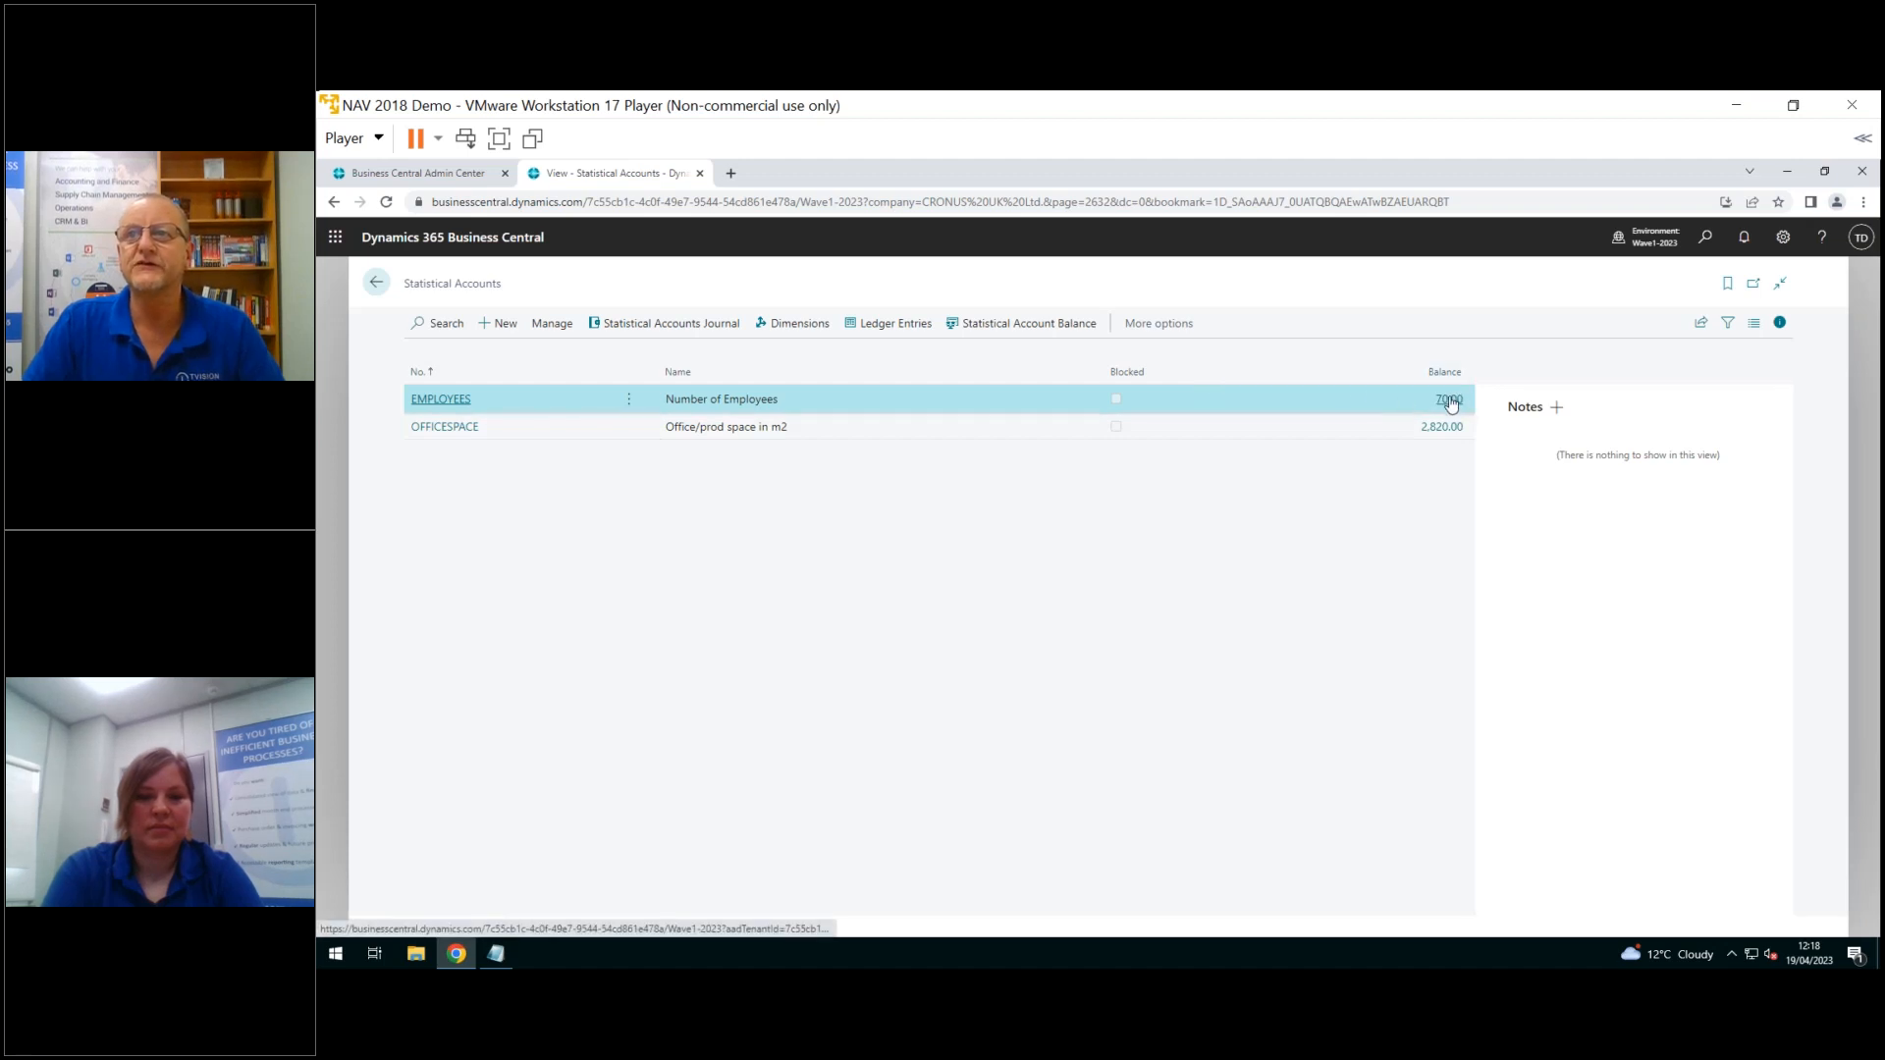
pyautogui.click(1449, 399)
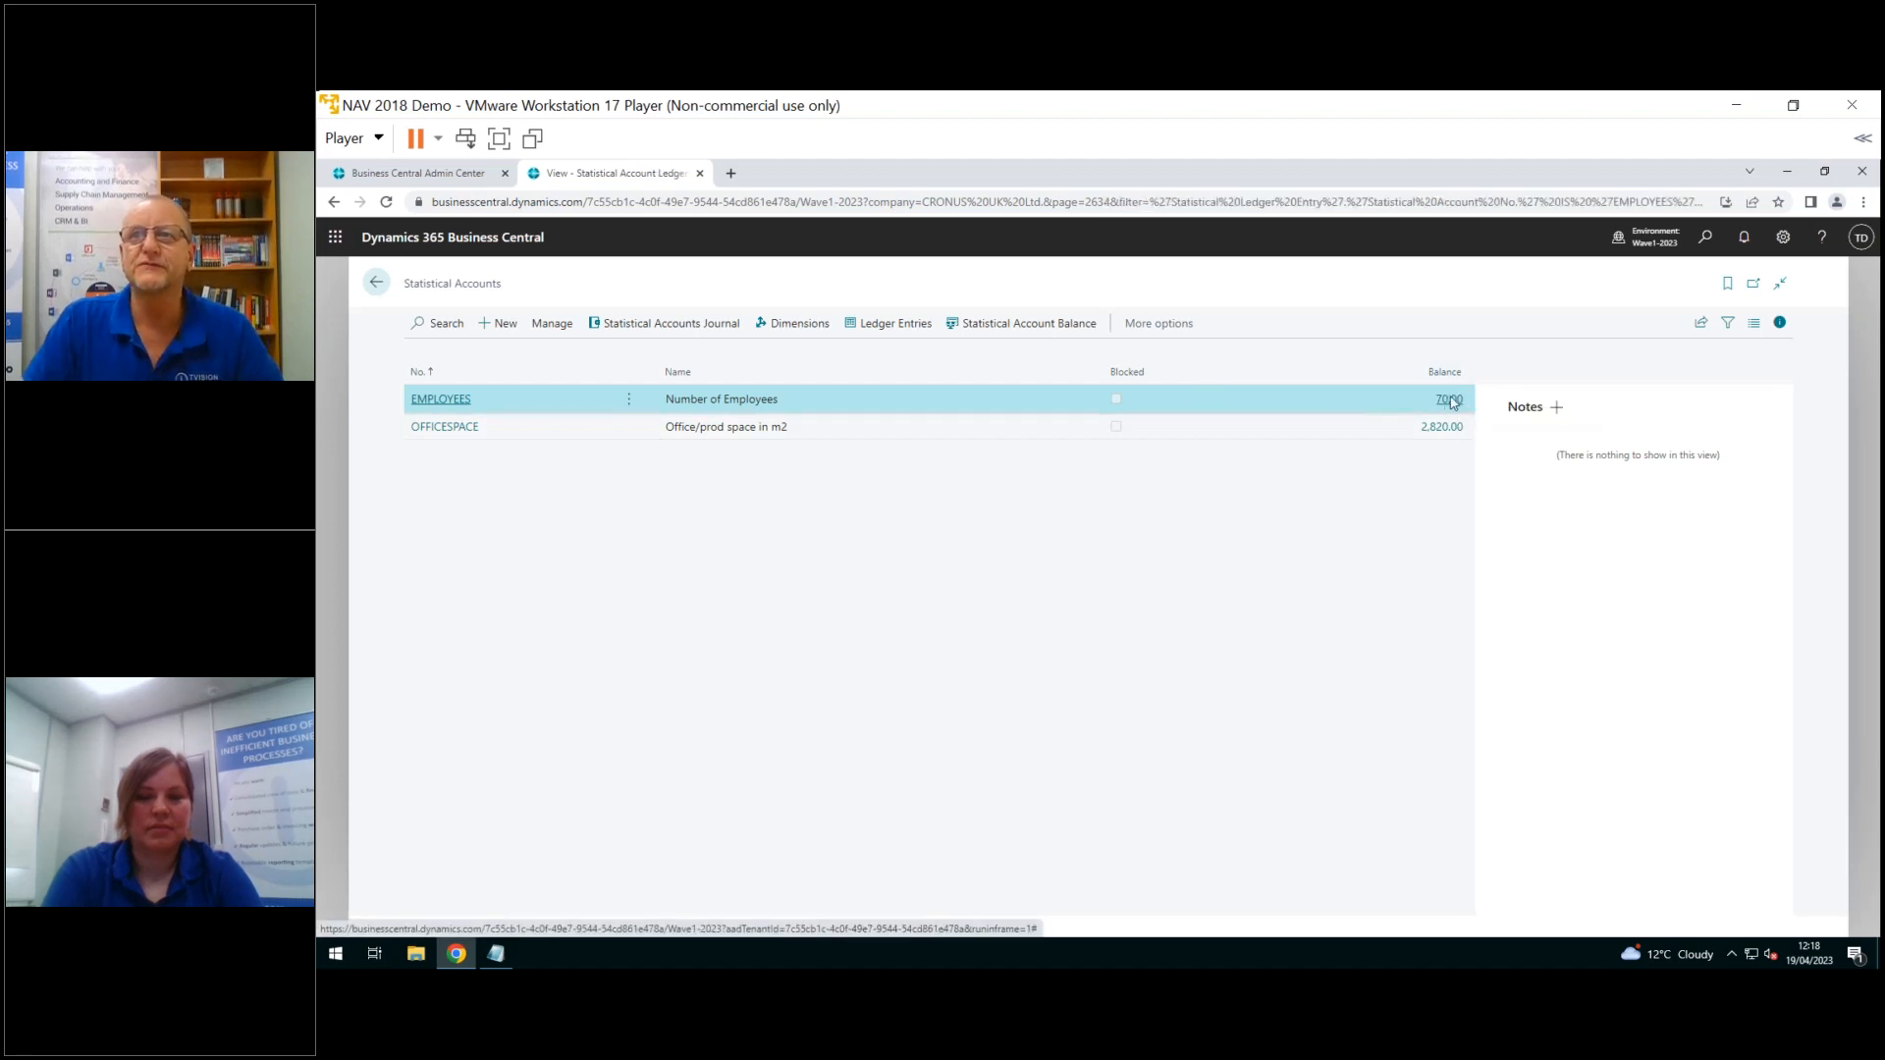
pyautogui.click(1447, 397)
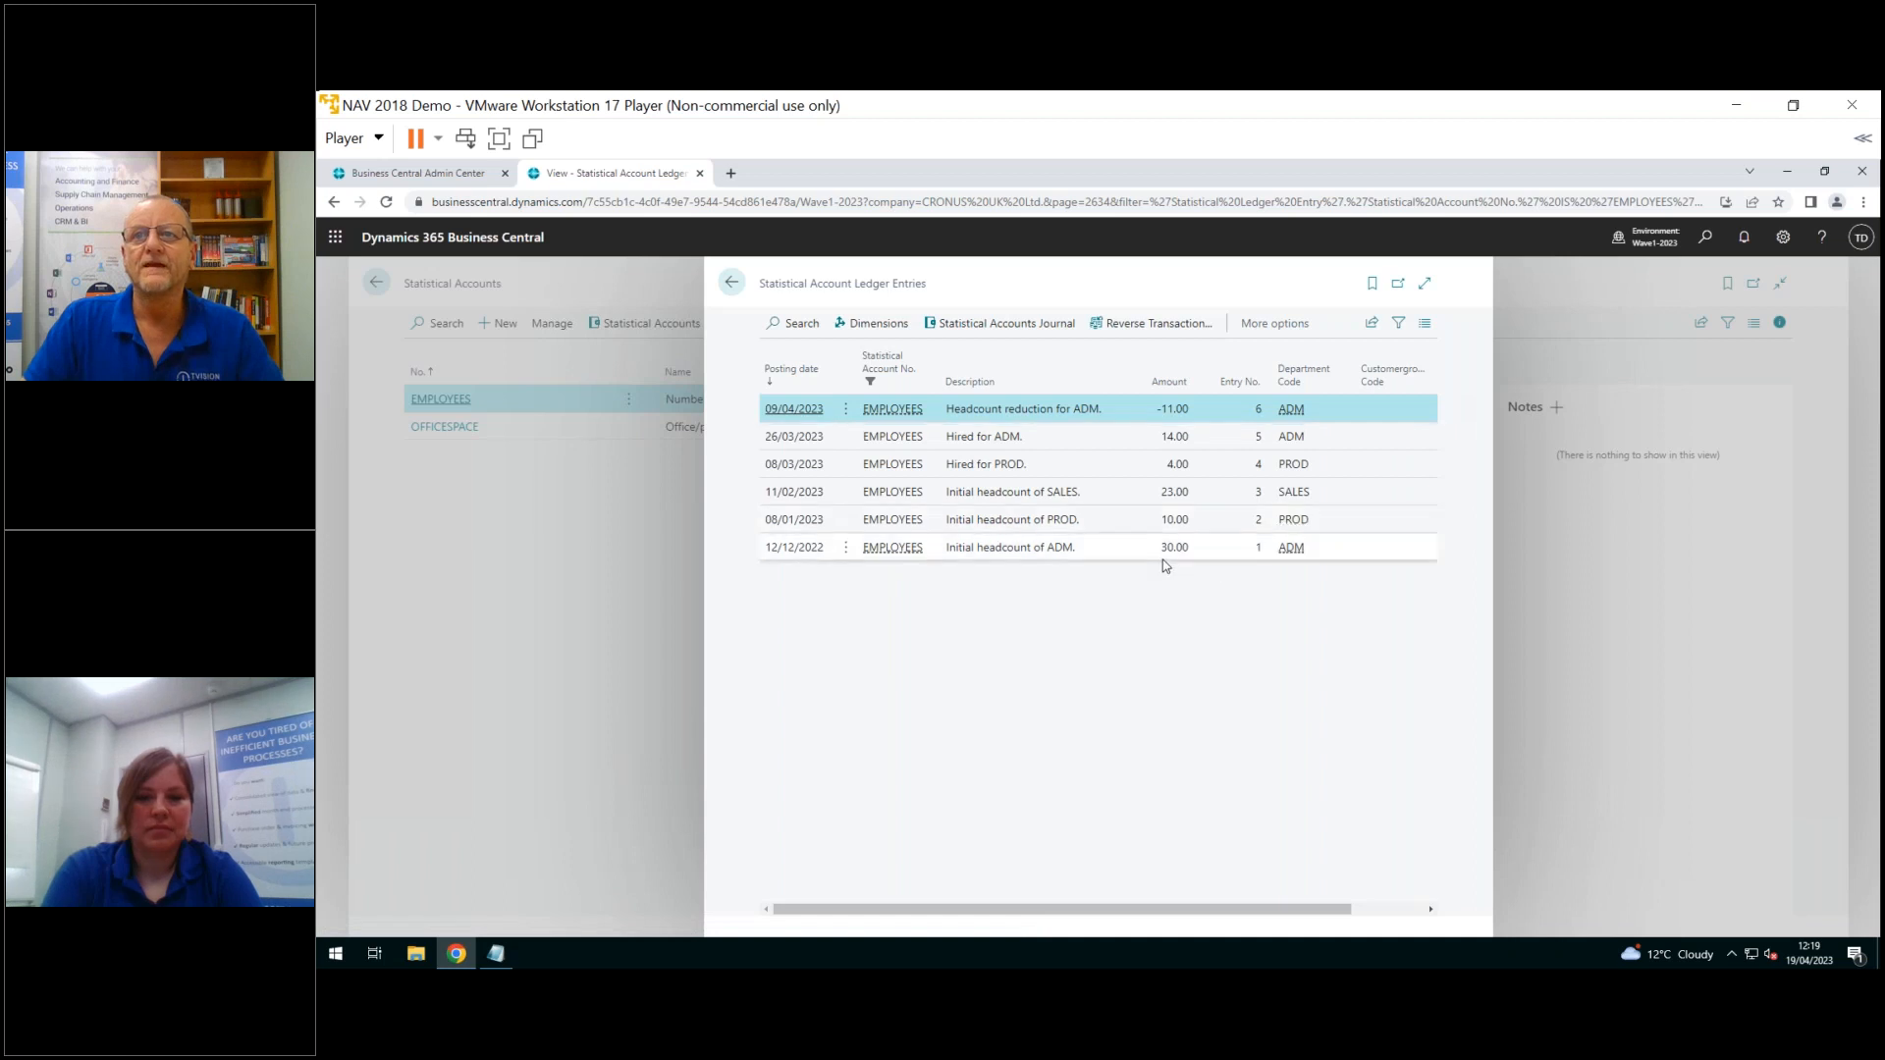
pyautogui.moveTo(1173, 547)
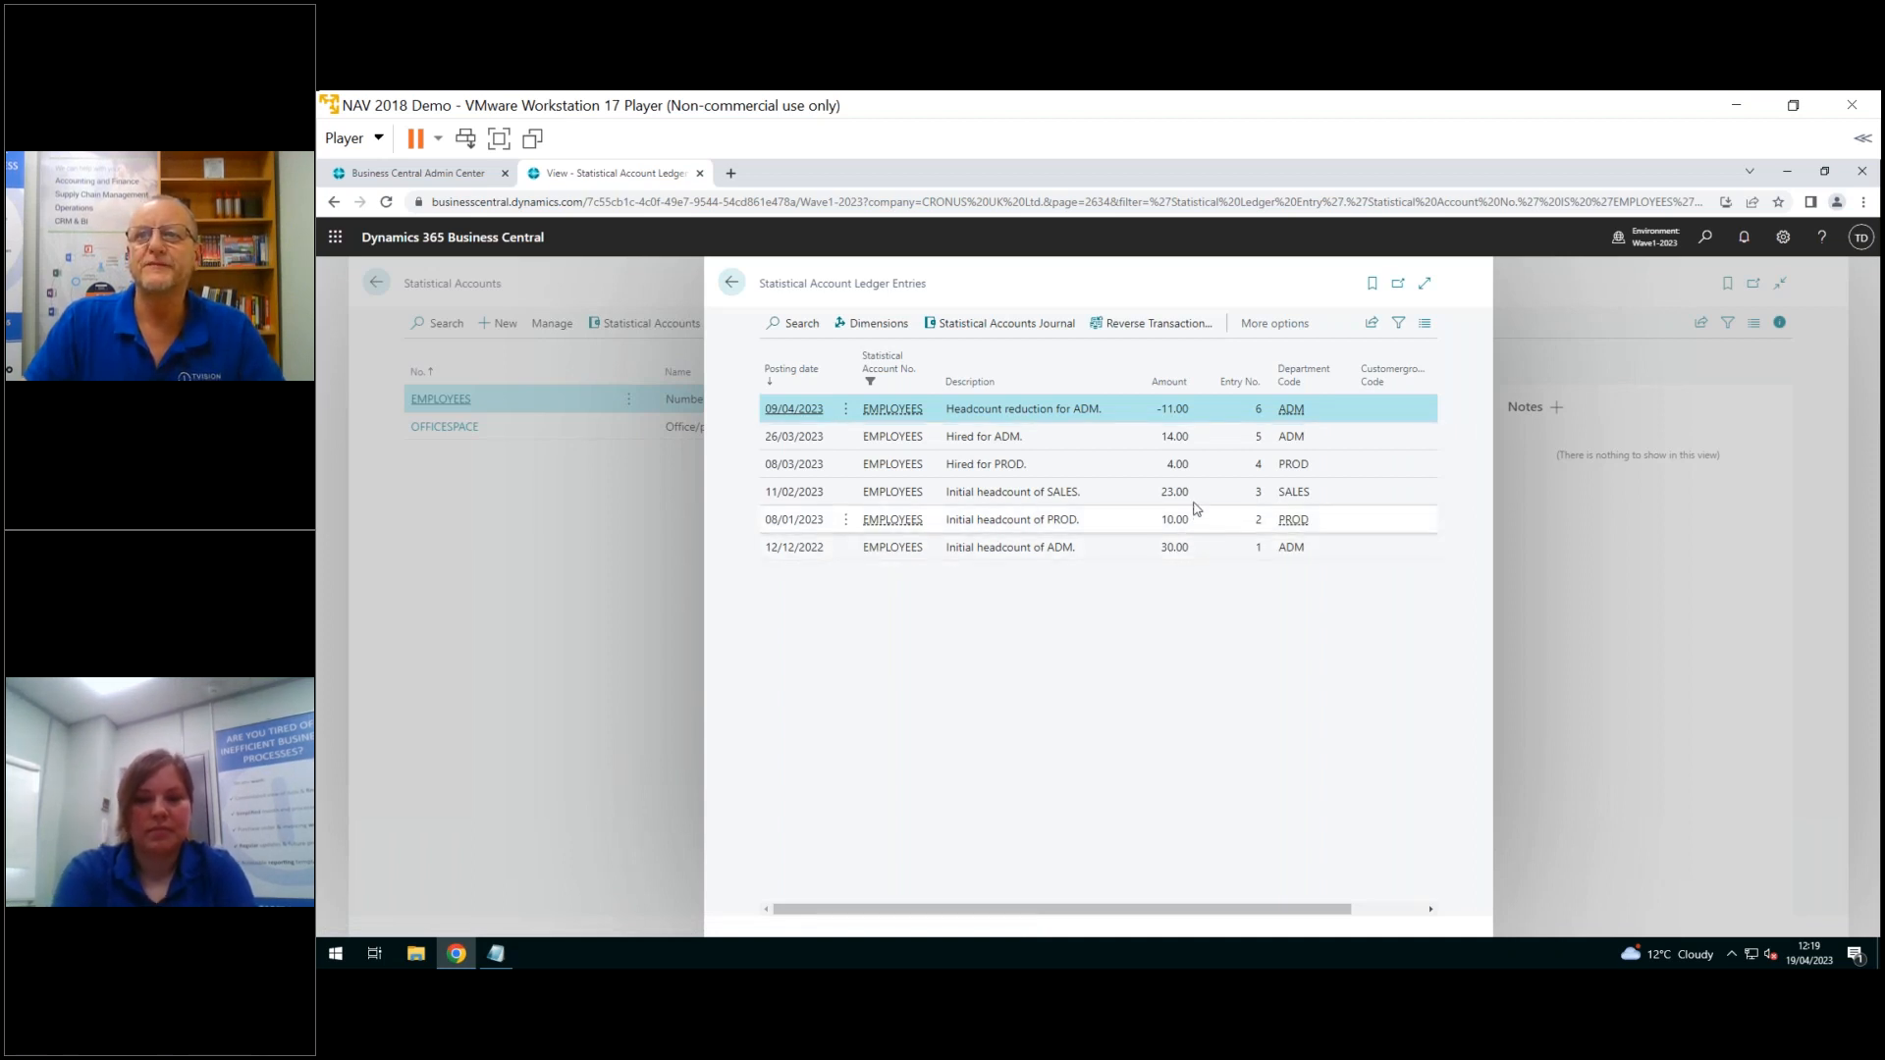
pyautogui.moveTo(1218, 478)
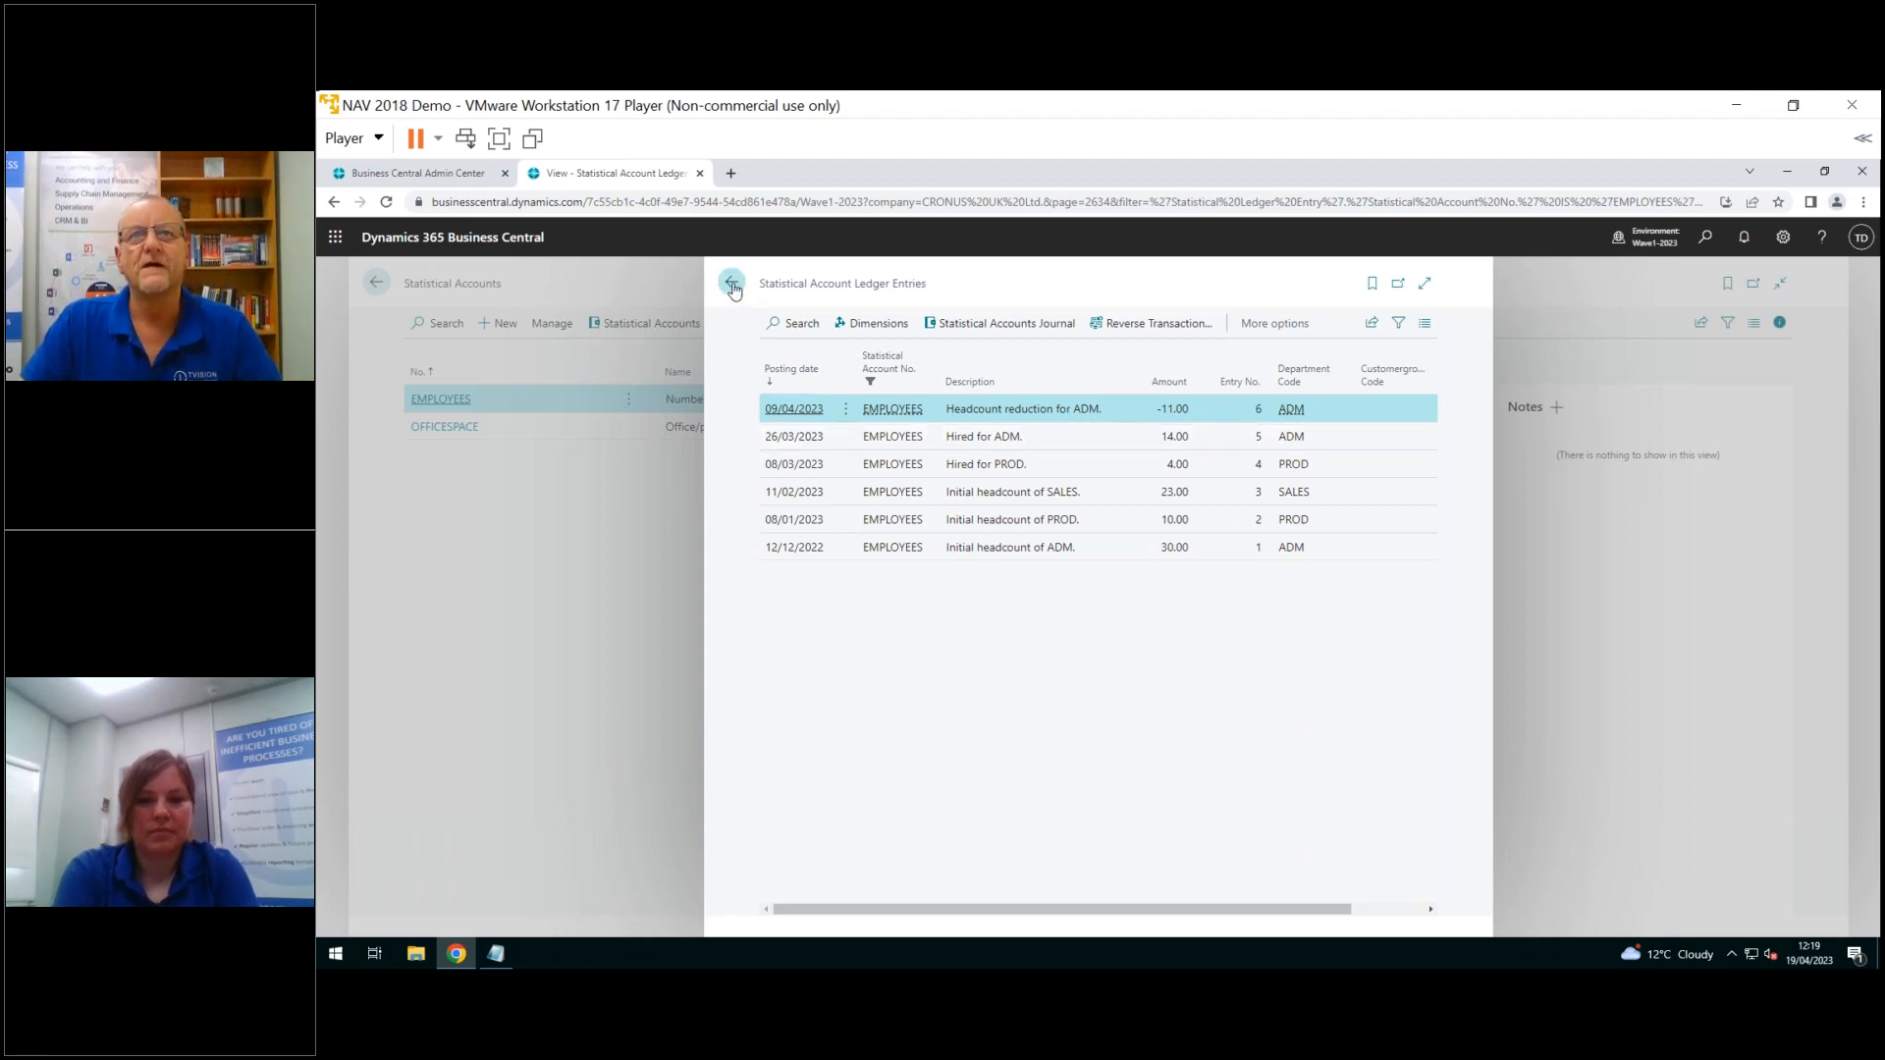
pyautogui.click(735, 288)
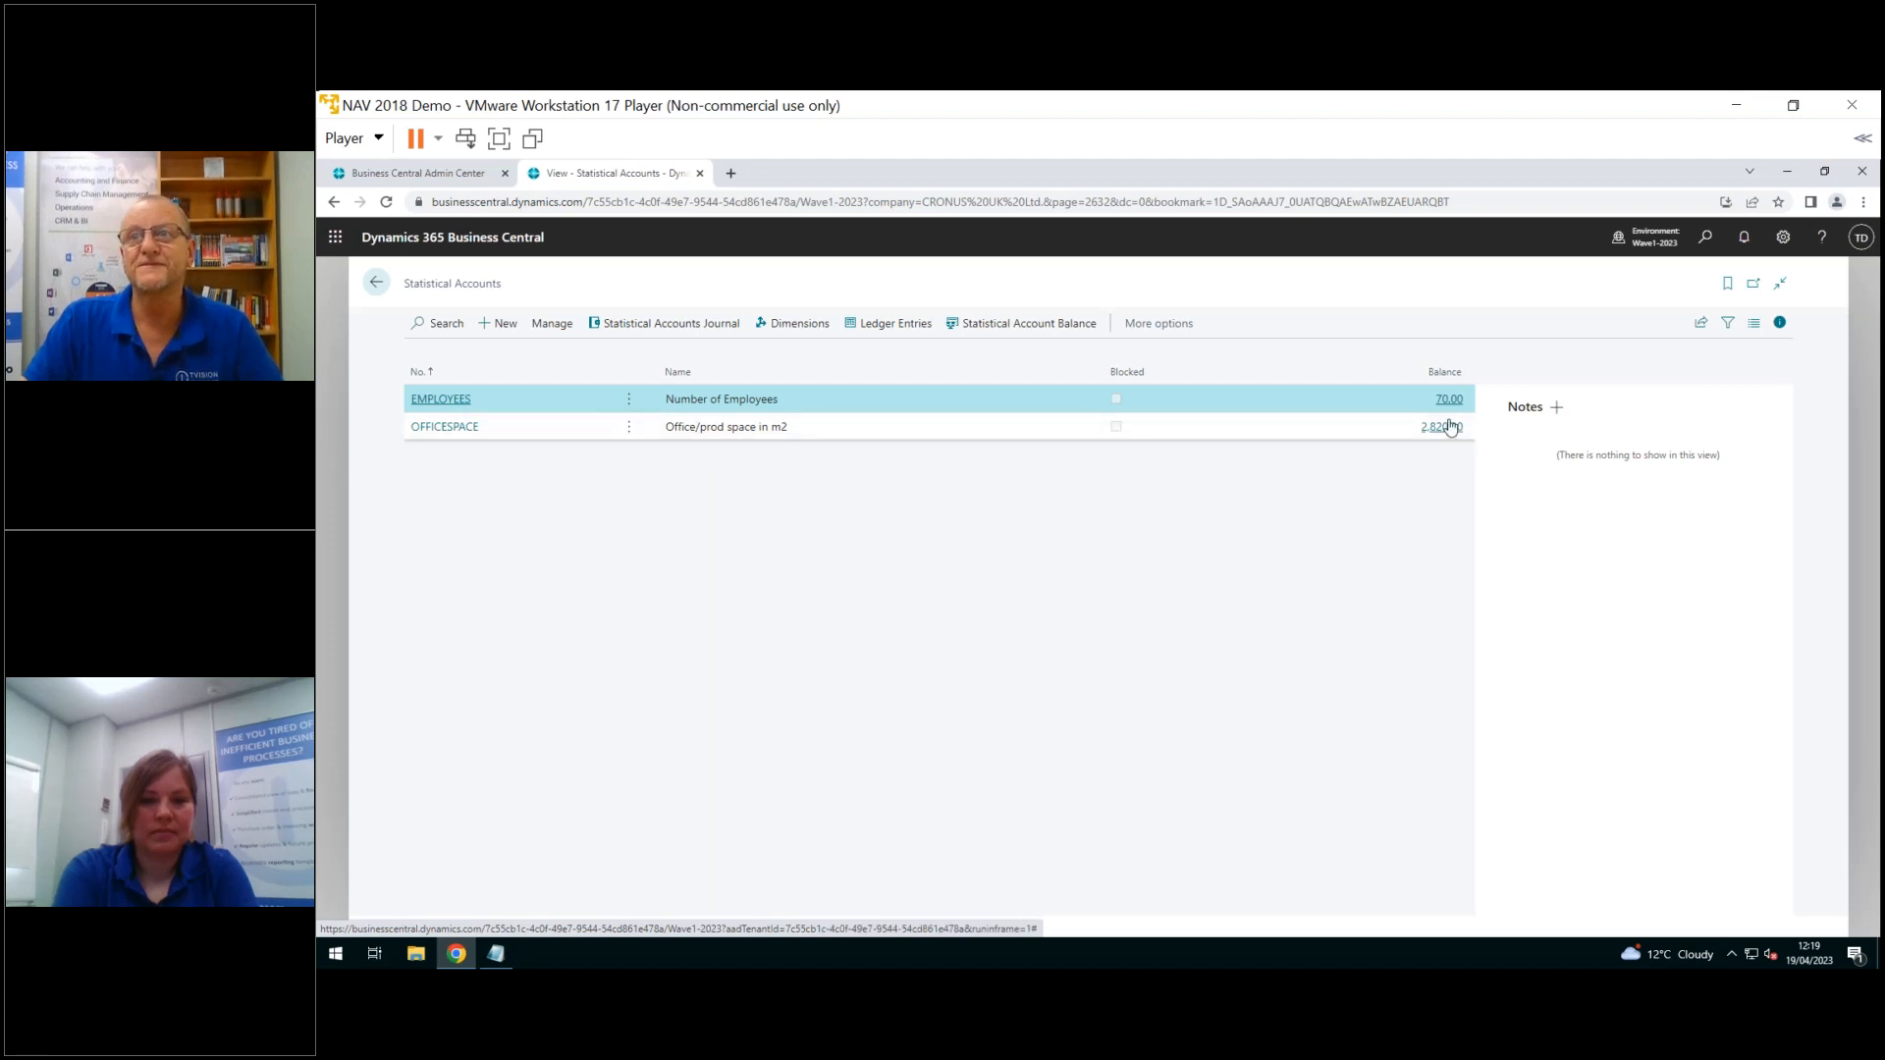
pyautogui.click(1439, 427)
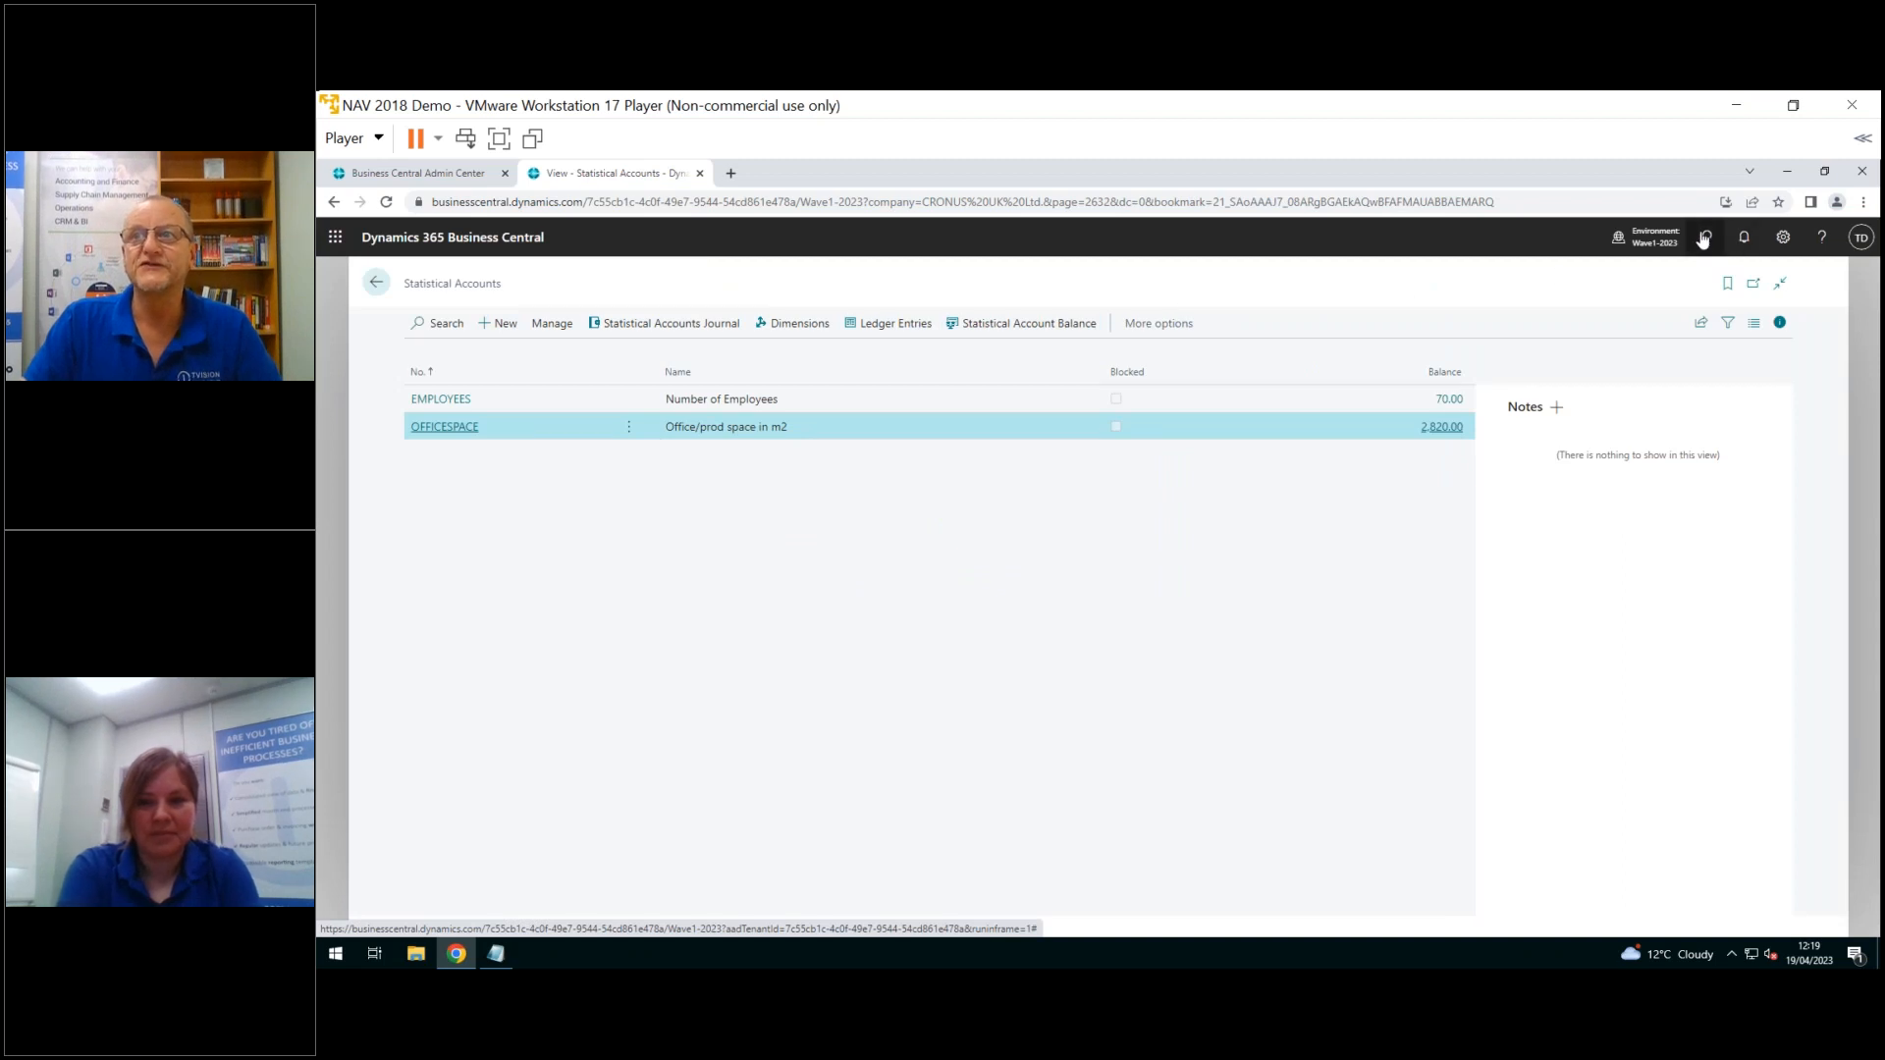
# Search for Financial Reports and open the REVENUE report with Net Change, Budget and Variance%
pyautogui.click(1704, 237)
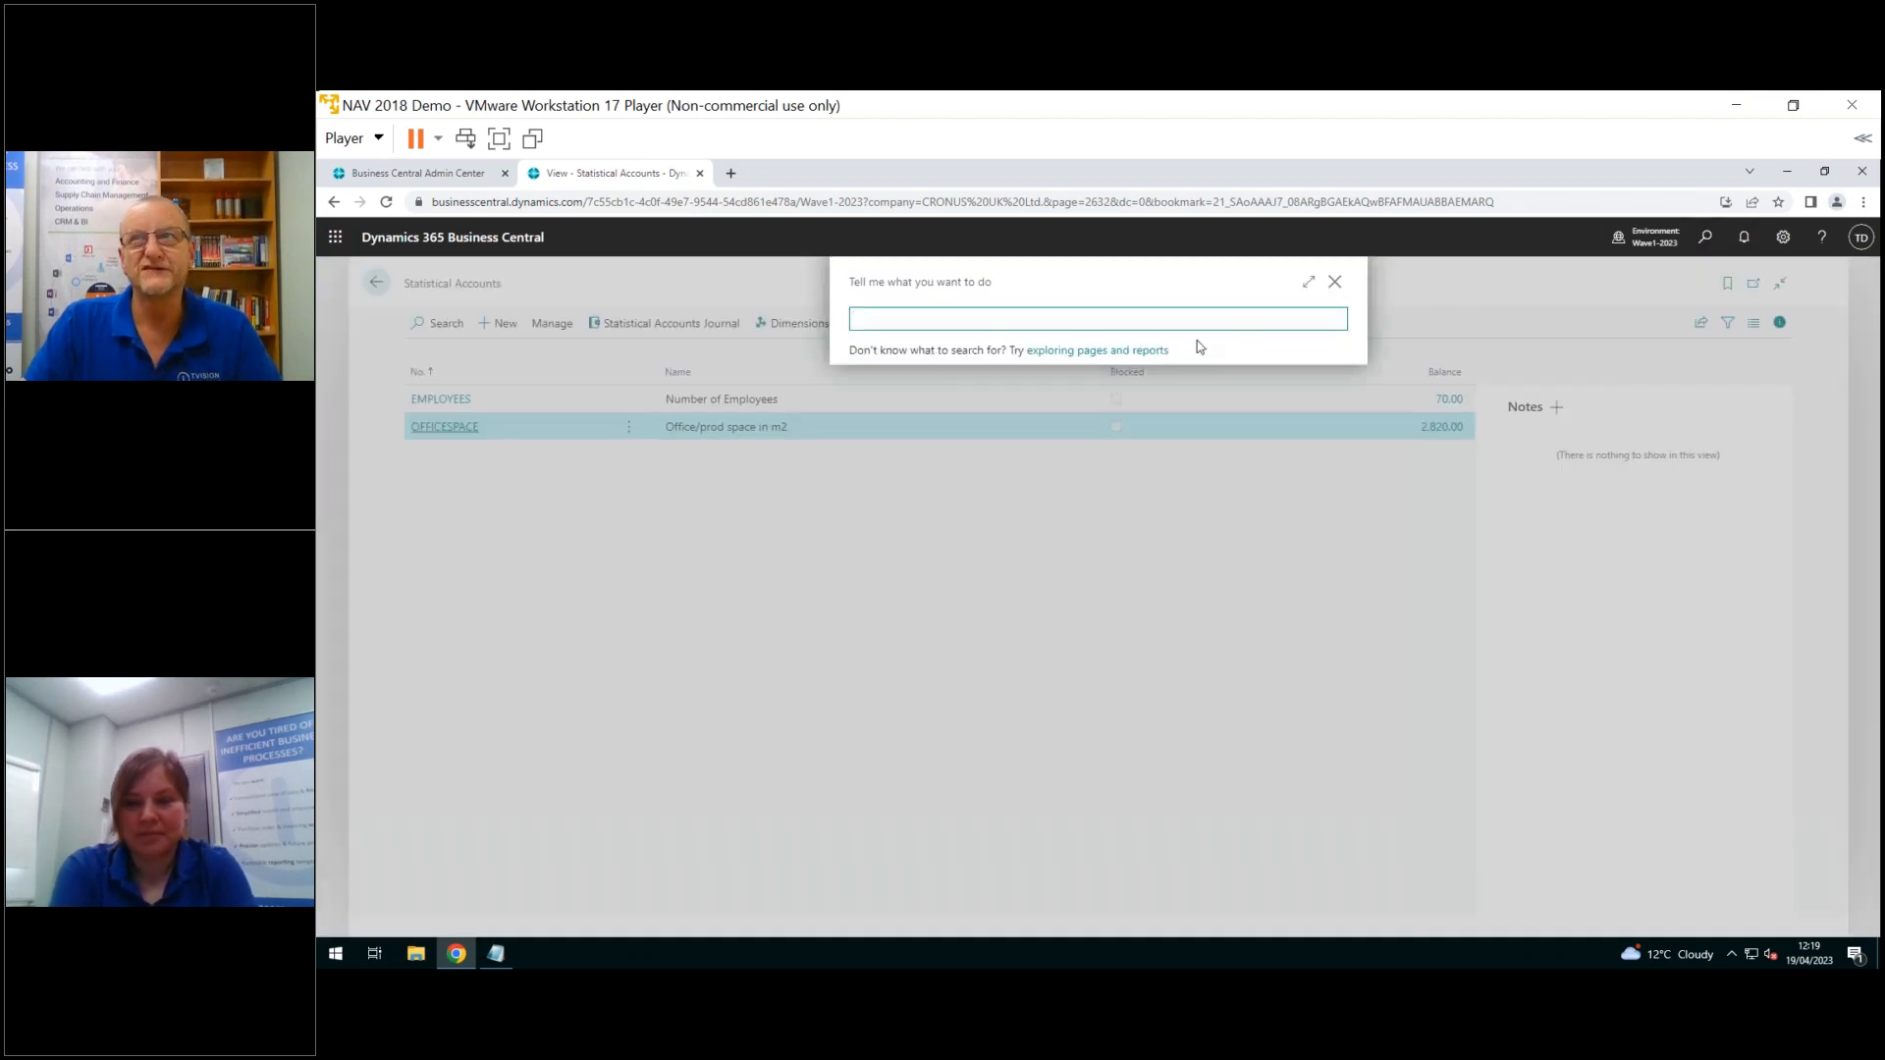
pyautogui.write('f')
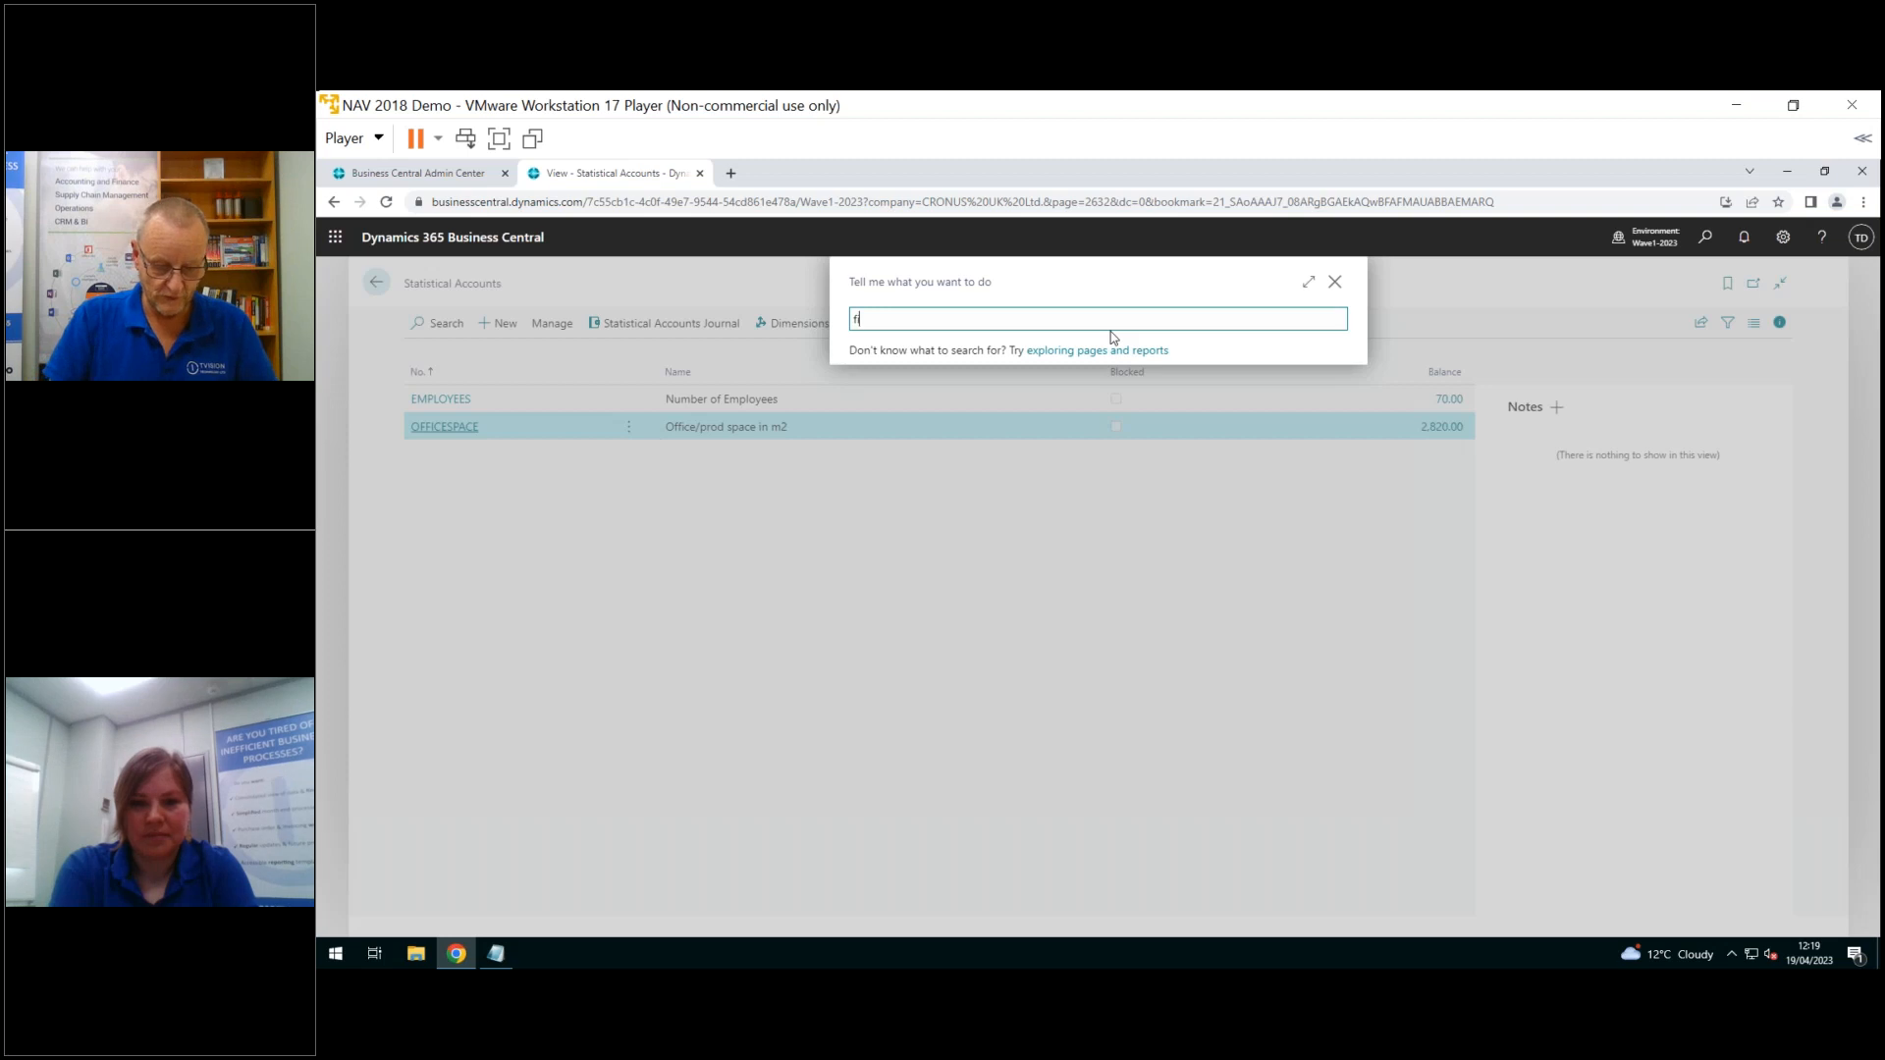
pyautogui.write('inanc')
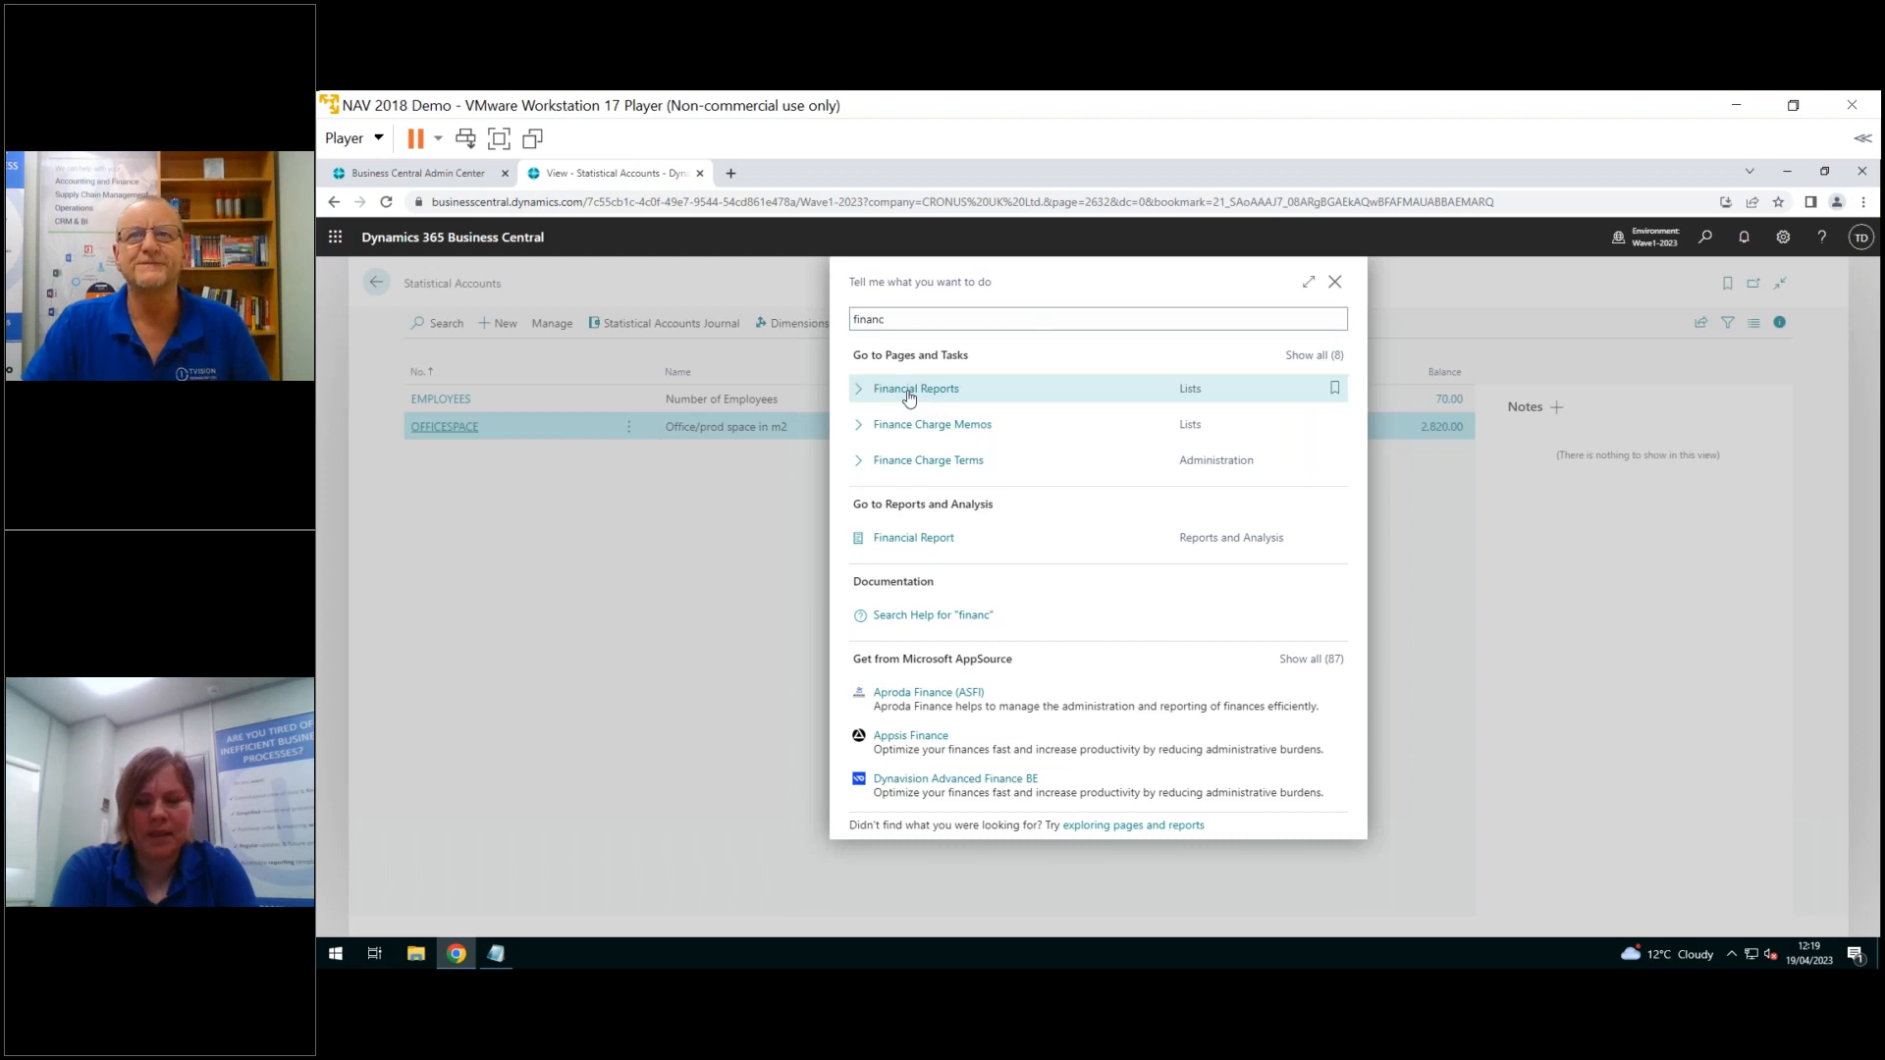
pyautogui.click(916, 389)
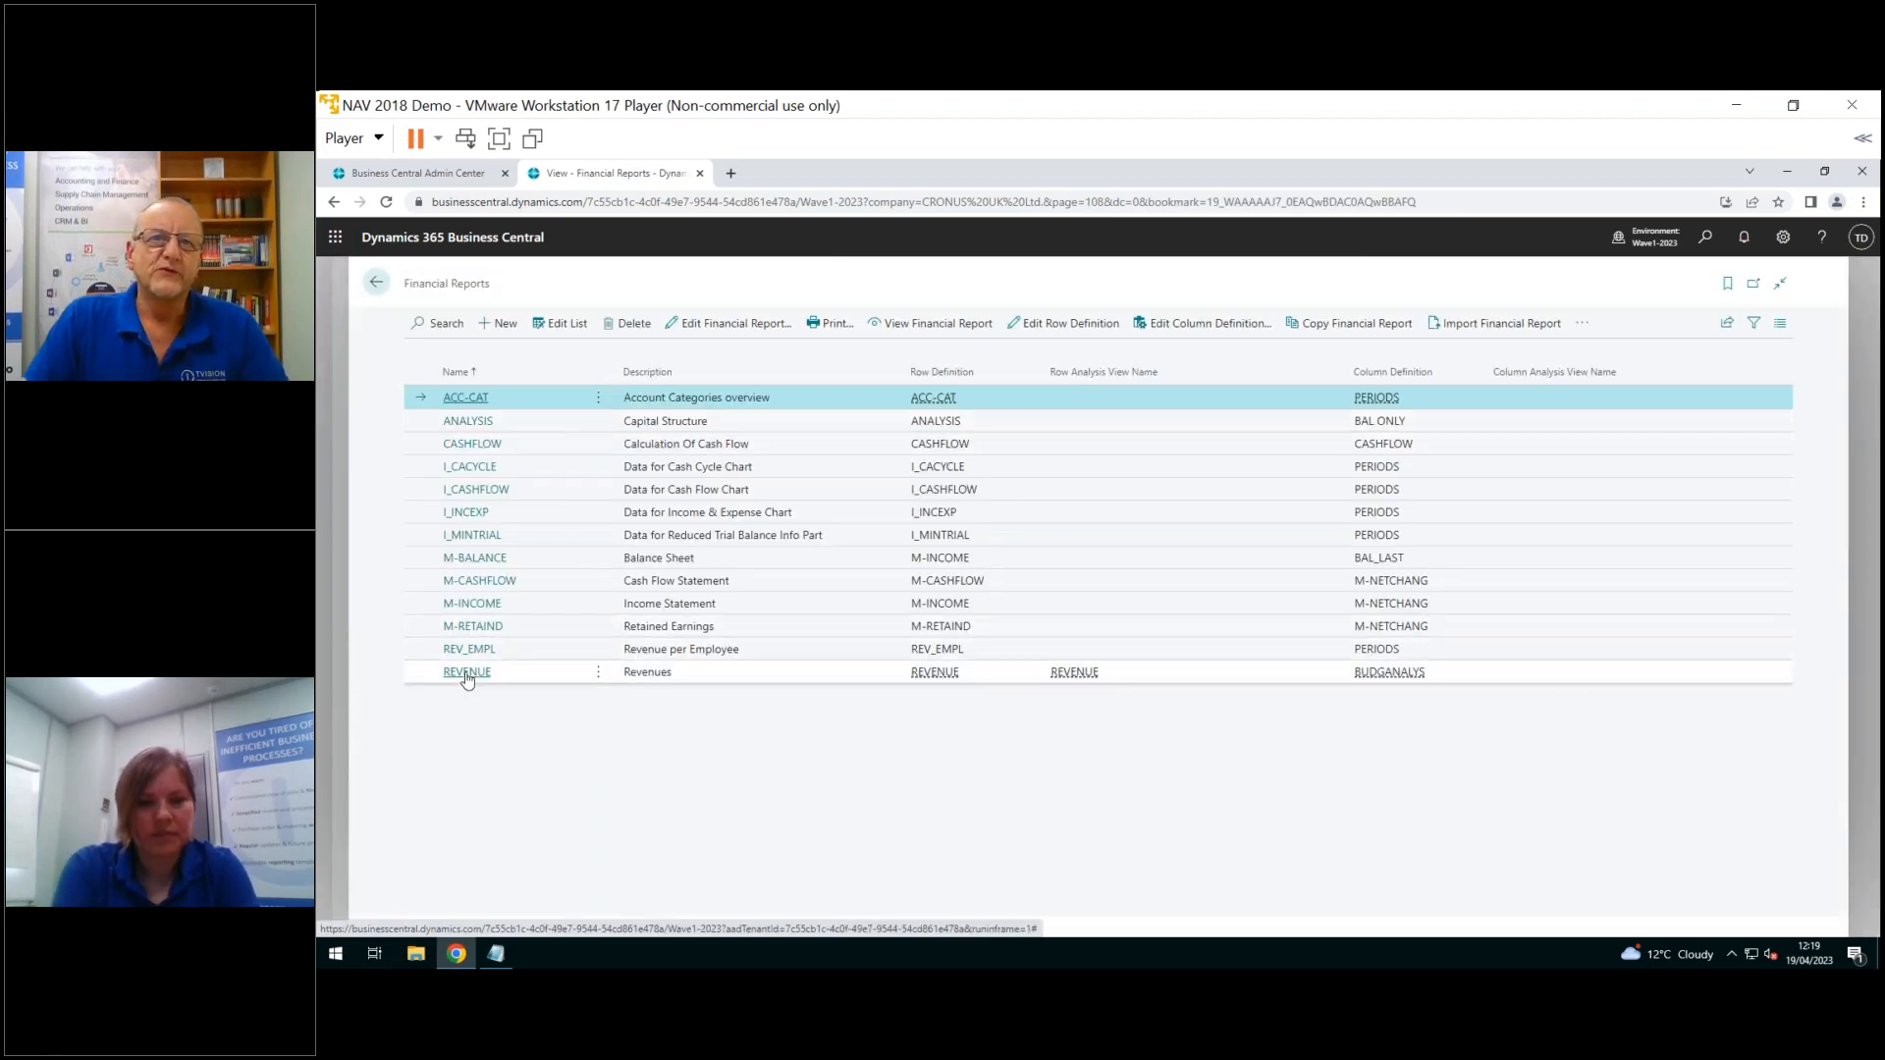
pyautogui.click(467, 670)
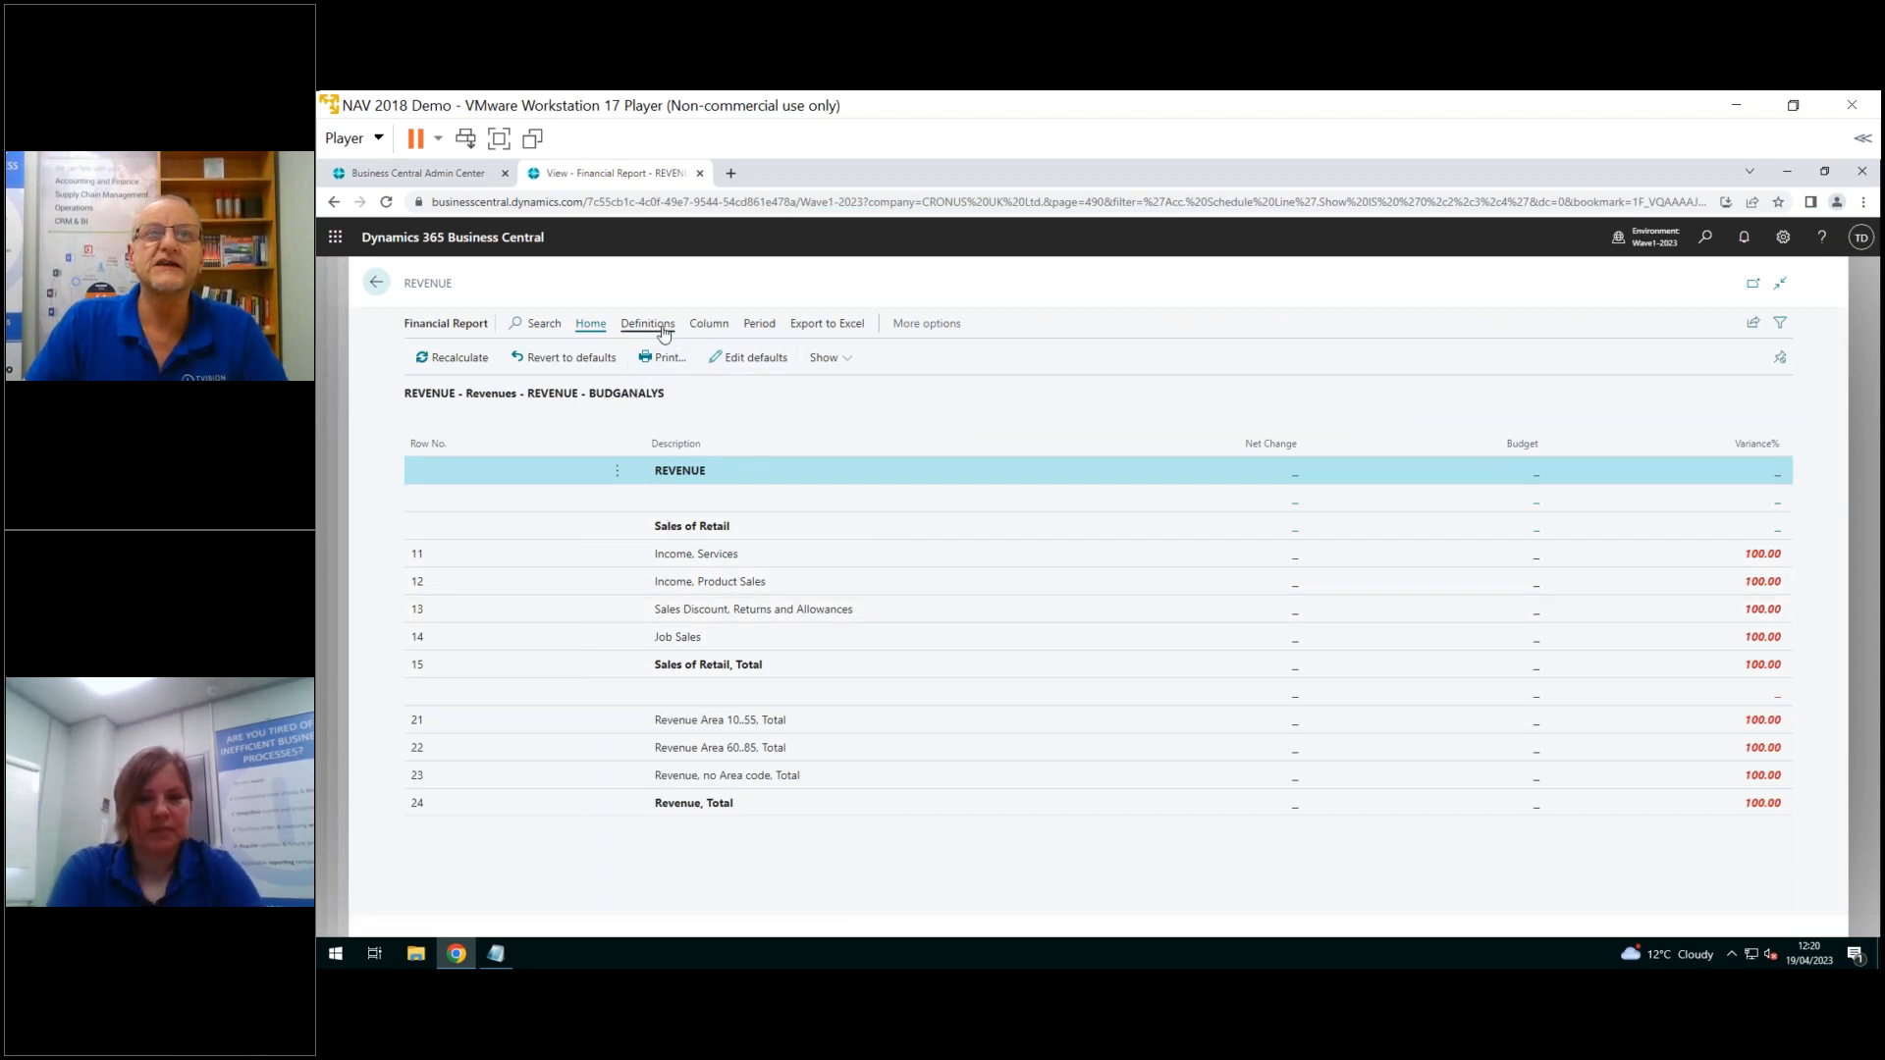
# Open the REVENUE report's row definition from the Definitions options
pyautogui.click(647, 322)
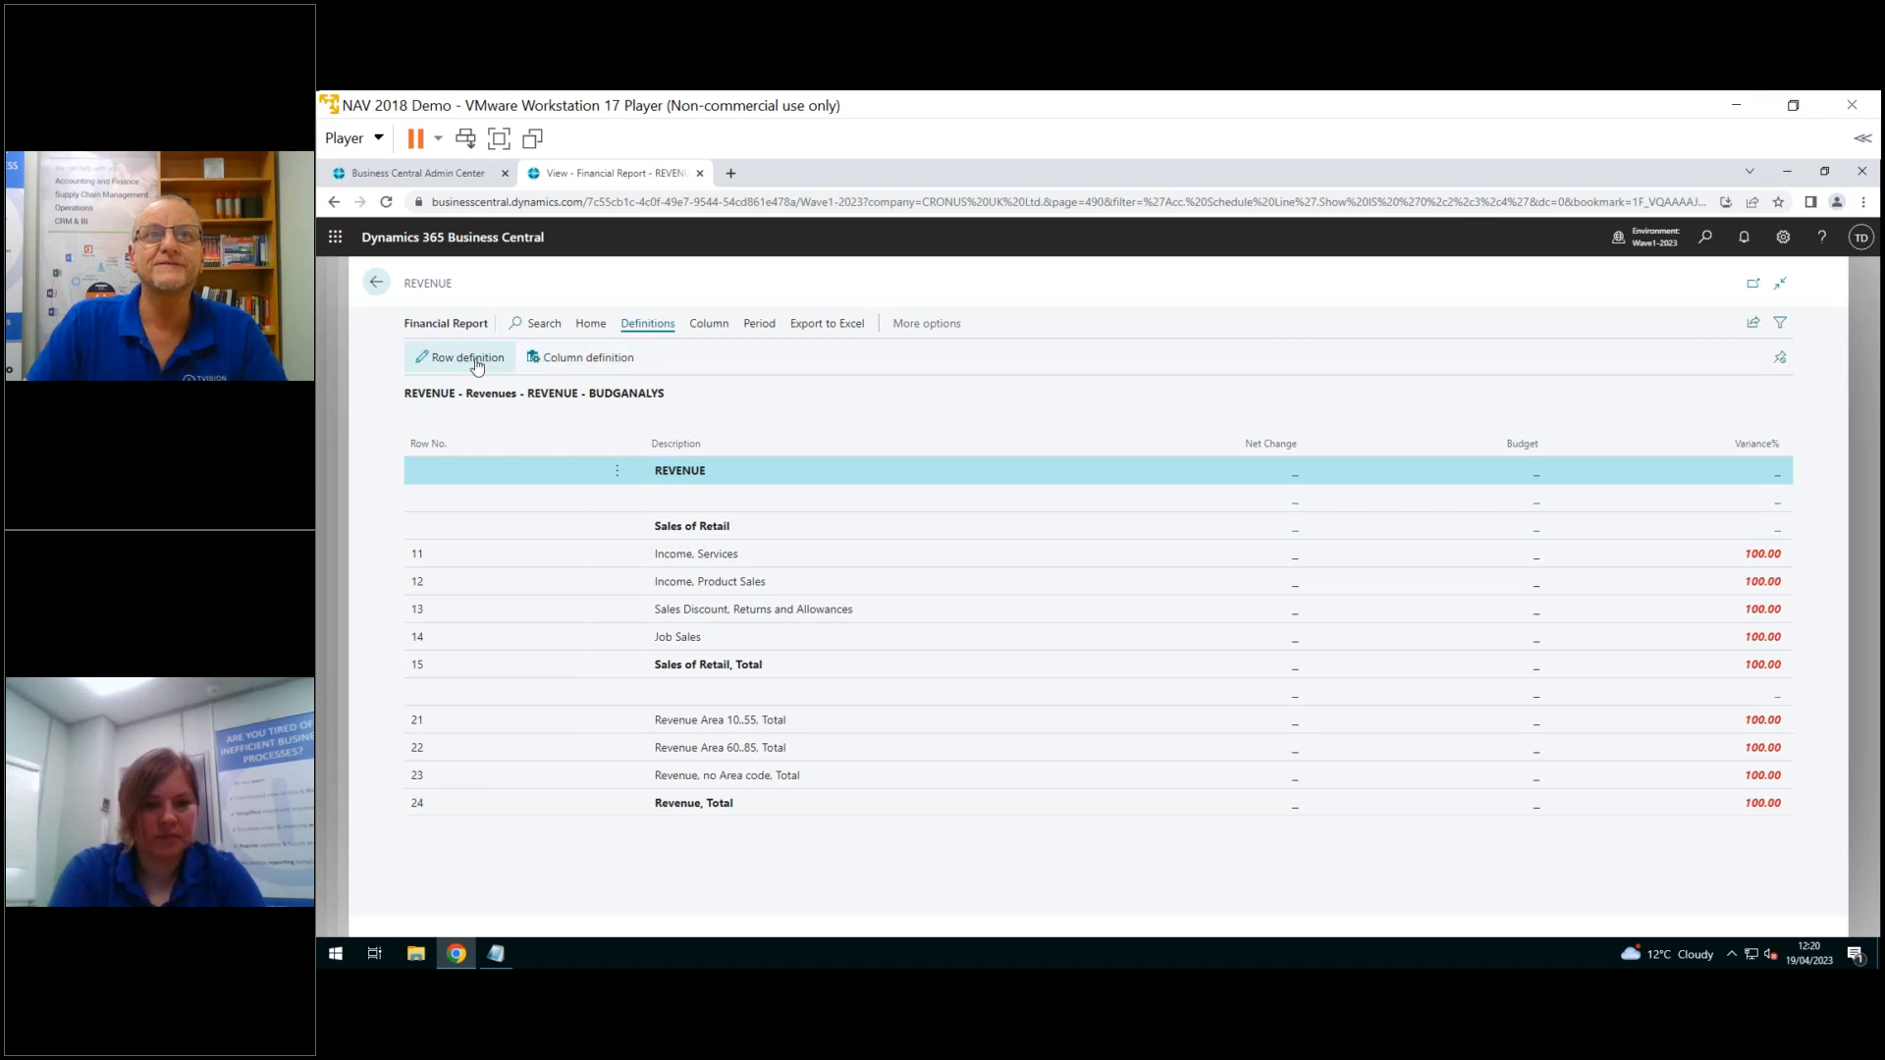
pyautogui.click(466, 357)
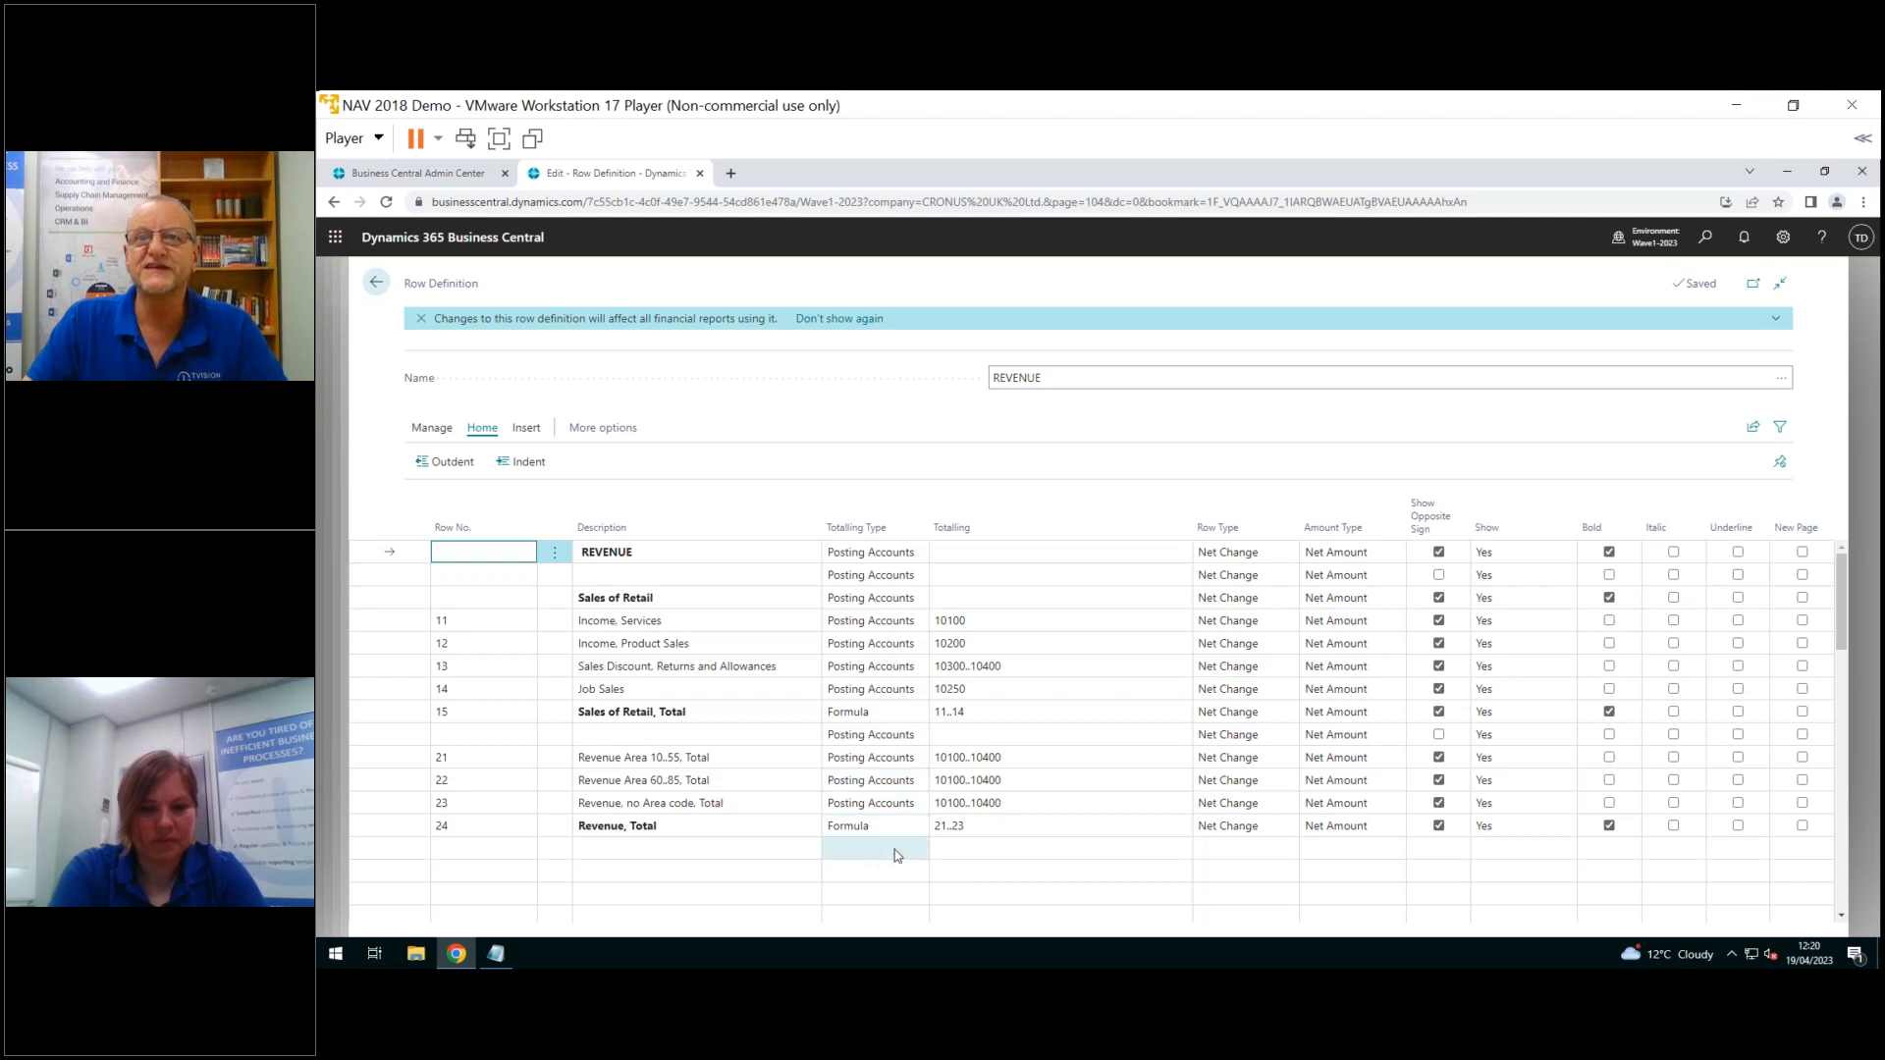
# Start new blank lines in the row definition grid, then return to the REVENUE report
pyautogui.click(920, 847)
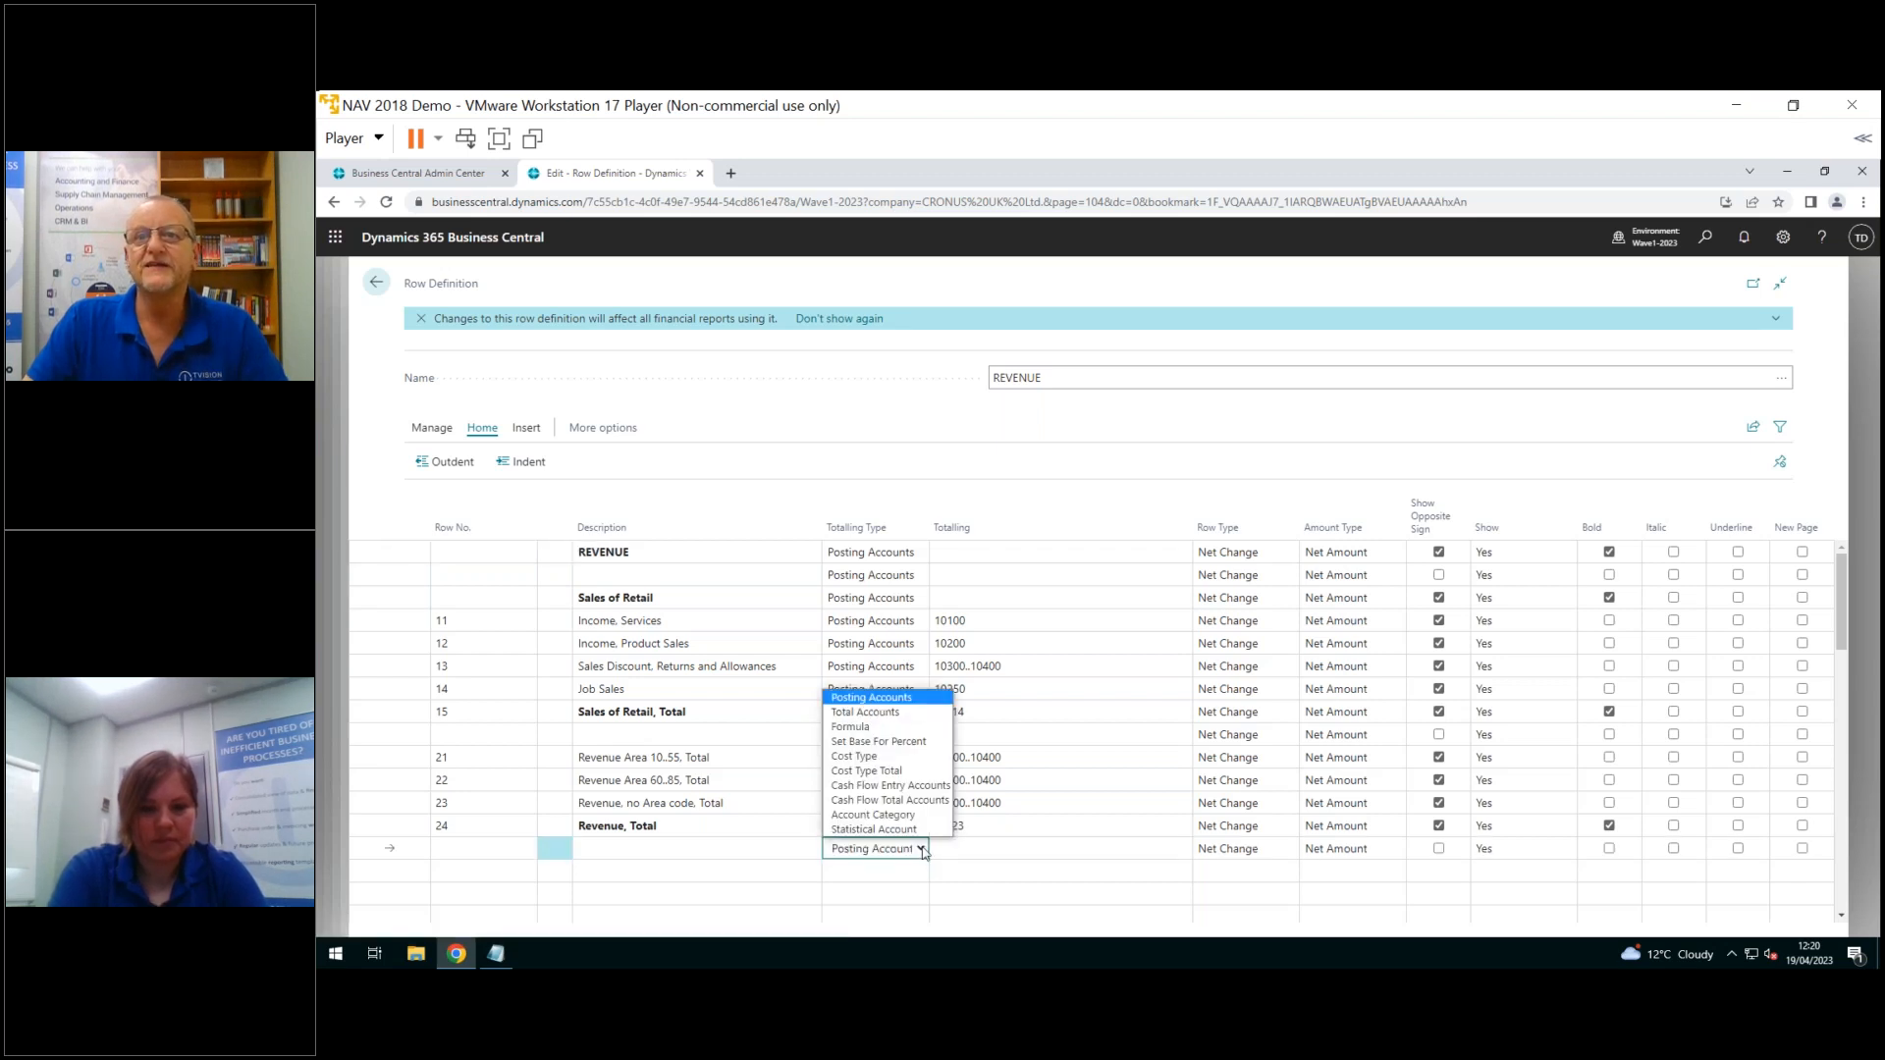
pyautogui.moveTo(872, 830)
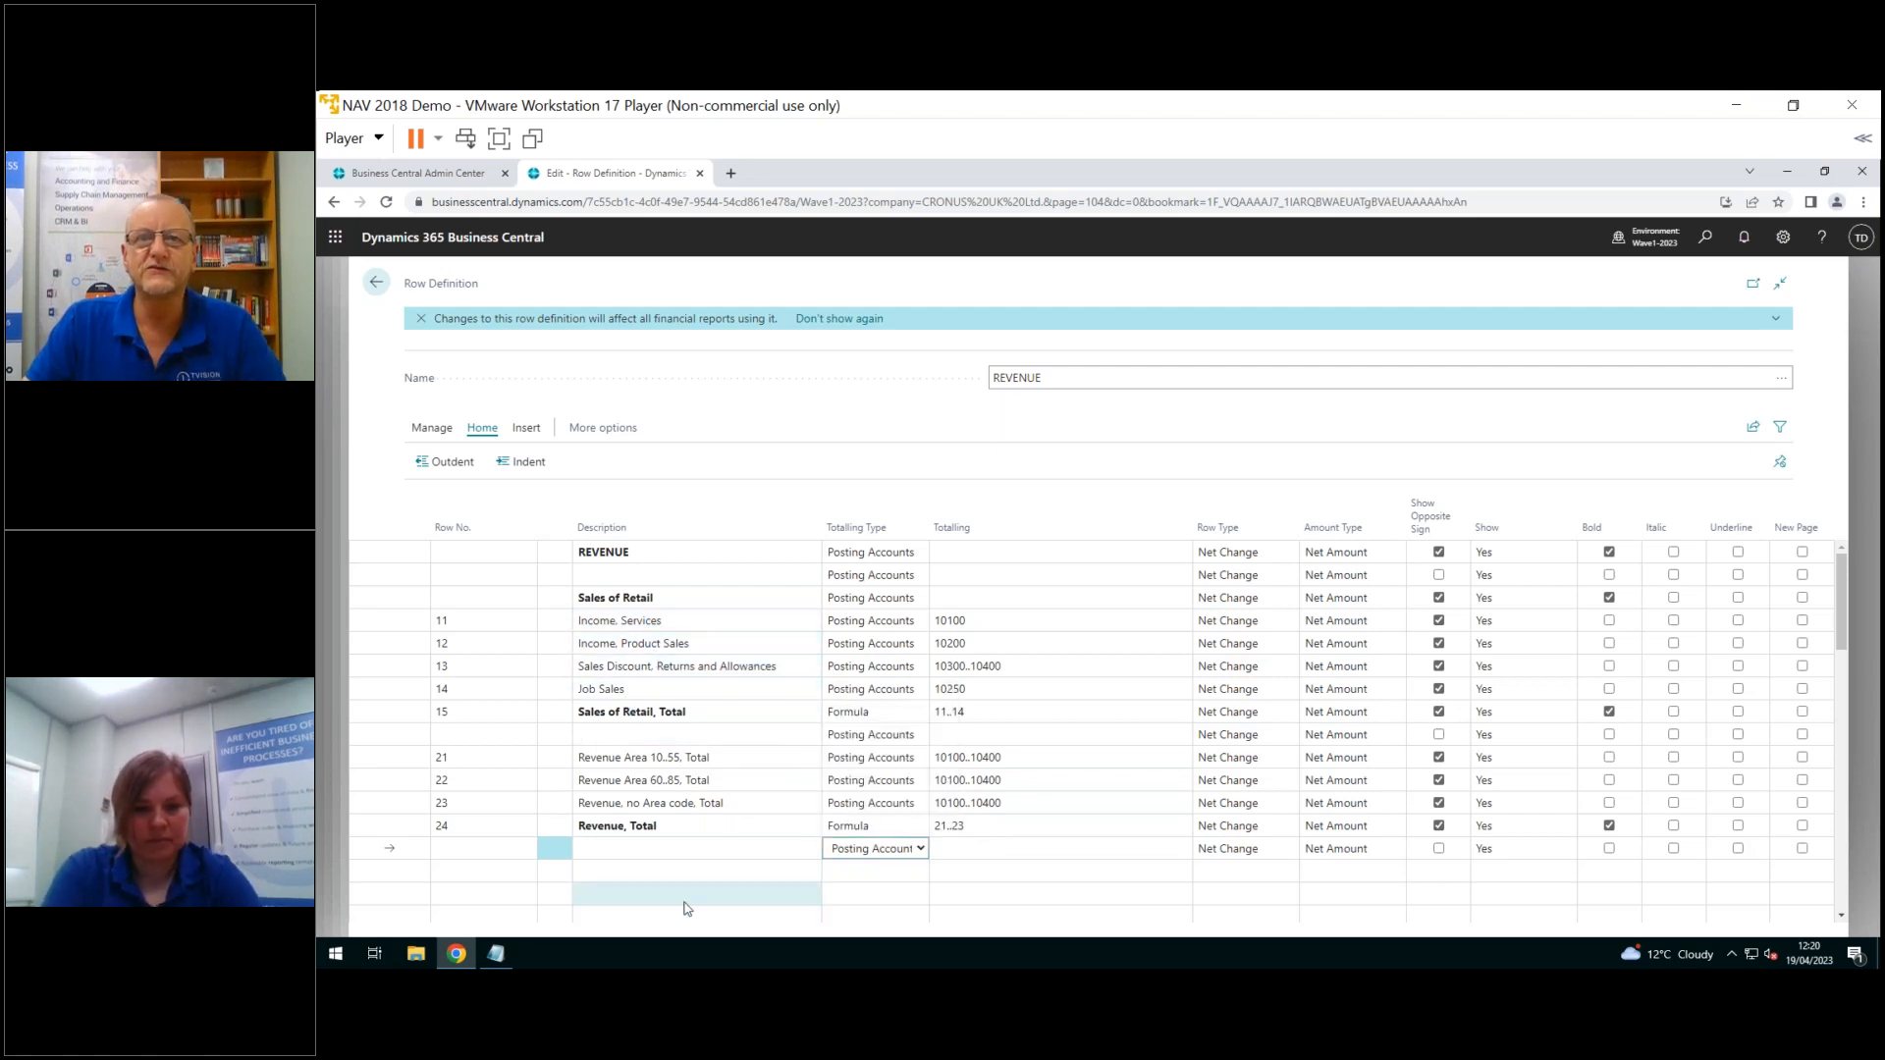
pyautogui.click(695, 894)
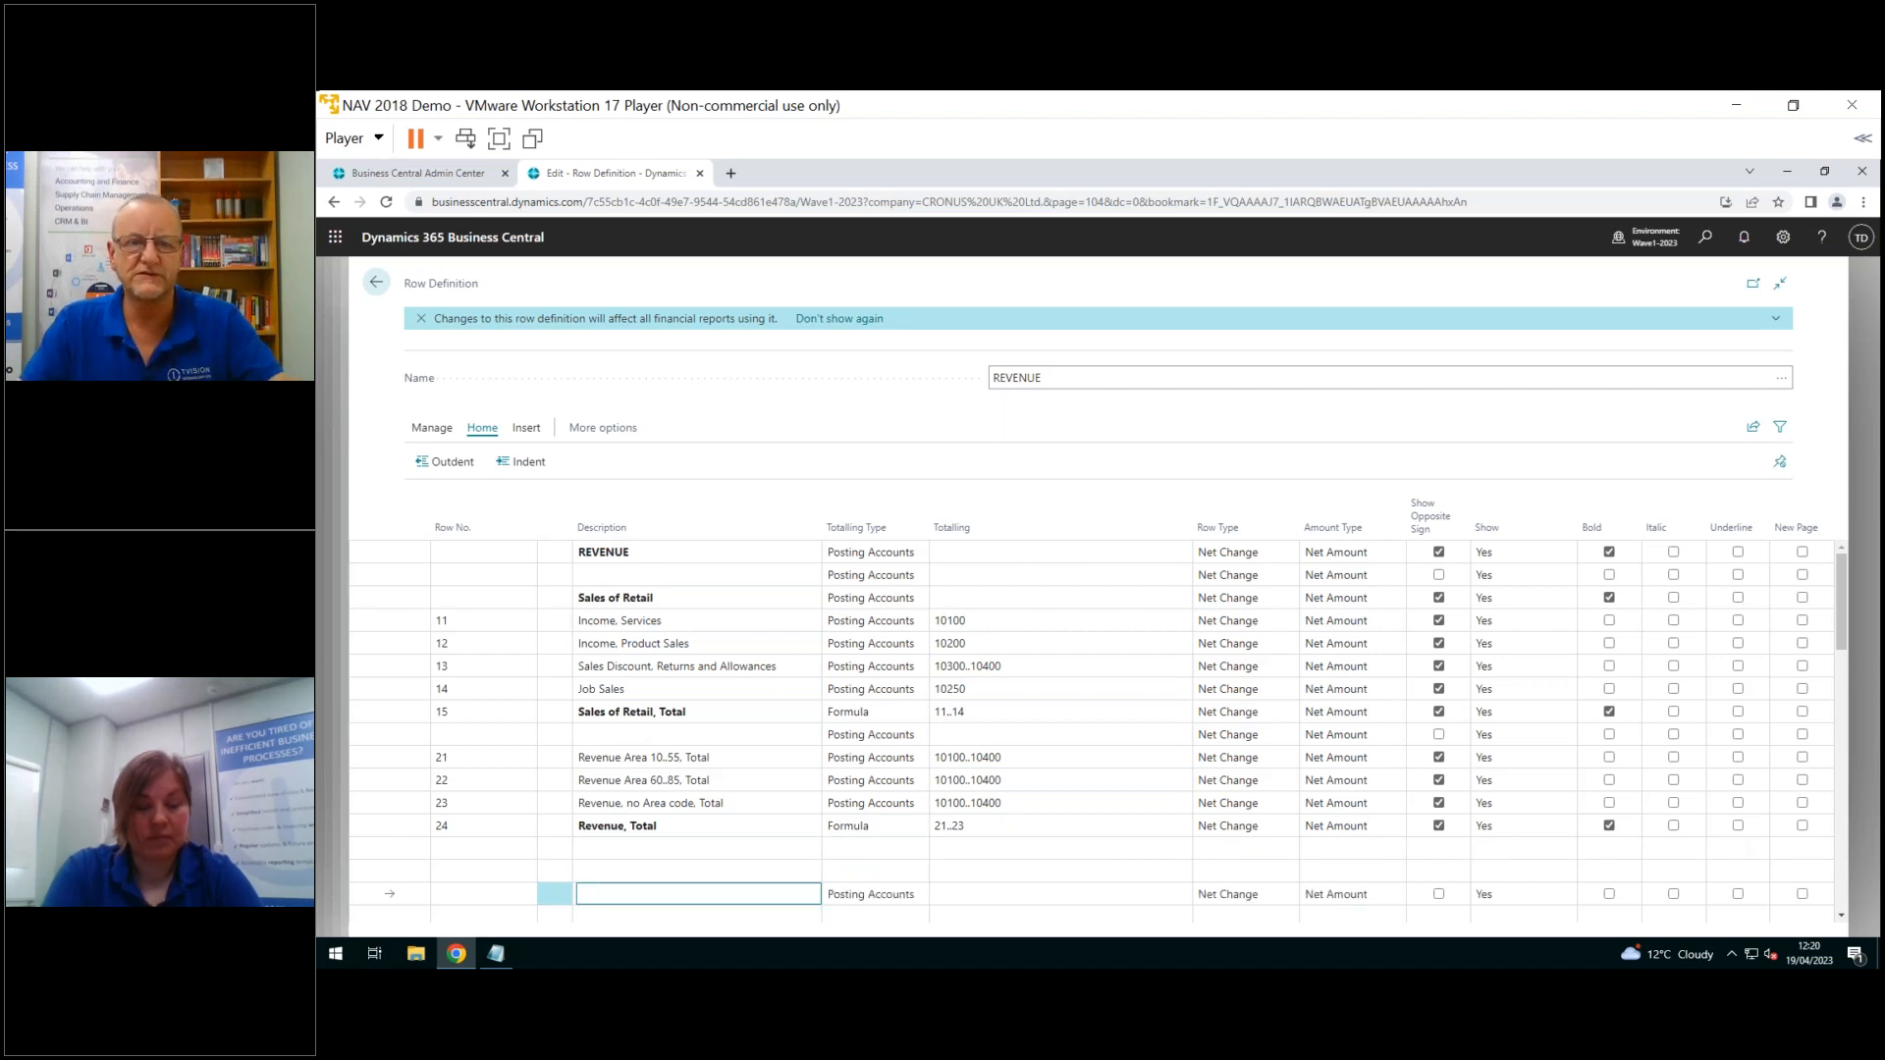
pyautogui.click(697, 893)
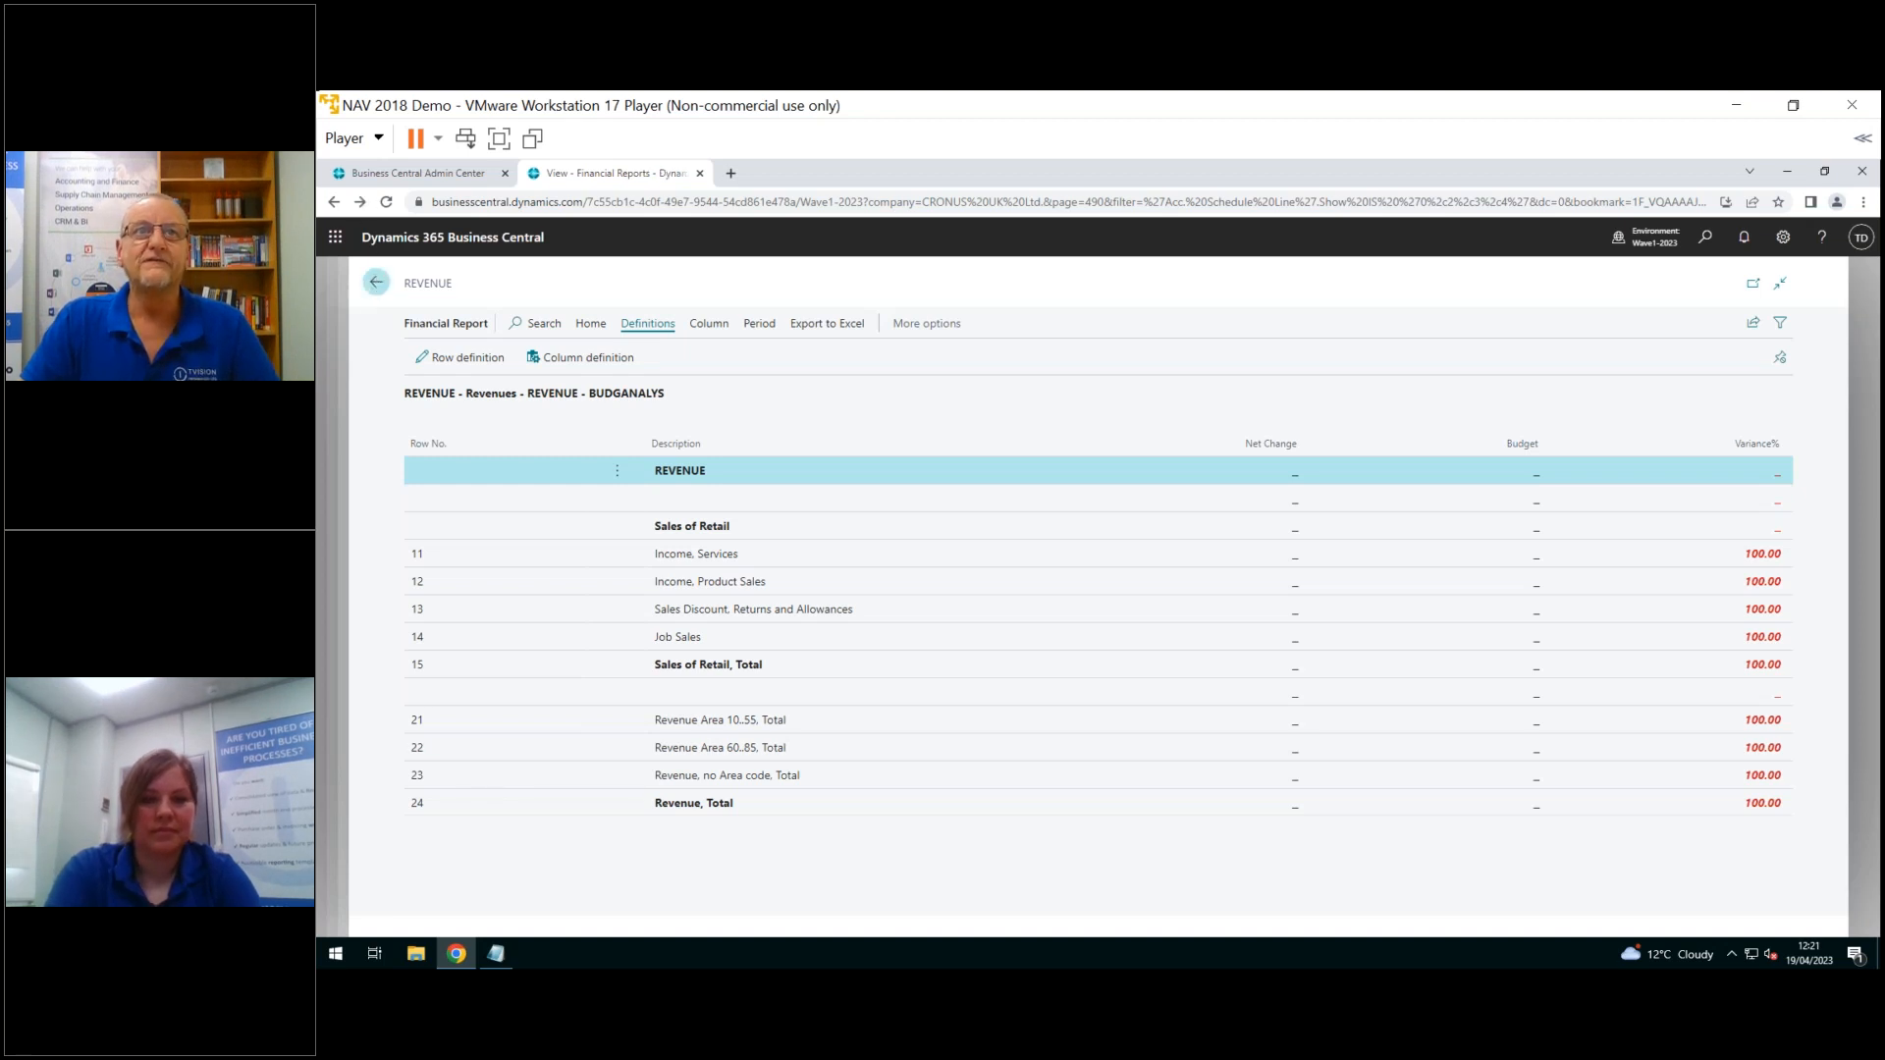
# Navigate back through Statistical Accounts to the CRONUS UK Ltd. Role Center
pyautogui.click(376, 283)
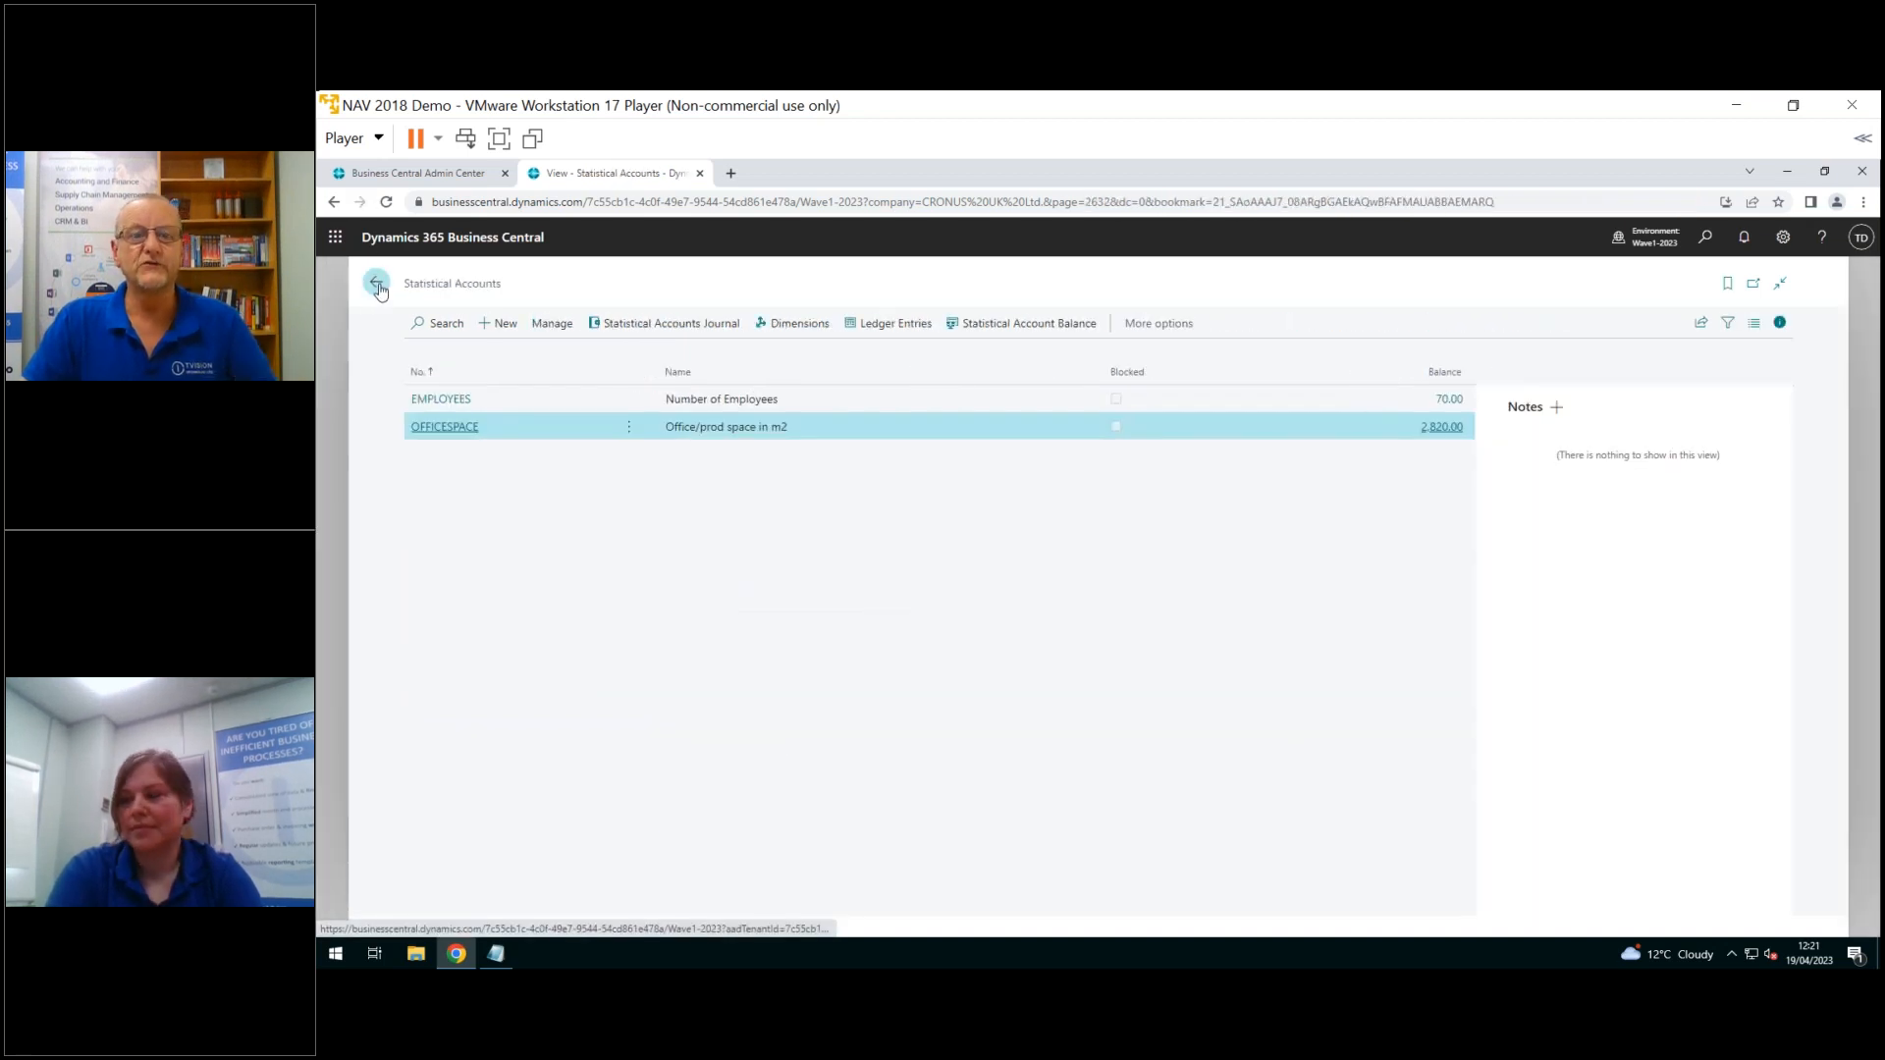
pyautogui.moveTo(376, 283)
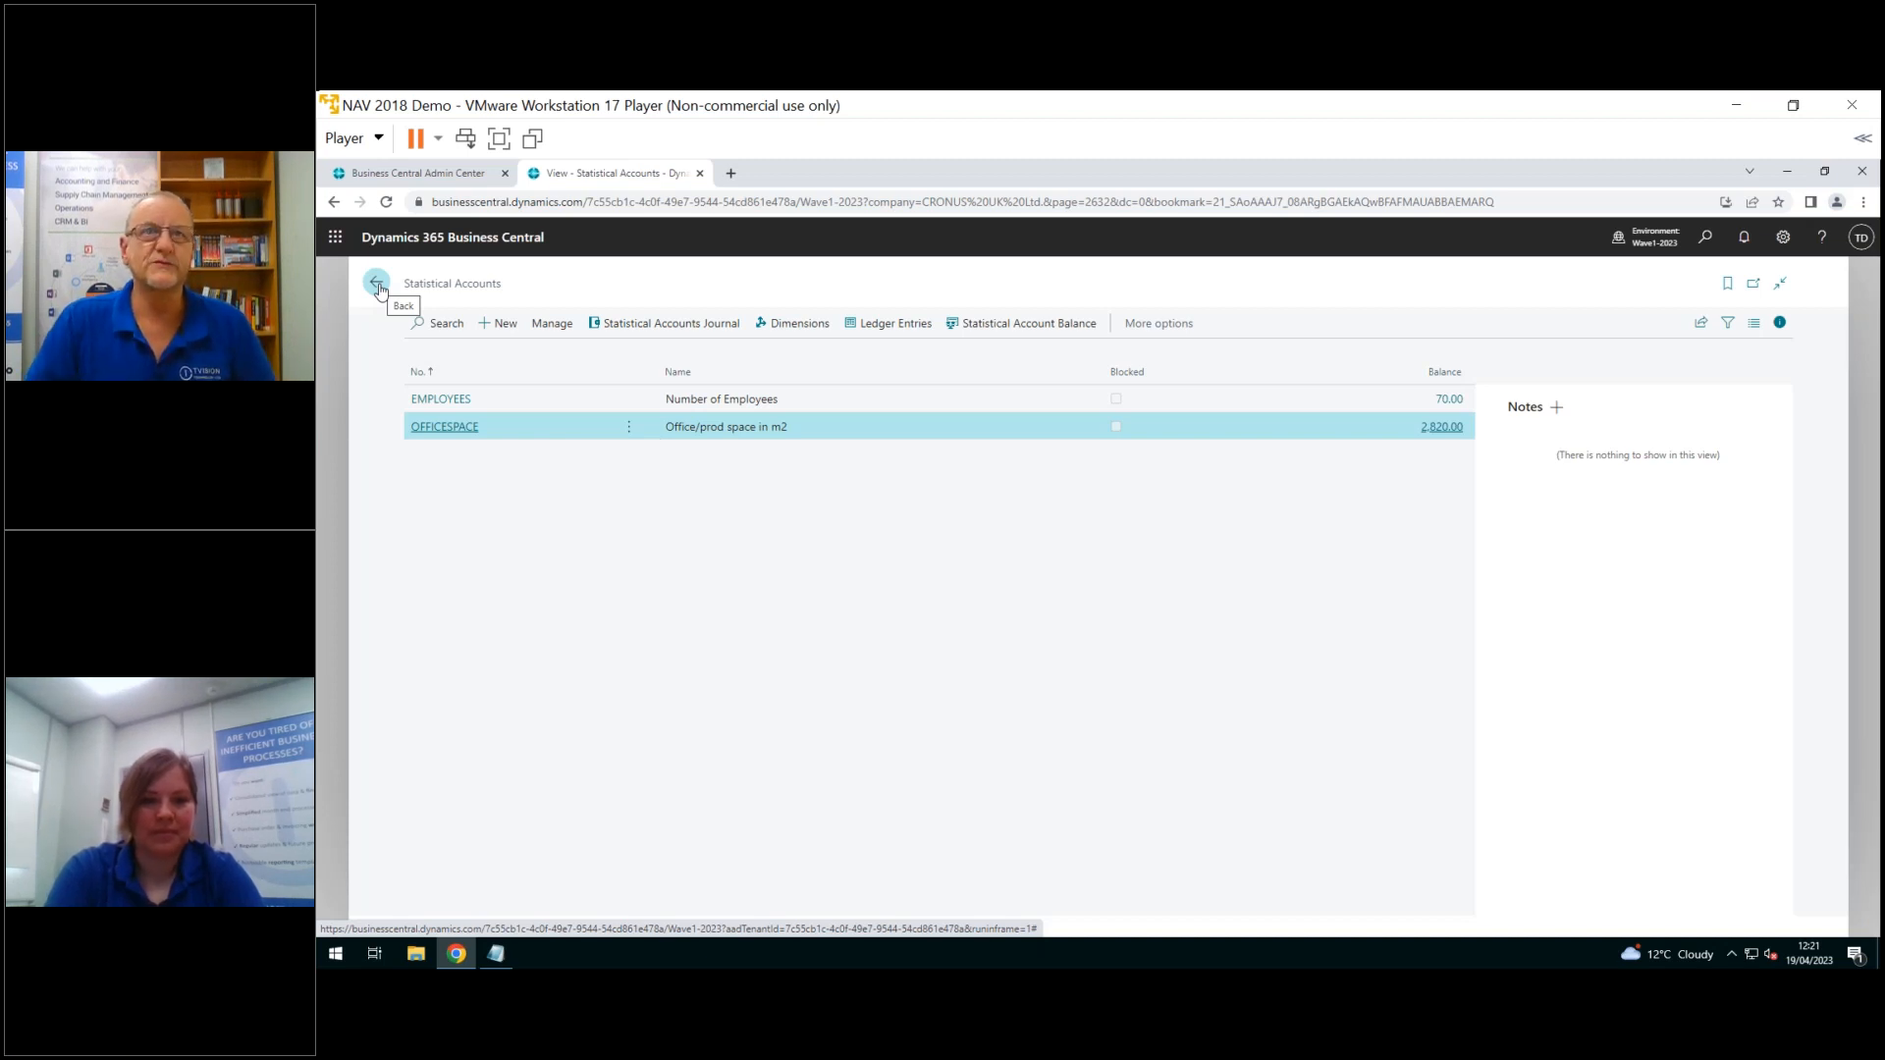
pyautogui.click(376, 283)
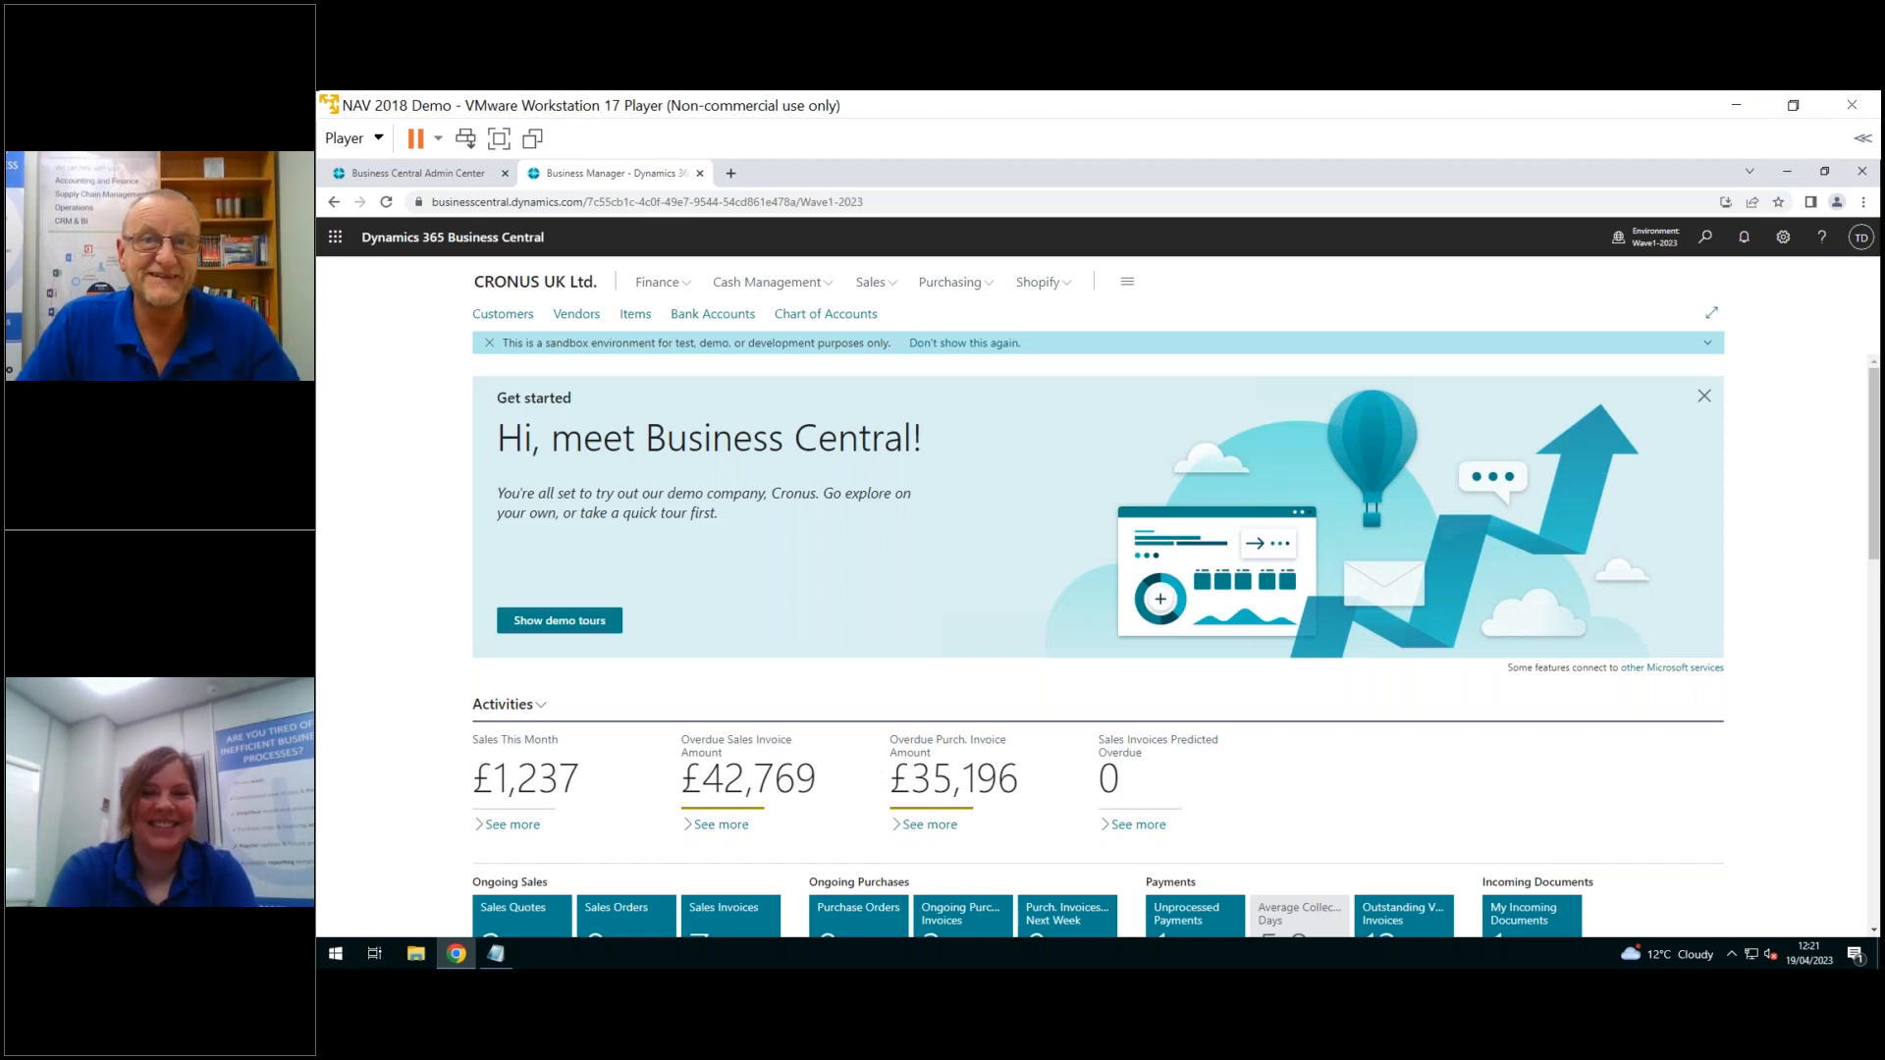
pyautogui.moveTo(1542, 261)
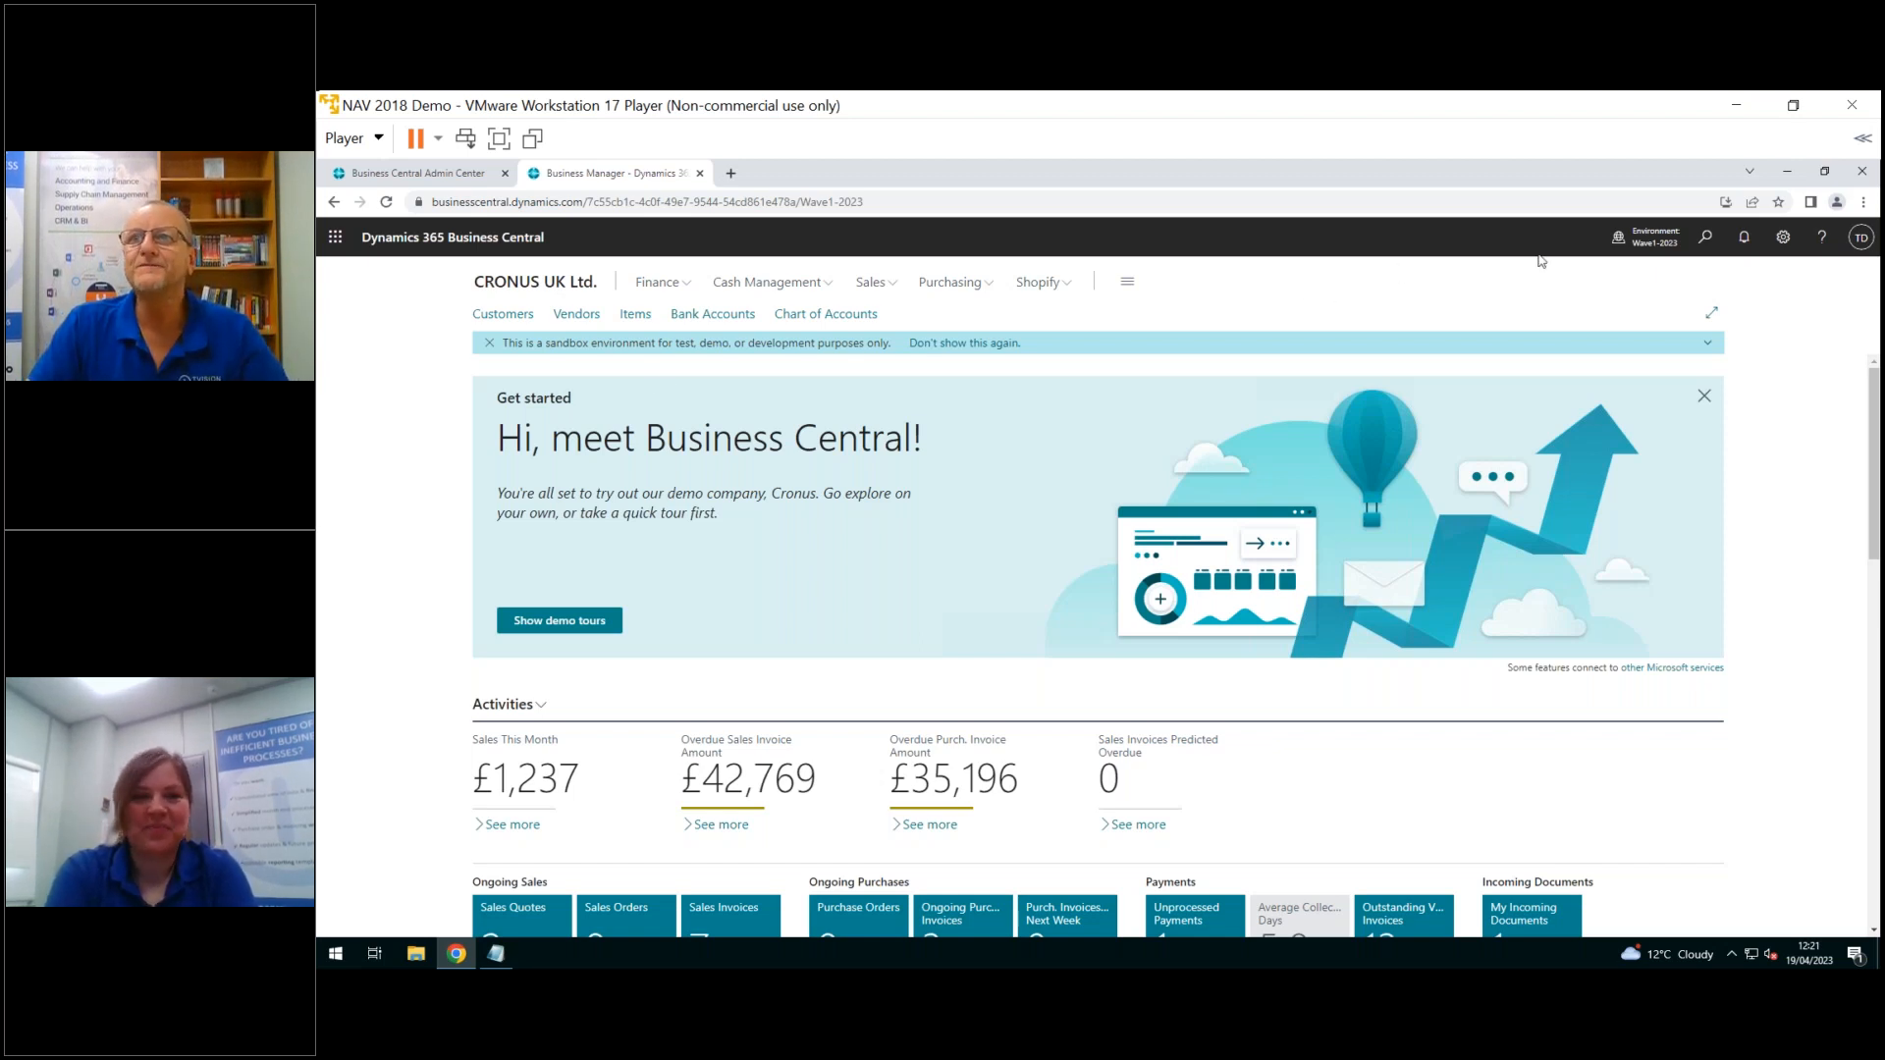
pyautogui.moveTo(1704, 236)
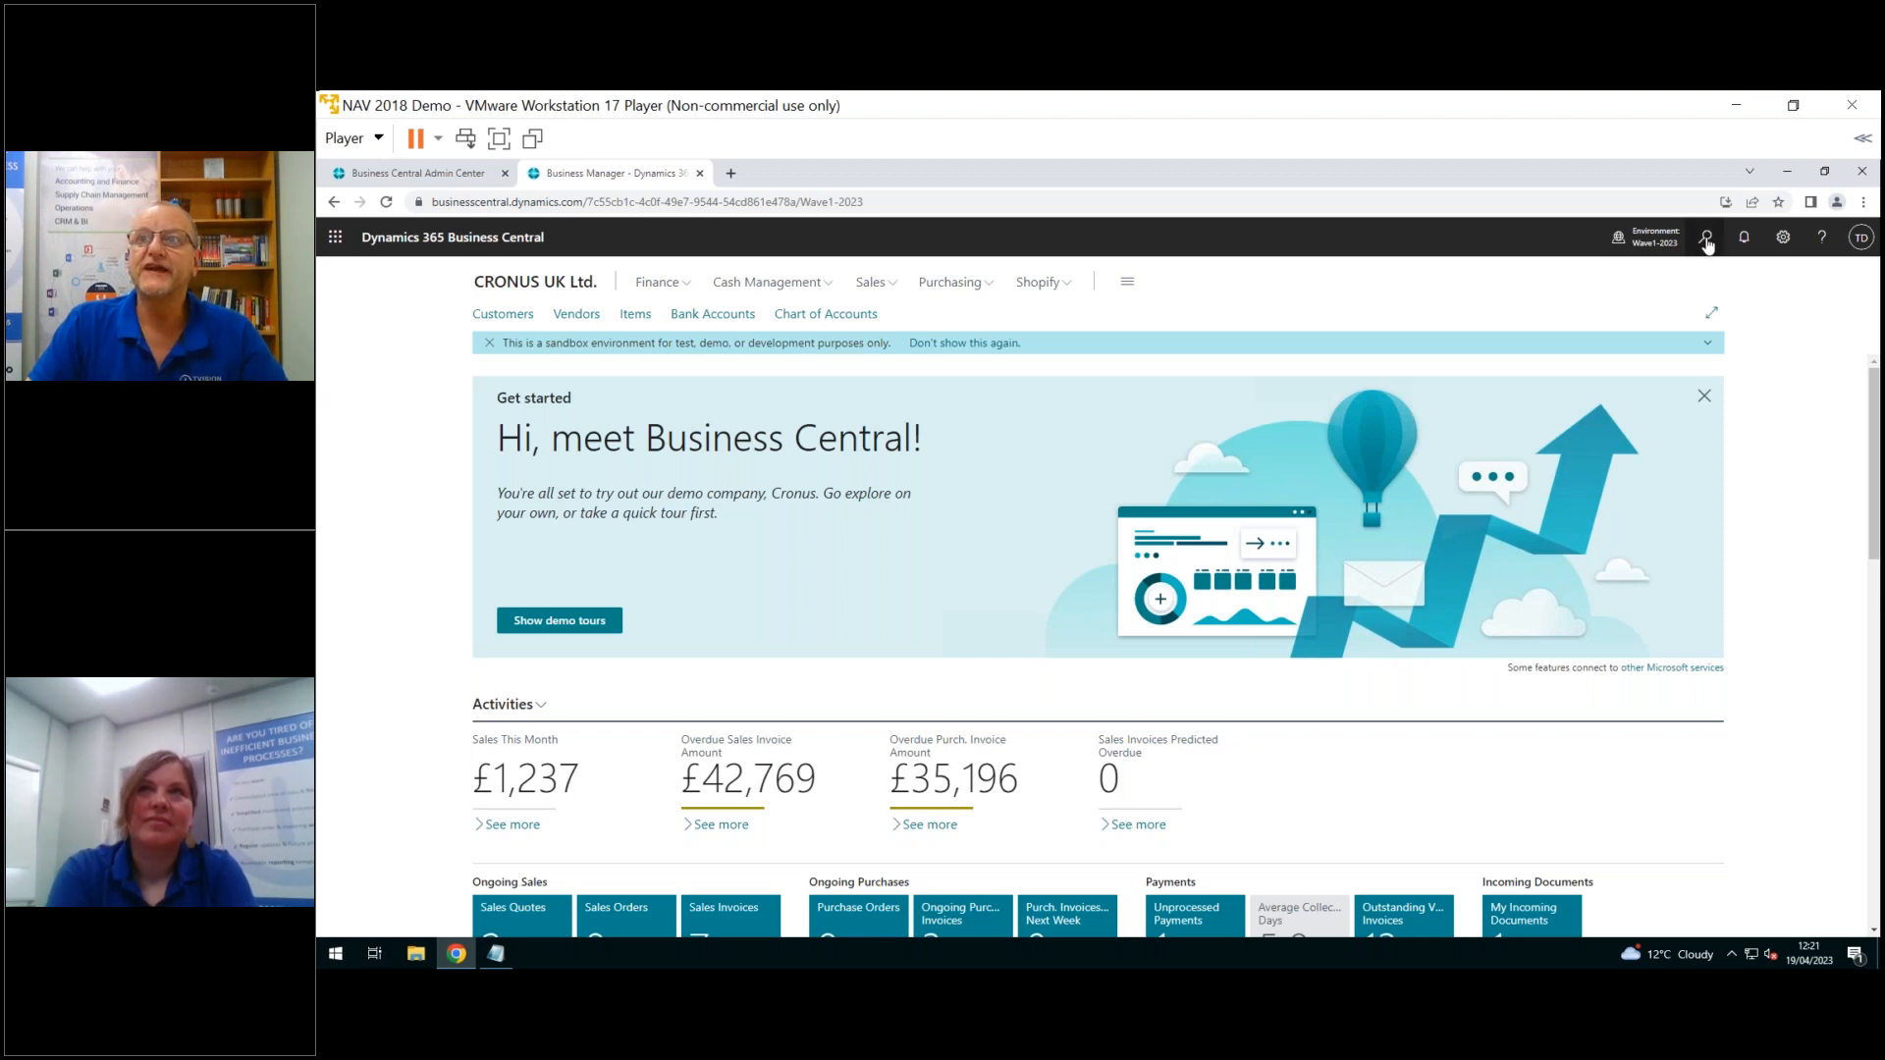
# Search 'pos s' and open Posted Sales Invoices, listing invoices 103181–103198
pyautogui.click(1704, 236)
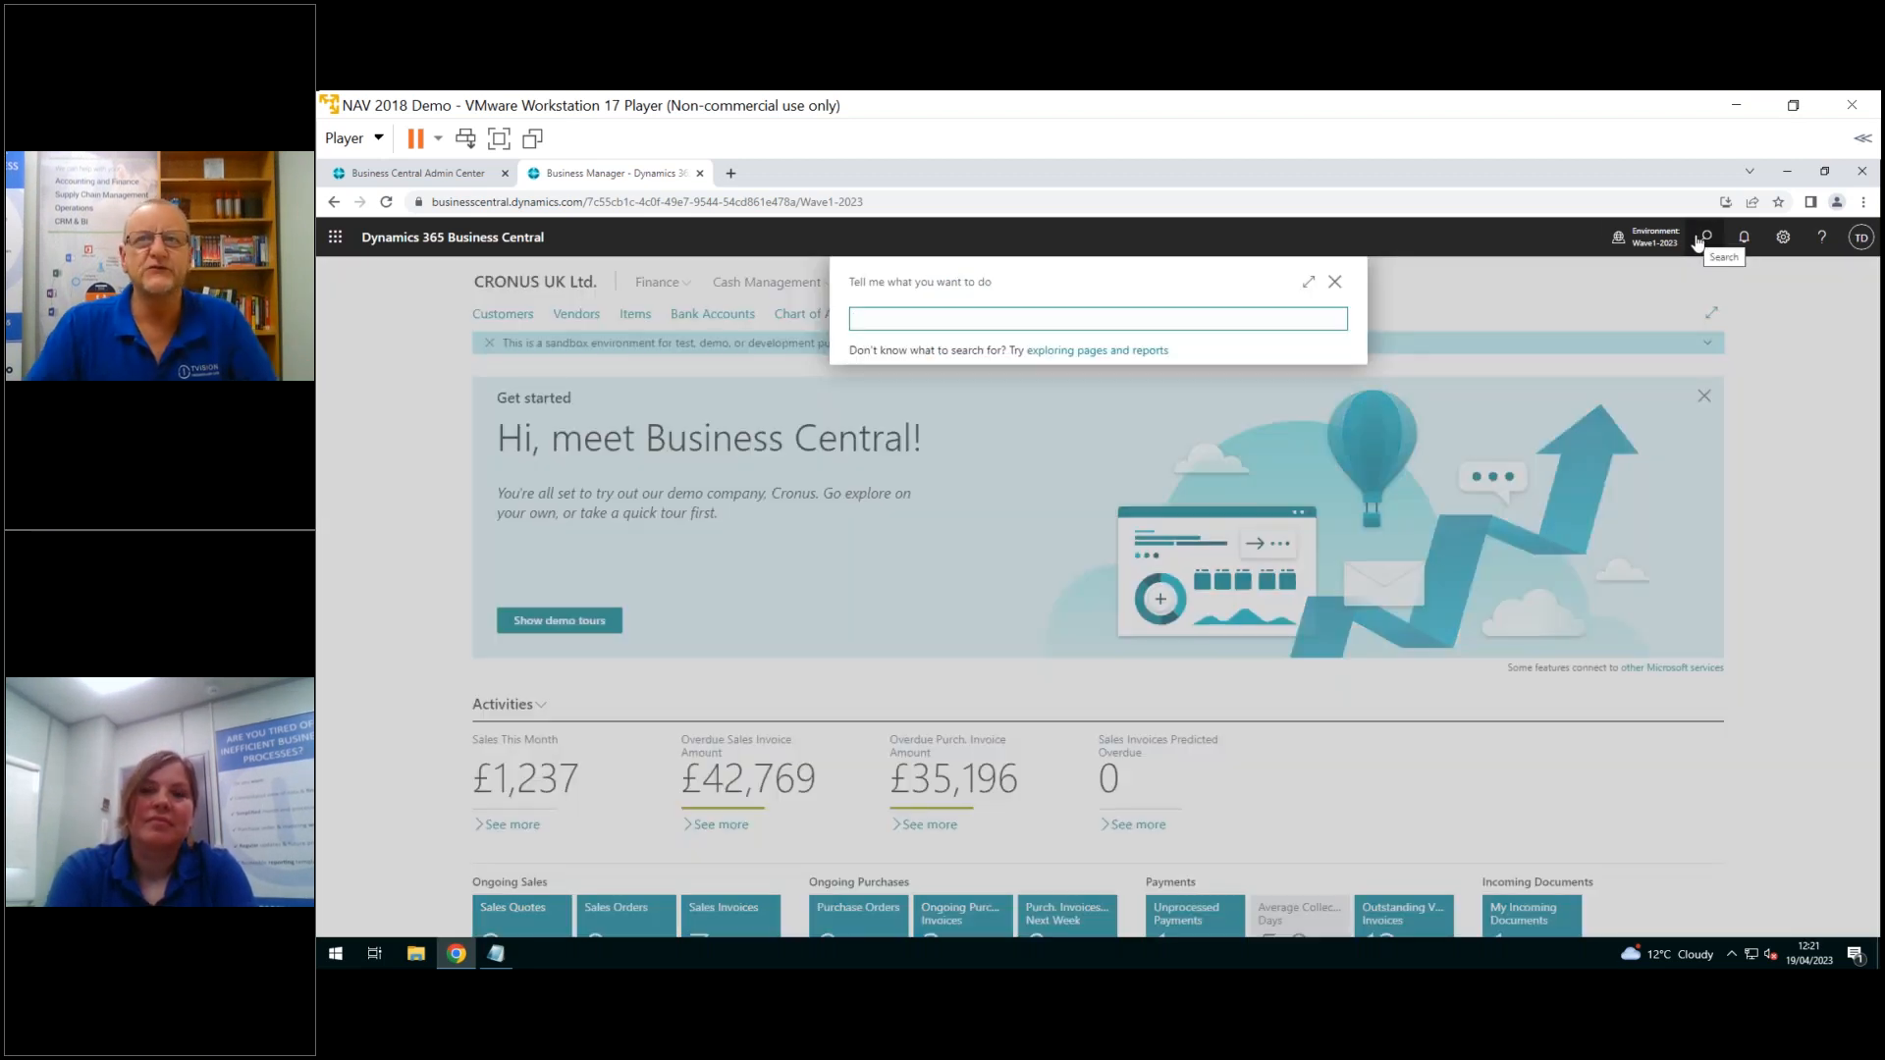
pyautogui.write('pos sal inv')
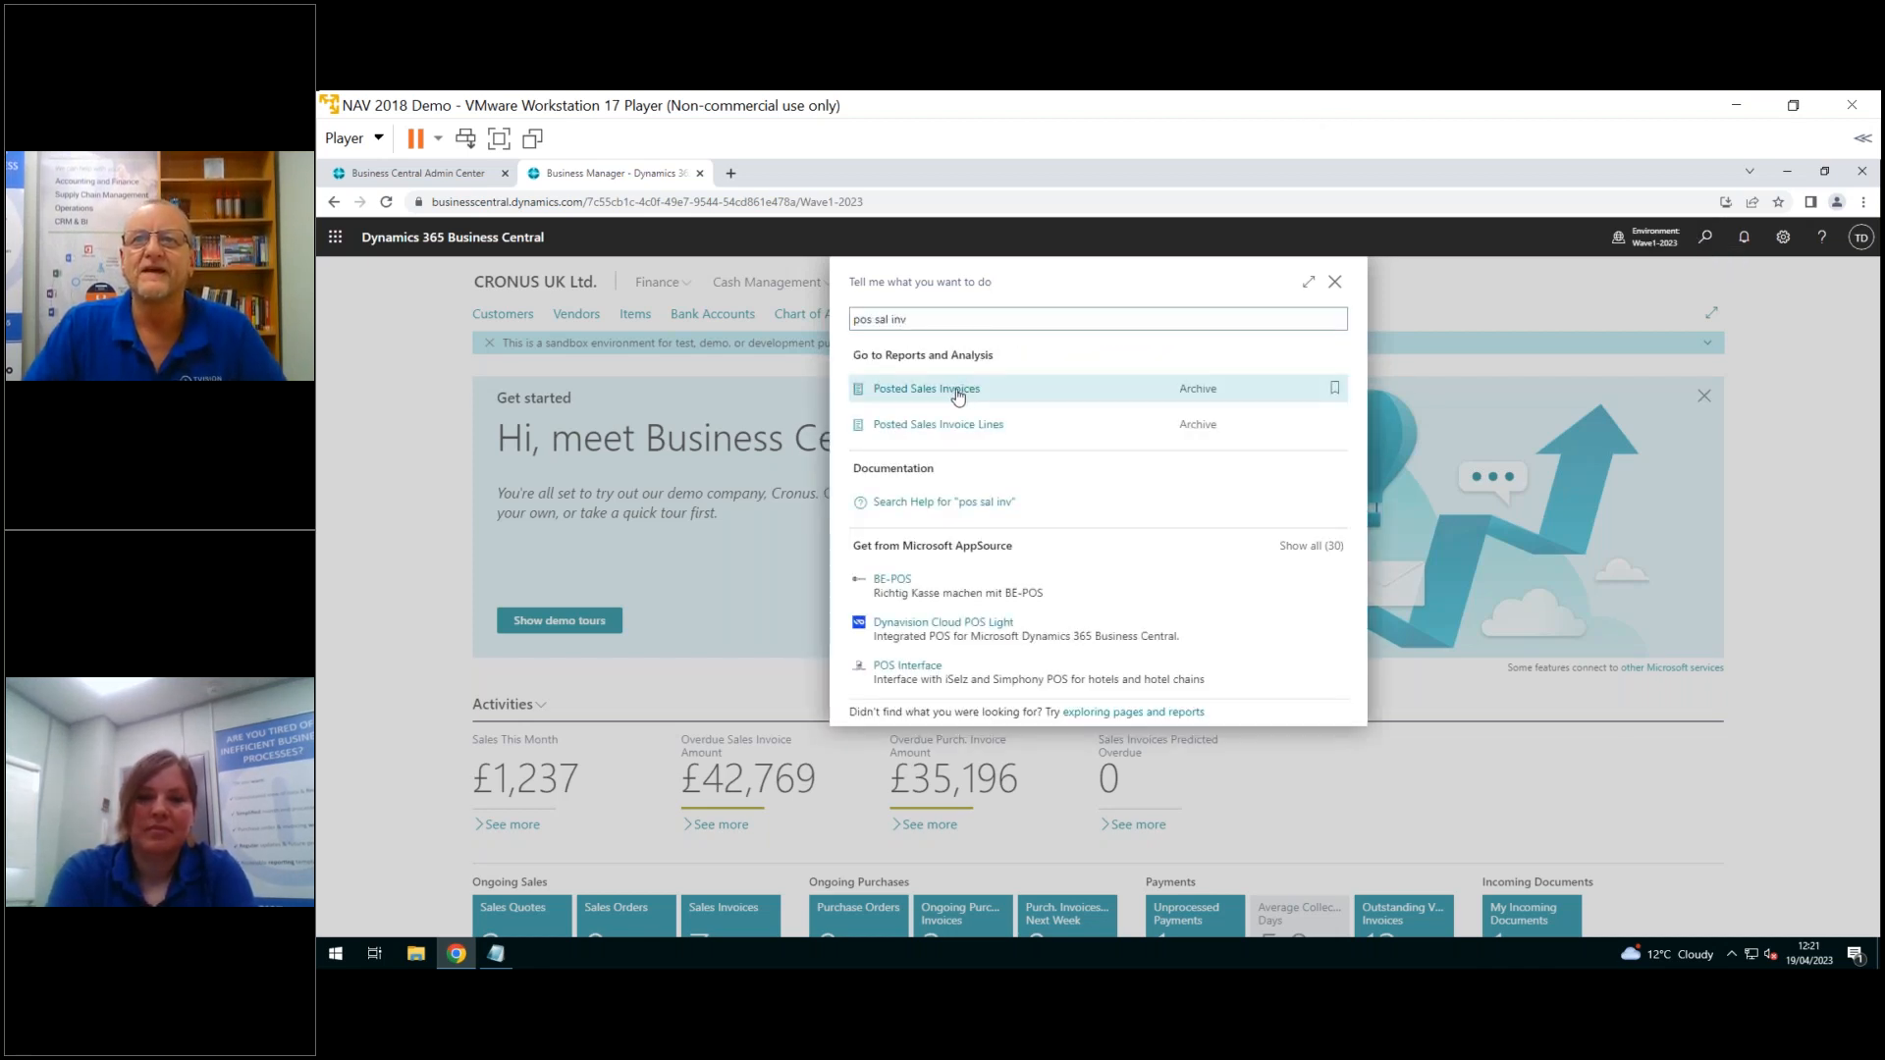
pyautogui.click(925, 386)
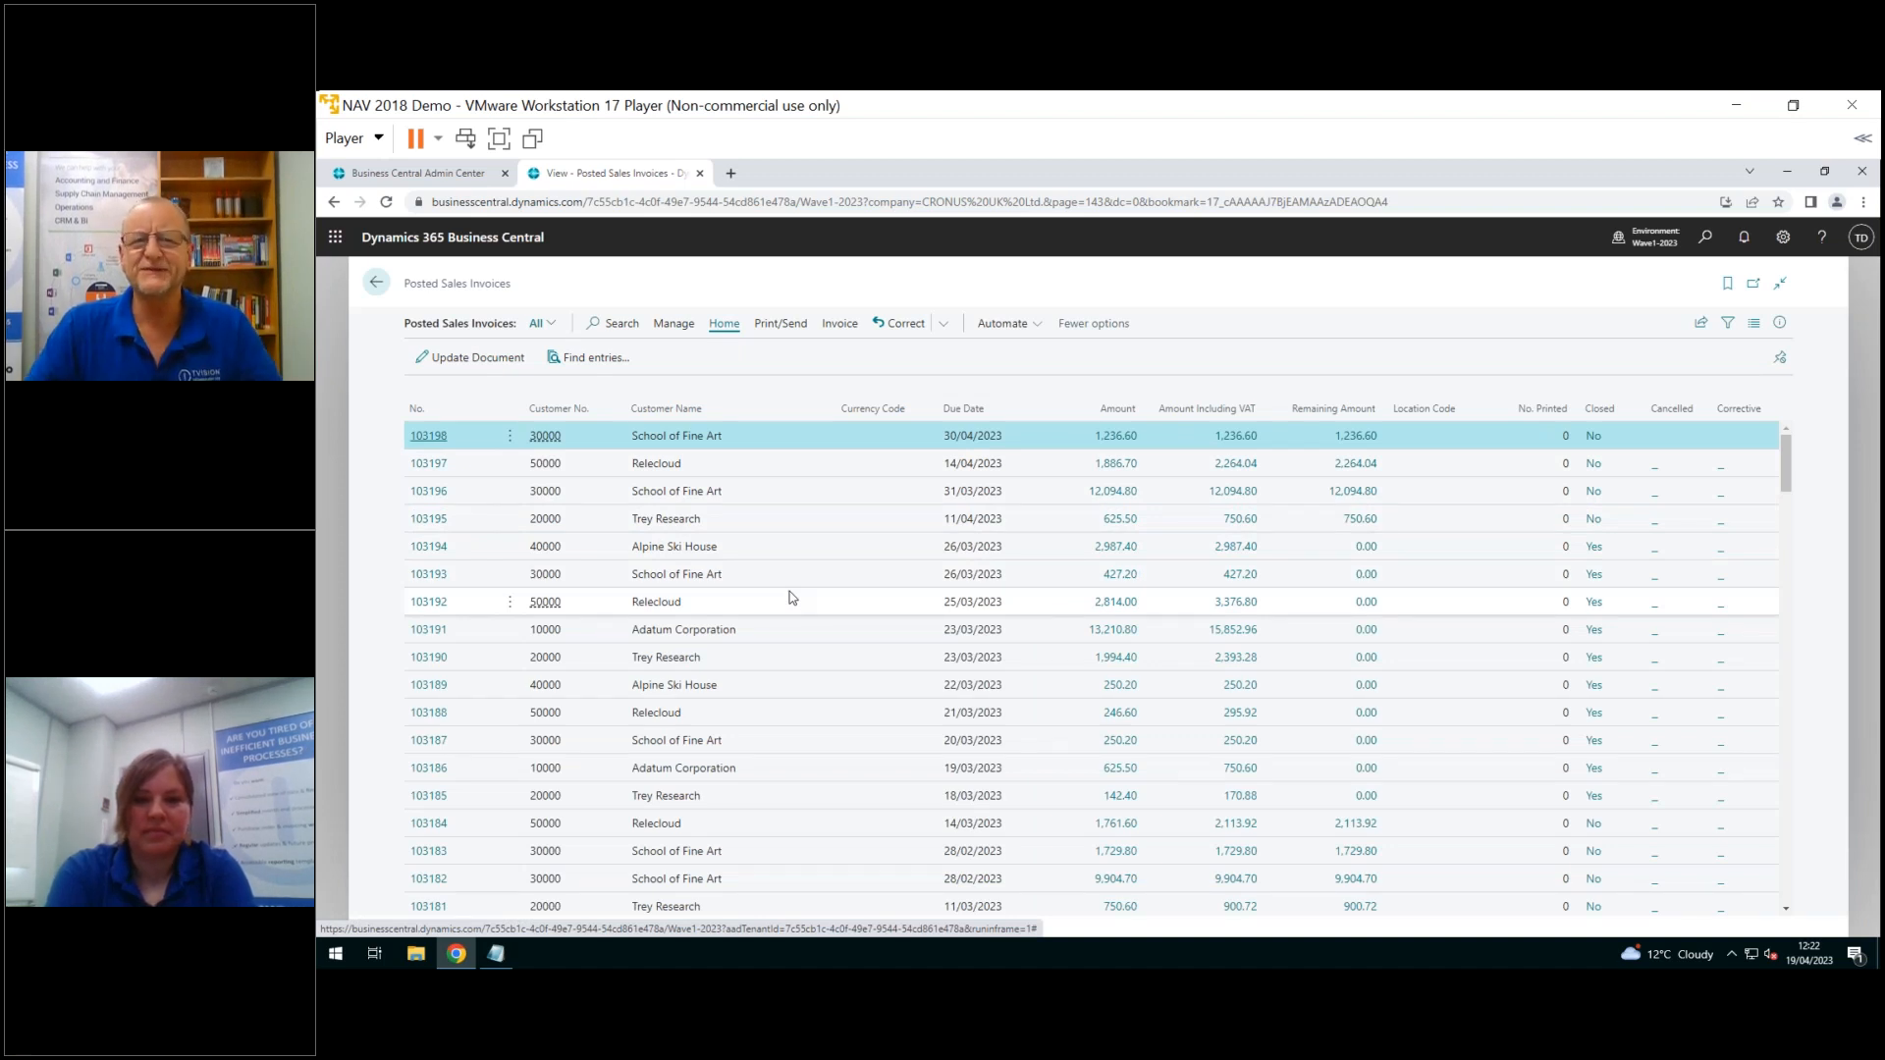
pyautogui.moveTo(612, 429)
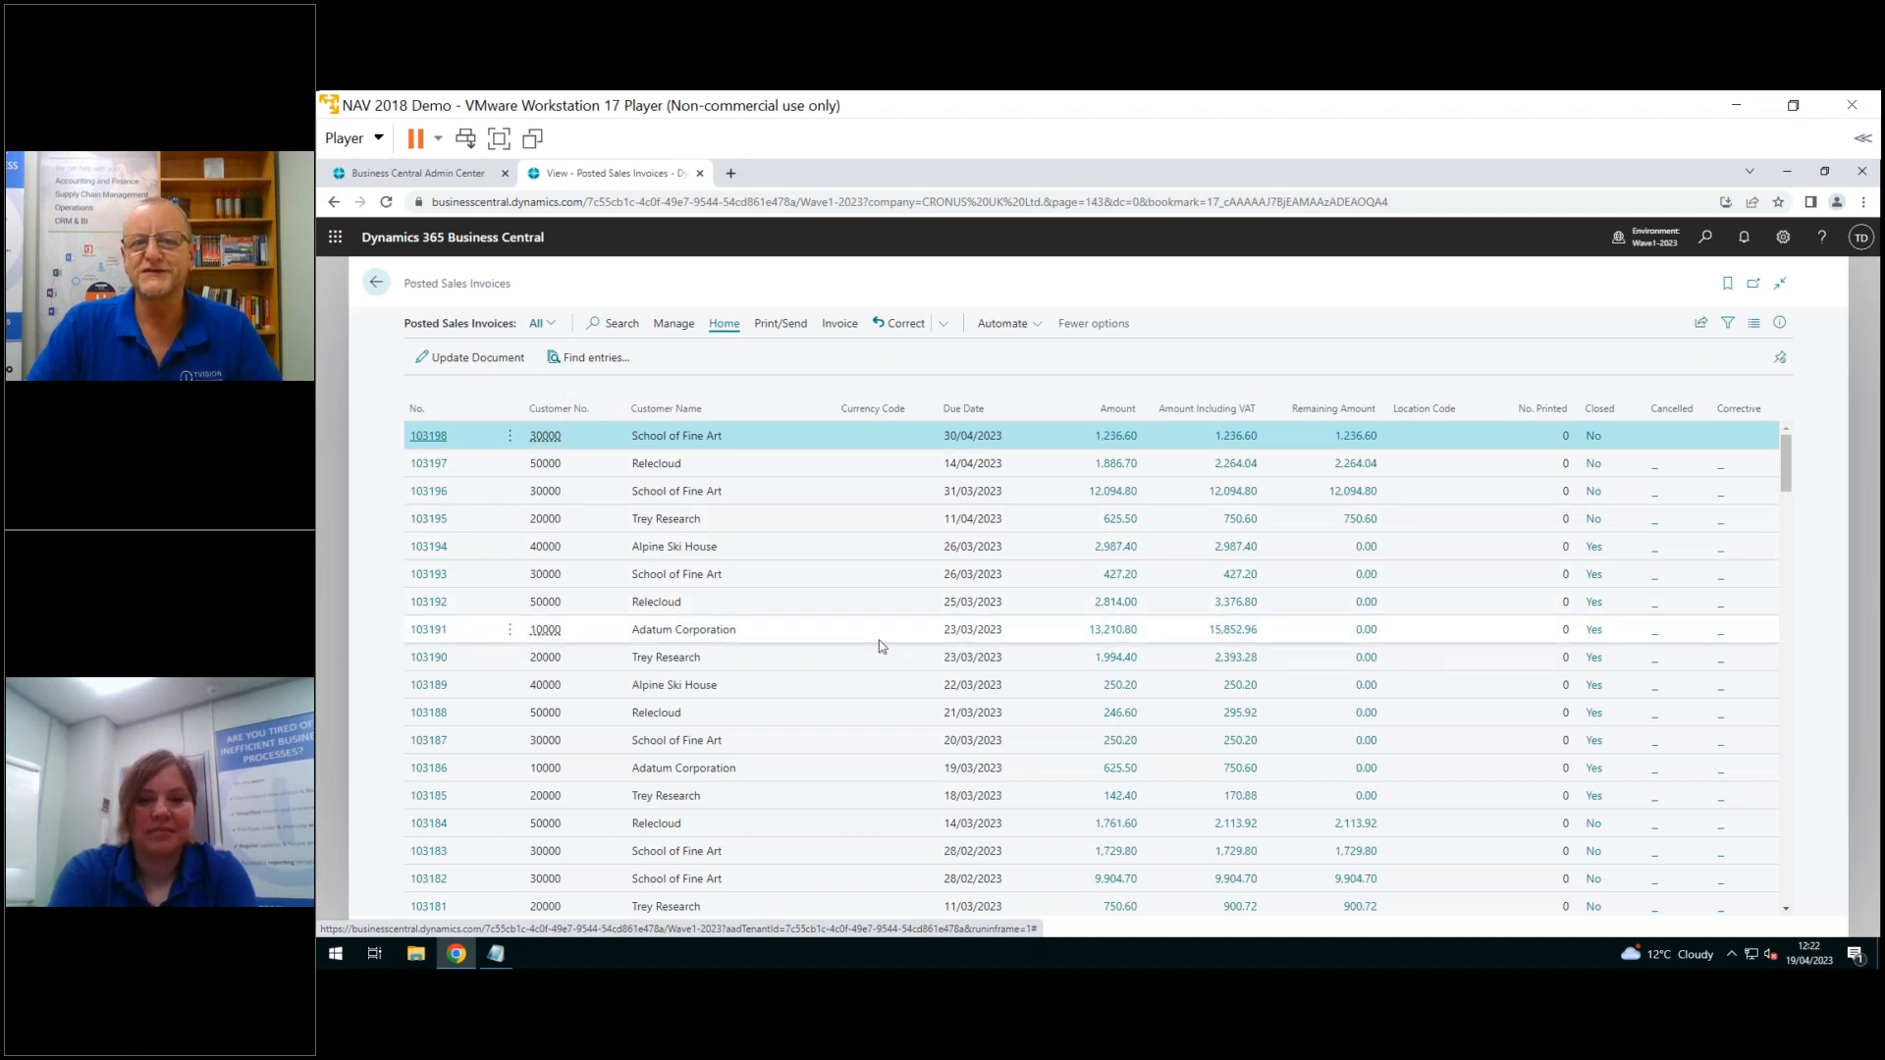
pyautogui.moveTo(845, 646)
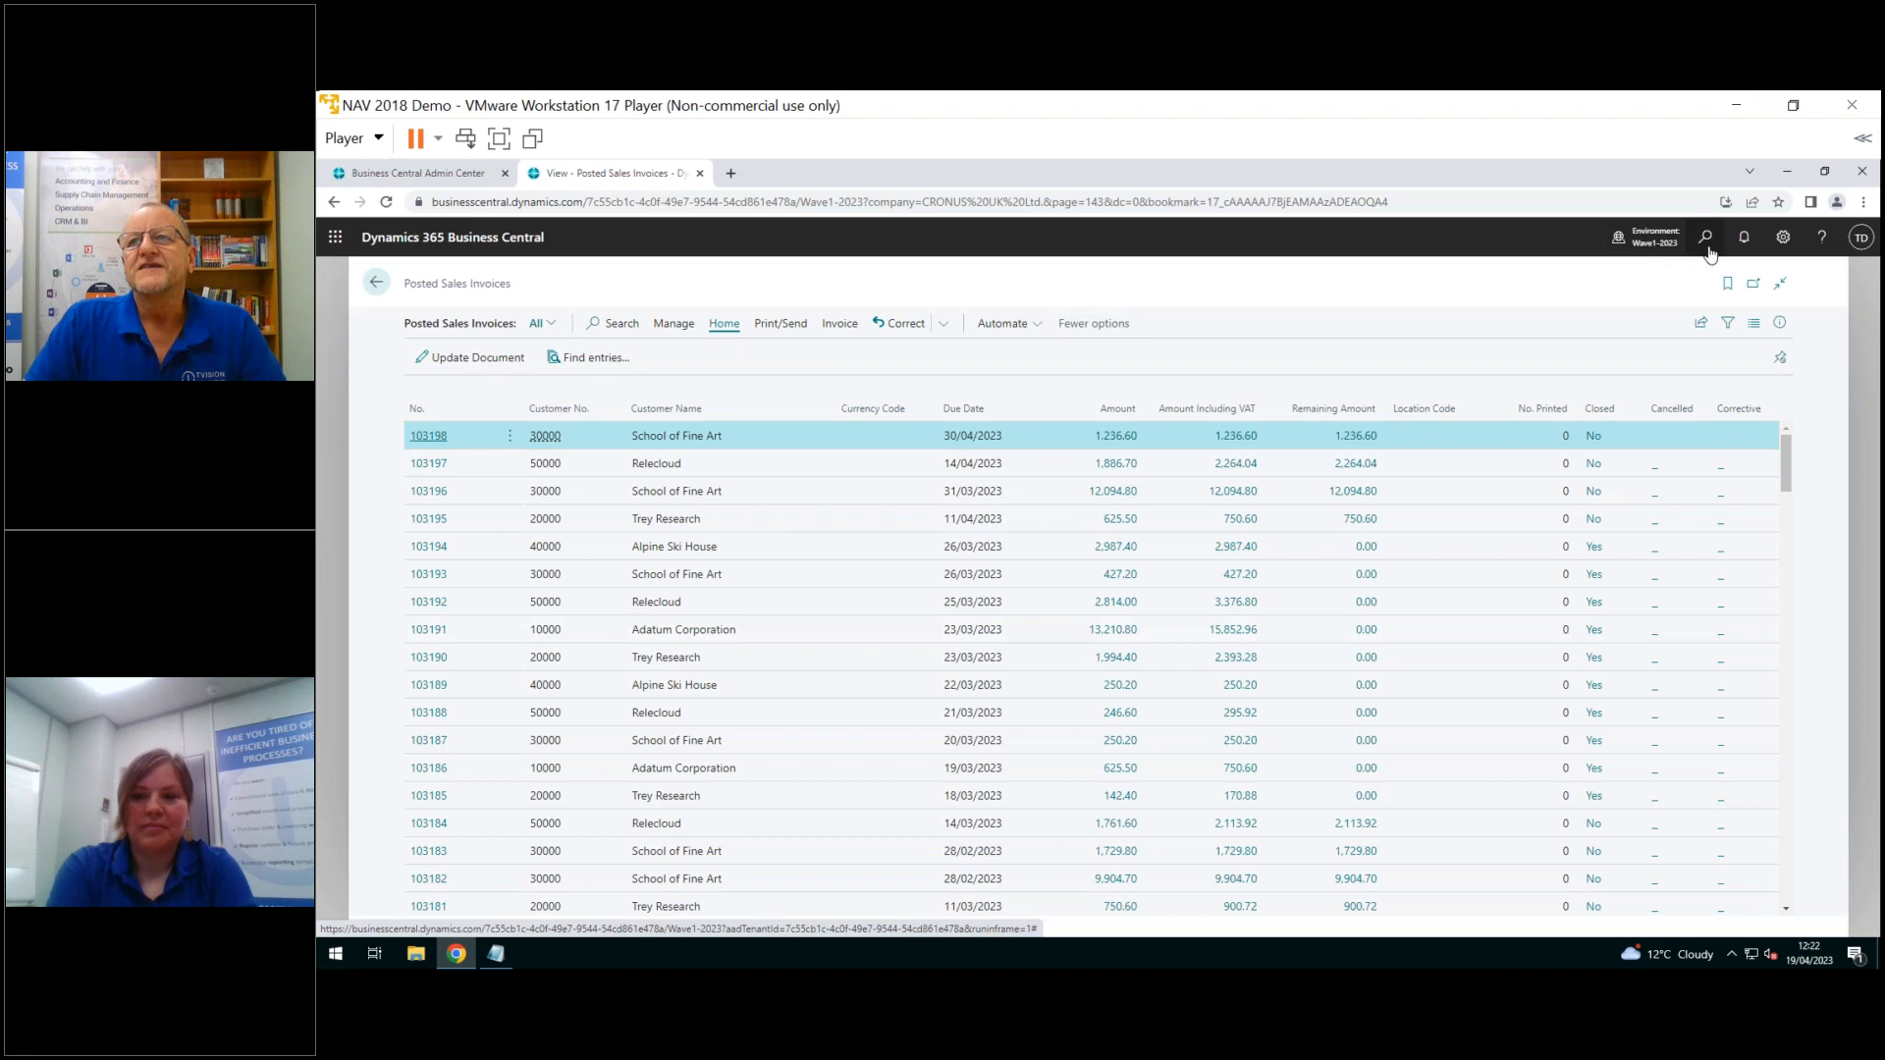
# Find Feature Management via search and try out the Analysis mode feature preview
pyautogui.click(1703, 236)
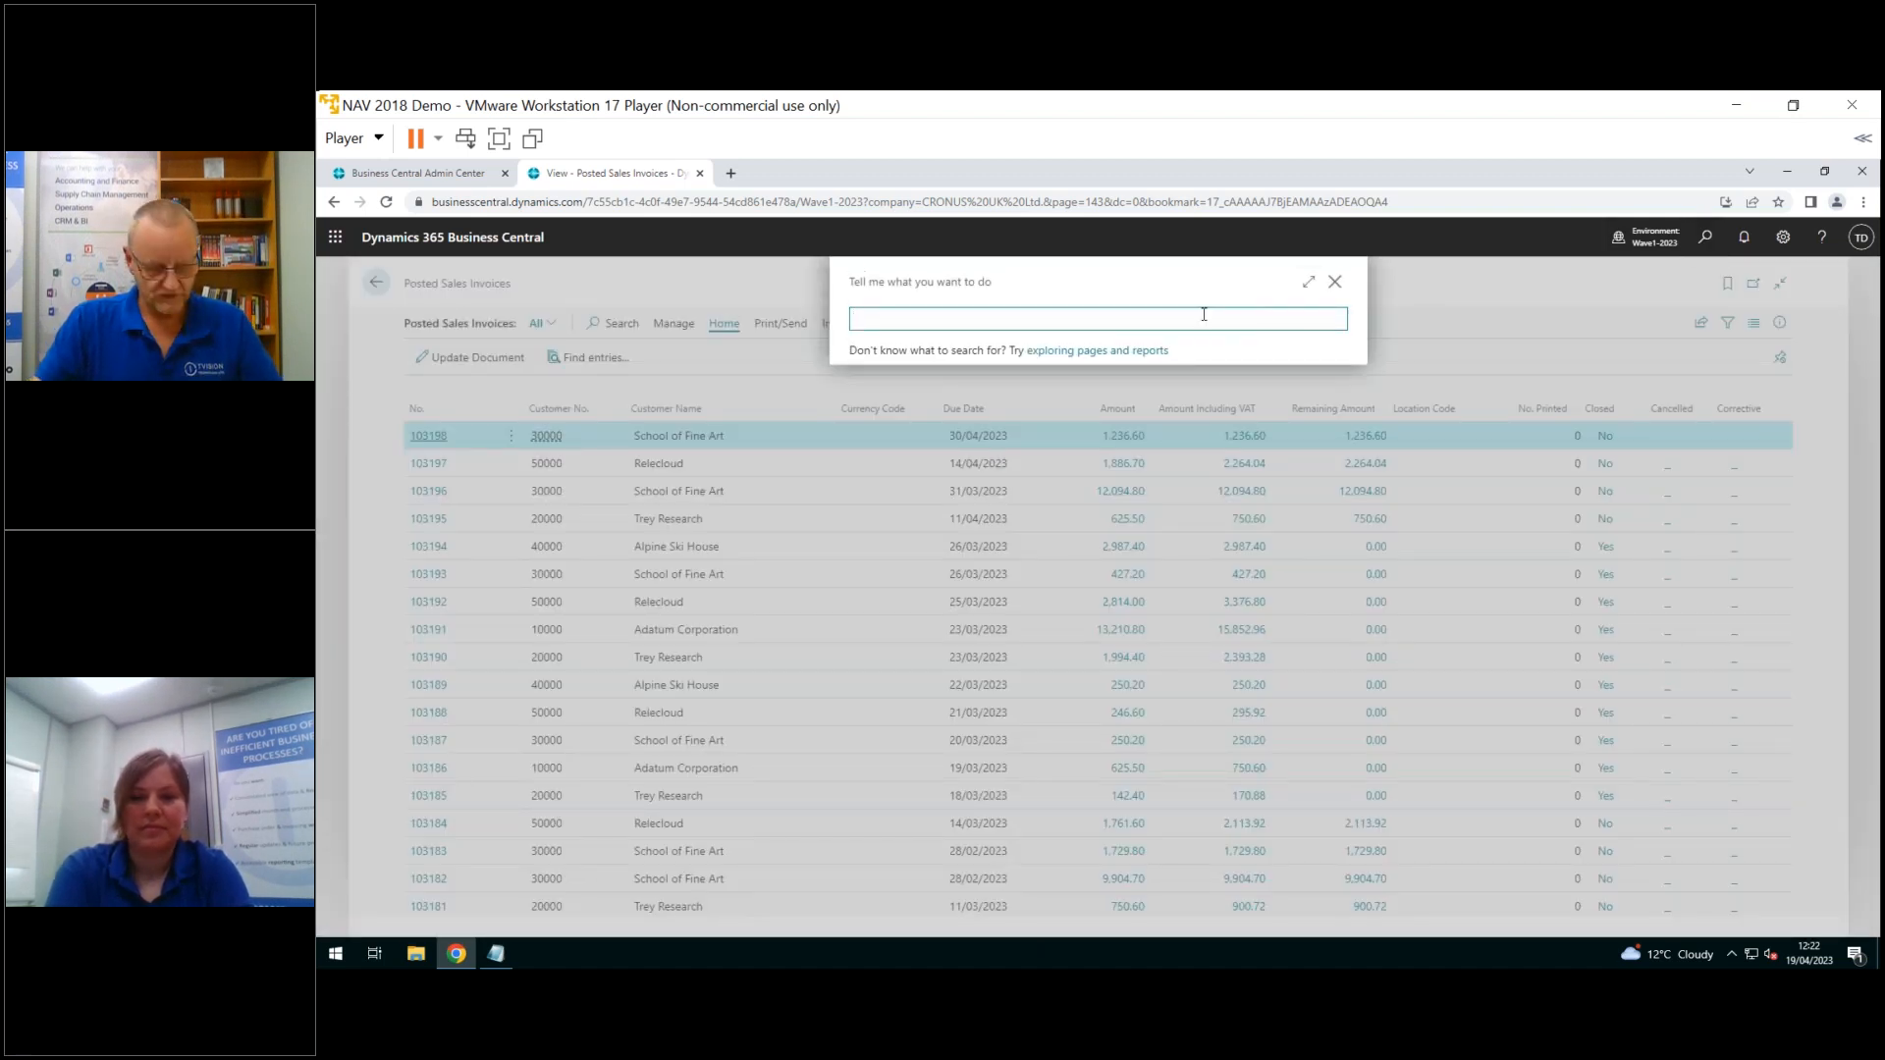
pyautogui.write('fa')
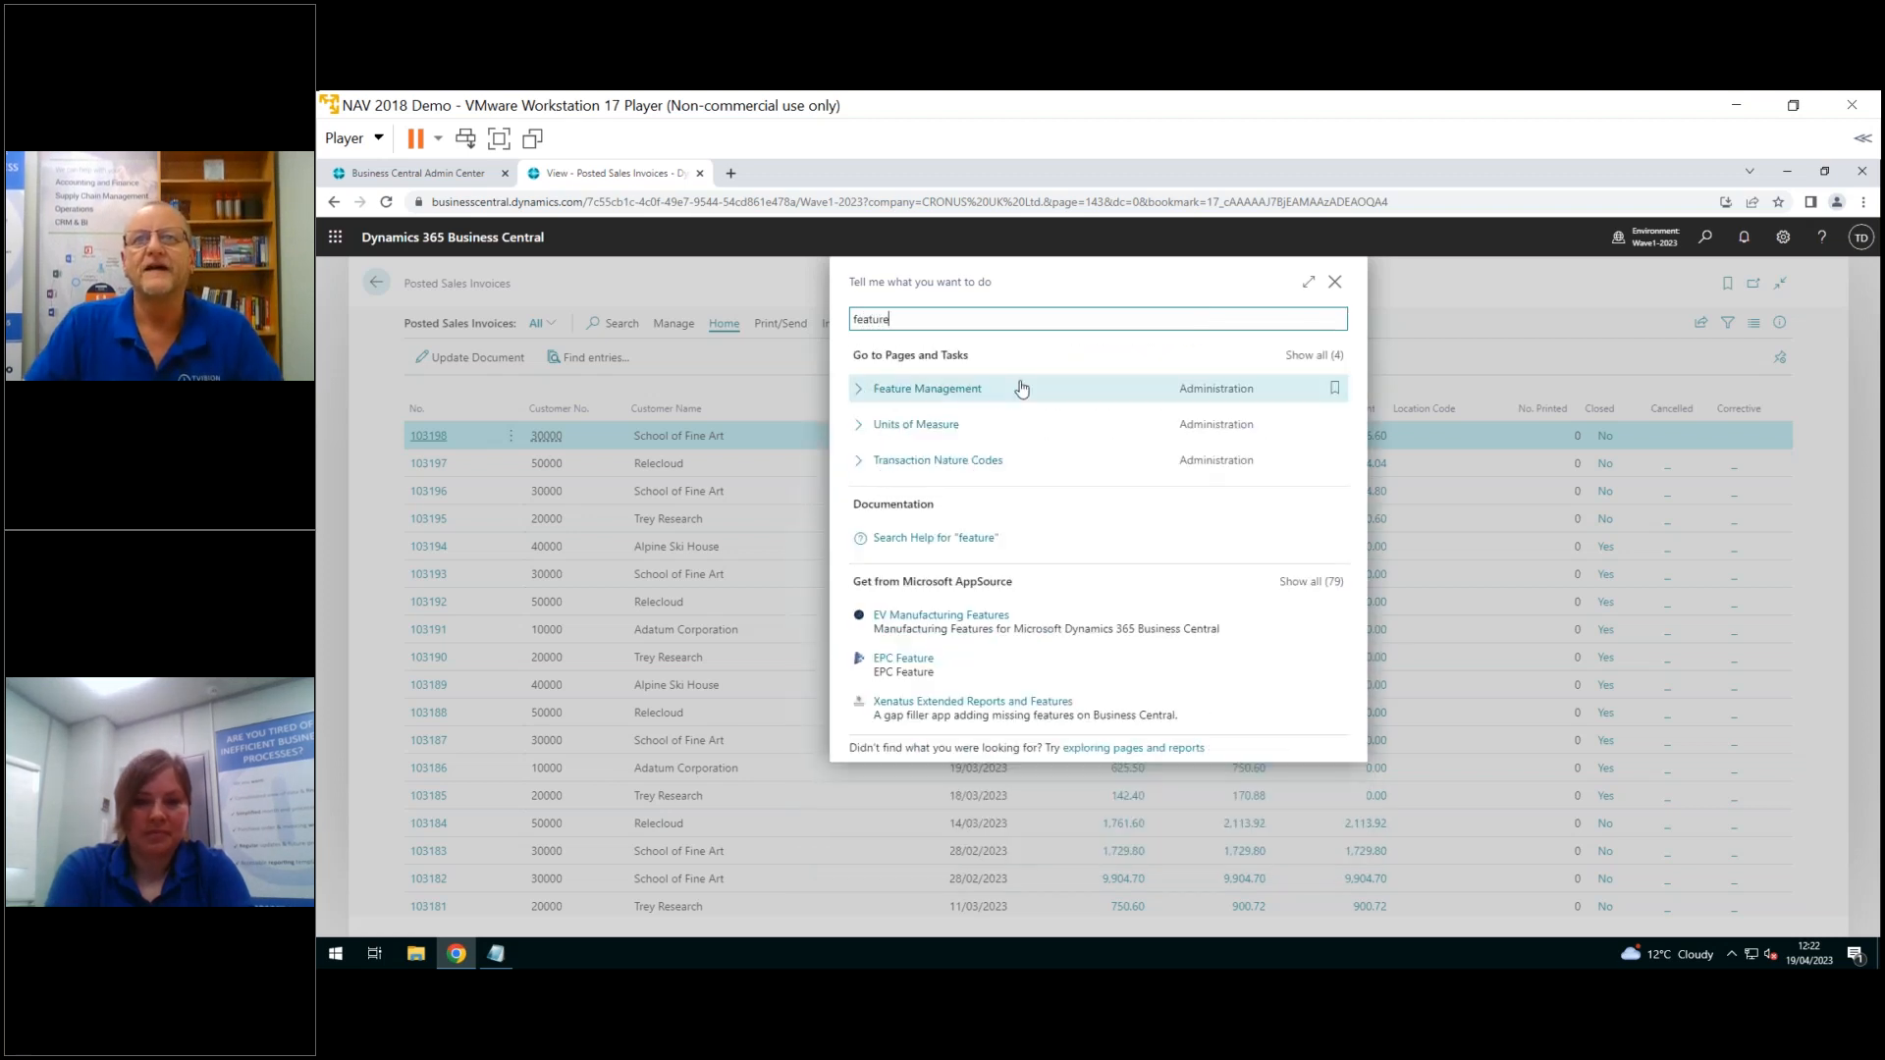
pyautogui.click(926, 387)
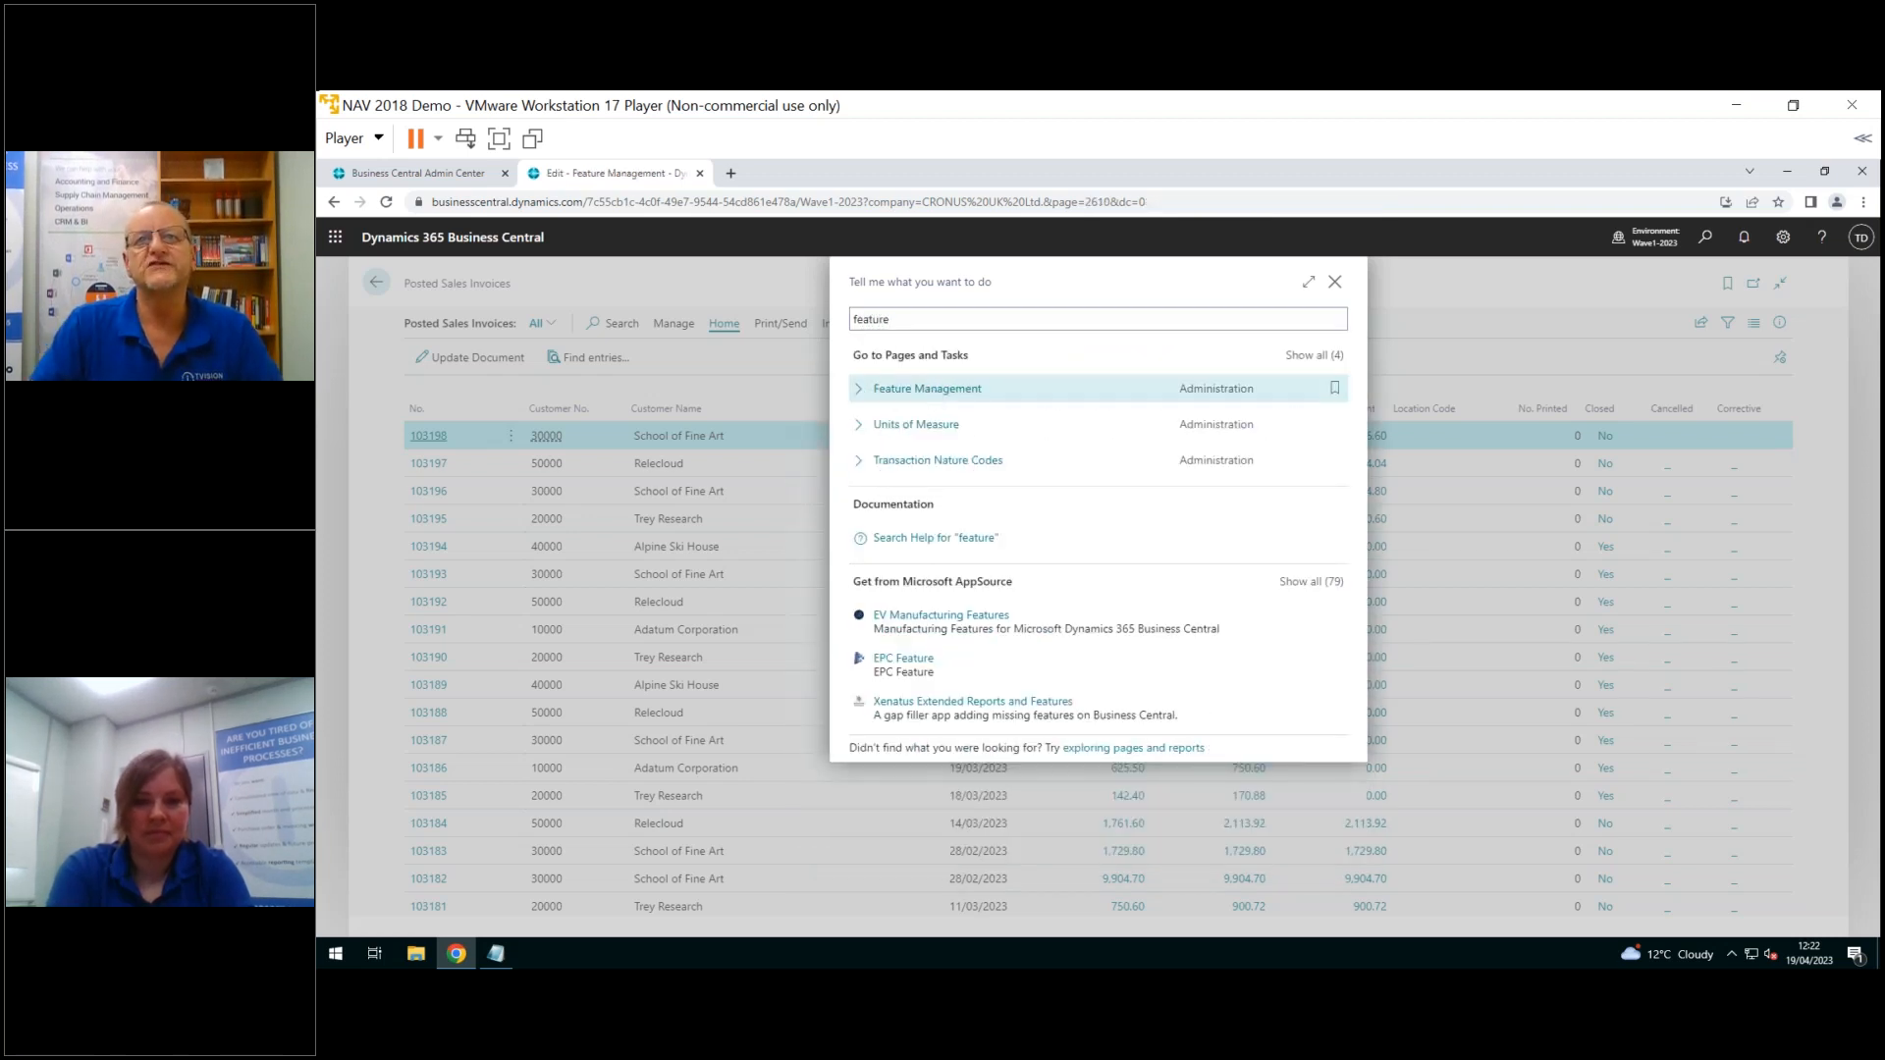
pyautogui.click(926, 386)
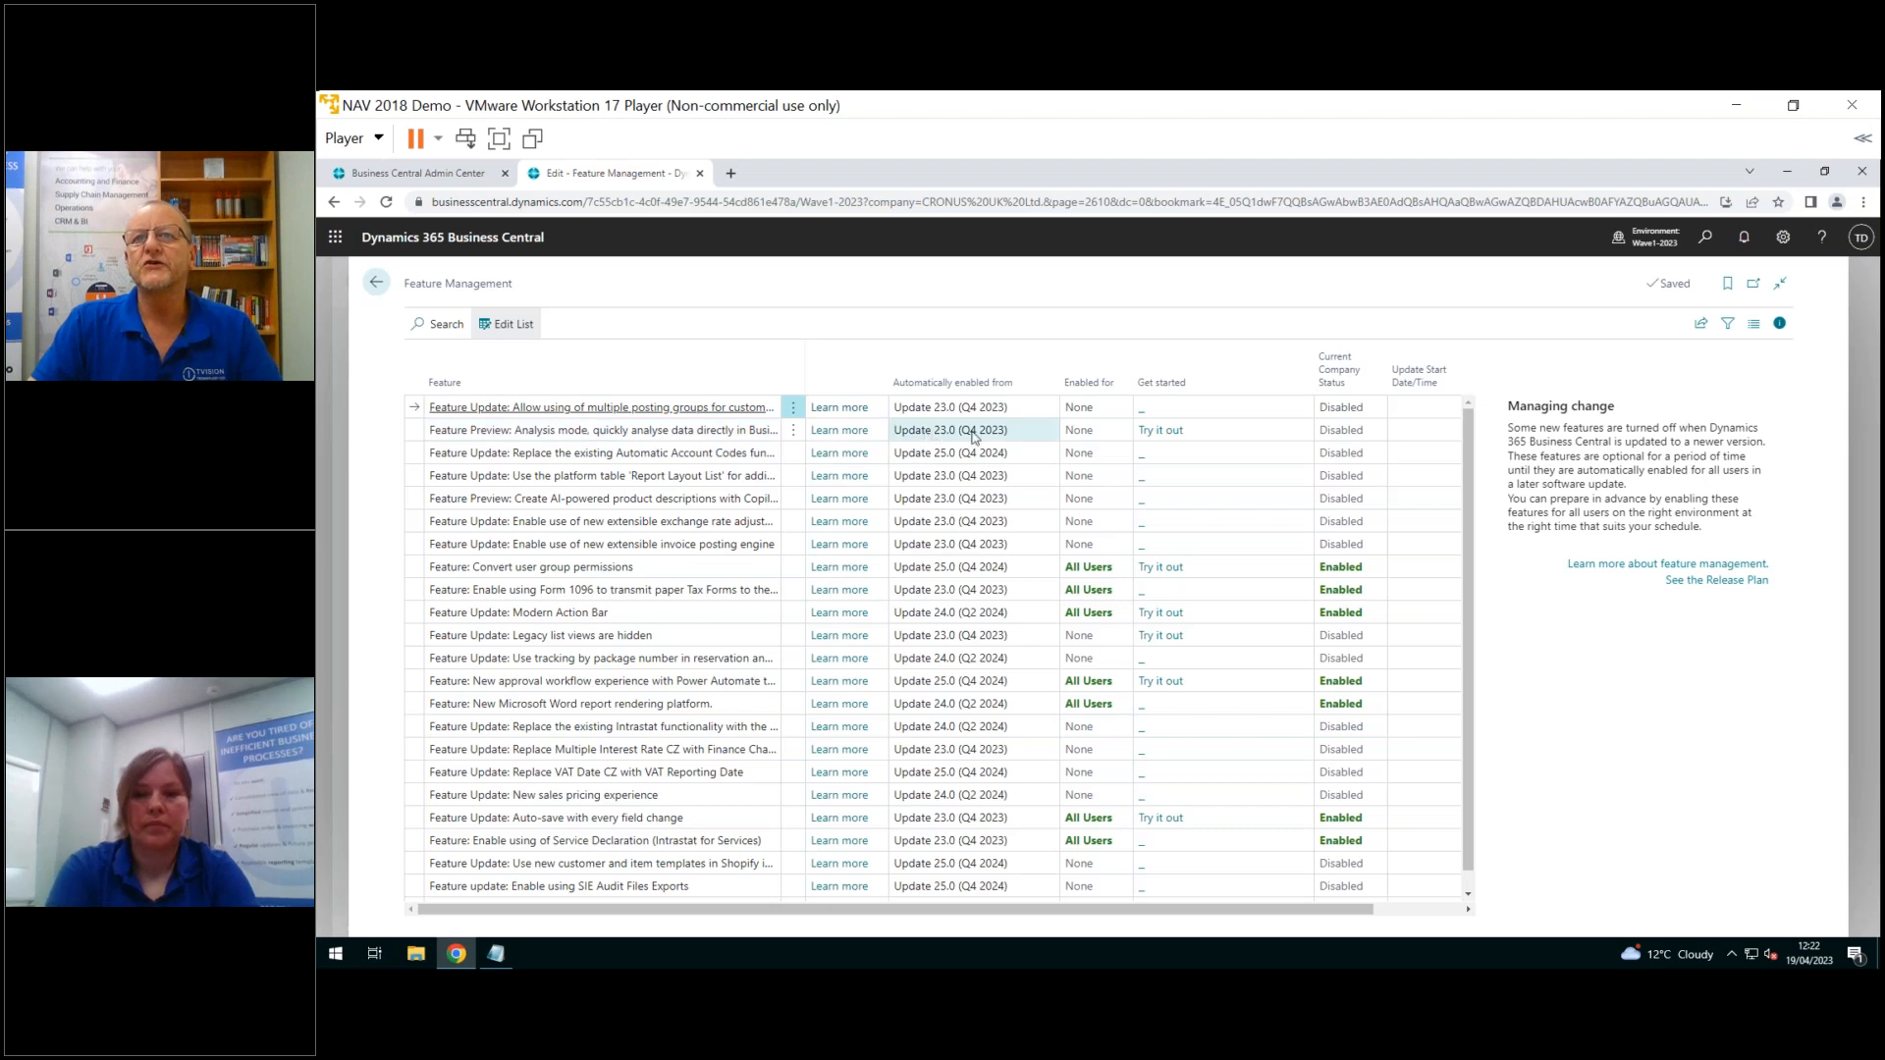
pyautogui.moveTo(974, 433)
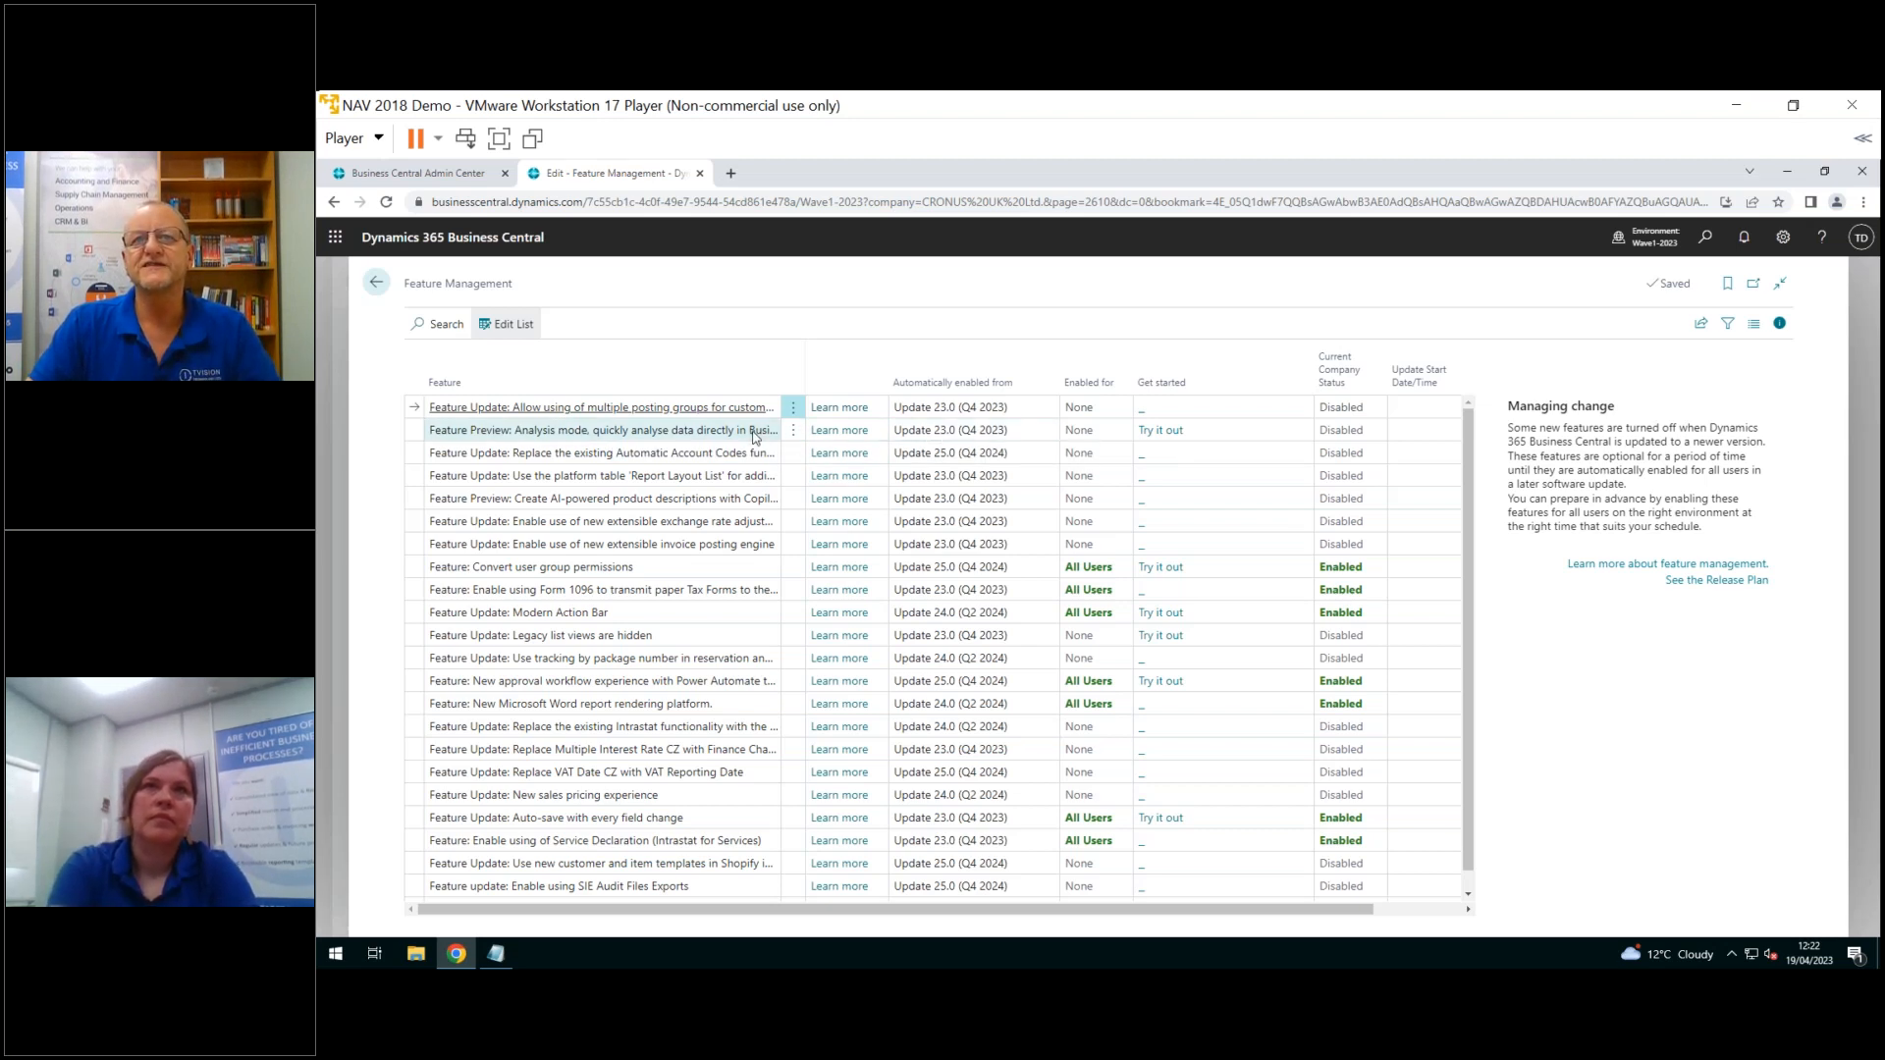
pyautogui.moveTo(801, 430)
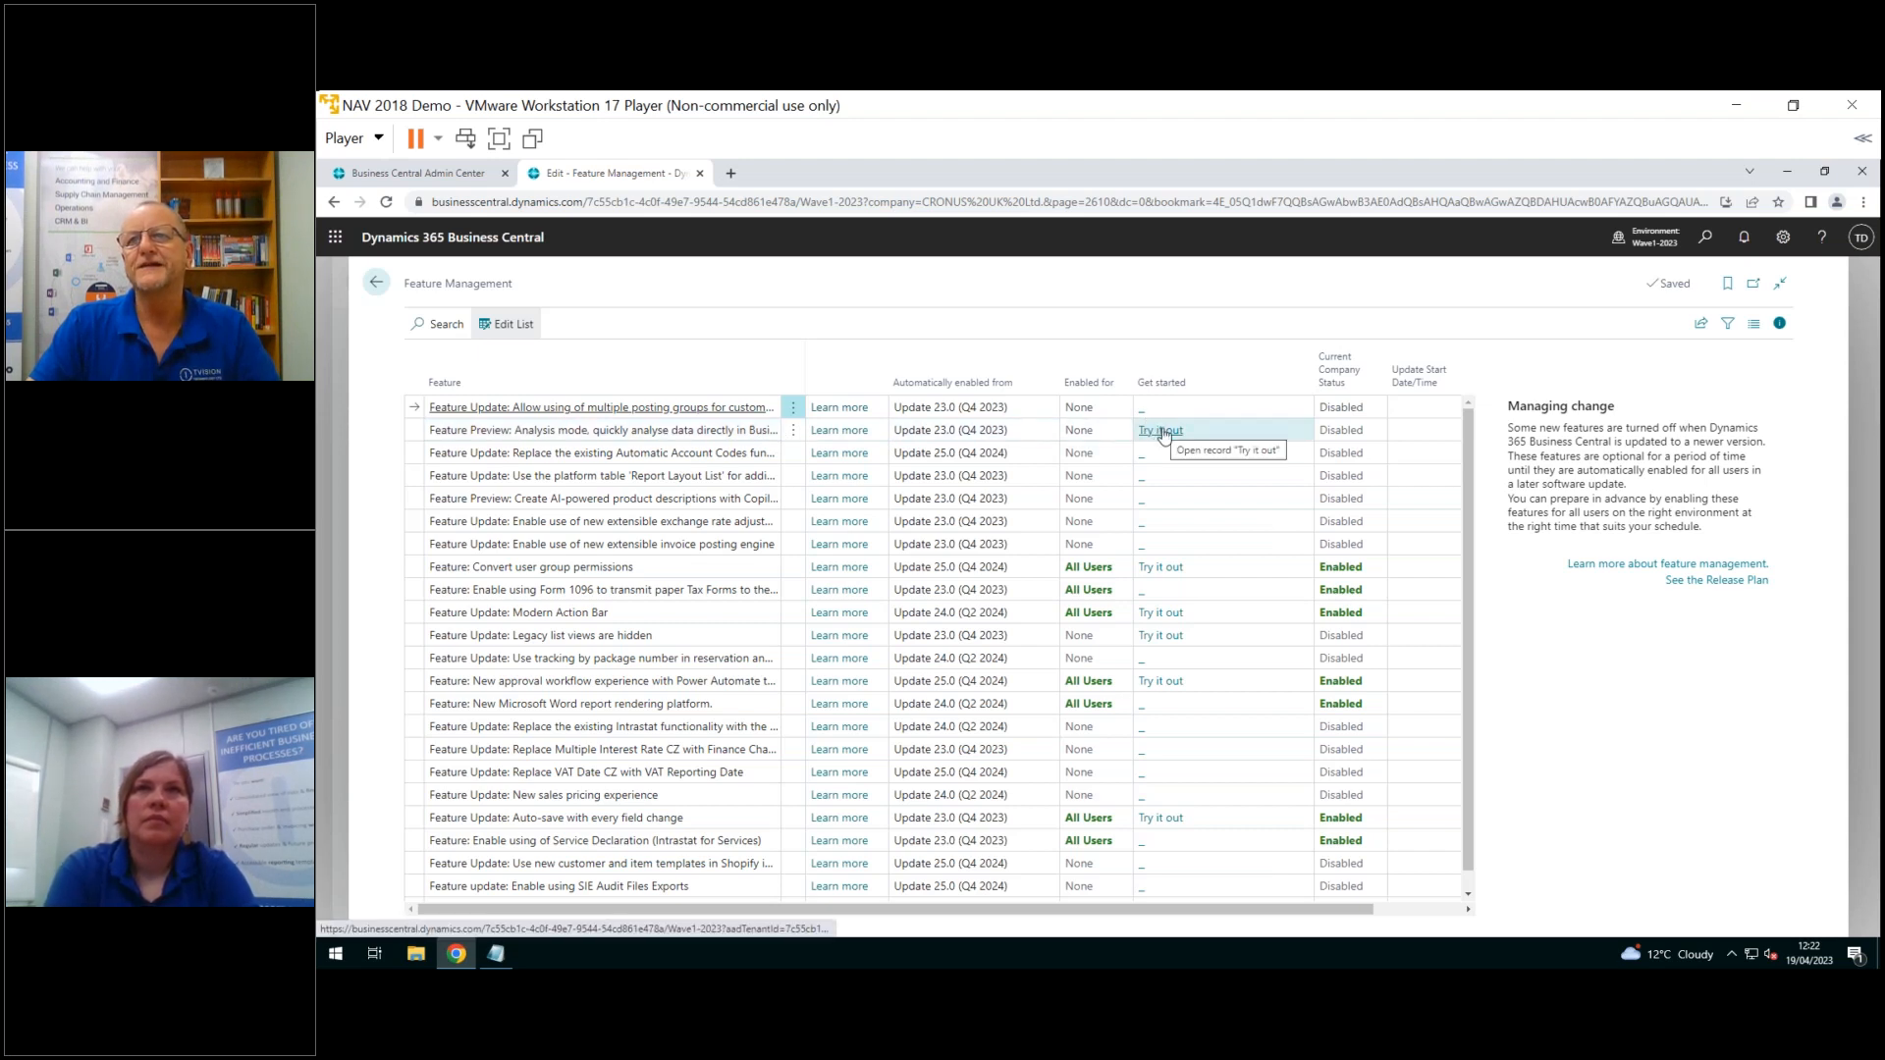
pyautogui.click(1158, 429)
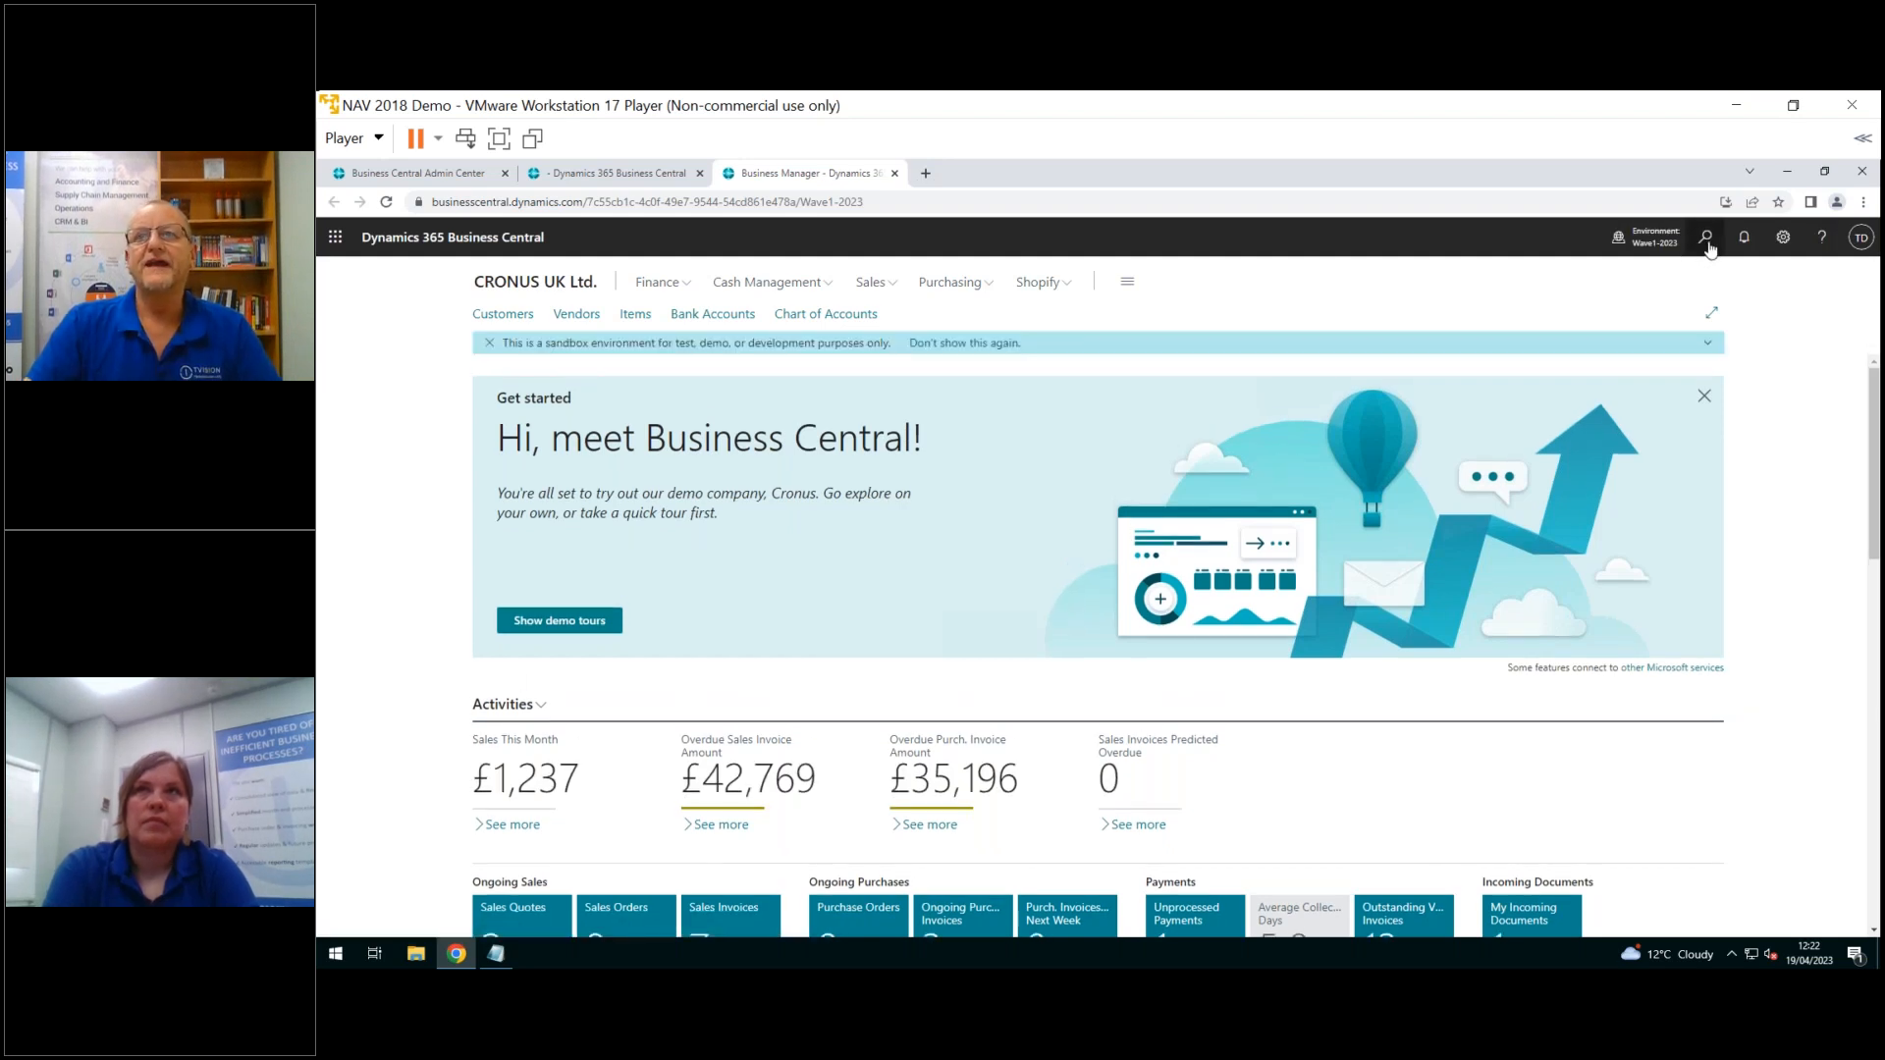
# Search 'pos sal' and open the Posted Sales Invoices list
pyautogui.click(1704, 237)
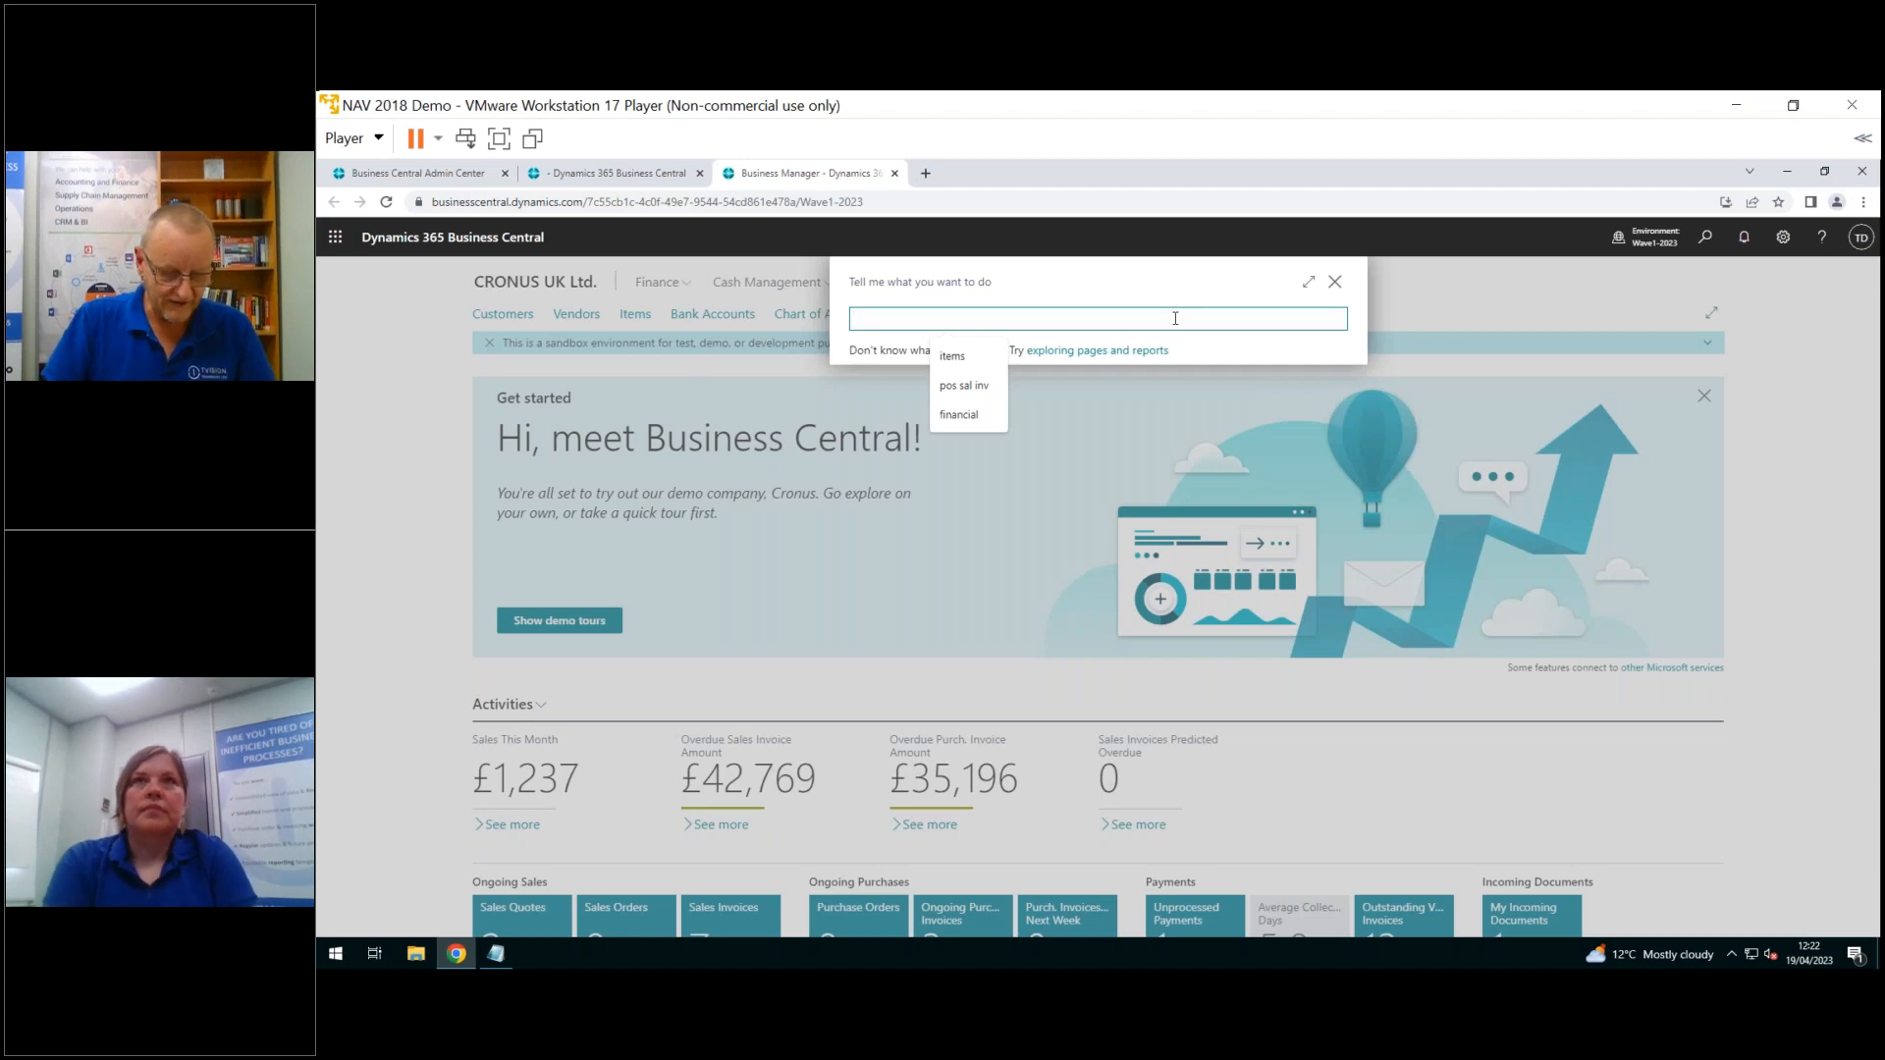
pyautogui.write('pos sal inv')
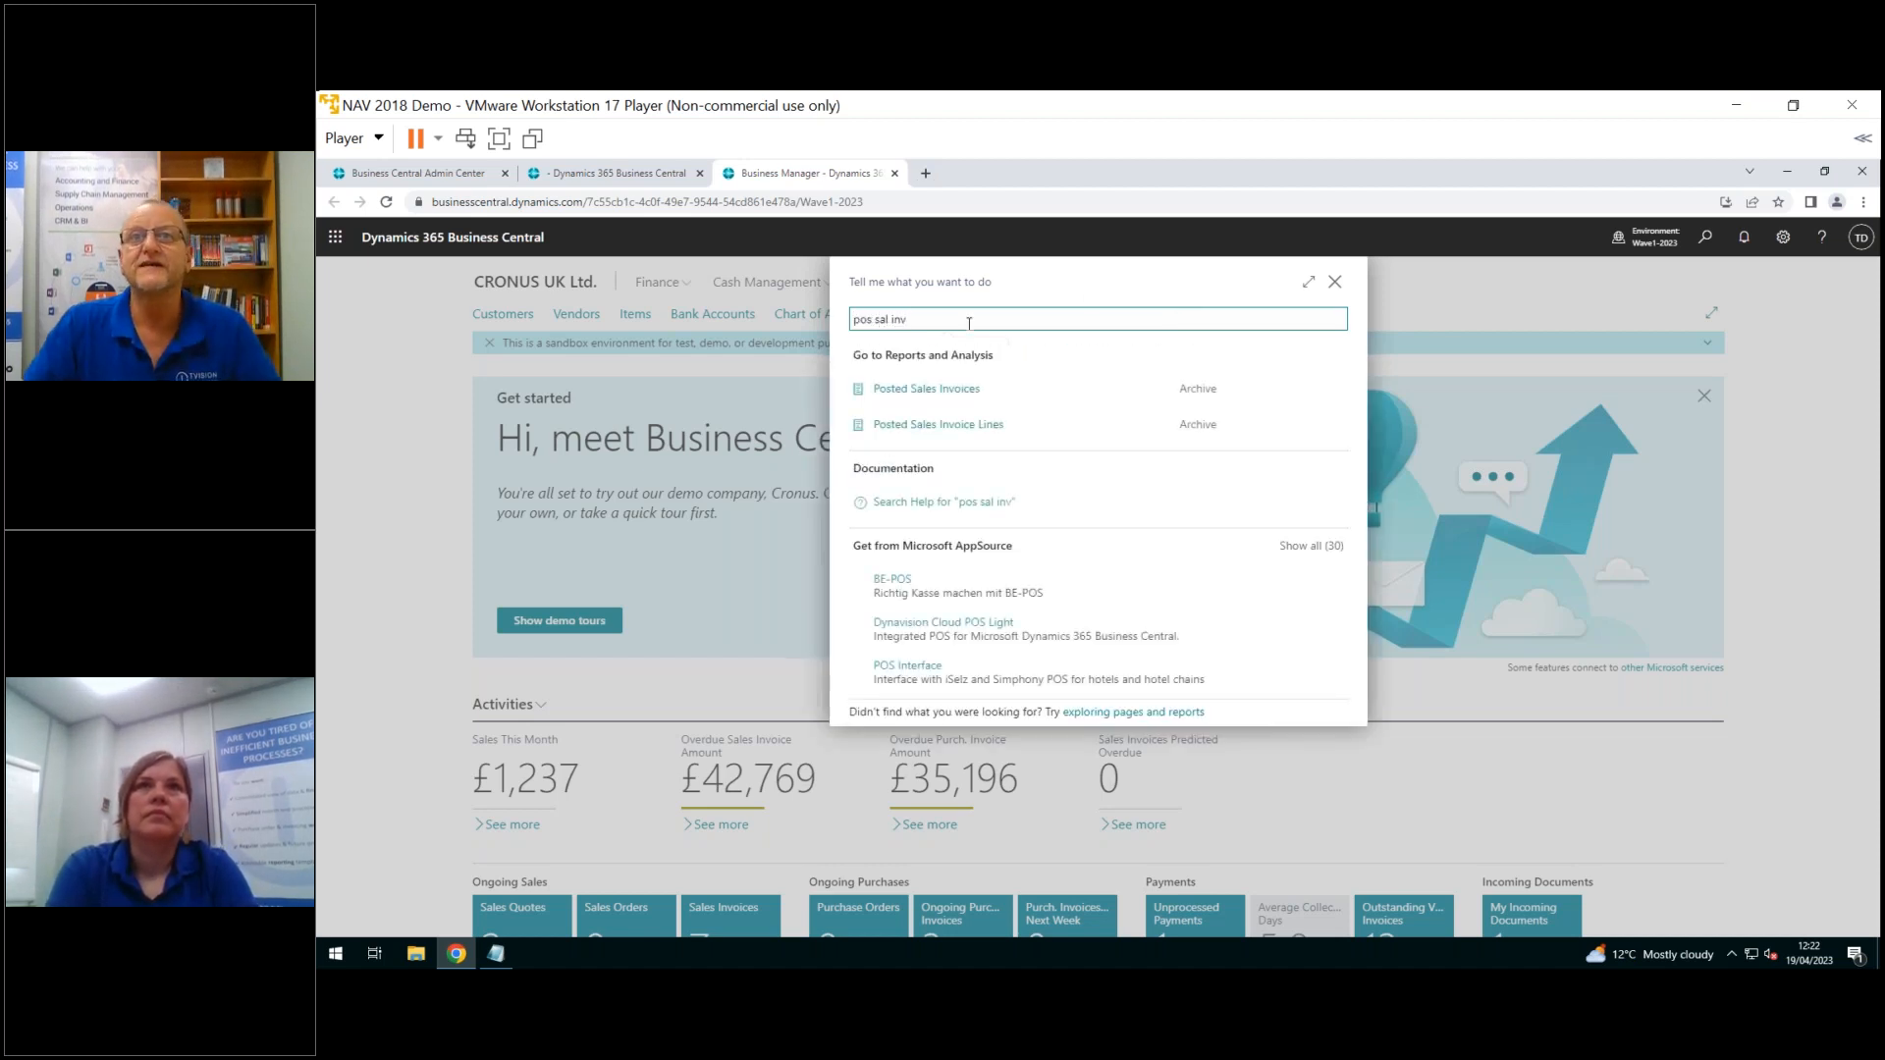
pyautogui.moveTo(926, 387)
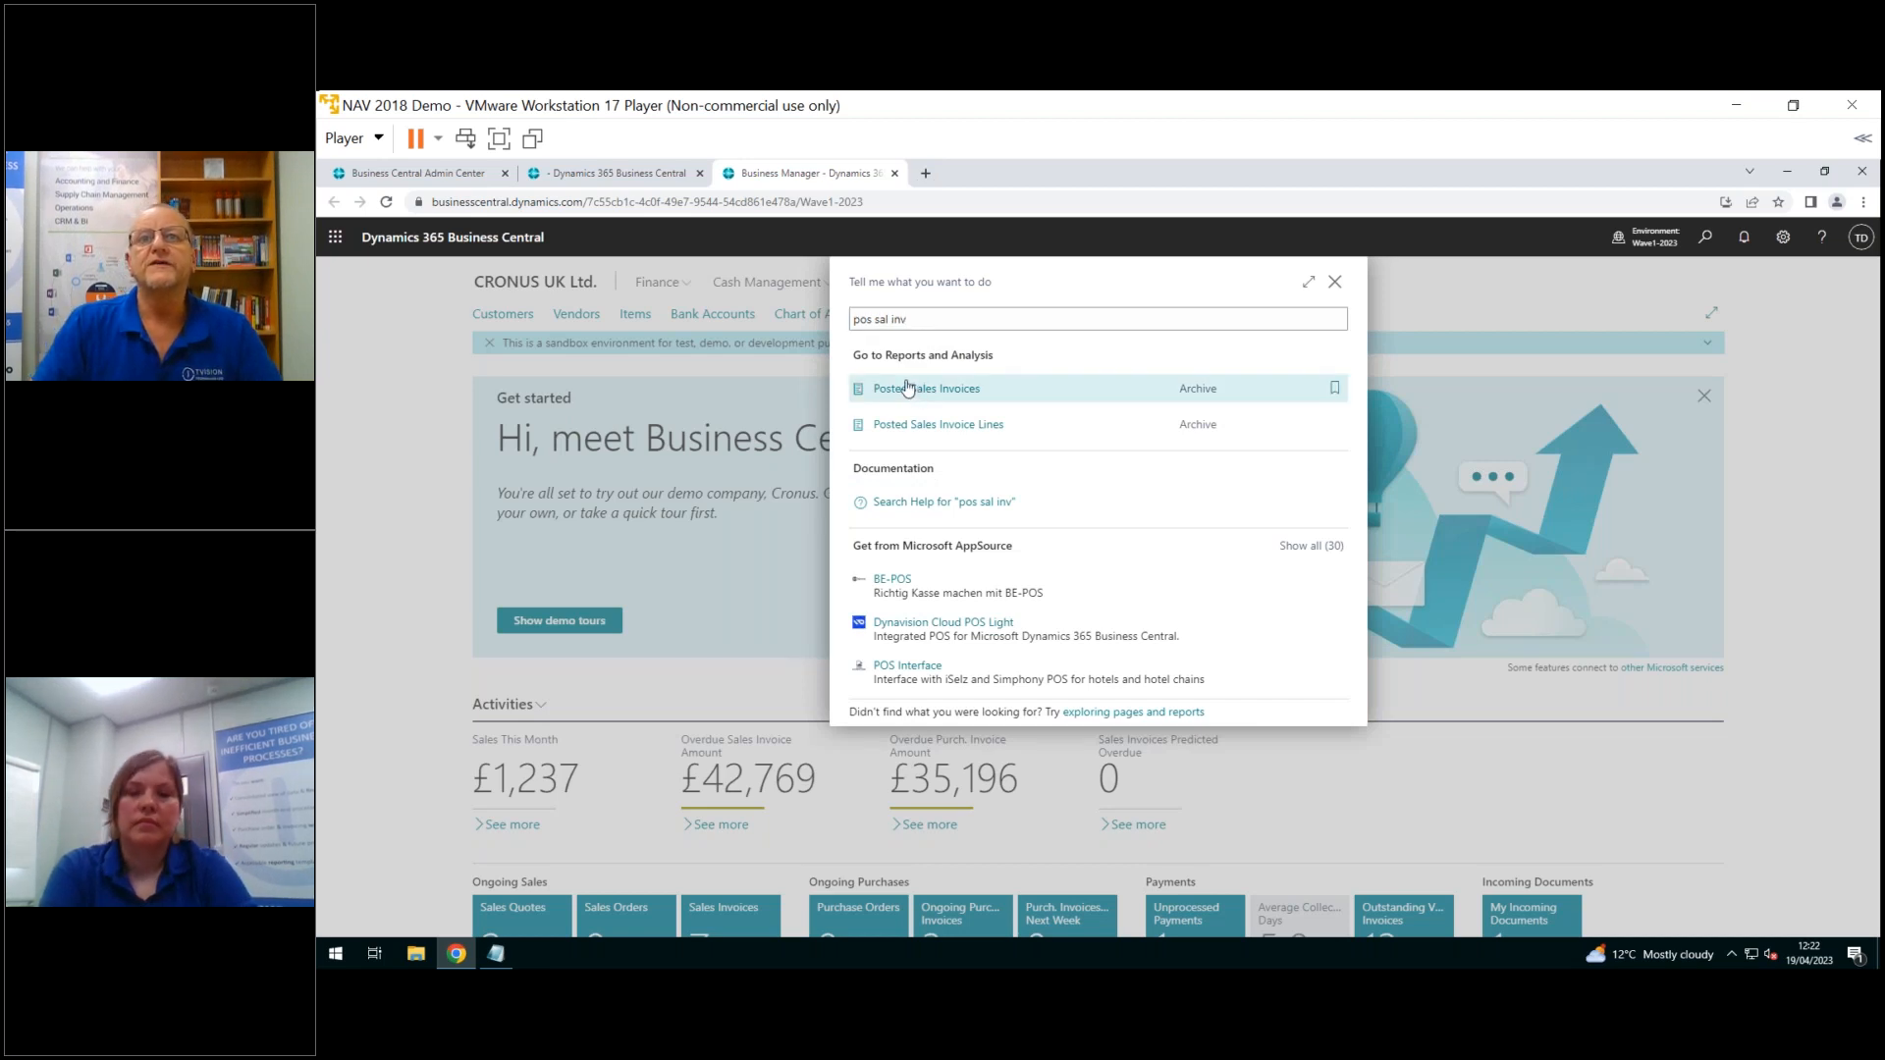
pyautogui.click(926, 387)
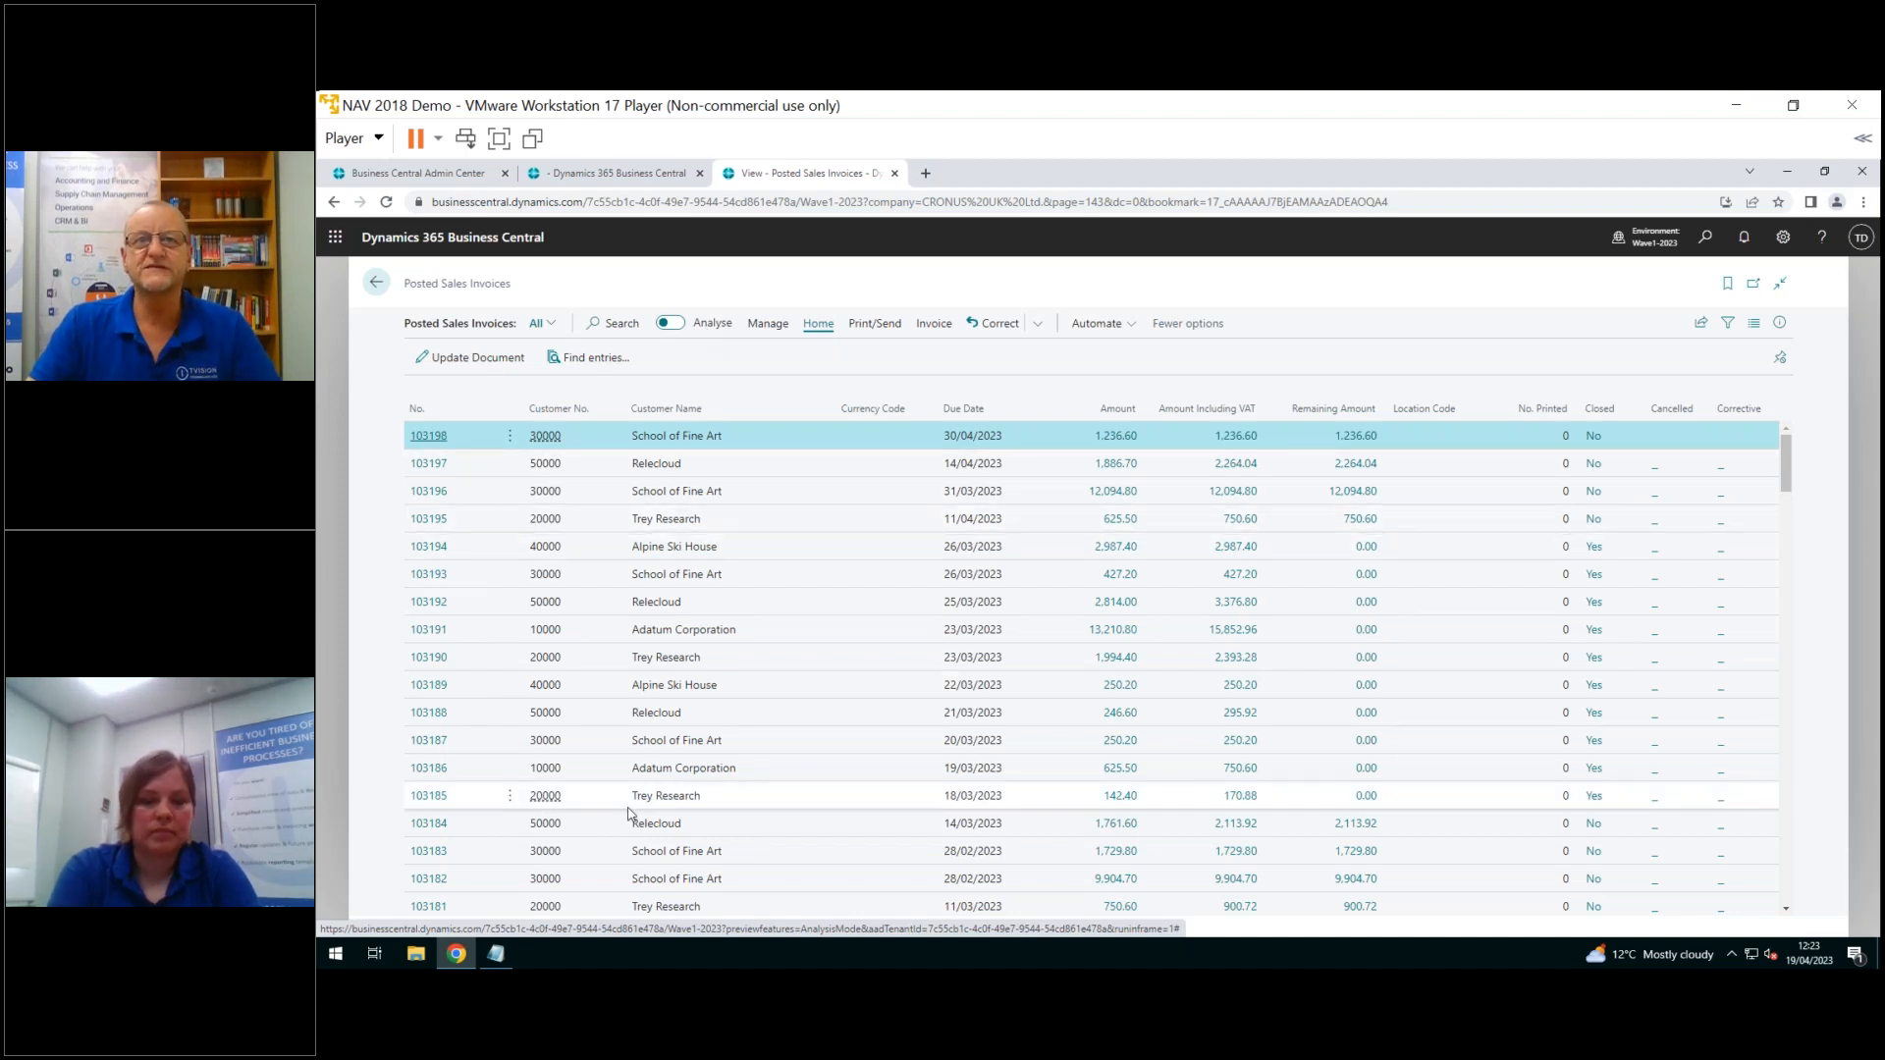
pyautogui.moveTo(612, 812)
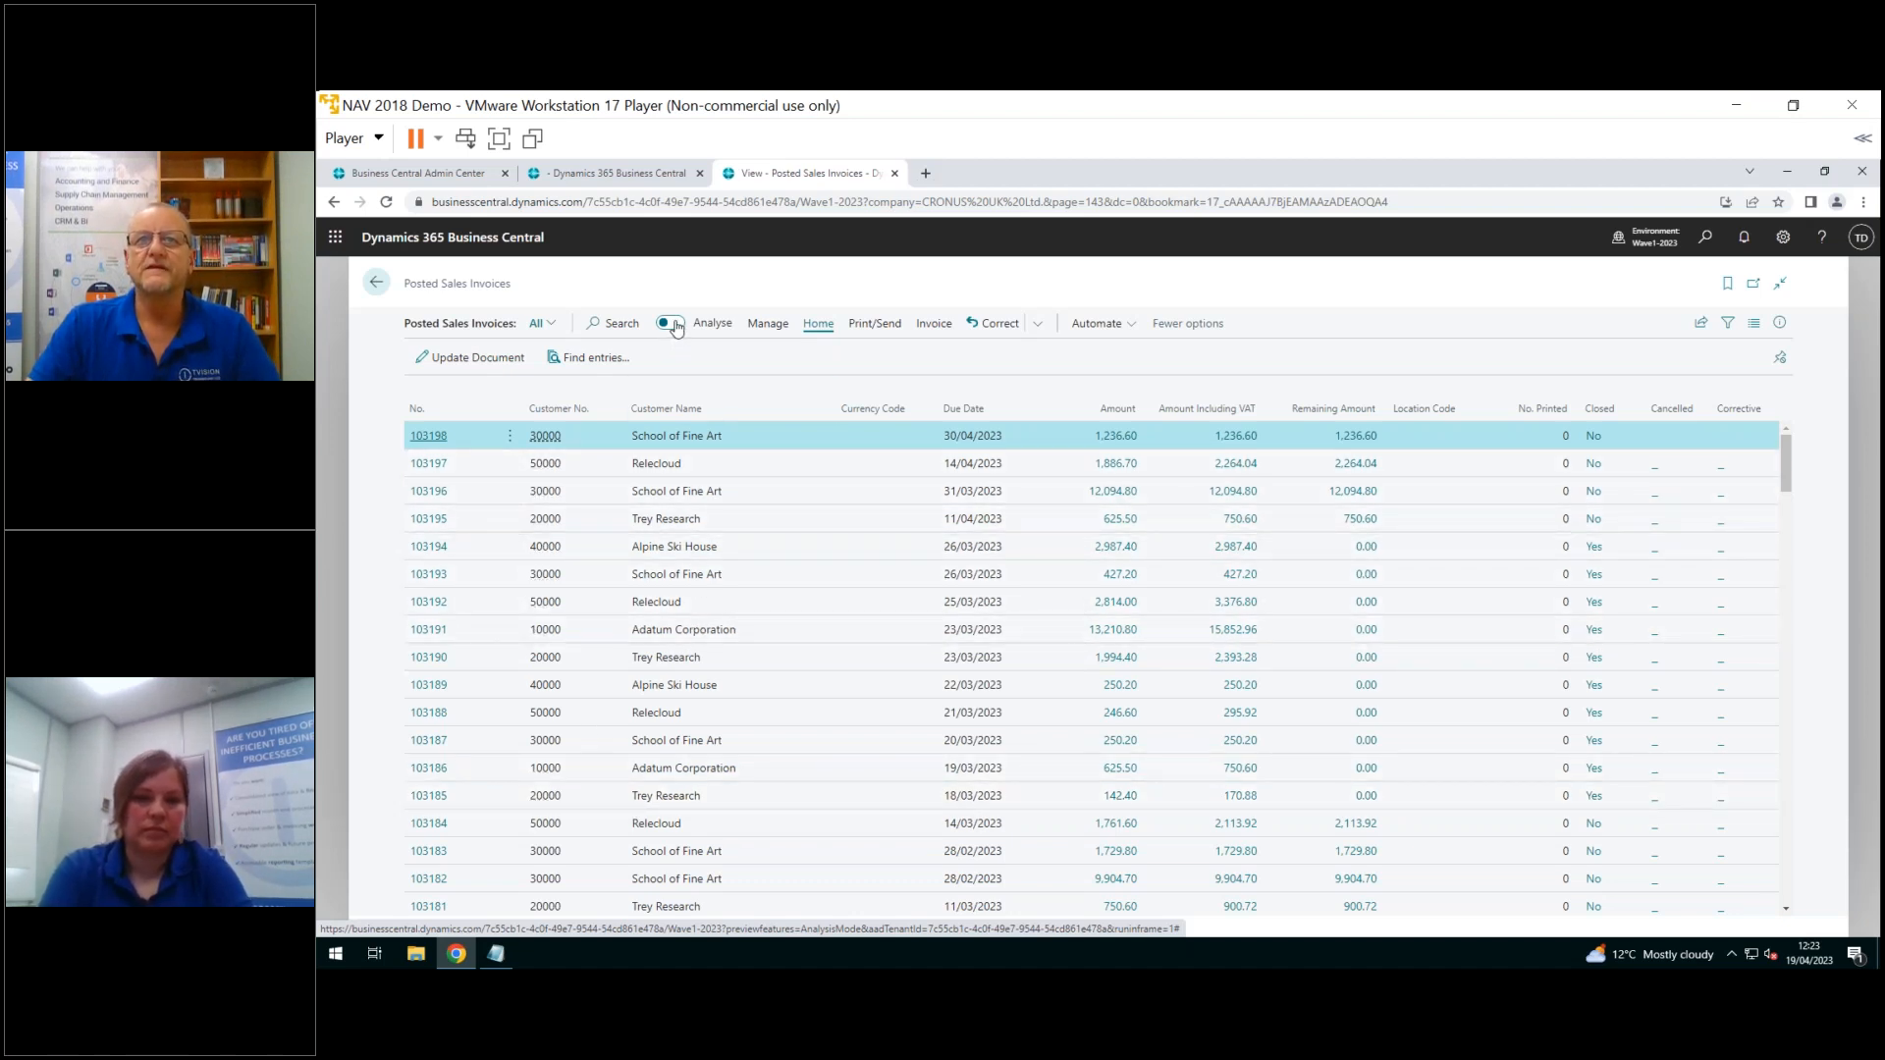
# Enable Analyse mode, expand January and School of Fine Art, then collapse to monthly totals
pyautogui.click(671, 322)
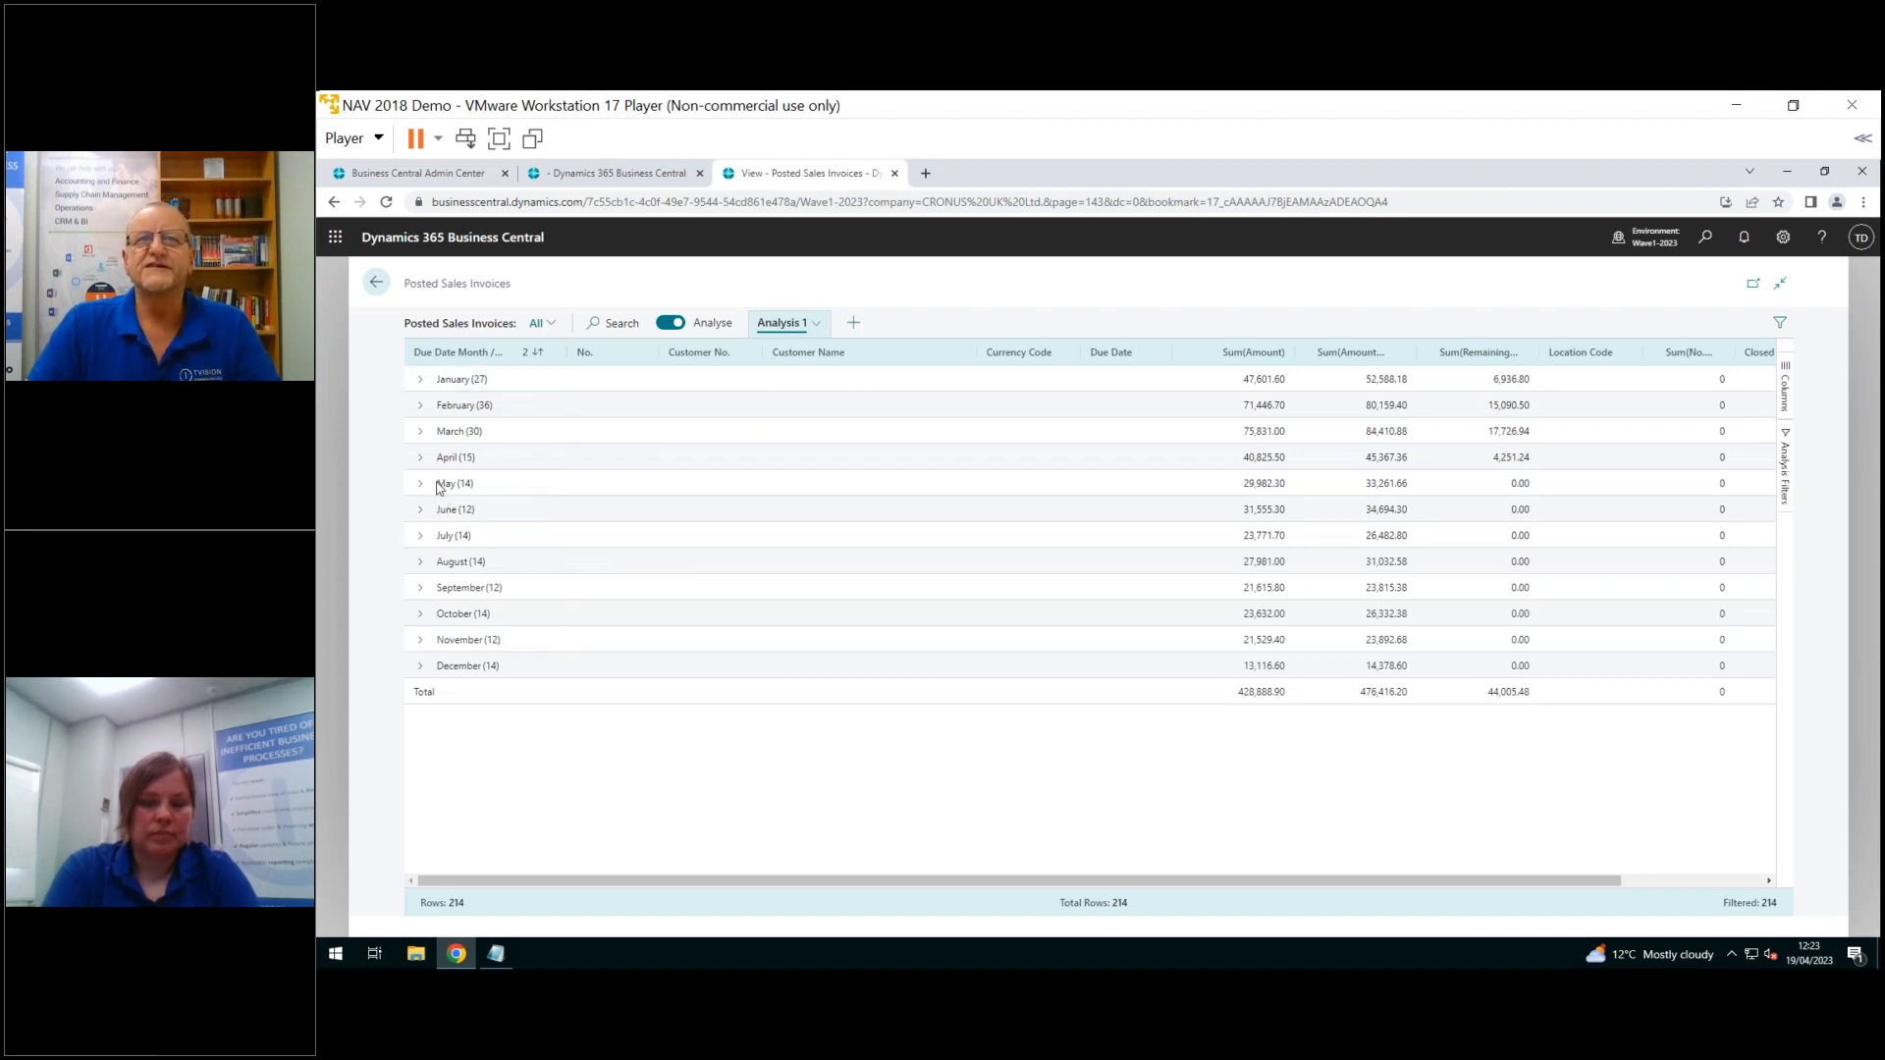
pyautogui.click(418, 379)
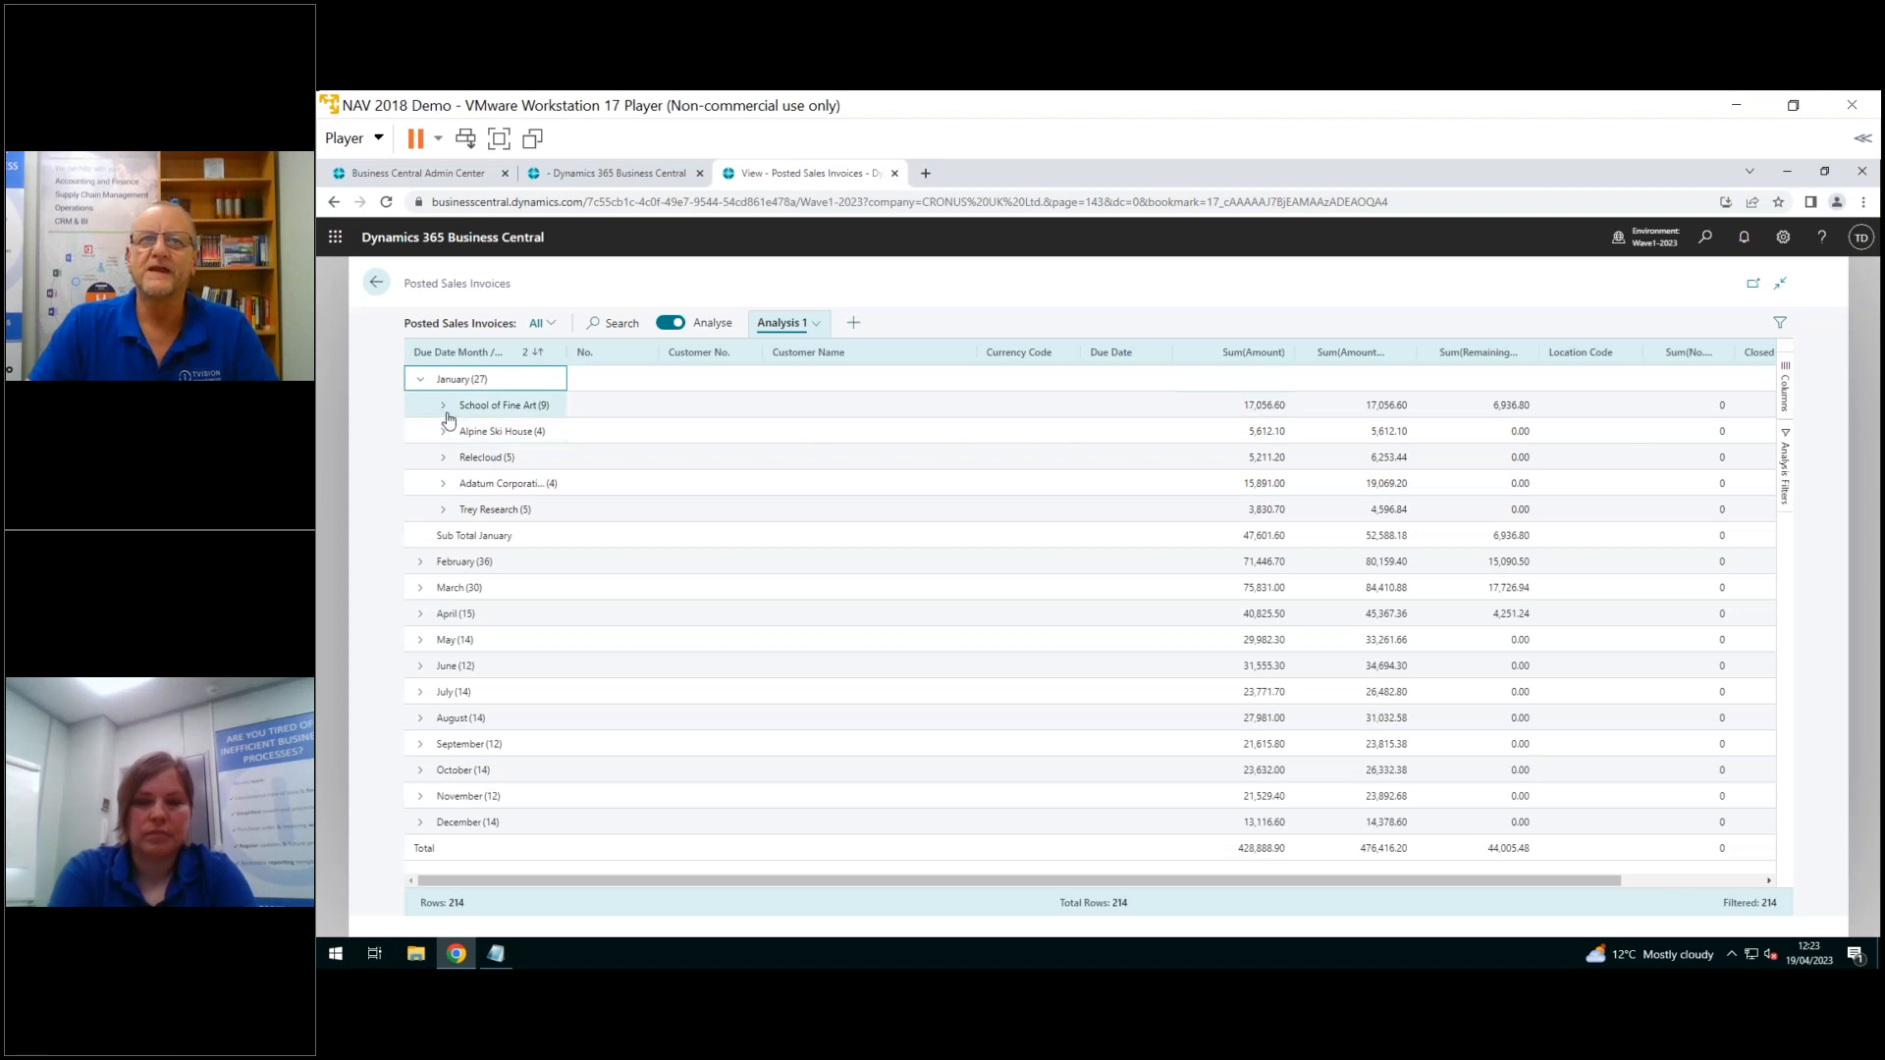
pyautogui.click(442, 406)
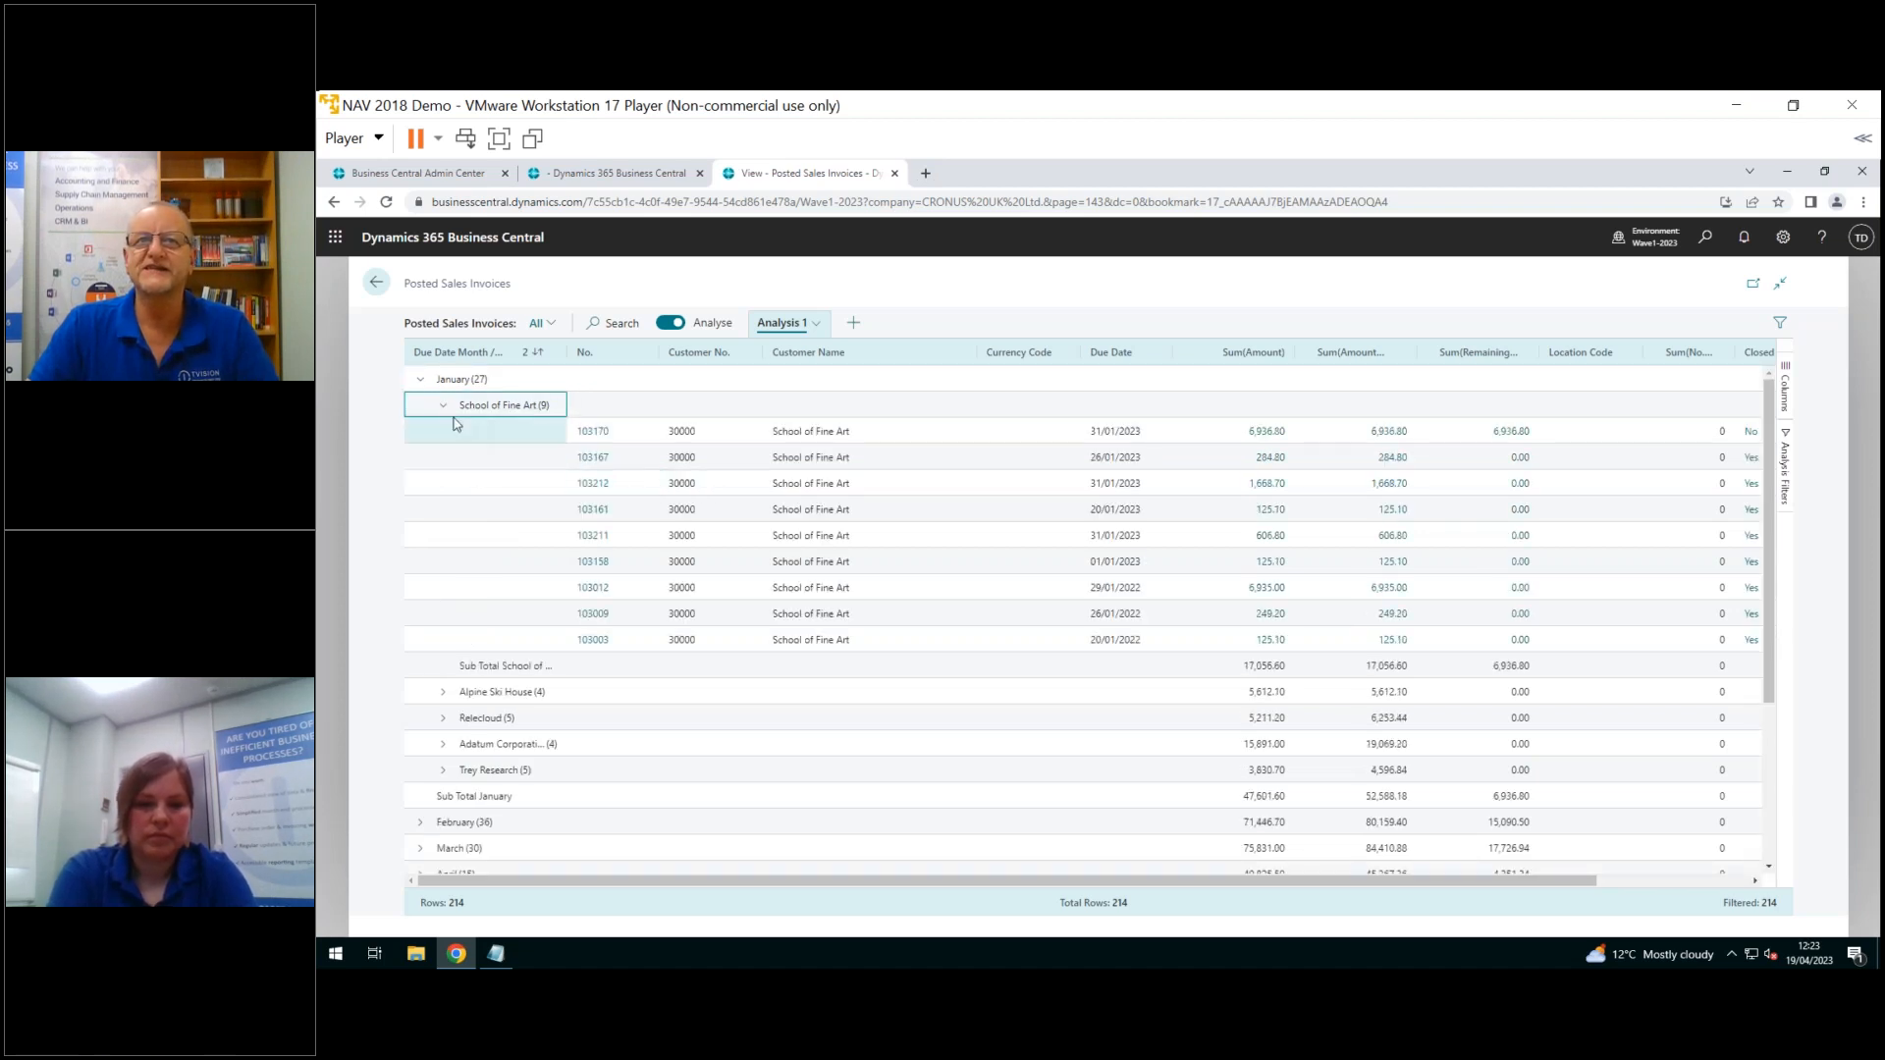
pyautogui.click(420, 379)
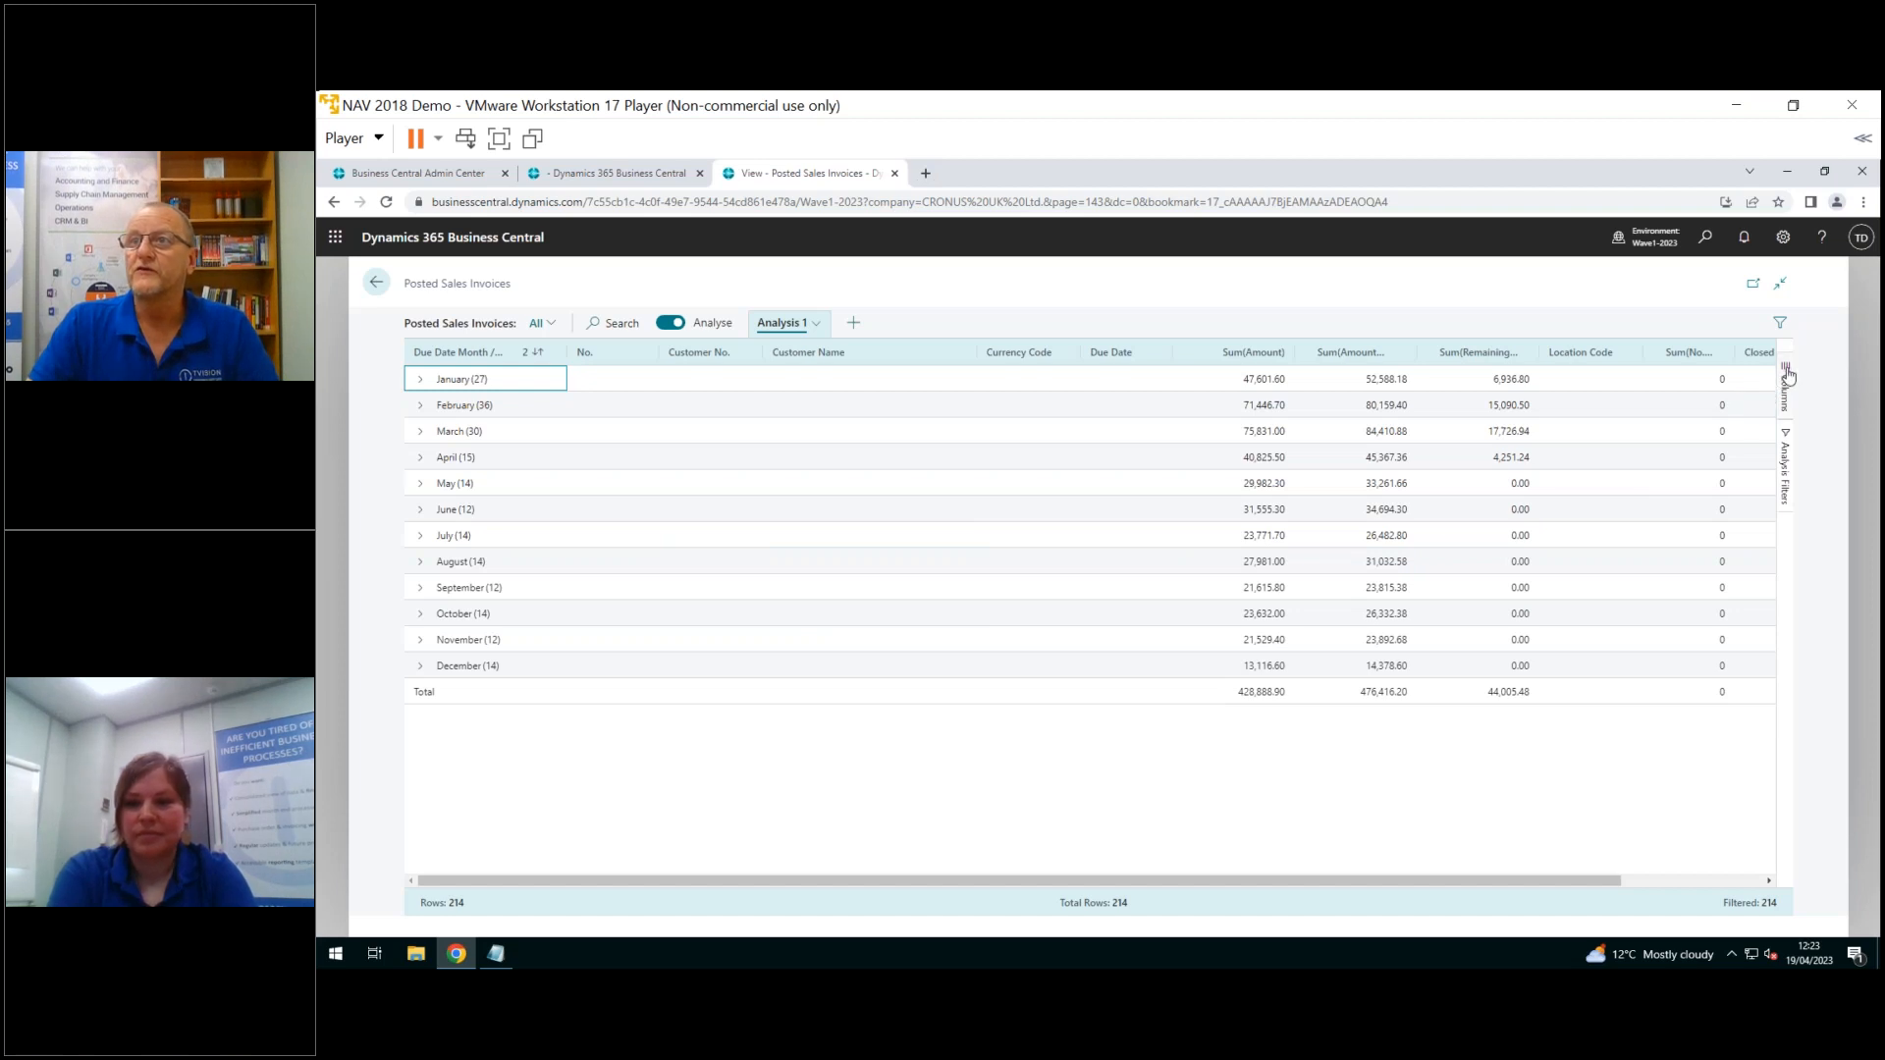
# Group the invoice analysis by customer only in pivot mode, then go to the admin center
pyautogui.click(1785, 373)
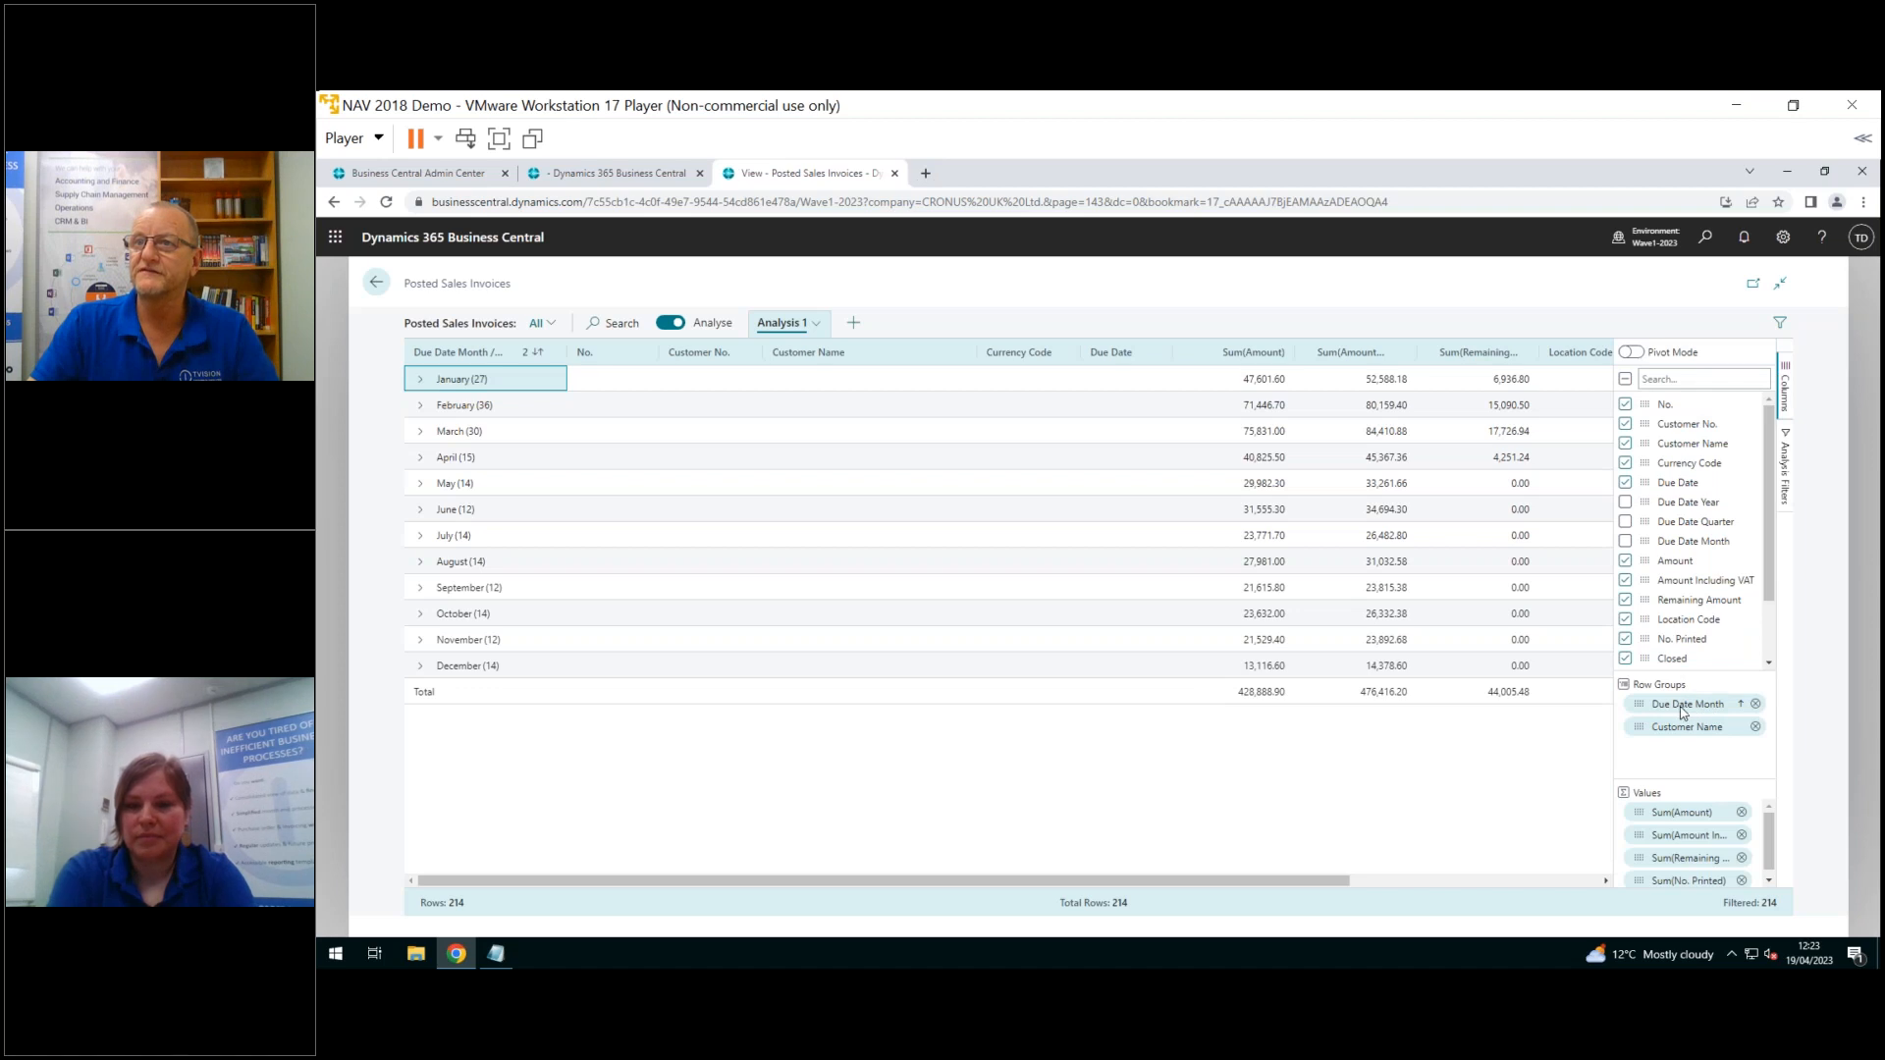
pyautogui.moveTo(1696, 712)
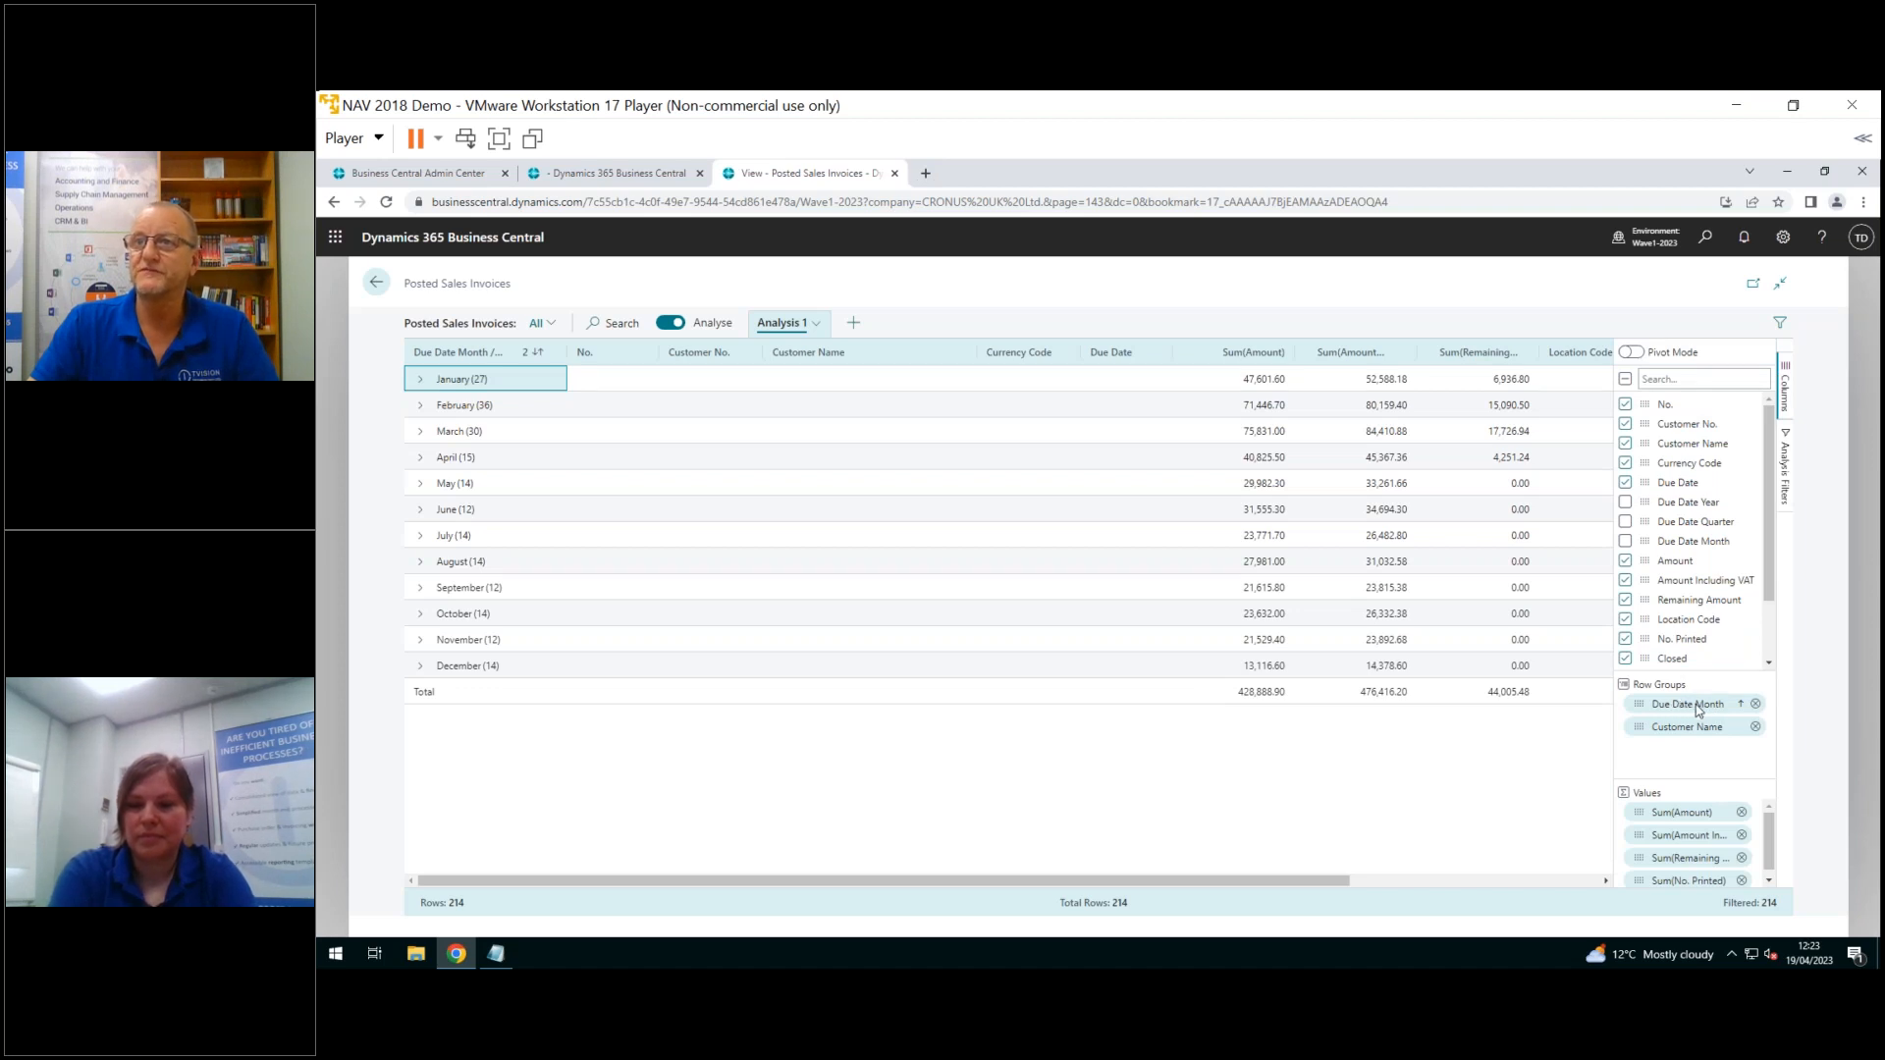
pyautogui.moveTo(1715, 737)
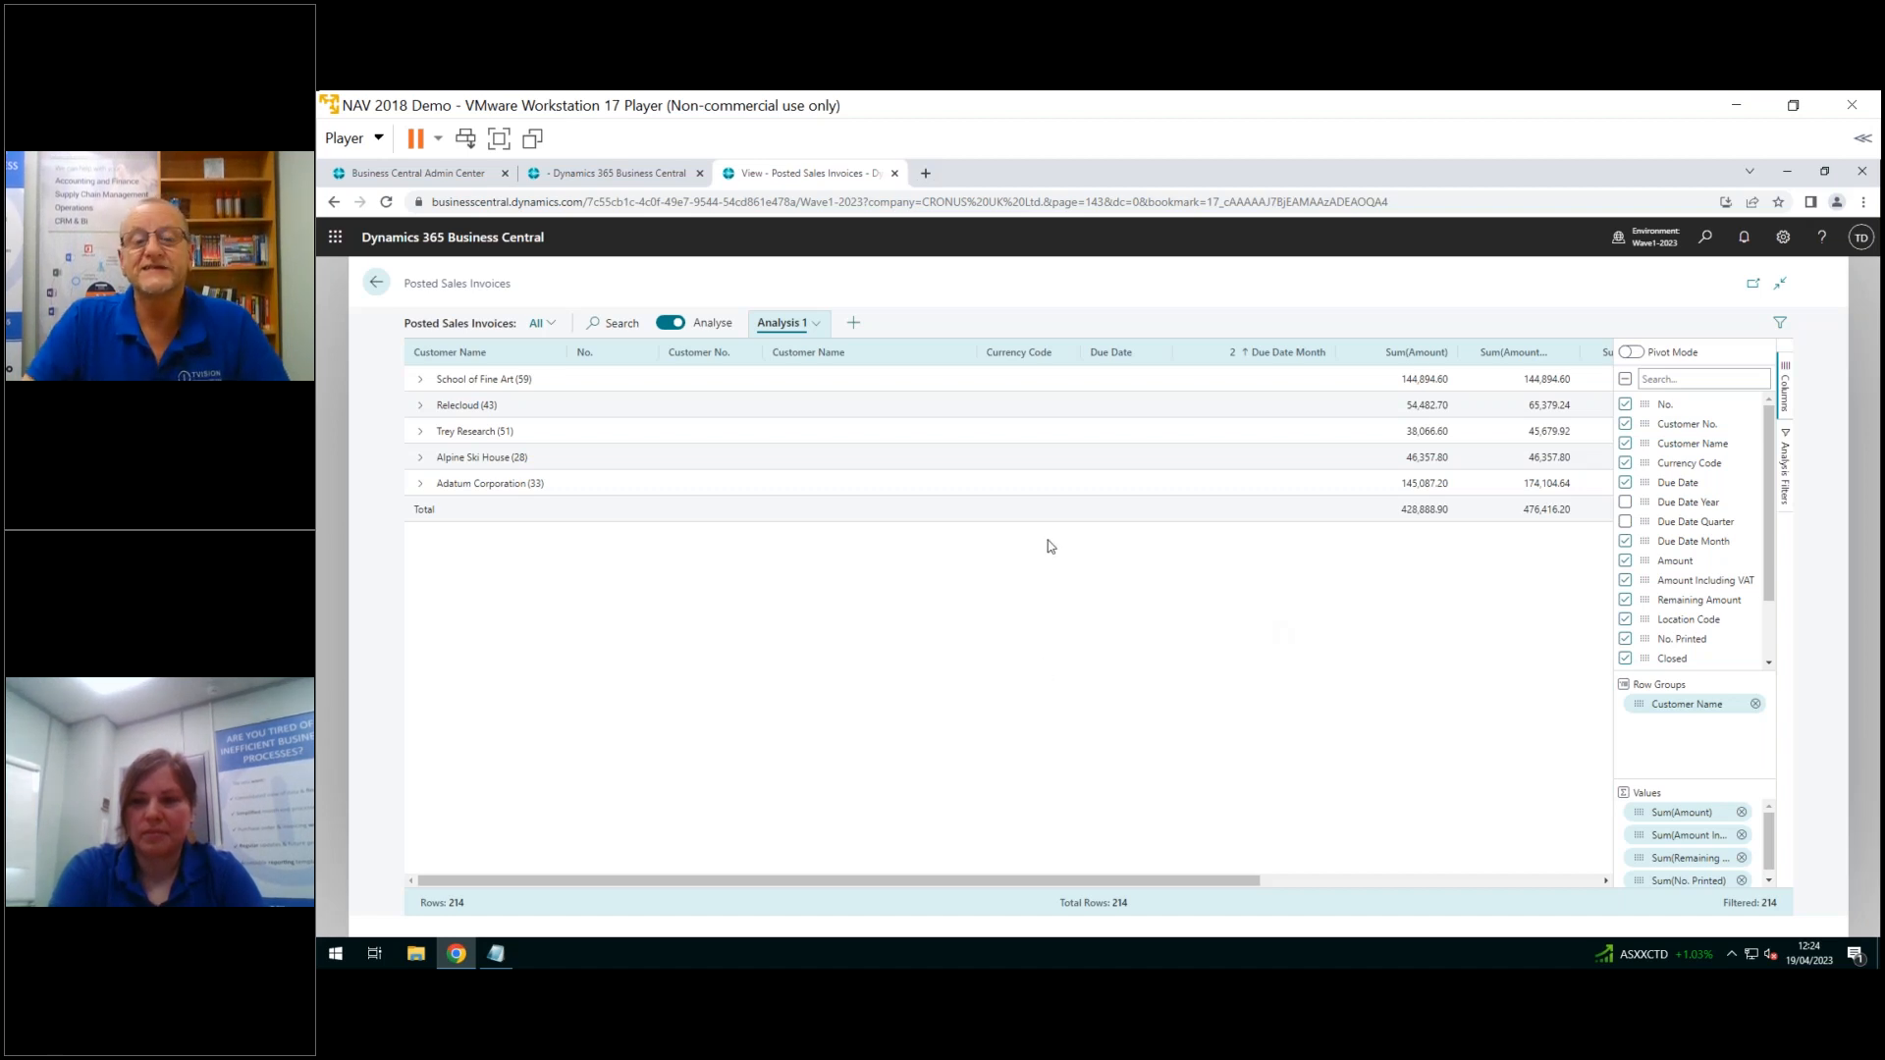
pyautogui.moveTo(1402, 473)
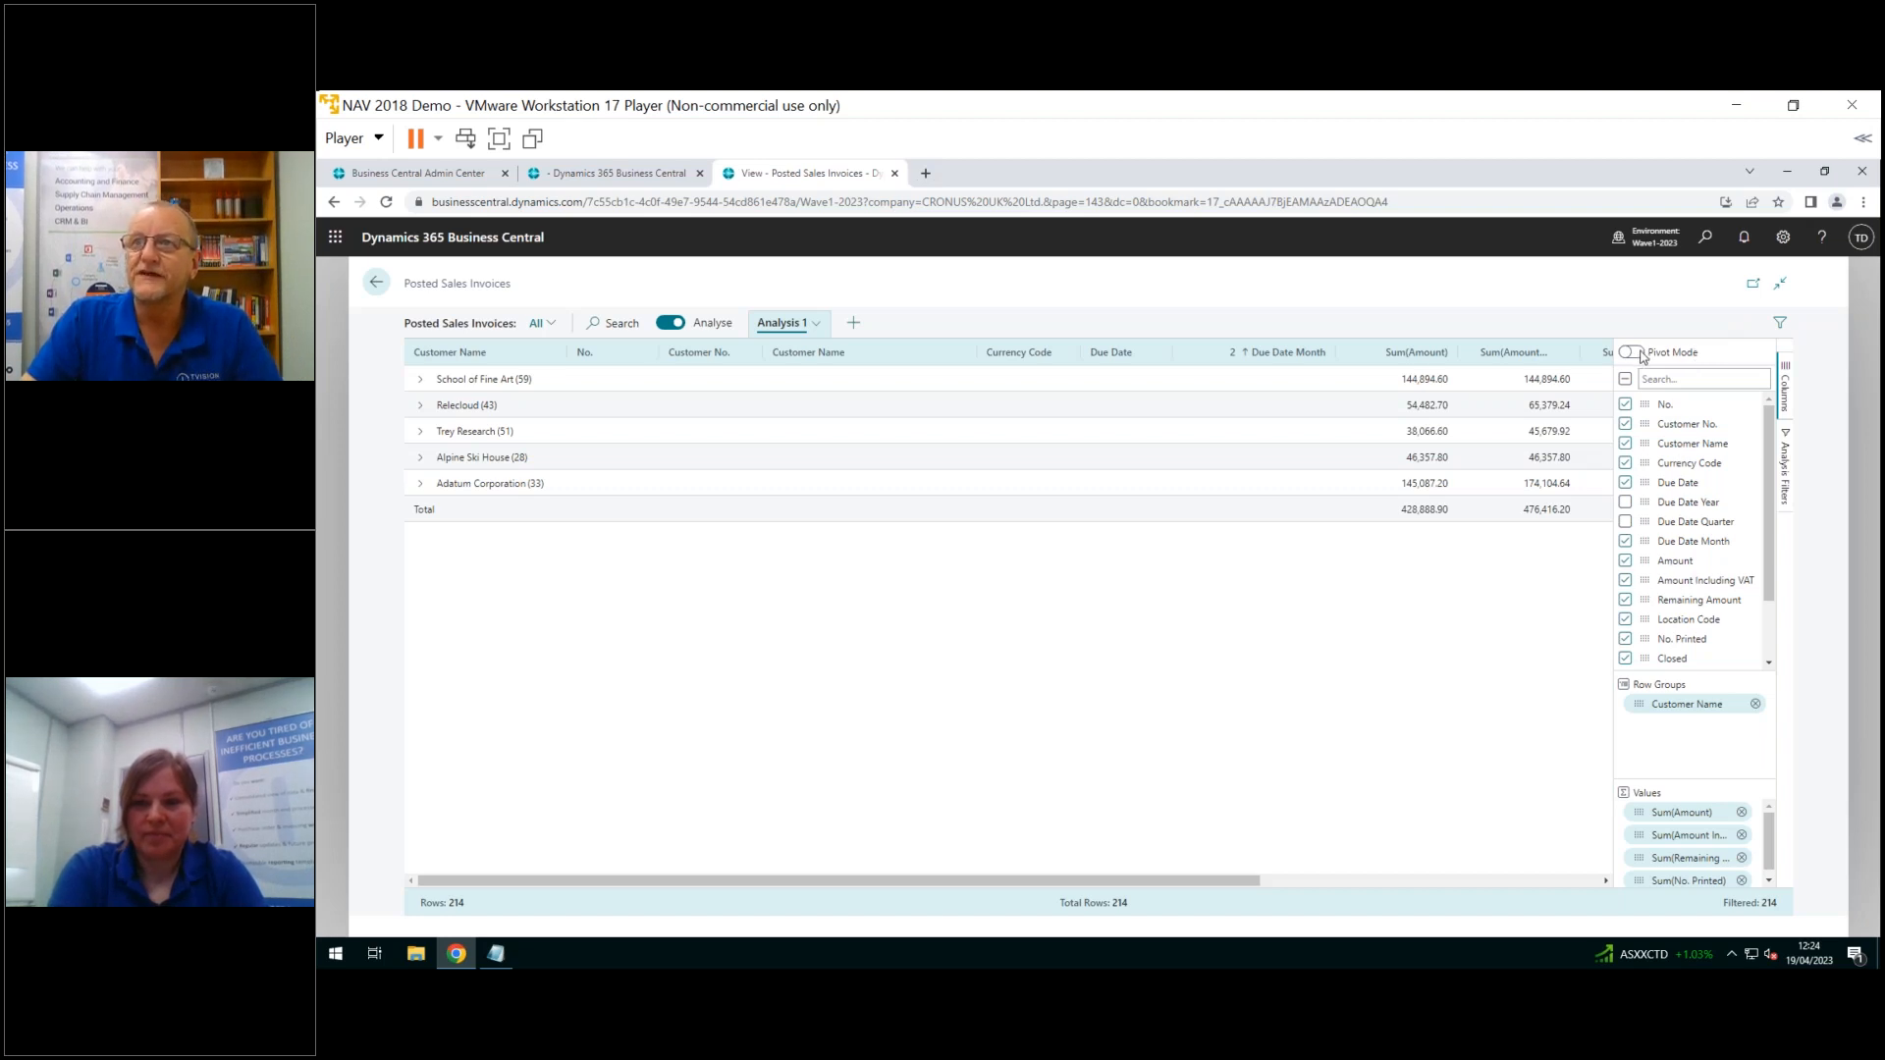
pyautogui.click(1634, 352)
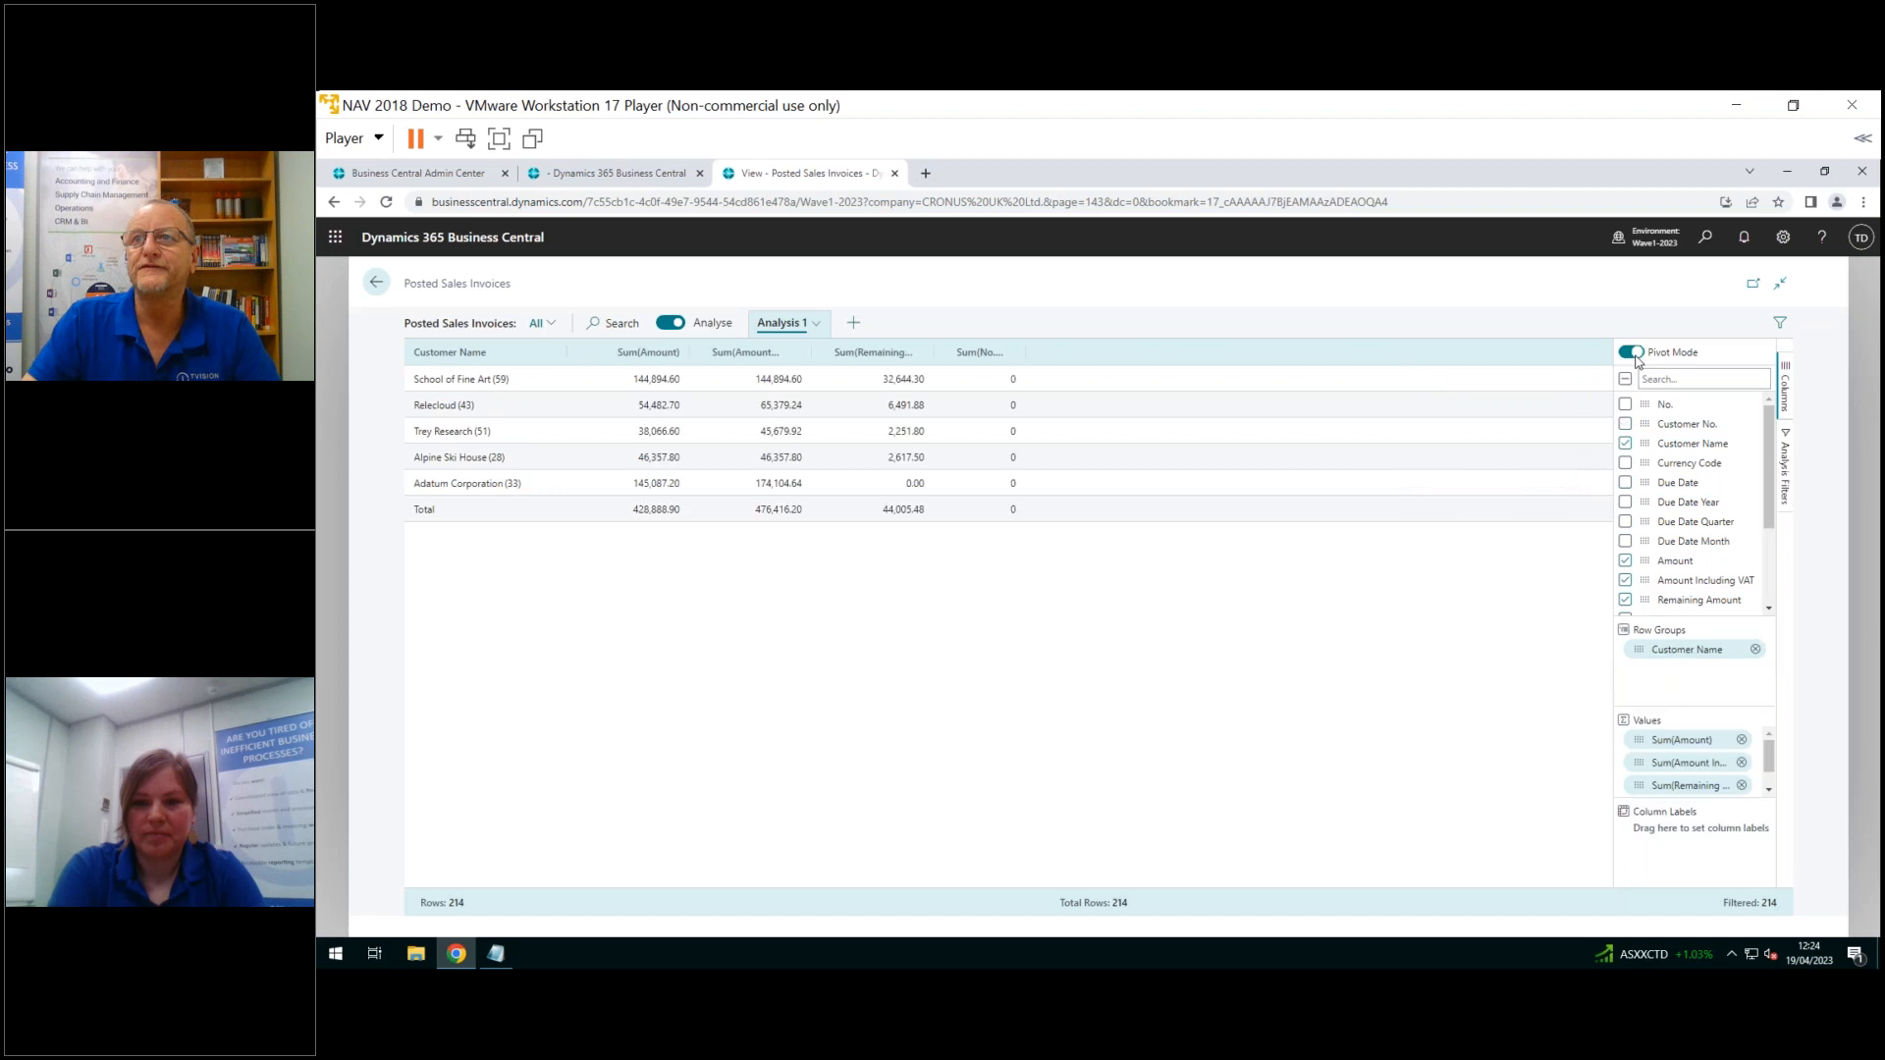
pyautogui.moveTo(1605, 481)
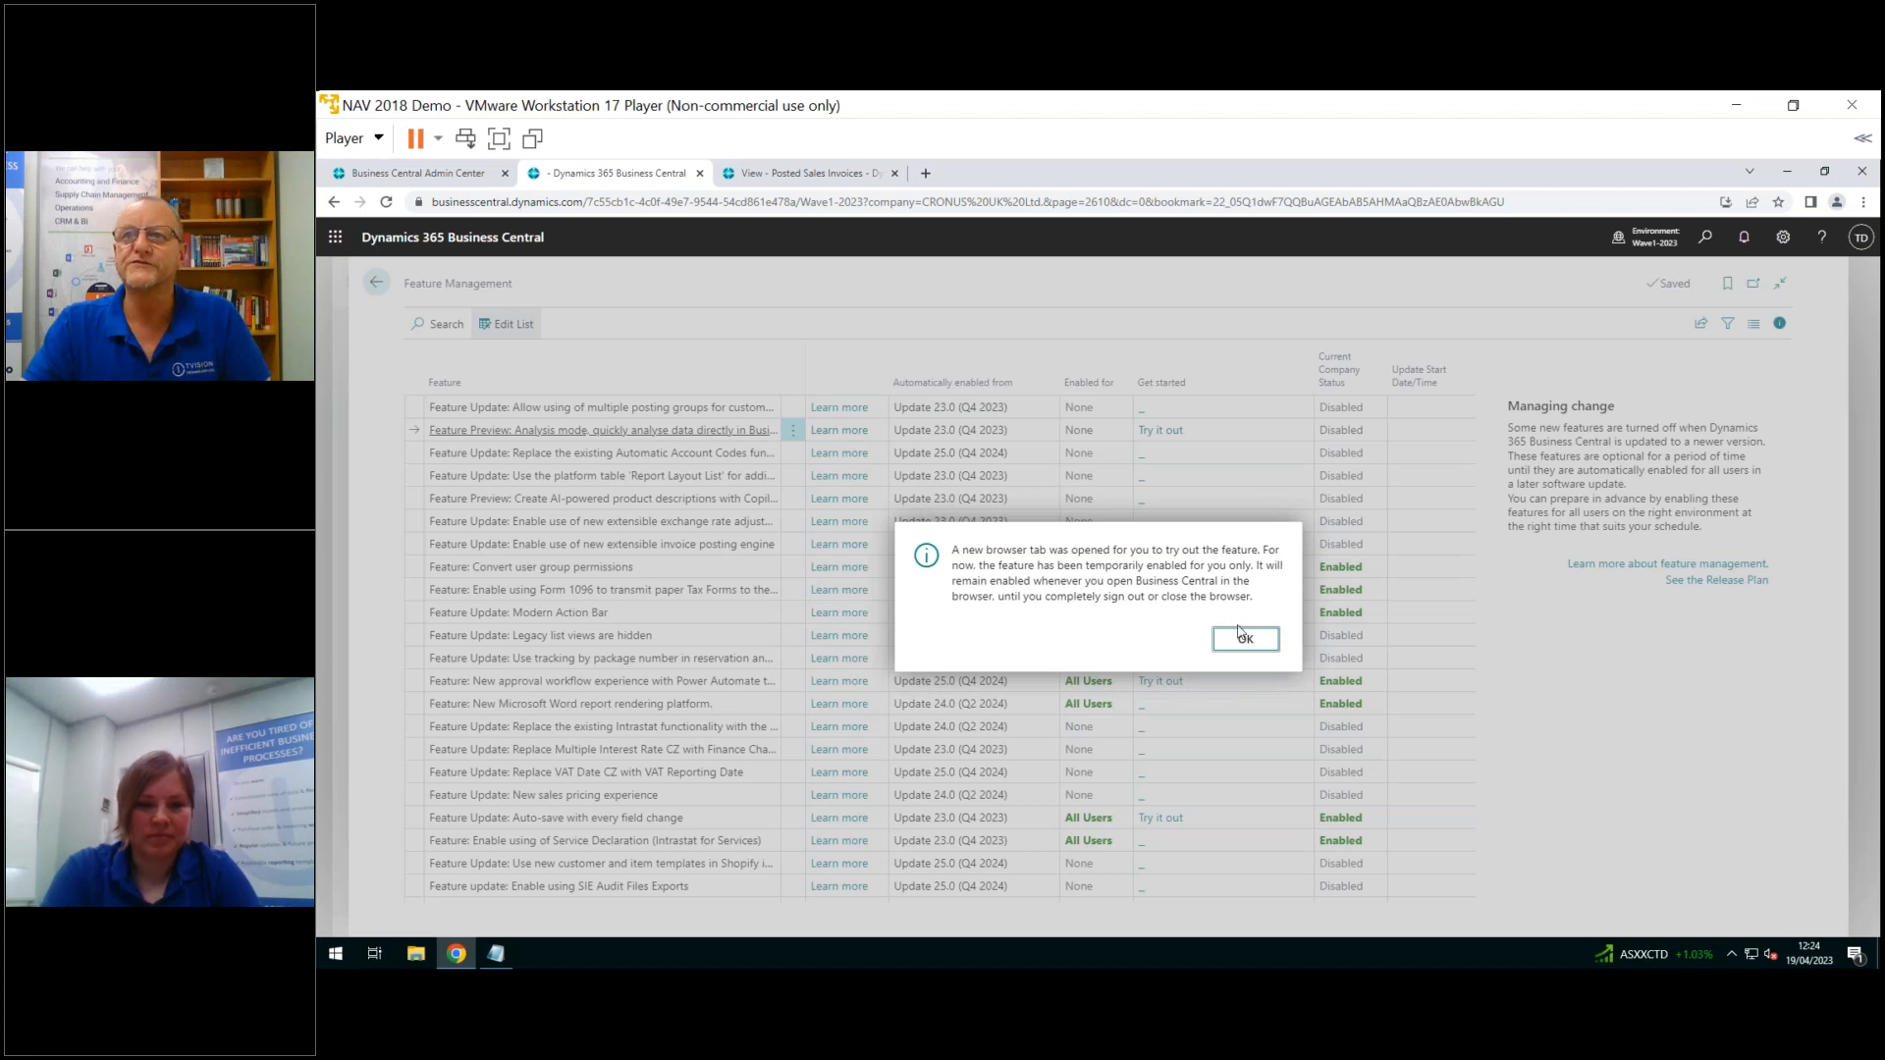
pyautogui.click(1244, 638)
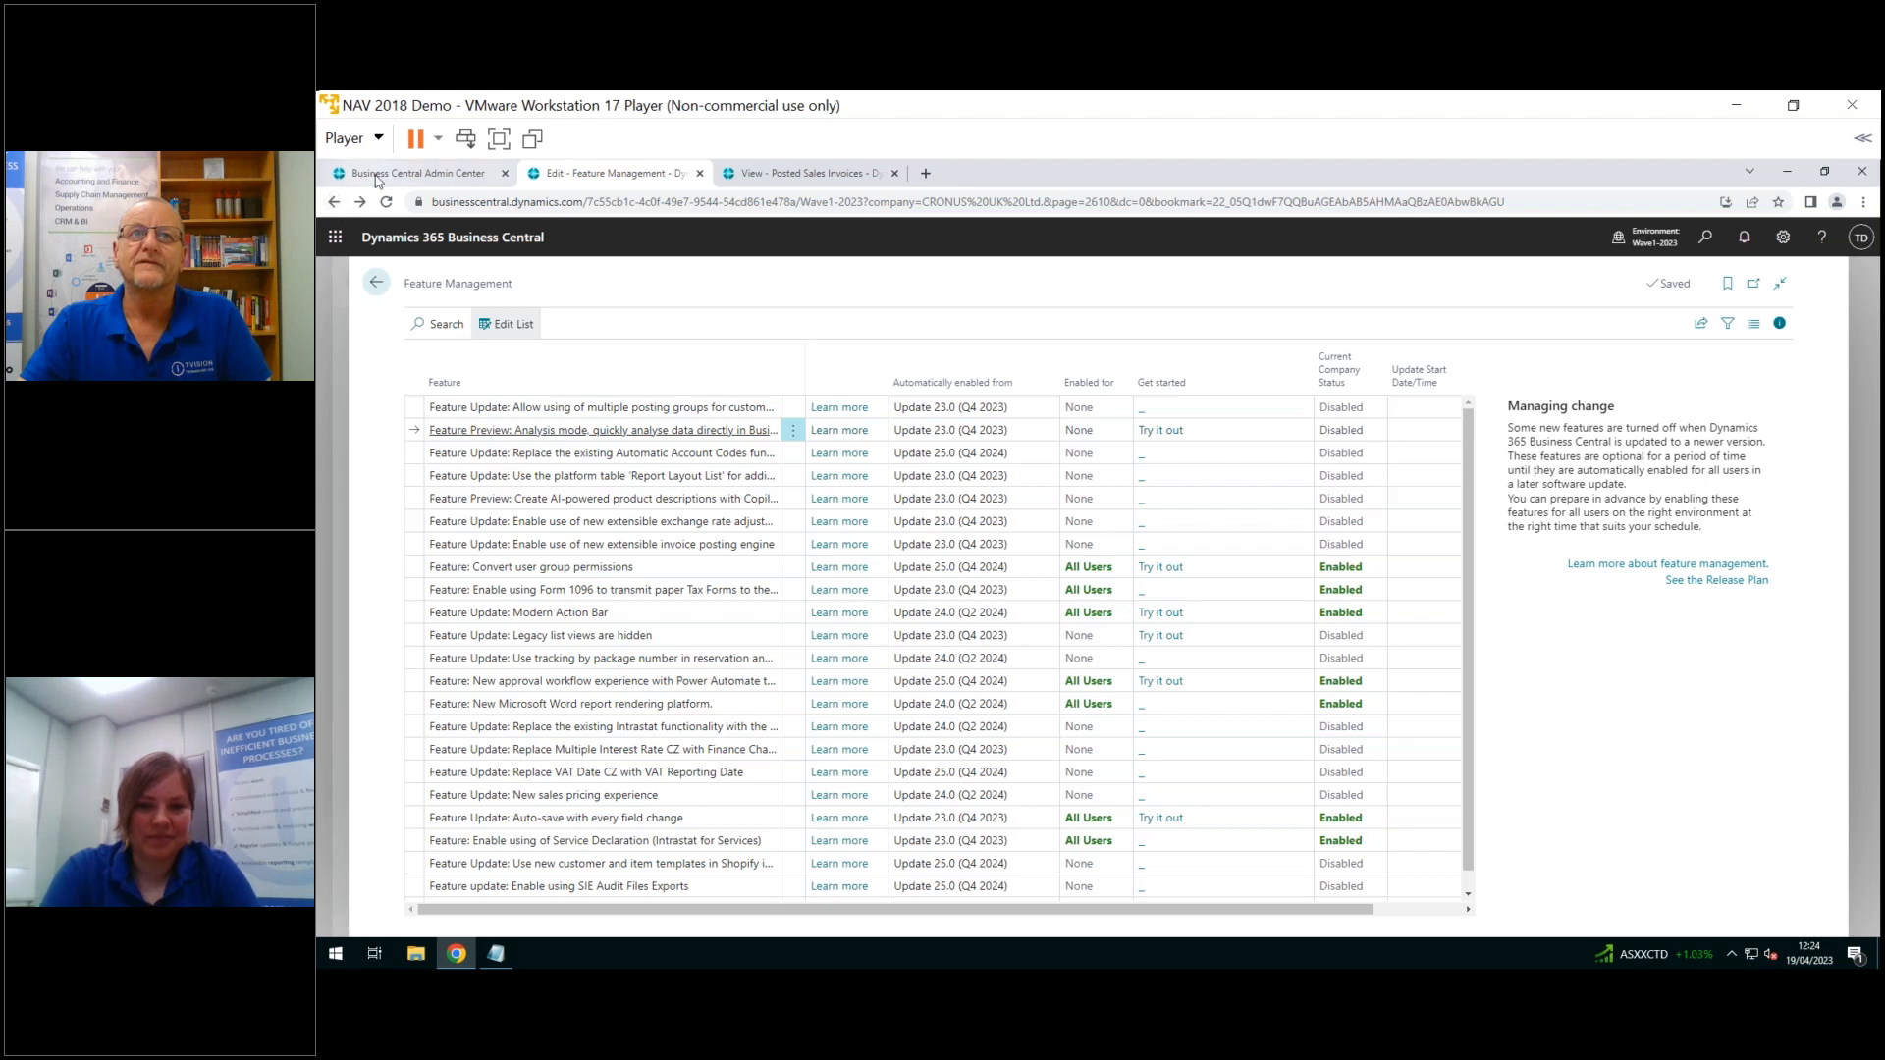
pyautogui.click(417, 172)
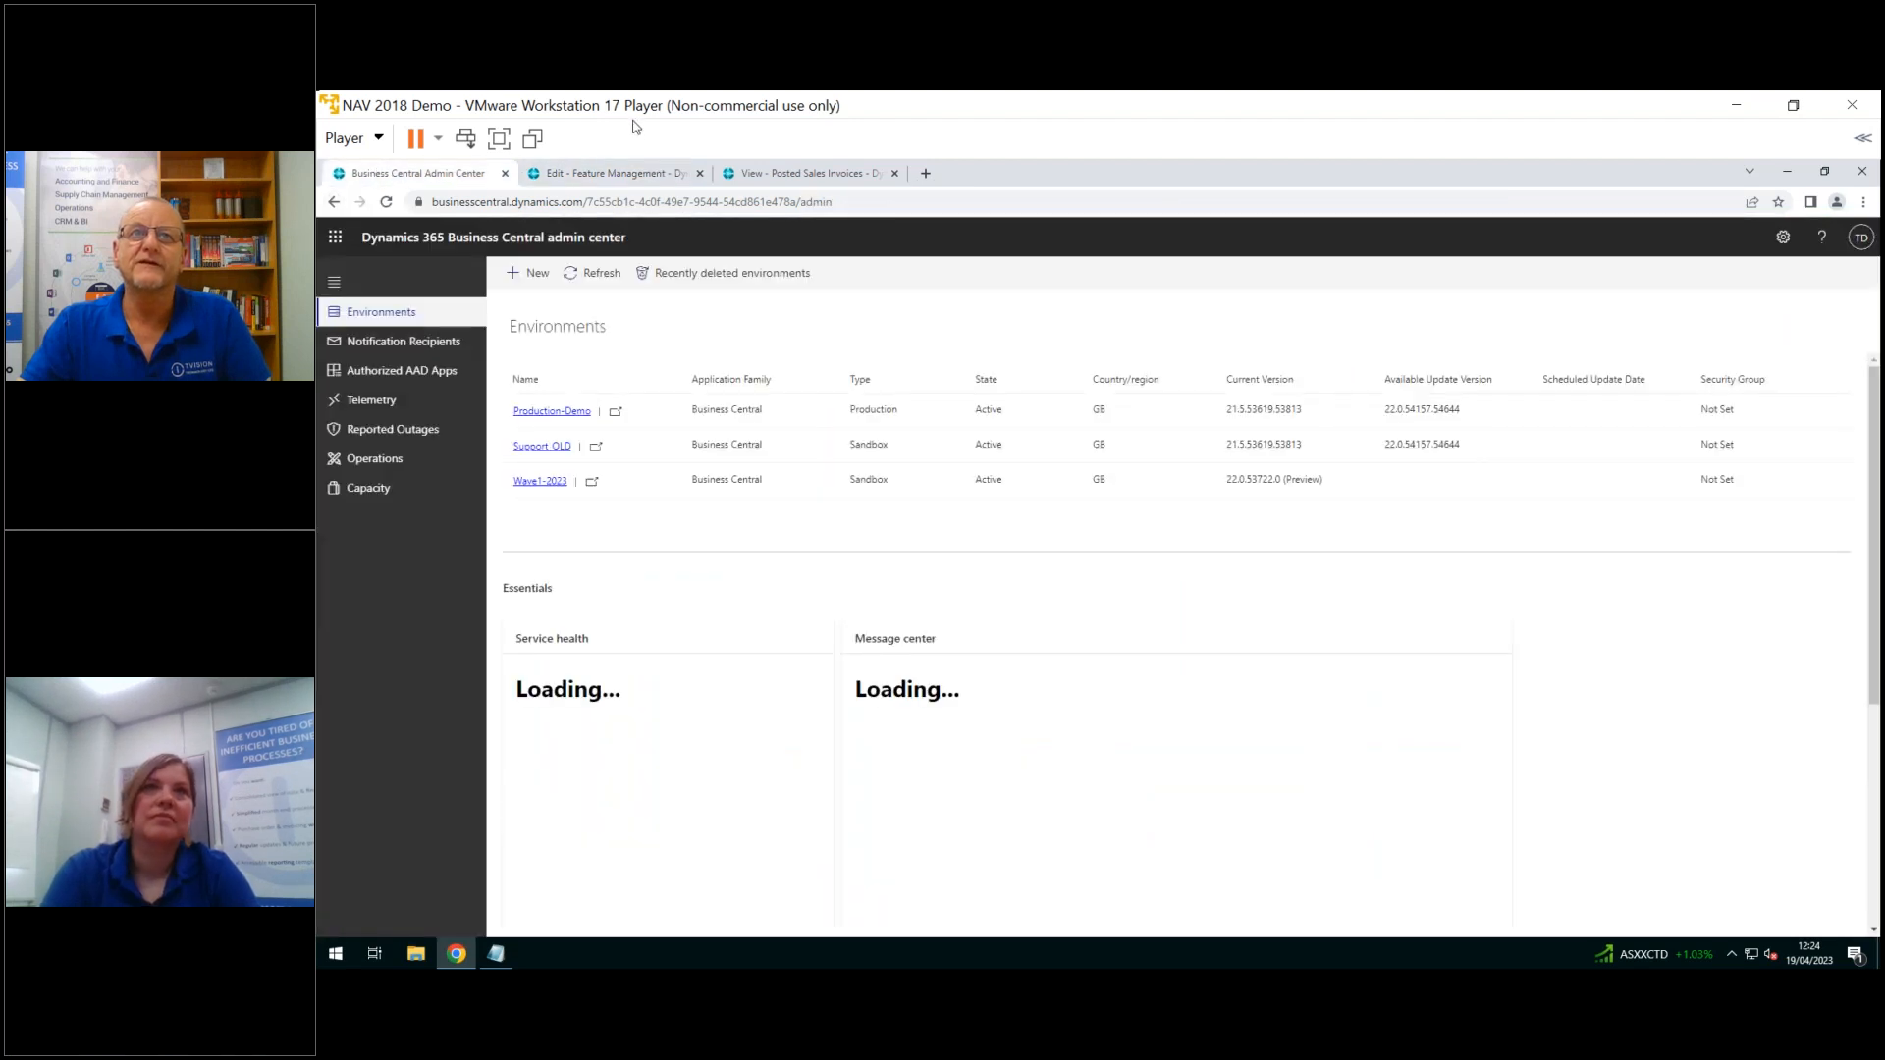
# Return to the Business Manager tab for the Wave1-2023 sandbox environment
pyautogui.click(613, 172)
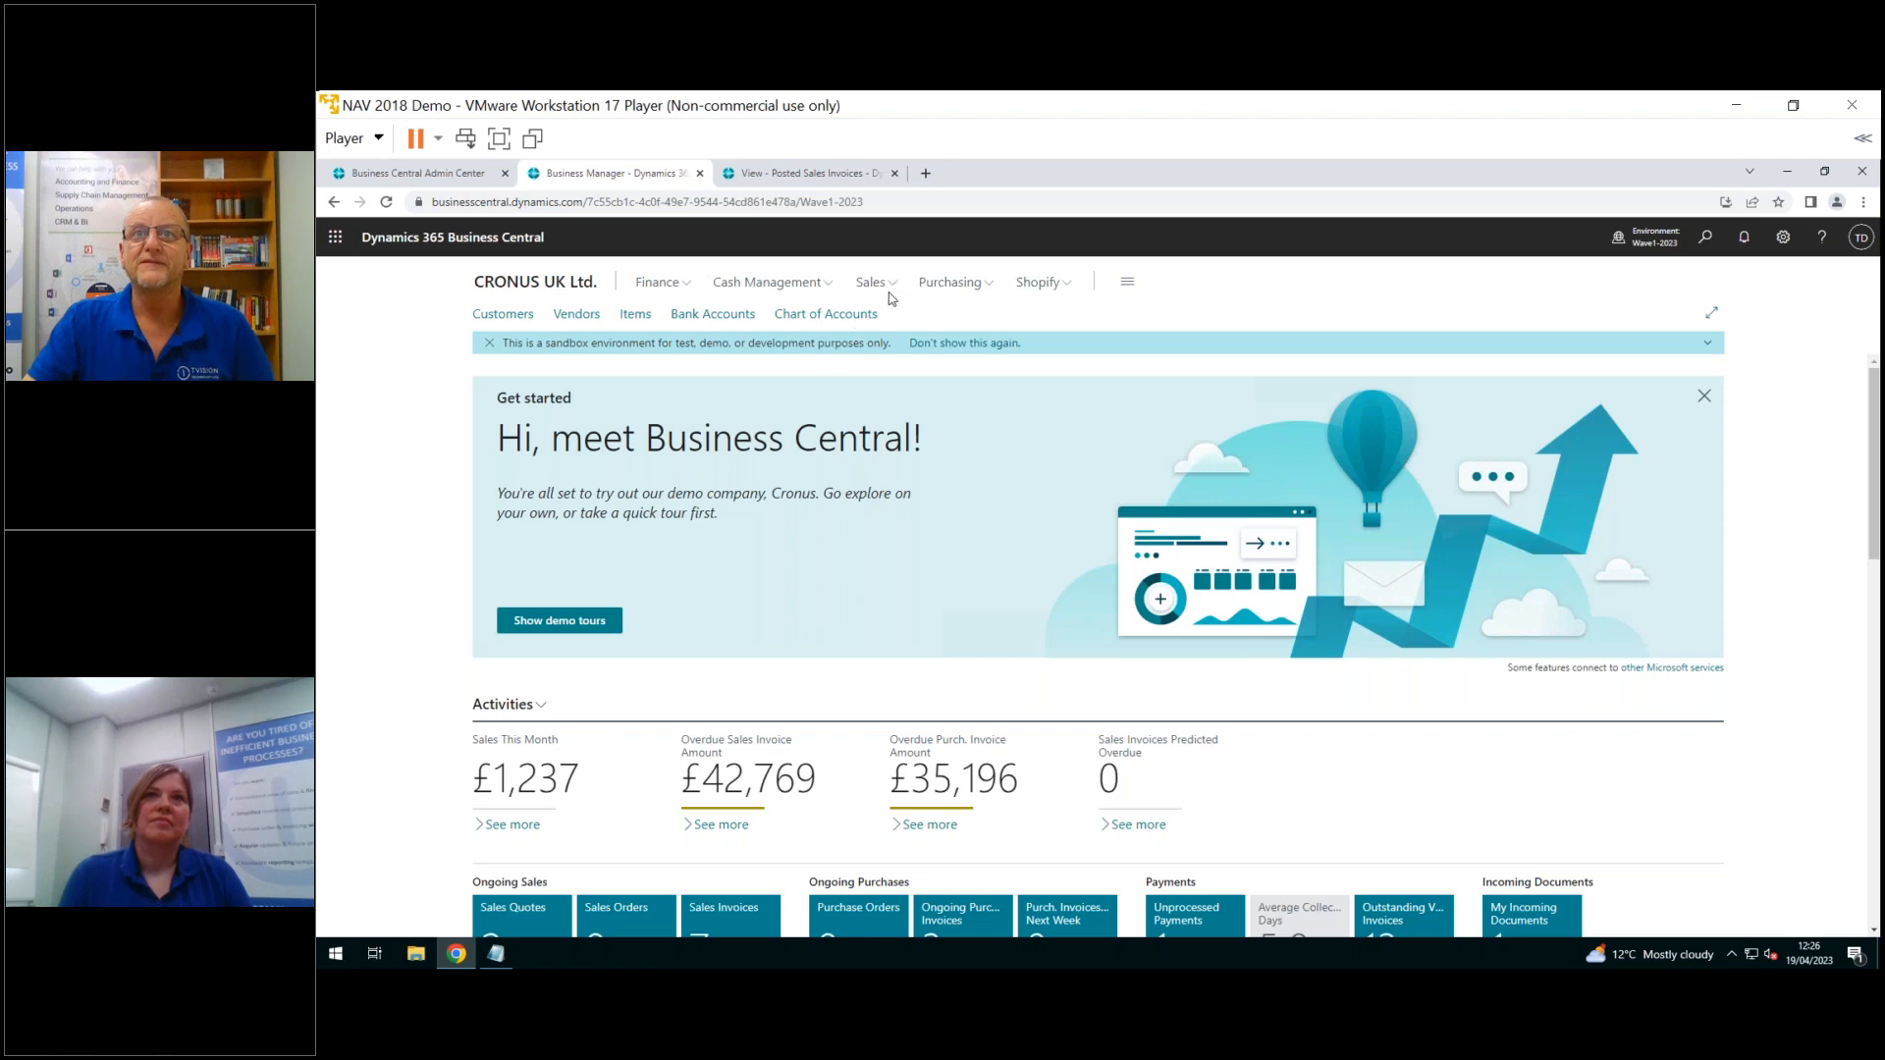
# Open Sales Invoices with keytips shown and open invoice 102201 for Trey Research
pyautogui.click(872, 282)
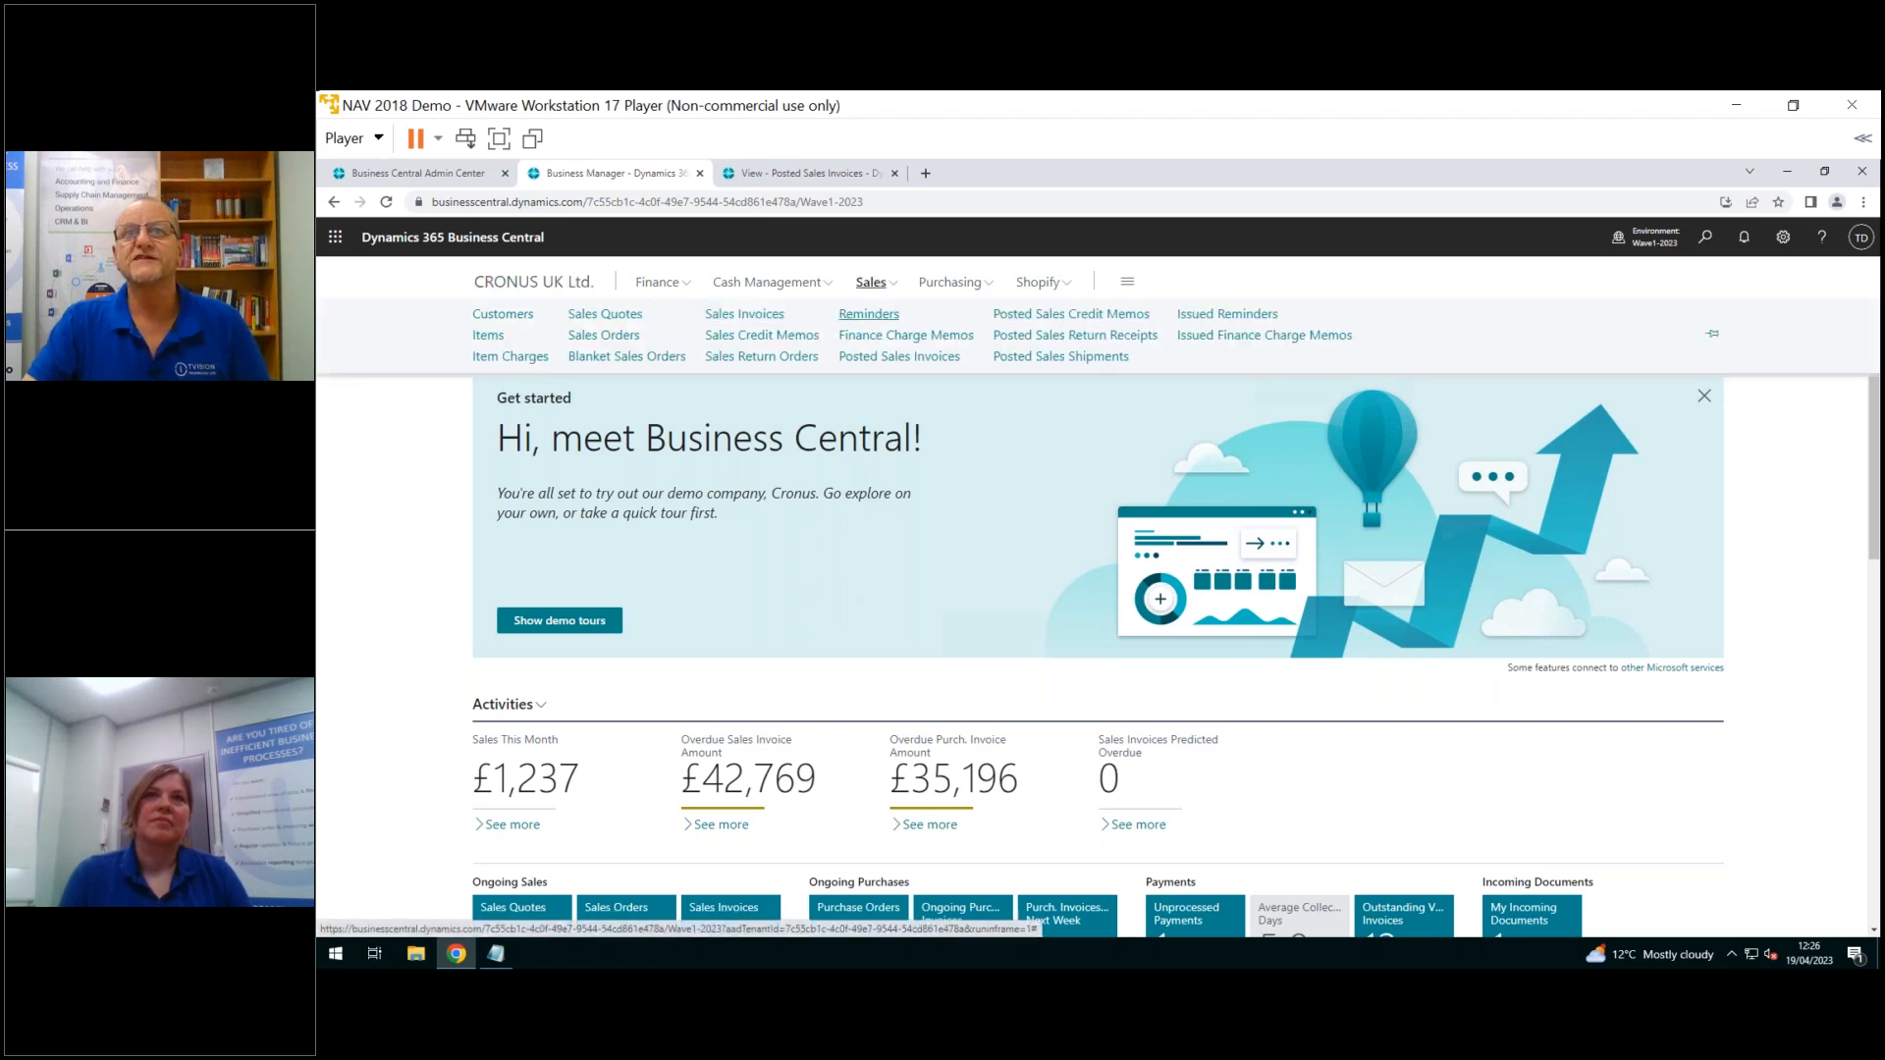
pyautogui.moveTo(743, 314)
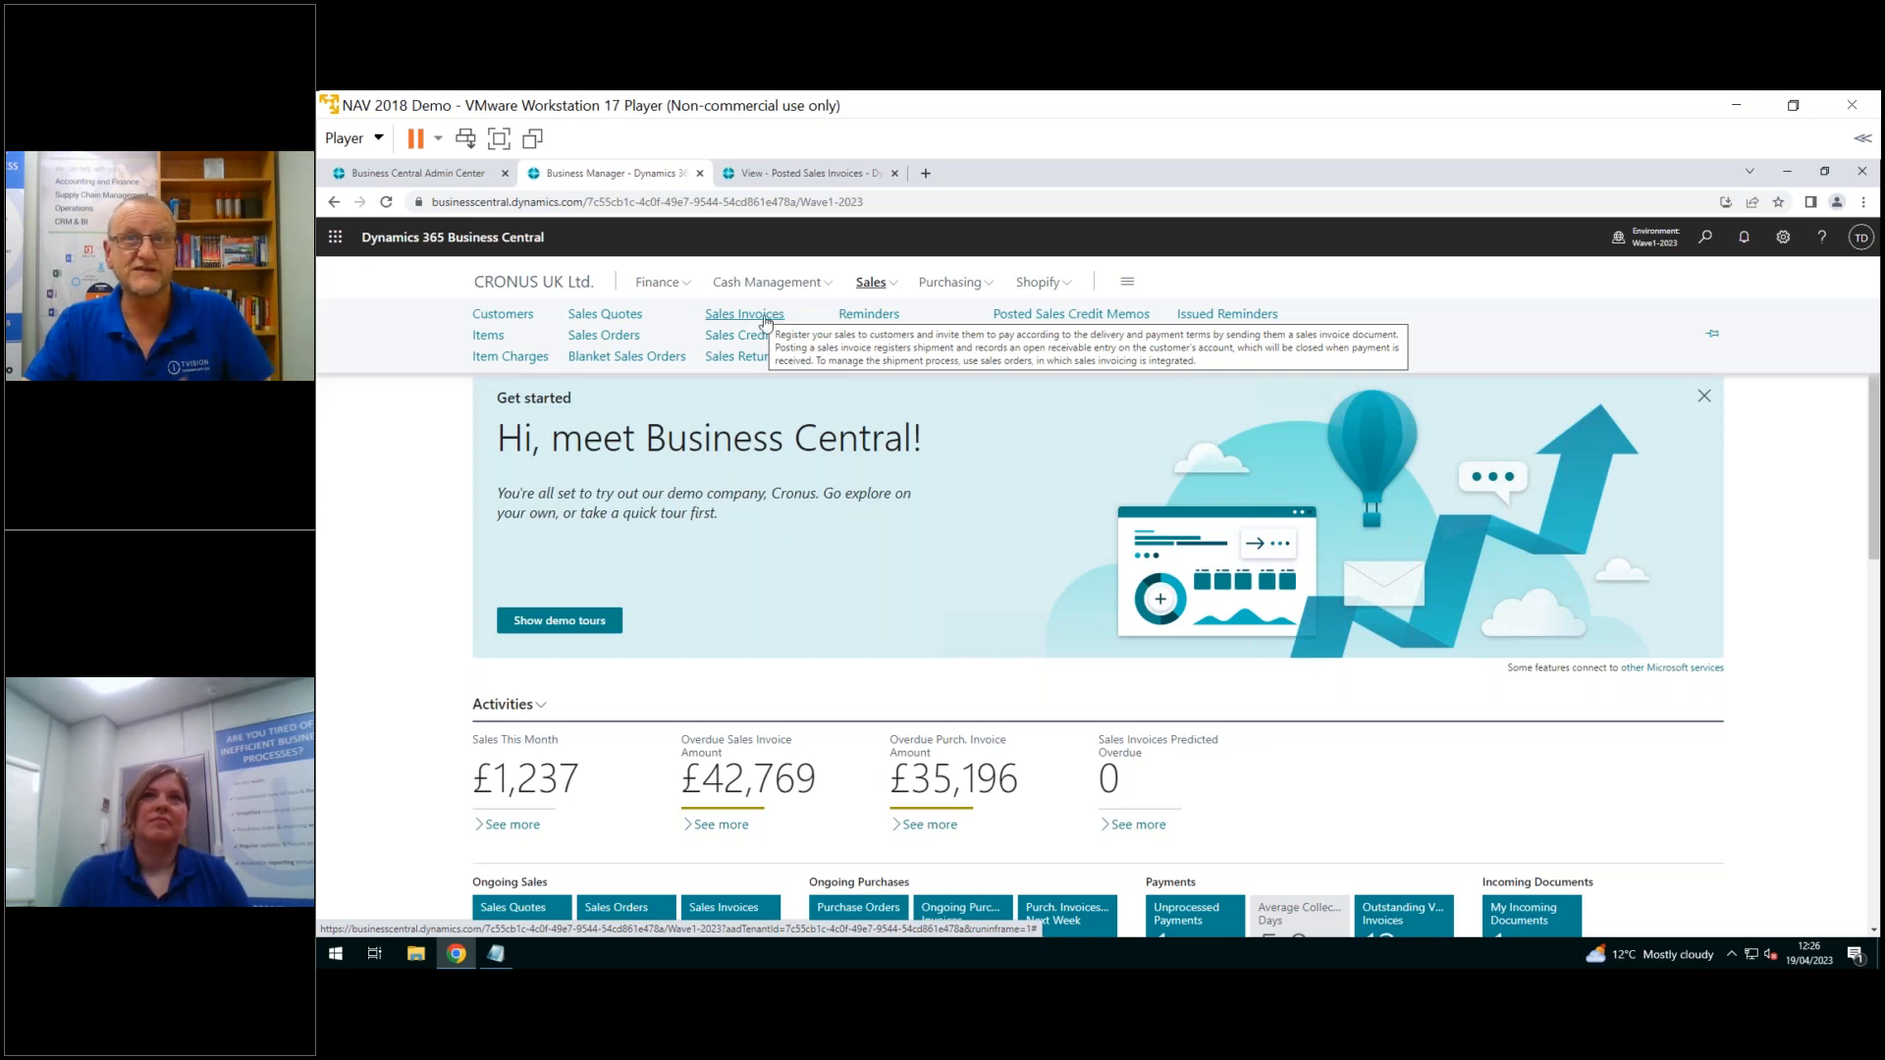
pyautogui.moveTo(404, 502)
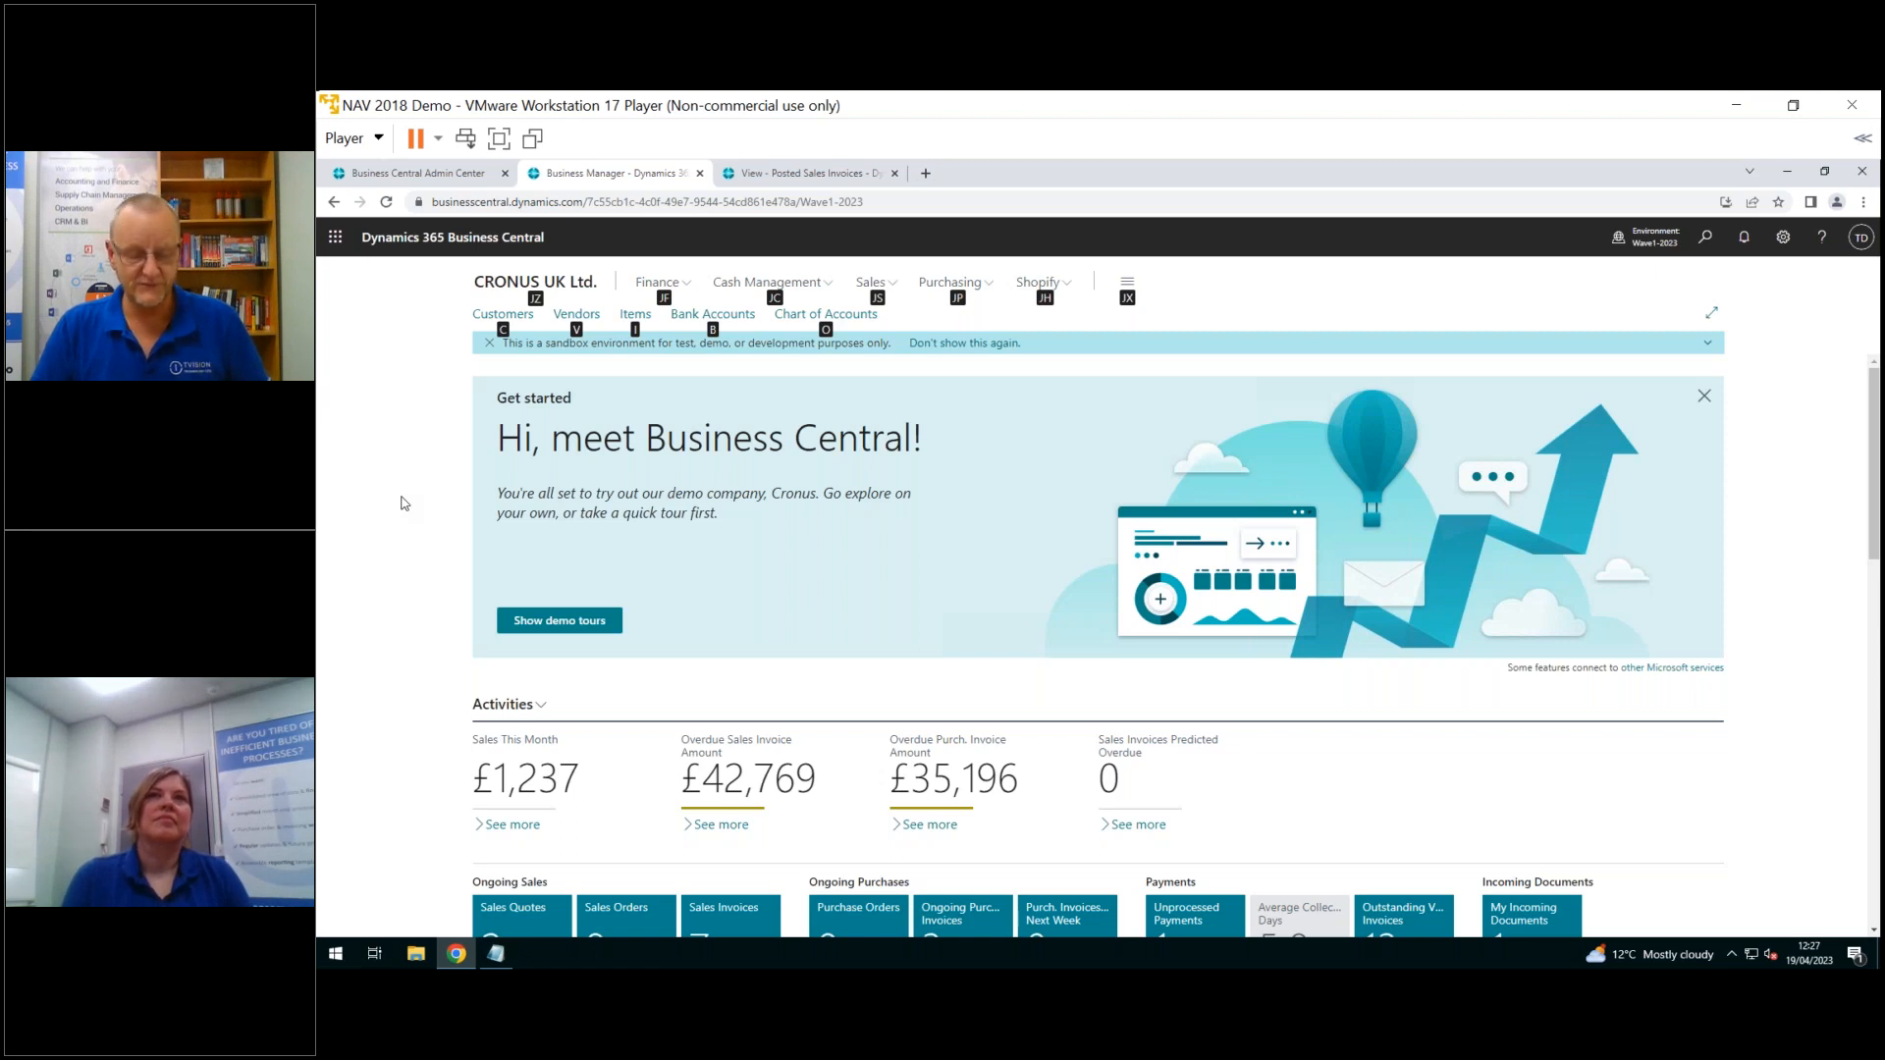
pyautogui.click(872, 282)
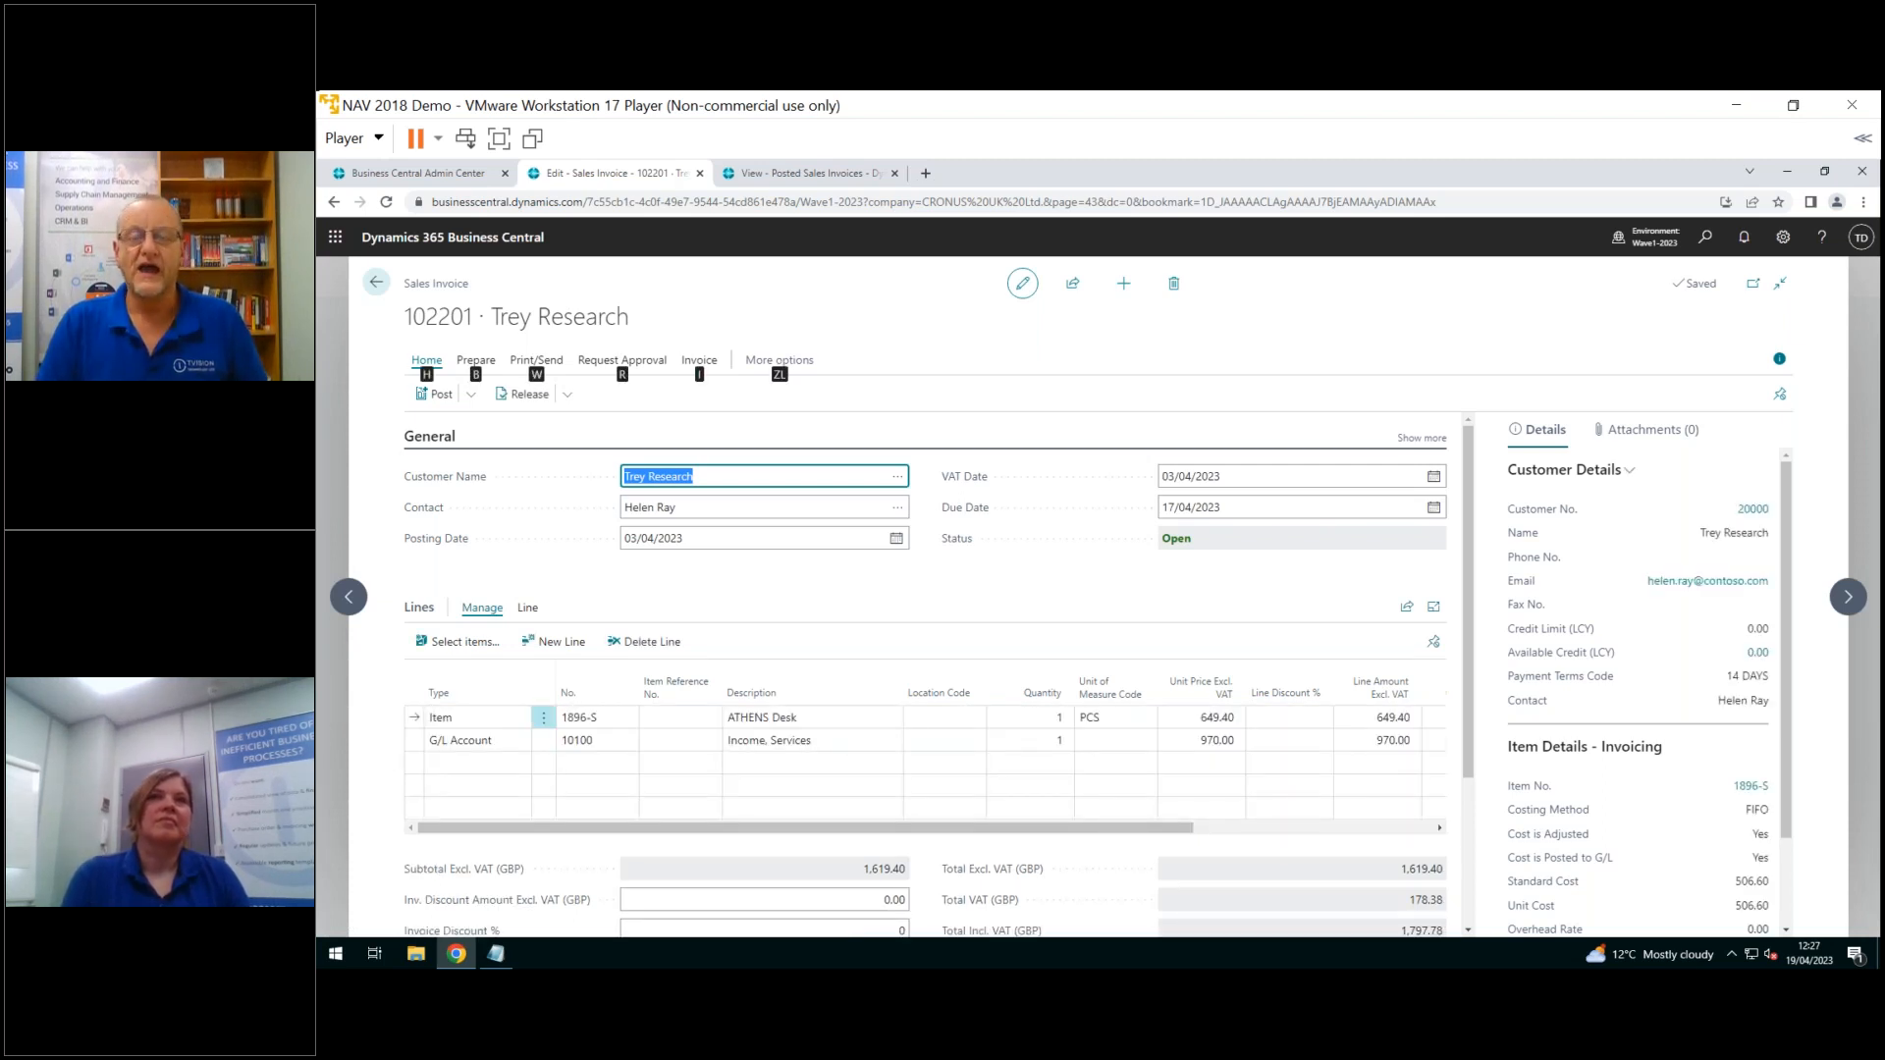
# Close invoice 102201 unposted, confirming Yes on the not-yet-posted prompt
pyautogui.click(698, 360)
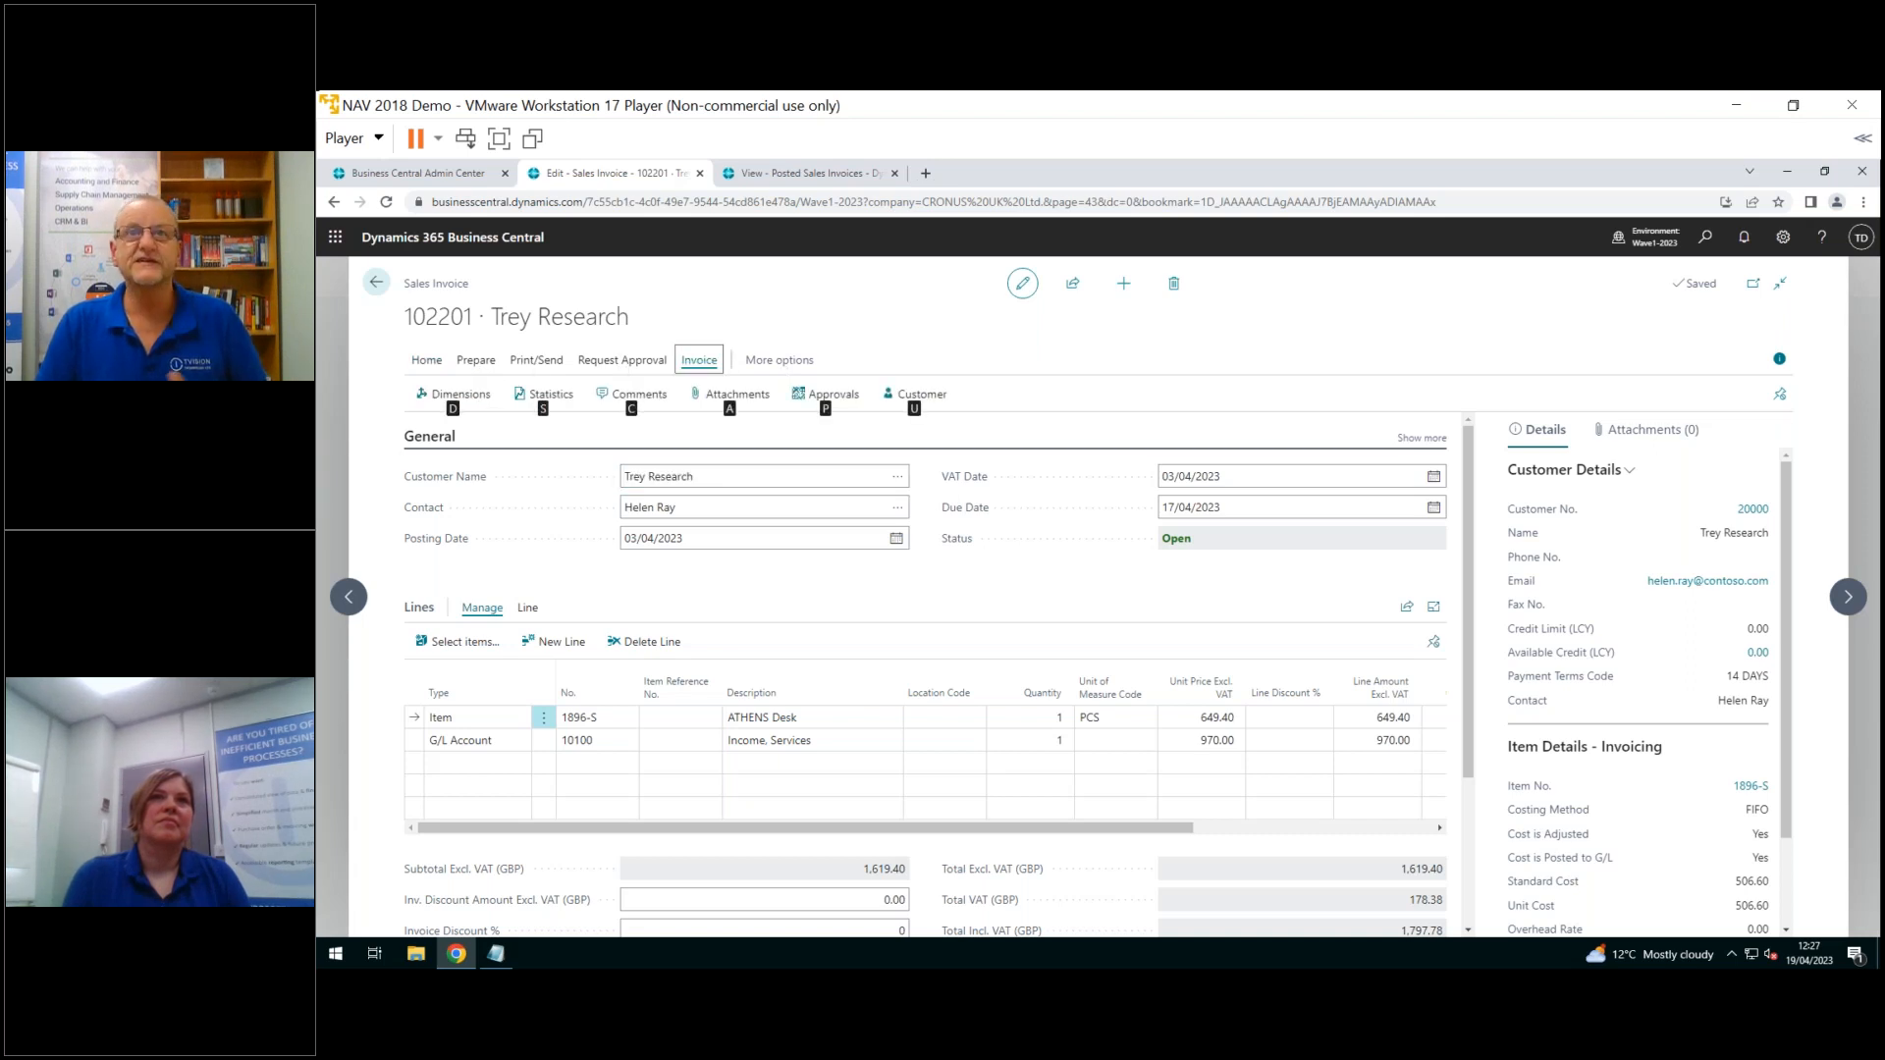
pyautogui.click(550, 393)
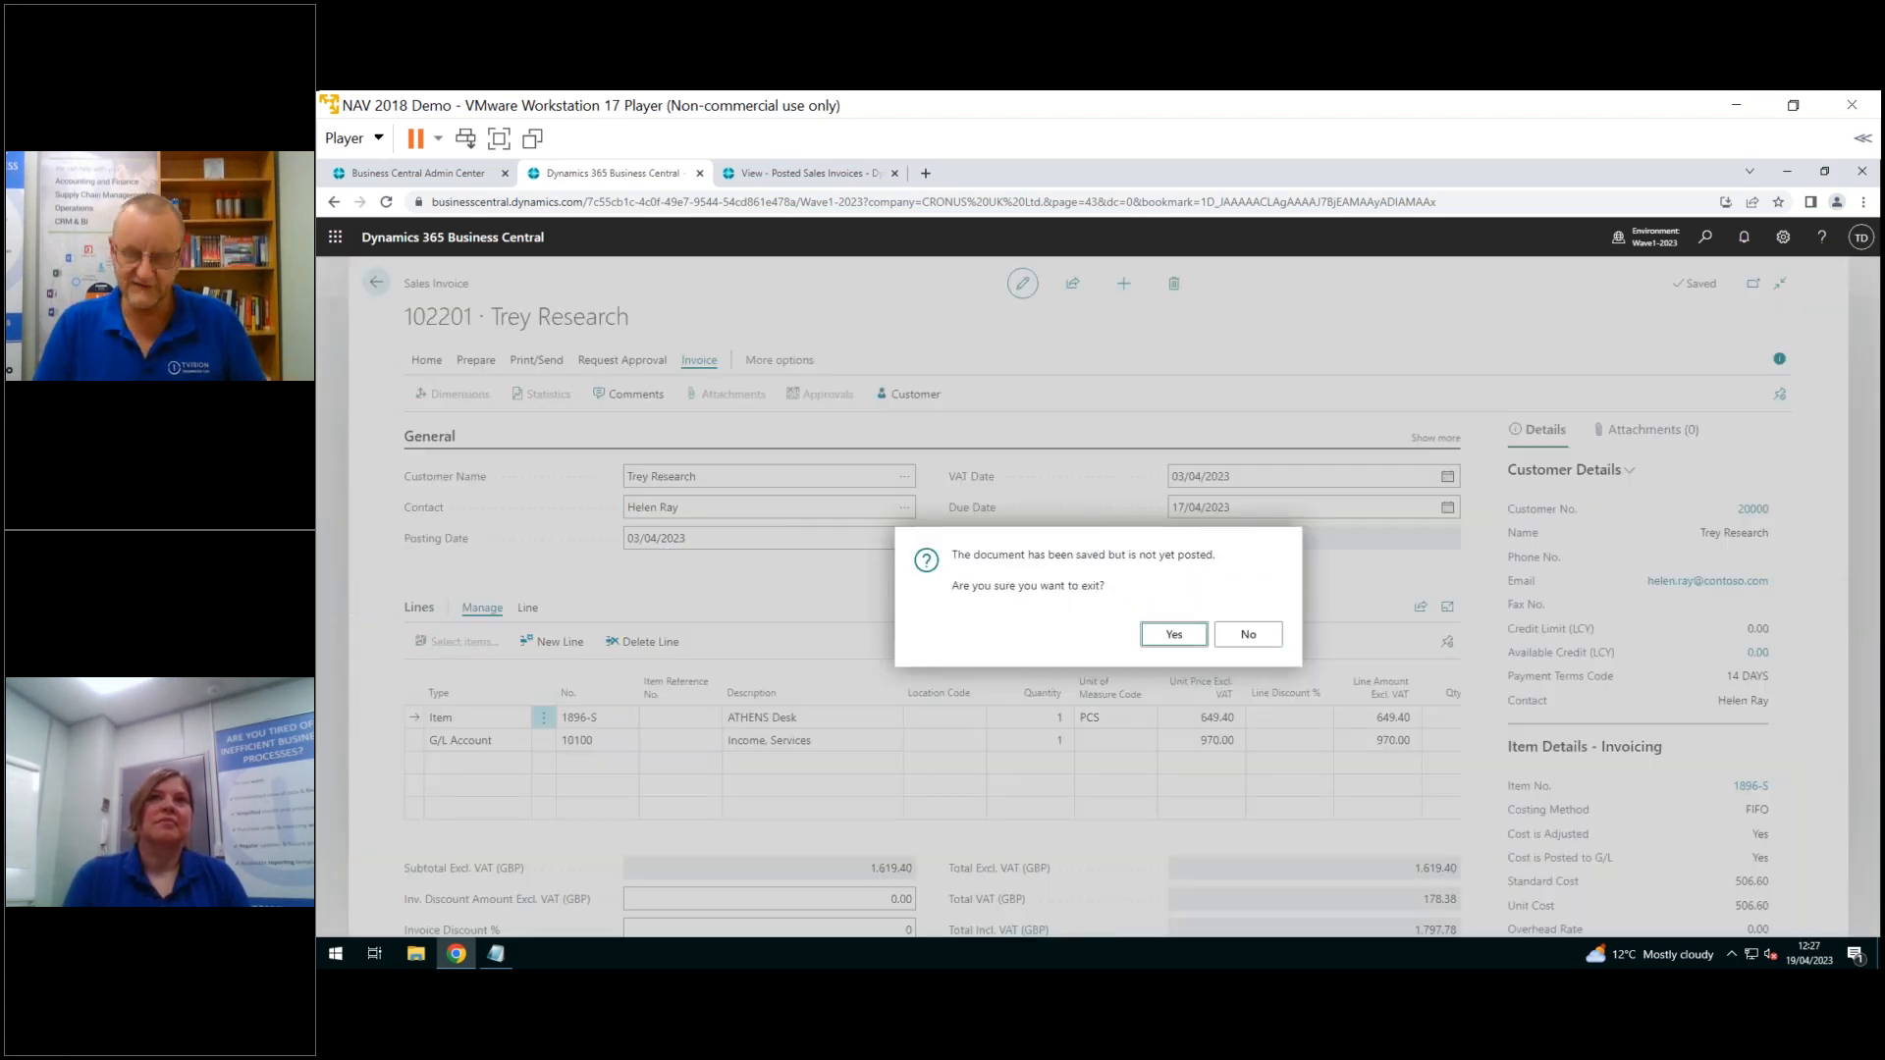
pyautogui.click(1172, 633)
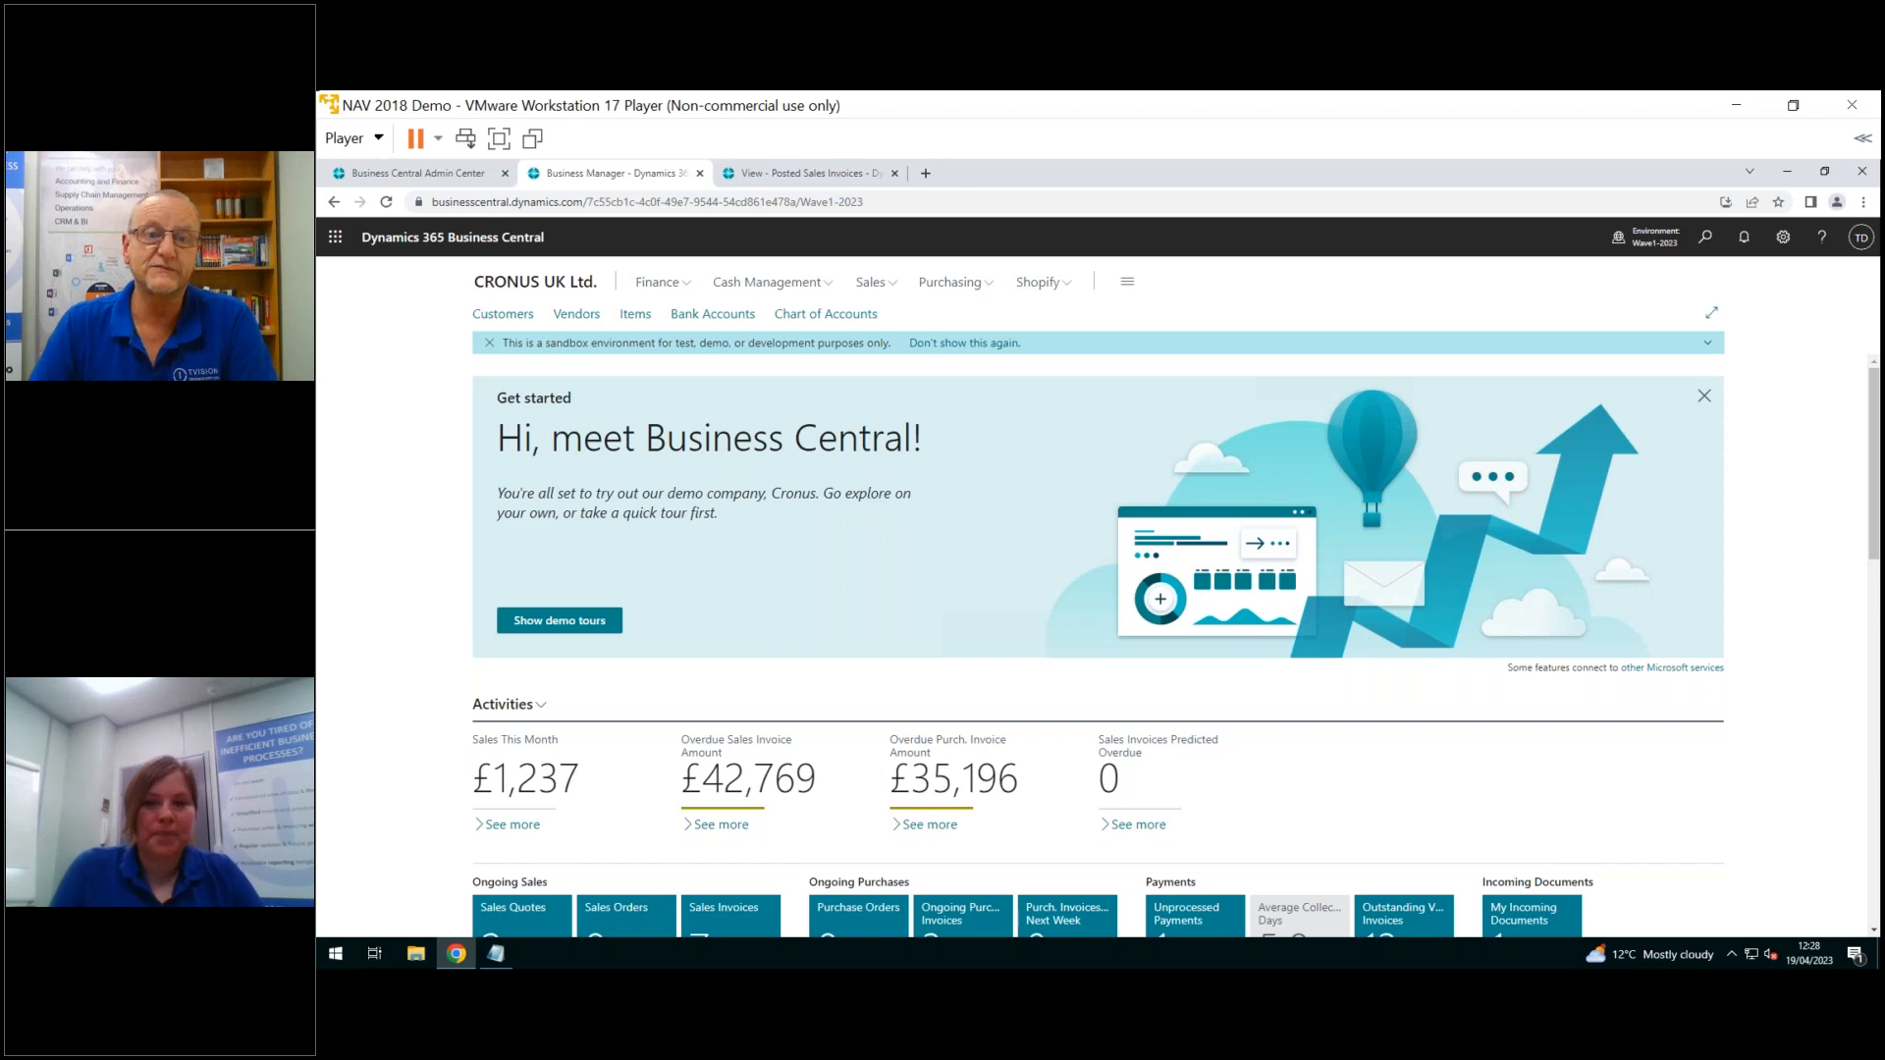
pyautogui.moveTo(765, 598)
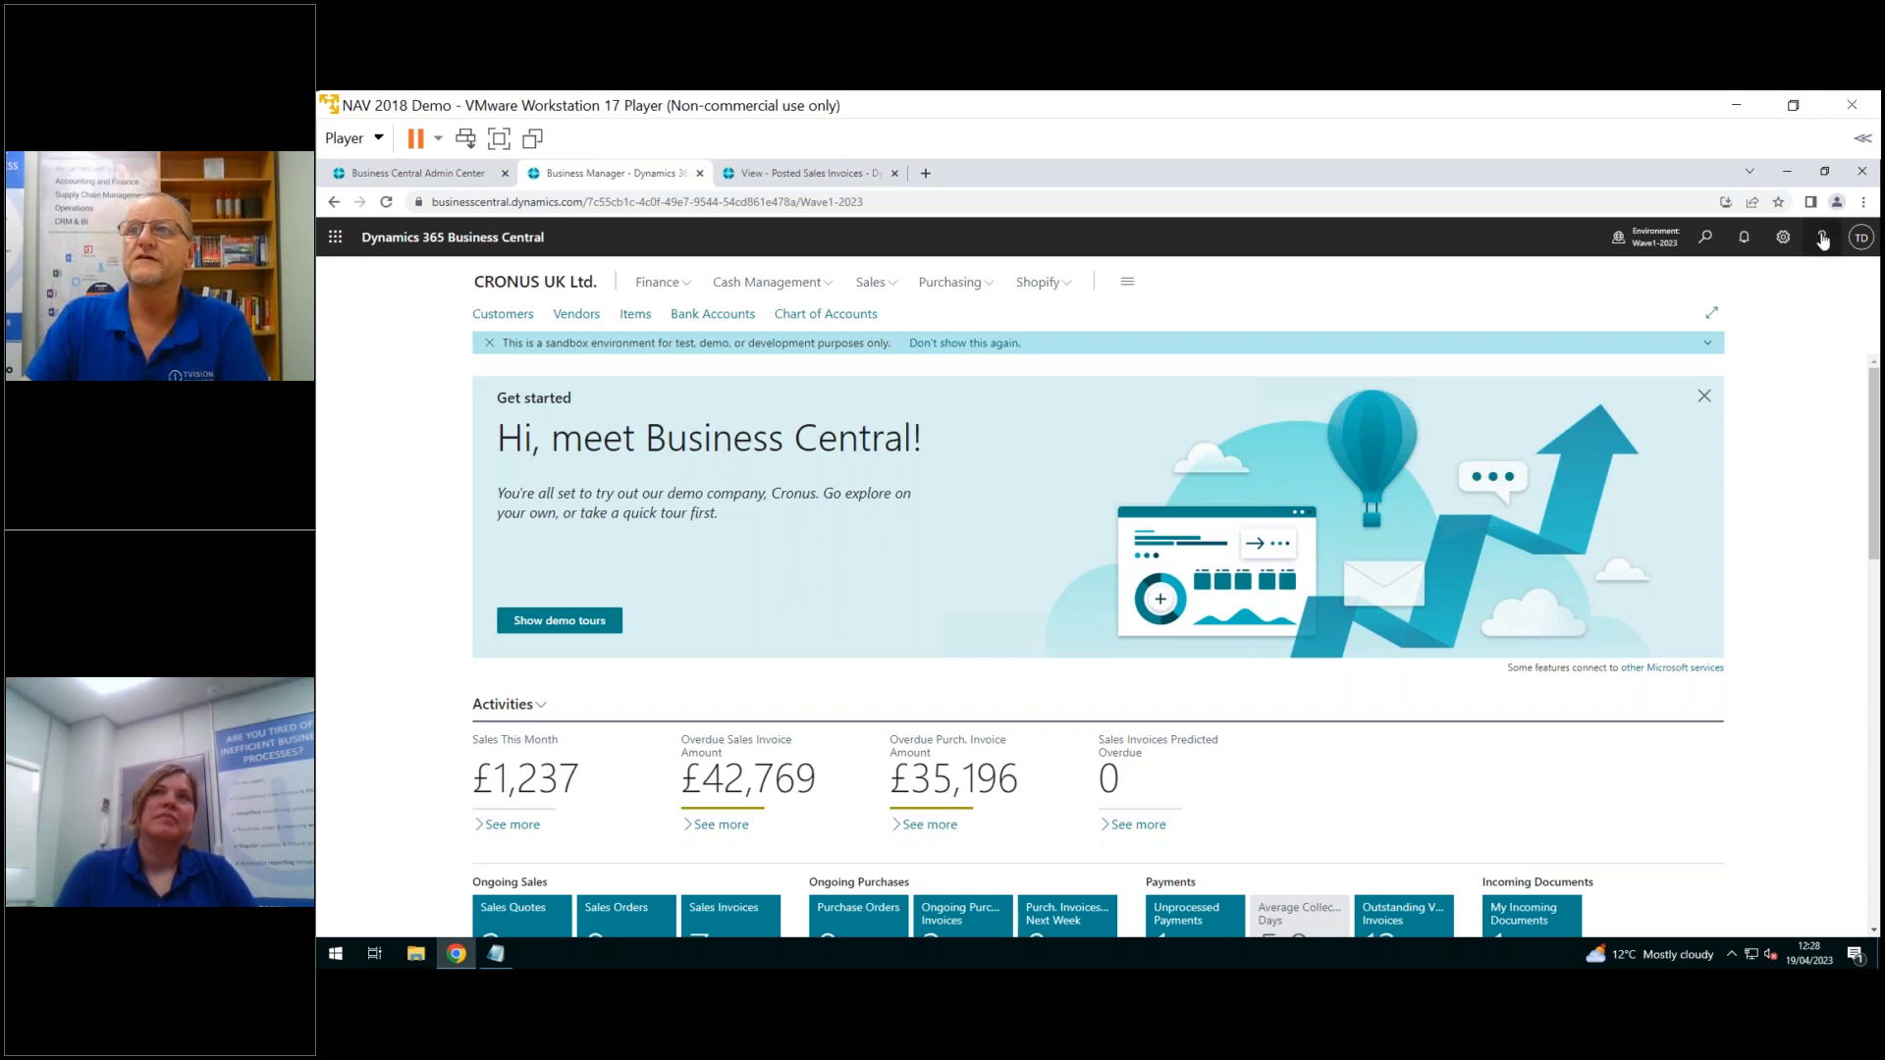
# View the Help & Support page's aka.ms/BusinessCentralIdeas feedback link, then go back home
pyautogui.click(1821, 236)
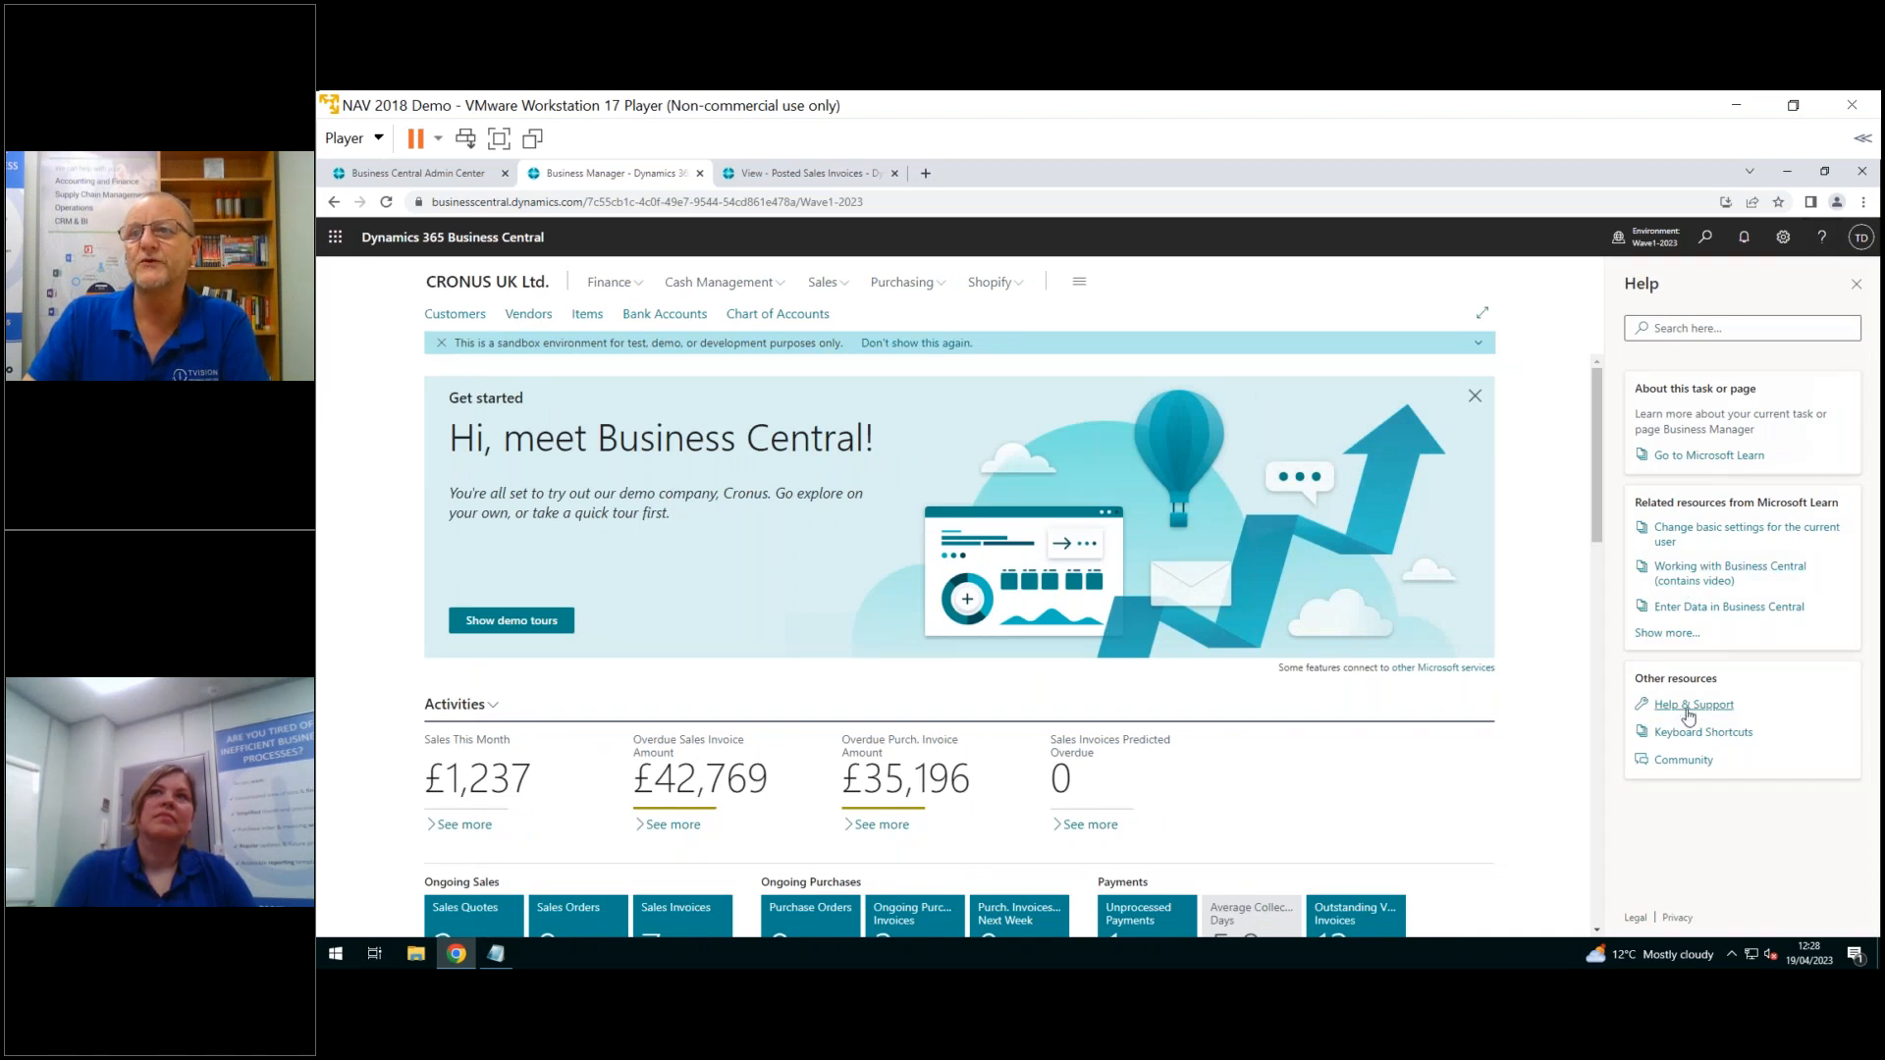
pyautogui.click(1696, 703)
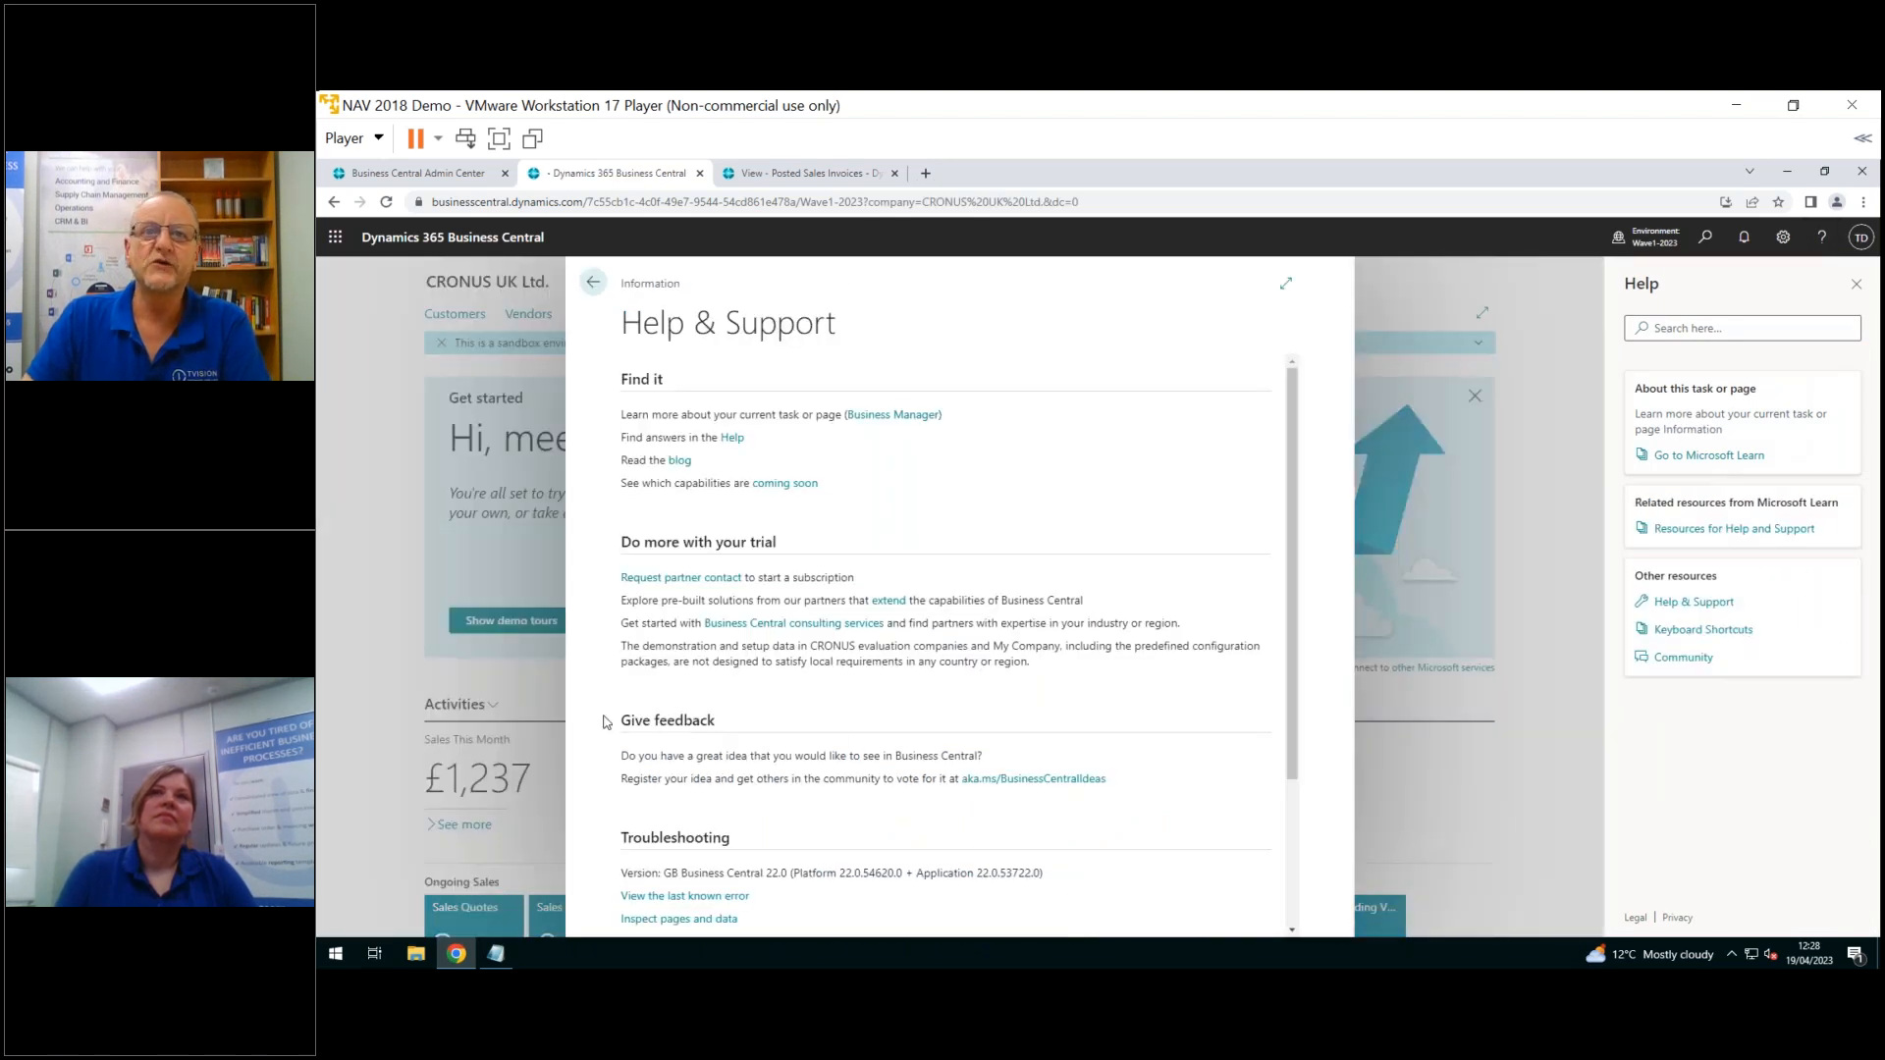
pyautogui.moveTo(1064, 787)
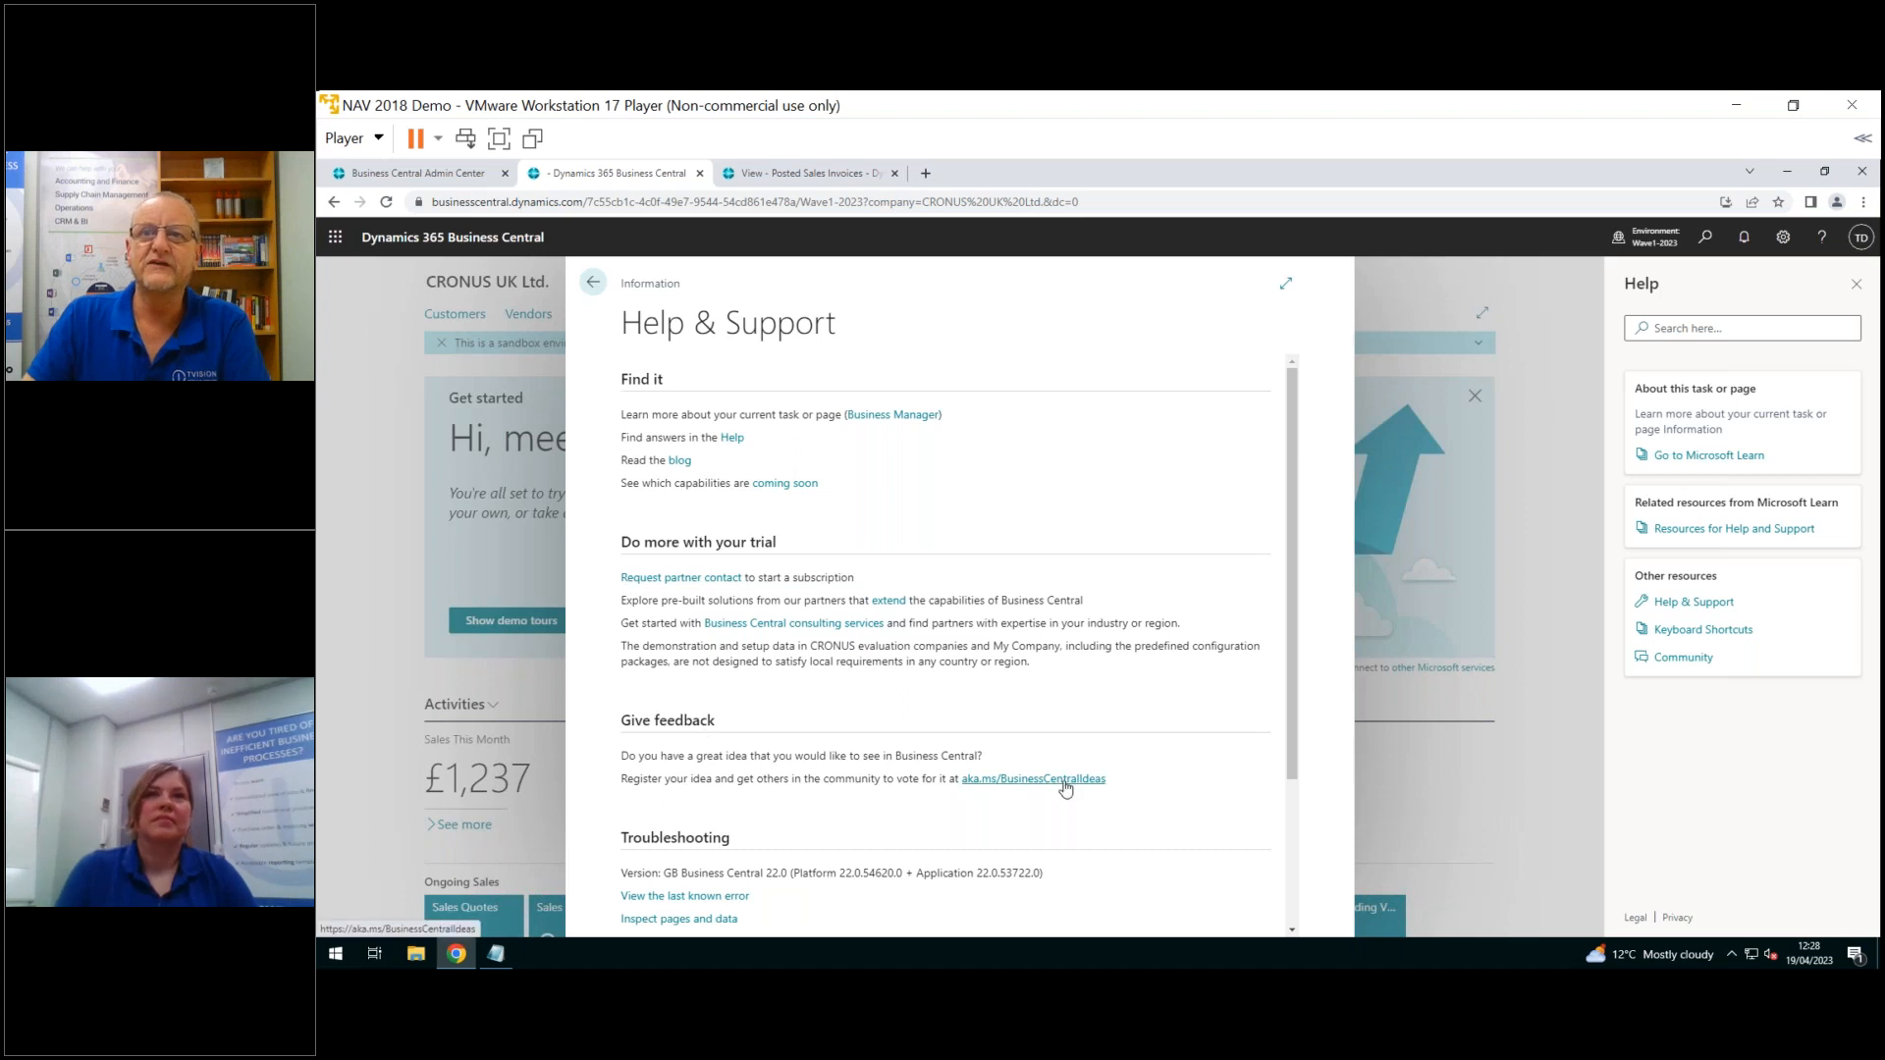
pyautogui.moveTo(1032, 778)
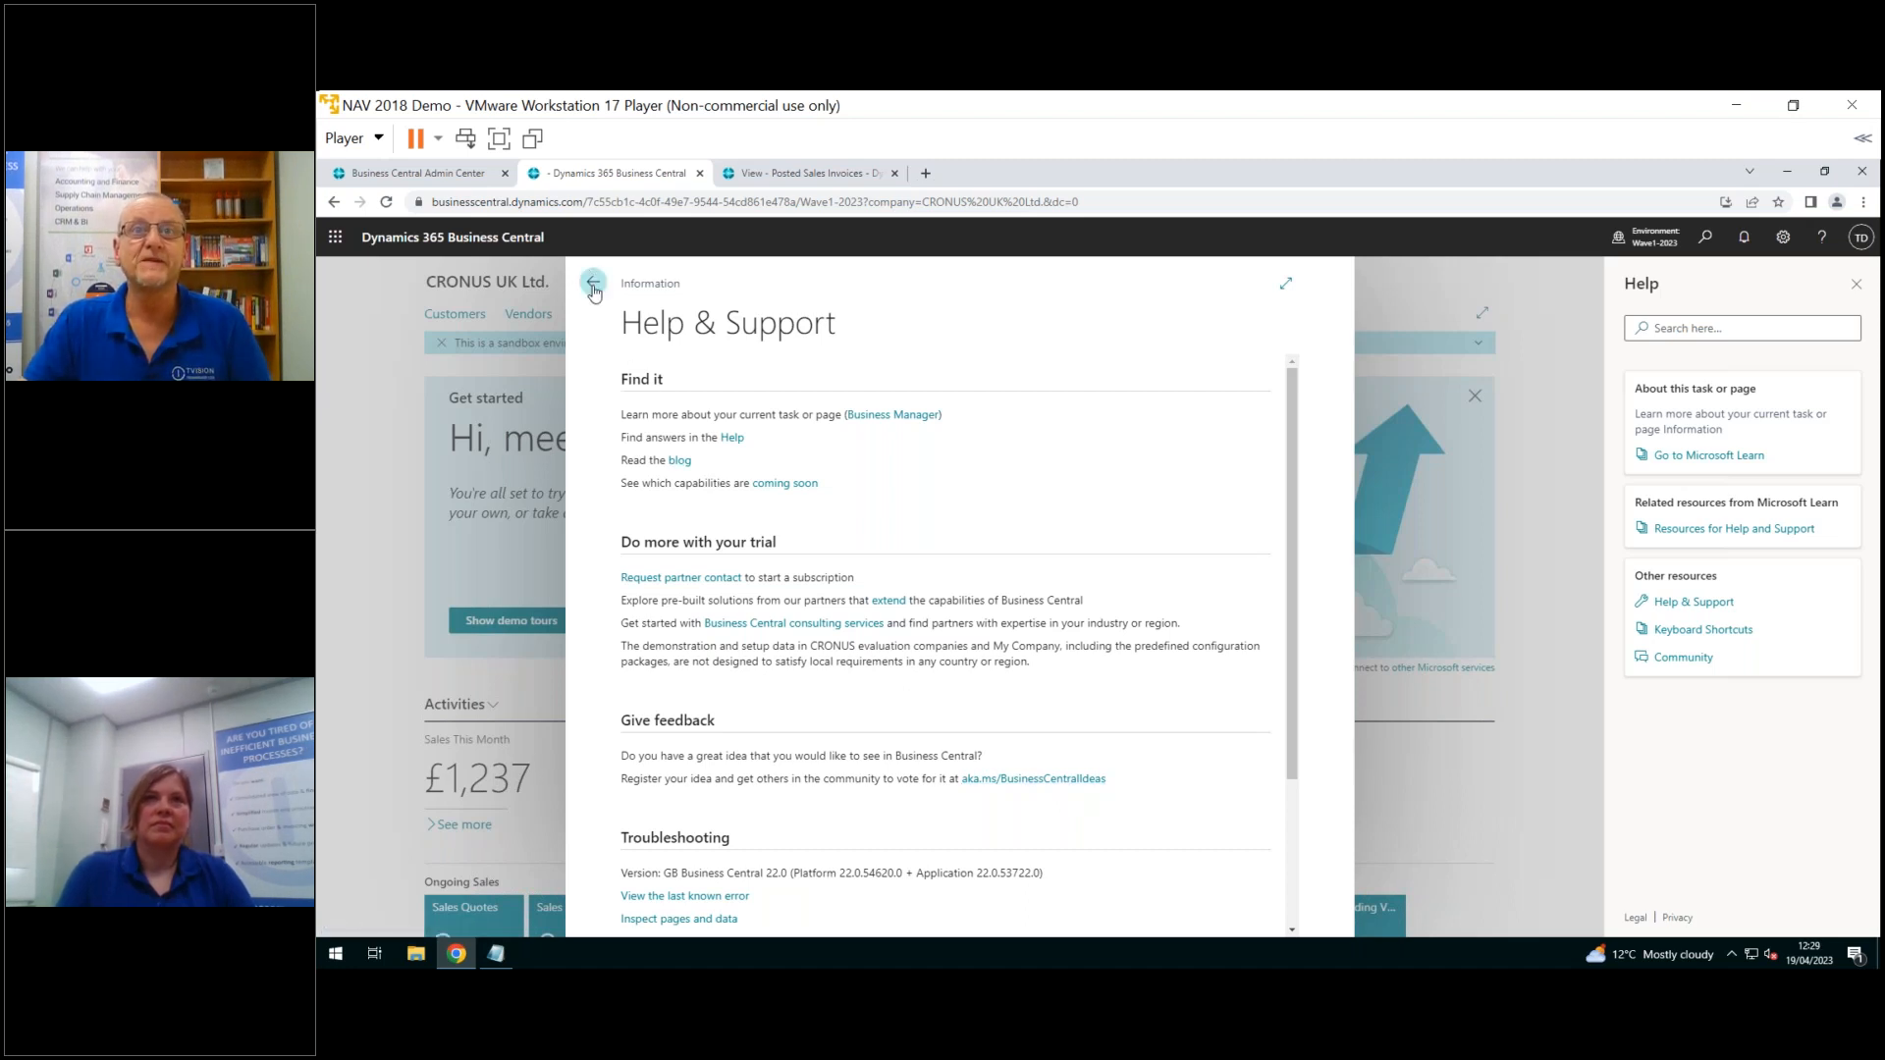
pyautogui.click(591, 288)
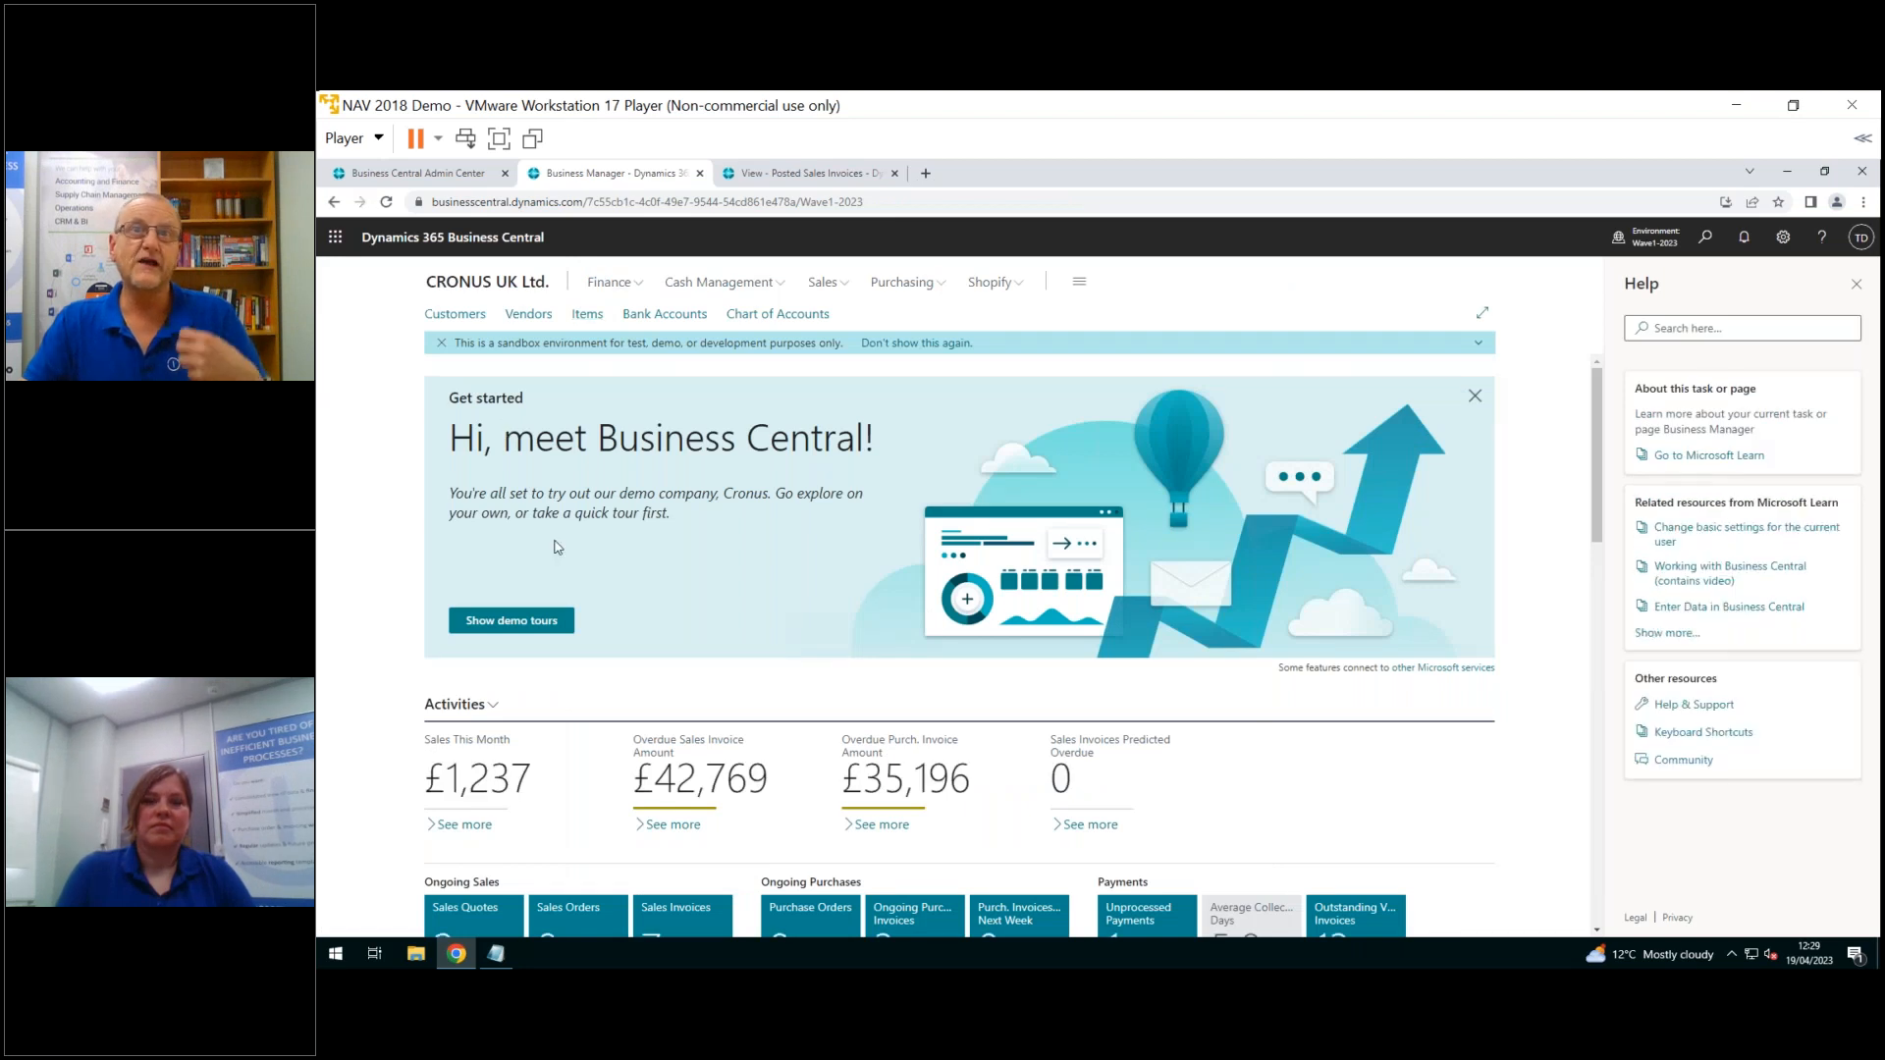
pyautogui.moveTo(565, 553)
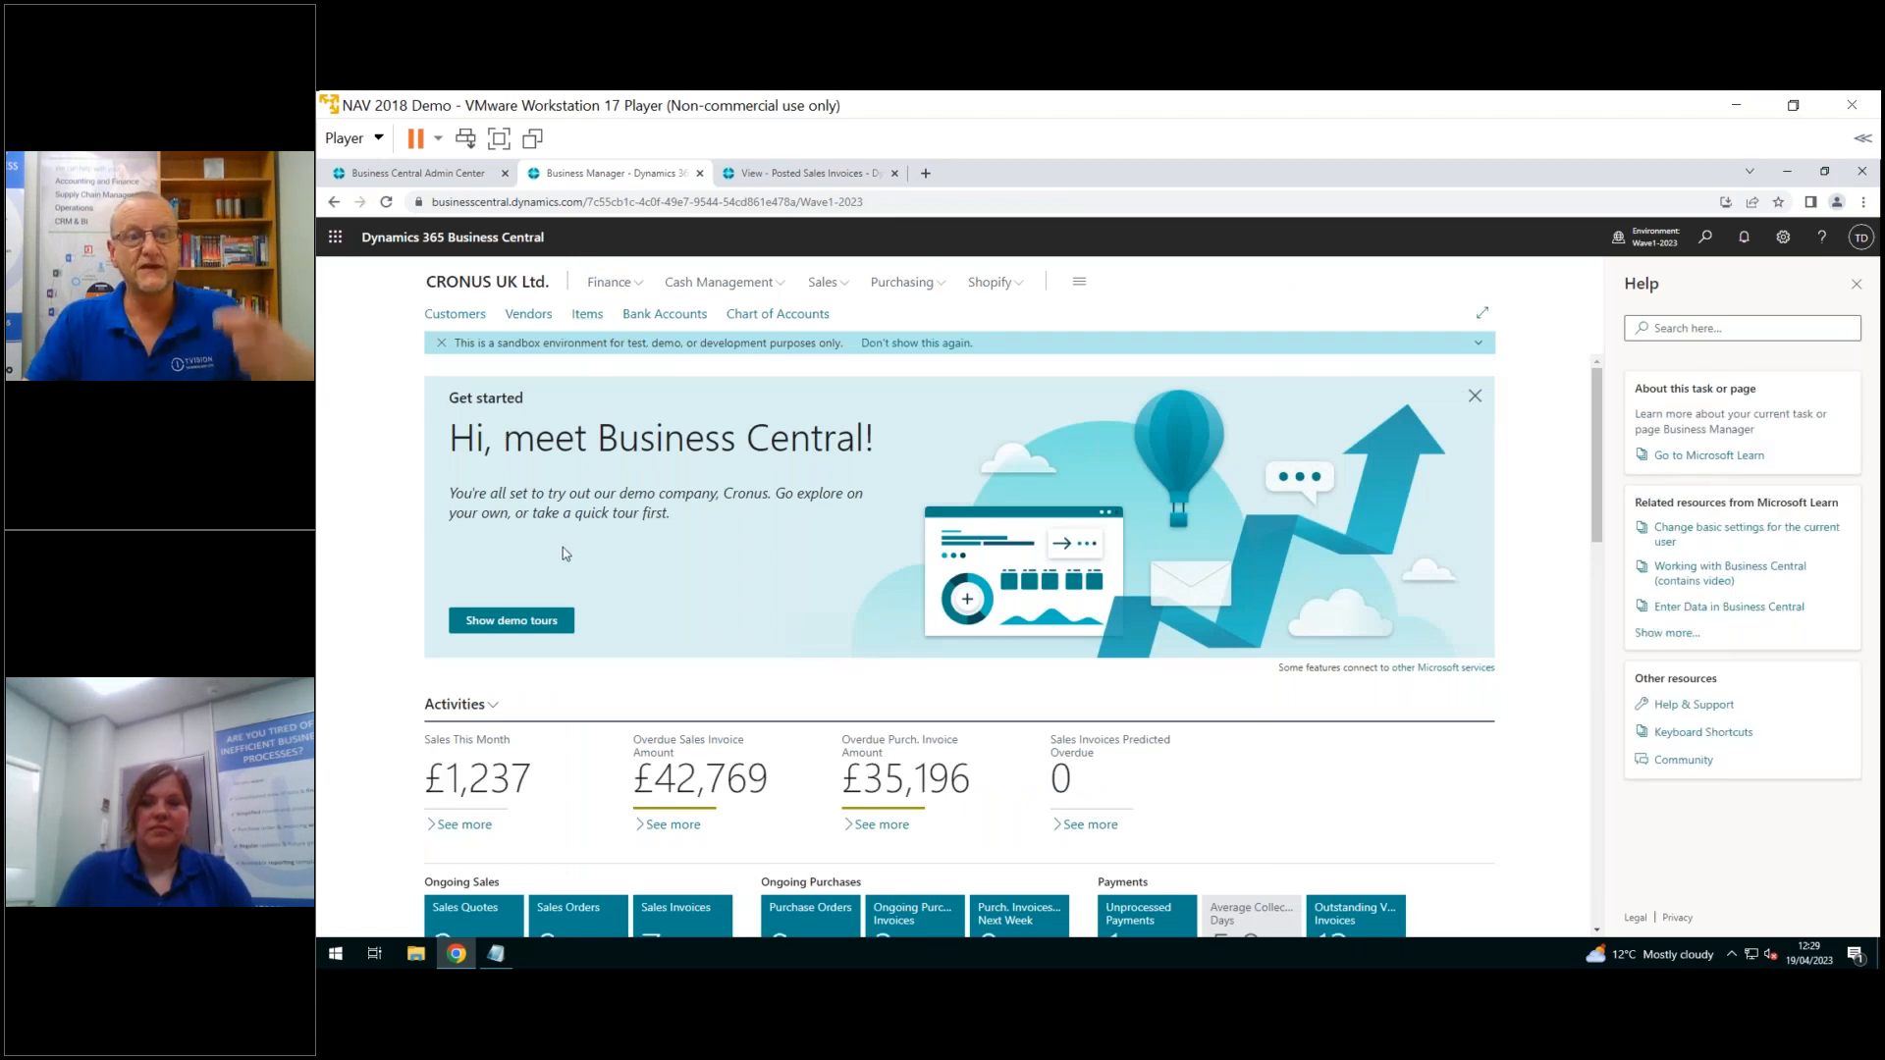